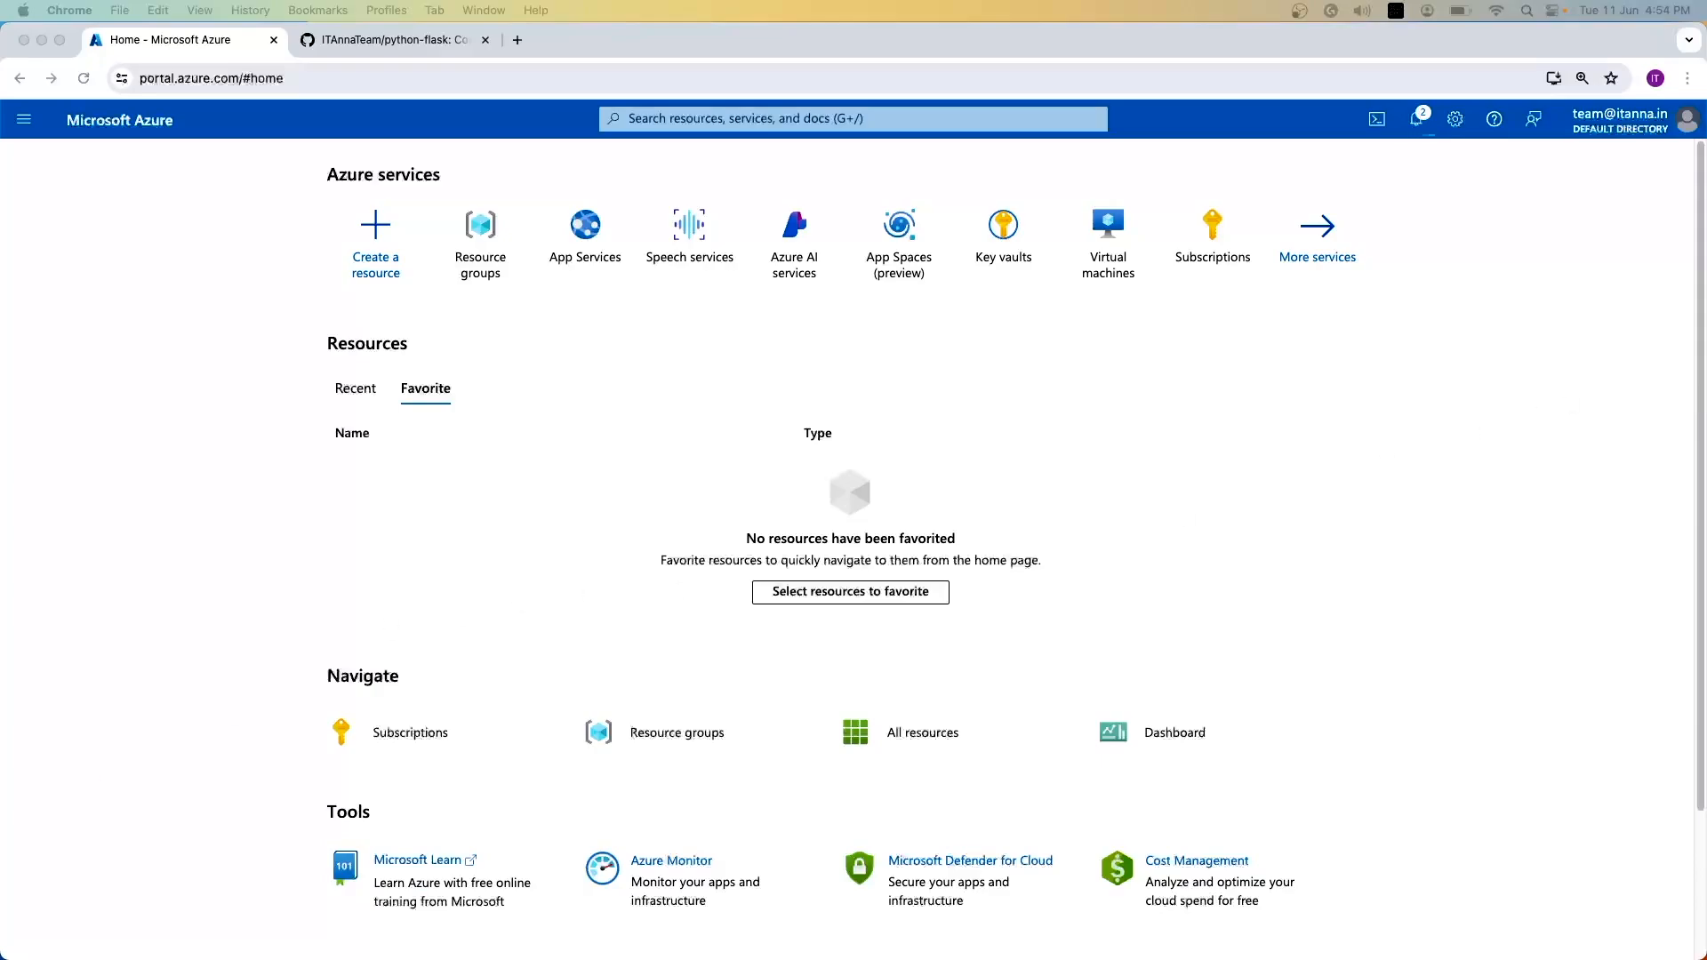
{"action": "mouse_move", "coordinate": [1032, 617]}
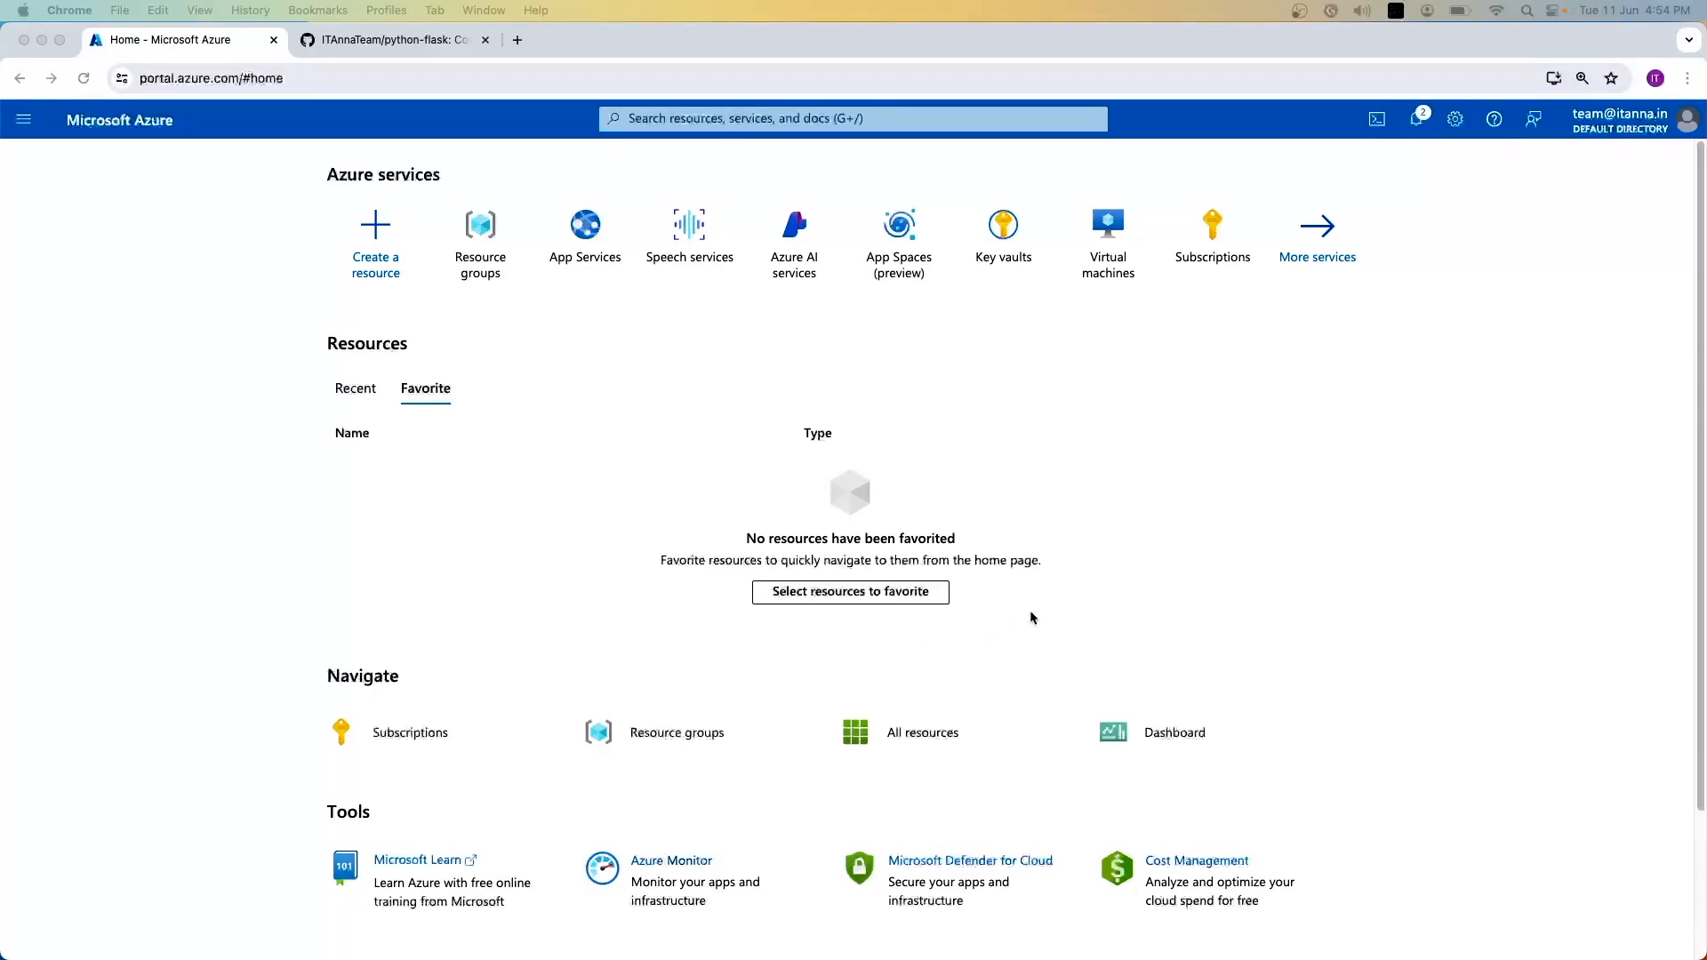
{"action": "mouse_move", "coordinate": [763, 262]}
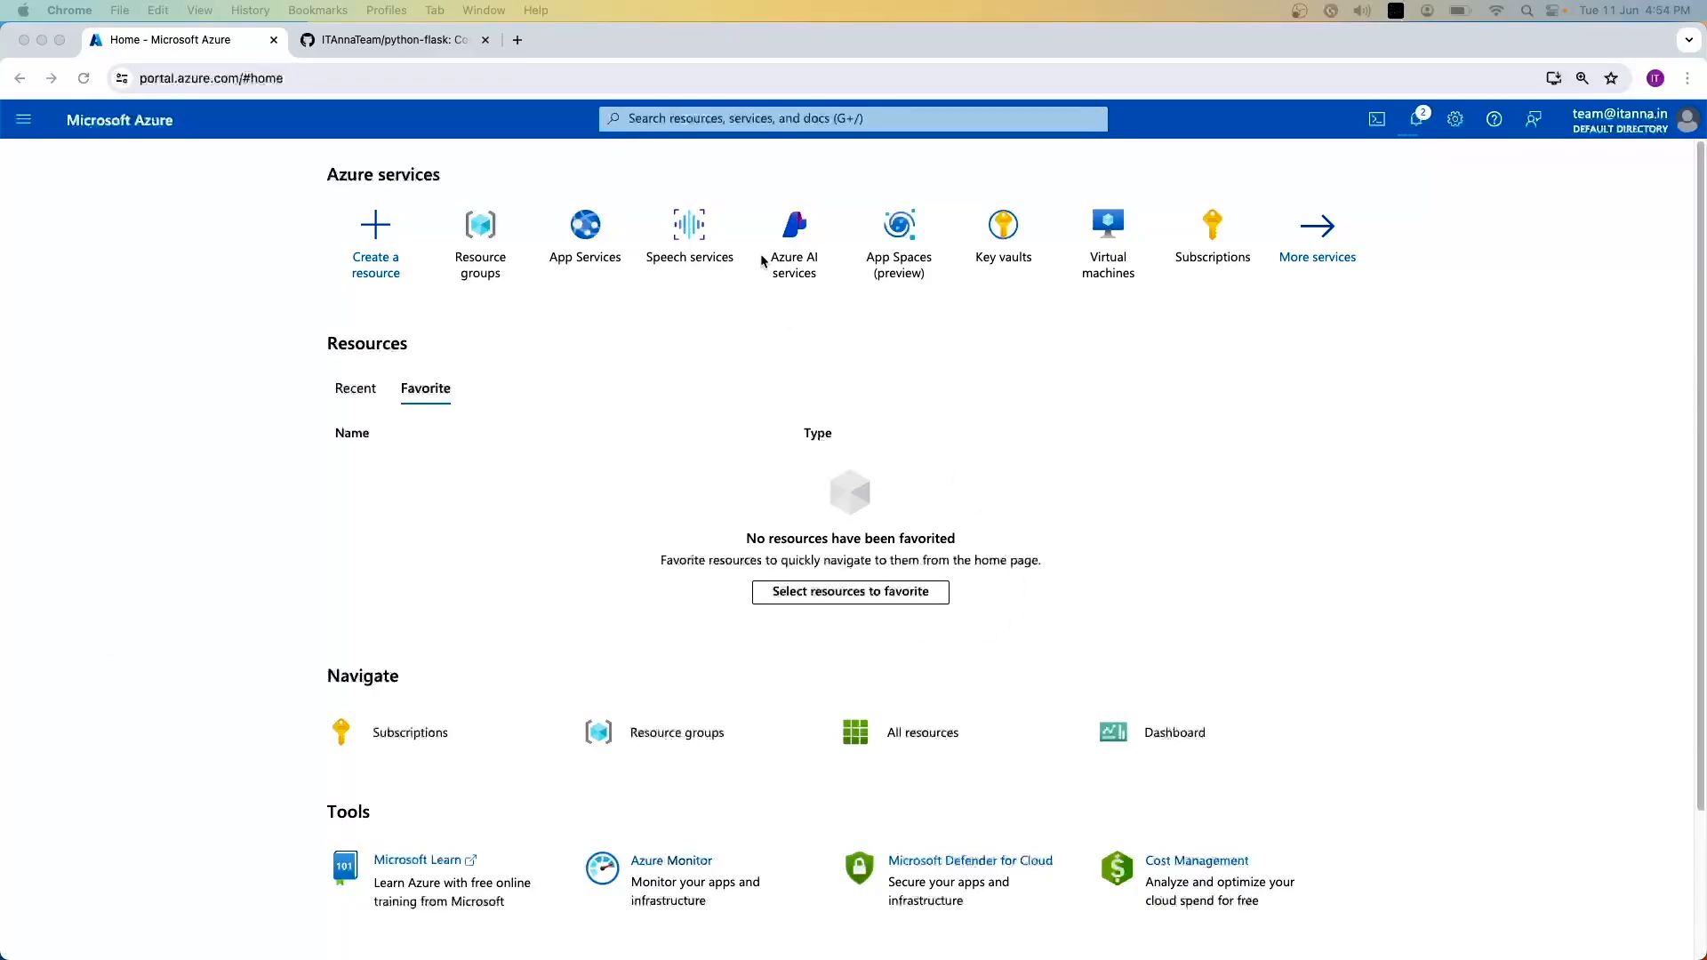
{"action": "mouse_move", "coordinate": [716, 139]}
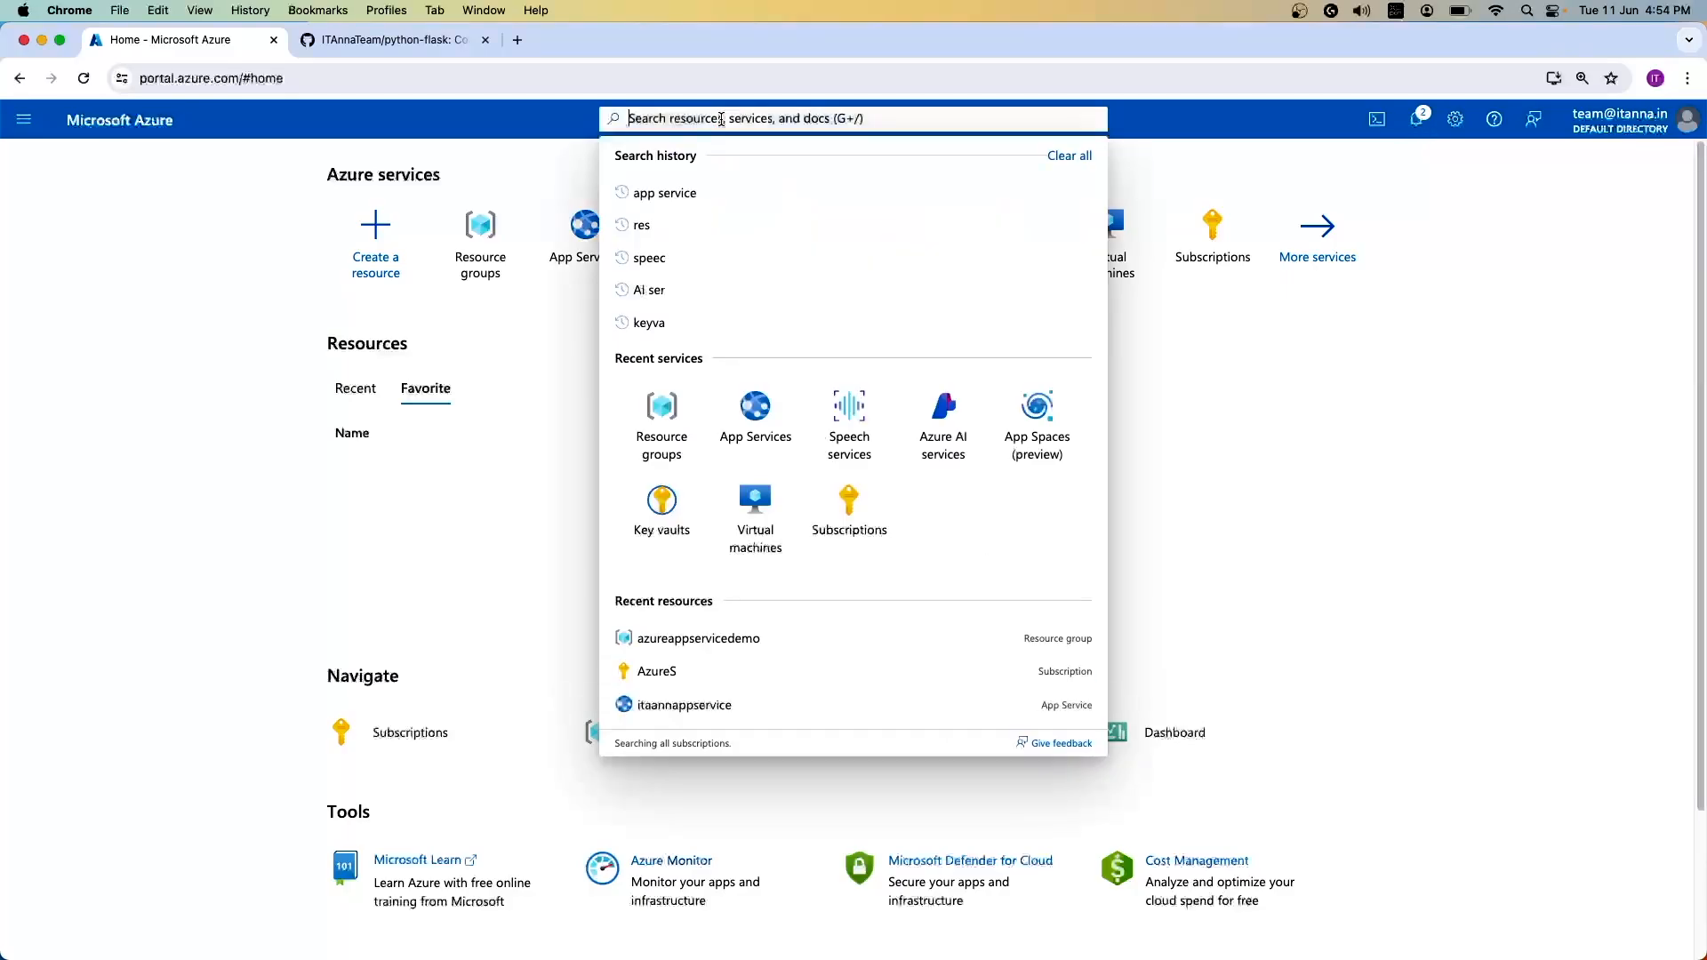
Step: Search the portal for 'app service' and go to the App Services list
{"action": "type", "text": "app service"}
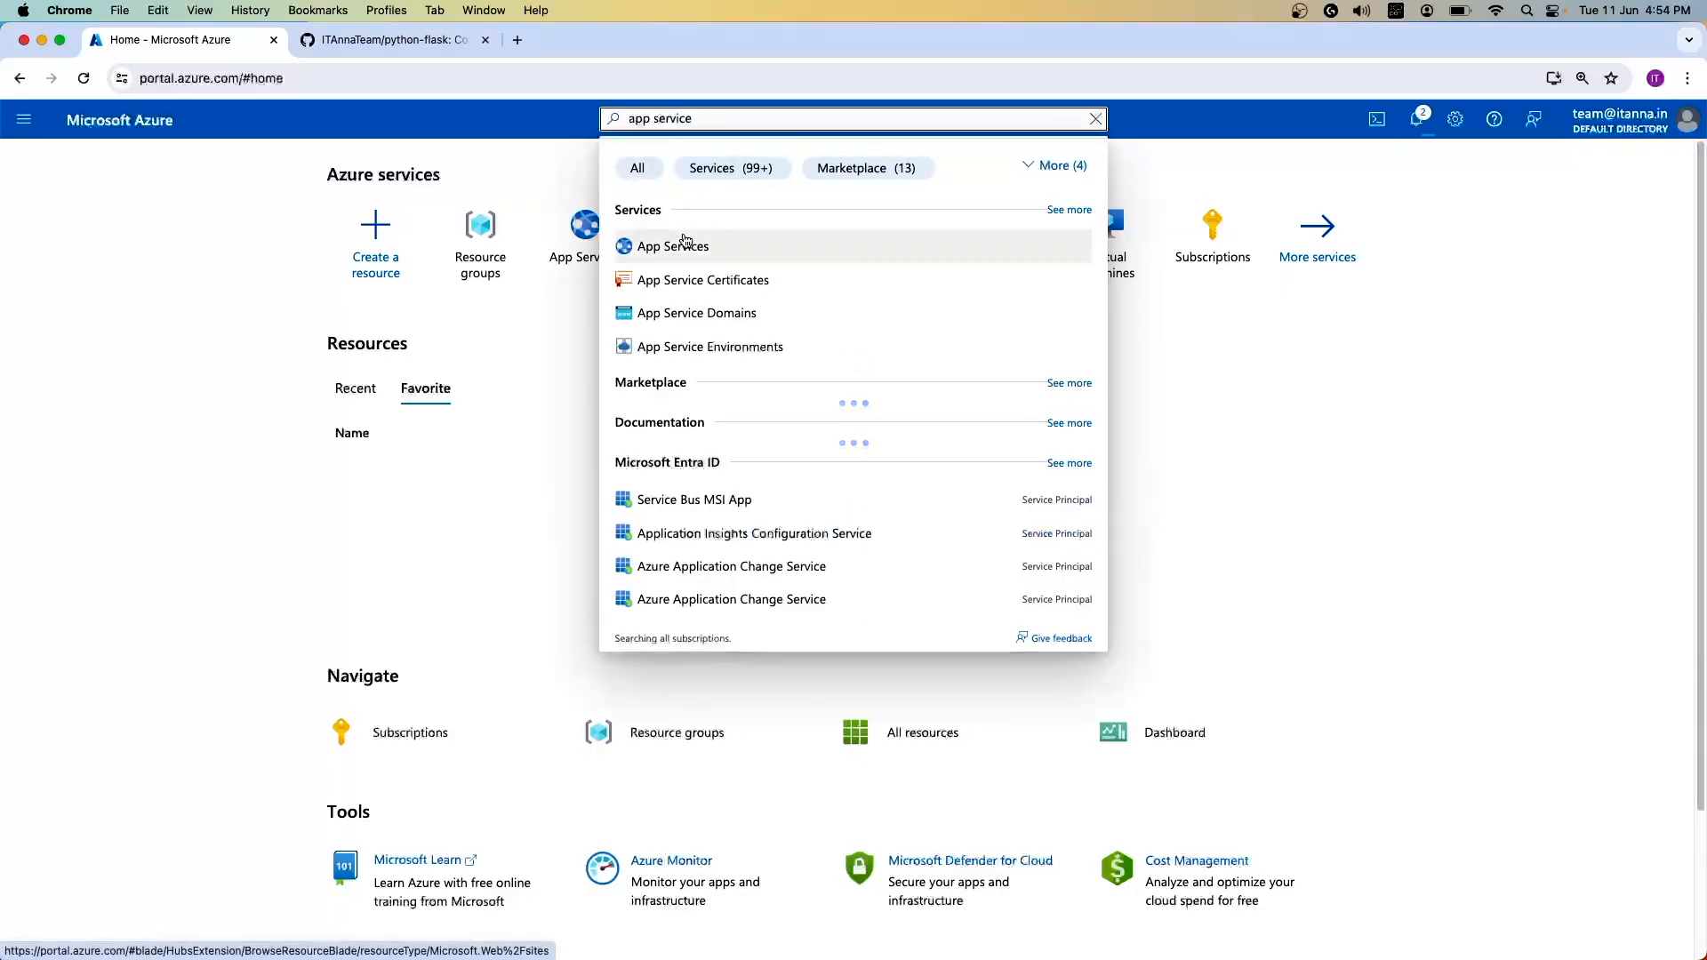
{"action": "left_click", "coordinate": [672, 245]}
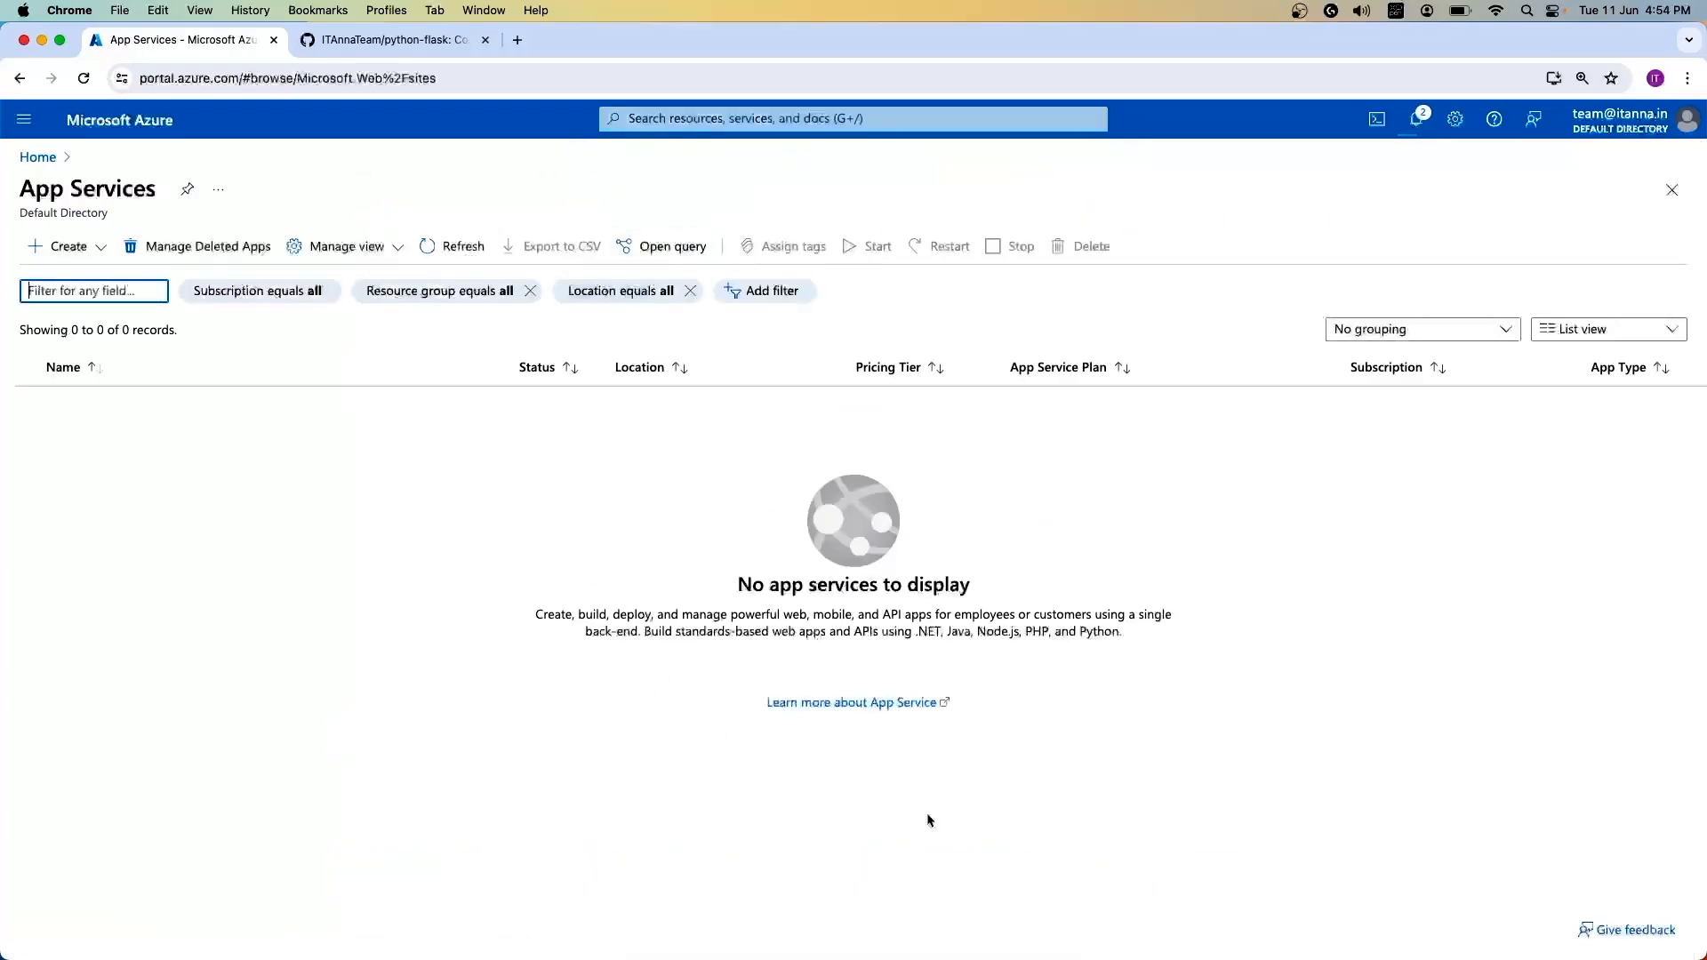
{"action": "mouse_move", "coordinate": [1133, 835]}
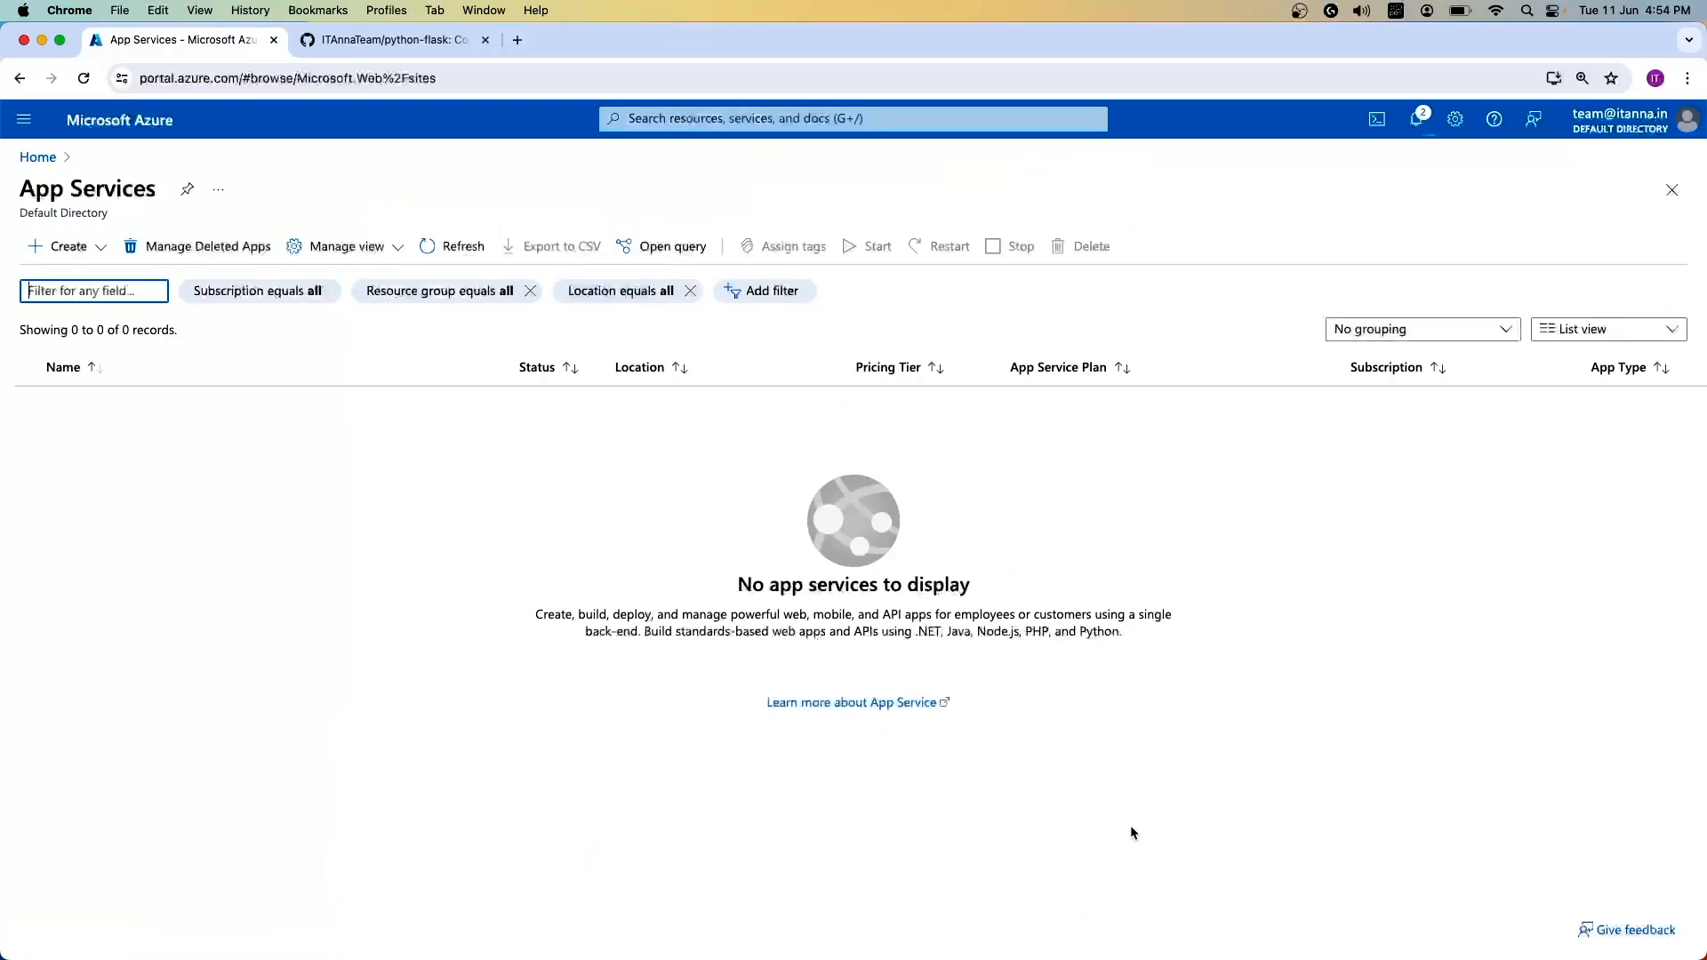
{"action": "mouse_move", "coordinate": [530, 622]}
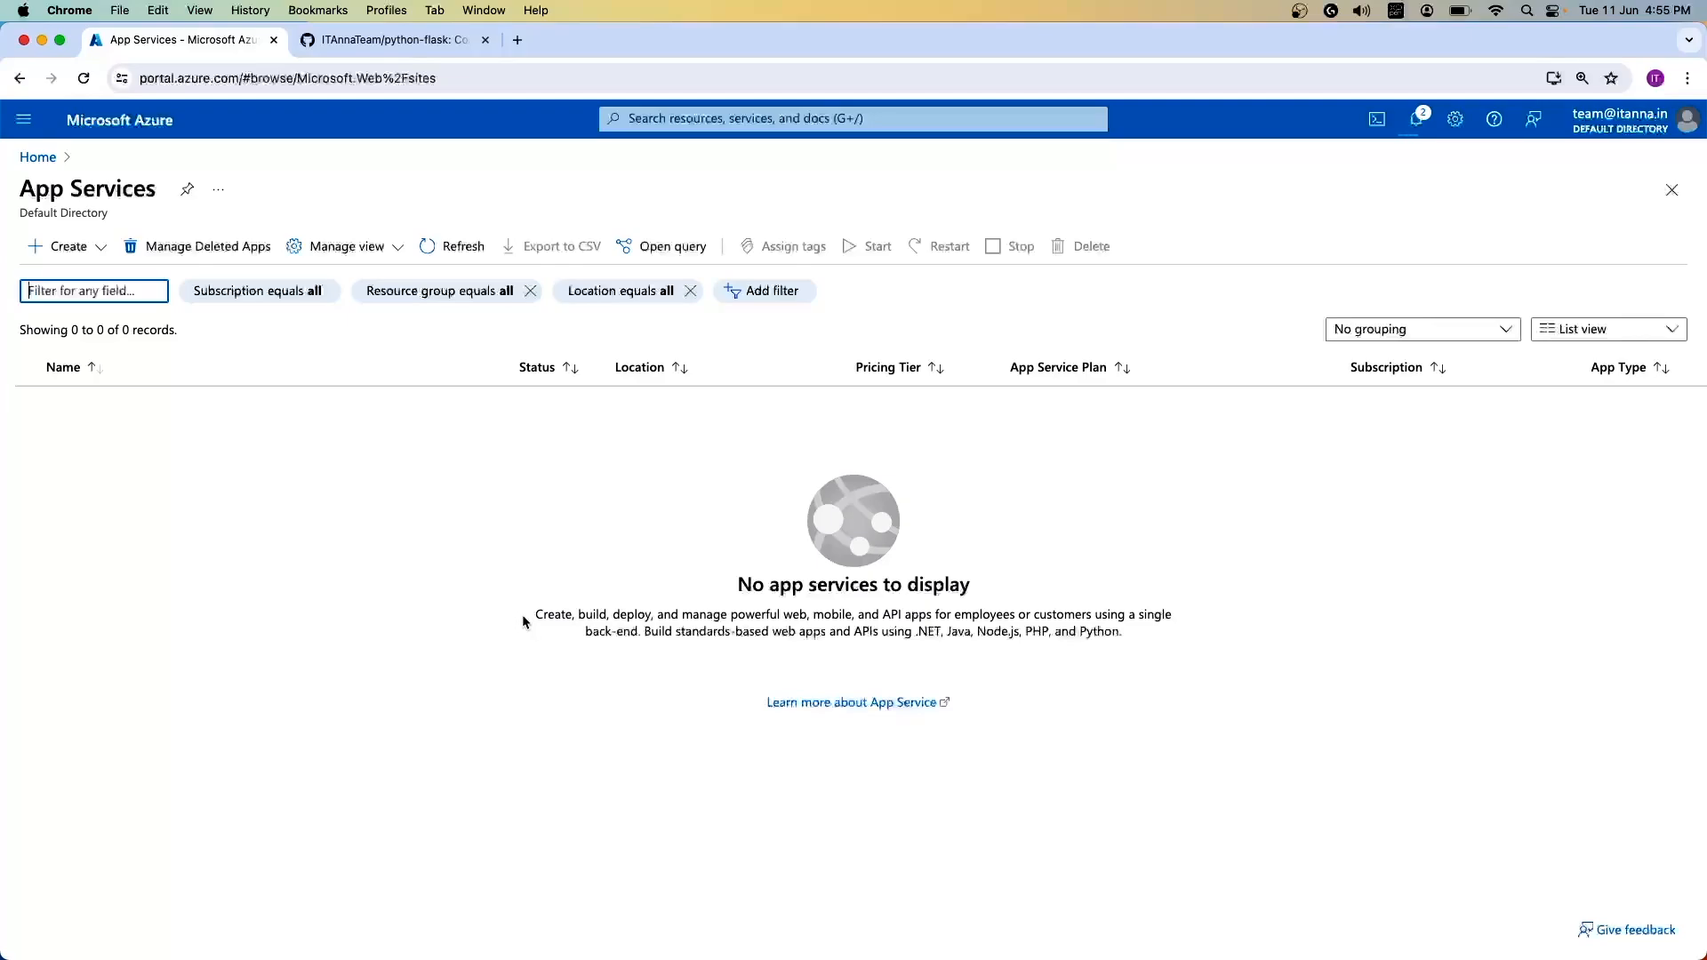
{"action": "mouse_move", "coordinate": [238, 391]}
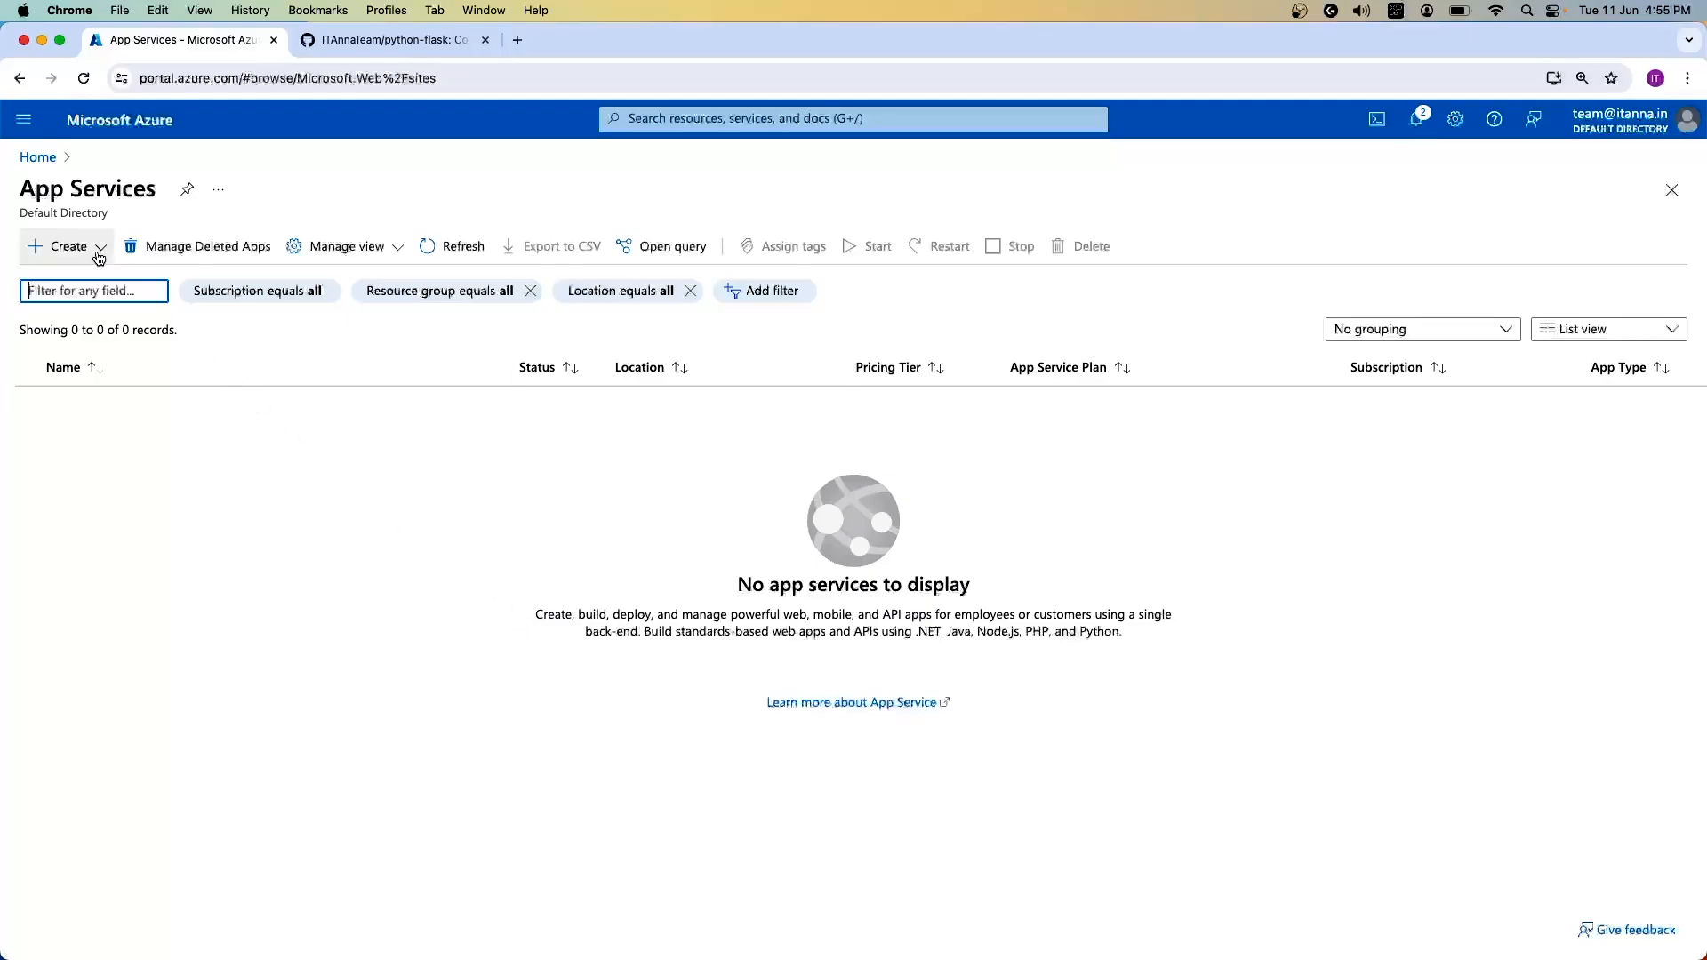
Step: Start creating a new Web App from the App Services Create menu
{"action": "left_click", "coordinate": [66, 245]}
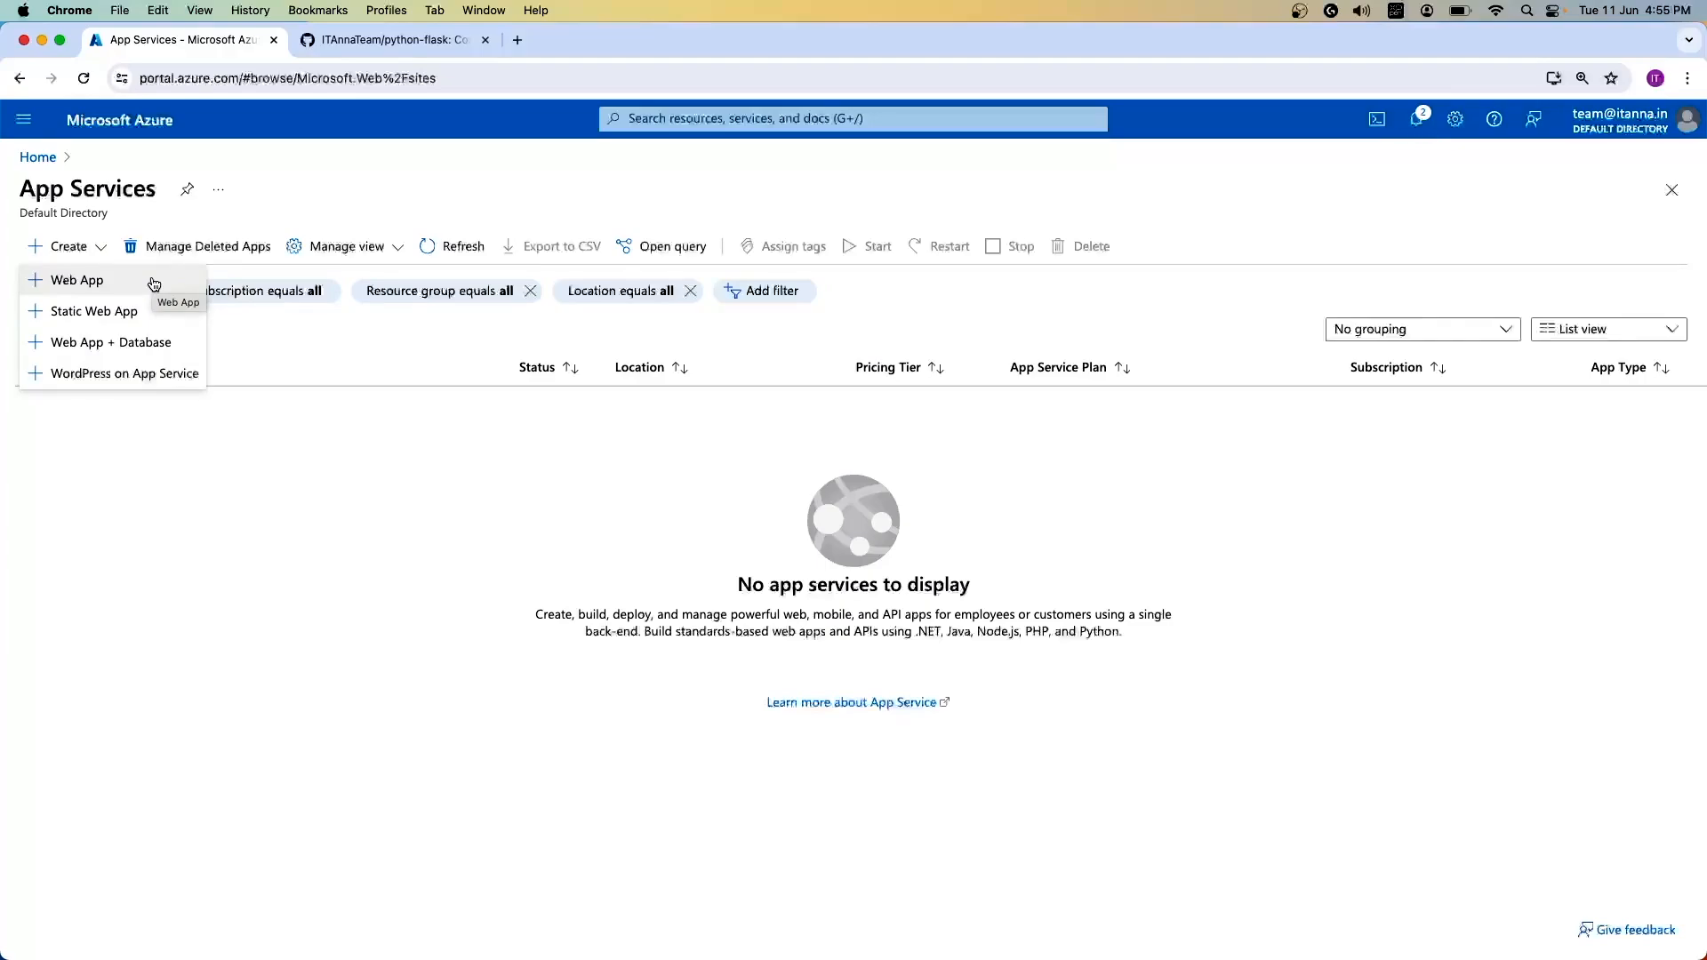
{"action": "mouse_move", "coordinate": [169, 349]}
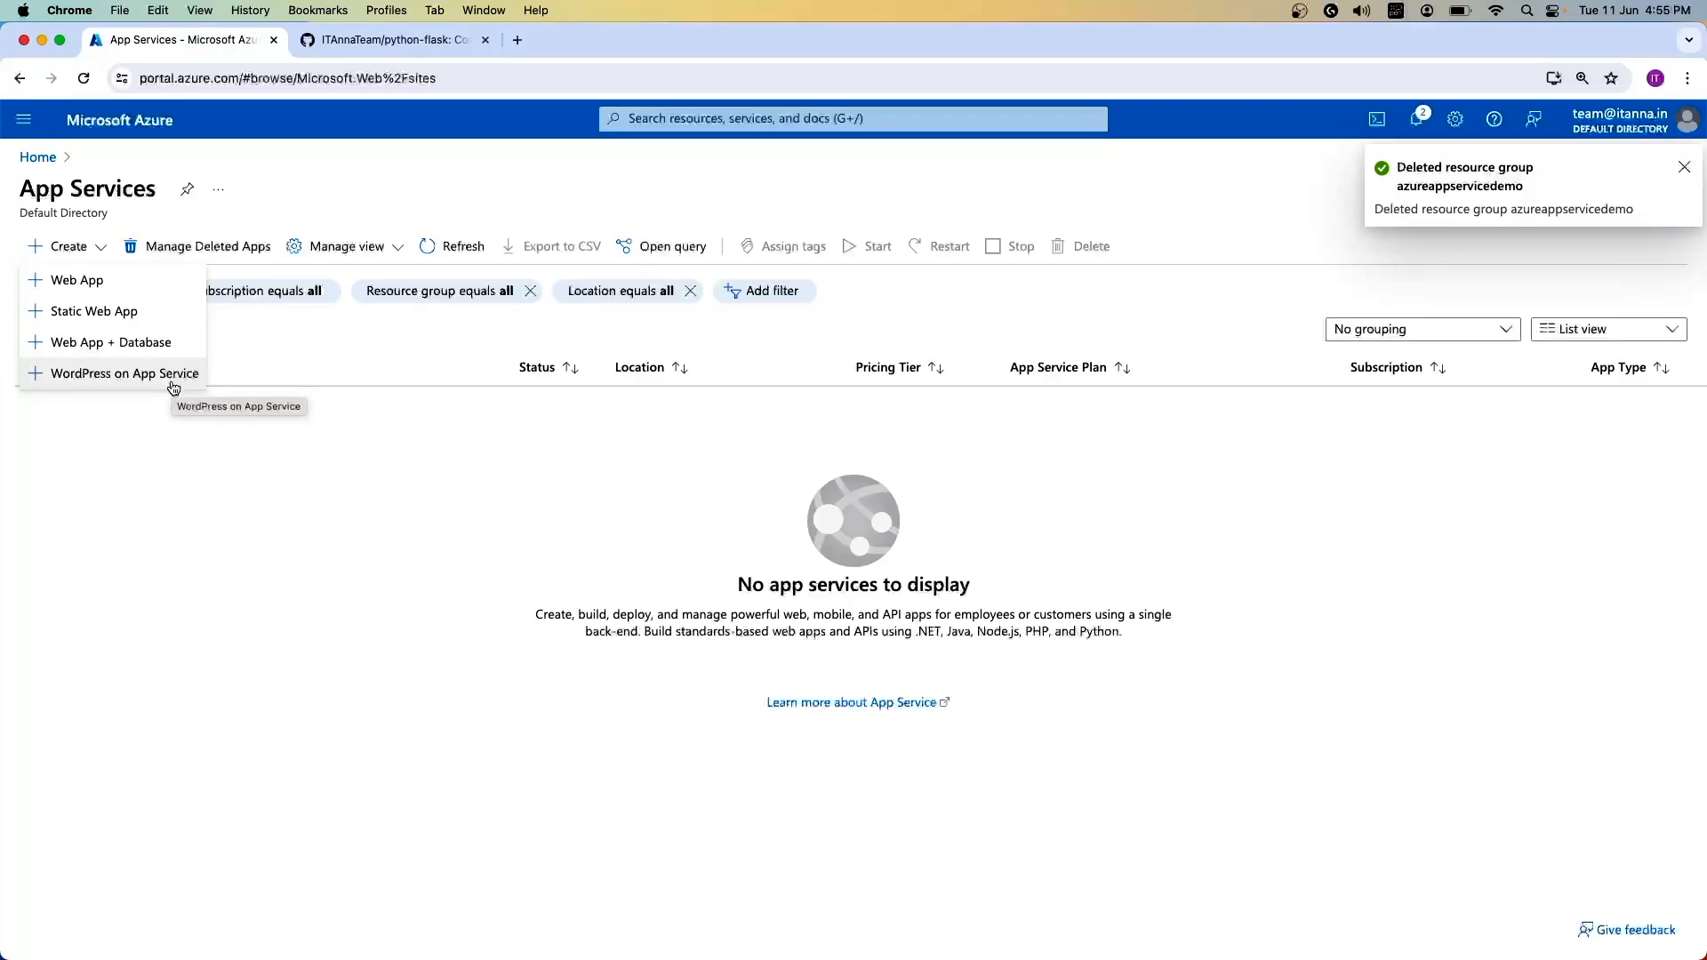
{"action": "left_click", "coordinate": [1684, 167]}
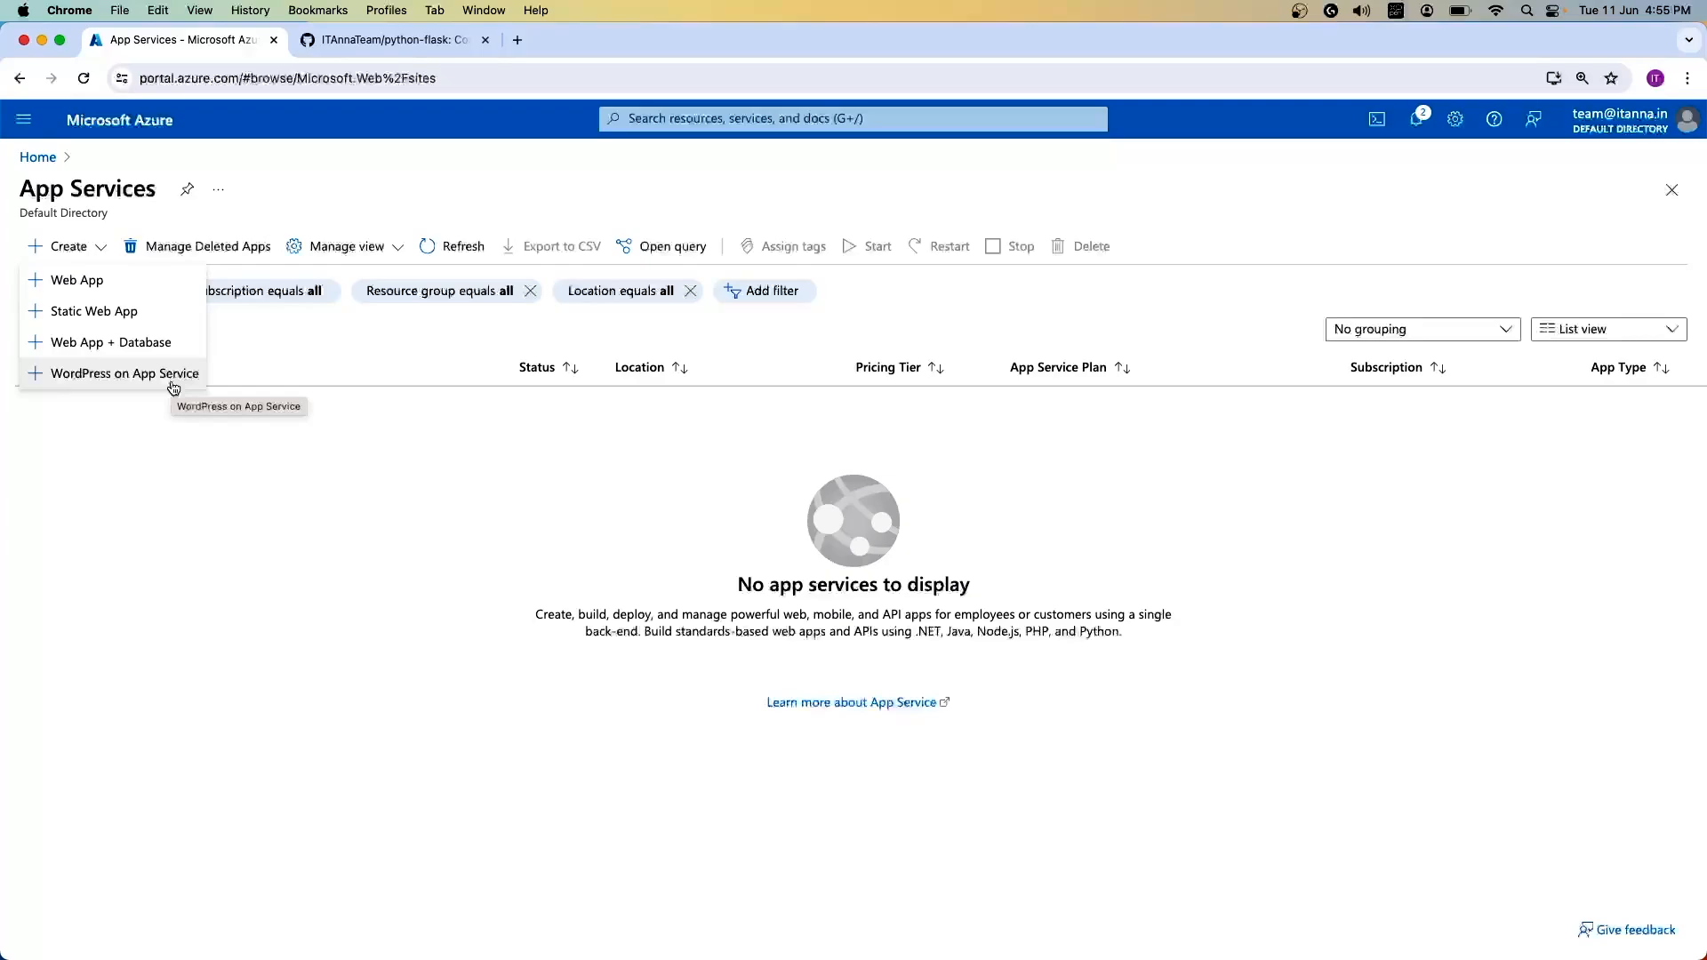
{"action": "mouse_move", "coordinate": [147, 370]}
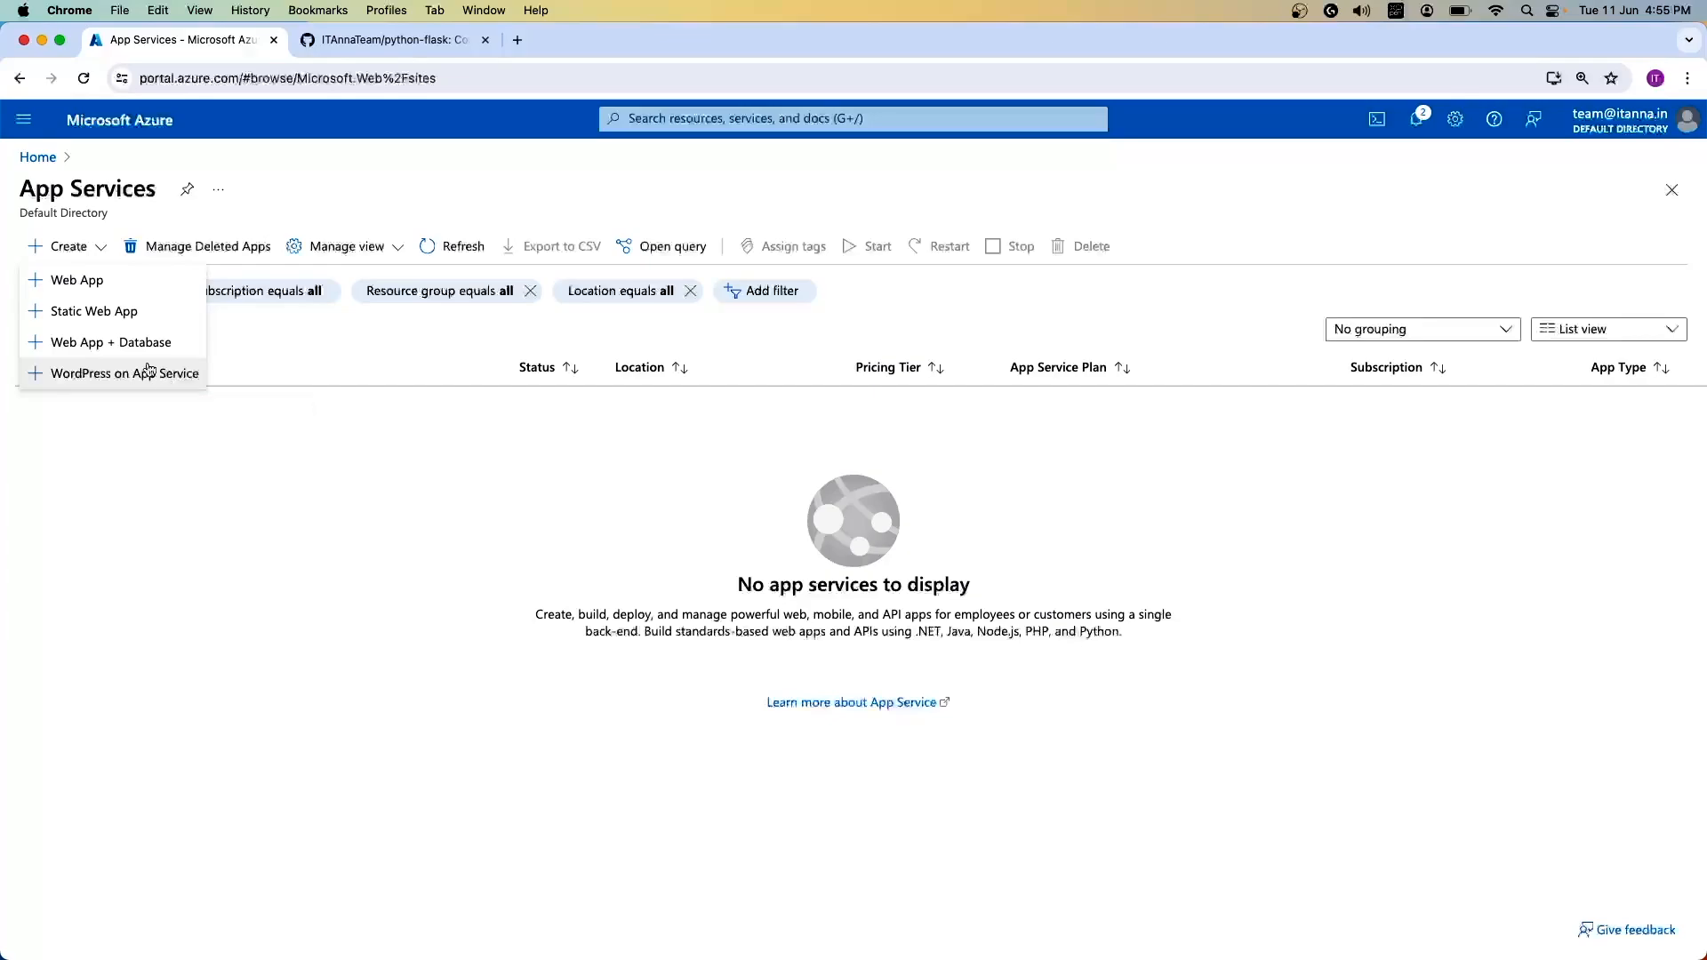
{"action": "mouse_move", "coordinate": [77, 279]}
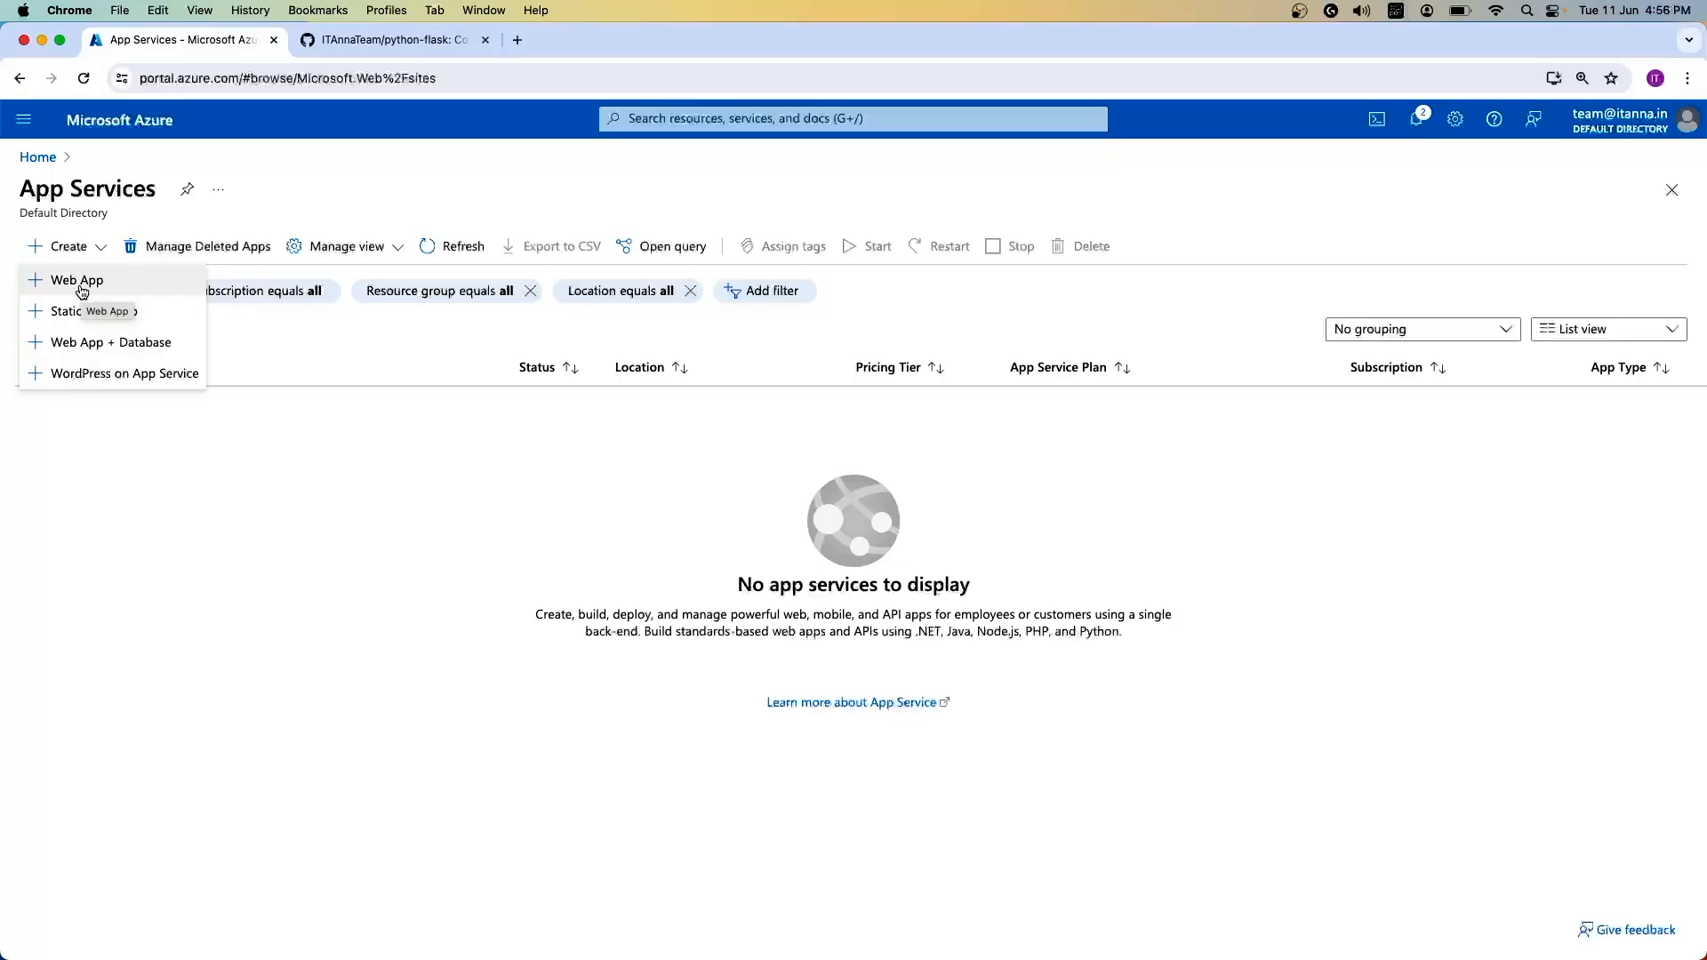
{"action": "left_click", "coordinate": [77, 279]}
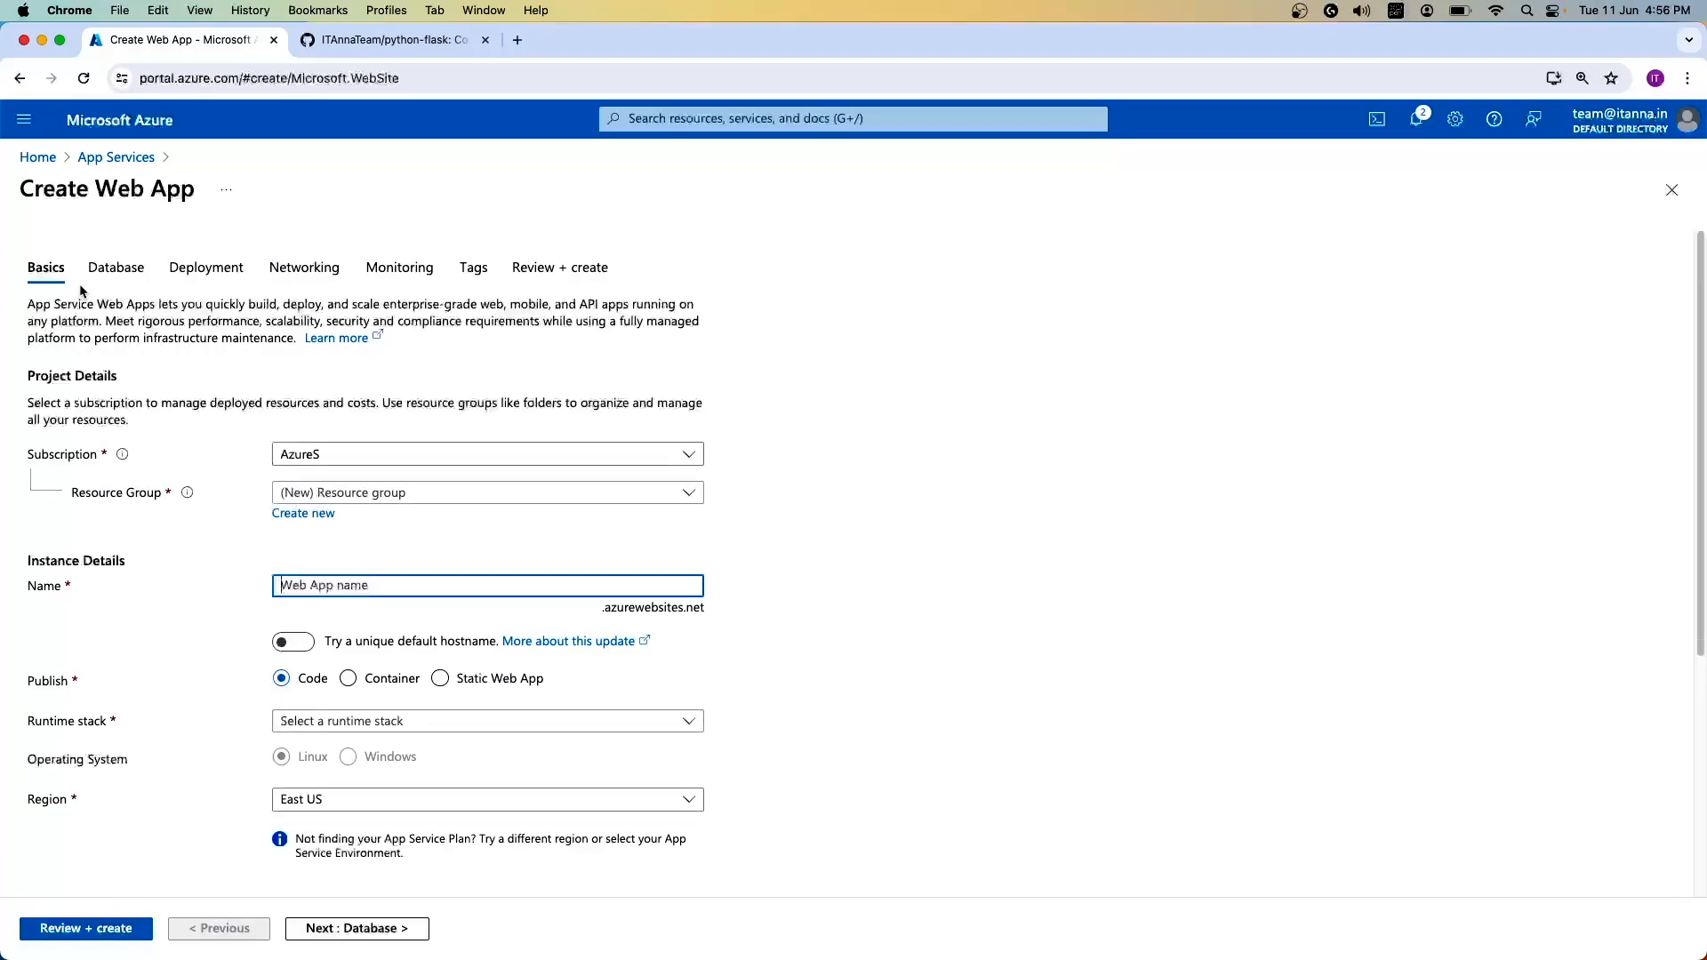
{"action": "mouse_move", "coordinate": [379, 518]}
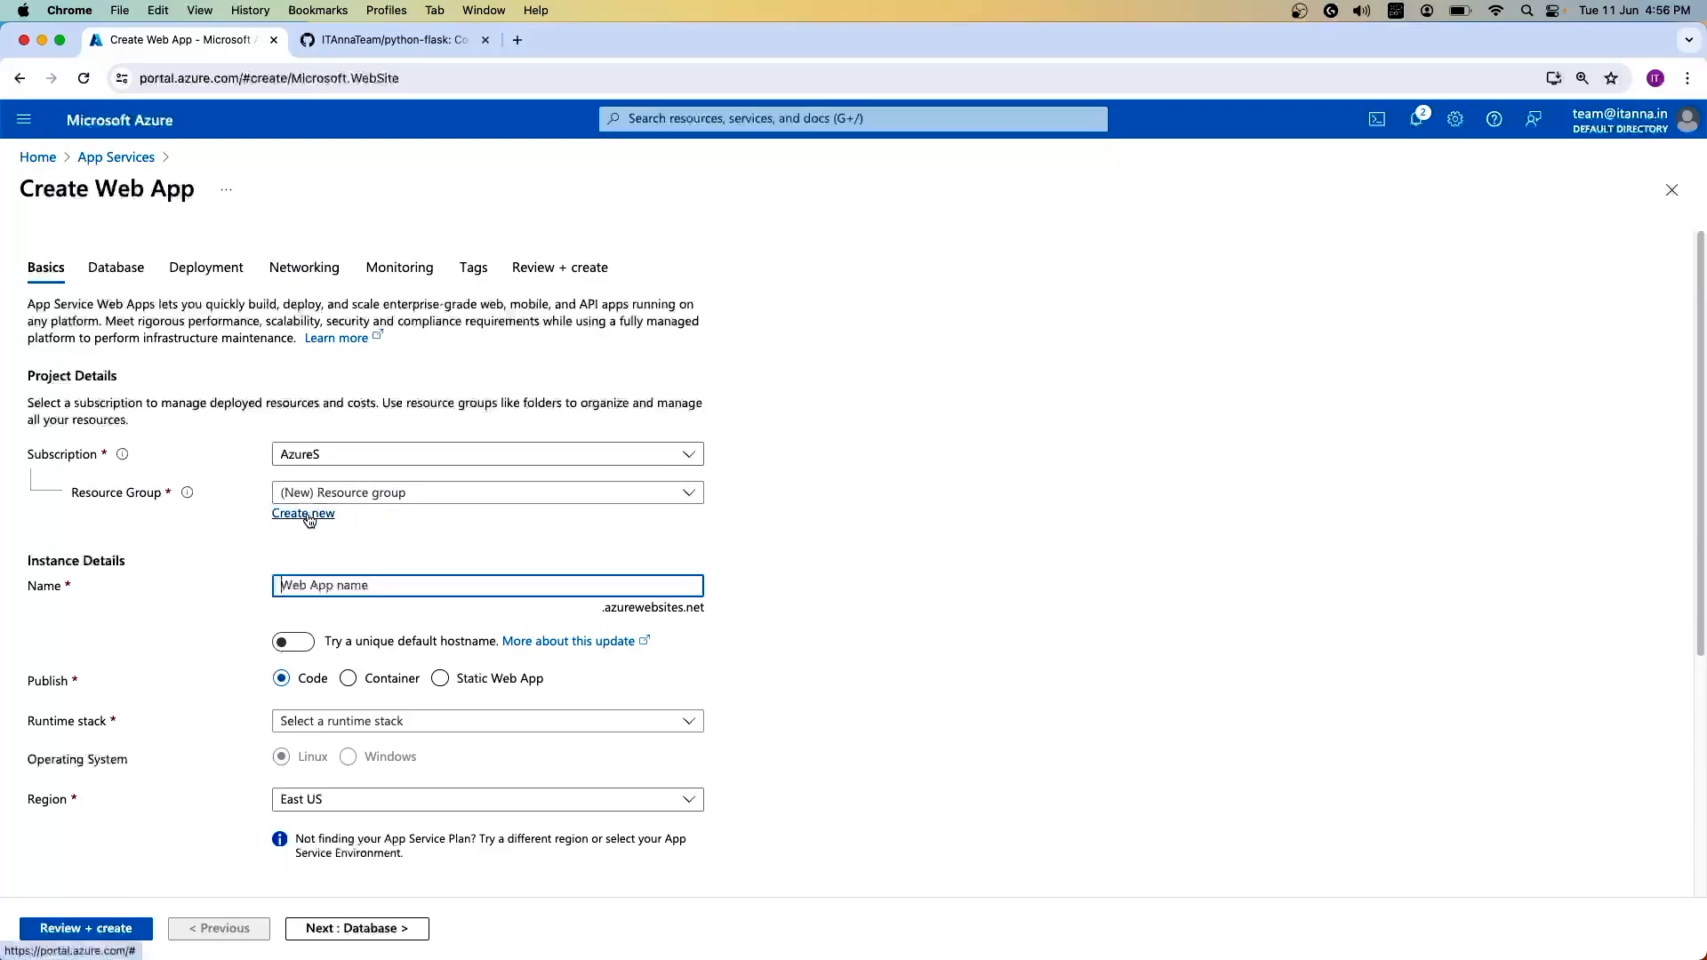
Step: Create a new resource group named azurepythondemo for the web app
{"action": "left_click", "coordinate": [302, 512]}
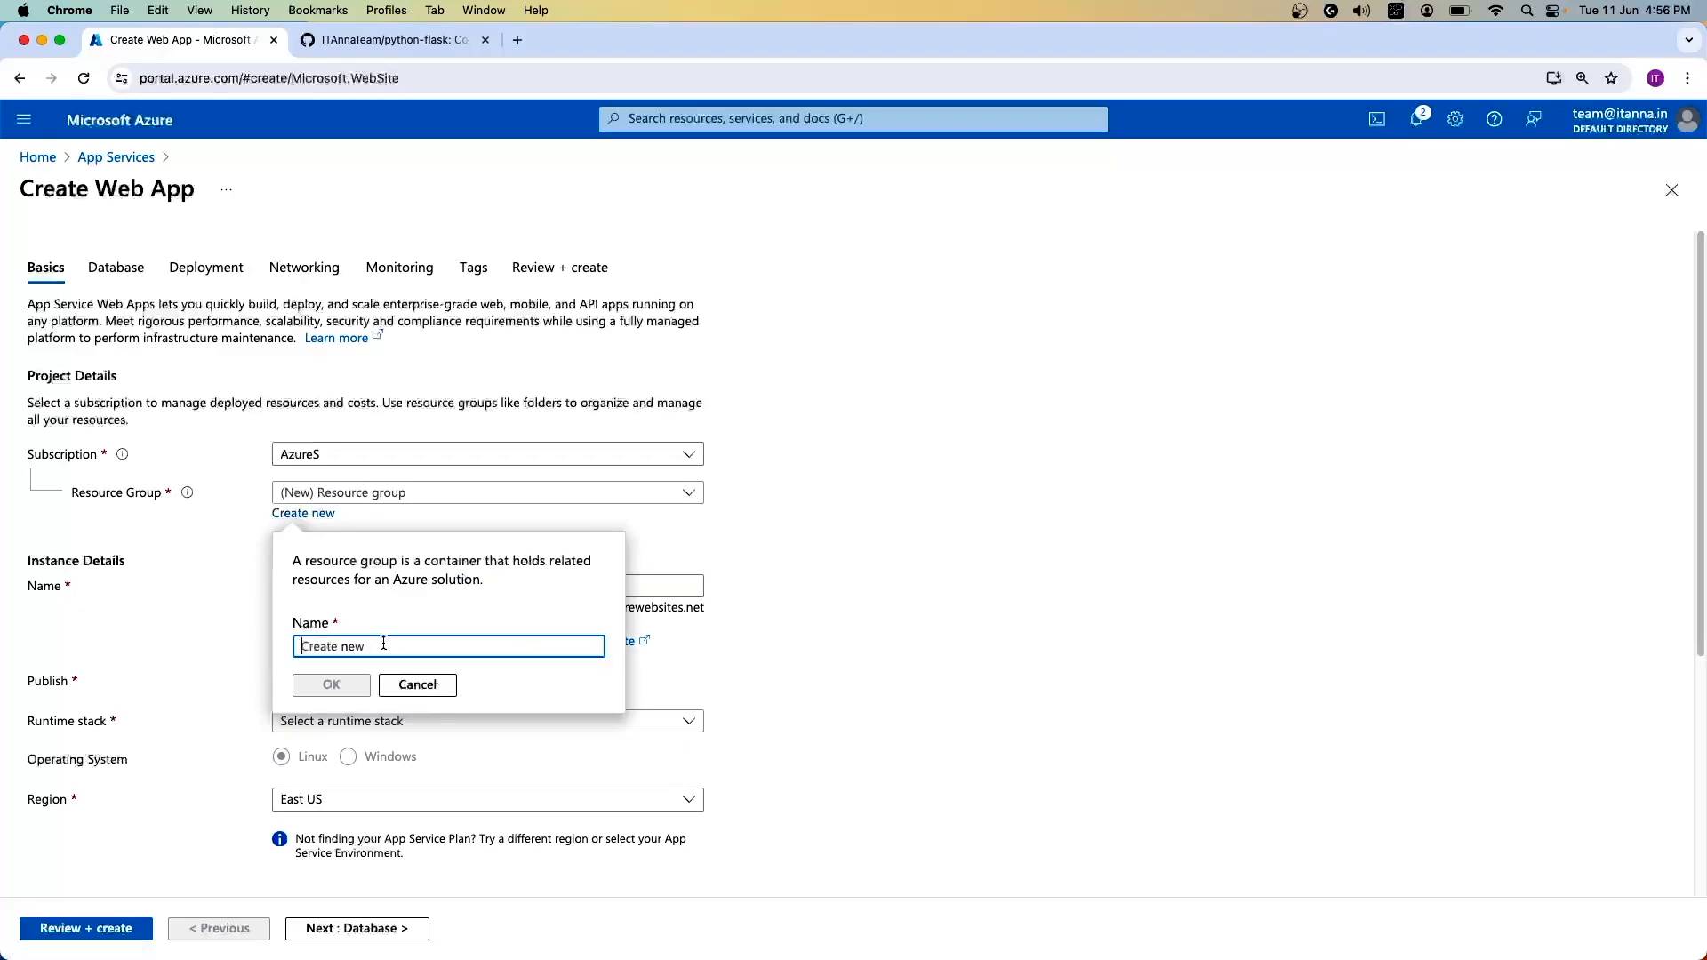
{"action": "type", "text": "azurepy"}
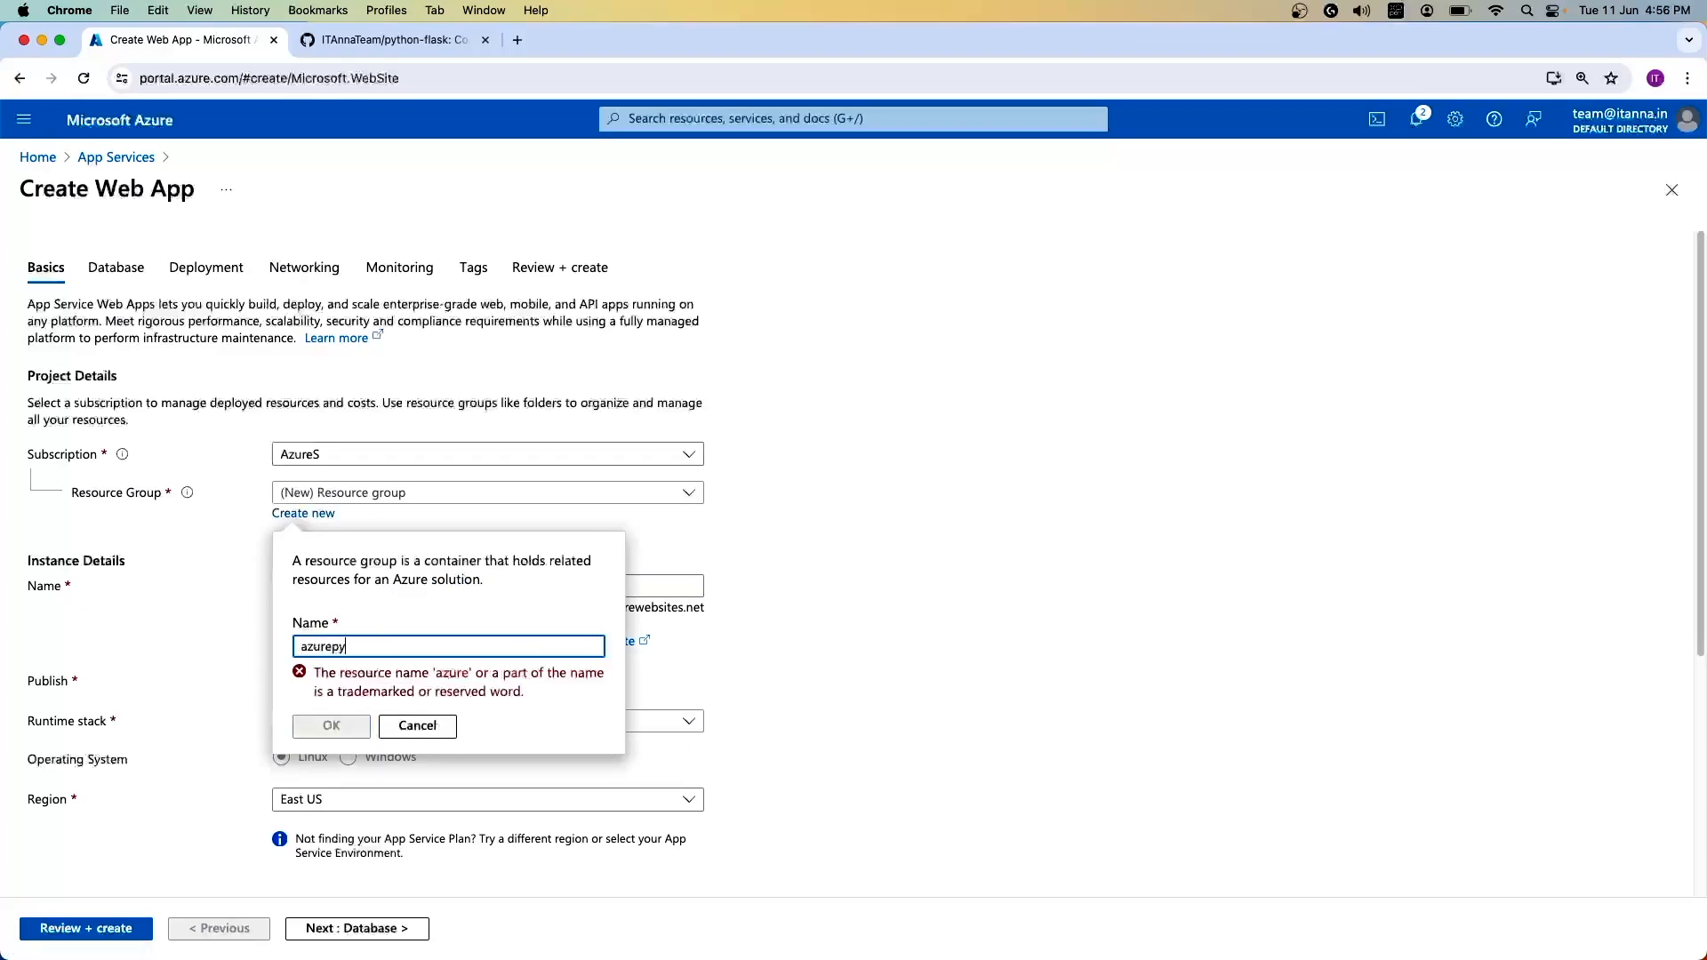
{"action": "type", "text": "thon"}
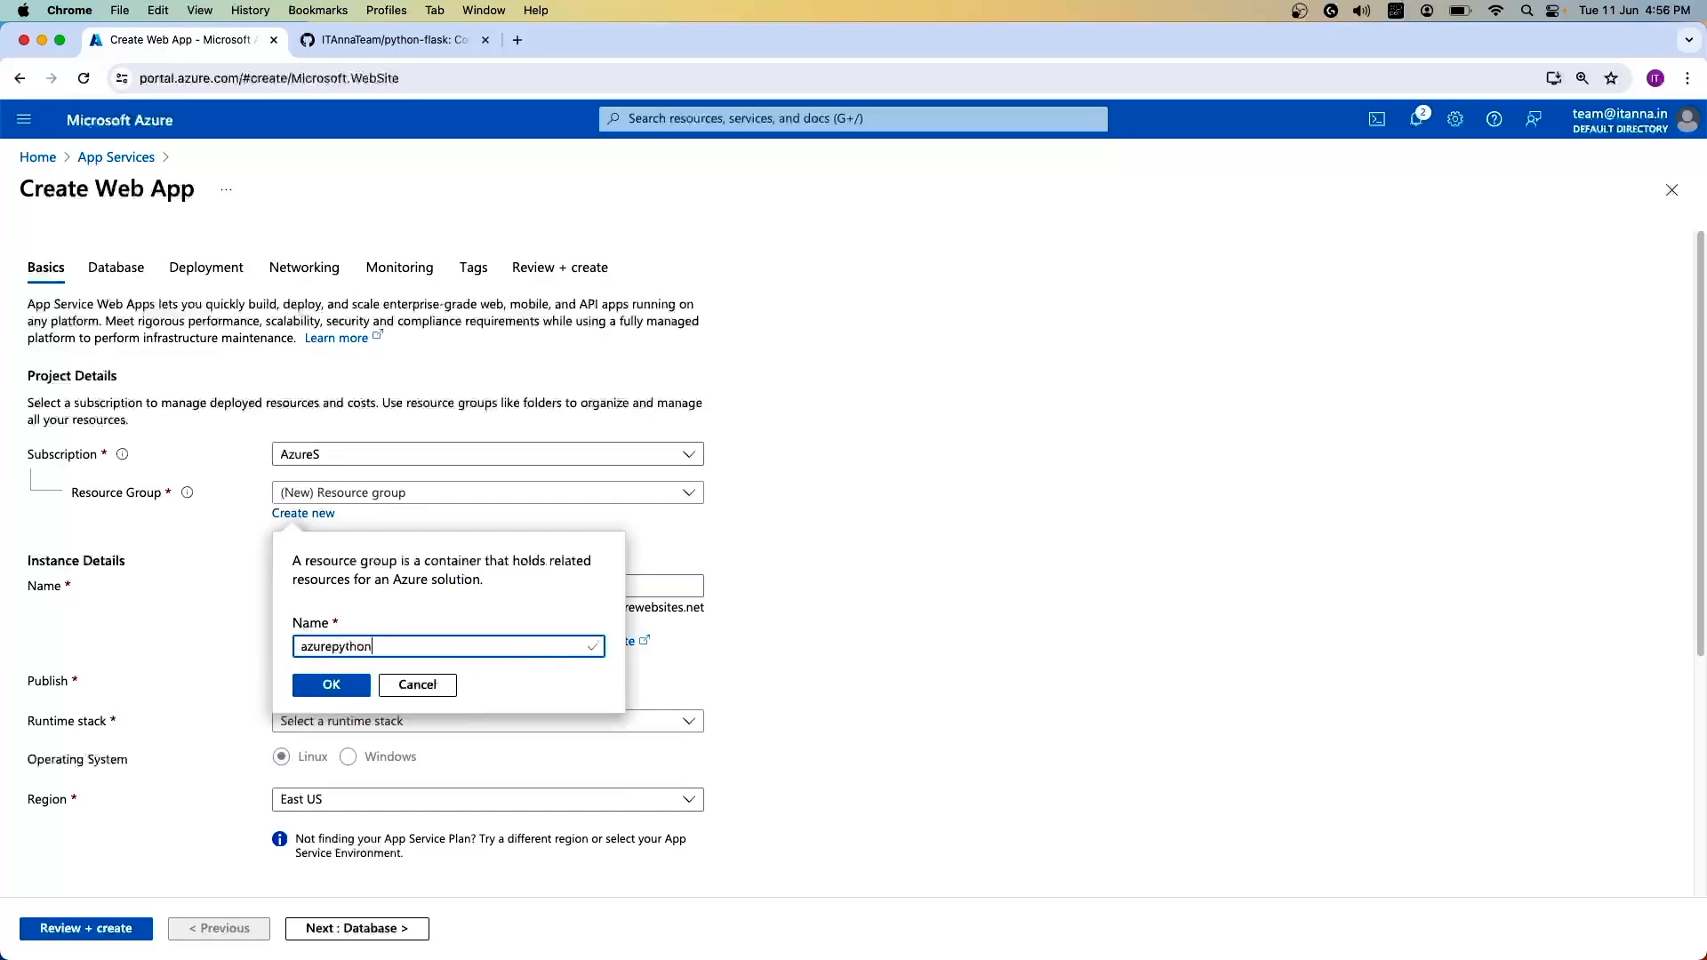
{"action": "type", "text": "de"}
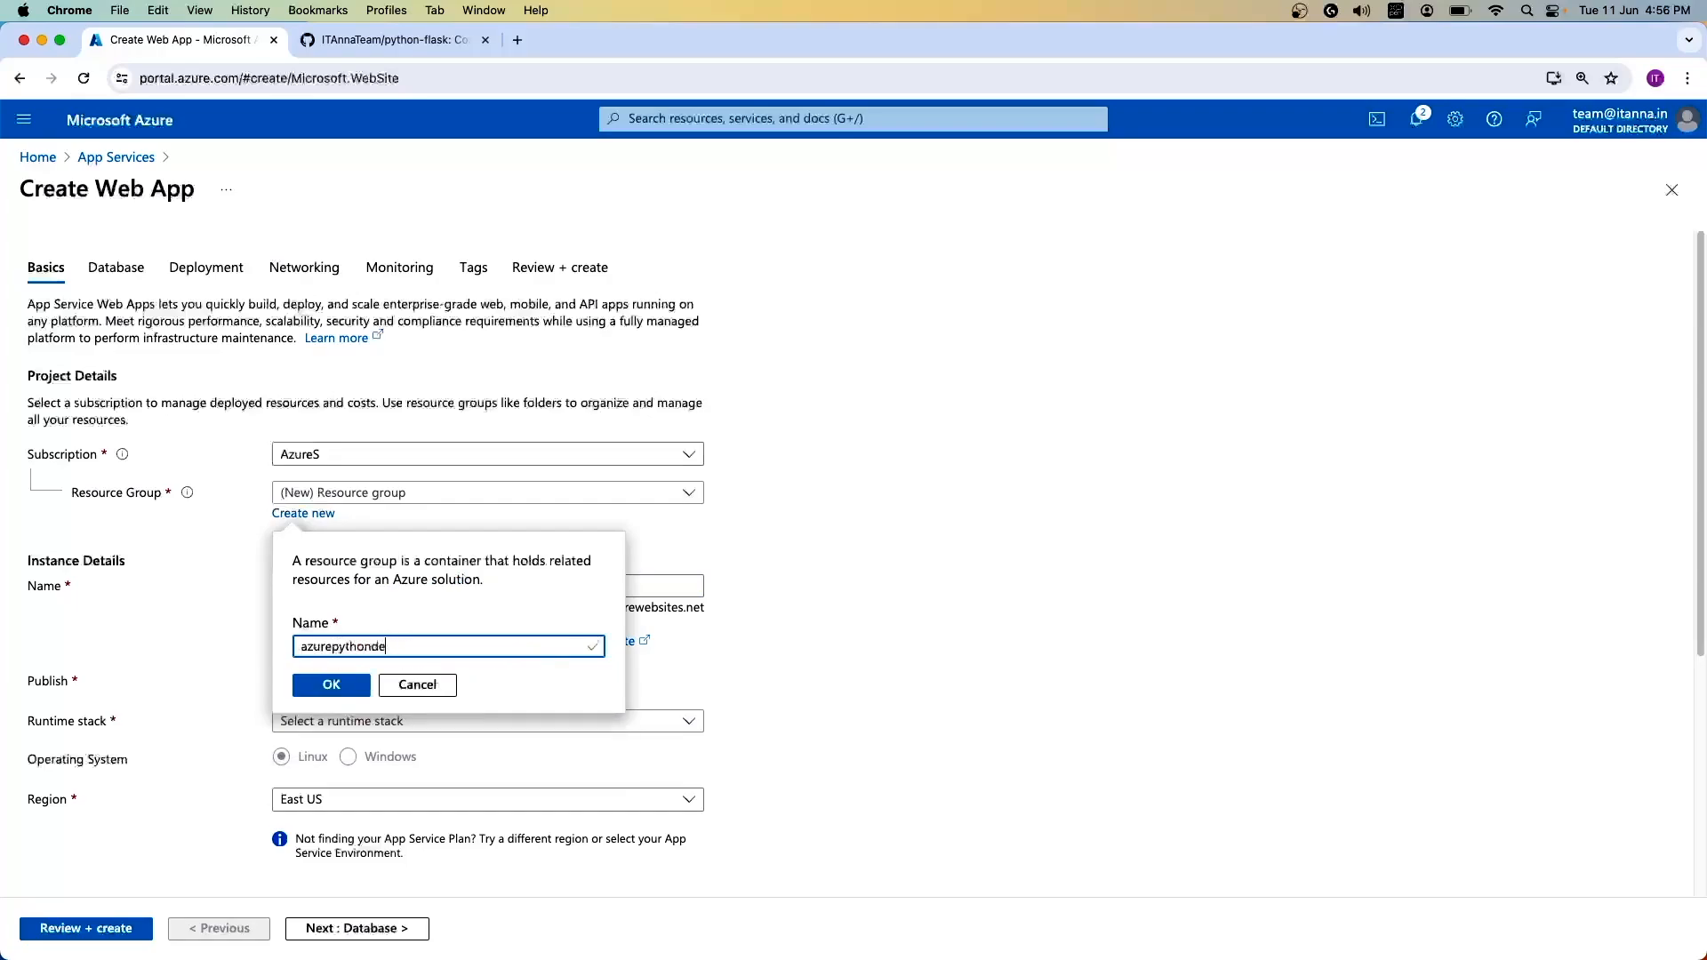
{"action": "type", "text": "mo"}
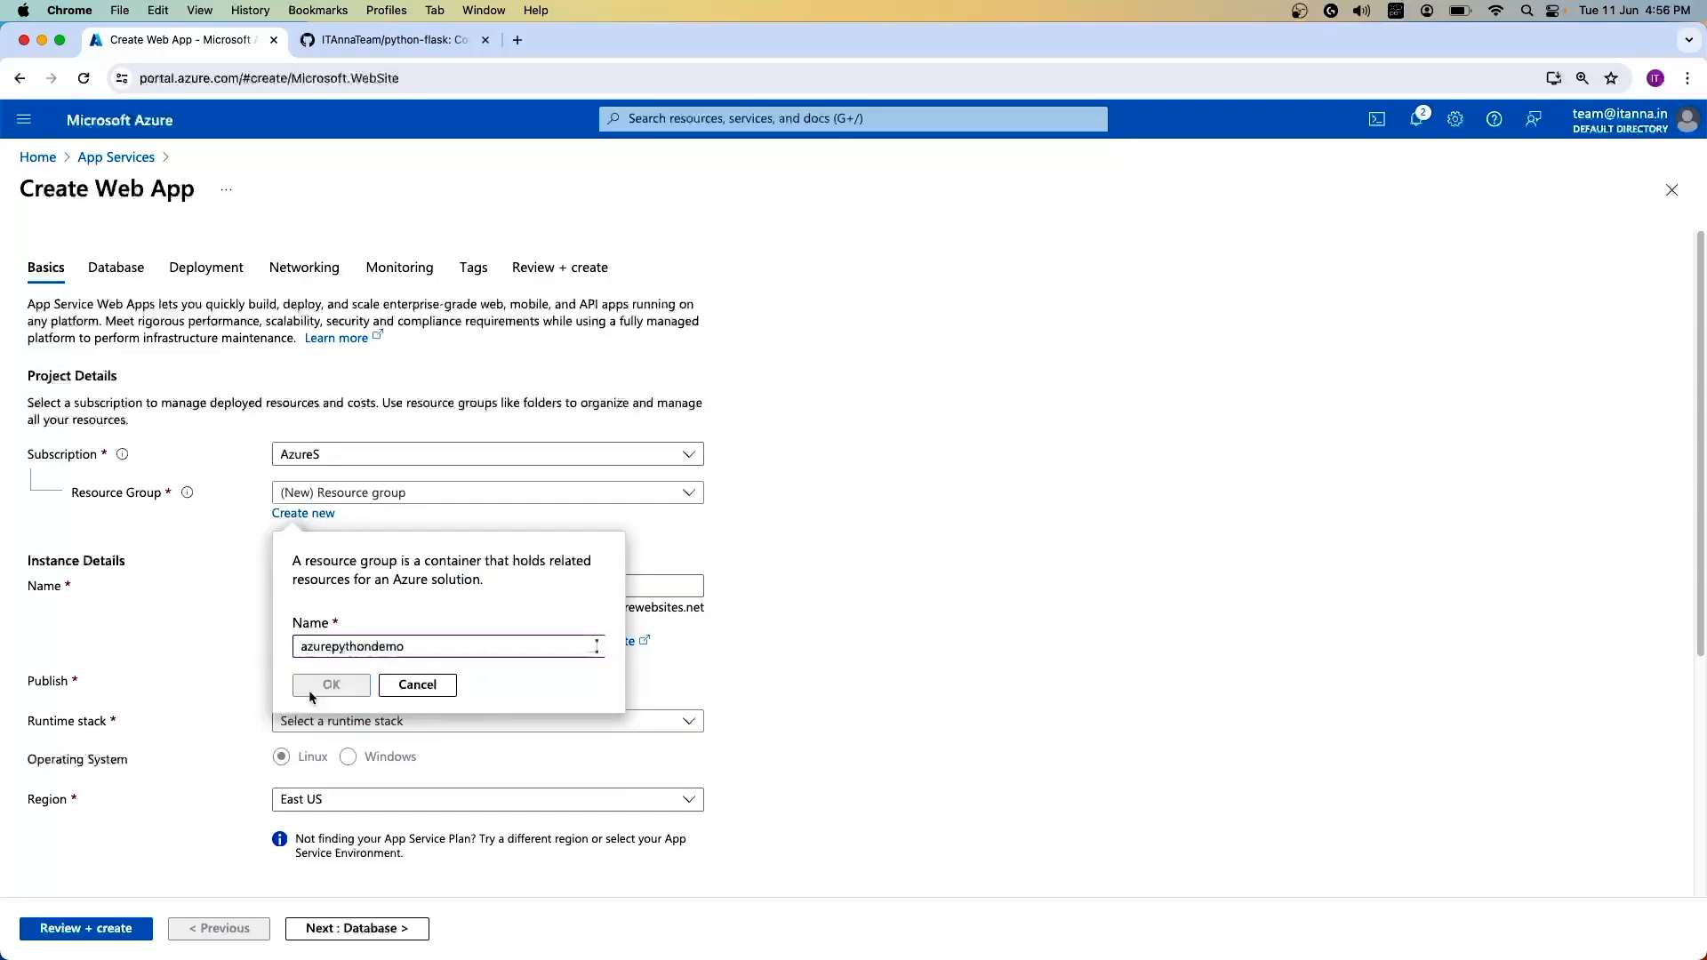
{"action": "left_click", "coordinate": [331, 685]}
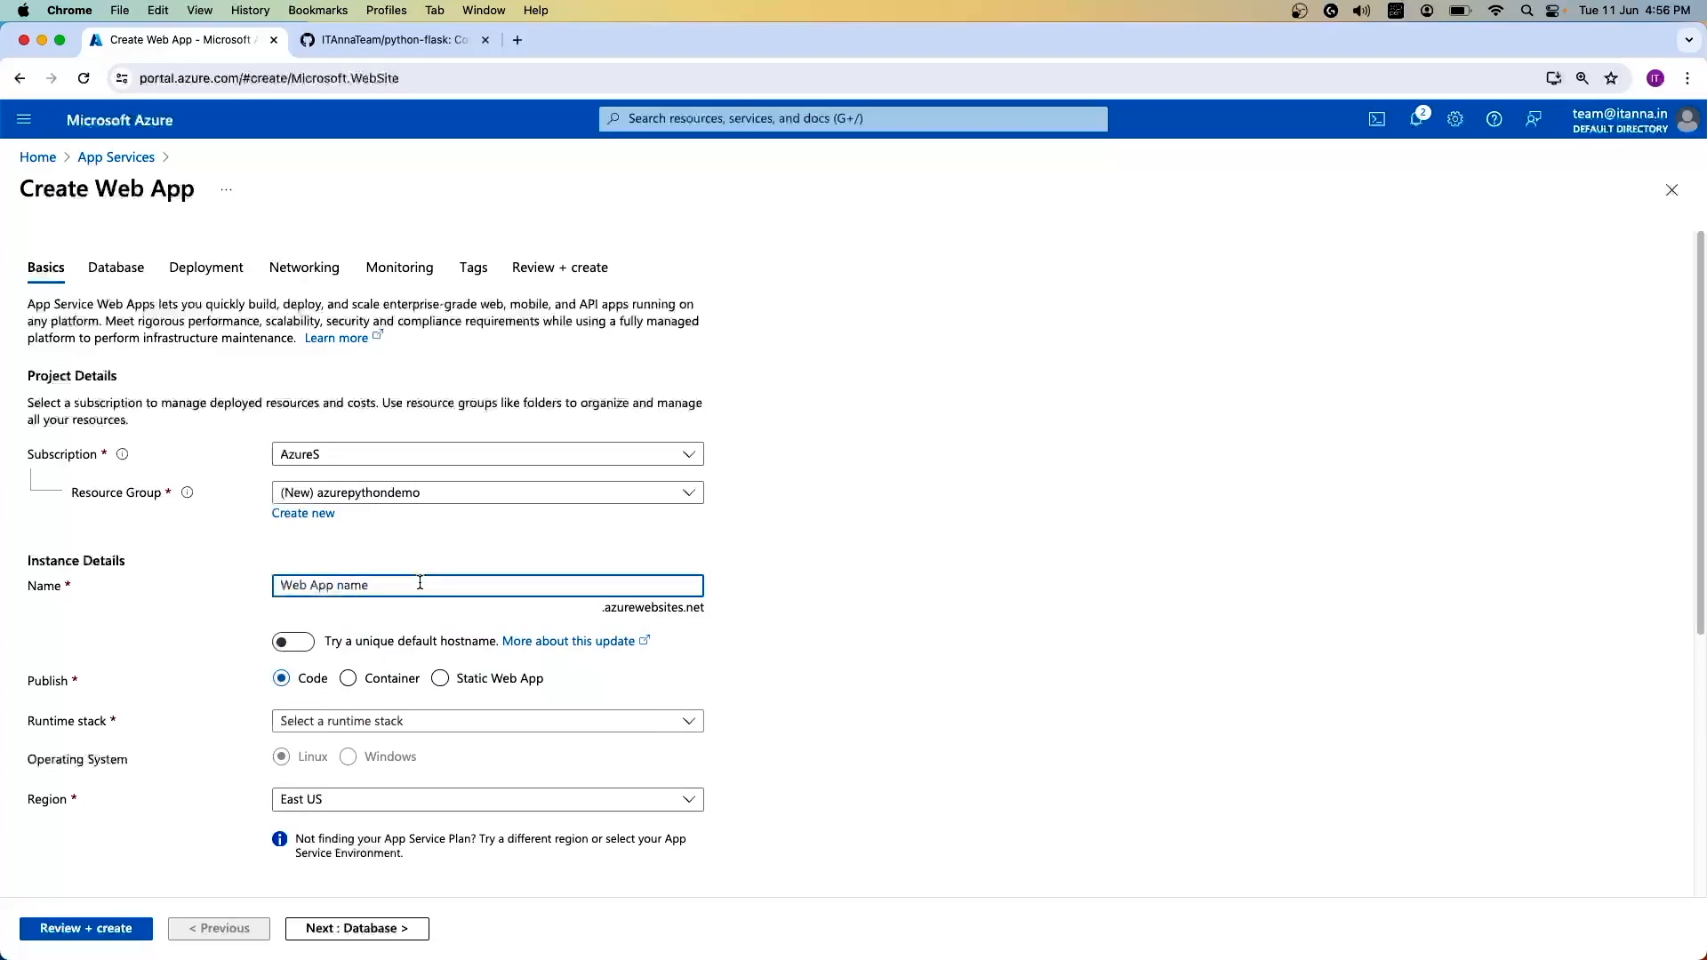
Step: Name the web app itannapythonflask and leave Publish set to Code
{"action": "type", "text": "itanna"}
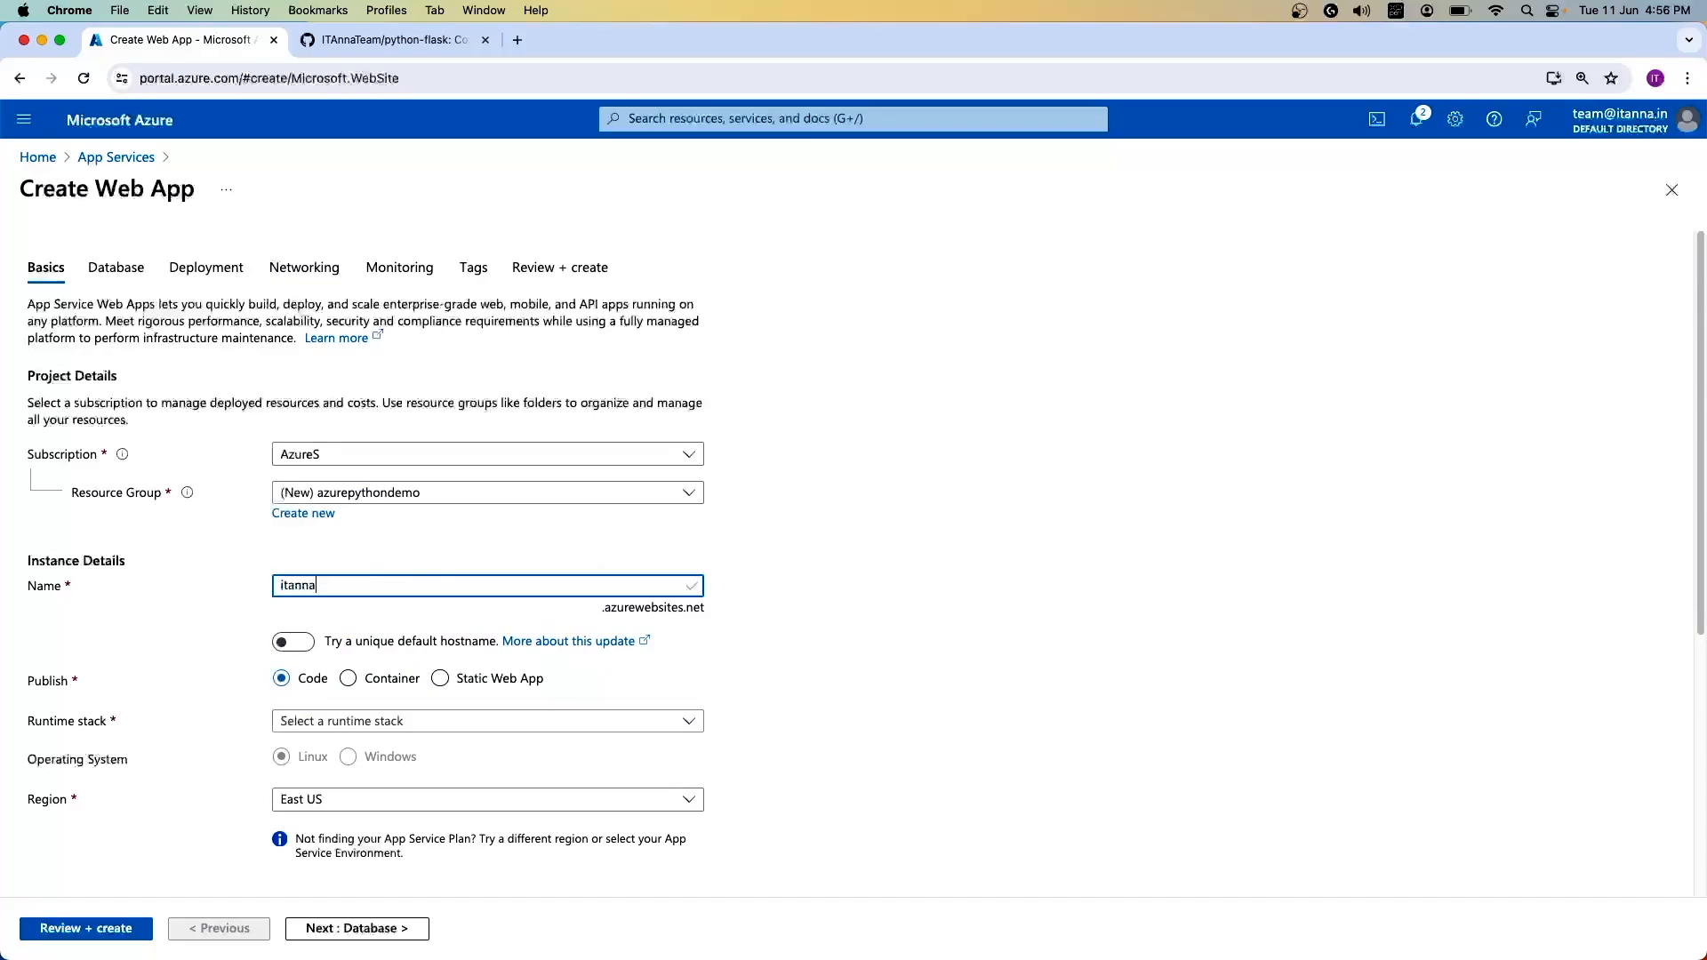
{"action": "type", "text": "python"}
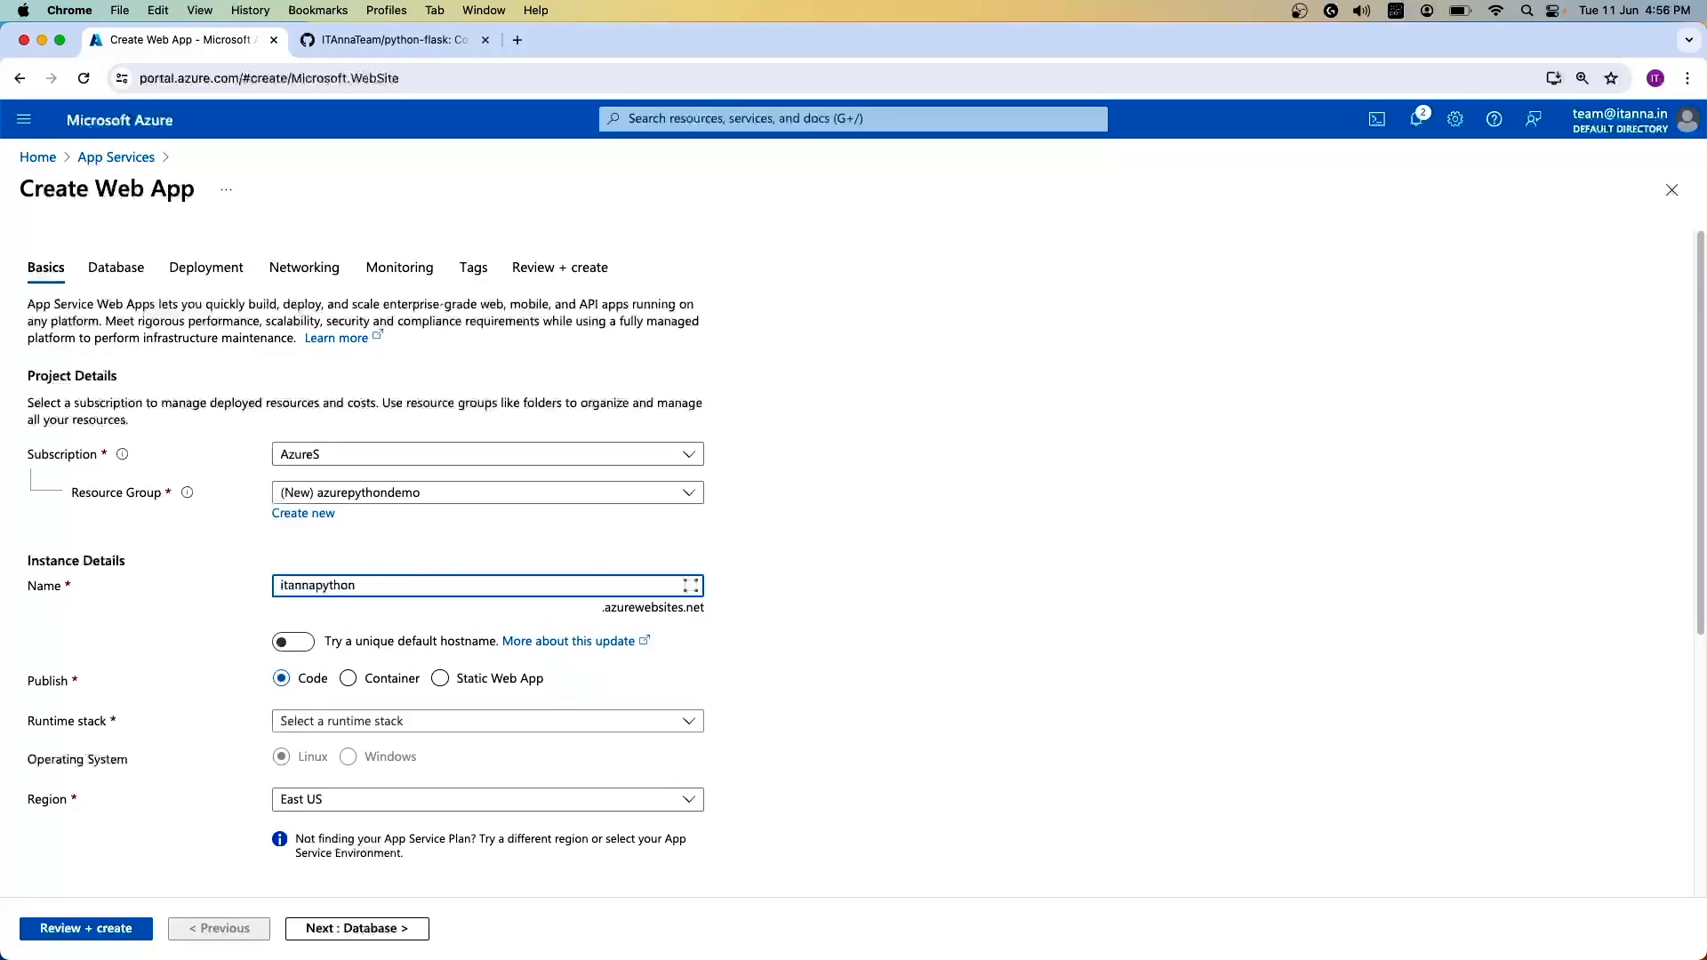
{"action": "type", "text": "flask"}
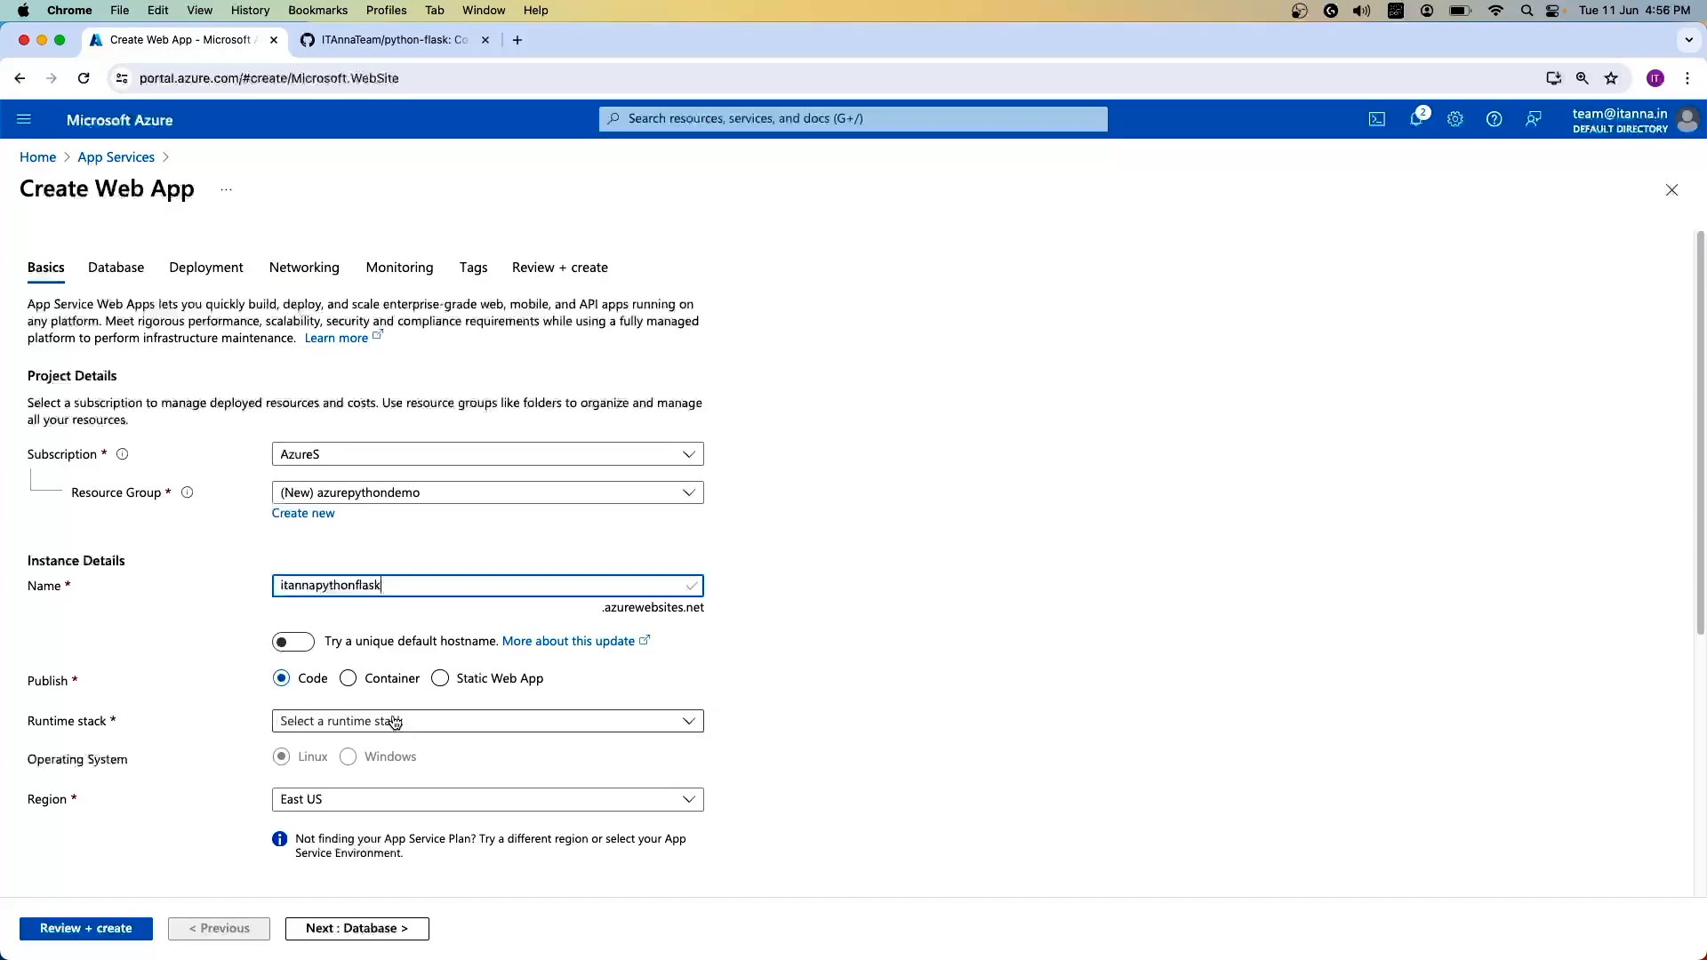
{"action": "left_click", "coordinate": [439, 678]}
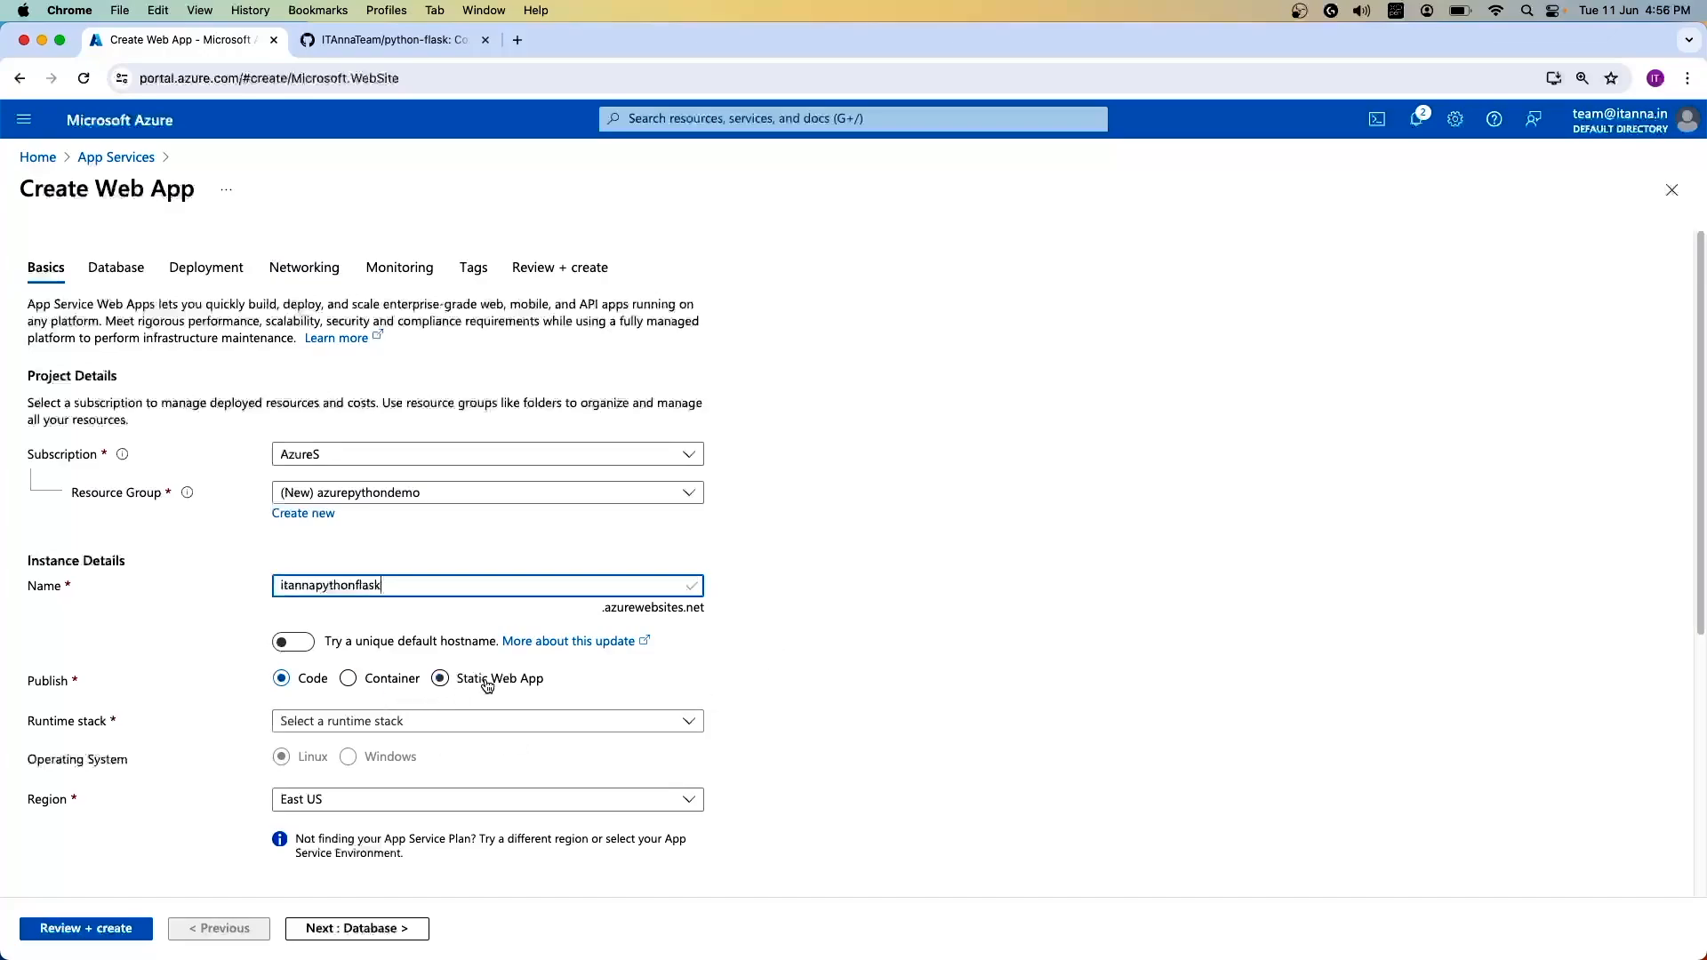
{"action": "left_click", "coordinate": [280, 677]}
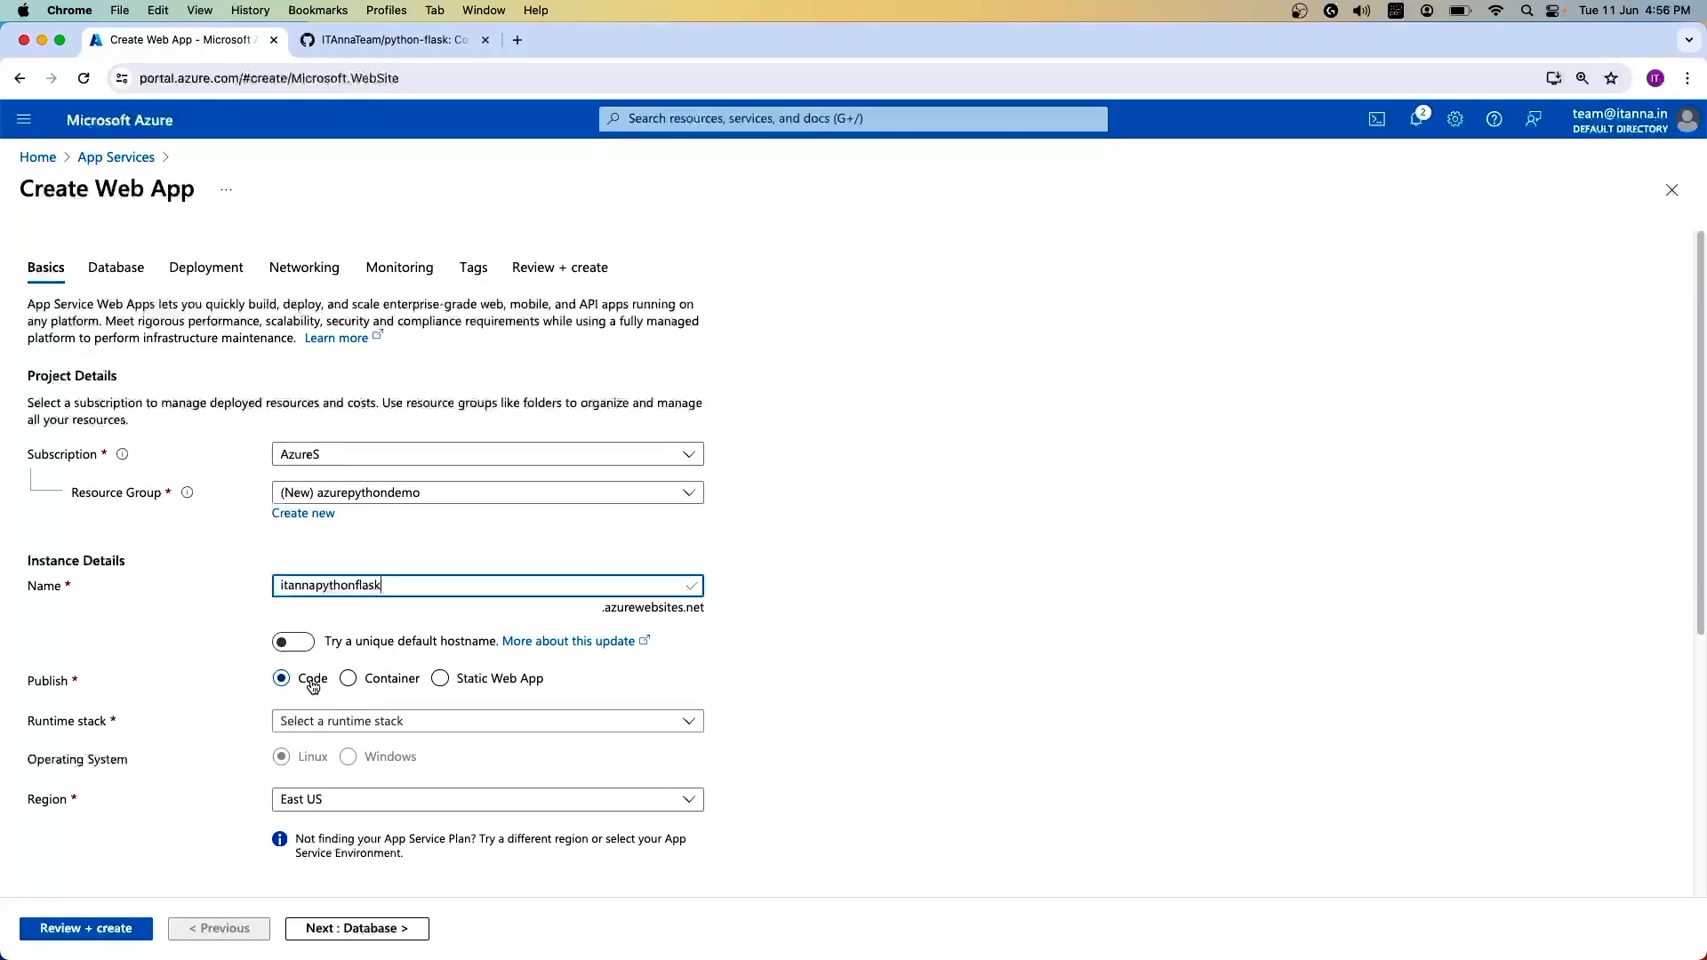
{"action": "left_click", "coordinate": [439, 677]}
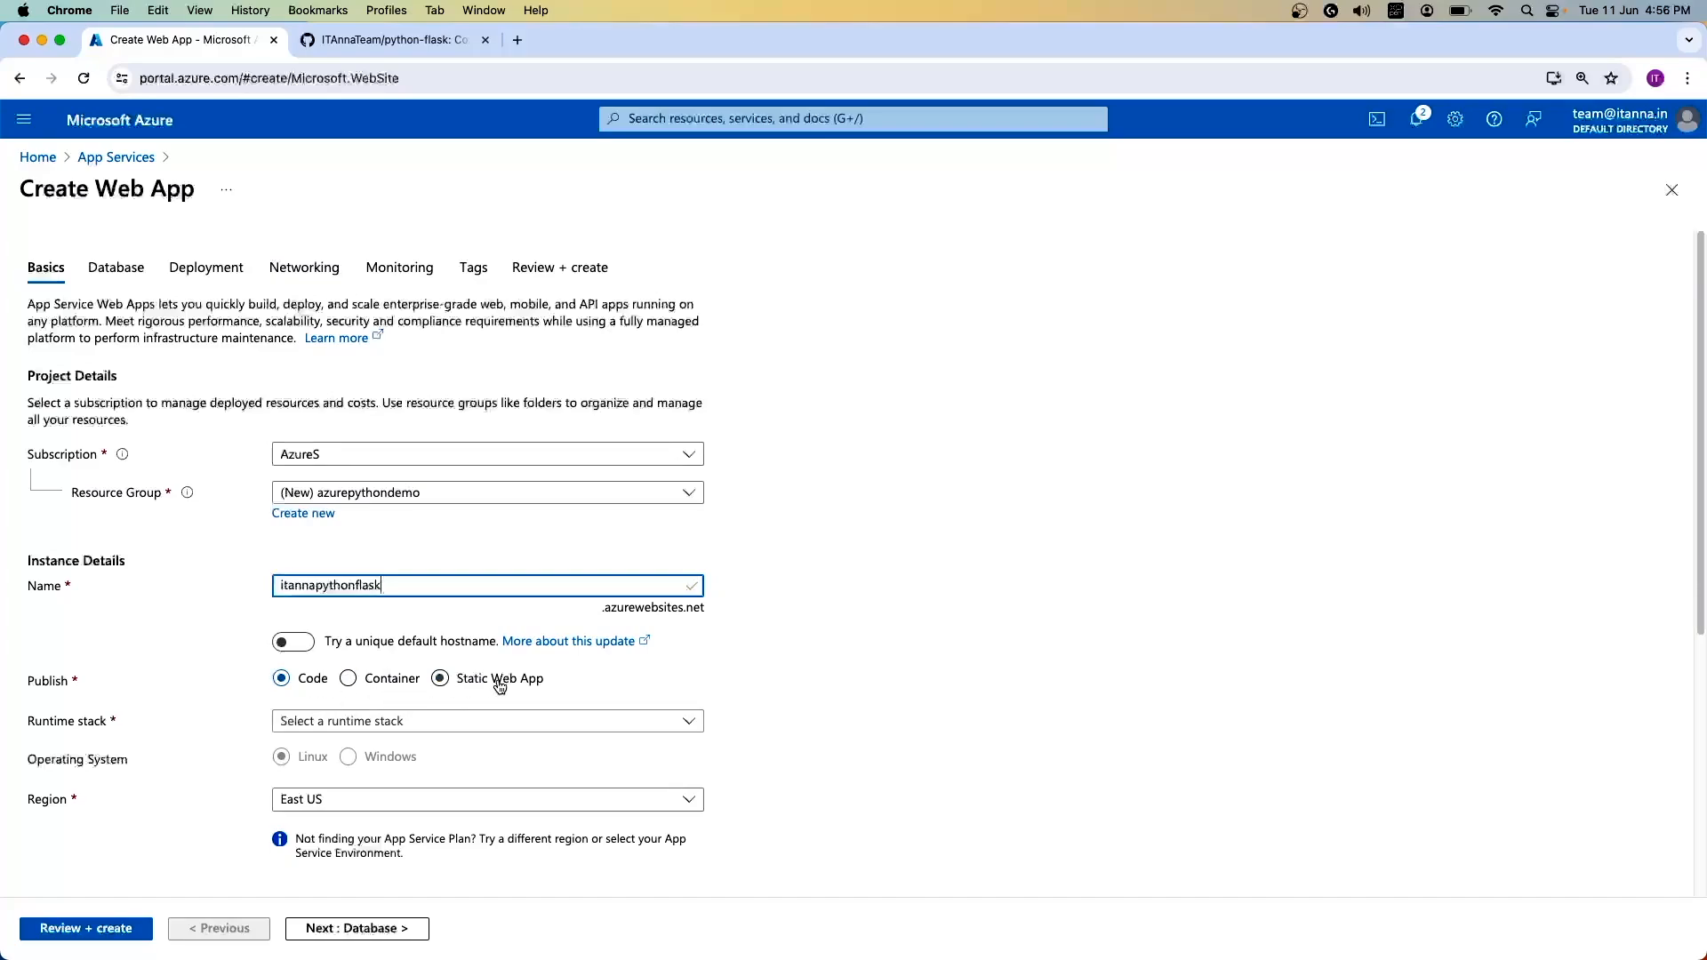
{"action": "left_click", "coordinate": [486, 720]}
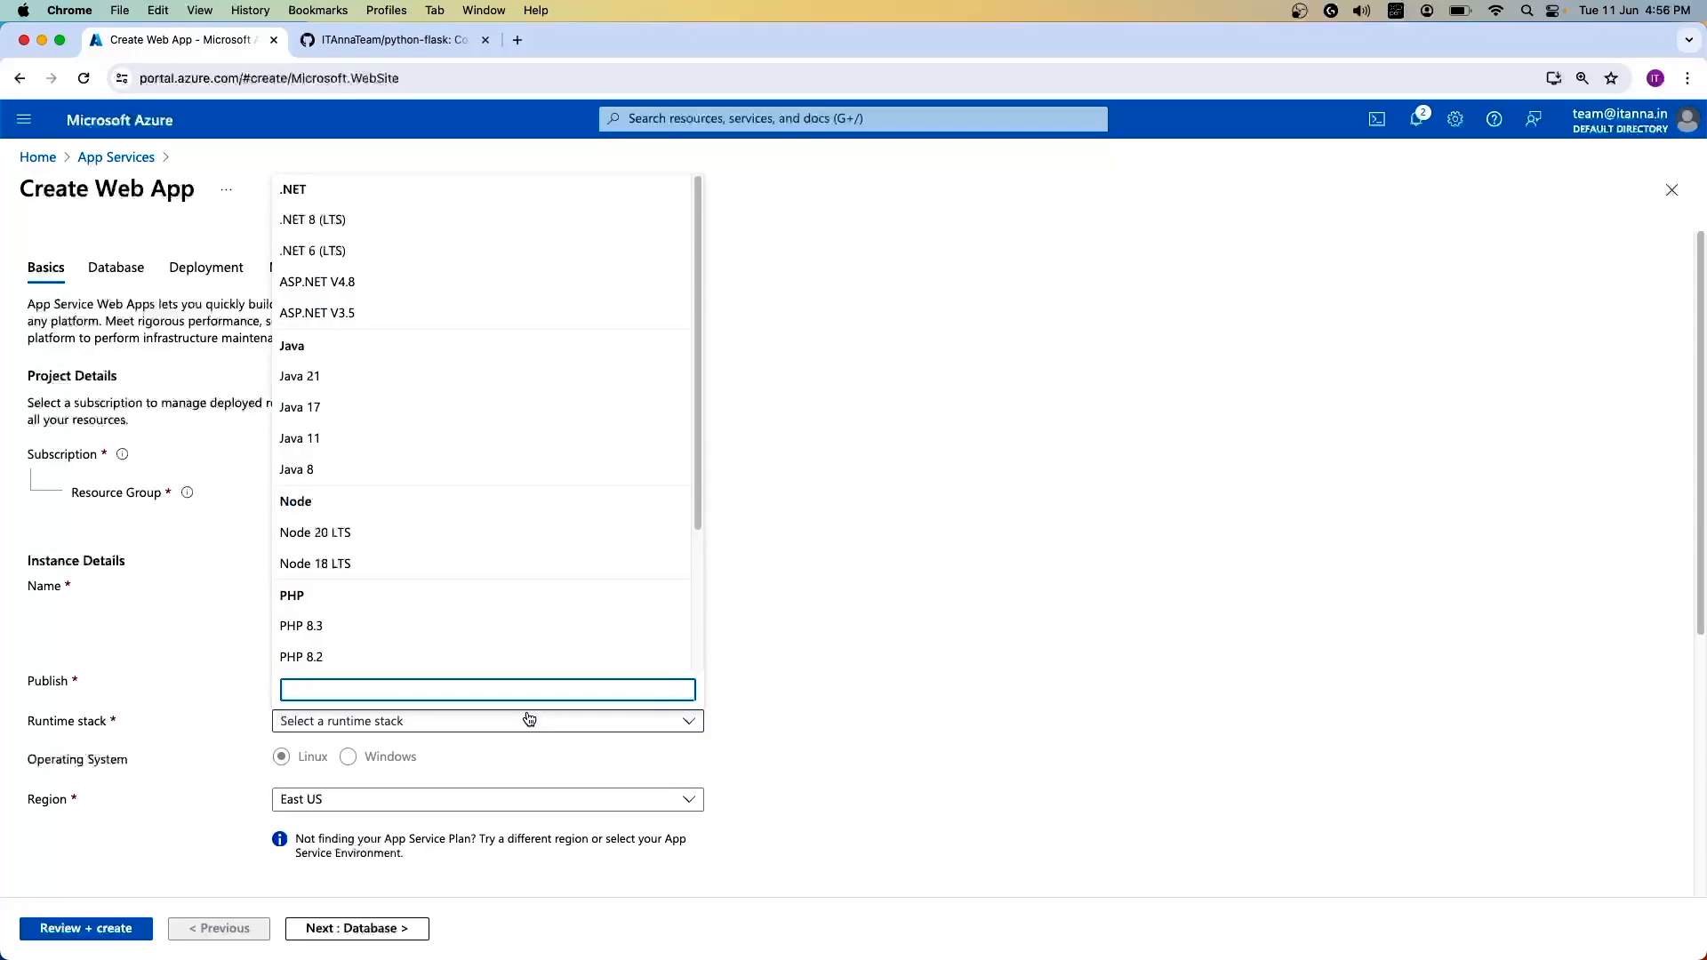
Step: Choose Python 3.9 as the web app's runtime stack
{"action": "scroll", "scroll_direction": "down", "scroll_amount": 3}
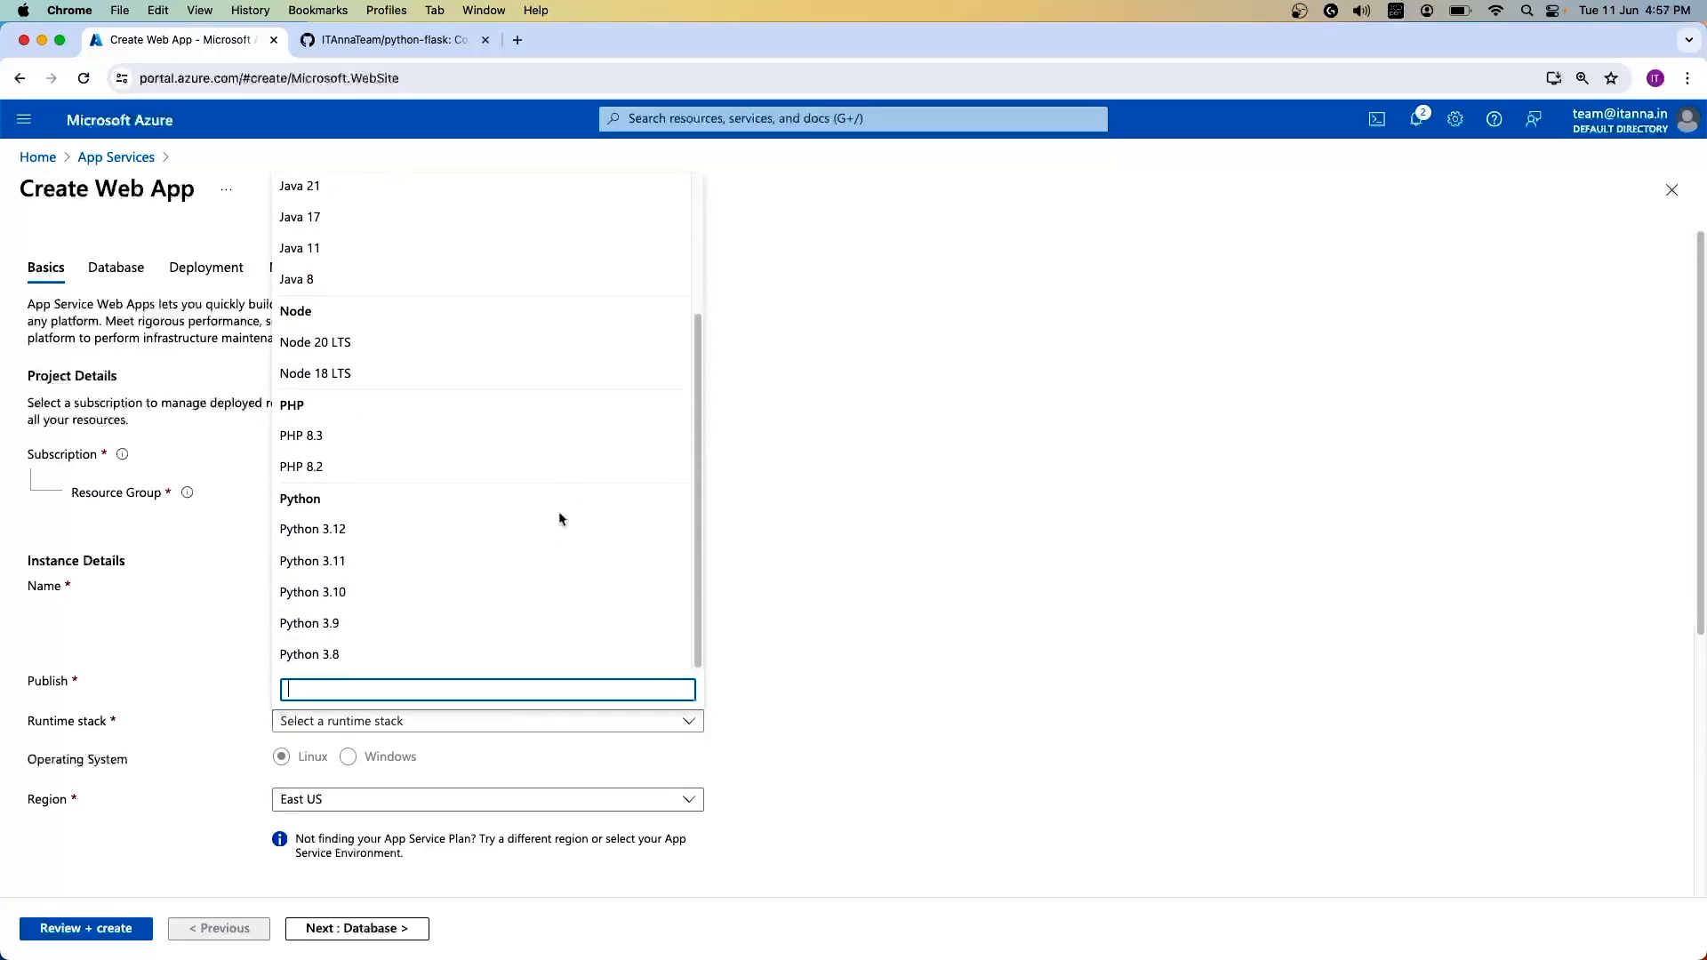
{"action": "scroll", "scroll_direction": "up", "scroll_amount": 3}
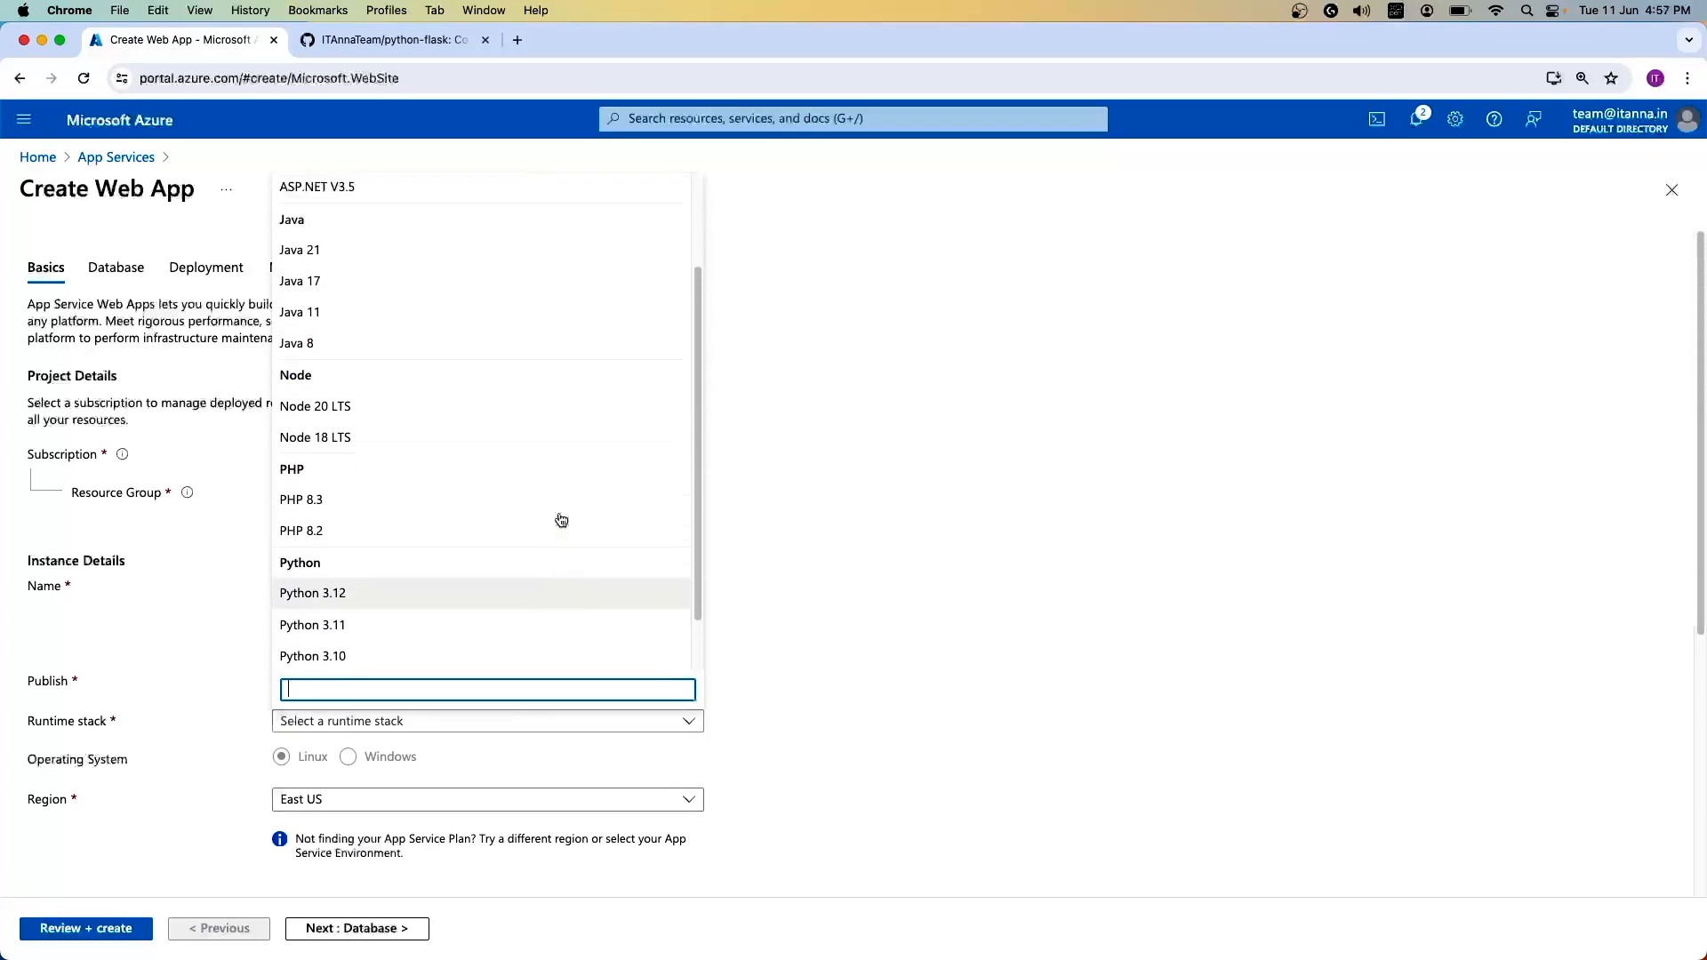
{"action": "scroll", "scroll_direction": "up", "scroll_amount": 3}
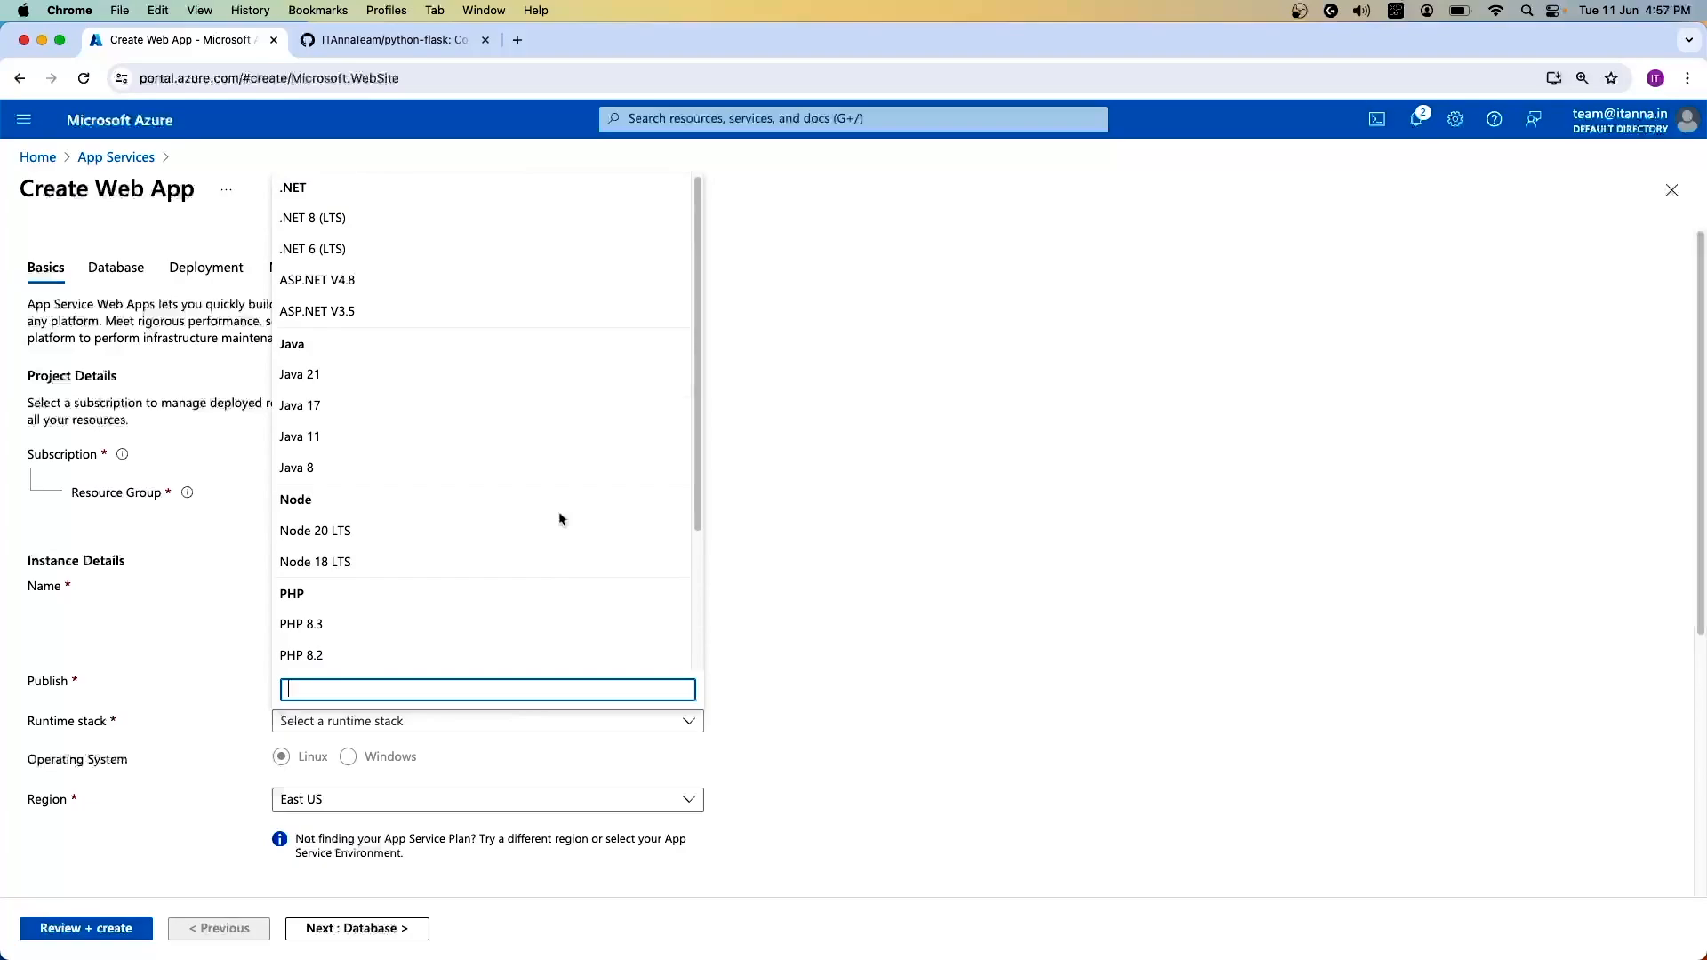
{"action": "mouse_move", "coordinate": [519, 217]}
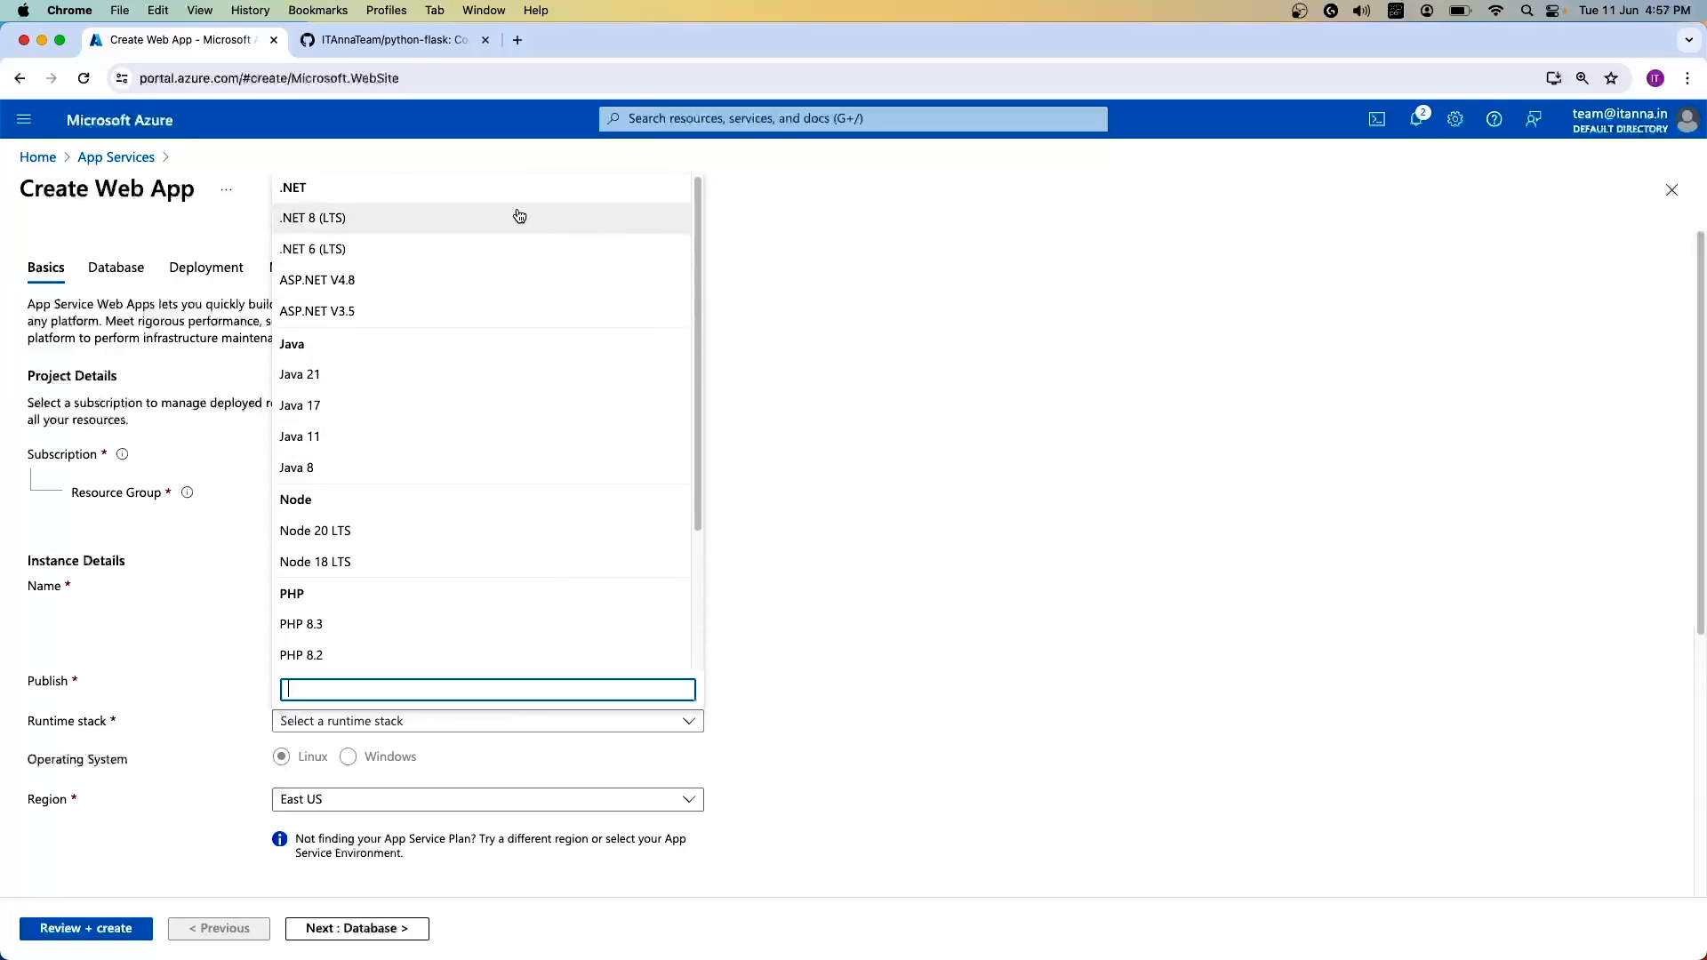
{"action": "scroll", "scroll_direction": "down", "scroll_amount": 3}
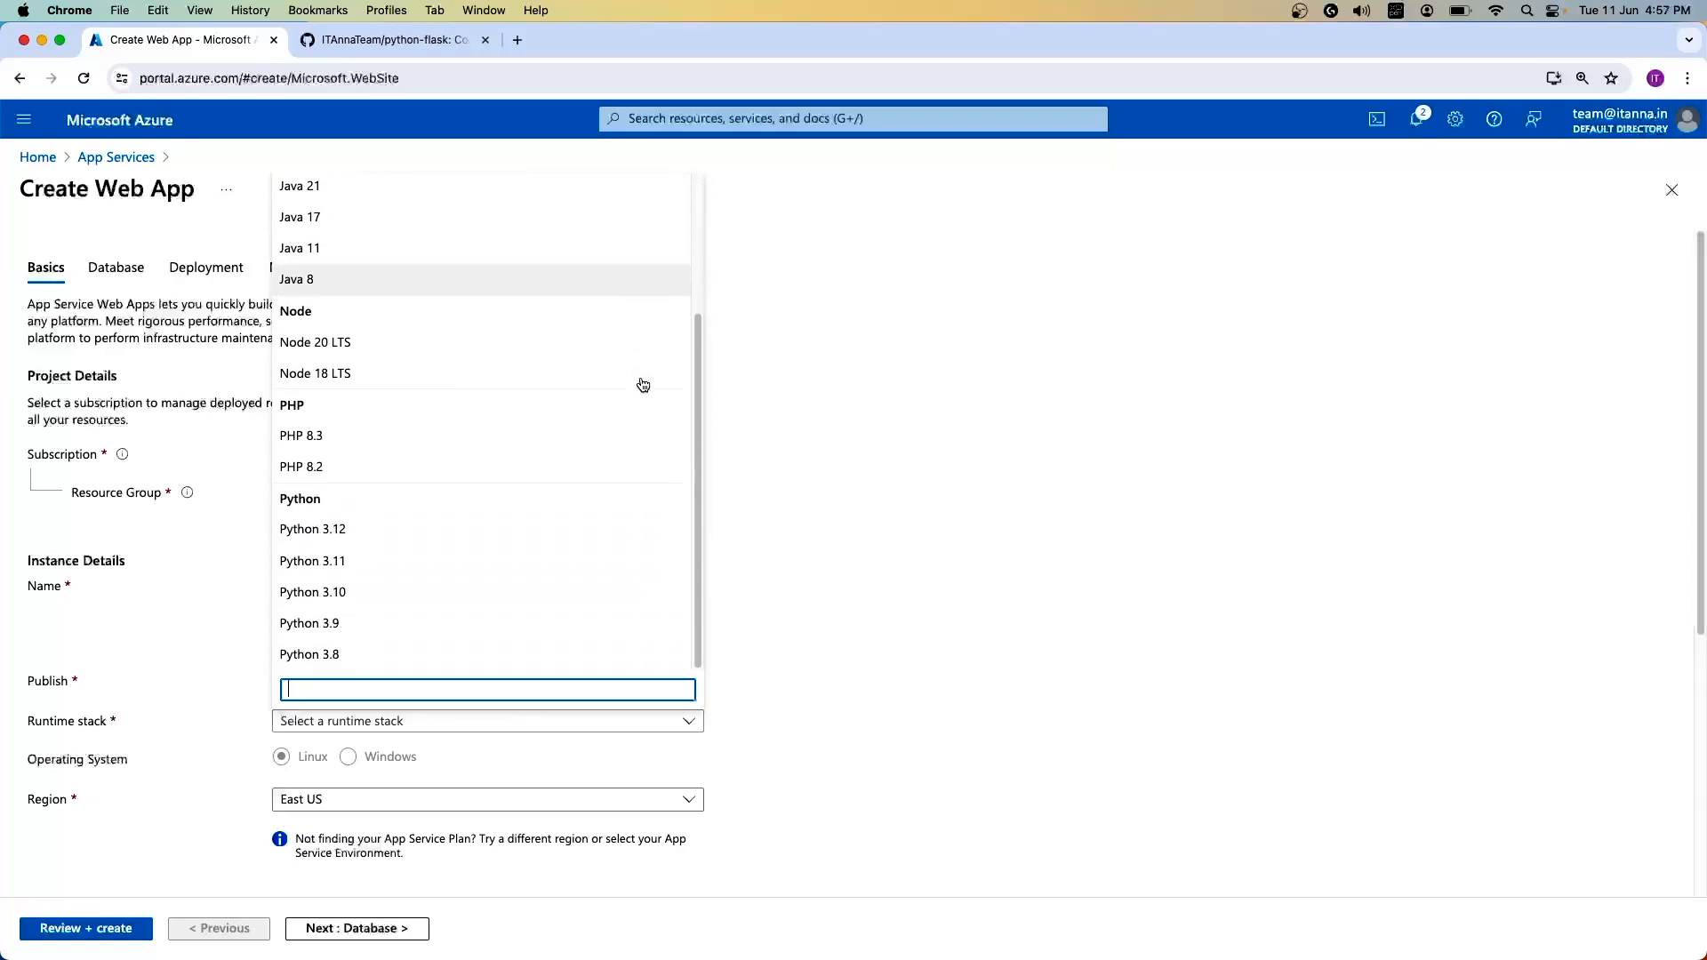
{"action": "mouse_move", "coordinate": [476, 625]}
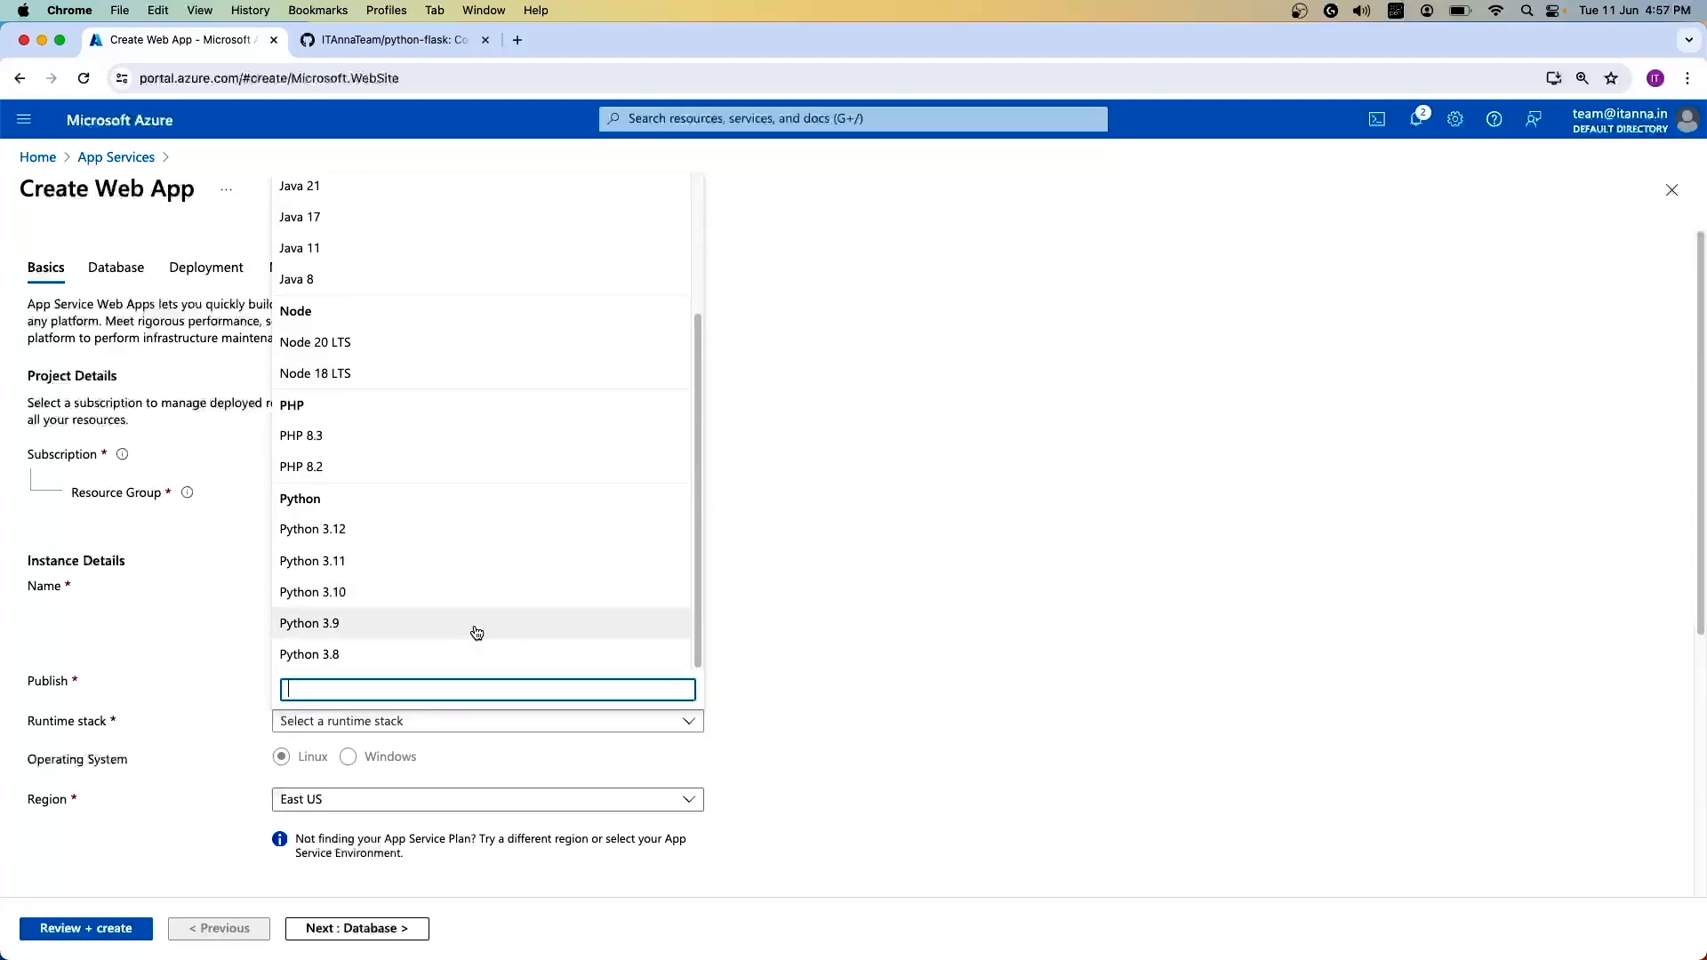
{"action": "left_click", "coordinate": [310, 623]}
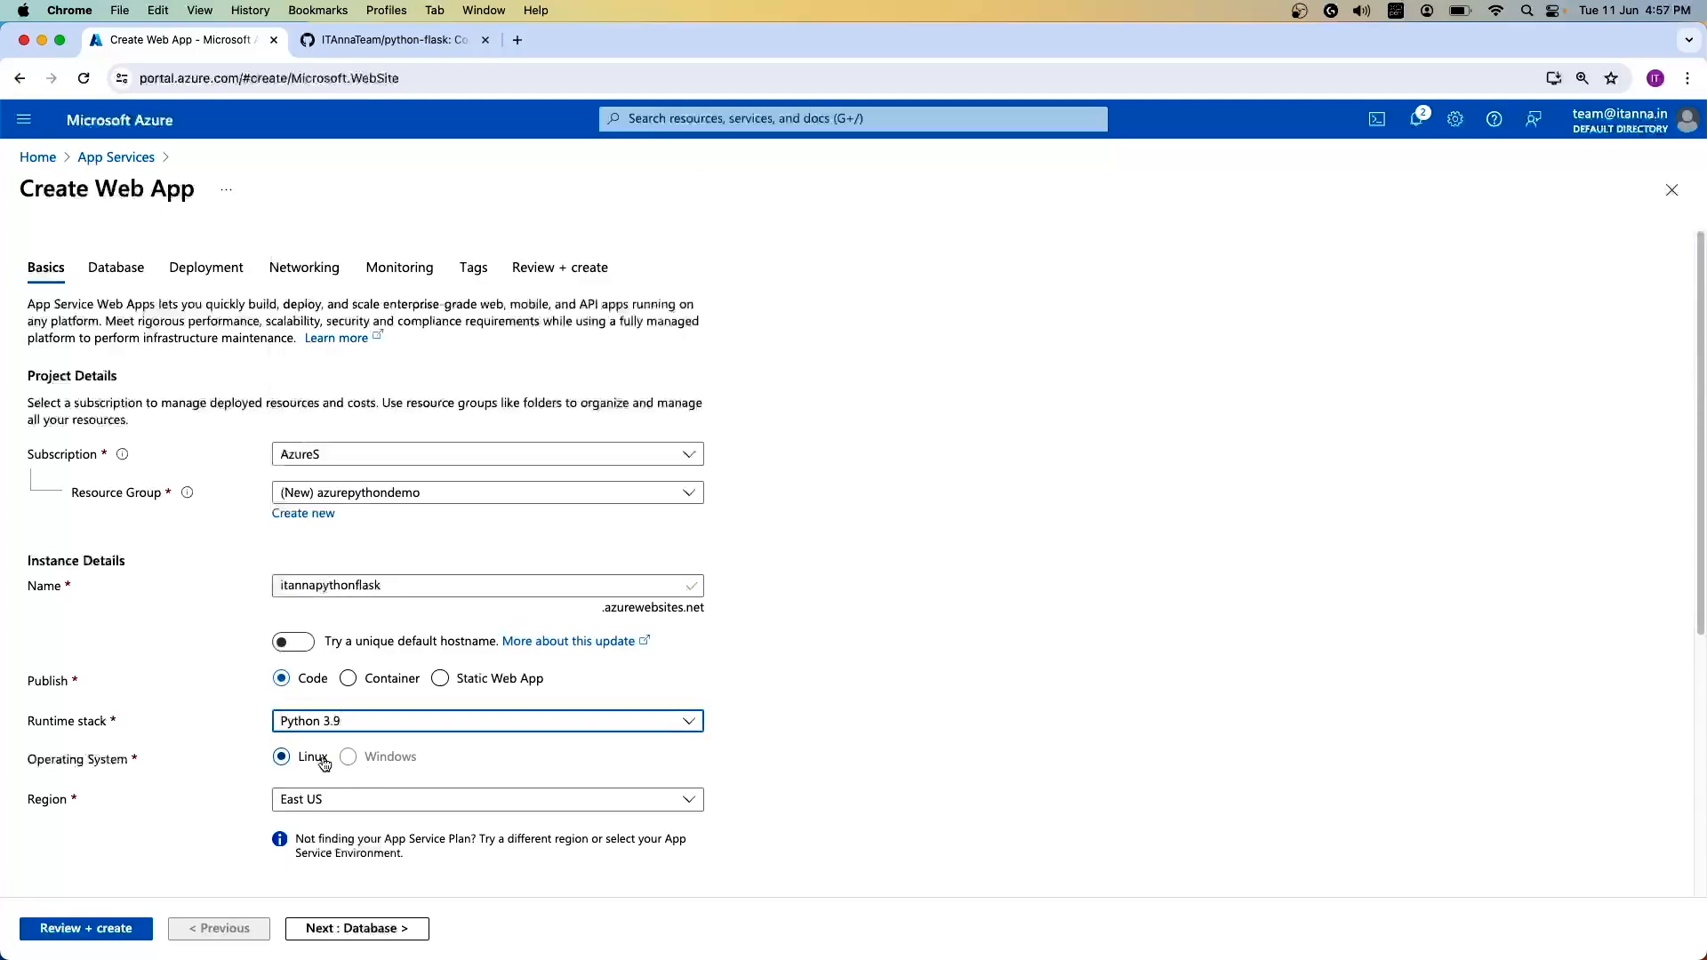
{"action": "scroll", "scroll_direction": "down", "scroll_amount": 3}
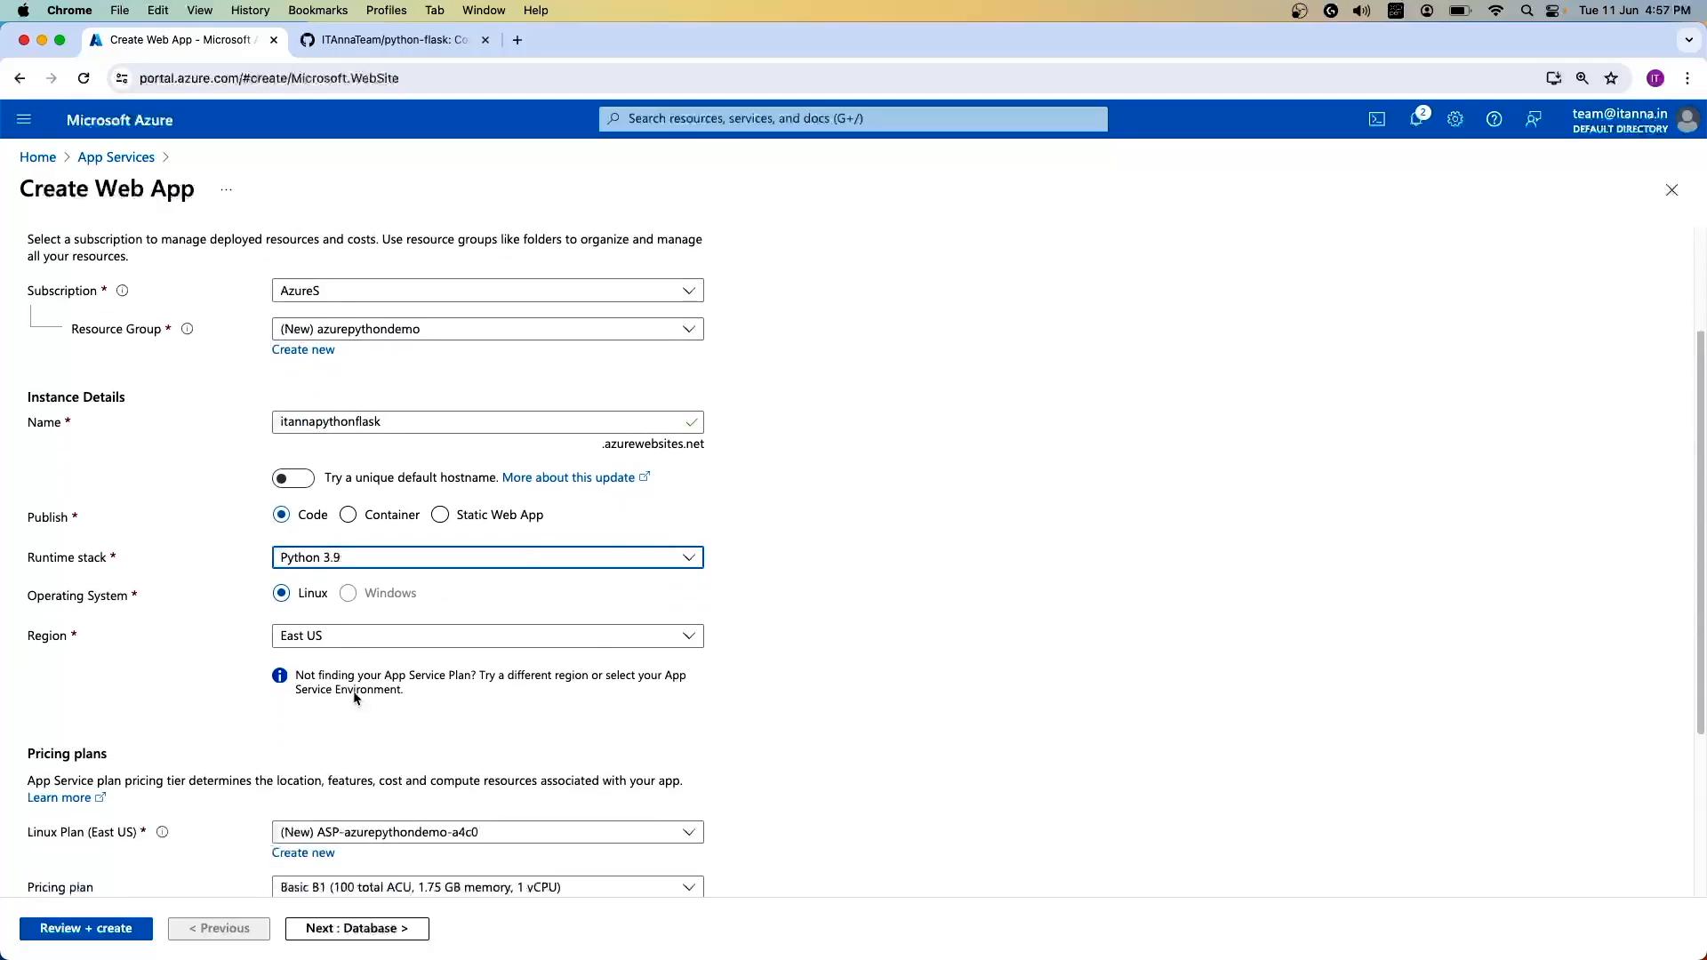
Step: Set the web app's region to Central India
{"action": "left_click", "coordinate": [487, 636]}
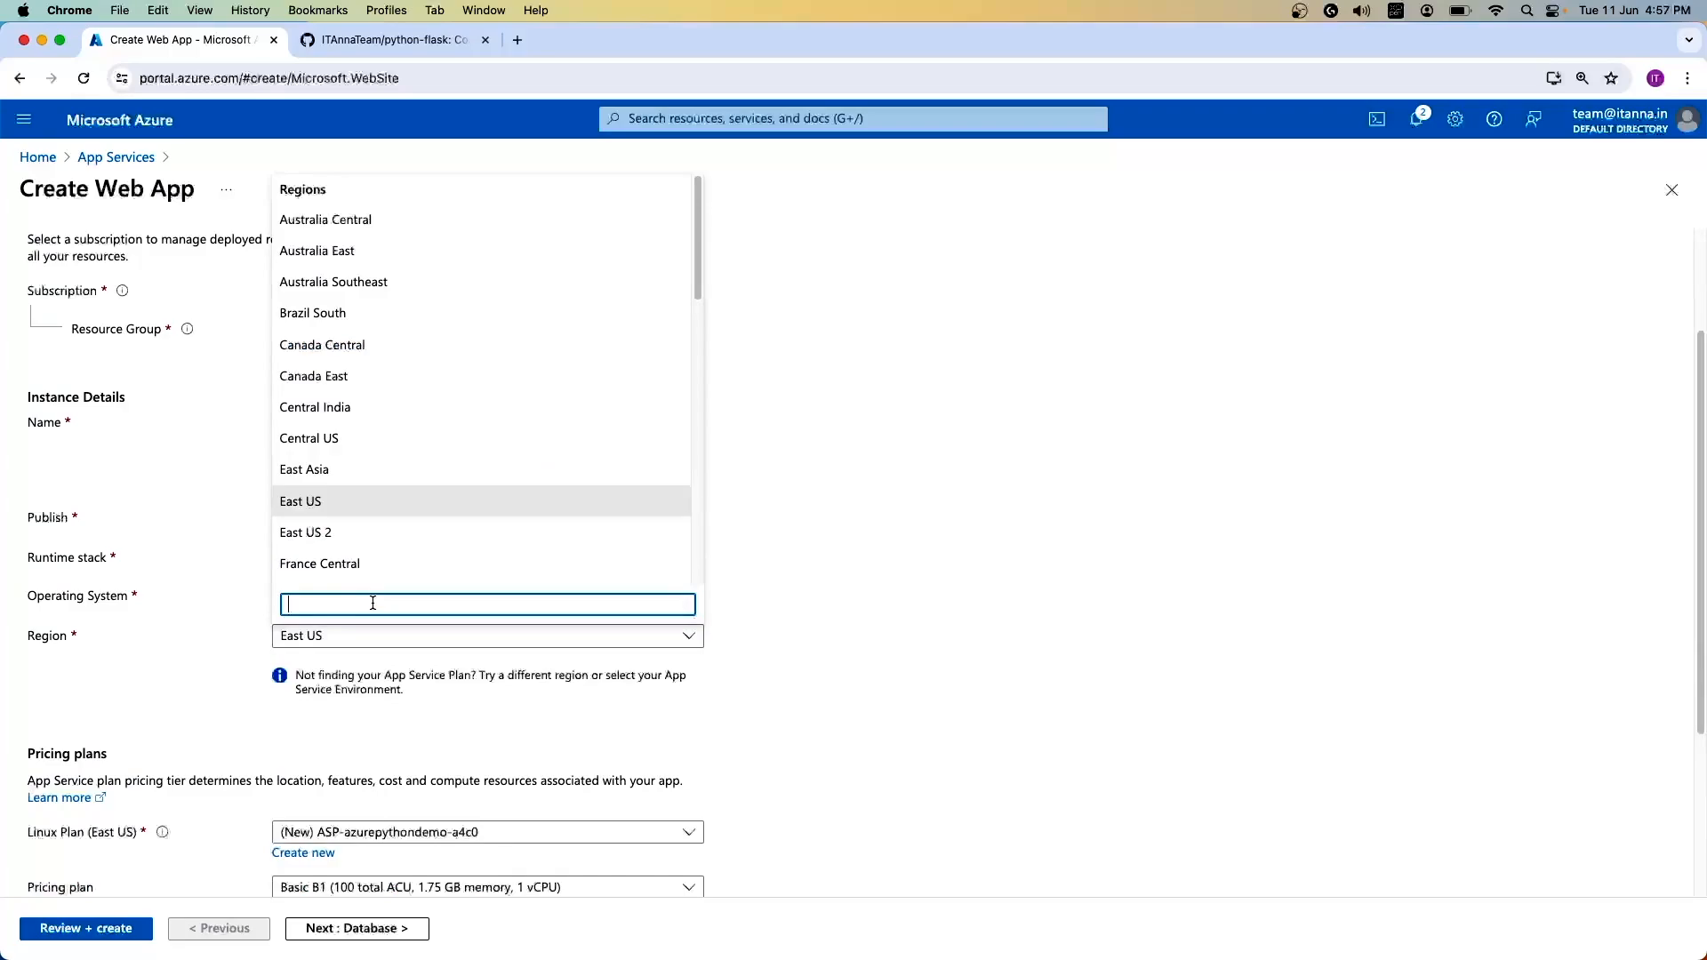
{"action": "type", "text": "ini"}
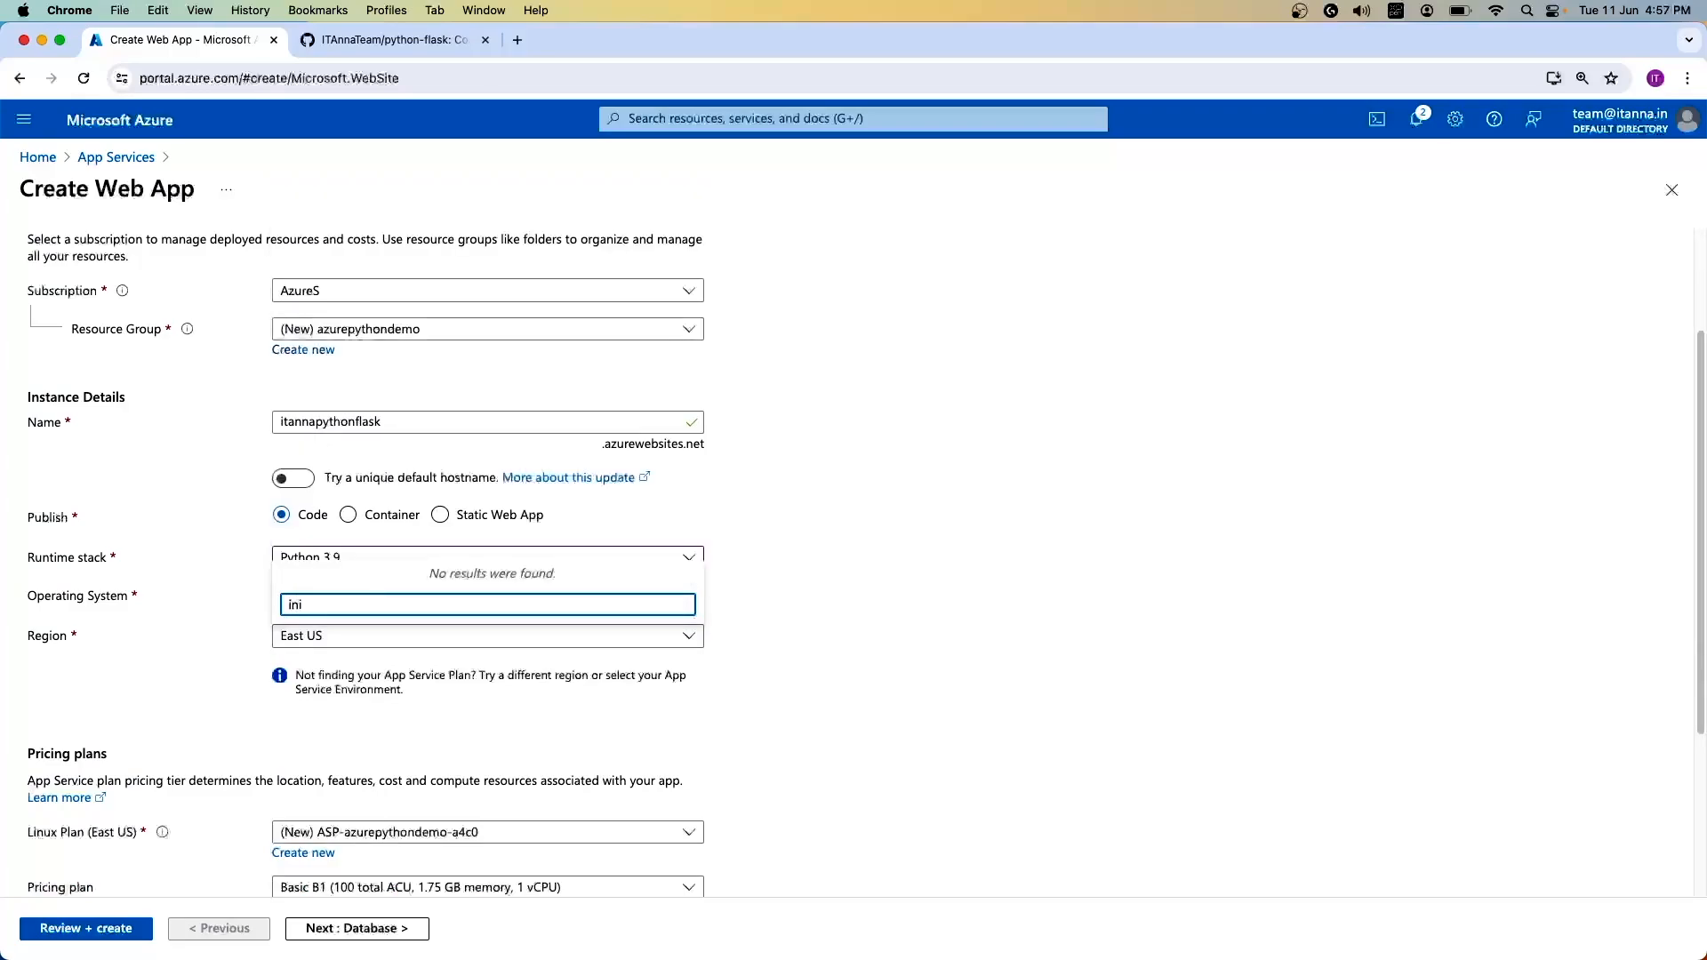
{"action": "key", "text": "Backspace"}
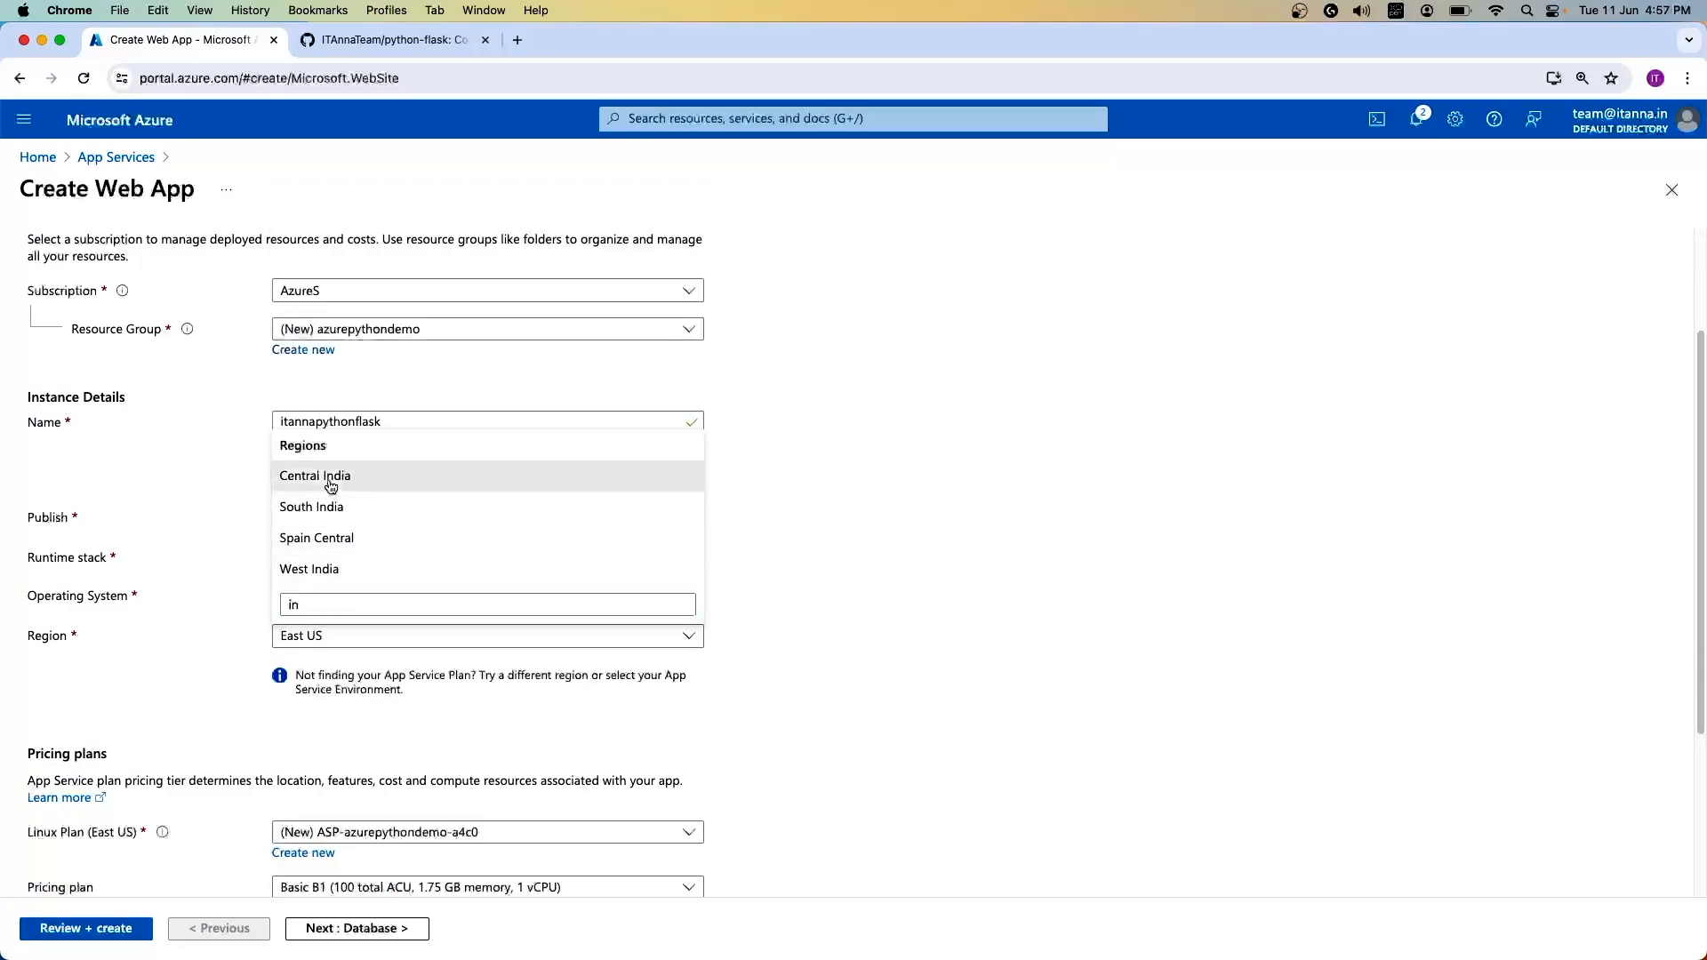
{"action": "left_click", "coordinate": [315, 476]}
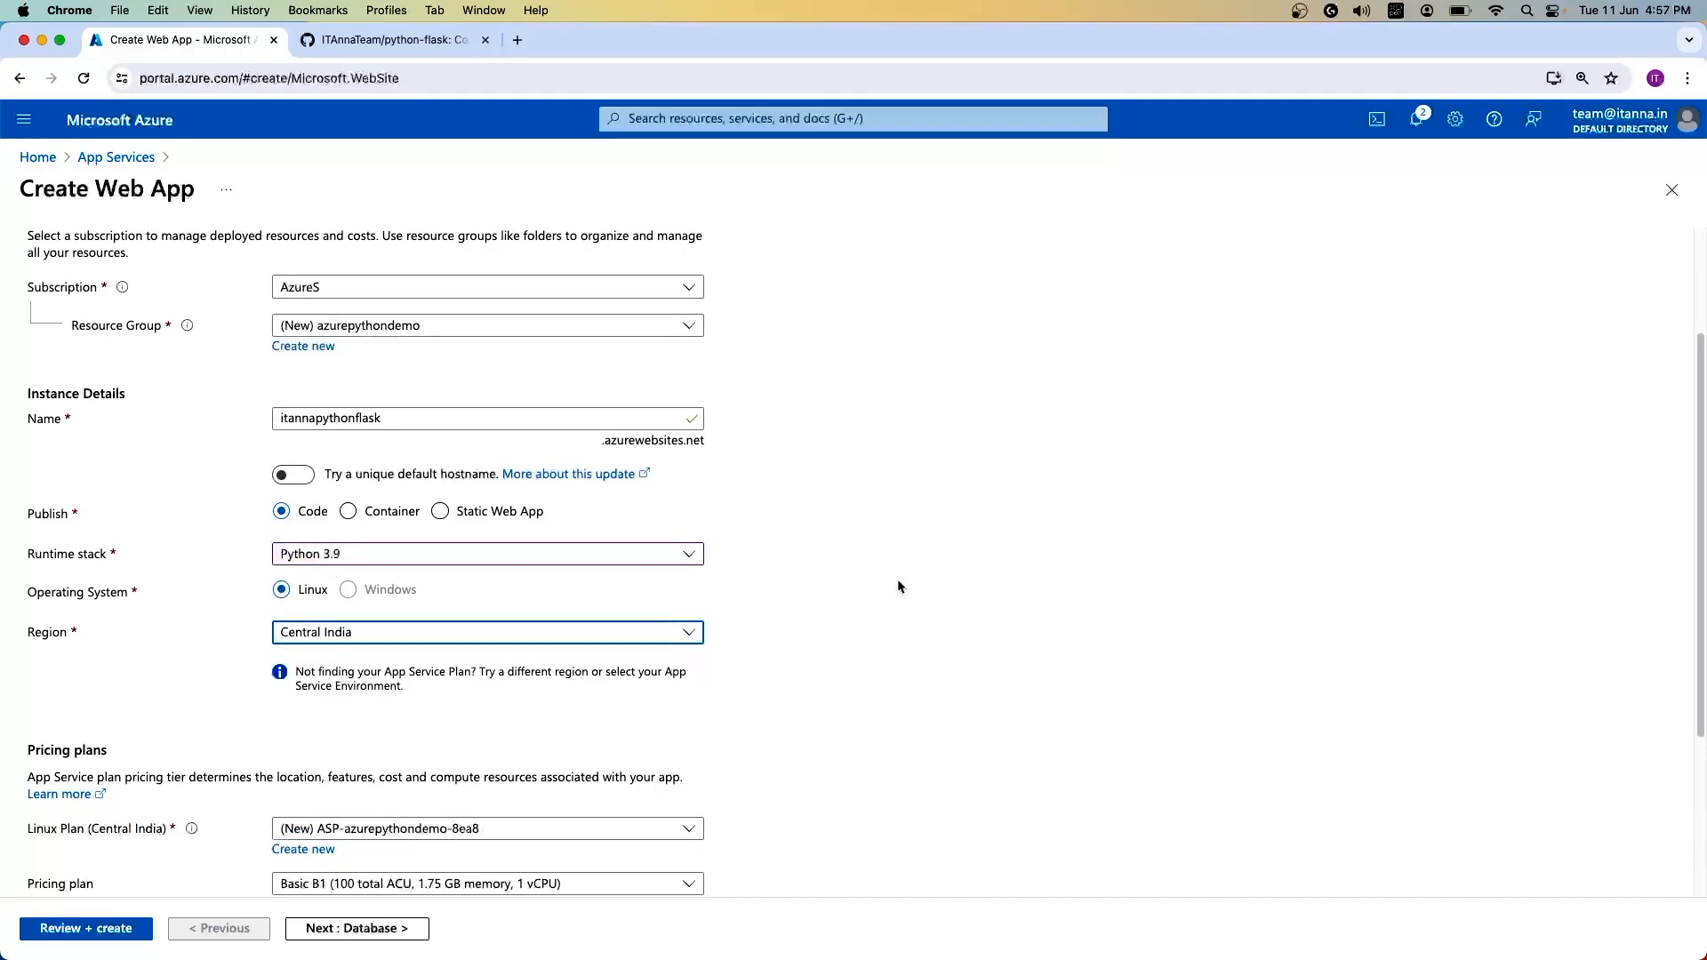
Step: Go to the Explore pricing plans comparison under Pricing plans
{"action": "scroll", "scroll_direction": "down", "scroll_amount": 3}
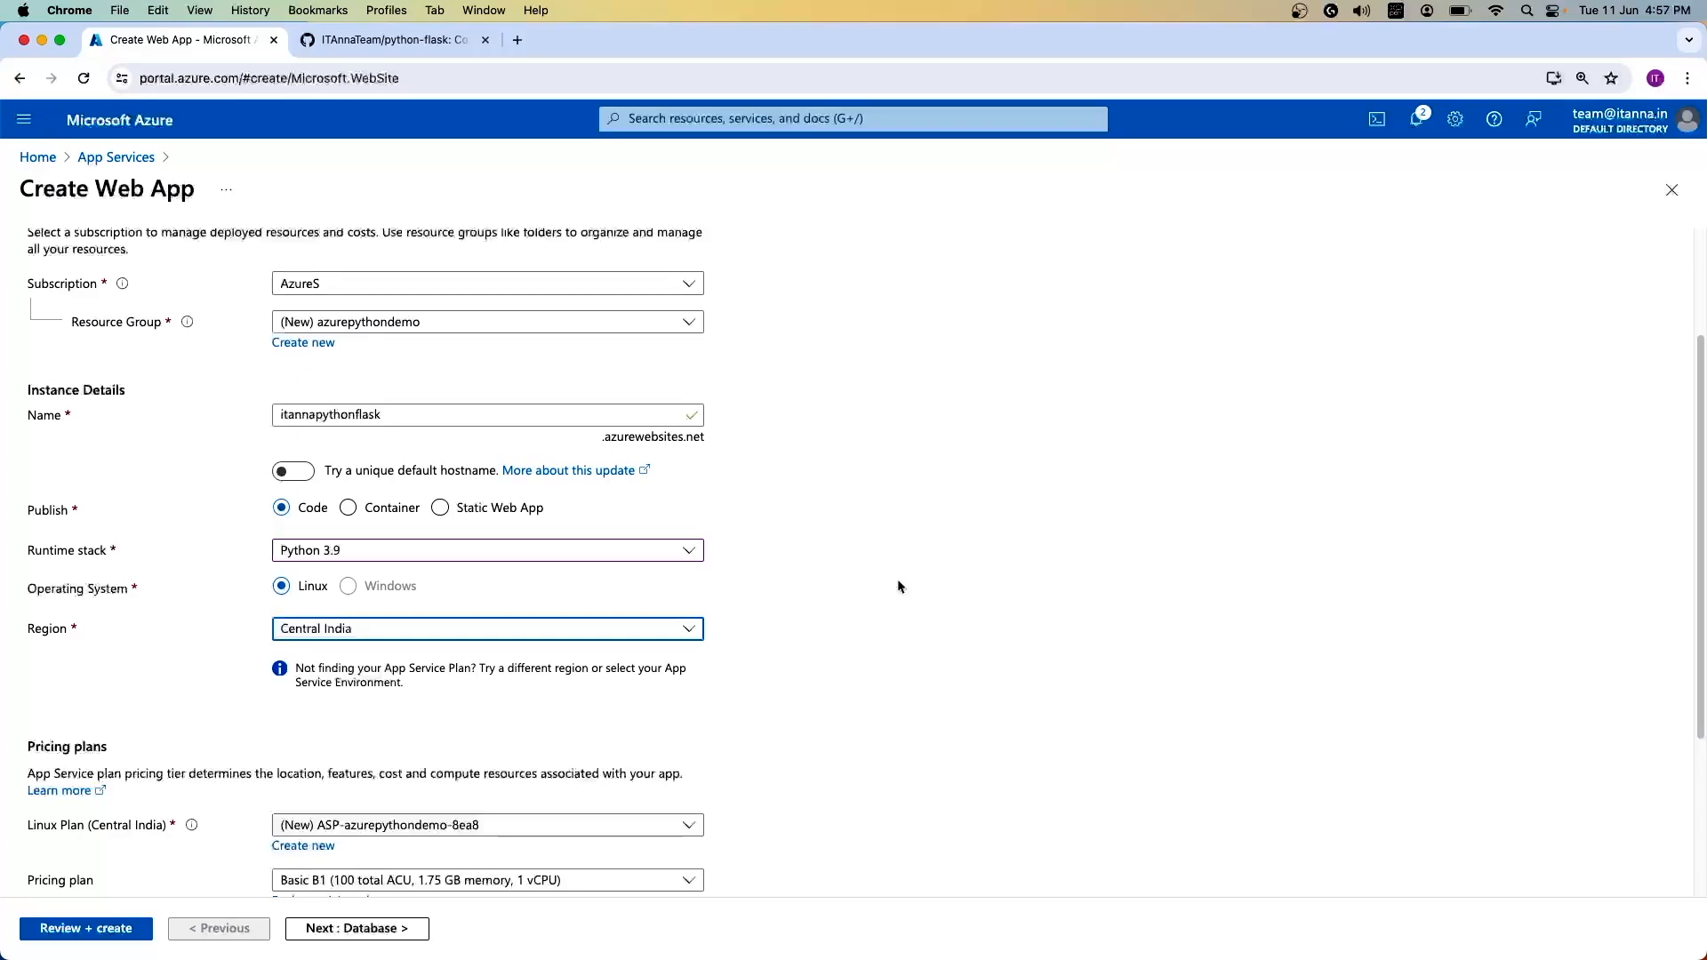
{"action": "scroll", "scroll_direction": "down", "scroll_amount": 3}
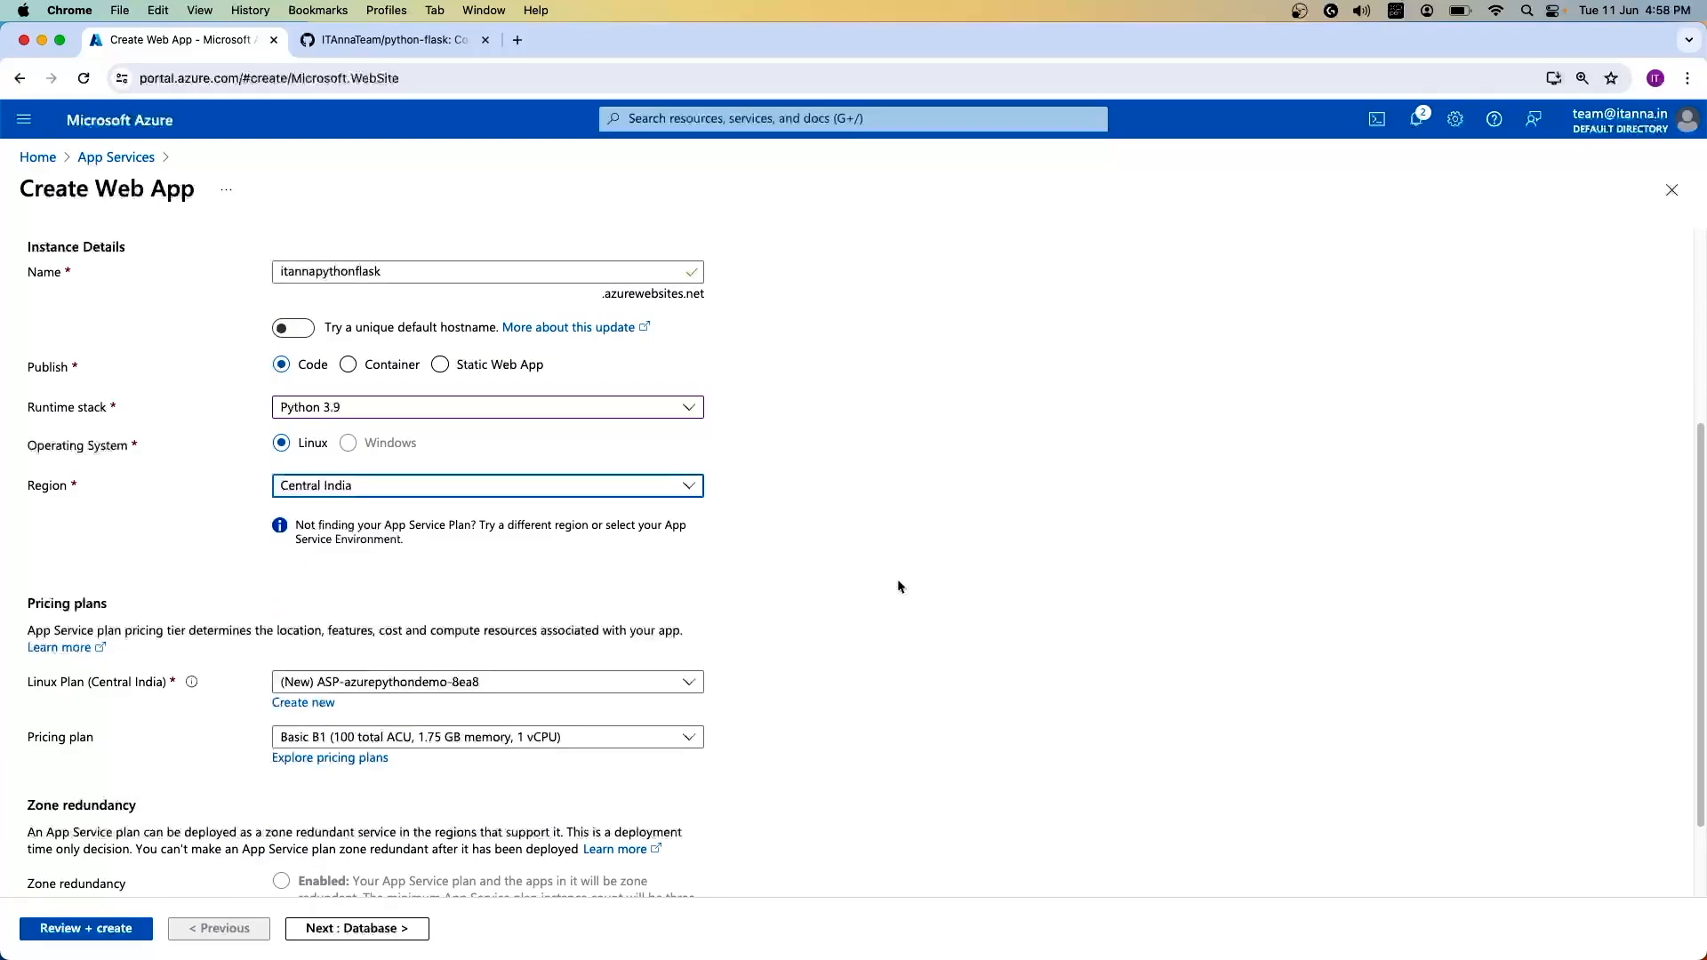
{"action": "mouse_move", "coordinate": [585, 635]}
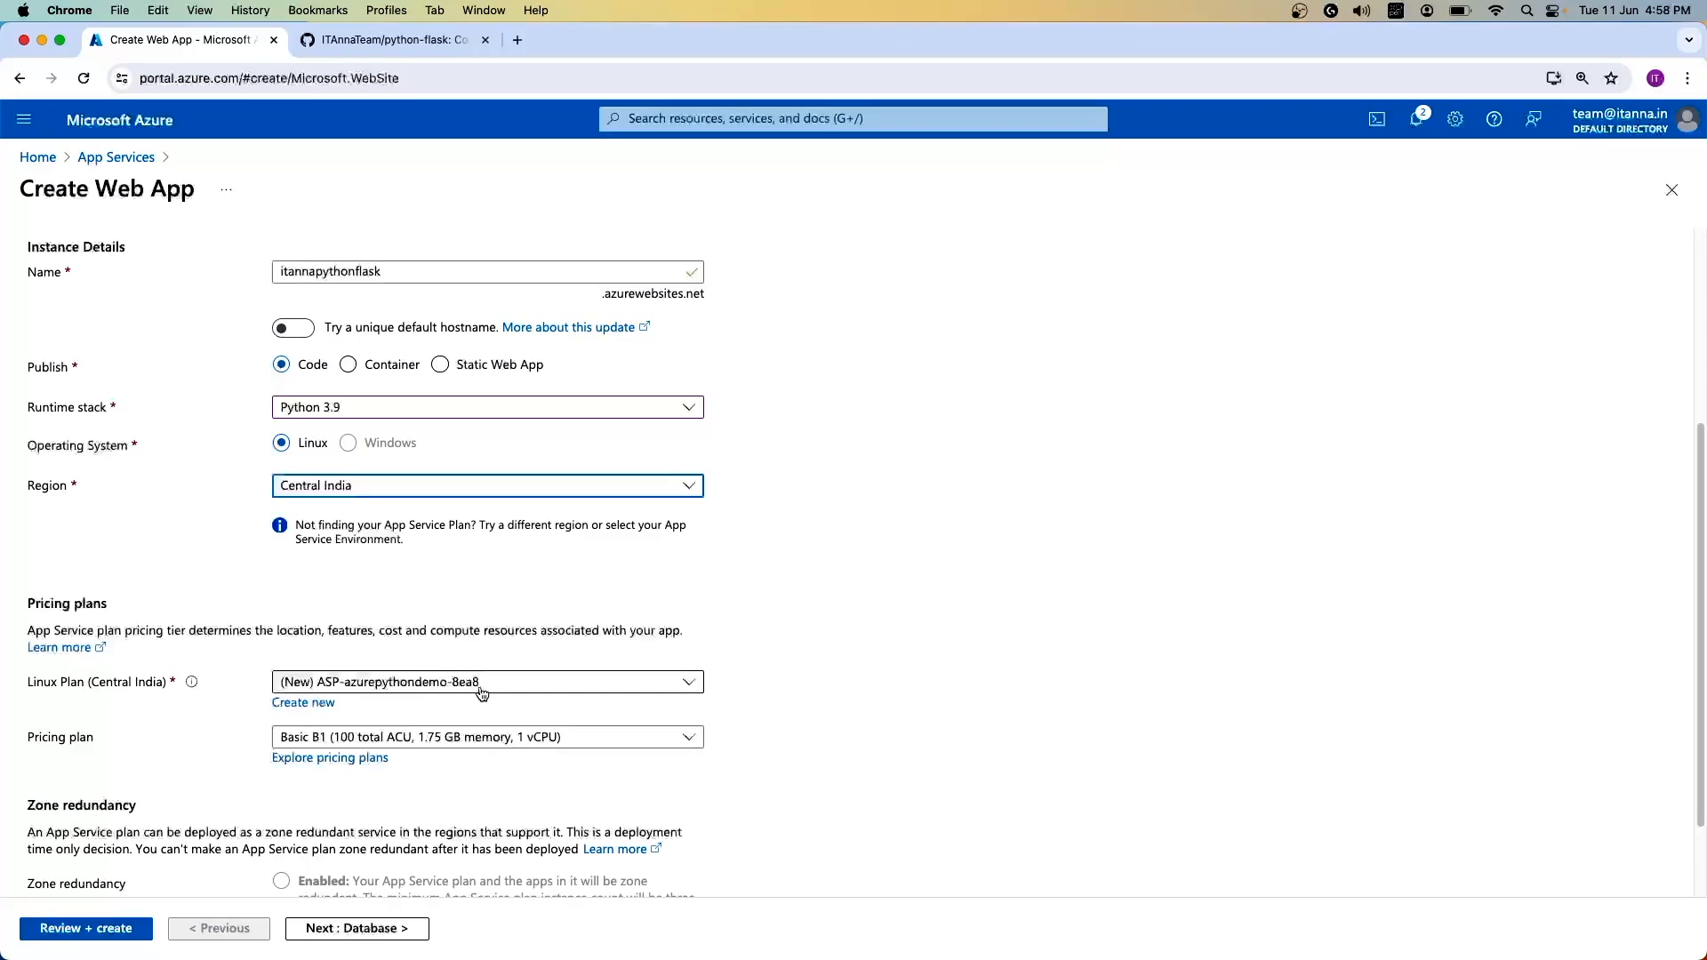
{"action": "left_click", "coordinate": [329, 758]}
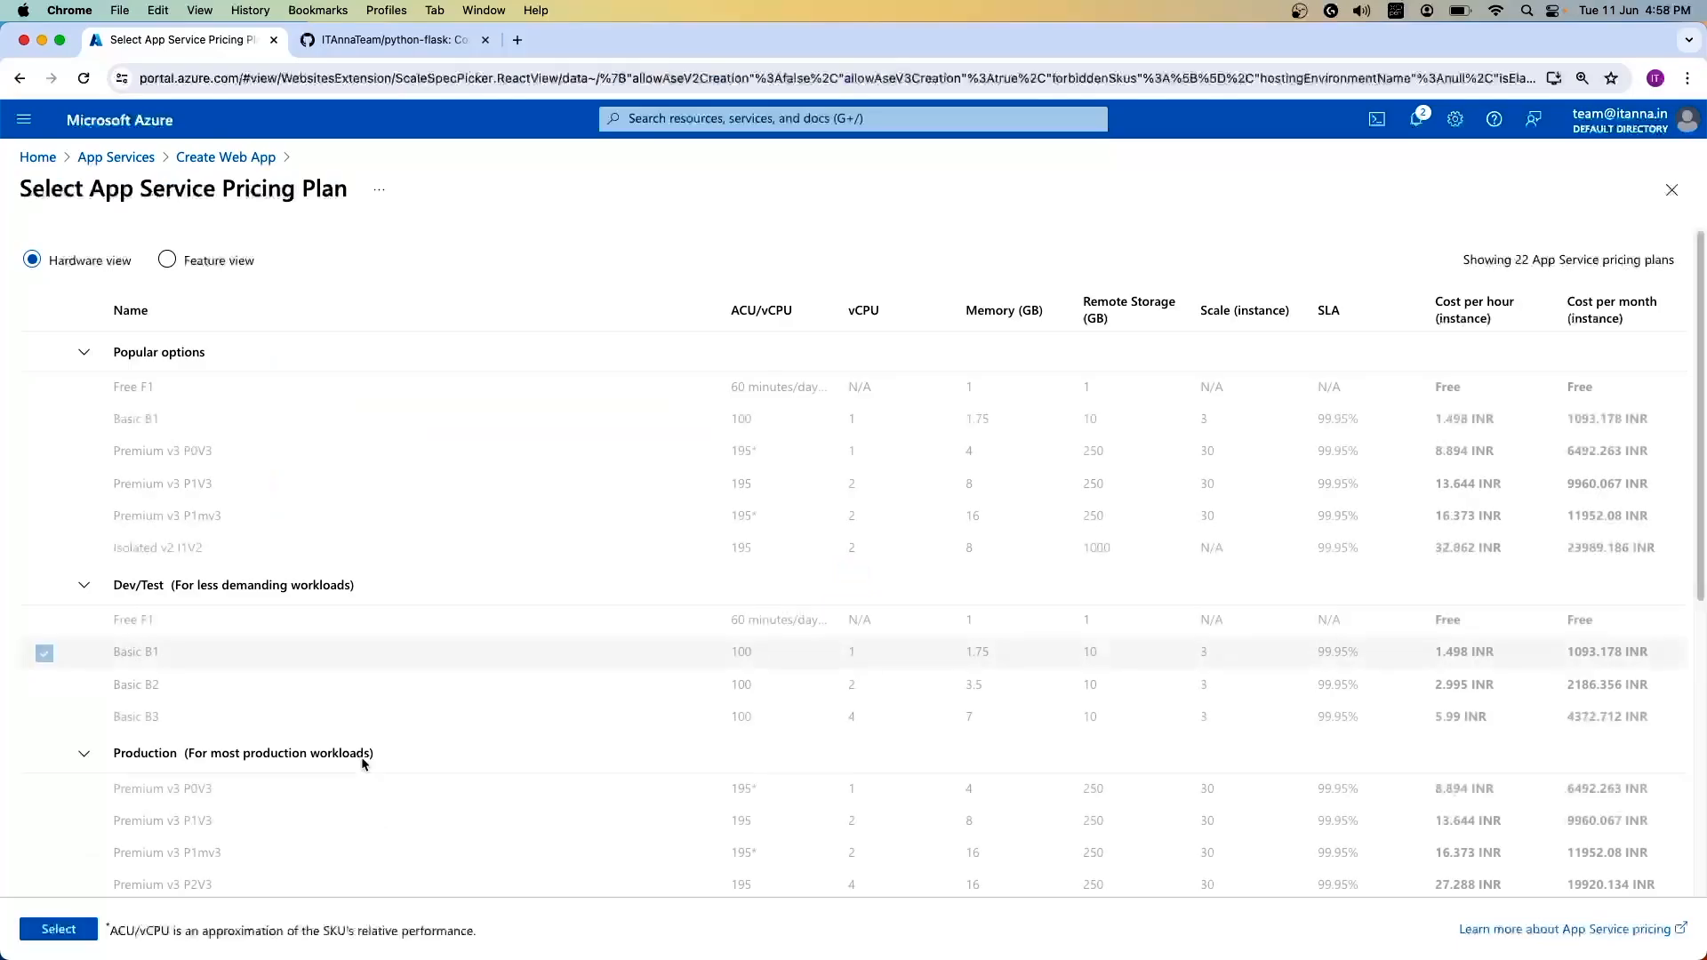
Step: Select the Basic B2 plan under Dev/Test and apply it to the web app
{"action": "scroll", "scroll_direction": "down", "scroll_amount": 3}
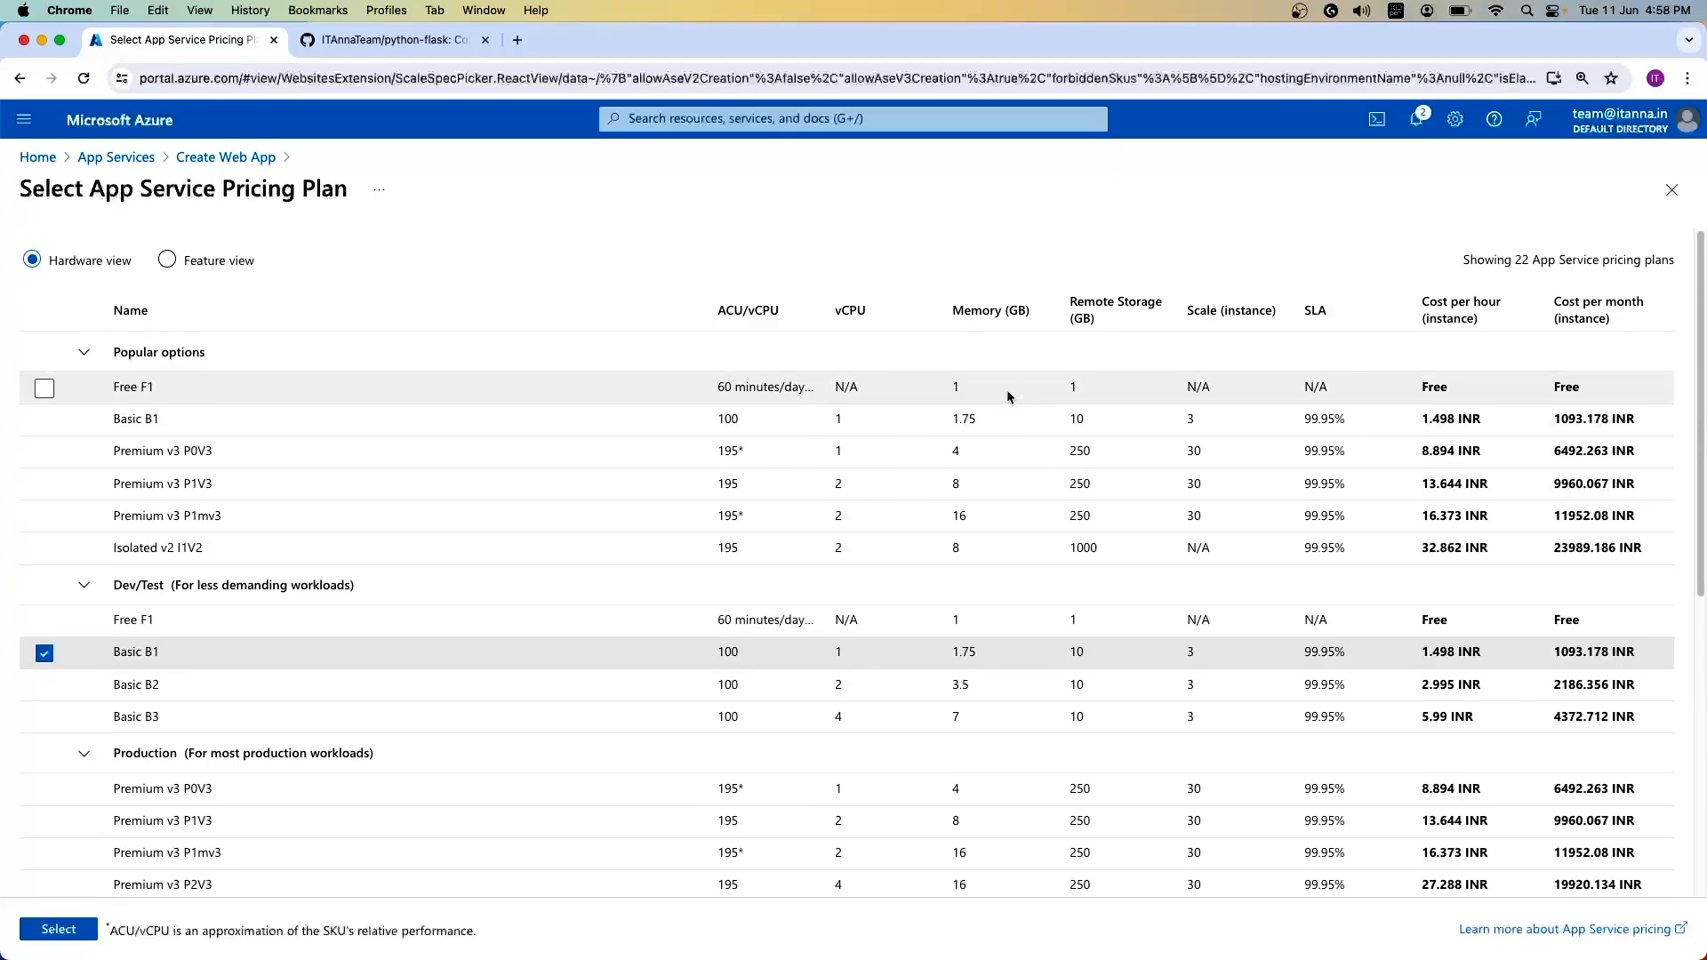
{"action": "scroll", "scroll_direction": "down", "scroll_amount": 3}
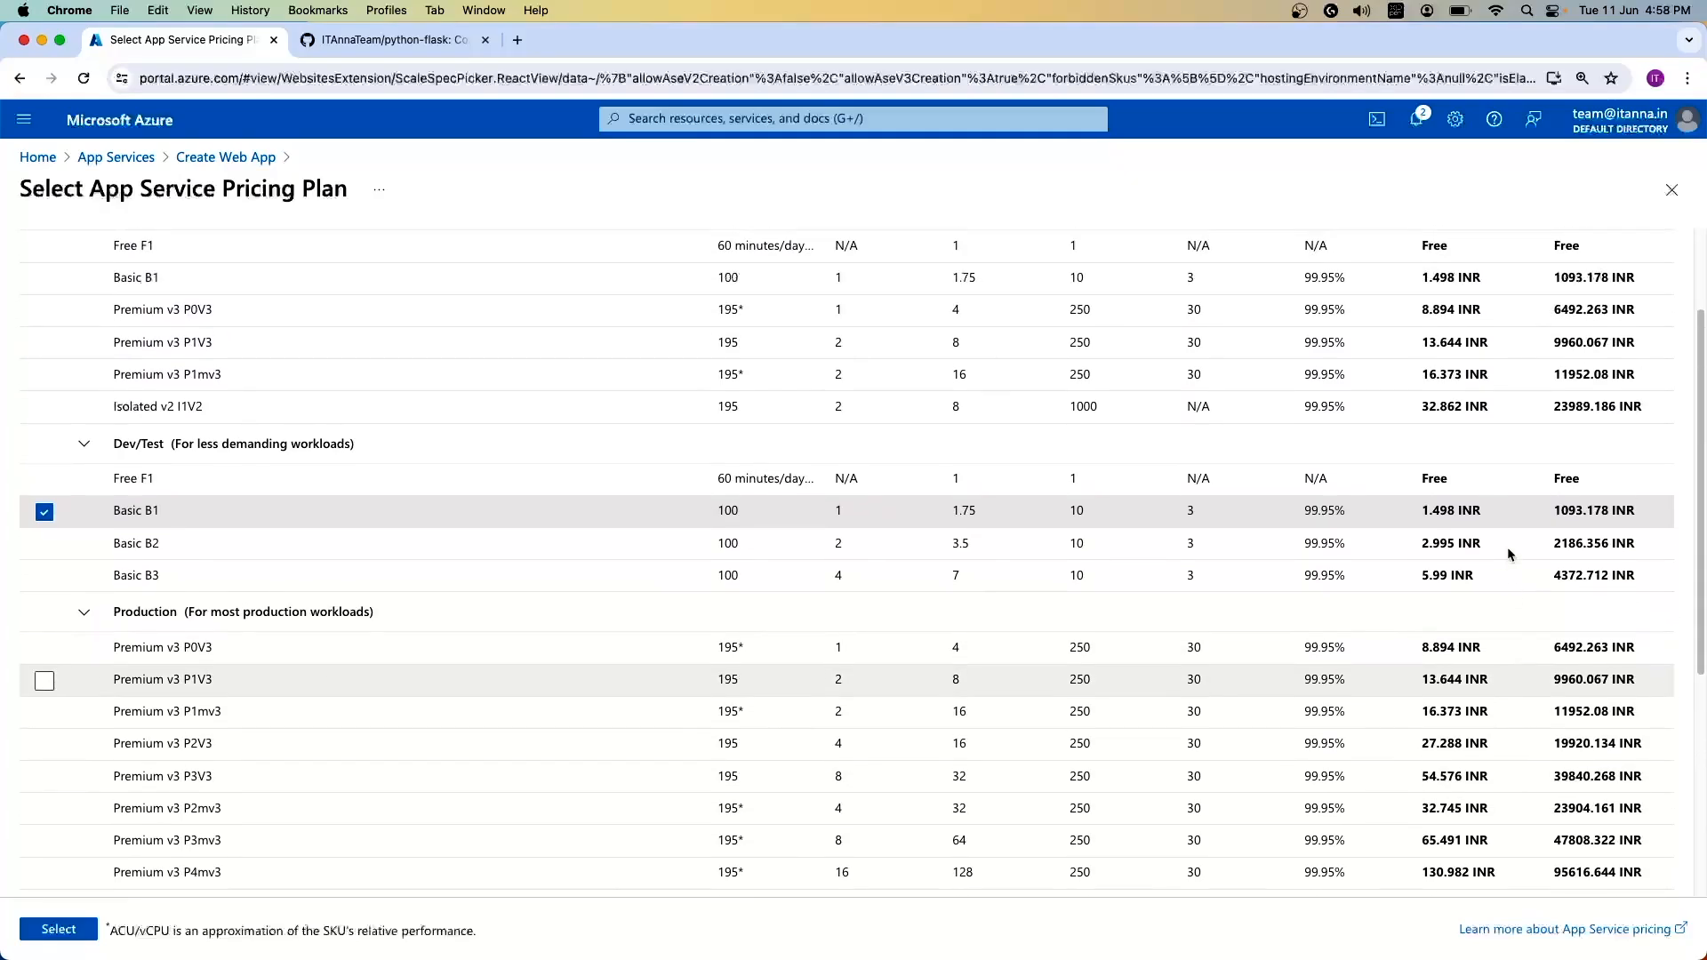
{"action": "scroll", "scroll_direction": "up", "scroll_amount": 3}
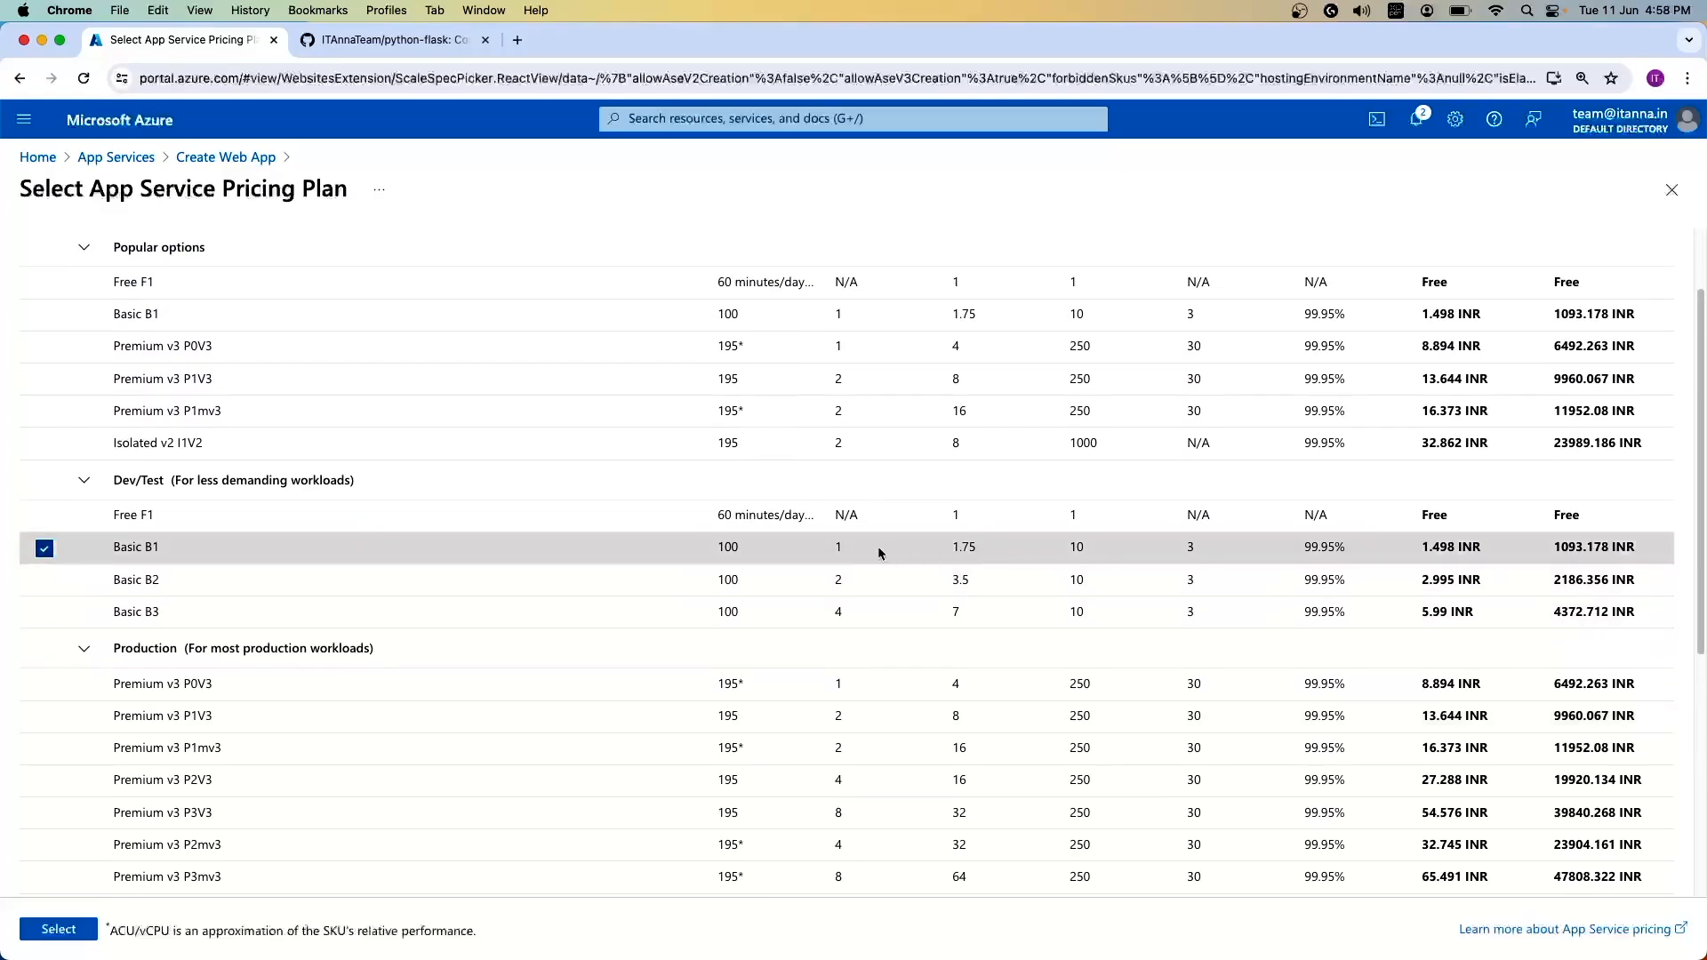
{"action": "mouse_move", "coordinate": [942, 564]}
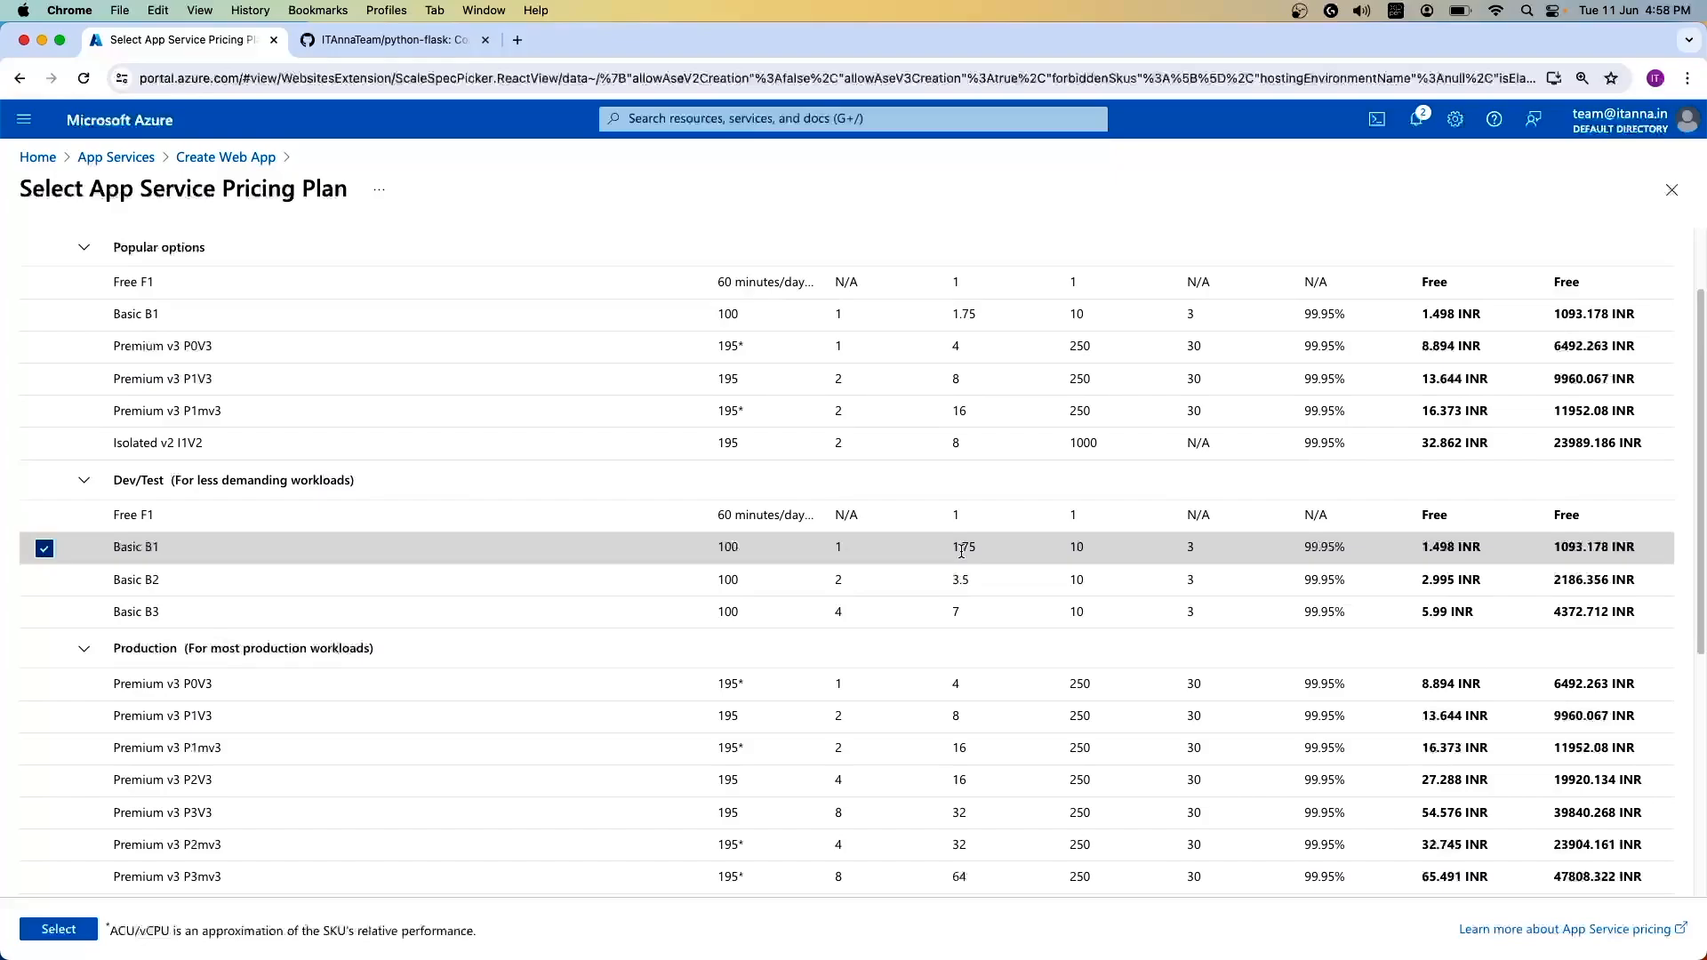
{"action": "mouse_move", "coordinate": [1555, 546]}
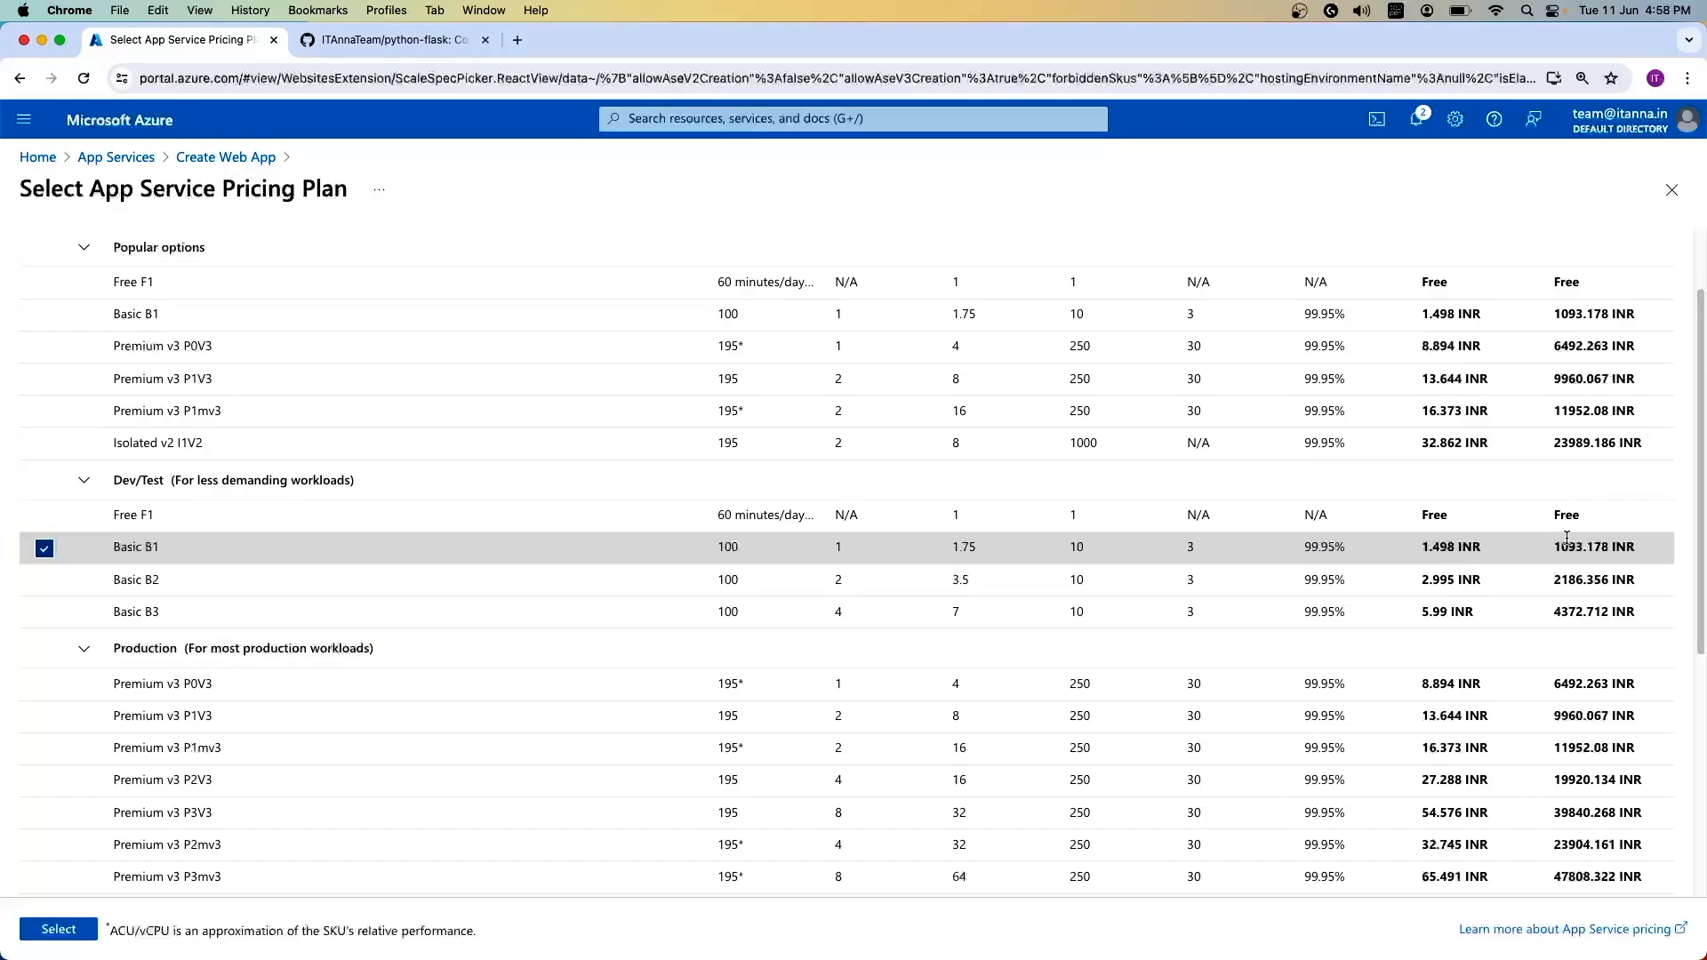
{"action": "left_click", "coordinate": [137, 580]}
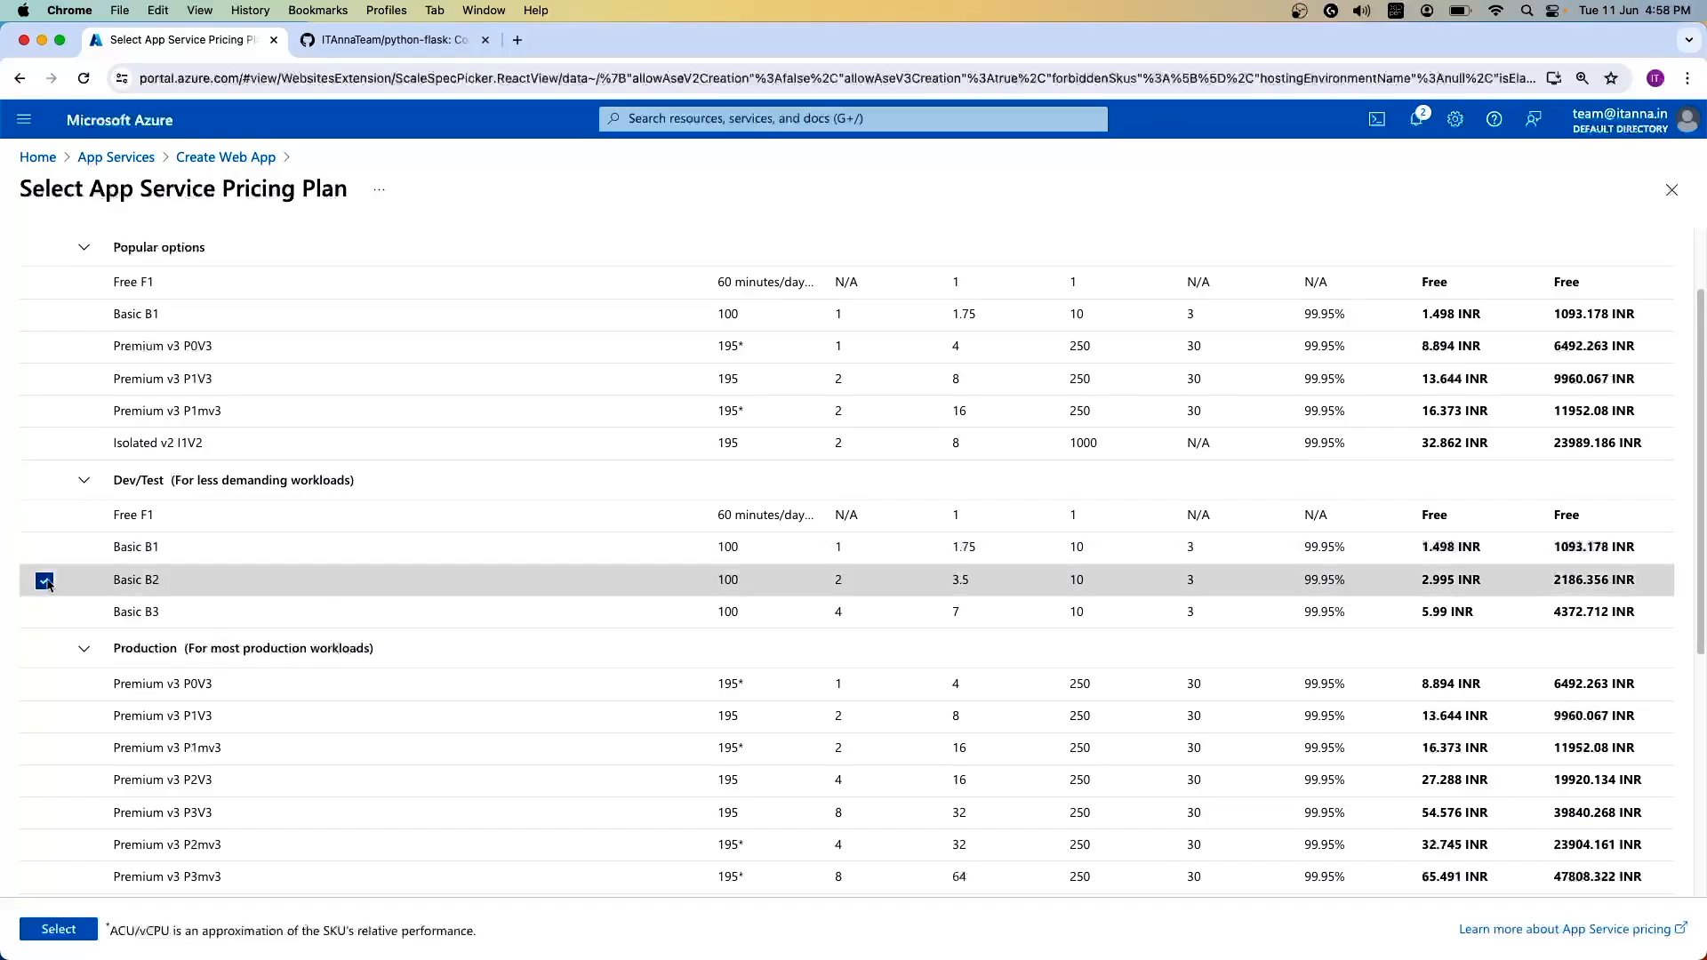
{"action": "mouse_move", "coordinate": [44, 815]}
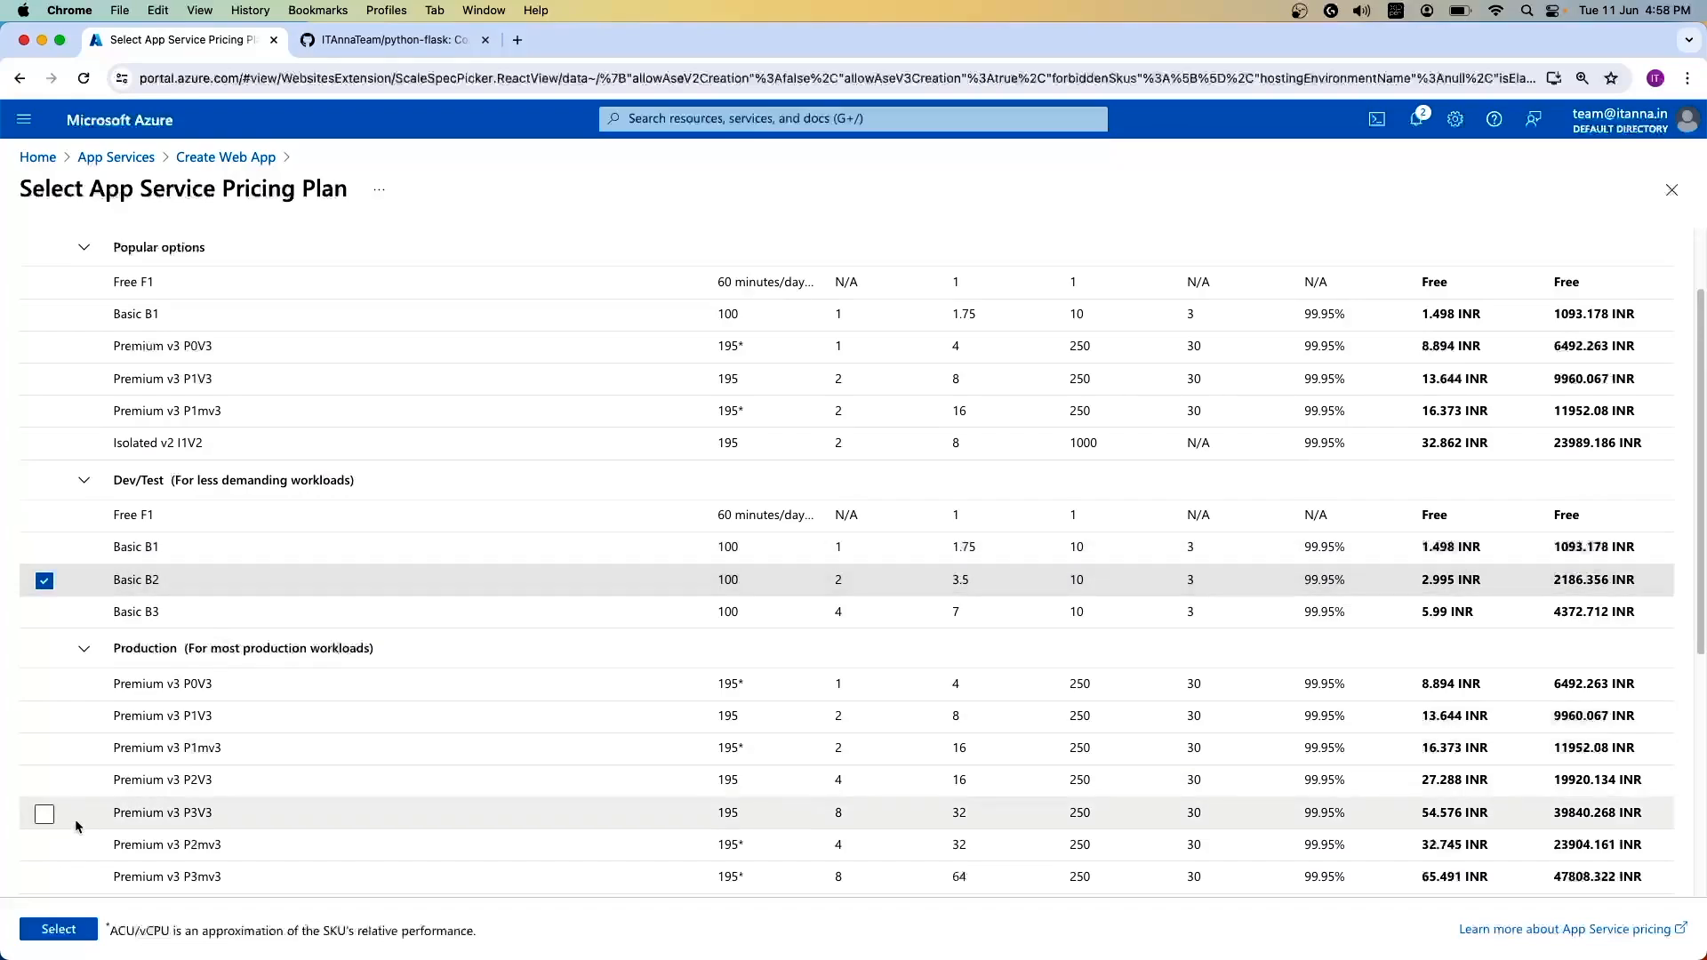
{"action": "left_click", "coordinate": [58, 928]}
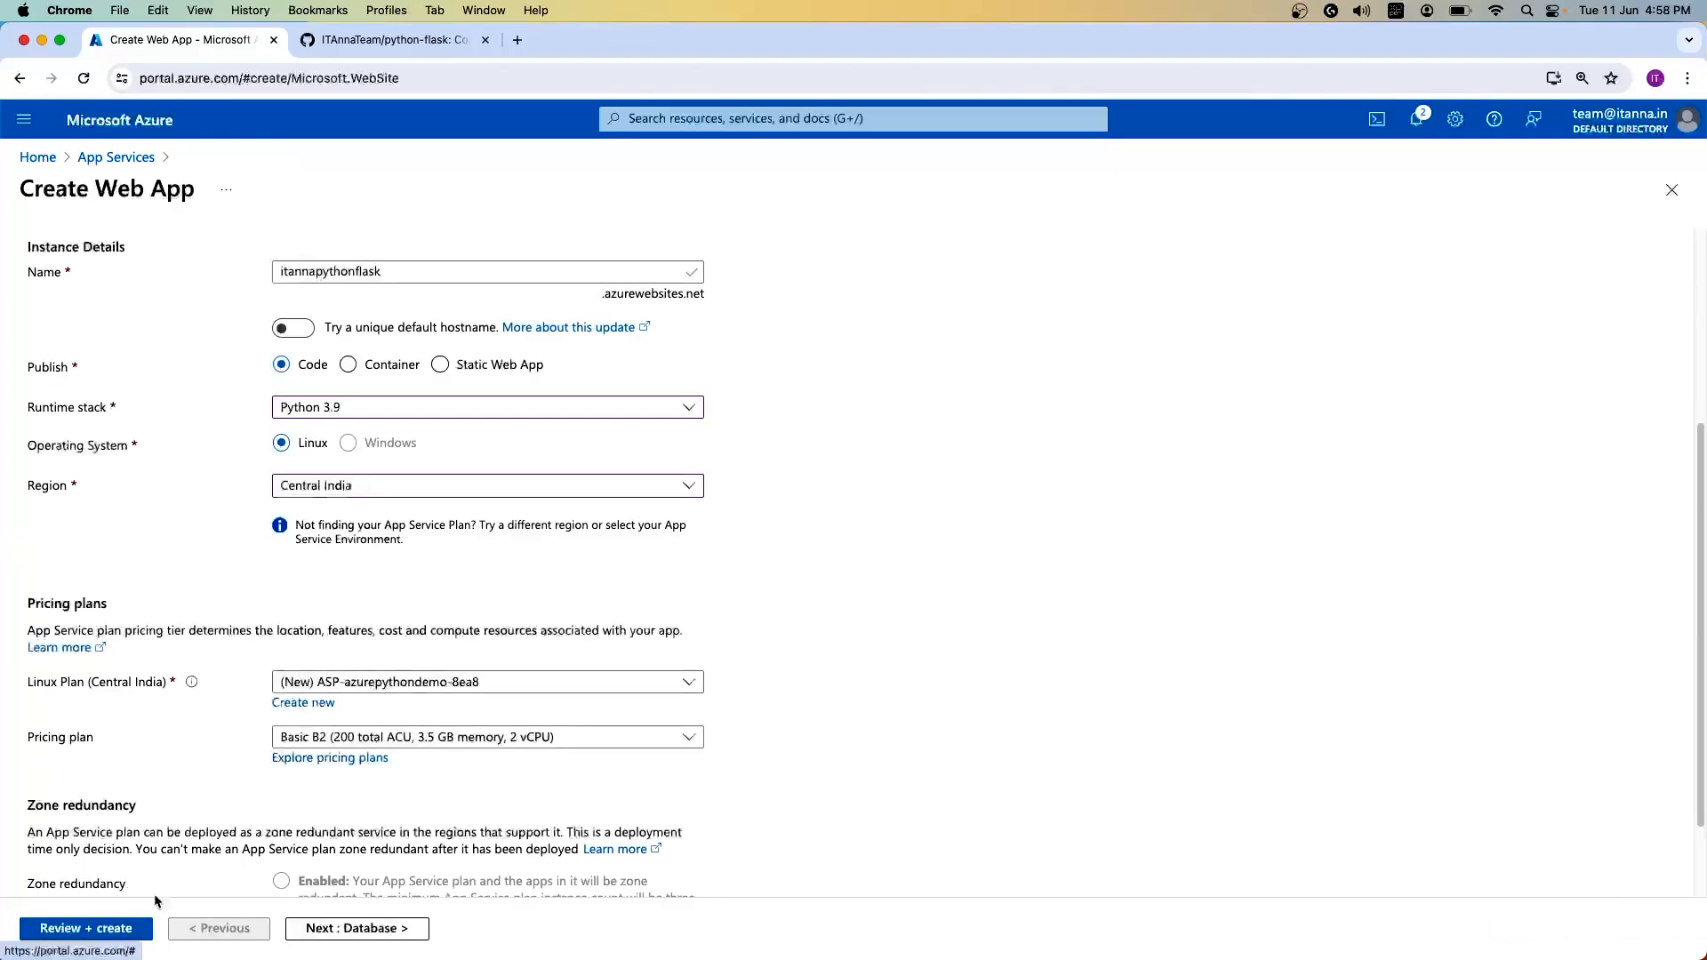
Step: Continue from Basics to the Database settings
{"action": "scroll", "scroll_direction": "down", "scroll_amount": 3}
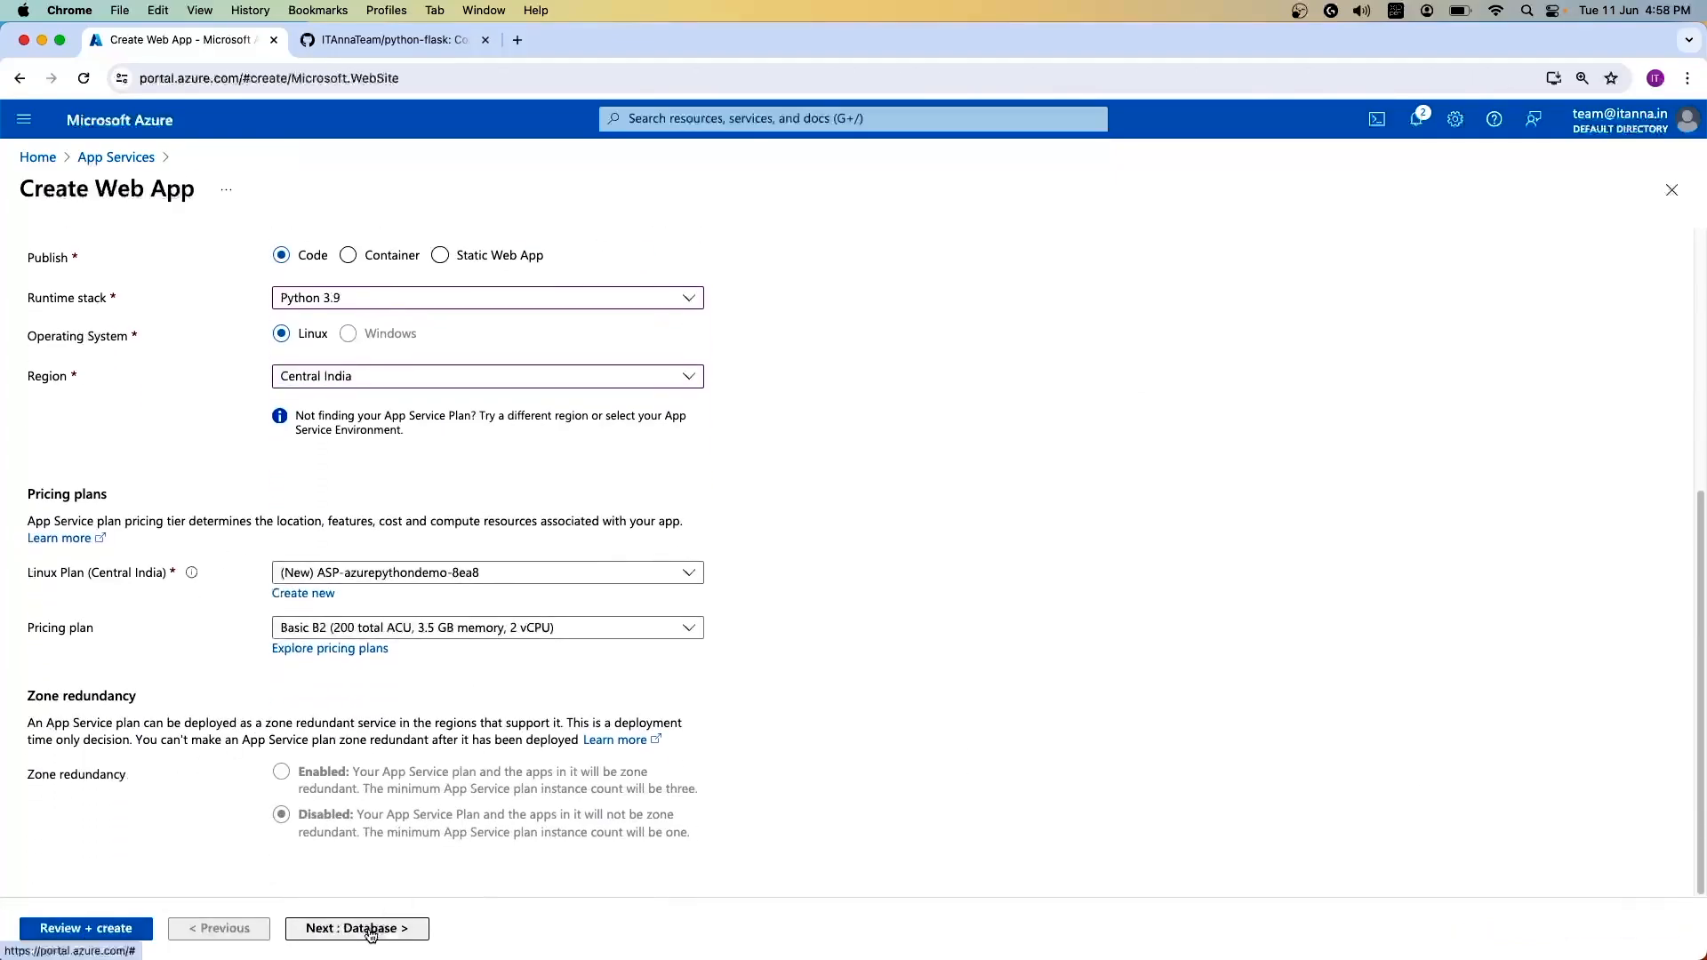
{"action": "left_click", "coordinate": [358, 928]}
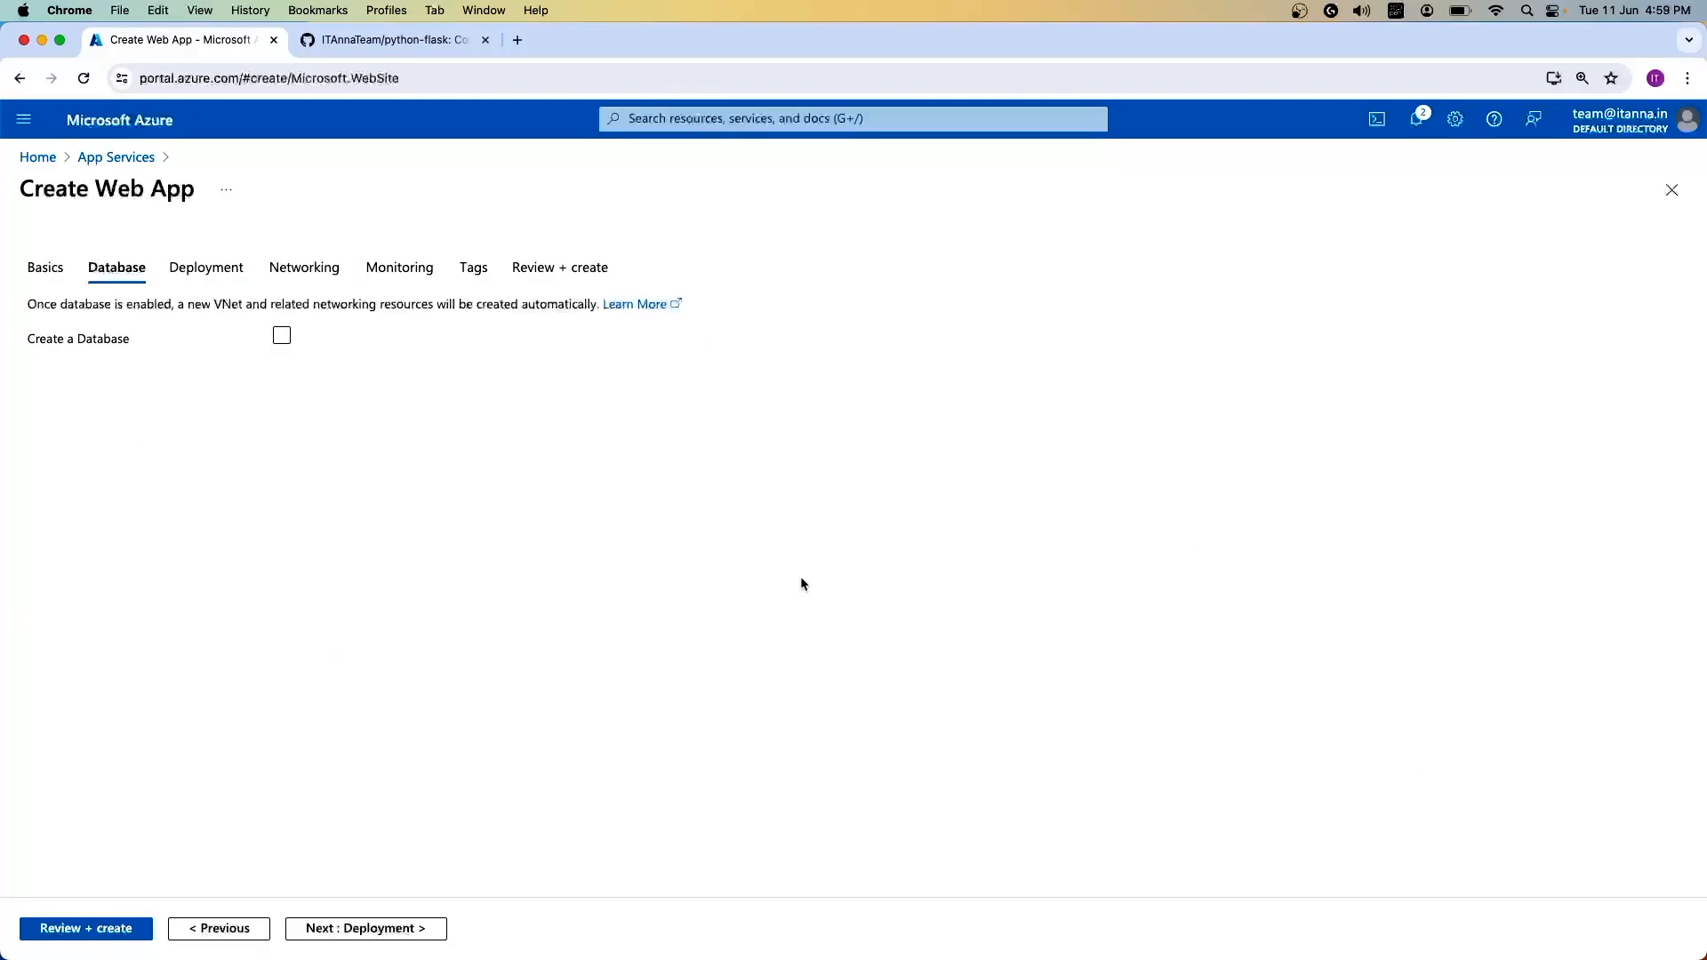
Step: Skip database and continuous deployment, continuing to the Networking settings
{"action": "left_click", "coordinate": [364, 928]}
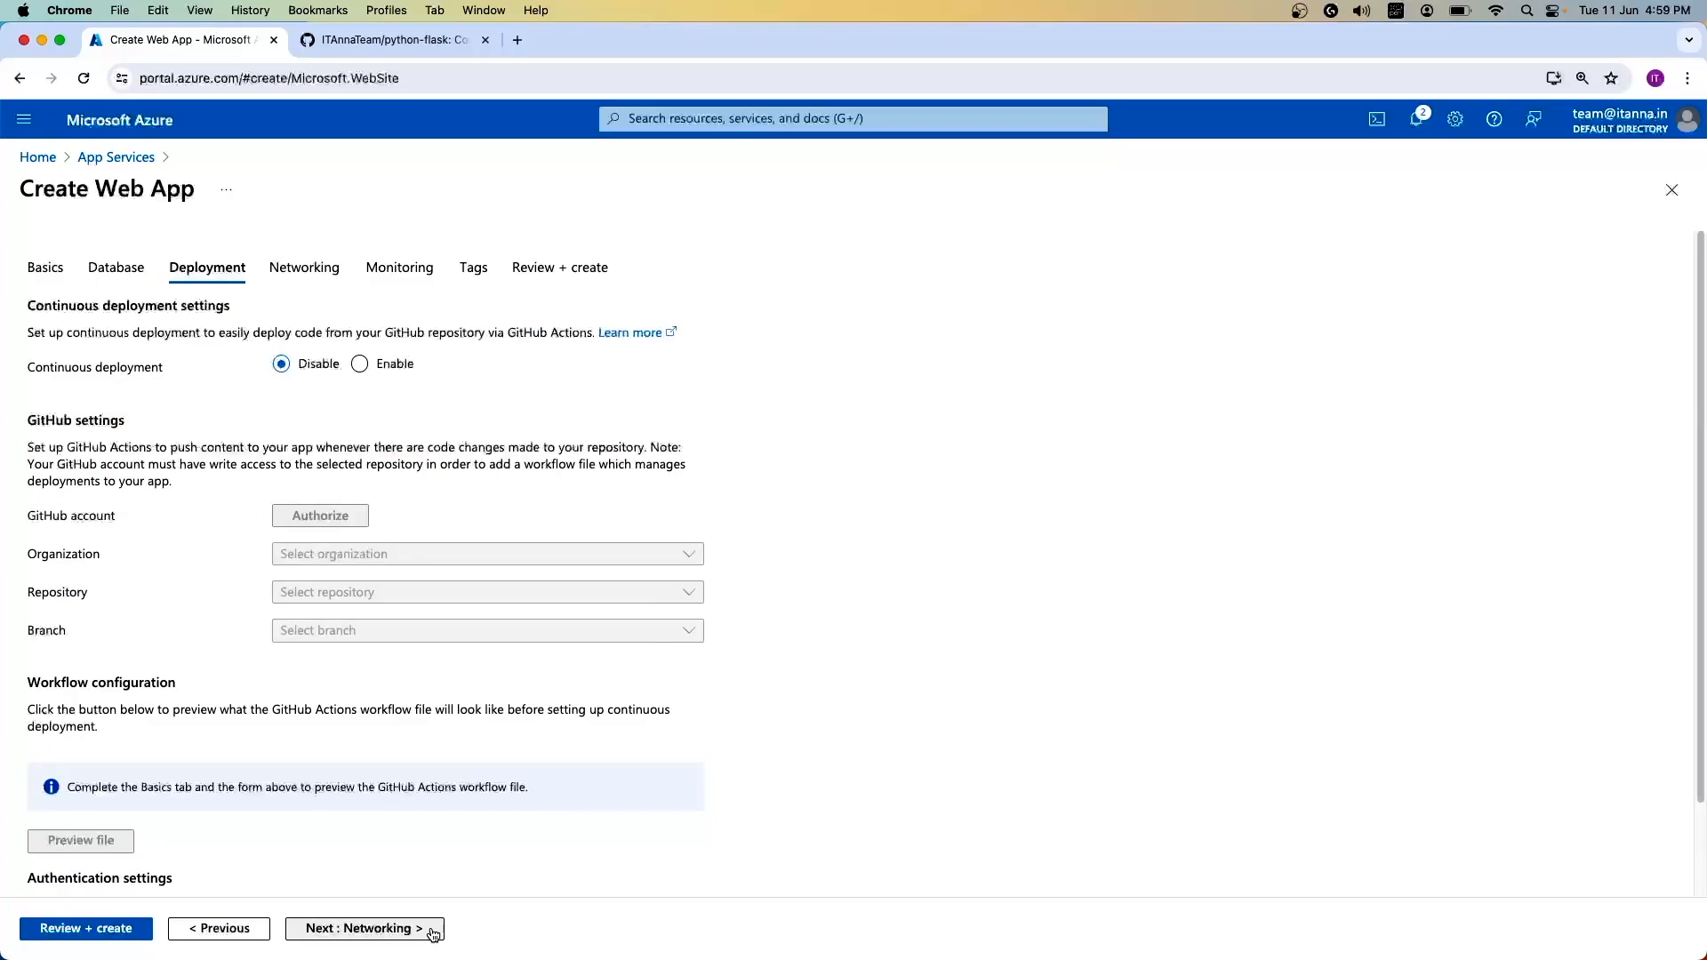
{"action": "mouse_move", "coordinate": [482, 502]}
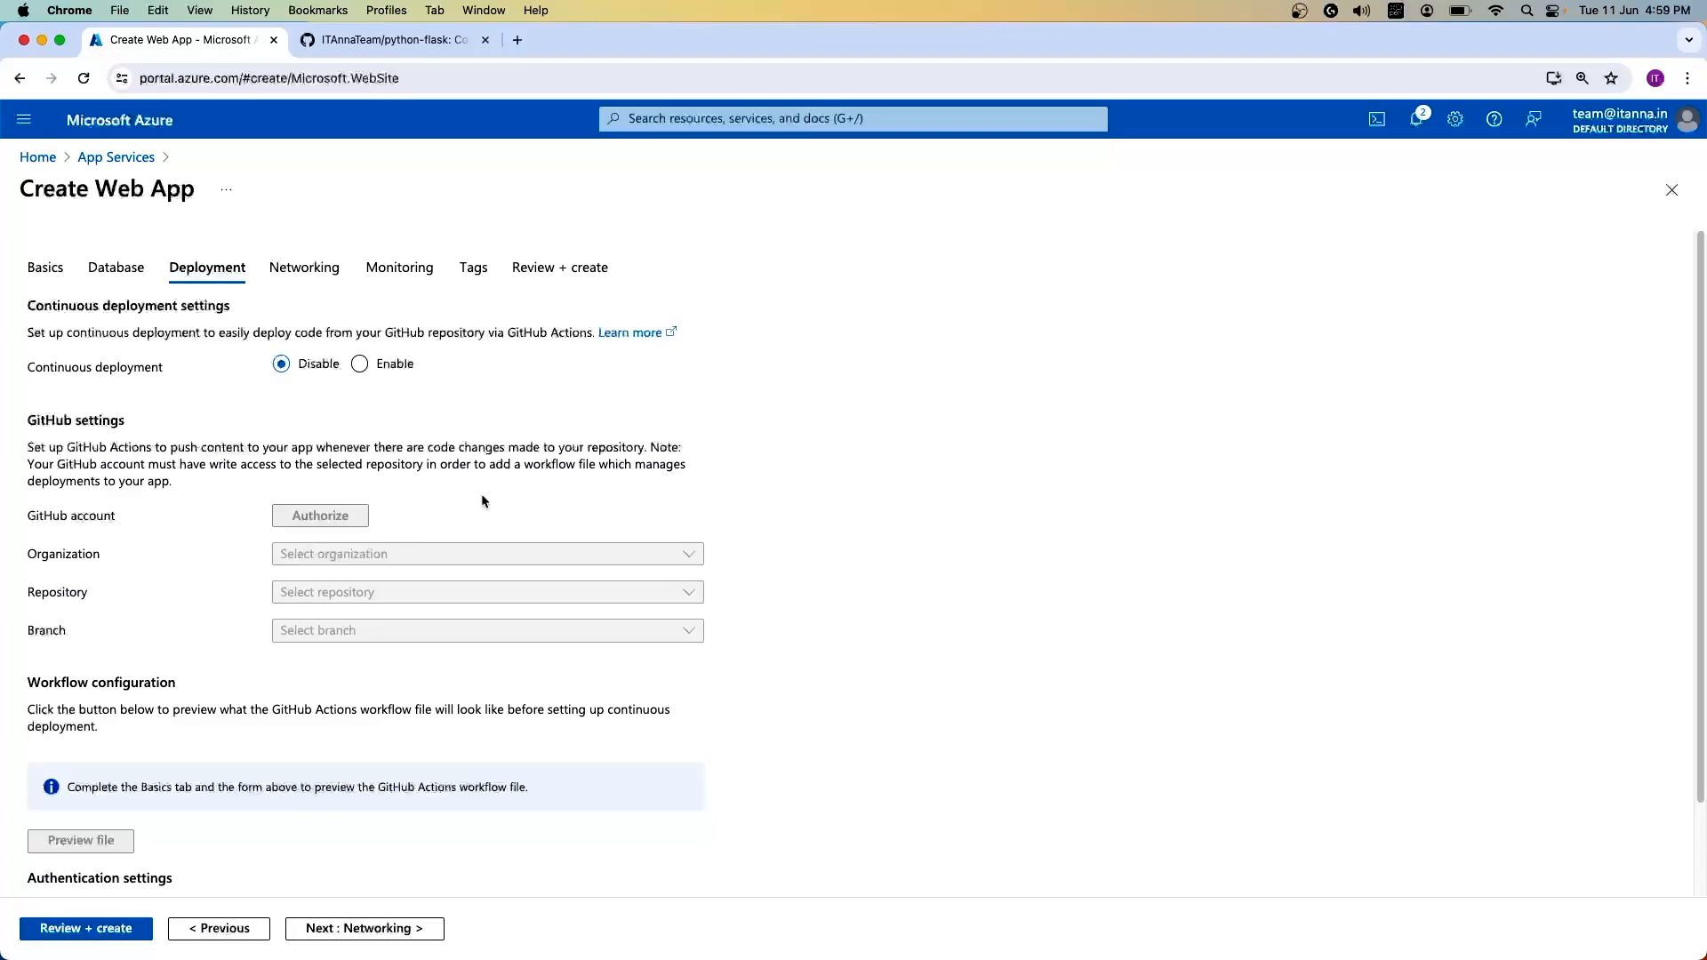
{"action": "mouse_move", "coordinate": [537, 725]}
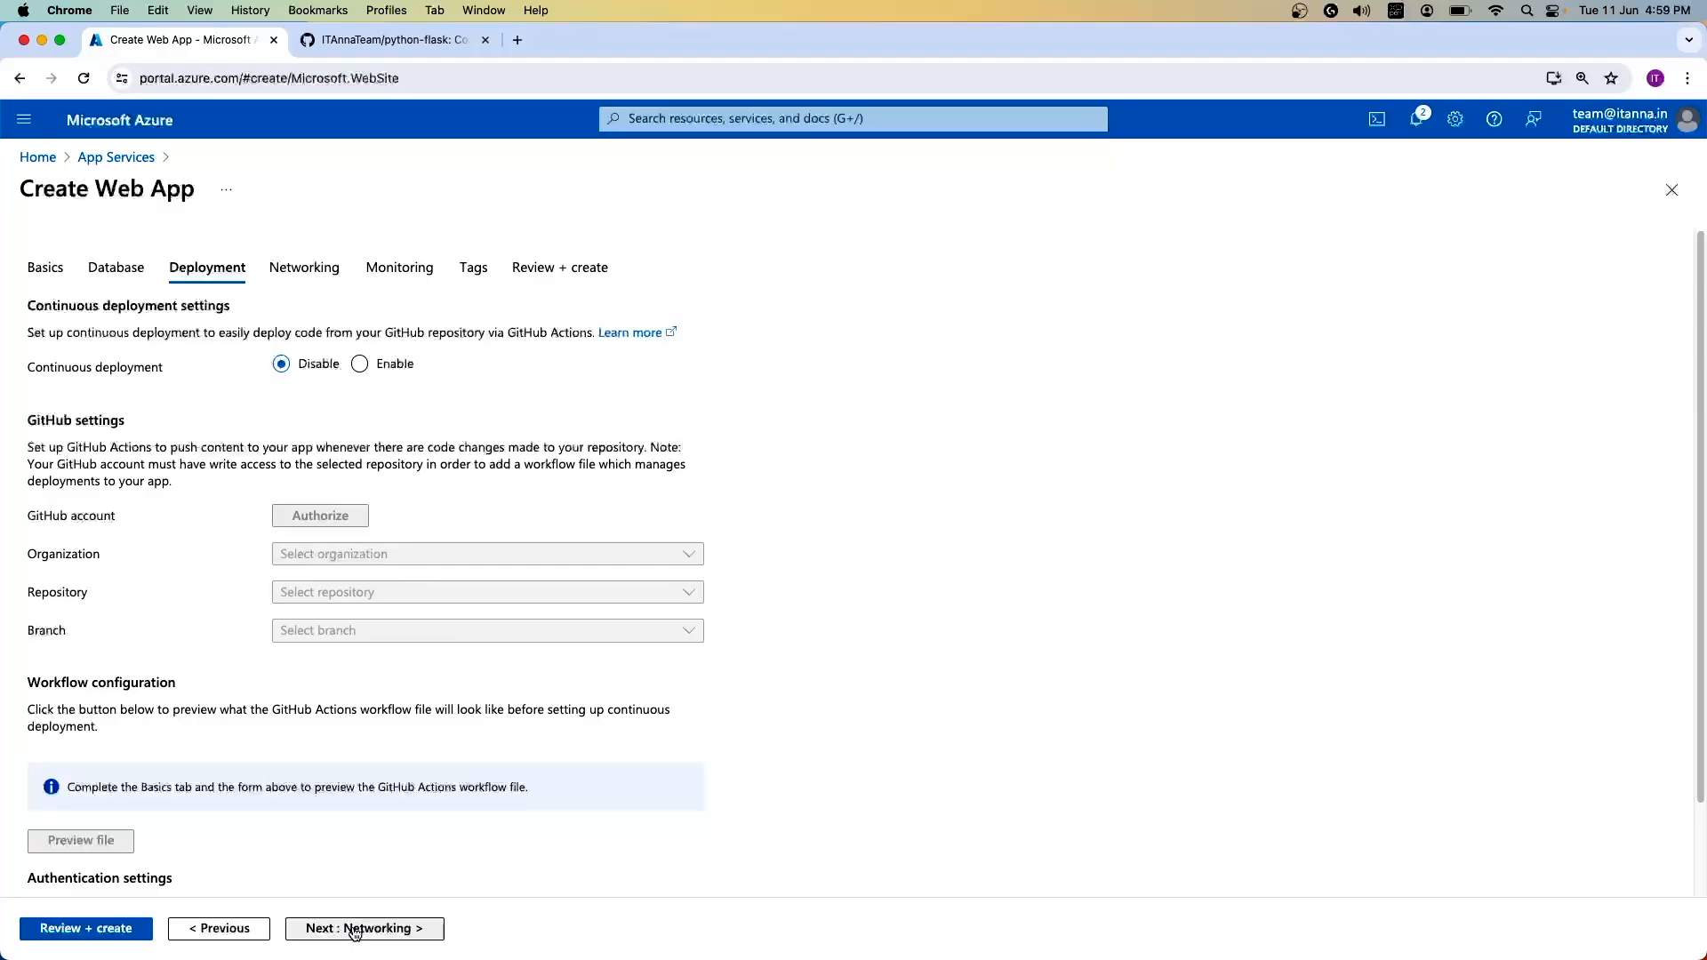
{"action": "left_click", "coordinate": [363, 928]}
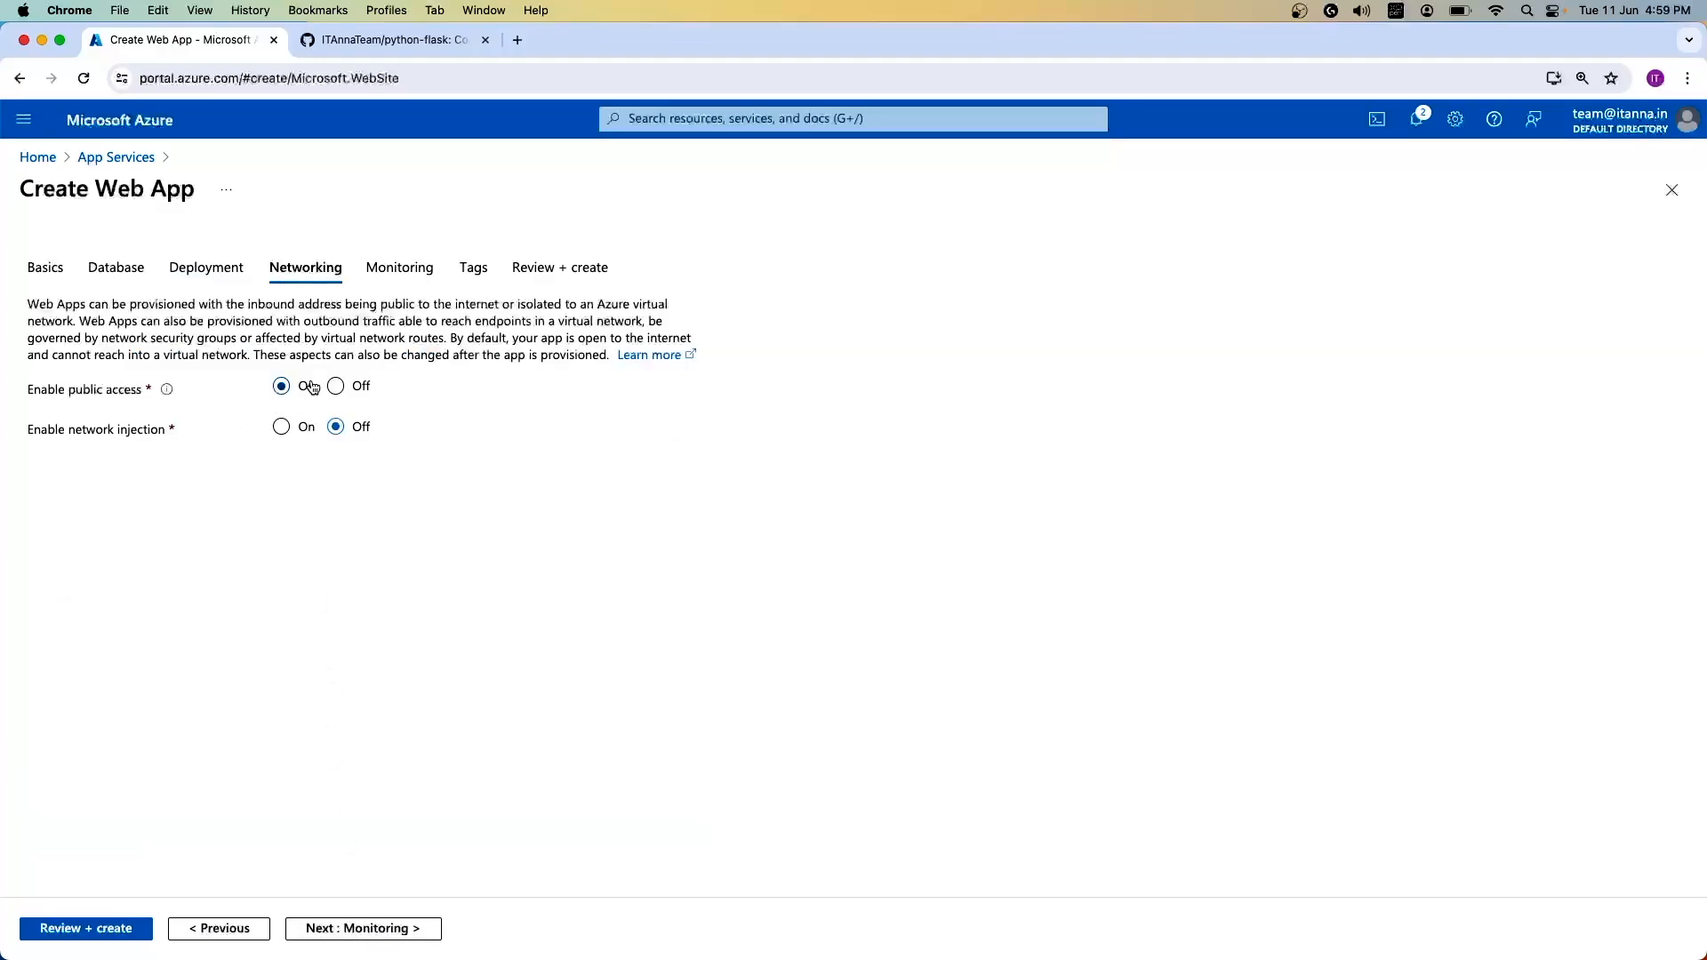
Step: Advance past Monitoring with Application Insights left on No, reaching the Tags settings
{"action": "left_click", "coordinate": [363, 928]}
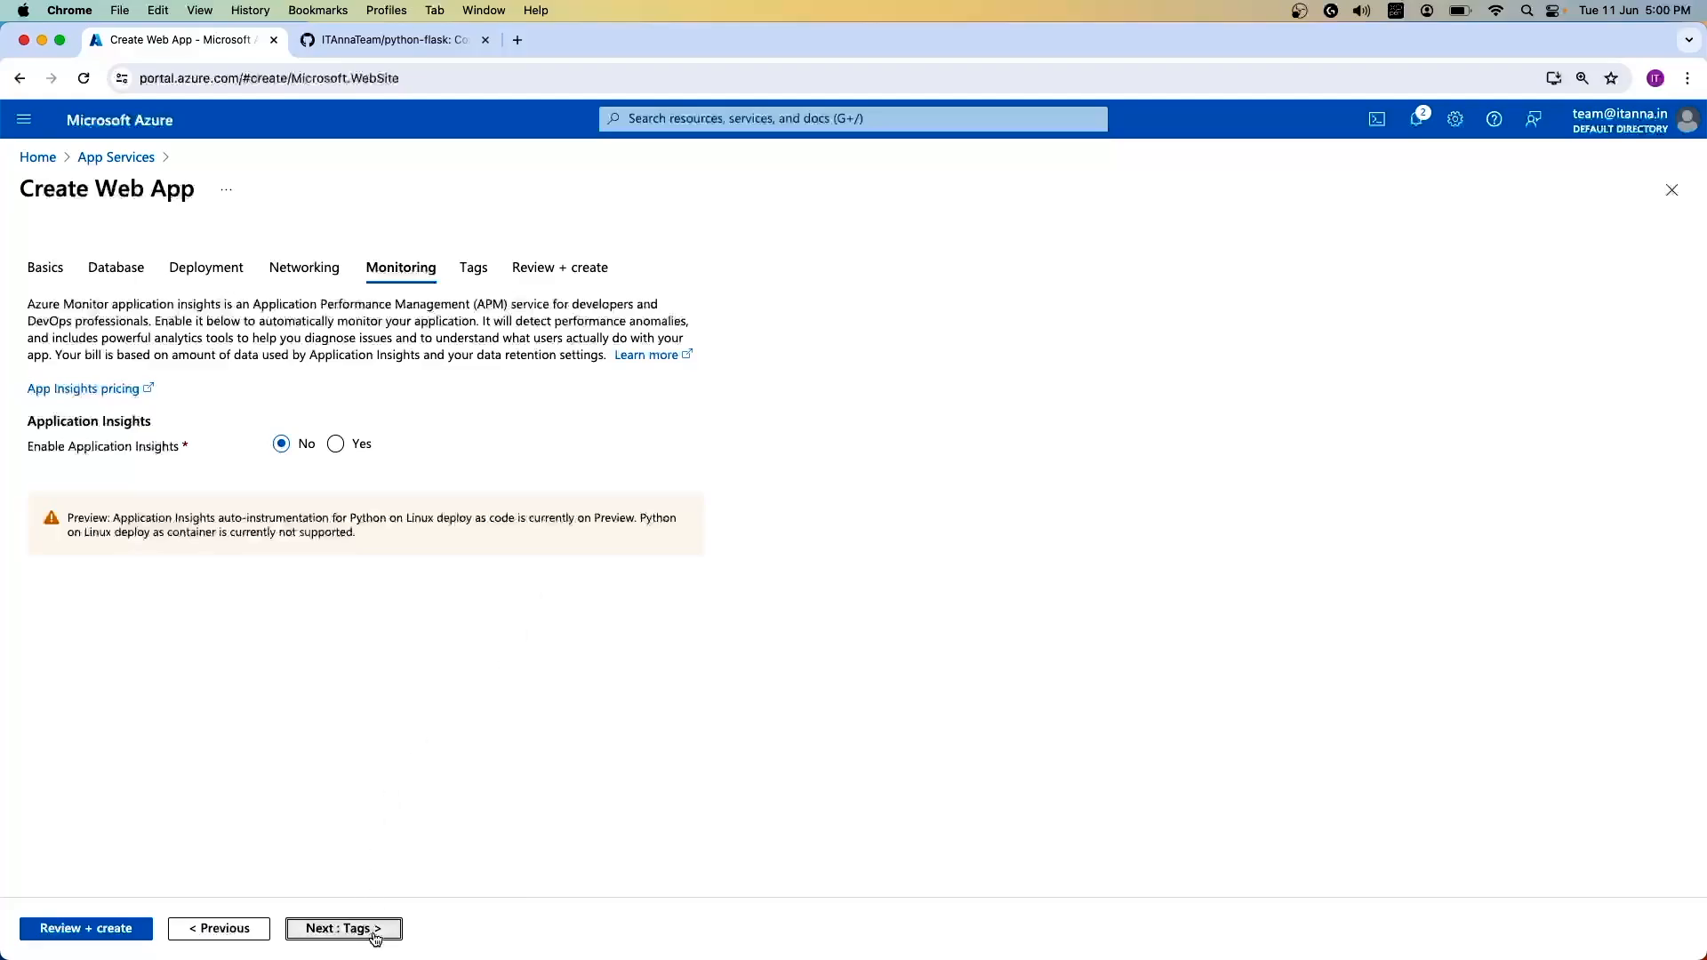
{"action": "left_click", "coordinate": [343, 928]}
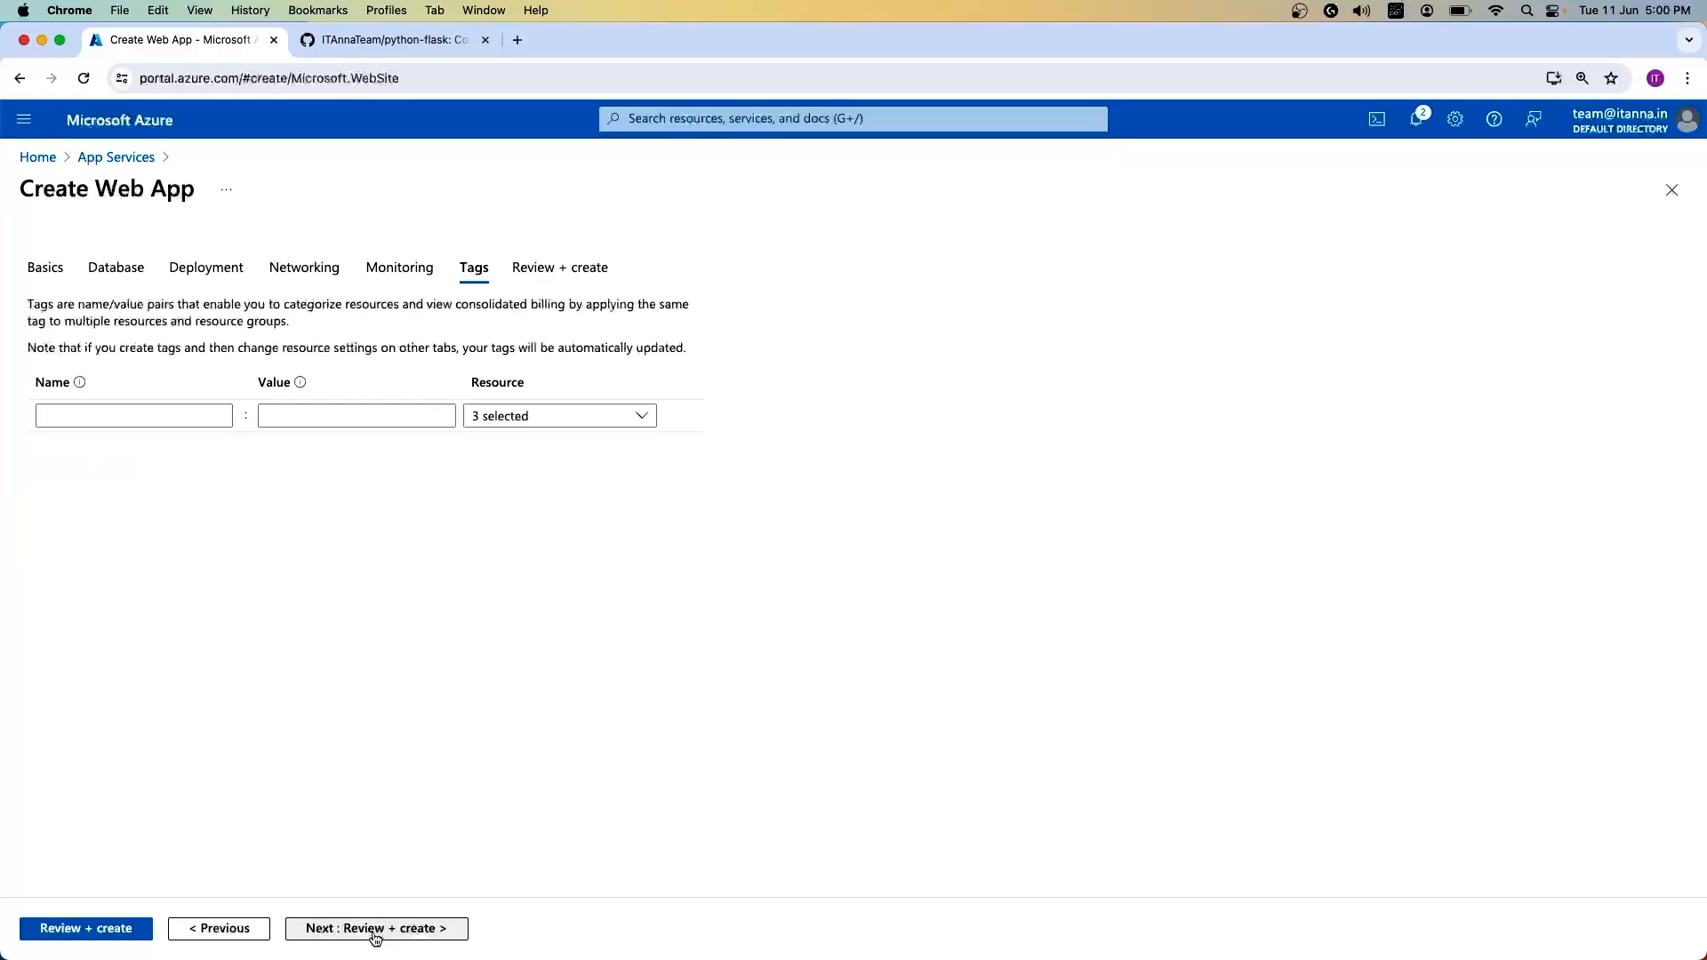
Step: Review the summary for itannapythonflask: Basic B2 plan, Python 3.9, Central India, Linux
{"action": "left_click", "coordinate": [375, 929]}
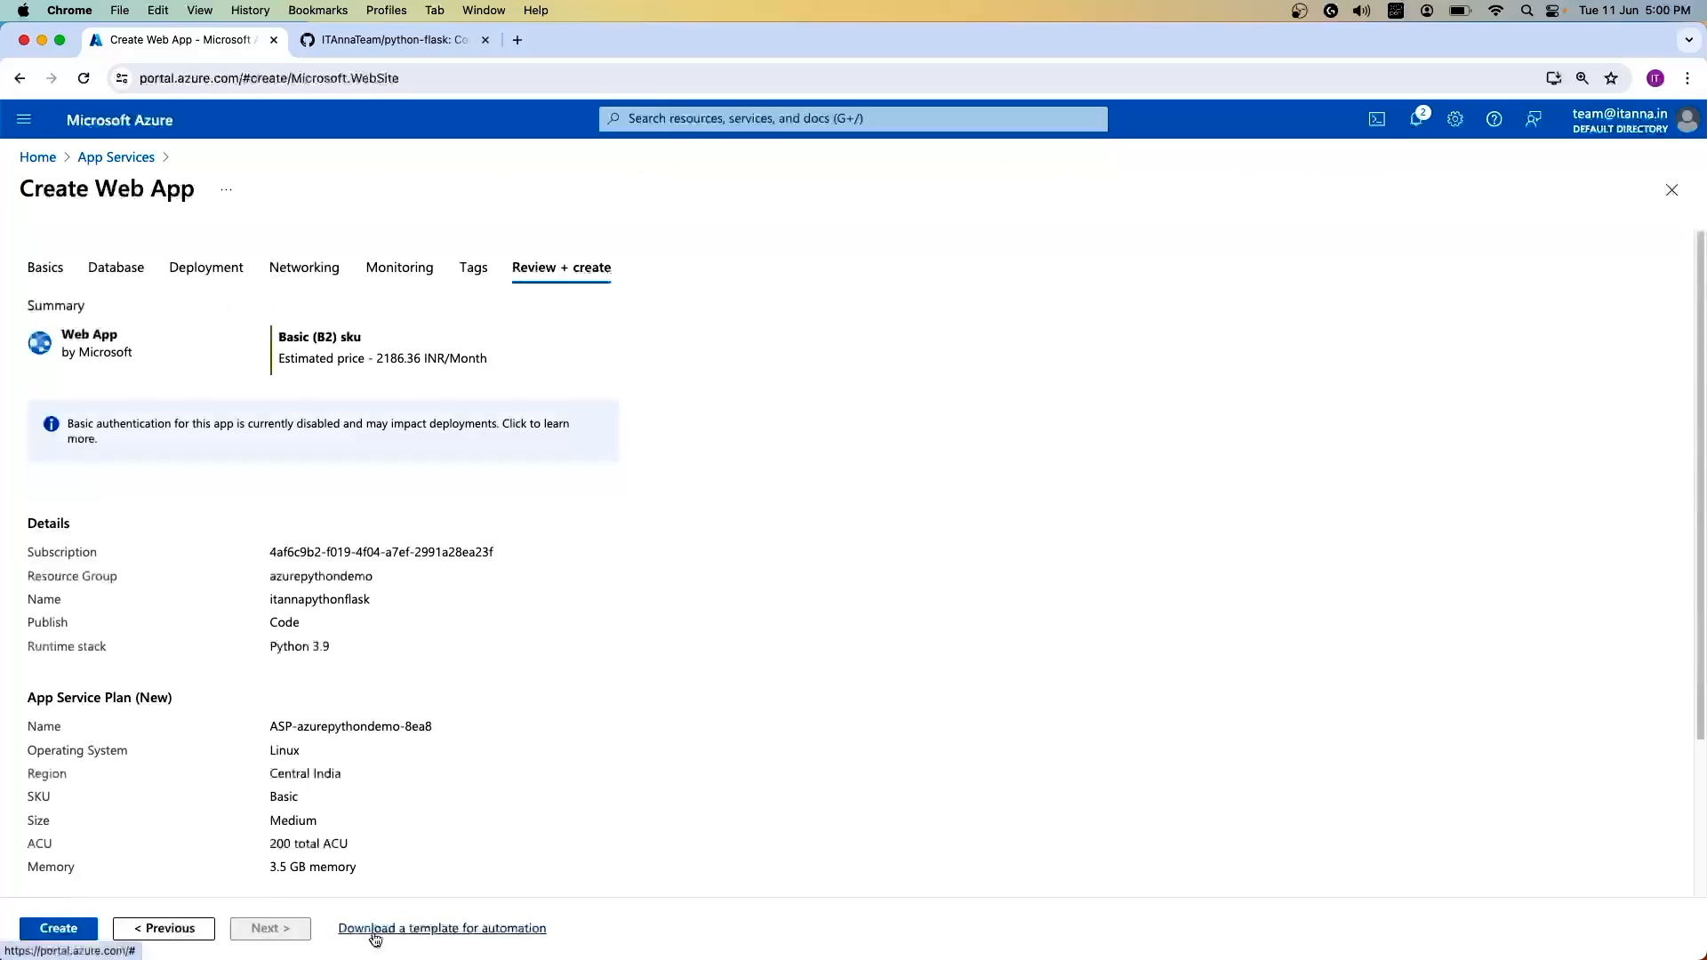
{"action": "mouse_move", "coordinate": [373, 623]}
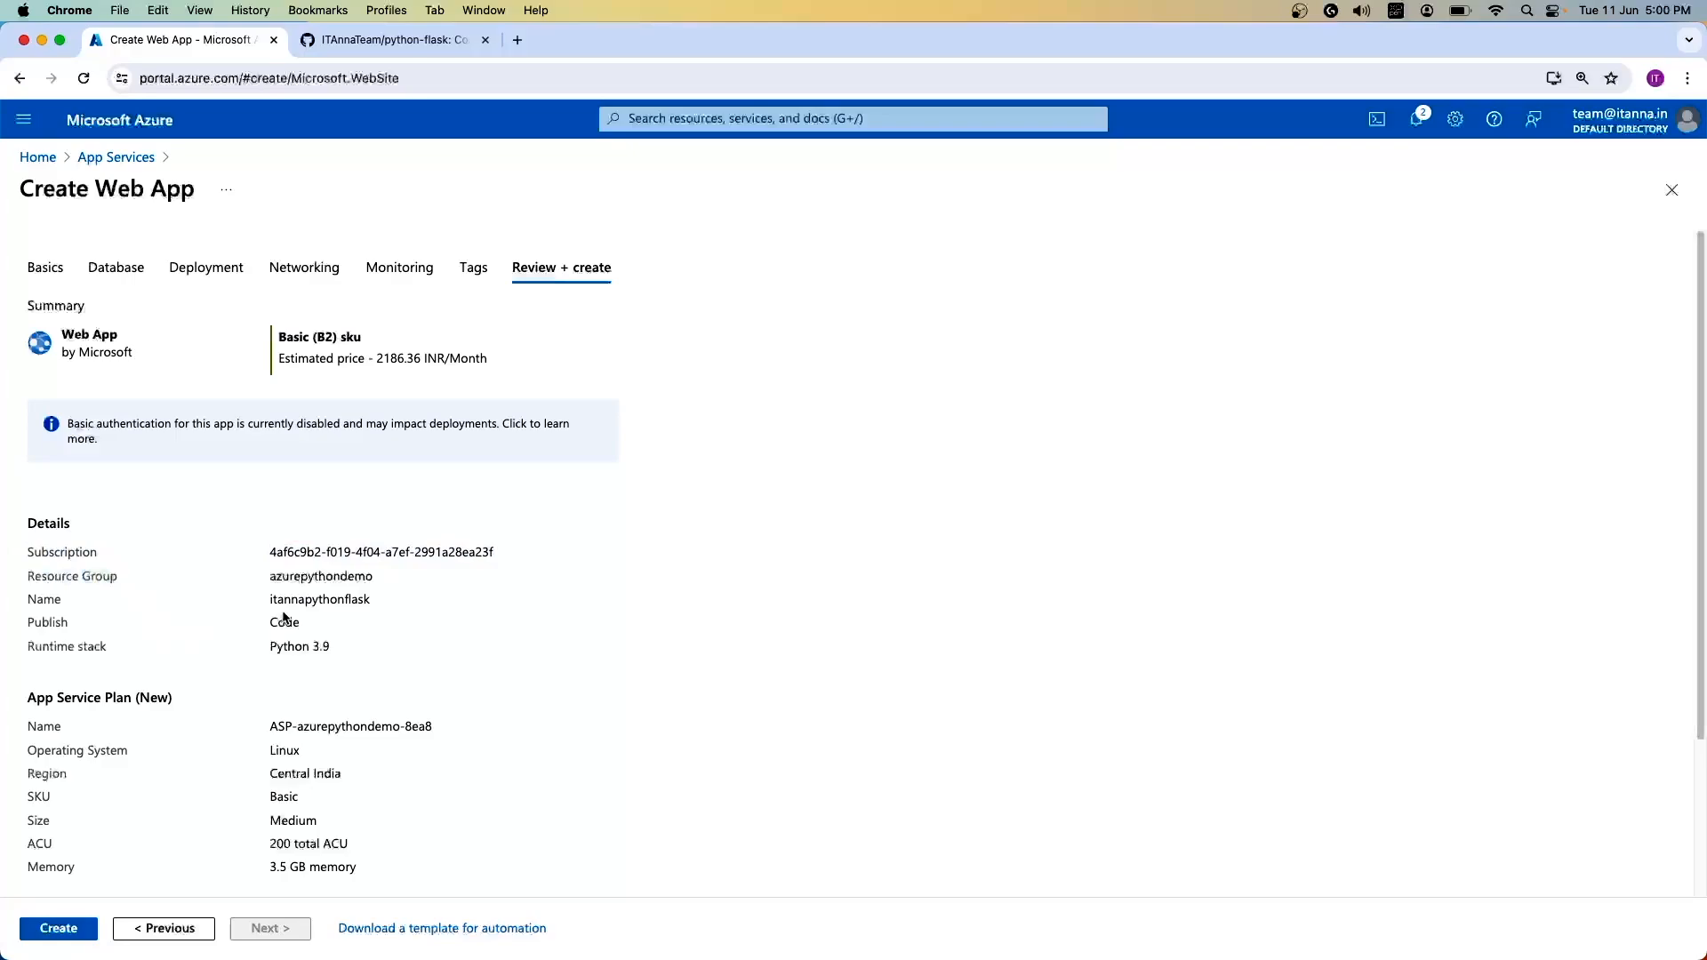
{"action": "double_click", "coordinate": [284, 623]}
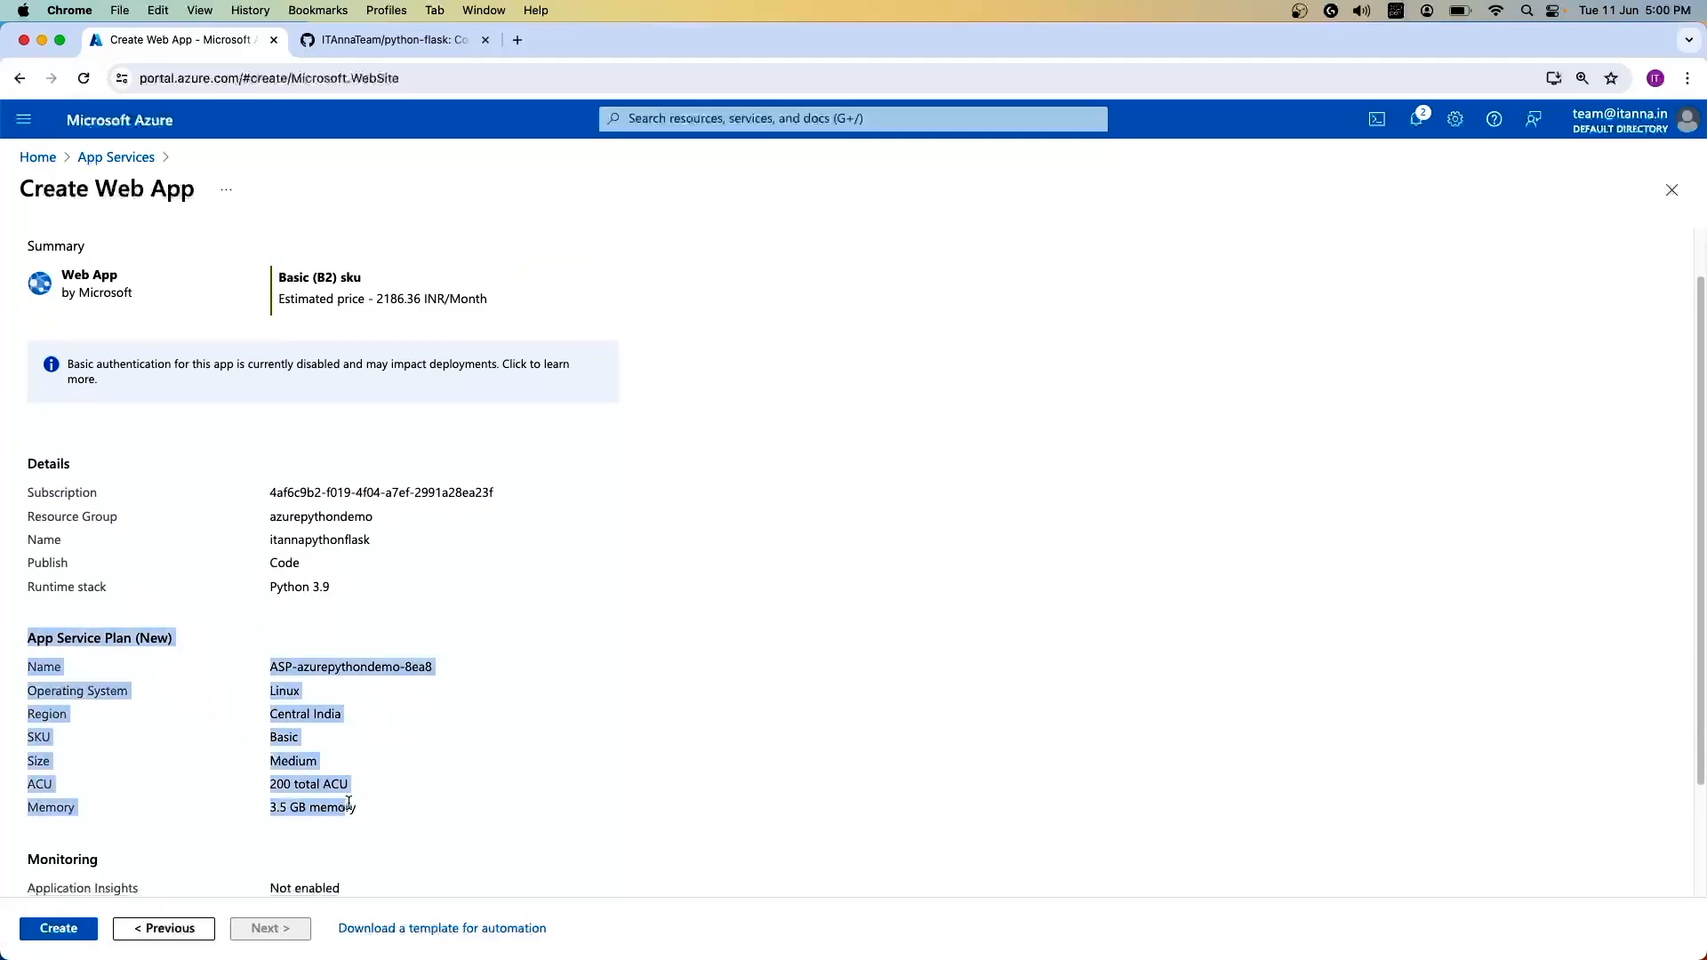
{"action": "left_click", "coordinate": [181, 644]}
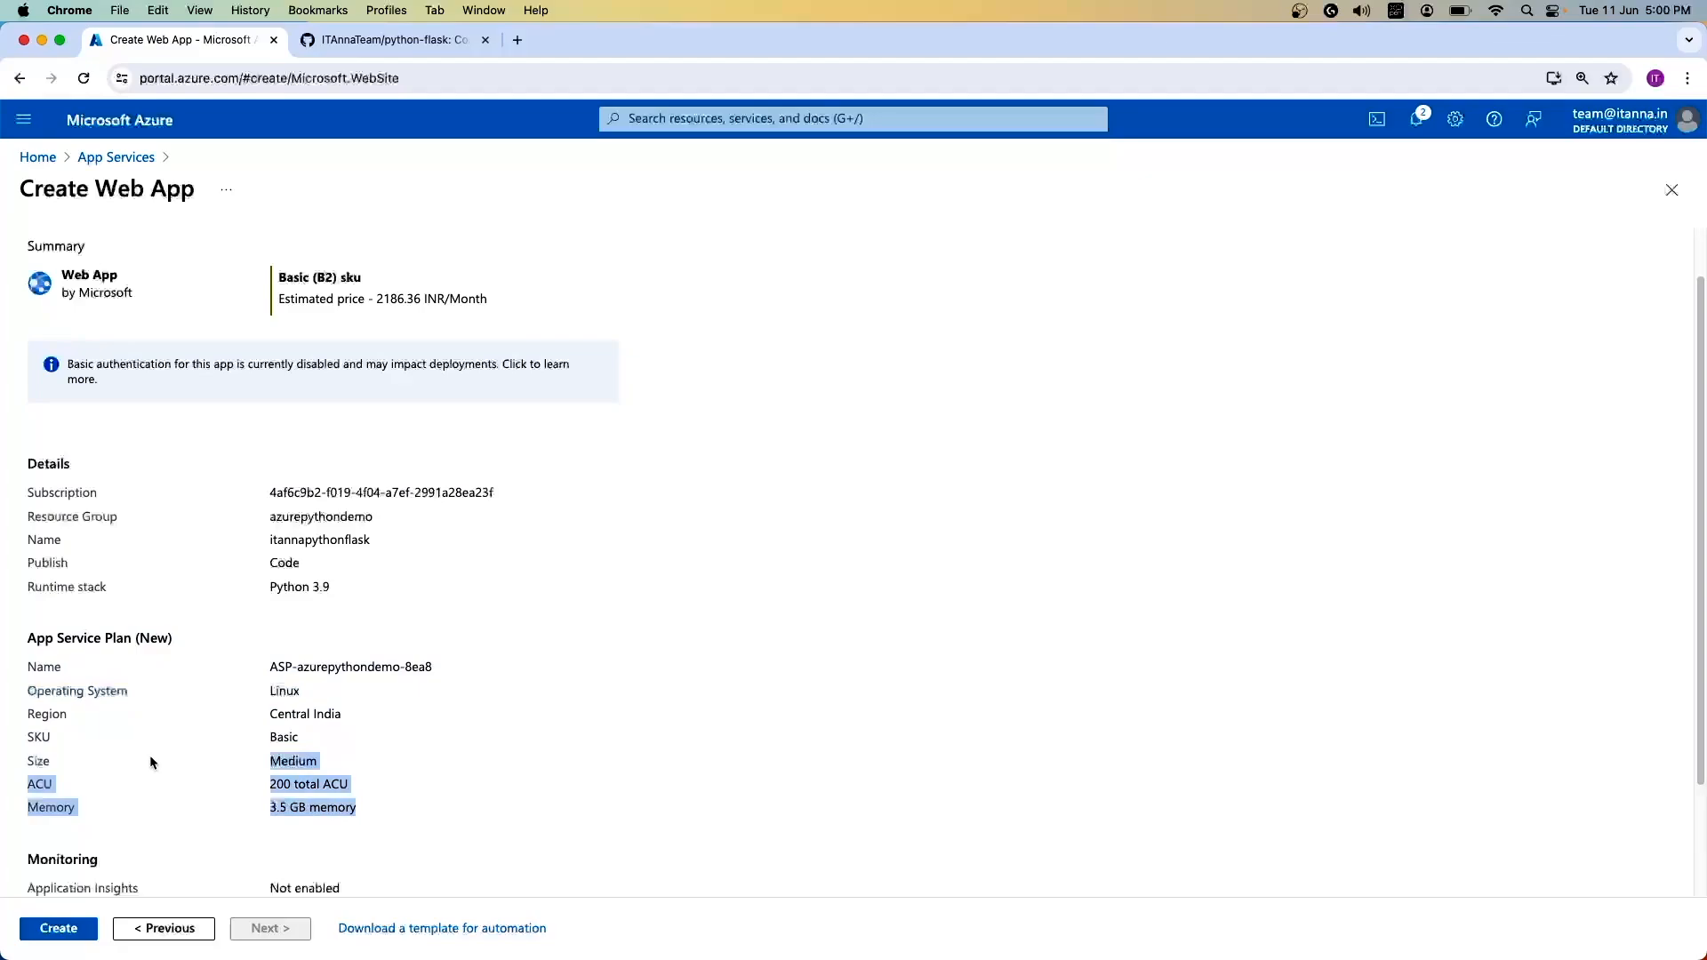
{"action": "scroll", "scroll_direction": "down", "scroll_amount": 3}
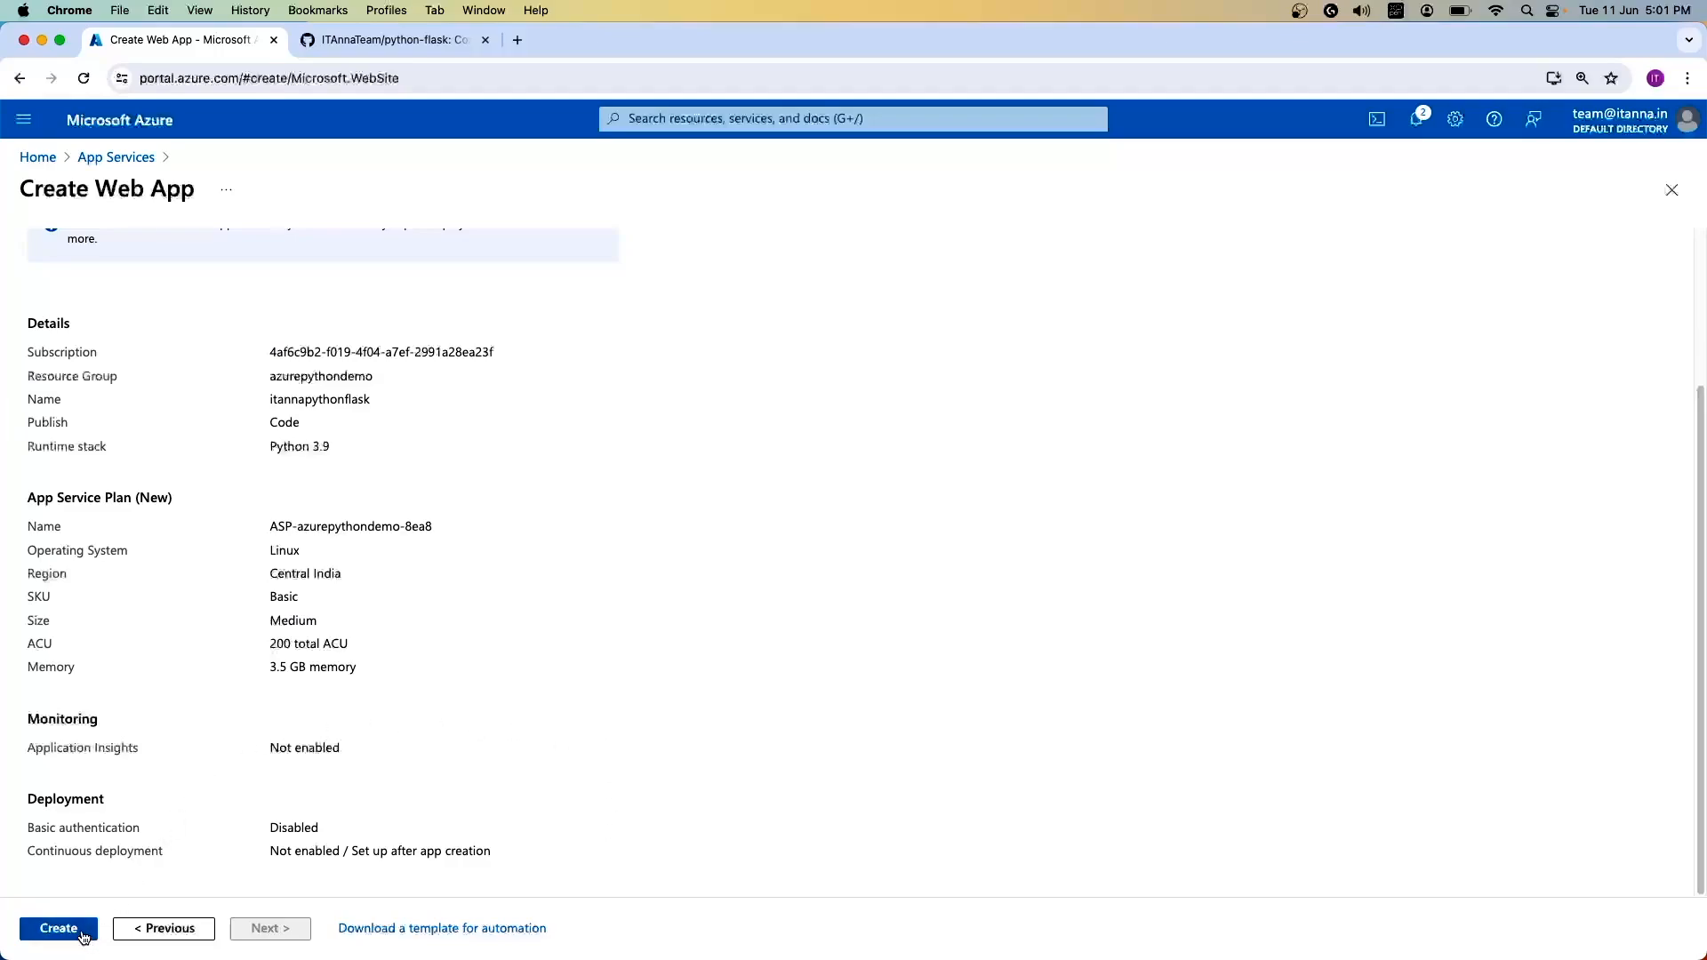
Step: Create the web app, wait for 'Your deployment is complete', and dismiss the notification
{"action": "left_click", "coordinate": [57, 928]}
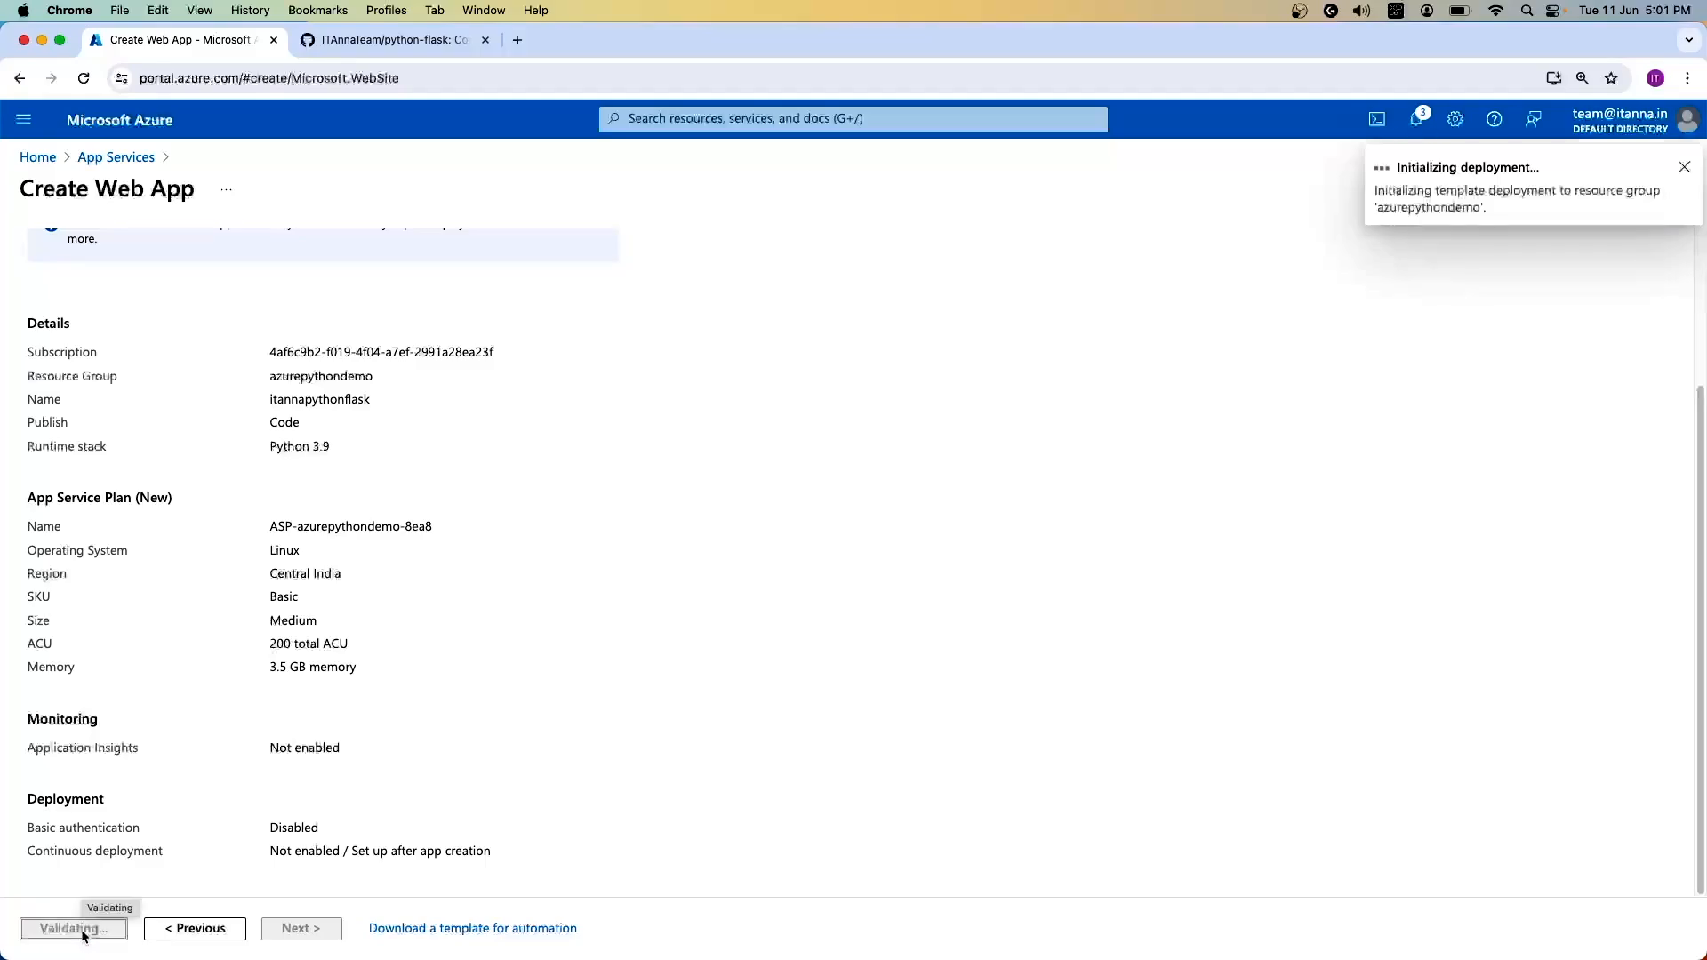
{"action": "left_click", "coordinate": [72, 928]}
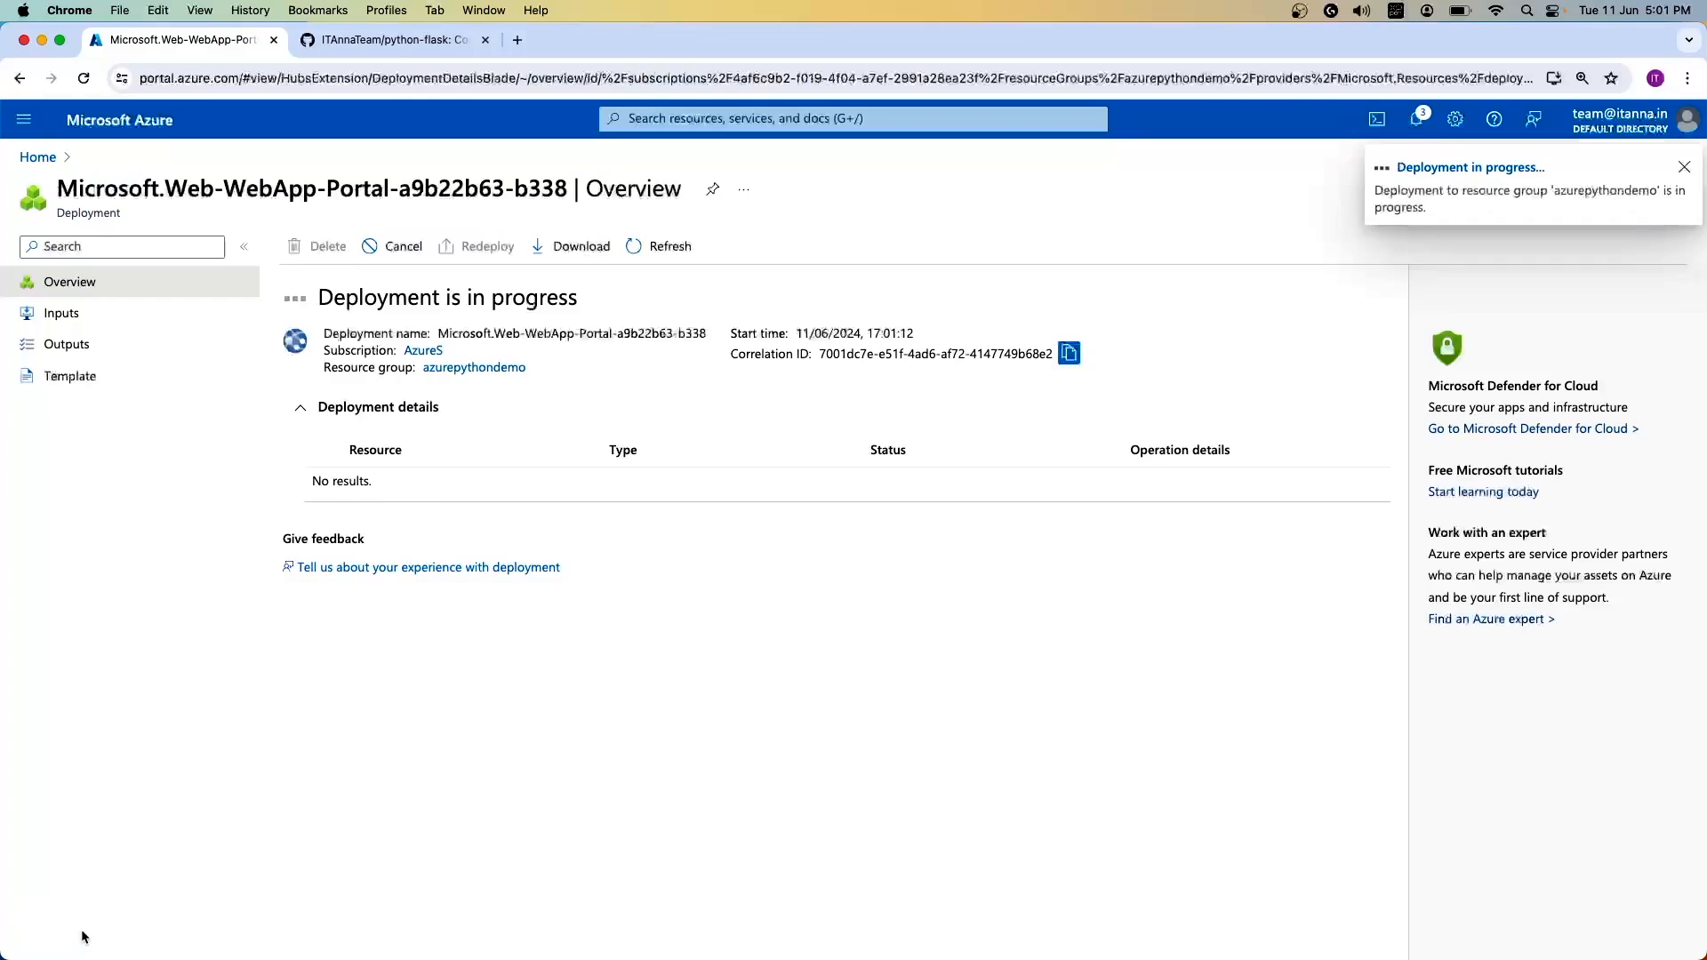
{"action": "left_click", "coordinate": [1684, 167]}
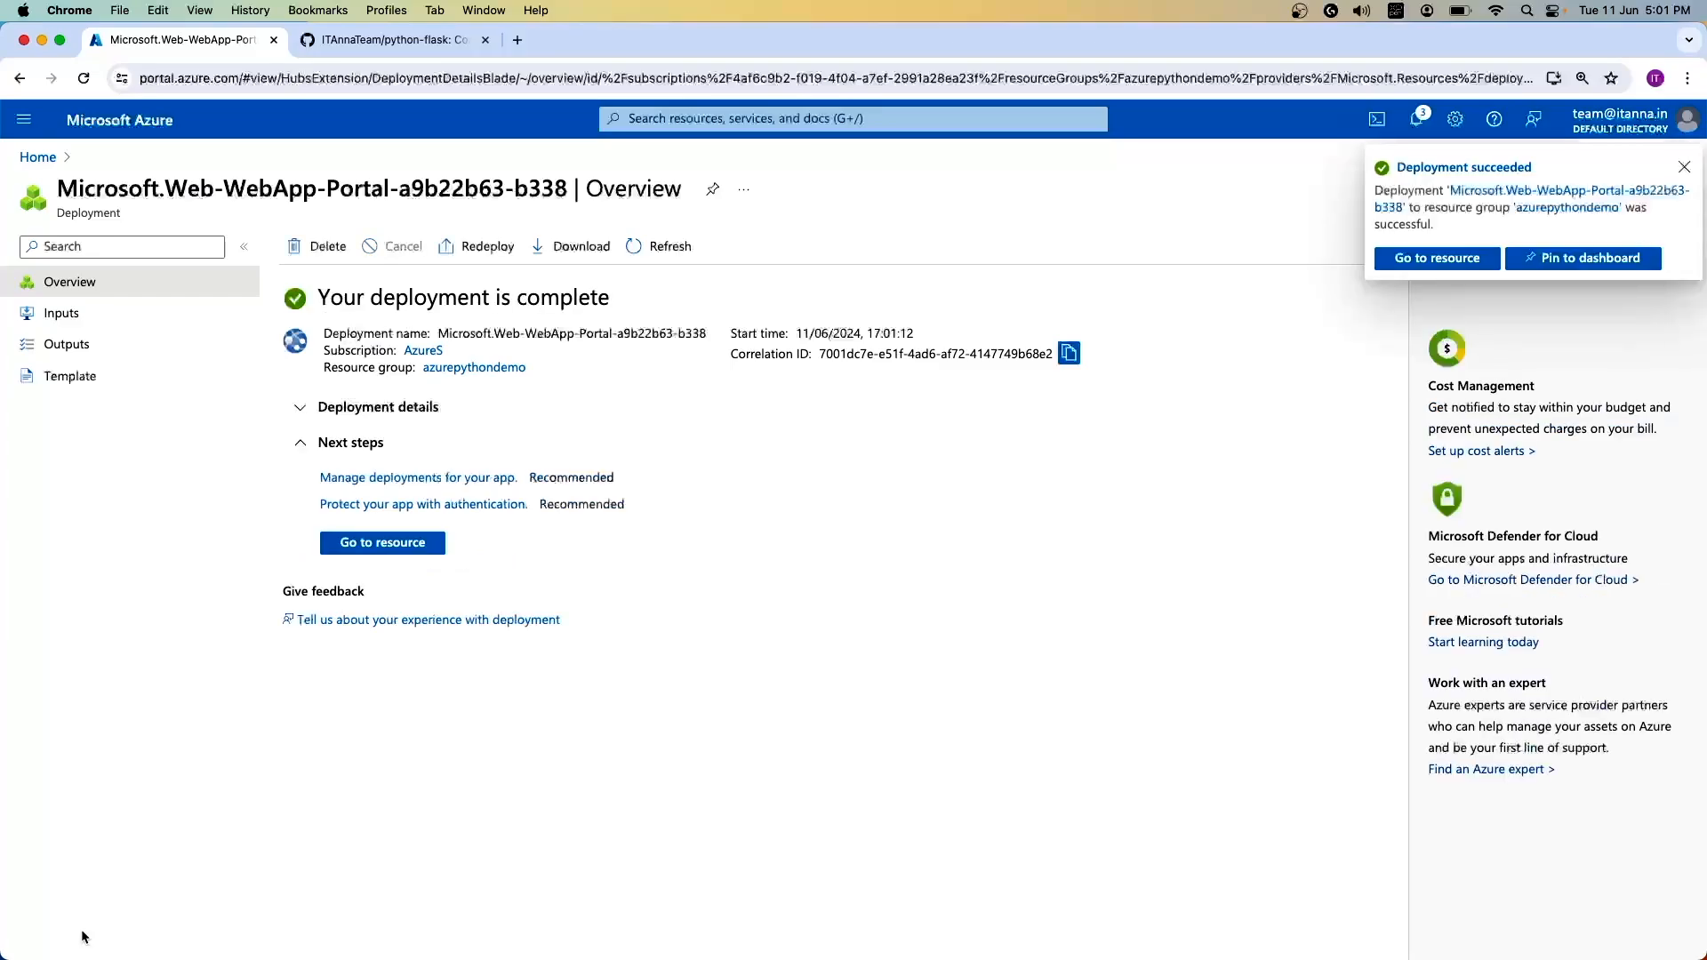
{"action": "left_click", "coordinate": [1684, 167]}
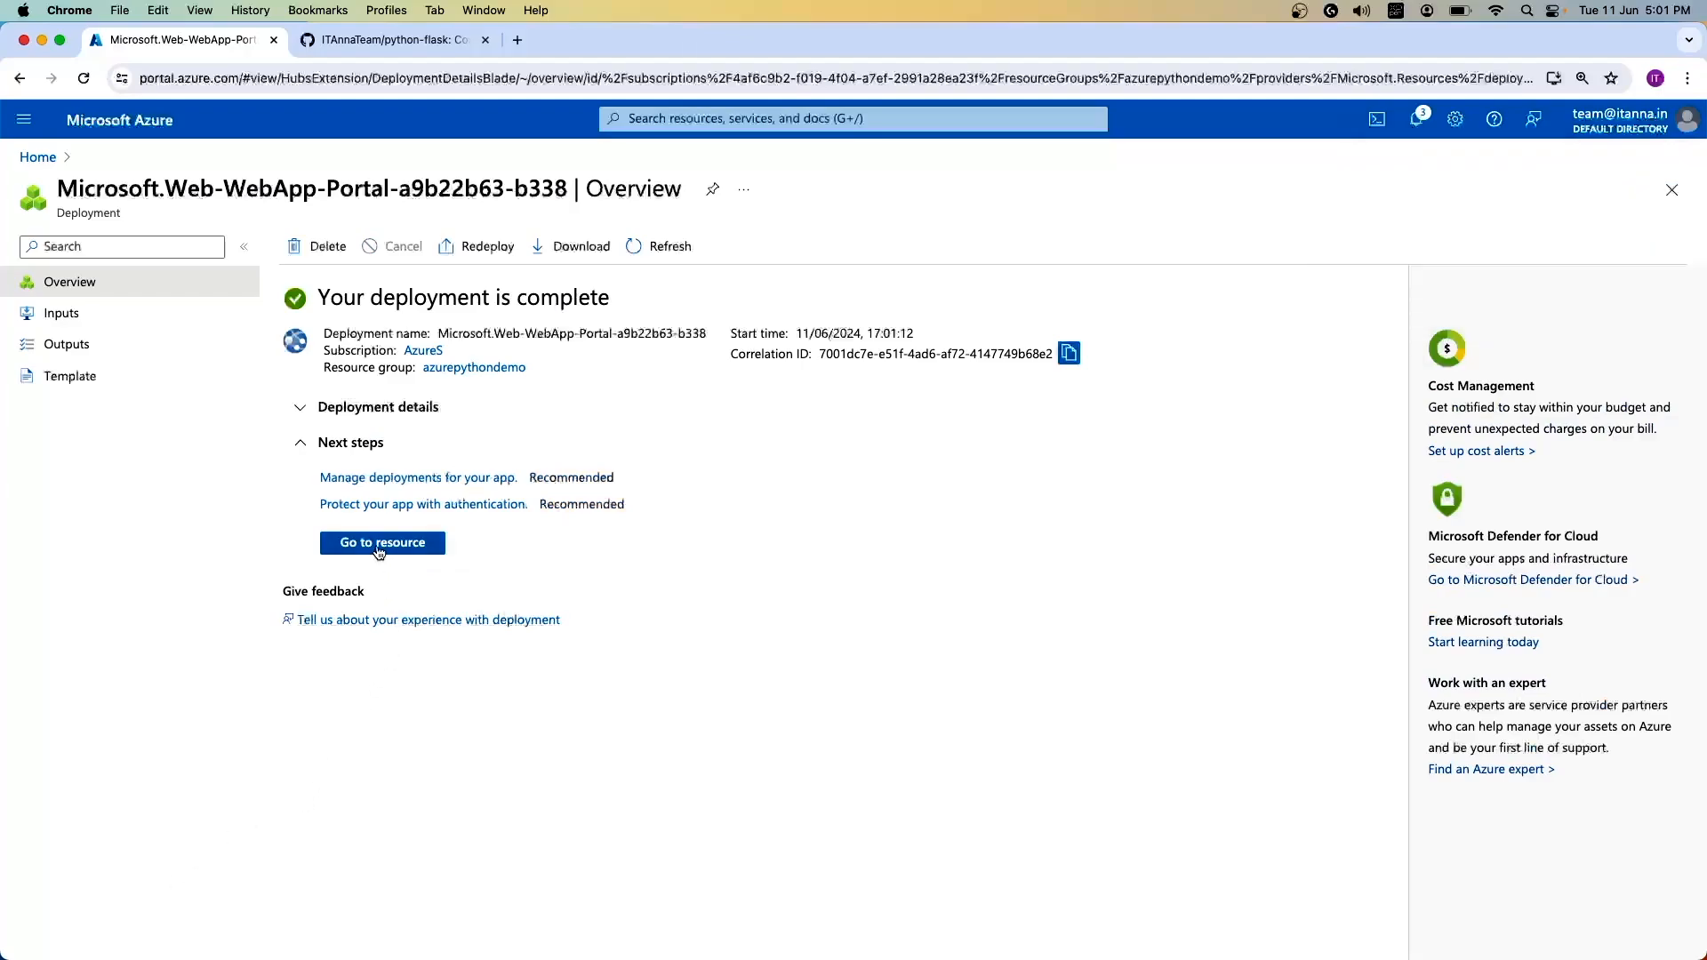
Step: Go to the itannapythonflask resource and look over its Overview essentials and default domain
{"action": "left_click", "coordinate": [383, 543]}
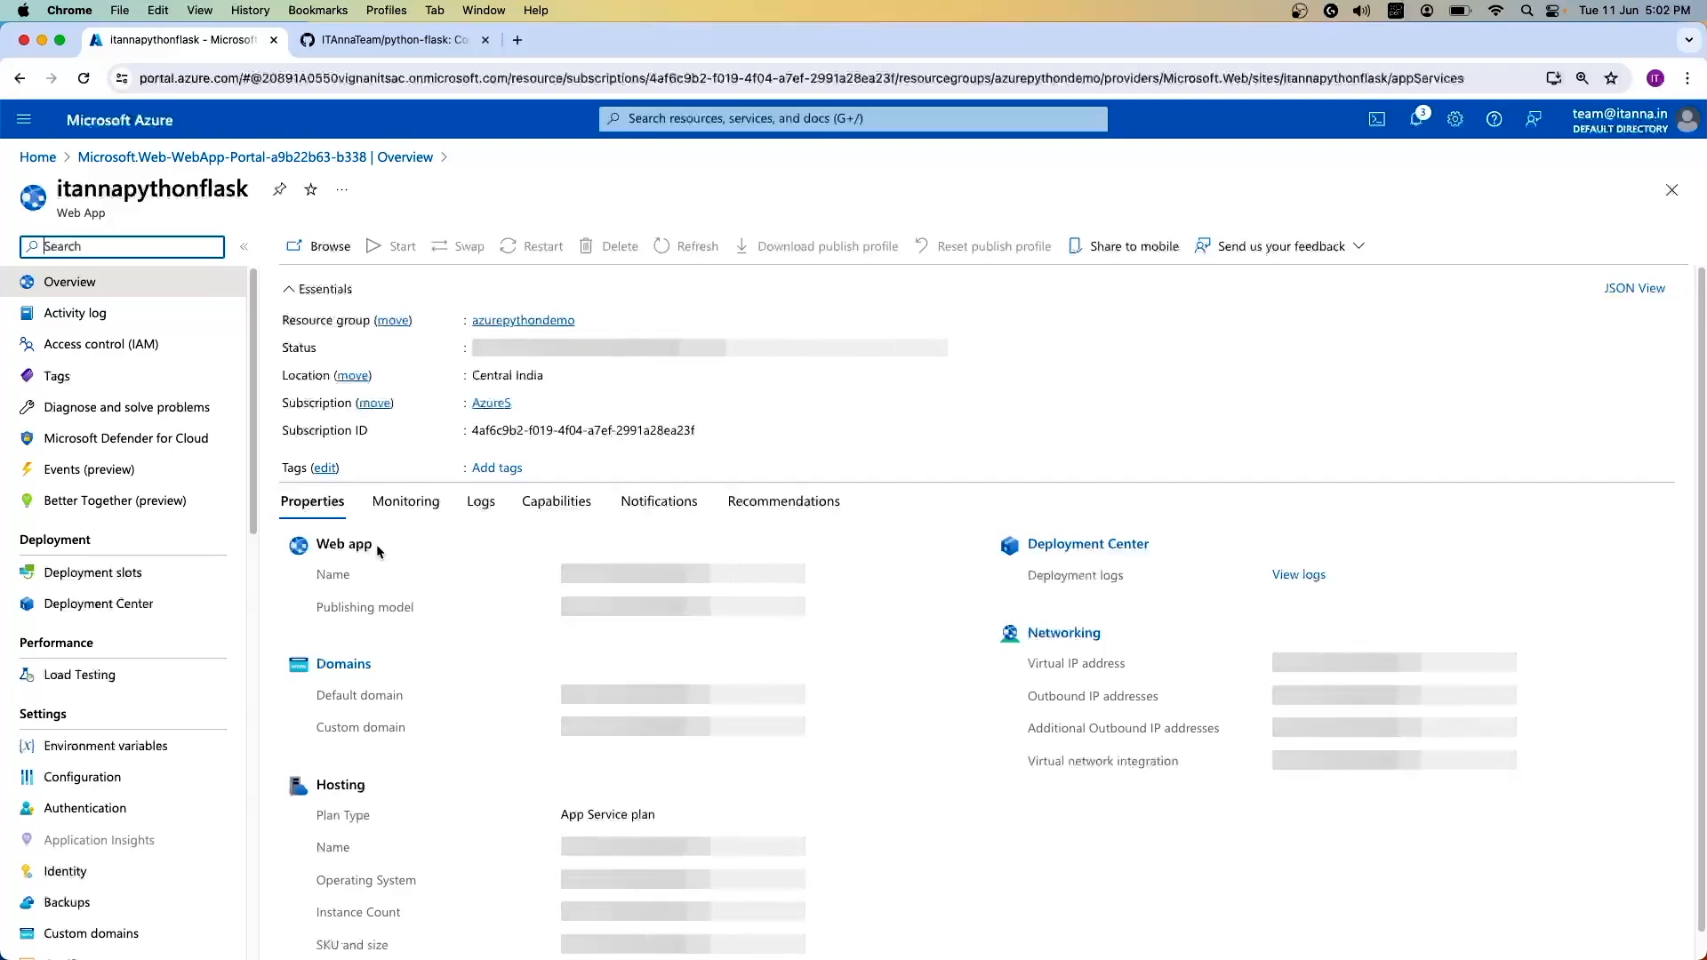
{"action": "left_click", "coordinate": [329, 245]}
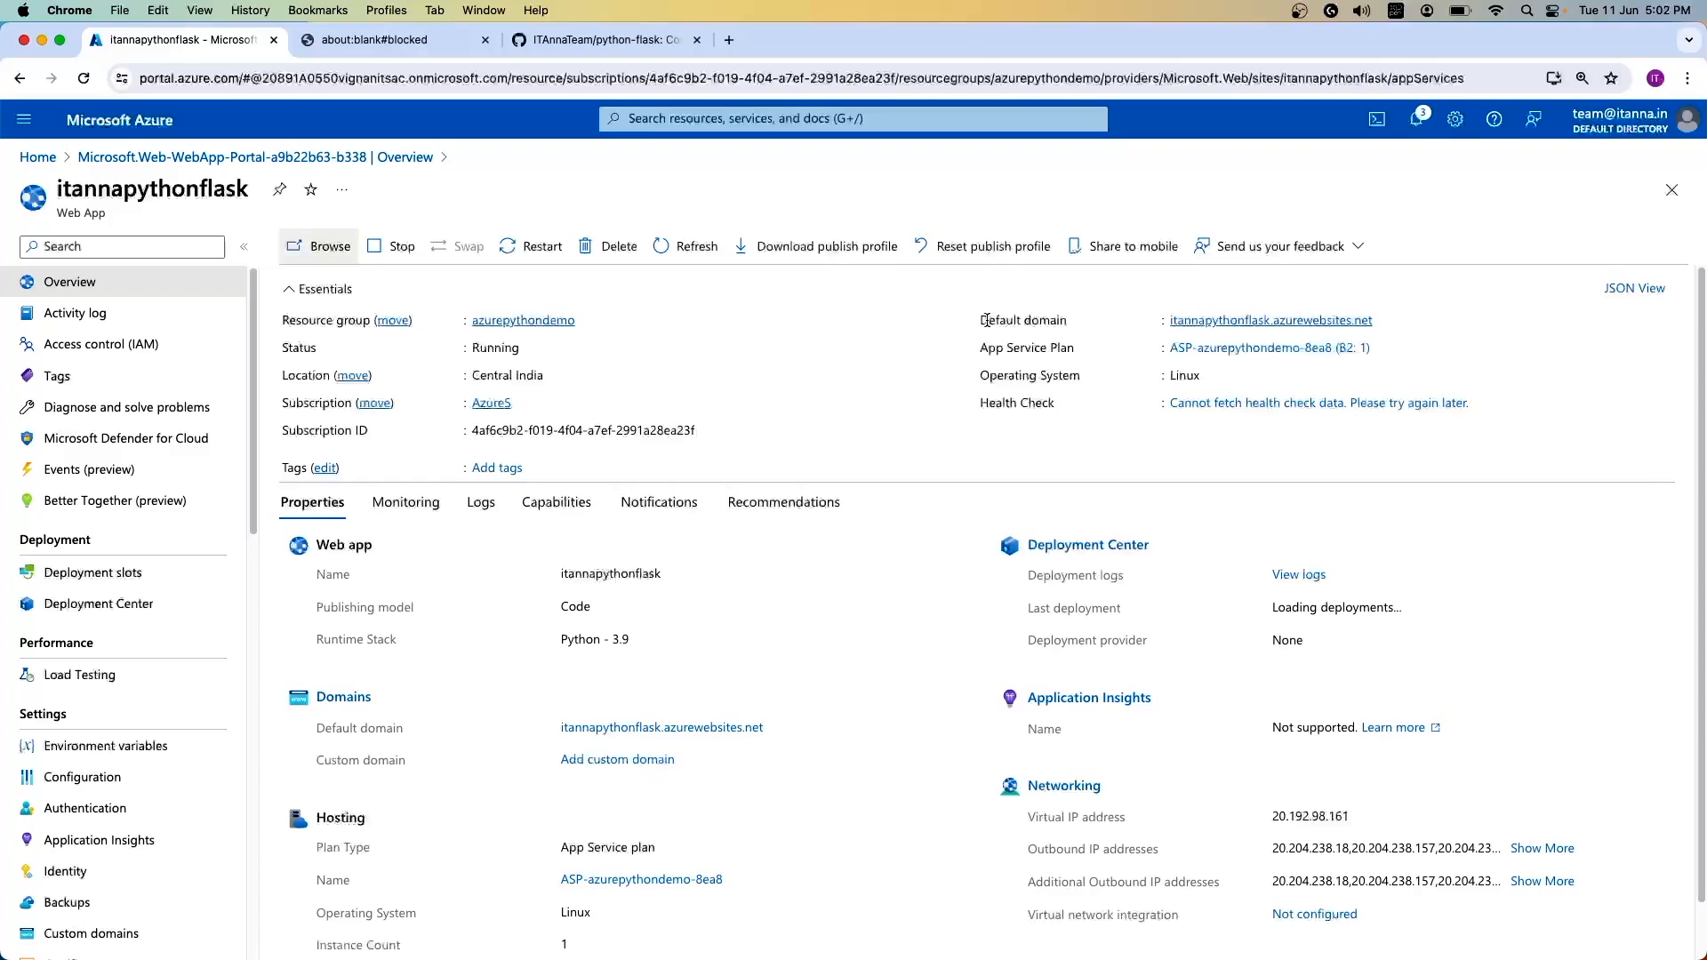
{"action": "mouse_move", "coordinate": [1327, 347]}
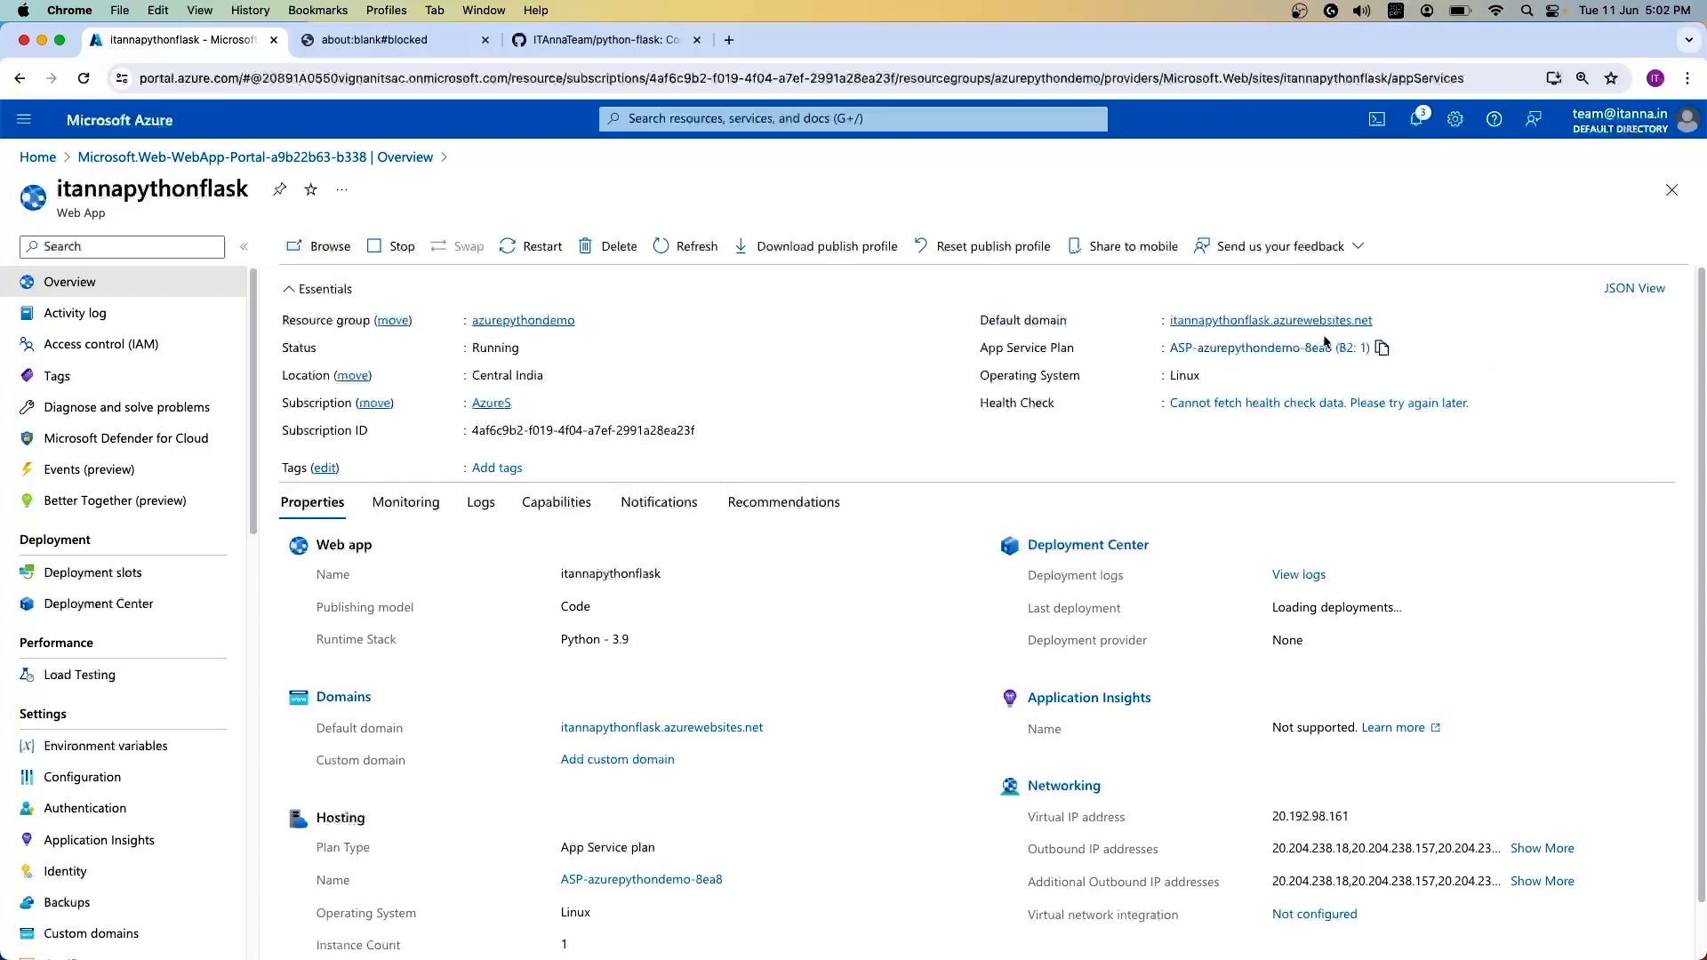
{"action": "mouse_move", "coordinate": [1242, 329]}
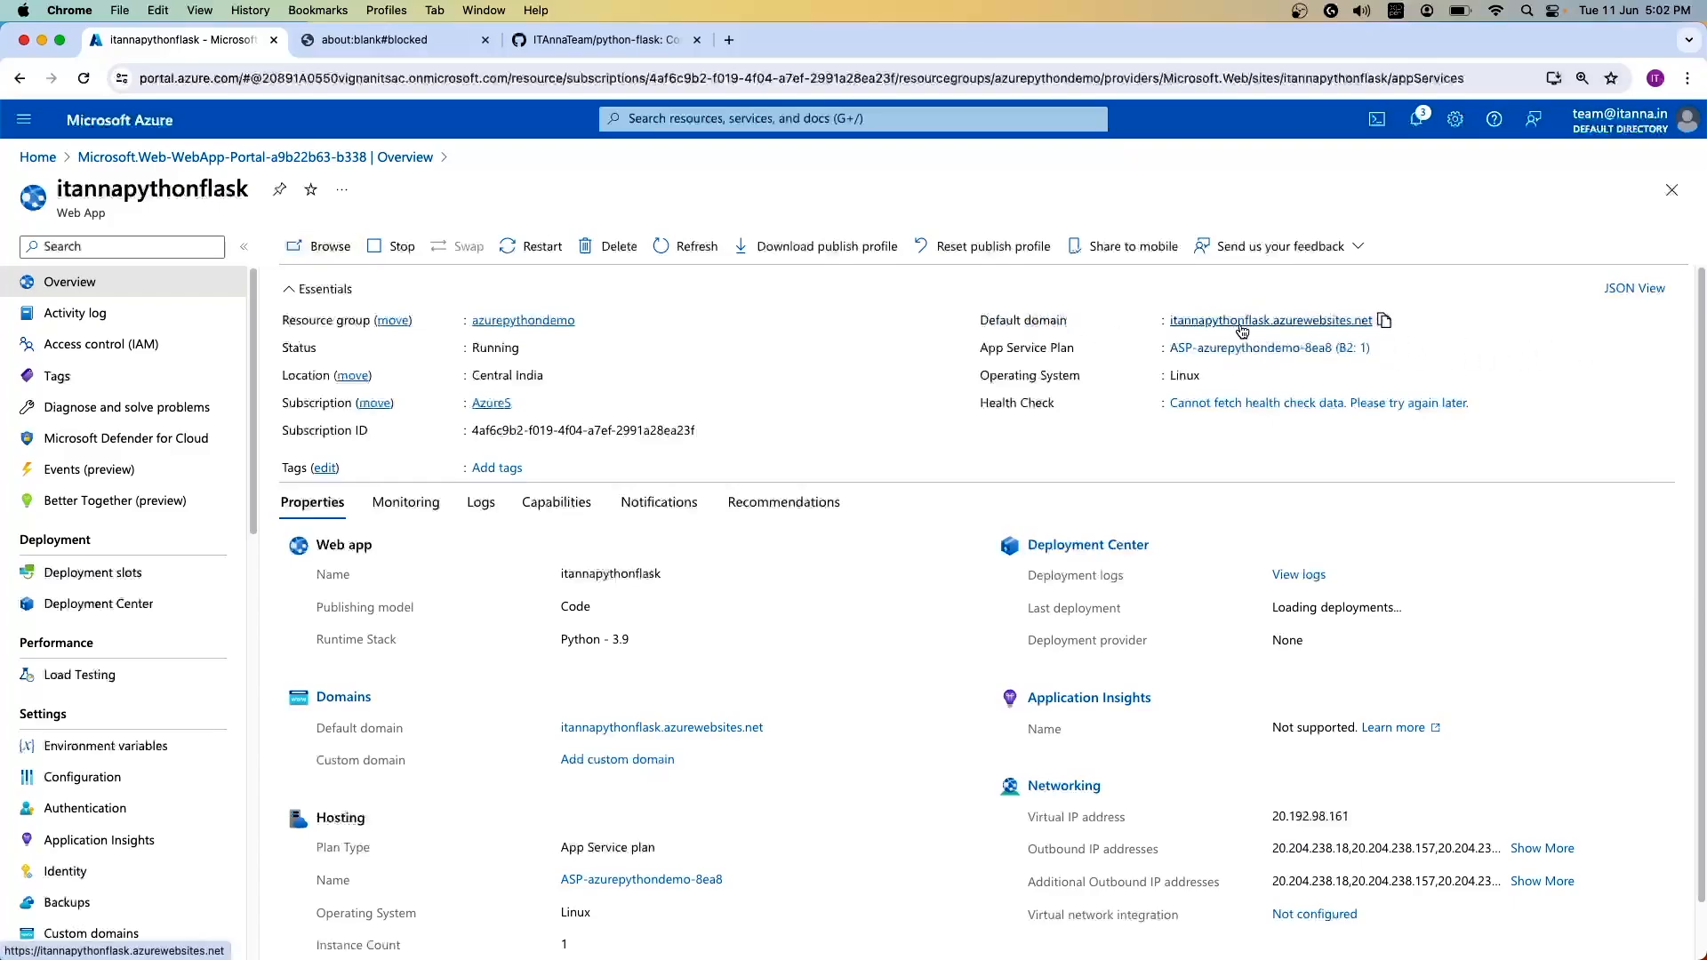
{"action": "mouse_move", "coordinate": [1288, 333]}
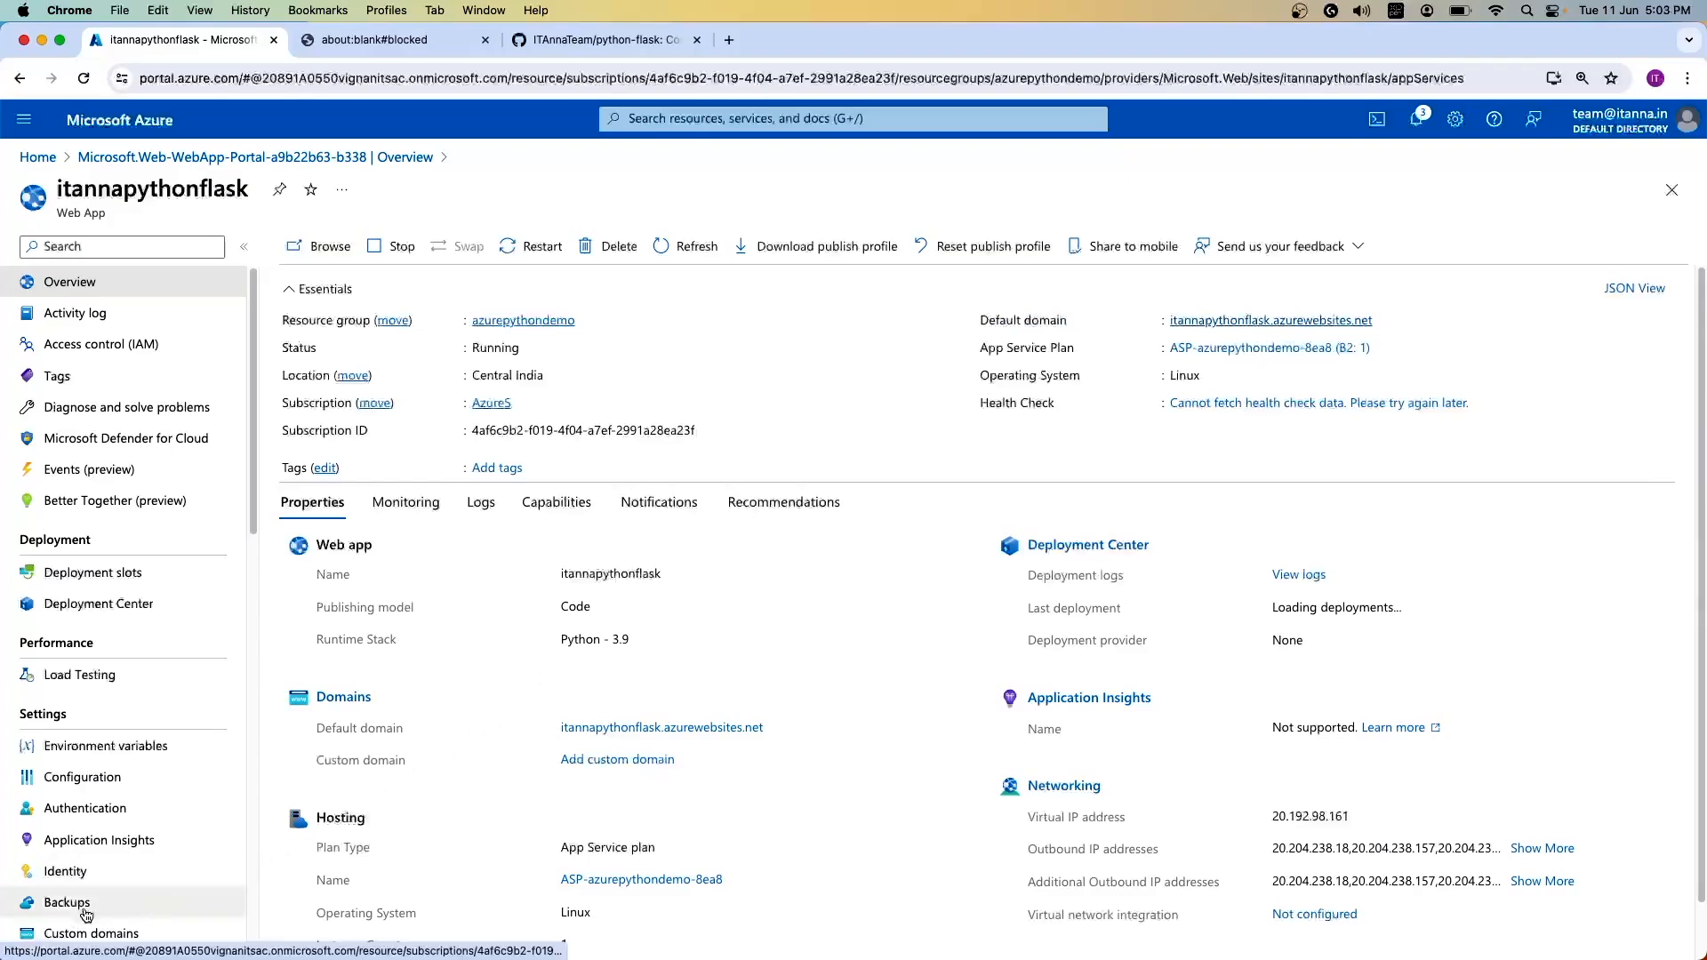
{"action": "mouse_move", "coordinate": [1125, 424]}
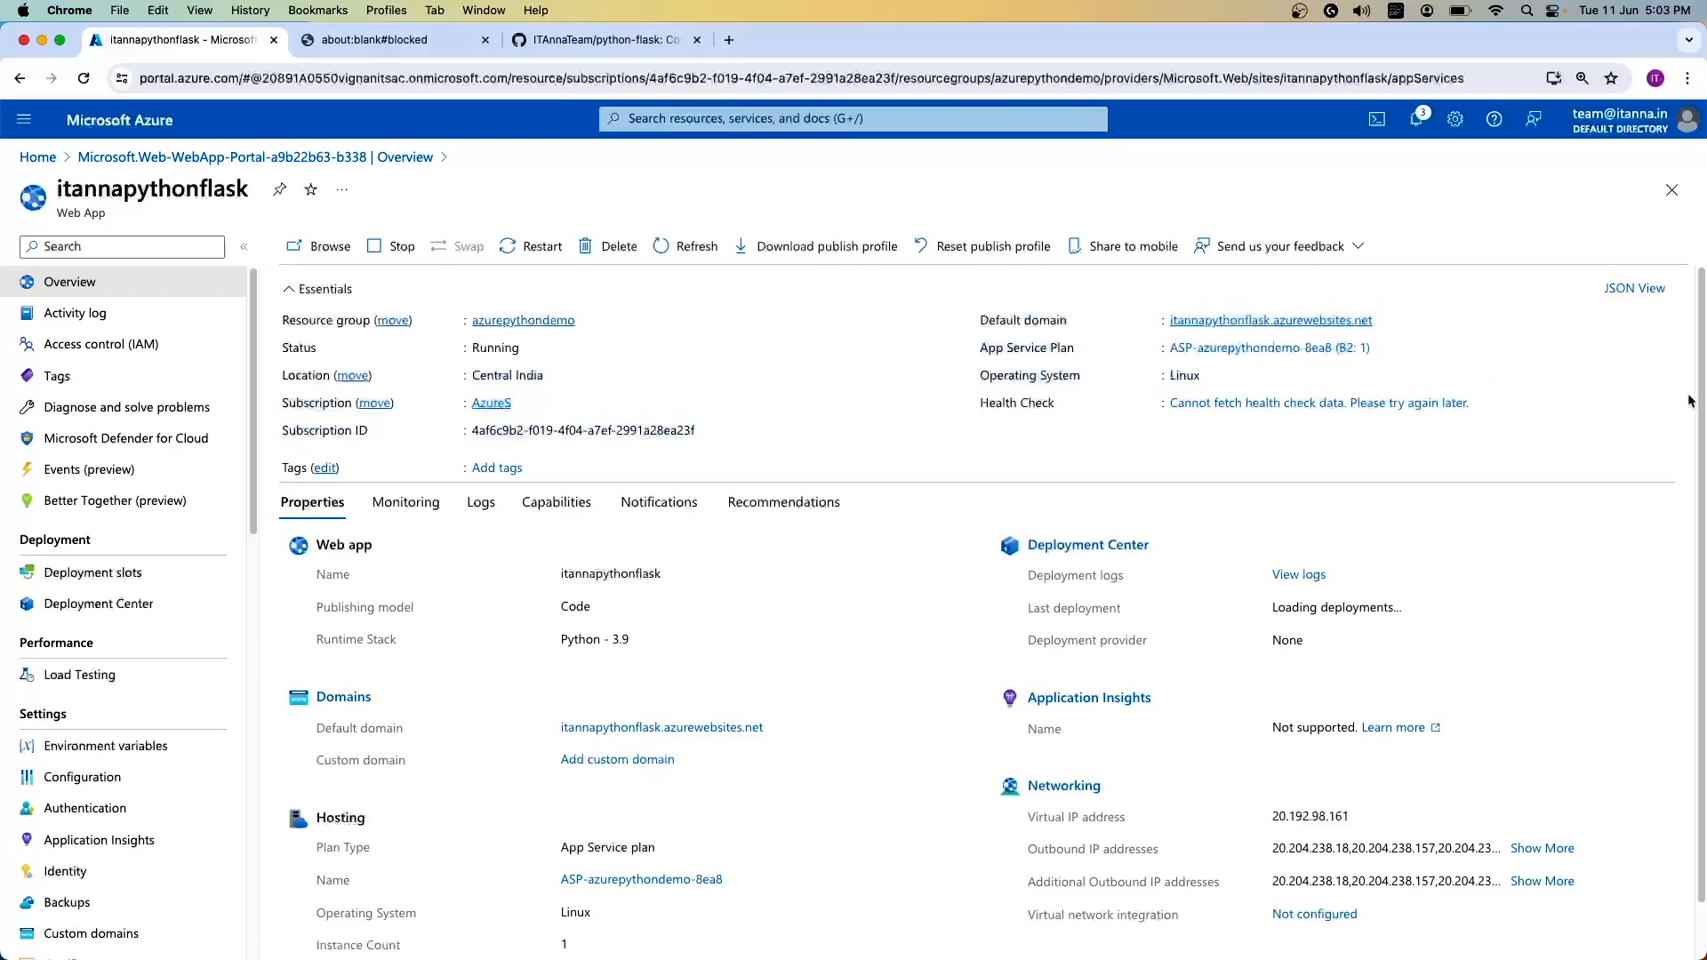
{"action": "double_click", "coordinate": [362, 606]}
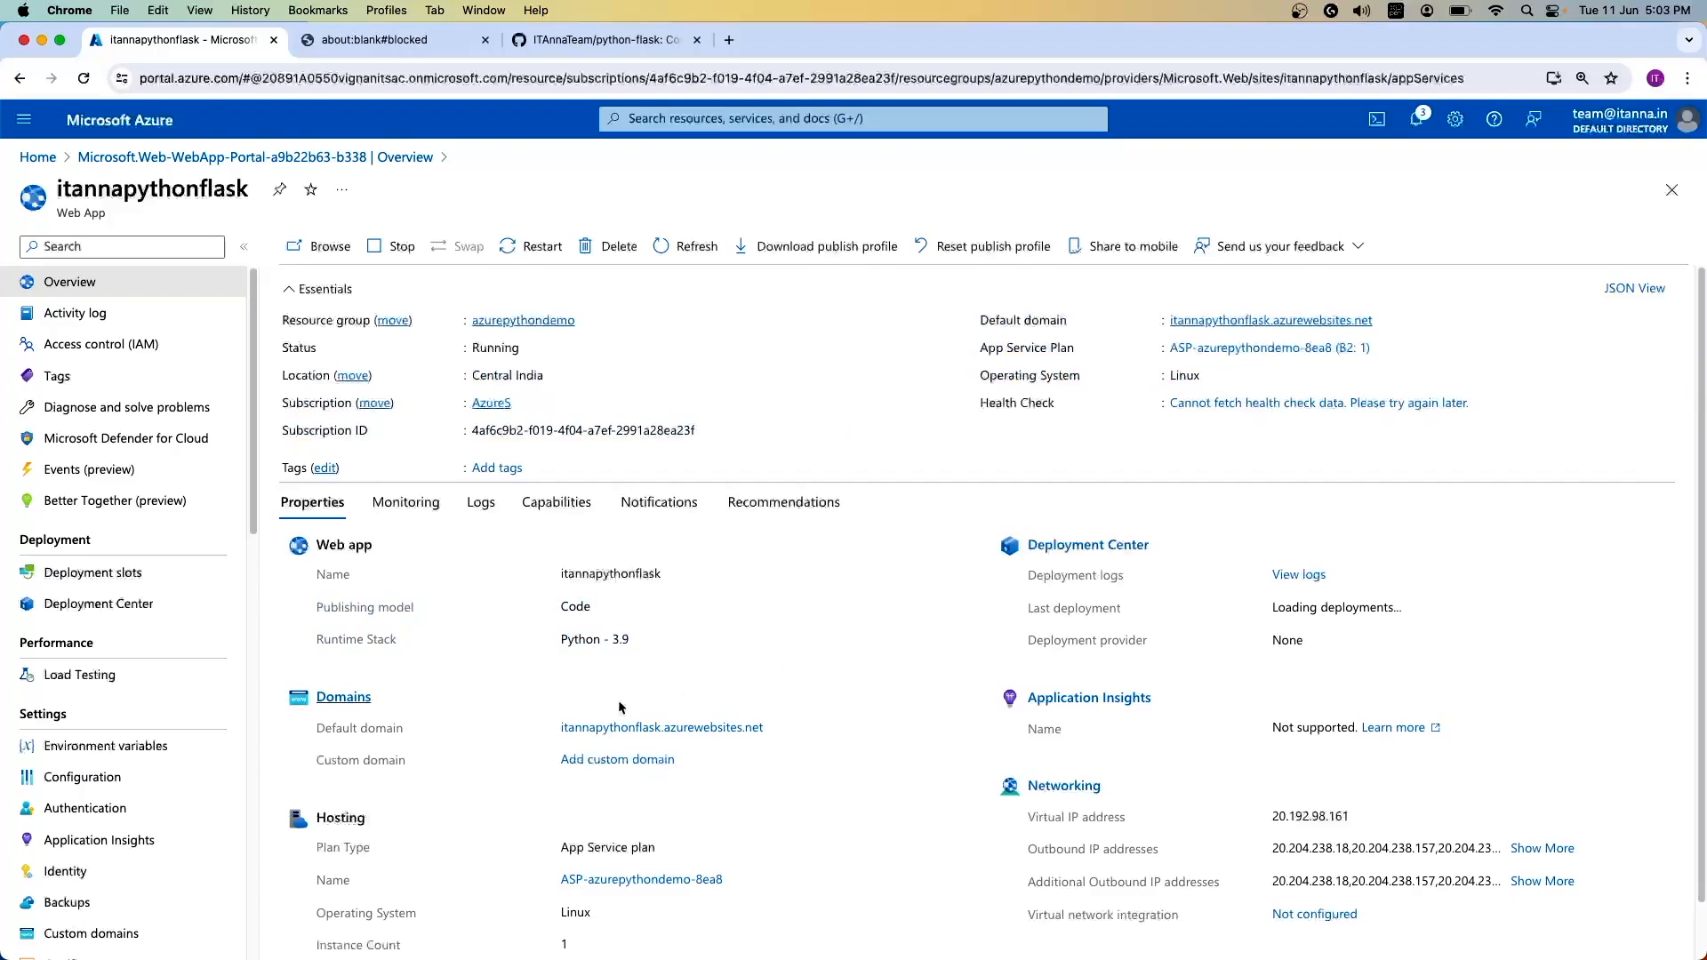
{"action": "mouse_move", "coordinate": [899, 770]}
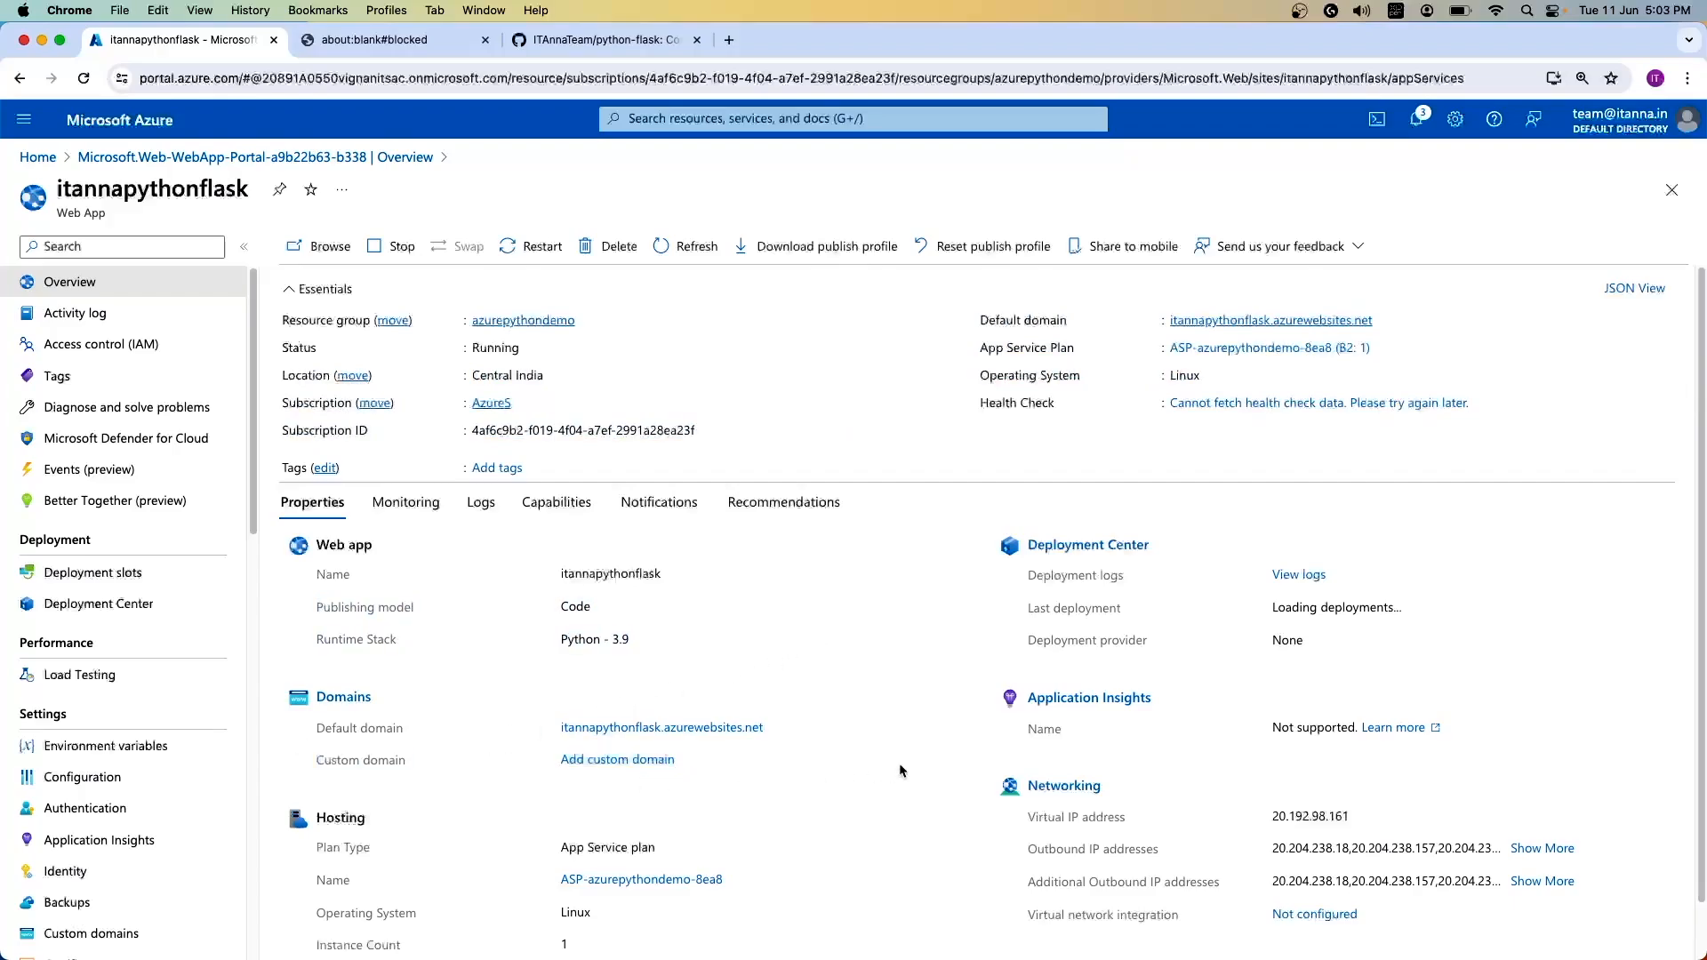
{"action": "scroll", "scroll_direction": "down", "scroll_amount": 3}
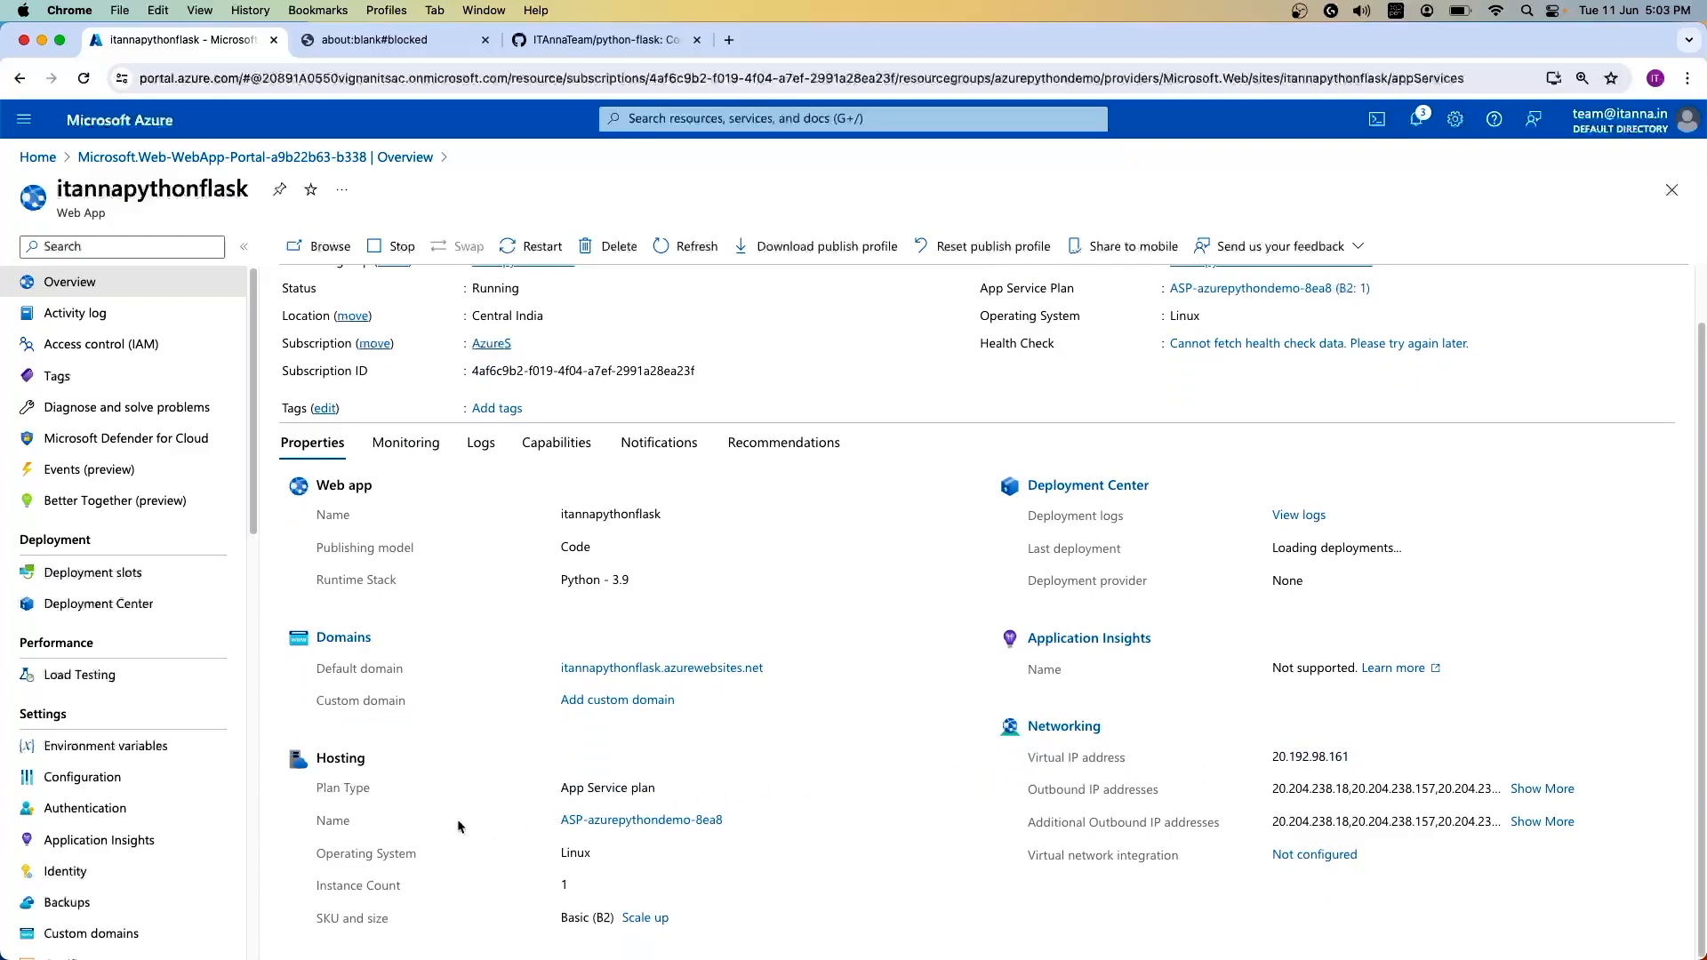
{"action": "mouse_move", "coordinate": [929, 864]}
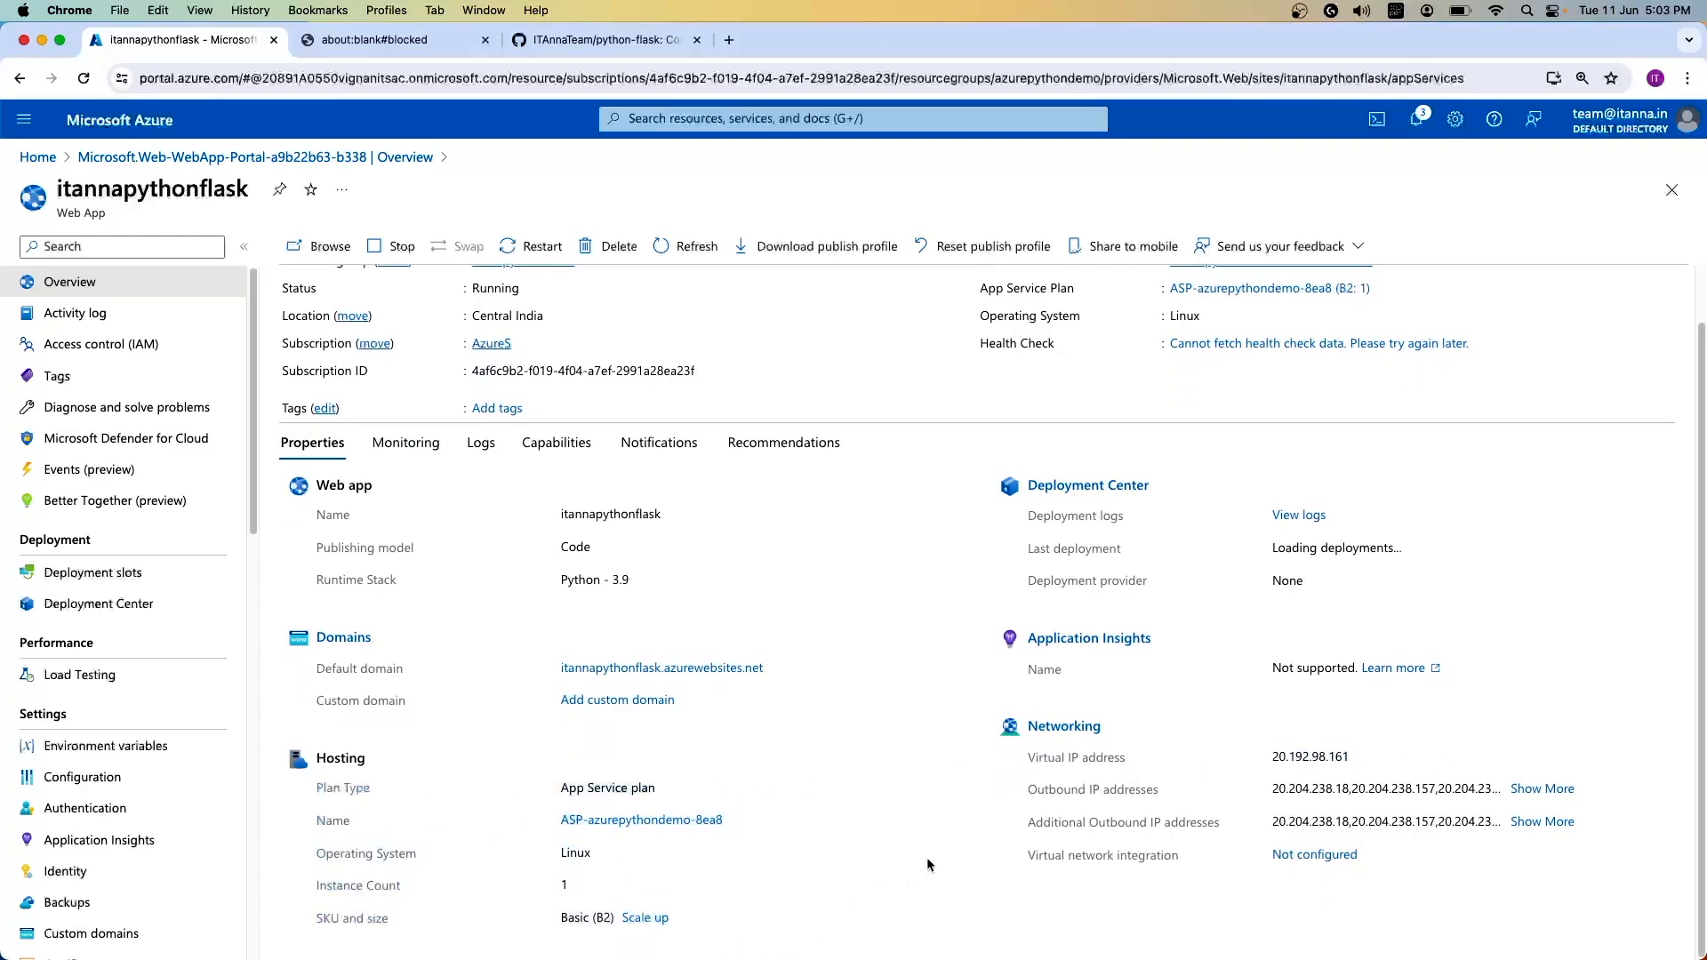
{"action": "scroll", "scroll_direction": "up", "scroll_amount": 3}
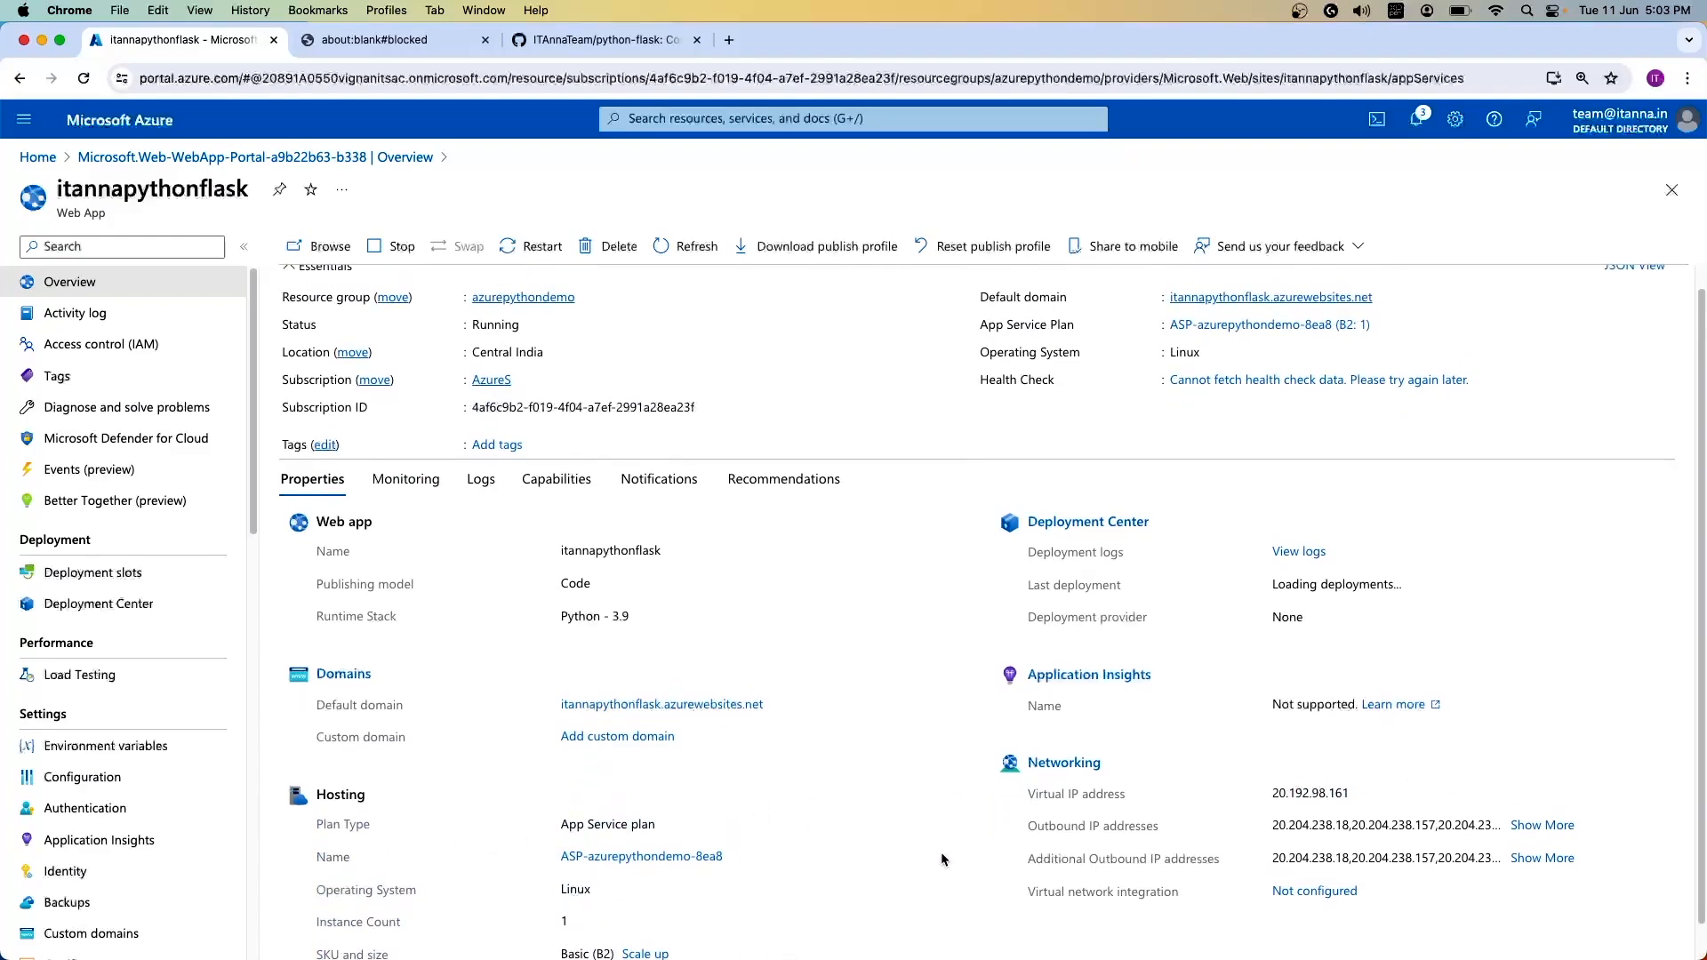
{"action": "mouse_move", "coordinate": [1270, 323]}
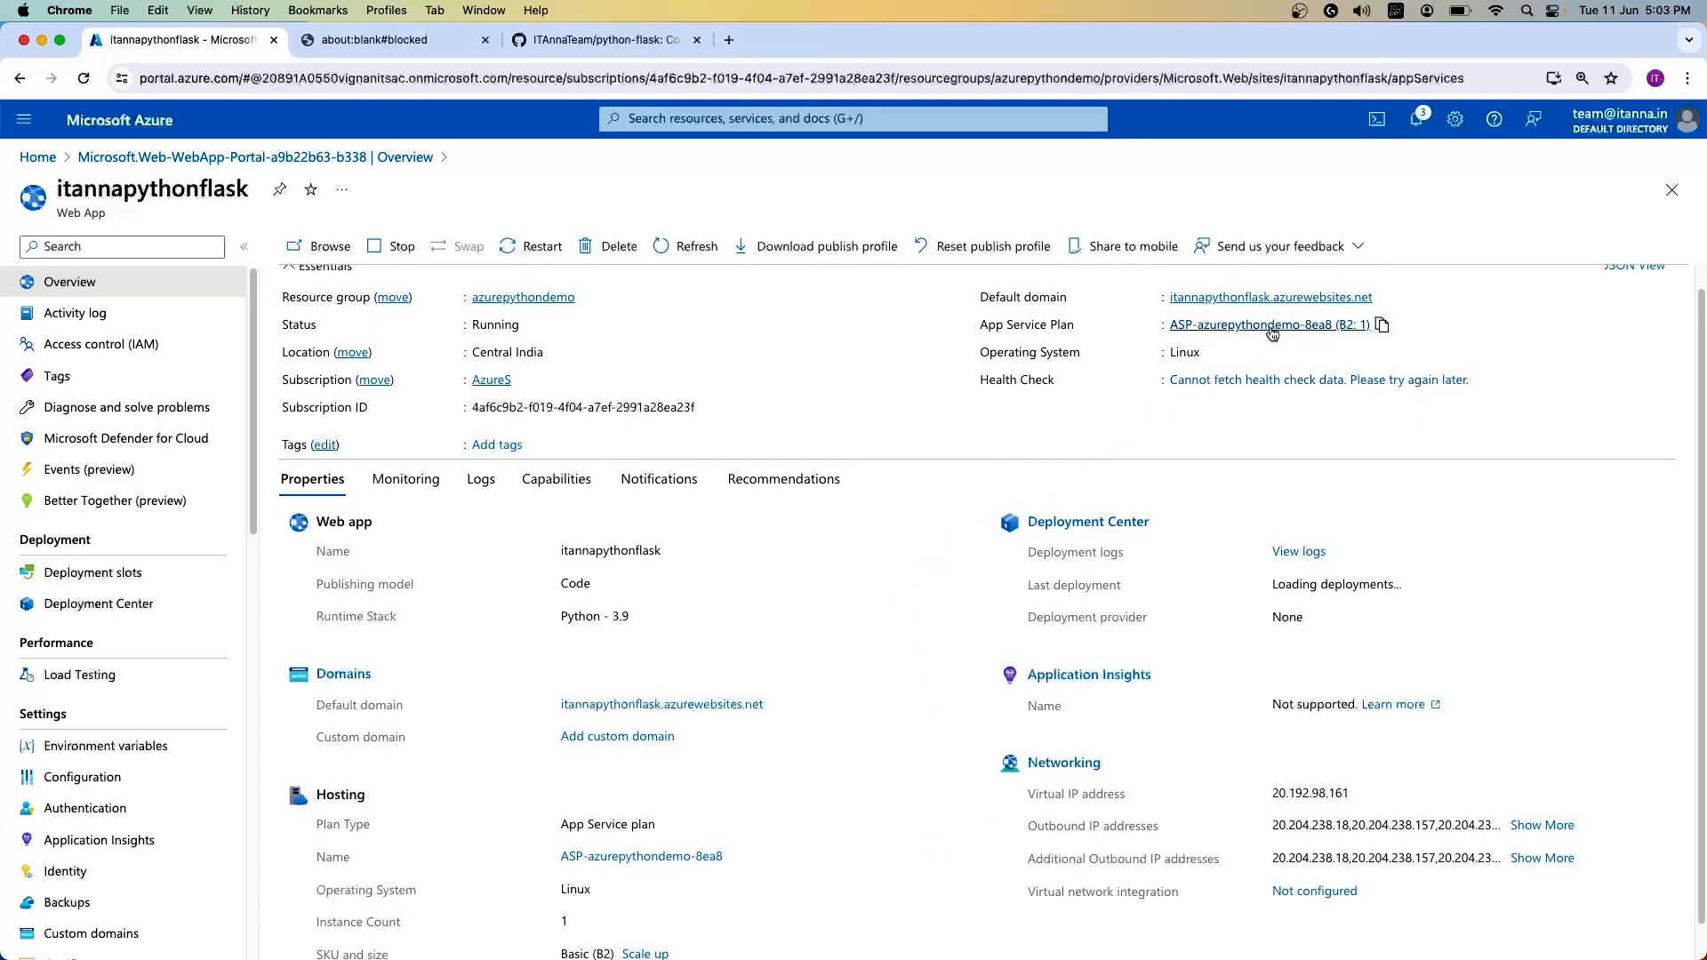
Step: Inspect the ASP-azurepythondemo-8ea8 plan's charts and hosted apps, ending on its Overview
{"action": "left_click", "coordinate": [1263, 323]}
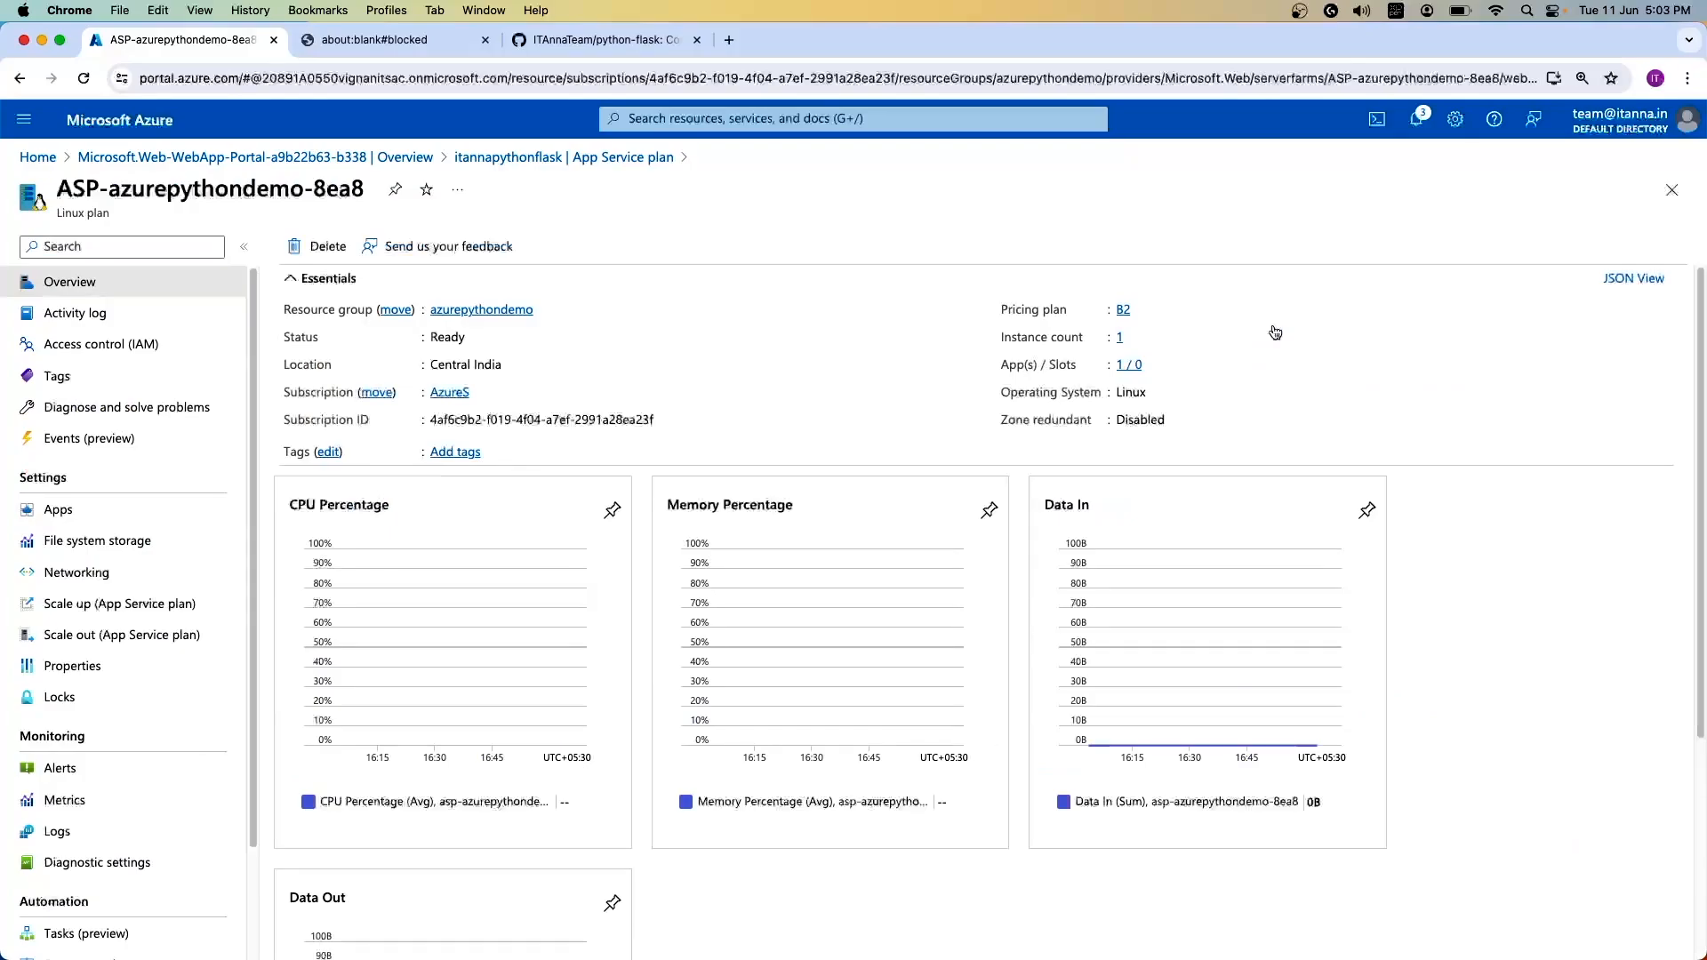
{"action": "mouse_move", "coordinate": [800, 443]}
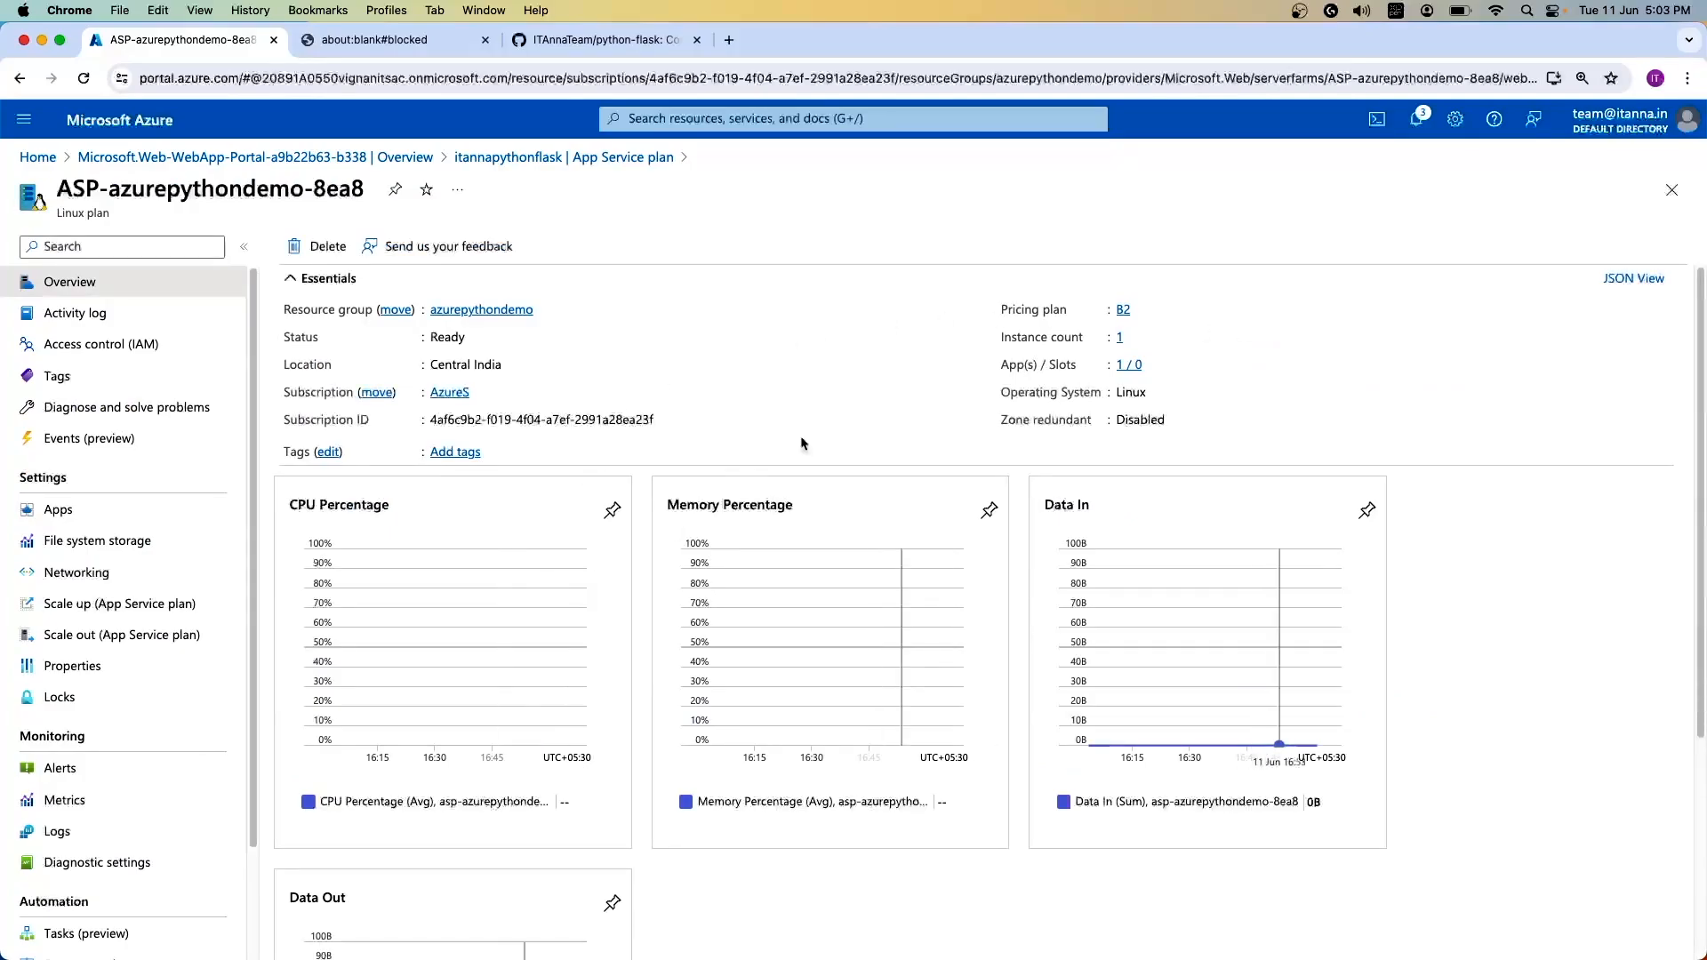
{"action": "mouse_move", "coordinate": [1512, 689]}
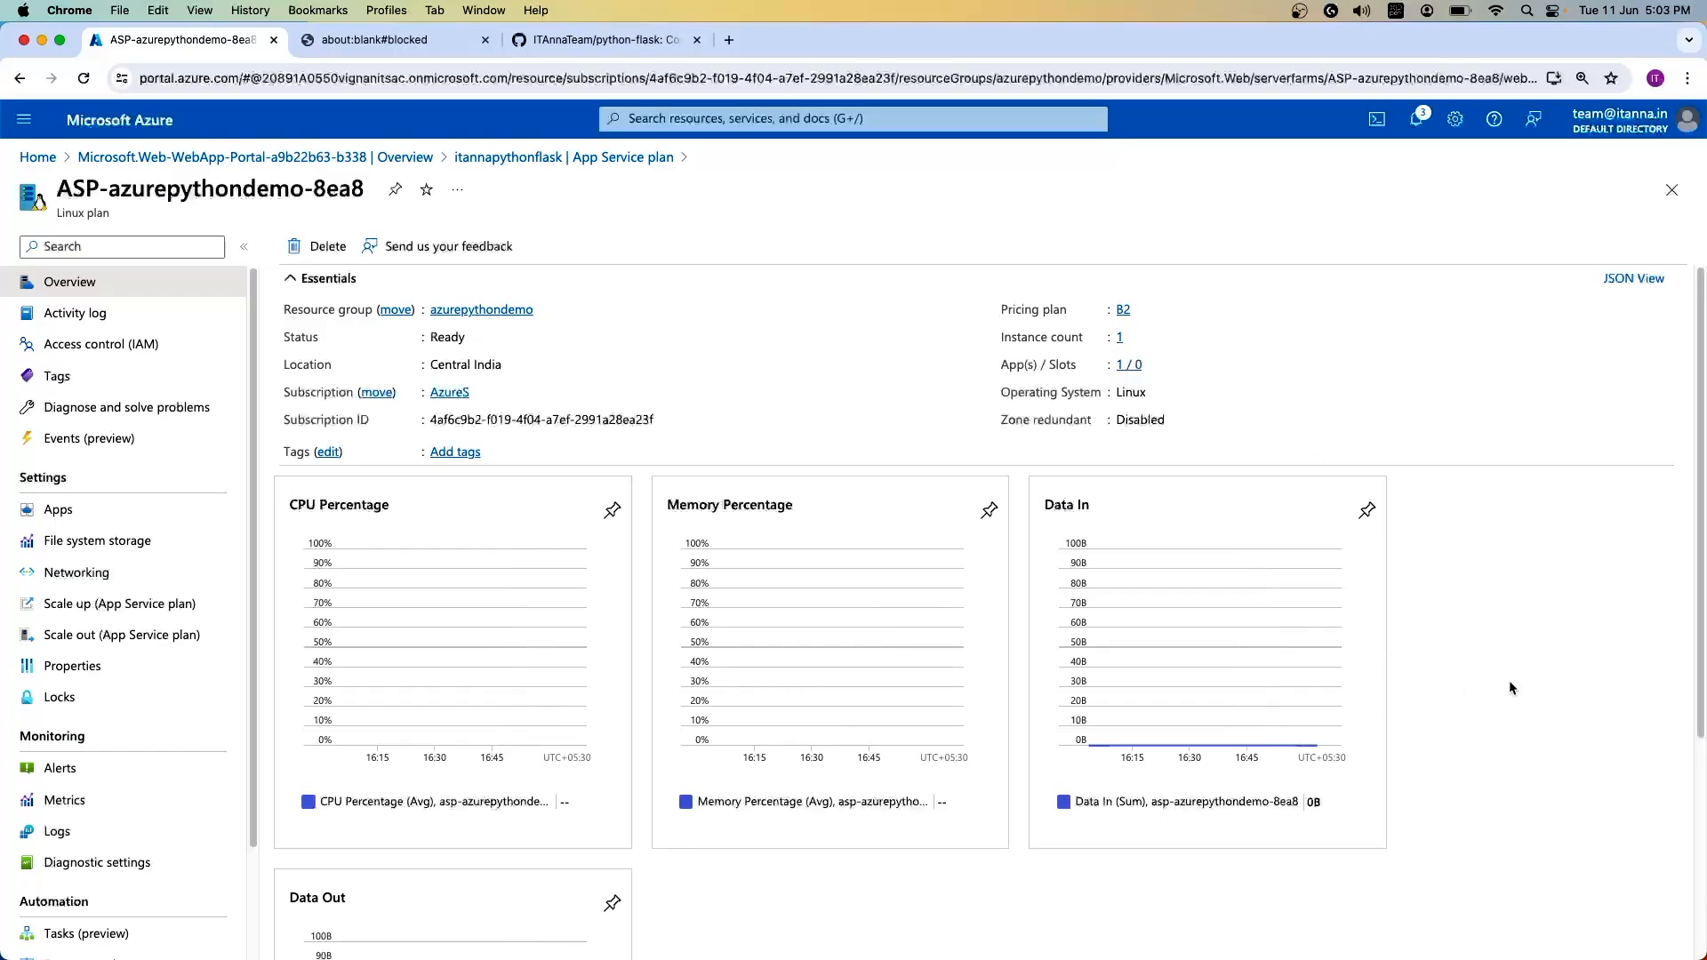
{"action": "scroll", "scroll_direction": "down", "scroll_amount": 3}
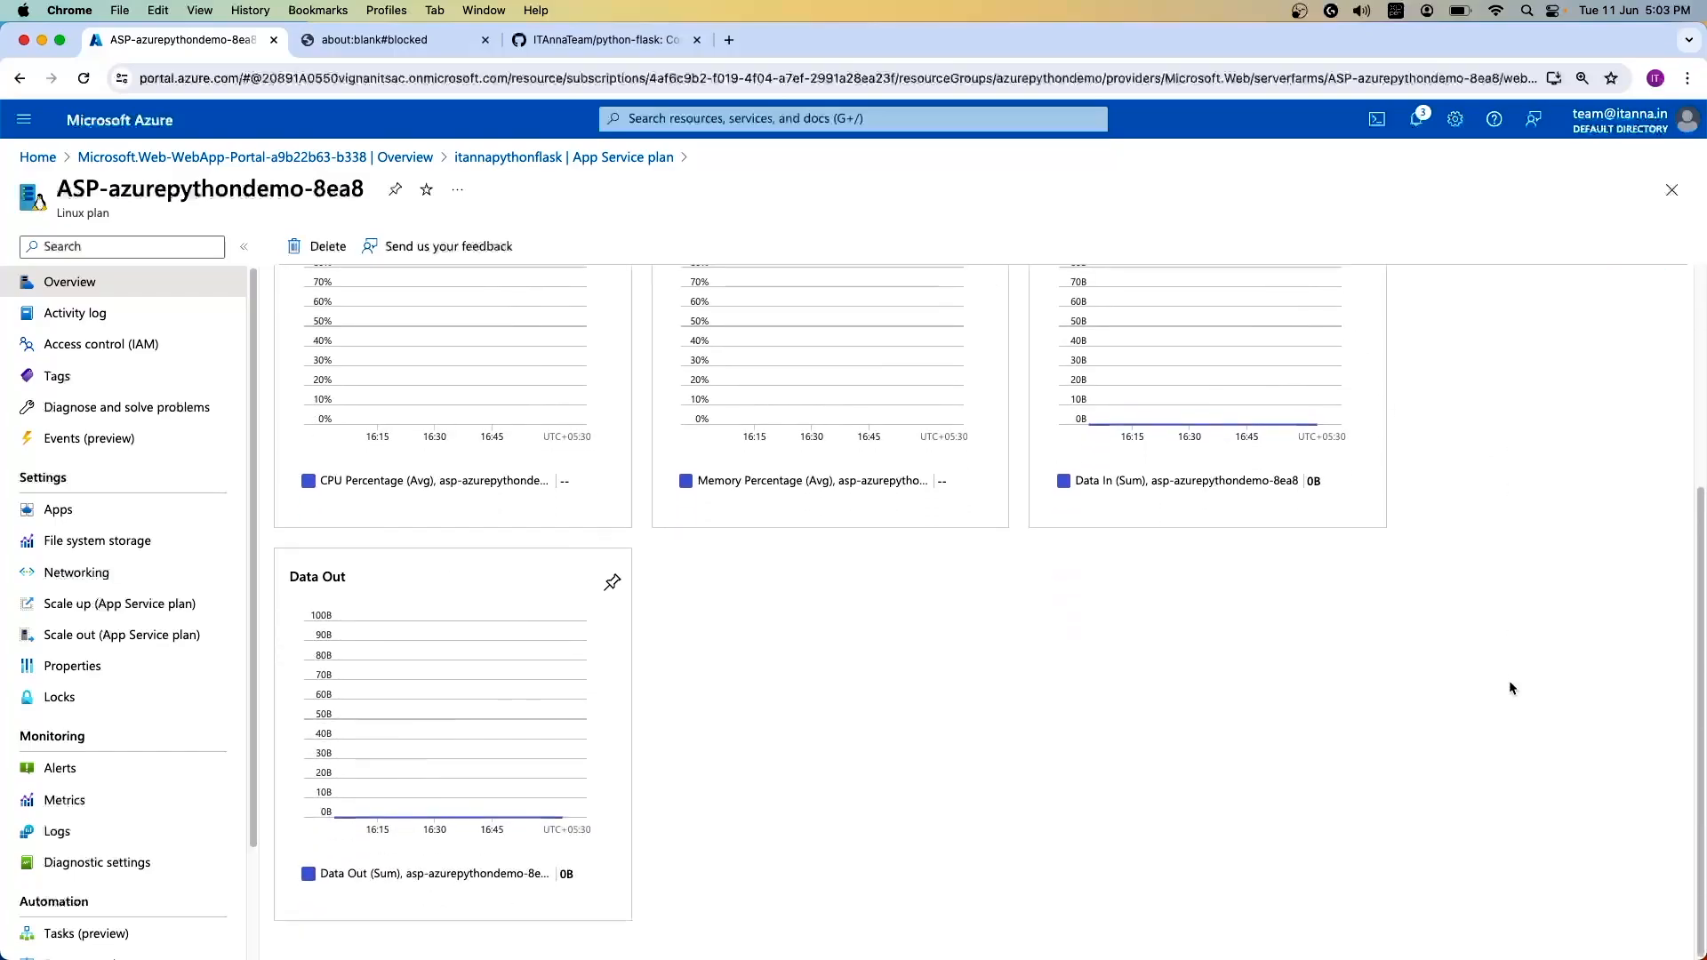
{"action": "scroll", "scroll_direction": "up", "scroll_amount": 3}
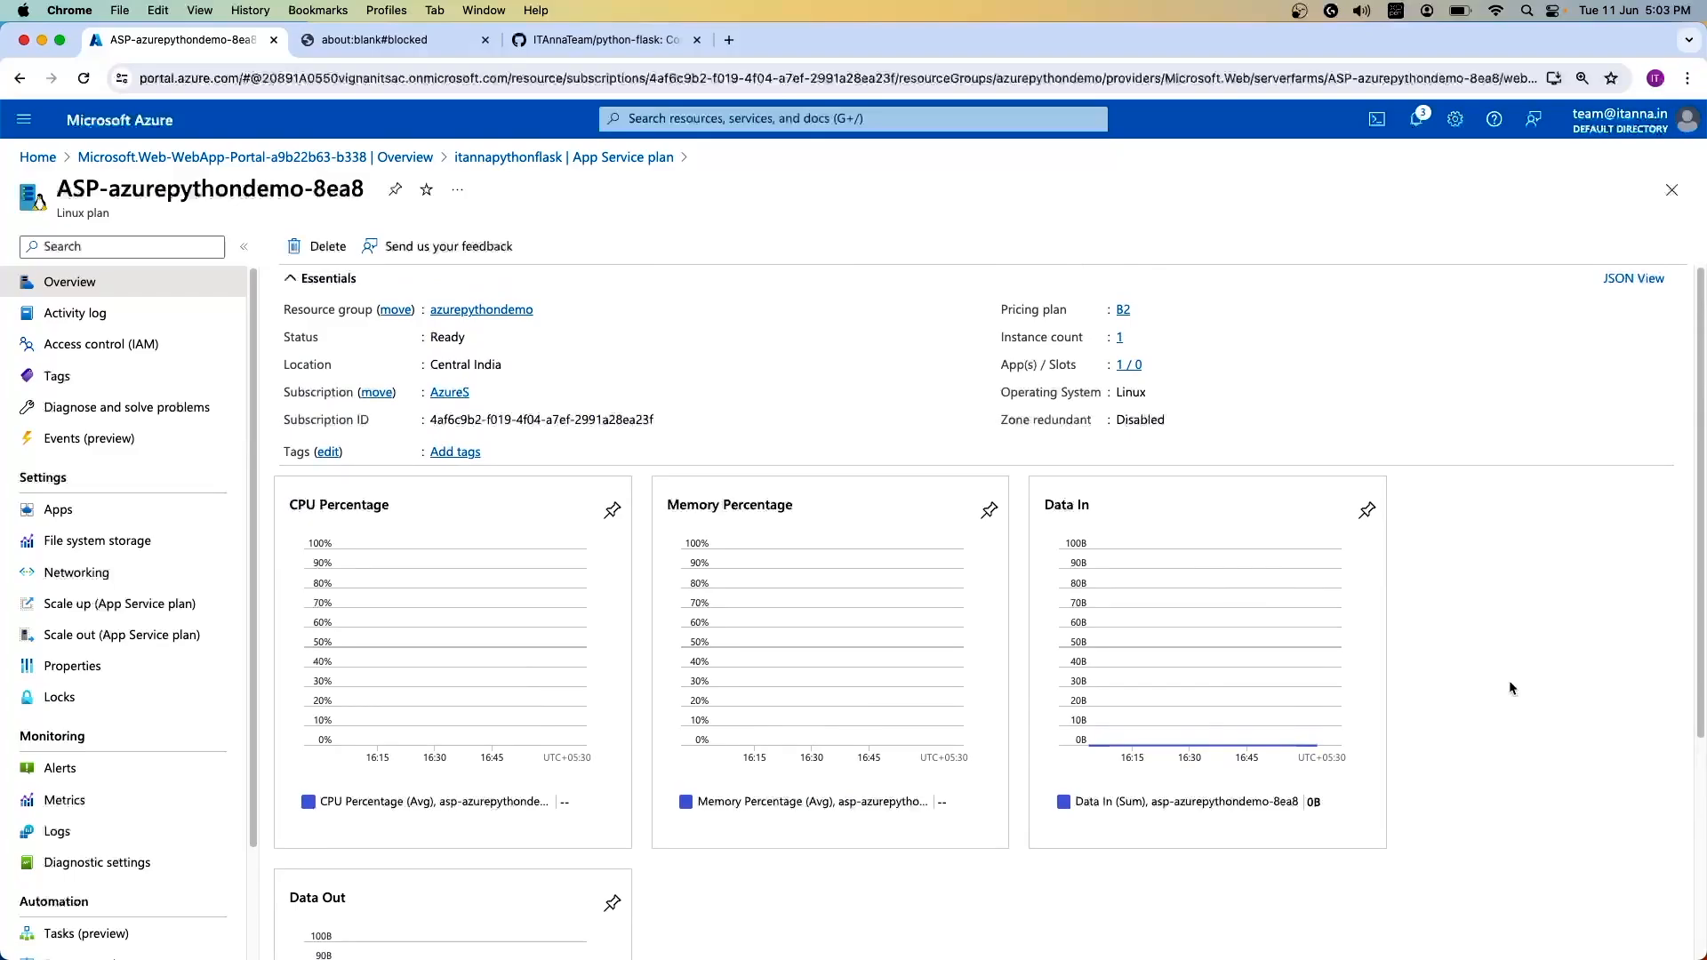
{"action": "mouse_move", "coordinate": [1273, 422]}
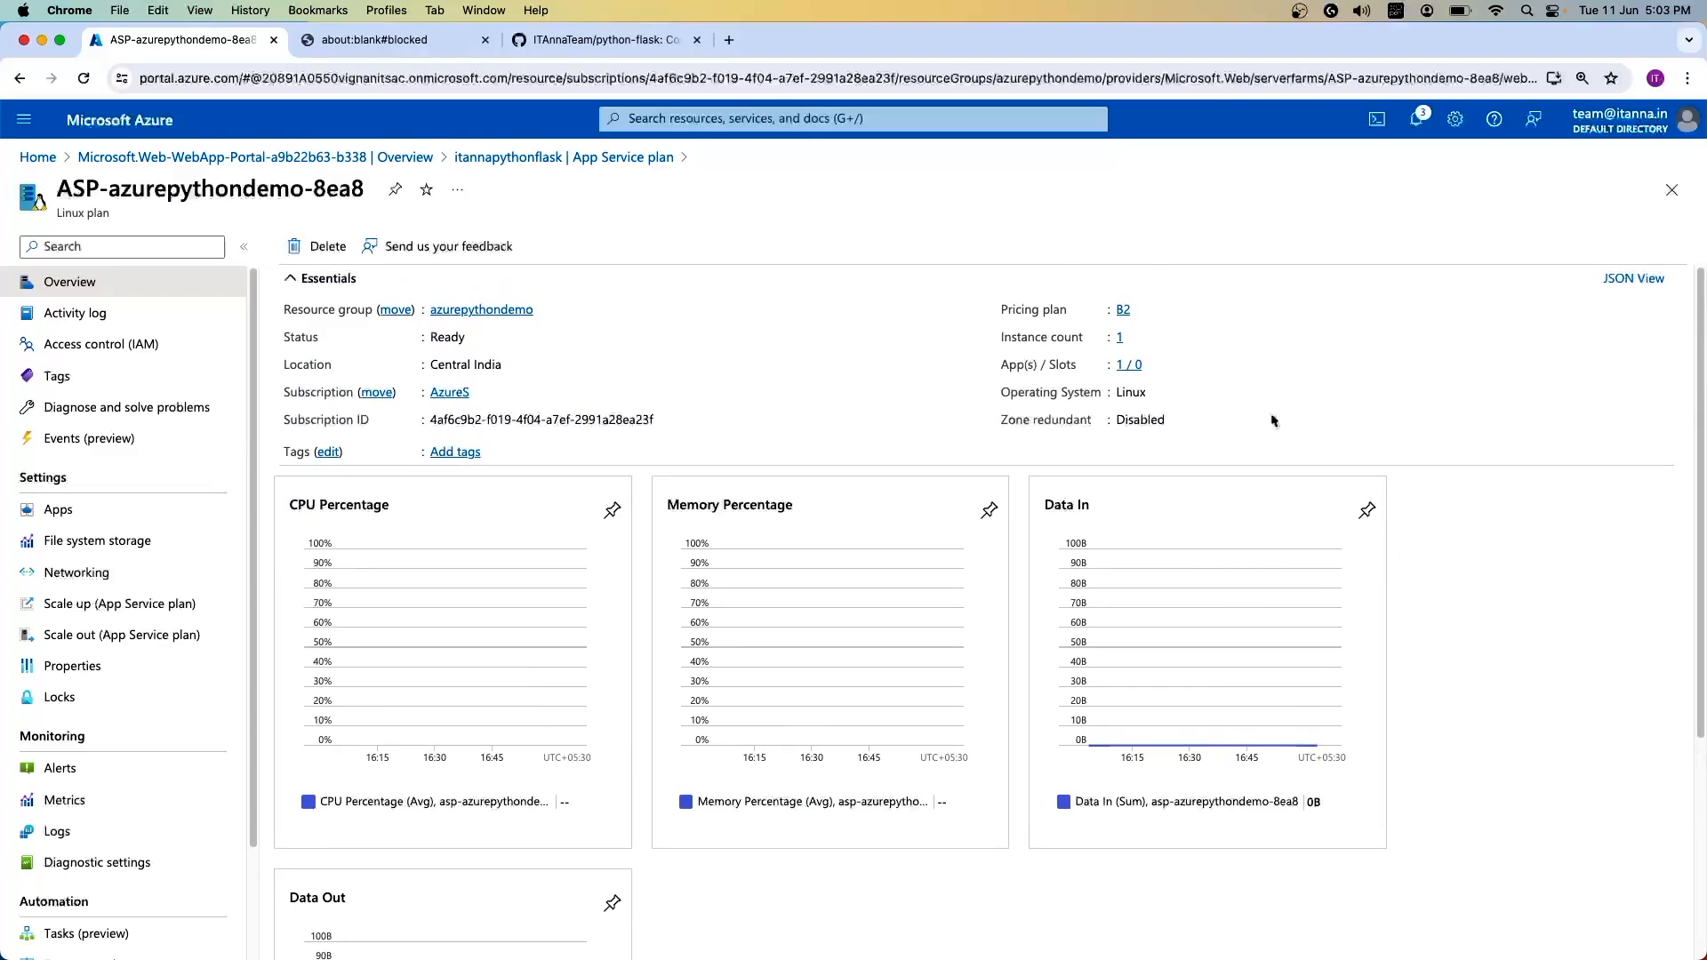
{"action": "left_click", "coordinate": [57, 510]}
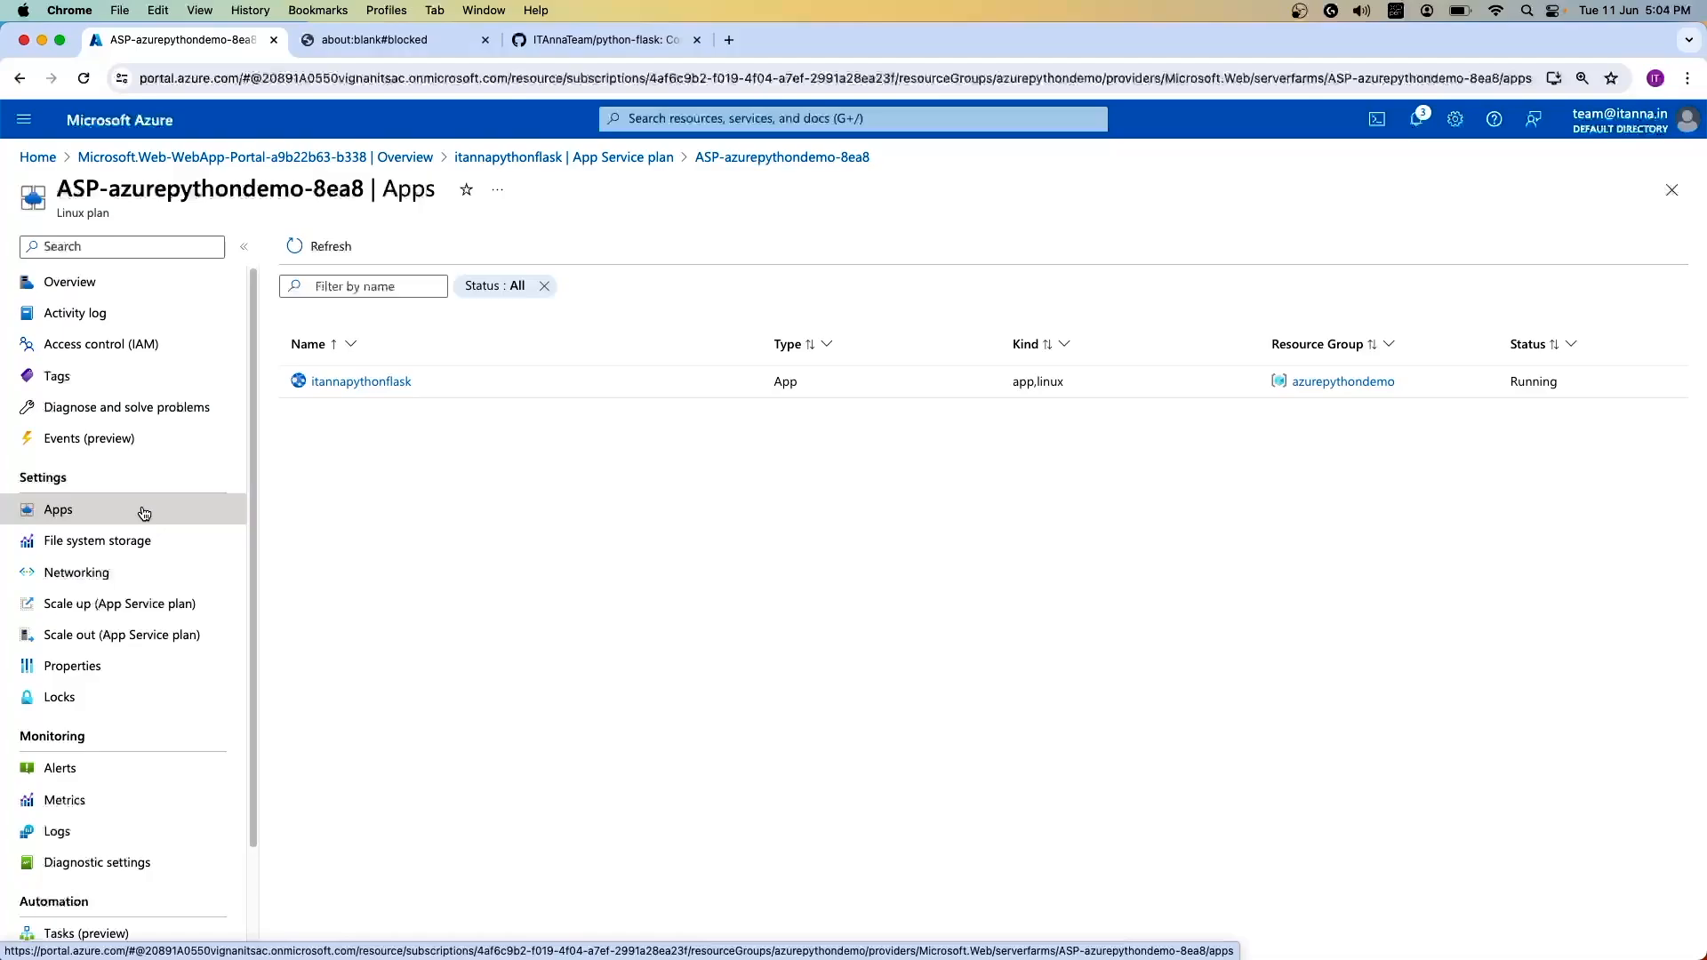
{"action": "mouse_move", "coordinate": [142, 509]}
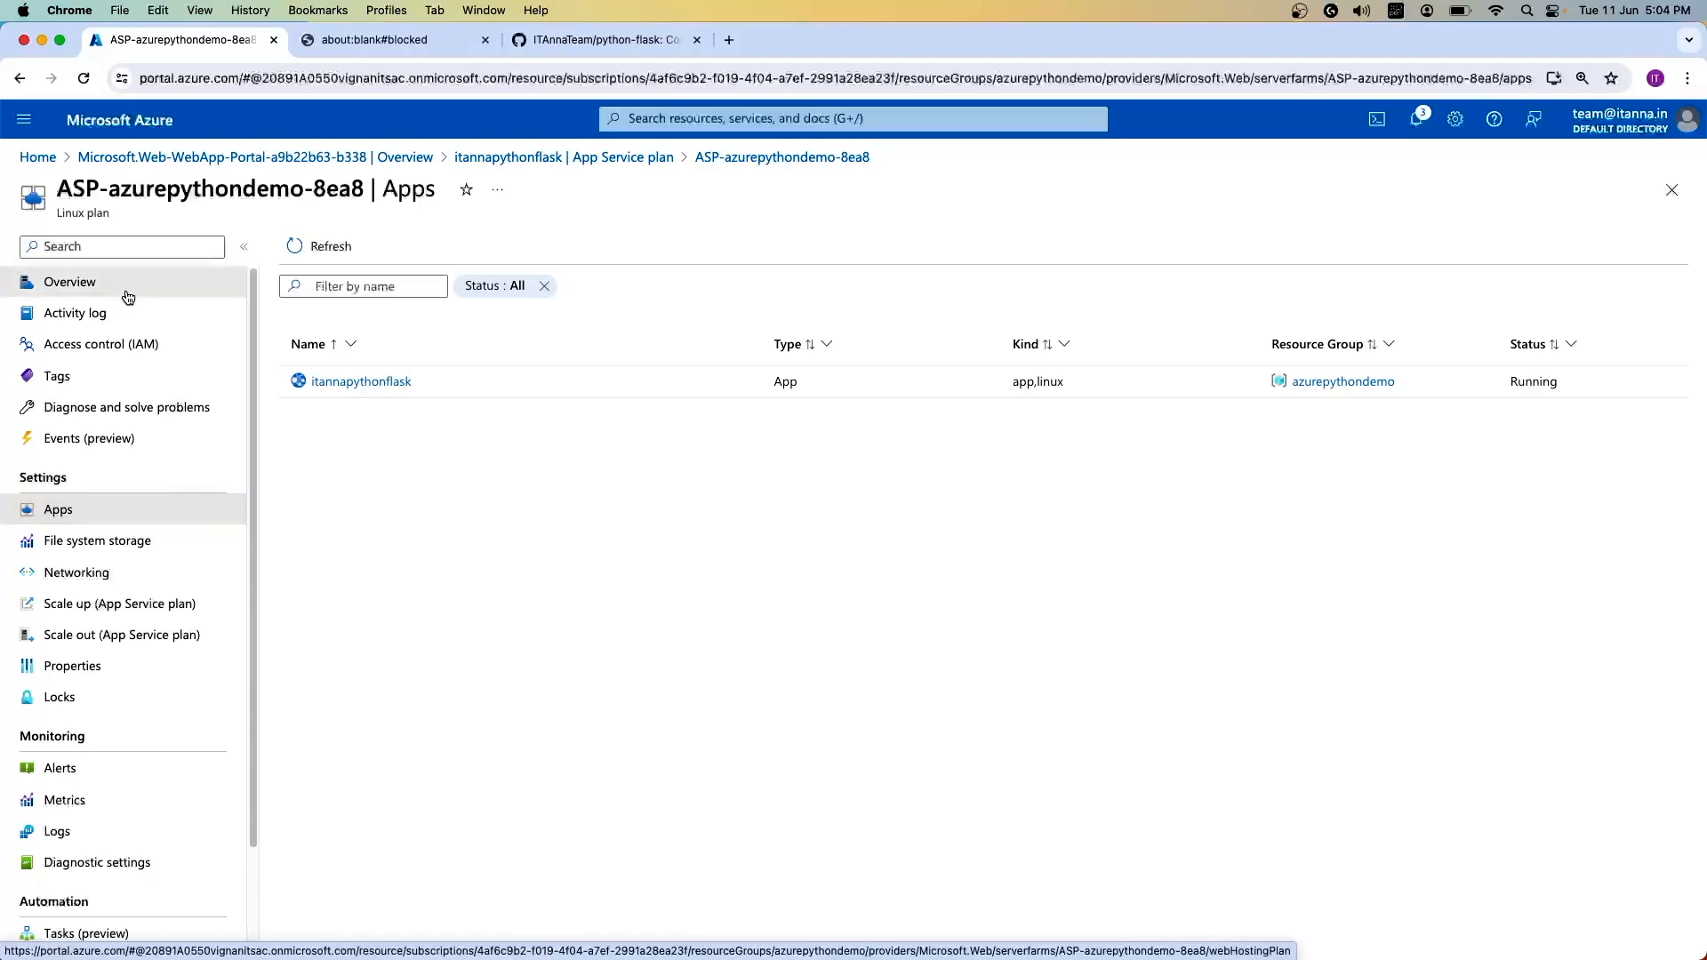
{"action": "left_click", "coordinate": [69, 281]}
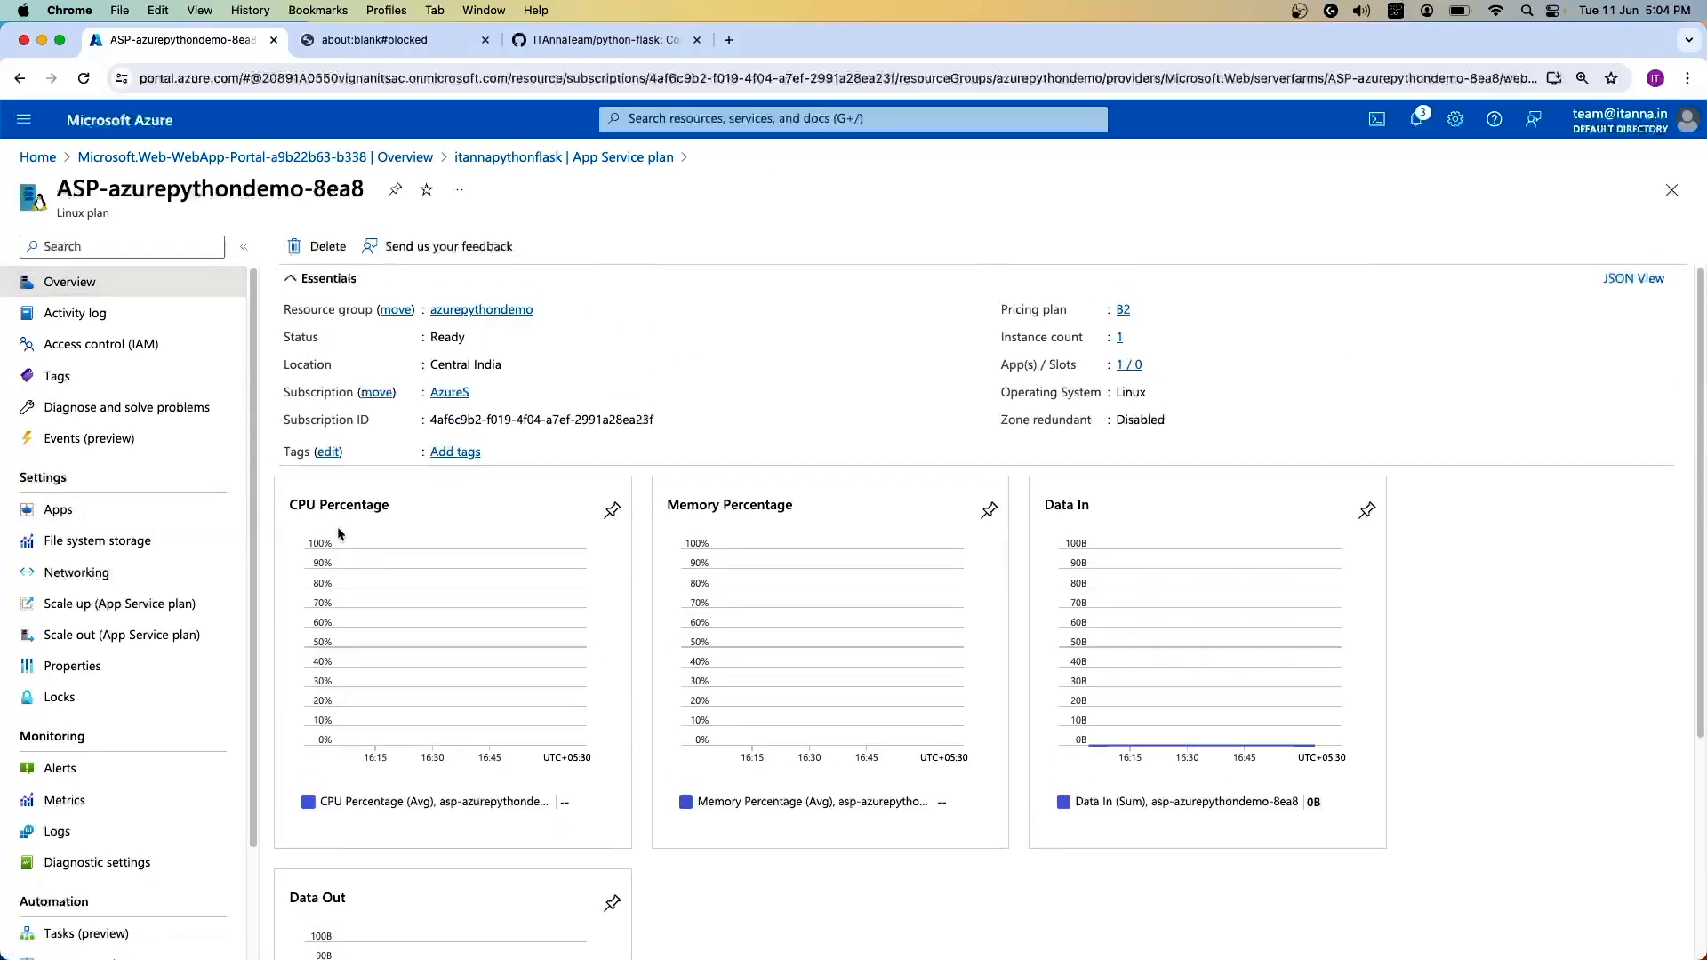
Step: Return to the itannapythonflask app from the plan's Apps list and show its Monitoring metrics
{"action": "left_click", "coordinate": [57, 509]}
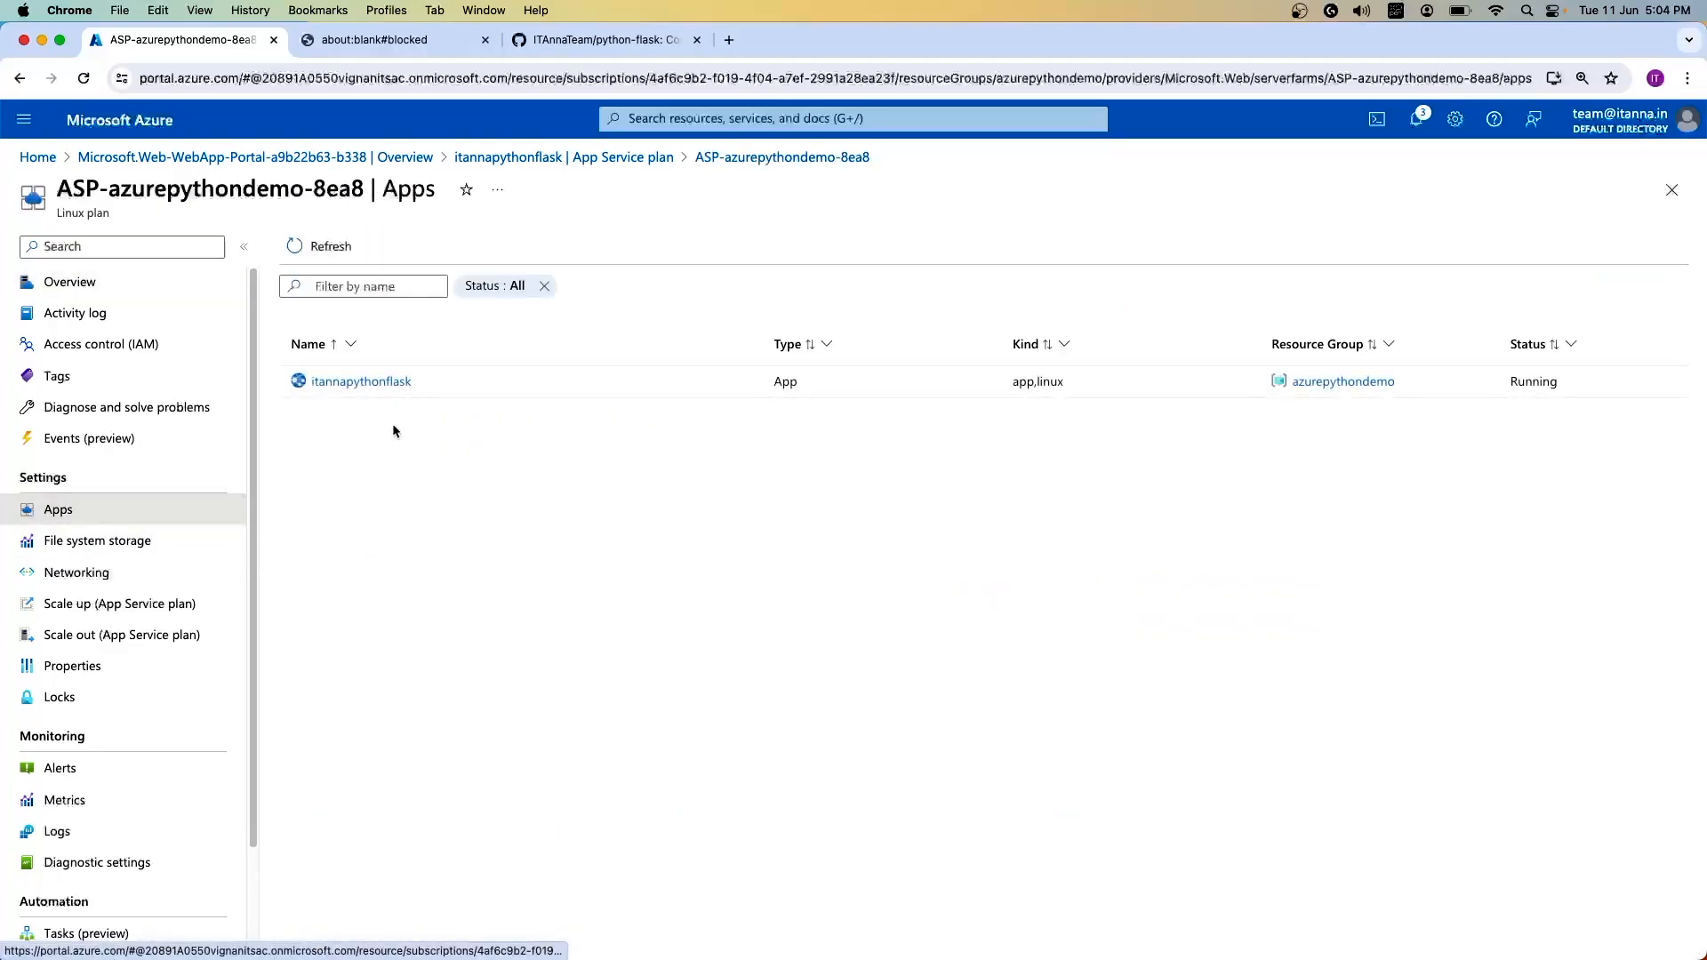
{"action": "left_click", "coordinate": [361, 381]}
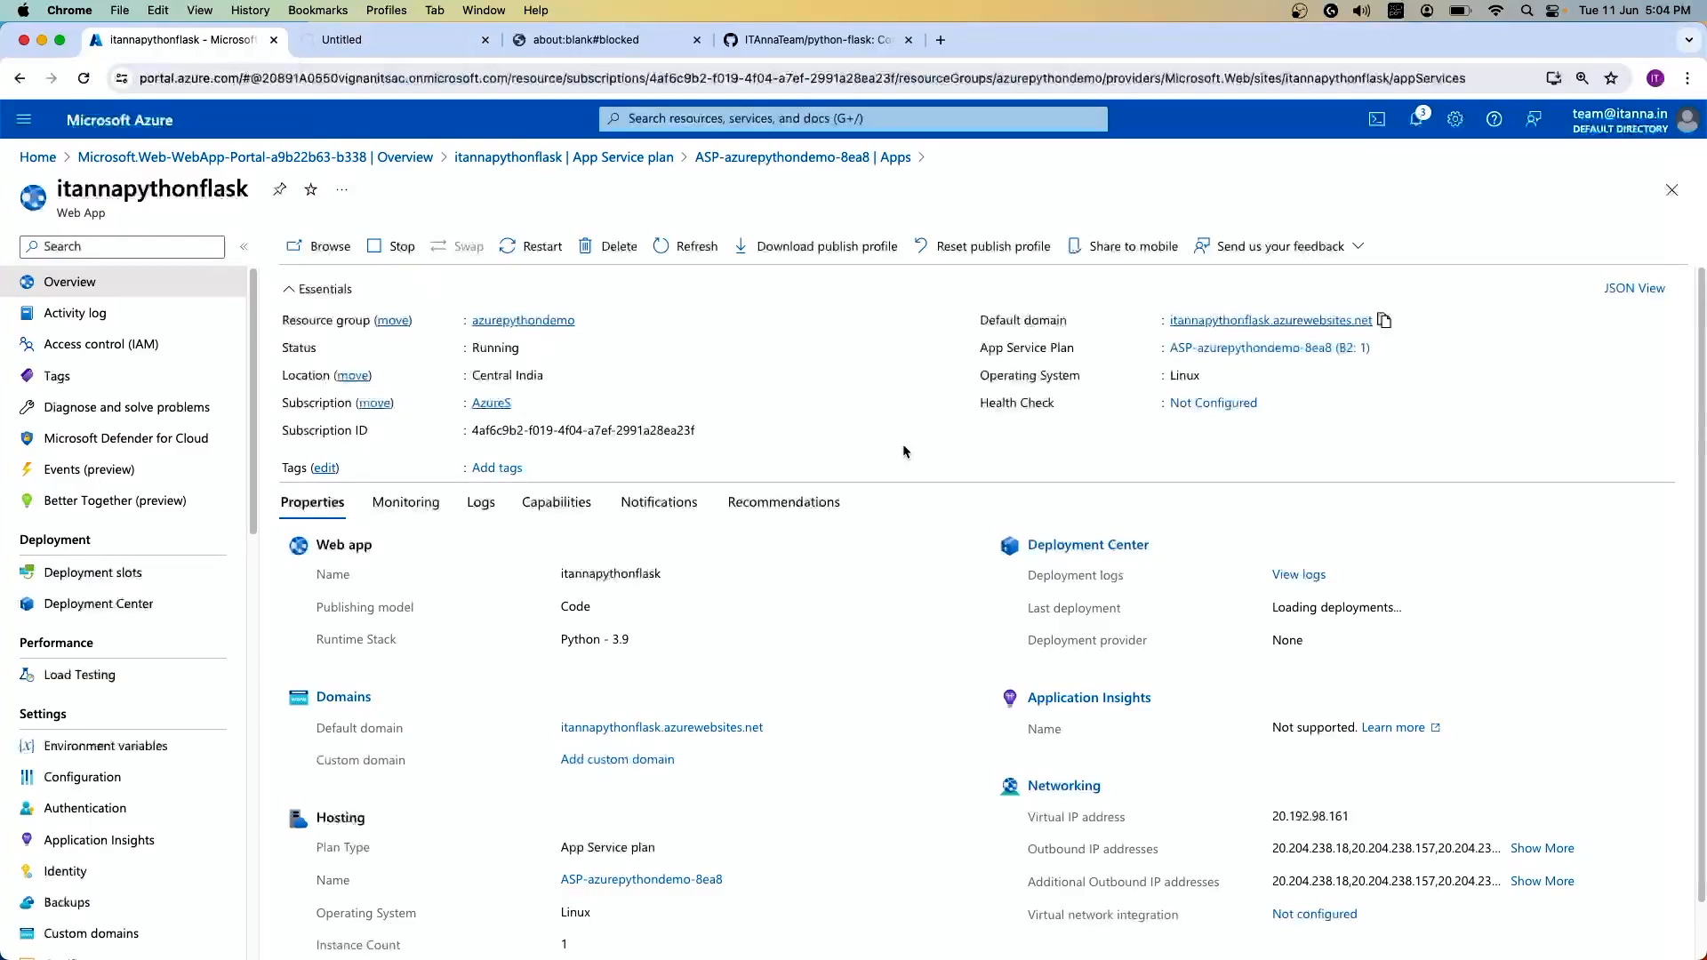
{"action": "left_click", "coordinate": [405, 501]}
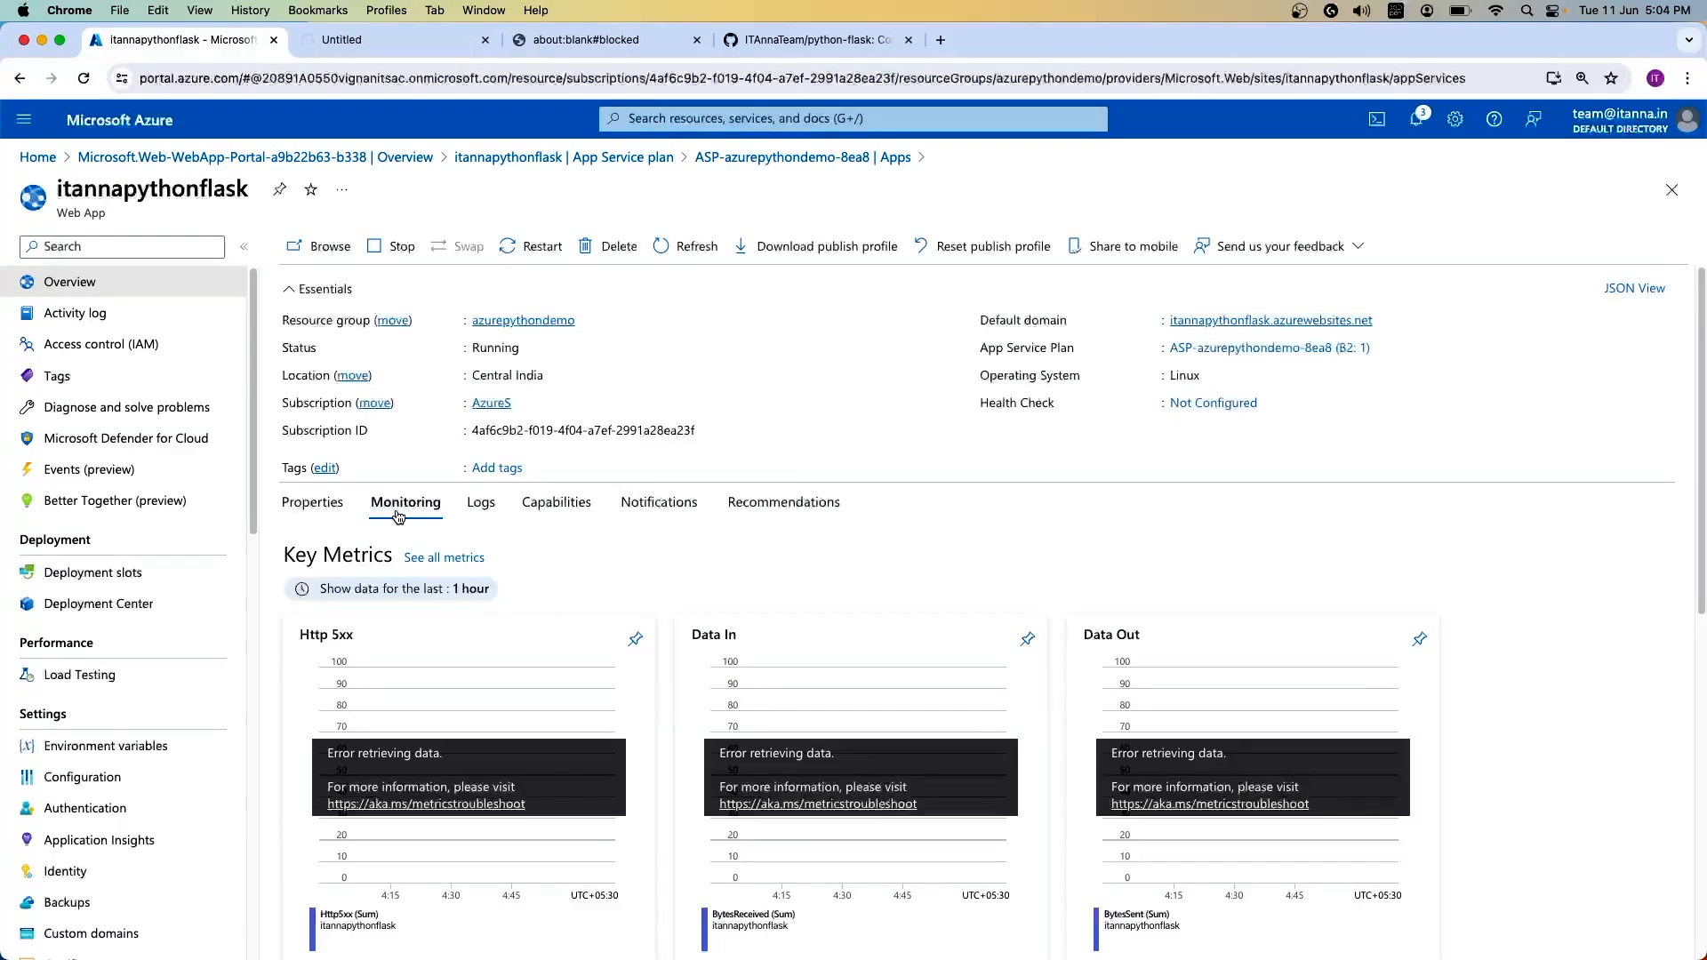
{"action": "mouse_move", "coordinate": [436, 527]}
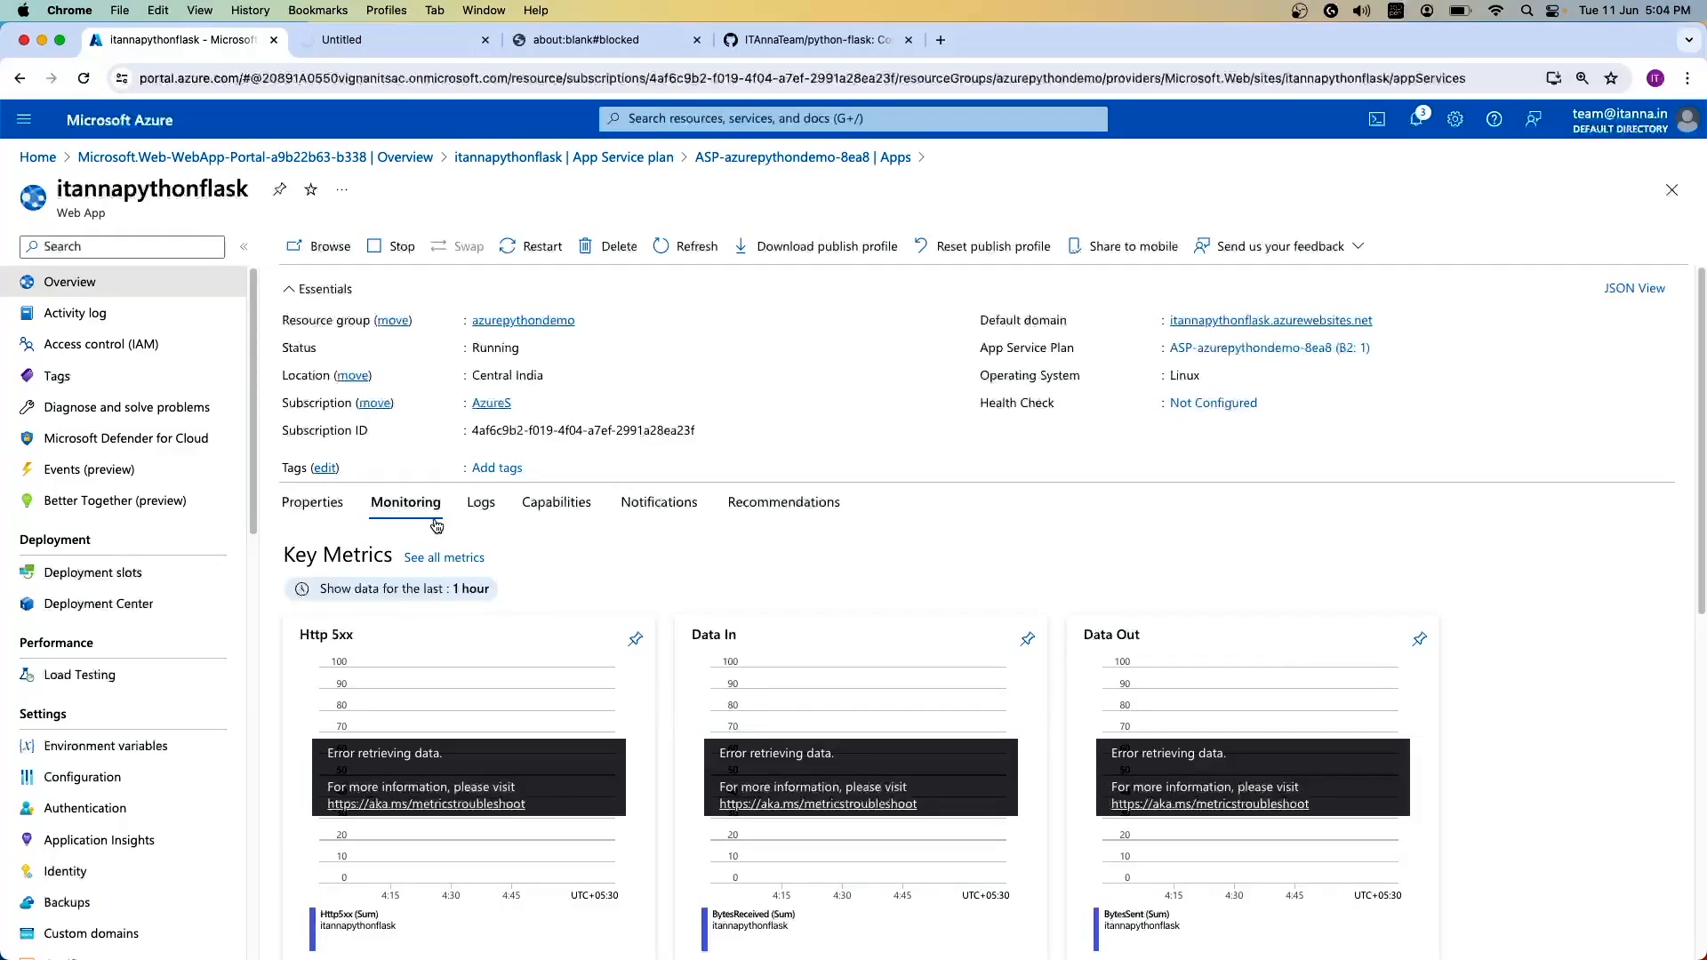
{"action": "mouse_move", "coordinate": [656, 790]}
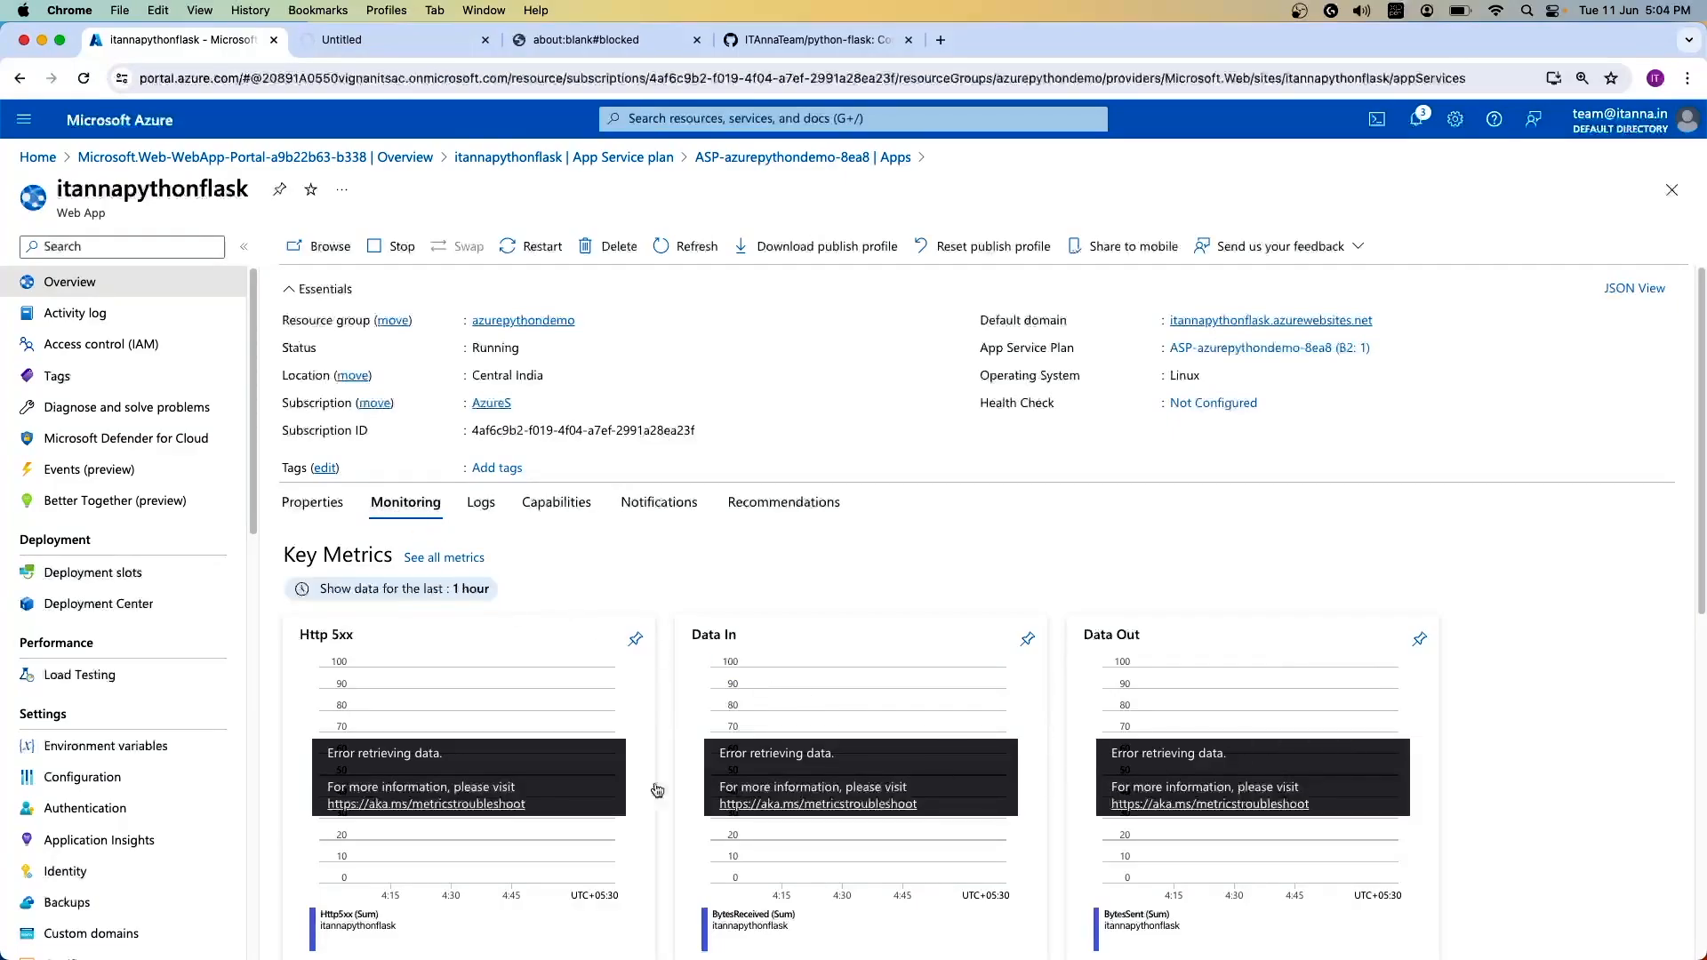
{"action": "mouse_move", "coordinate": [1584, 822]}
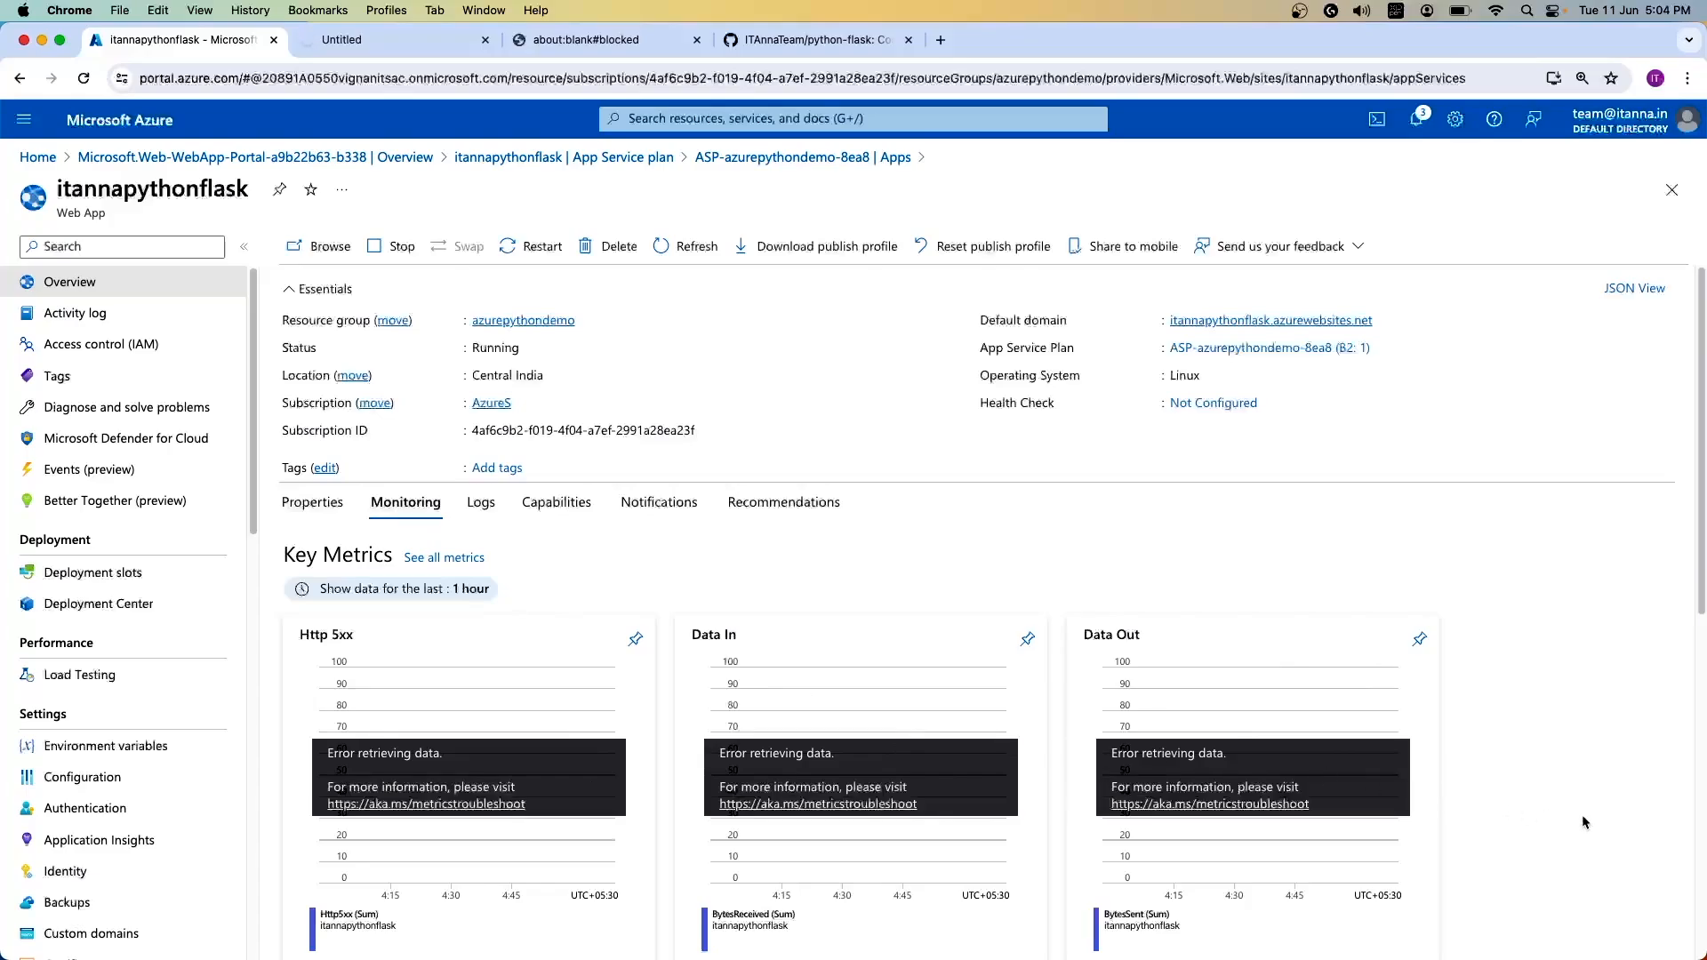
Step: Browse the metrics, switch to the app's Properties, and launch its live default-domain site
{"action": "scroll", "scroll_direction": "down", "scroll_amount": 3}
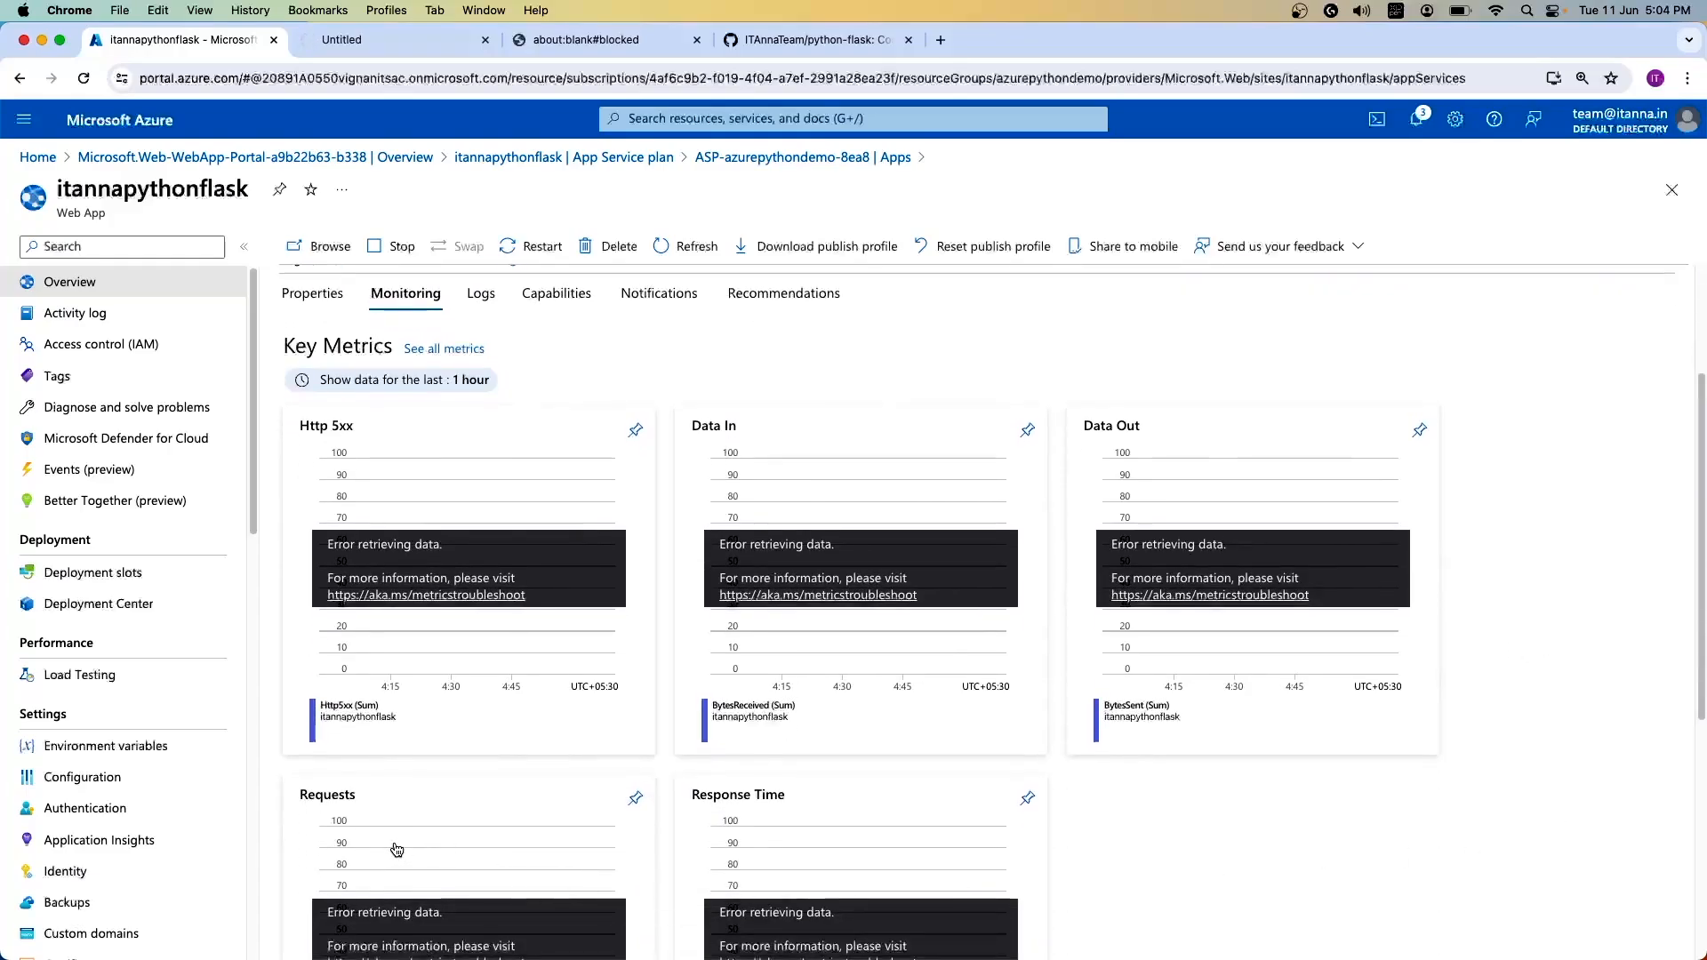
{"action": "mouse_move", "coordinate": [848, 827]}
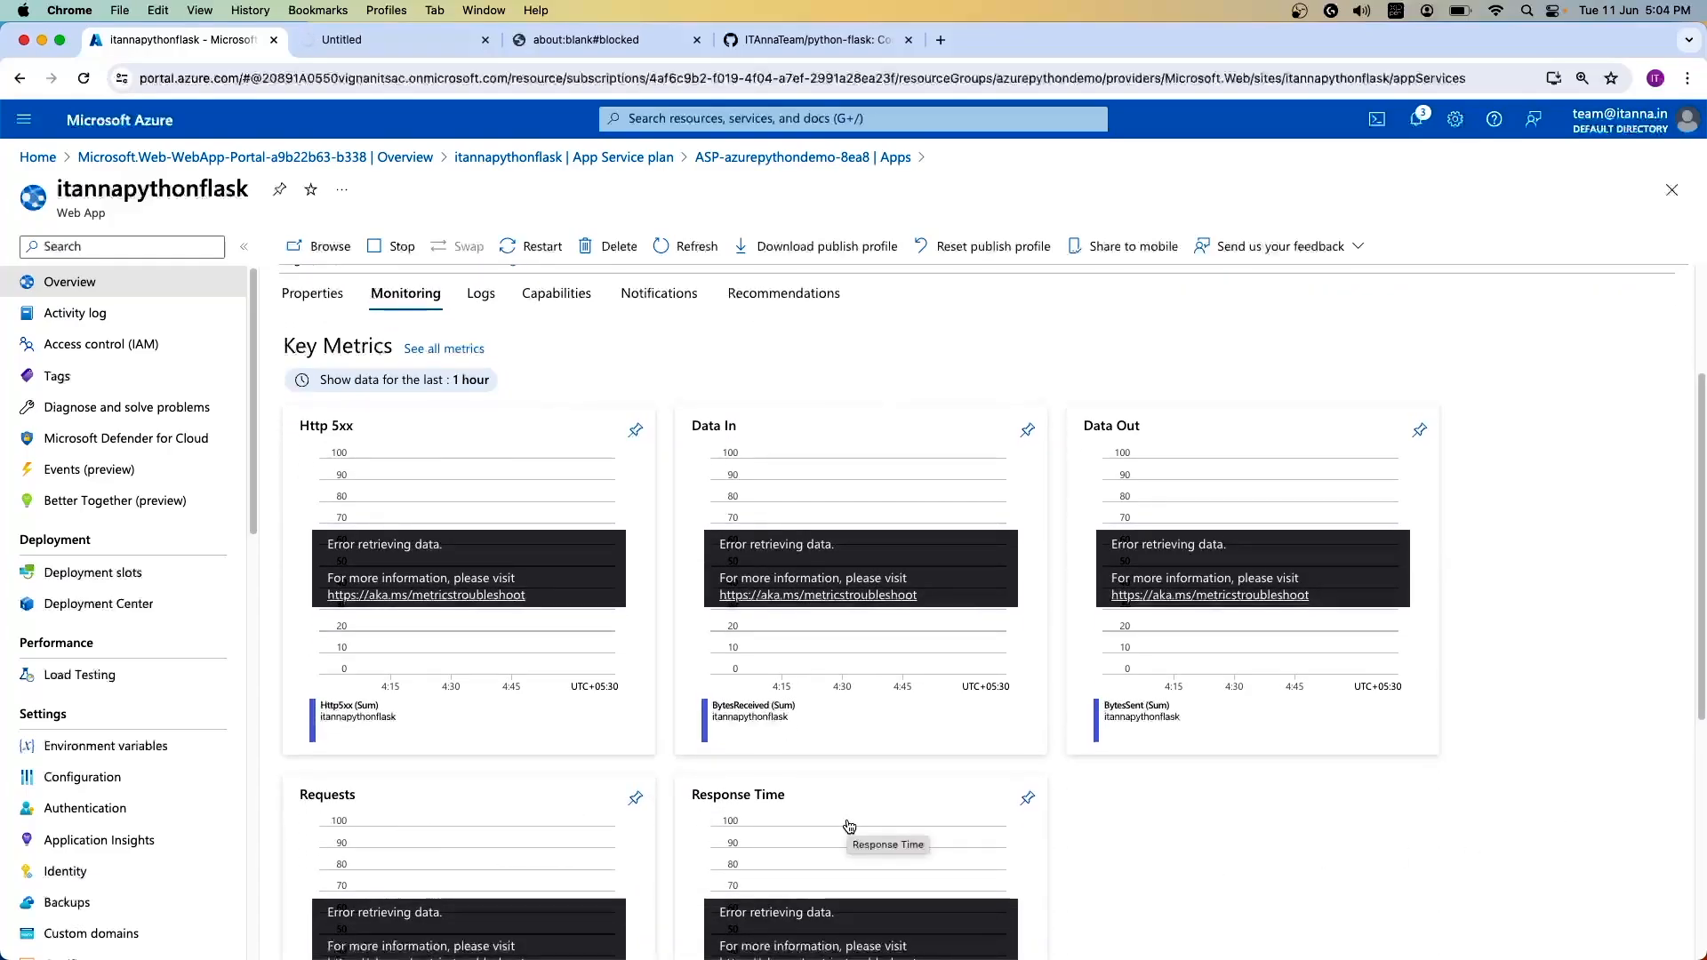
{"action": "scroll", "scroll_direction": "down", "scroll_amount": 3}
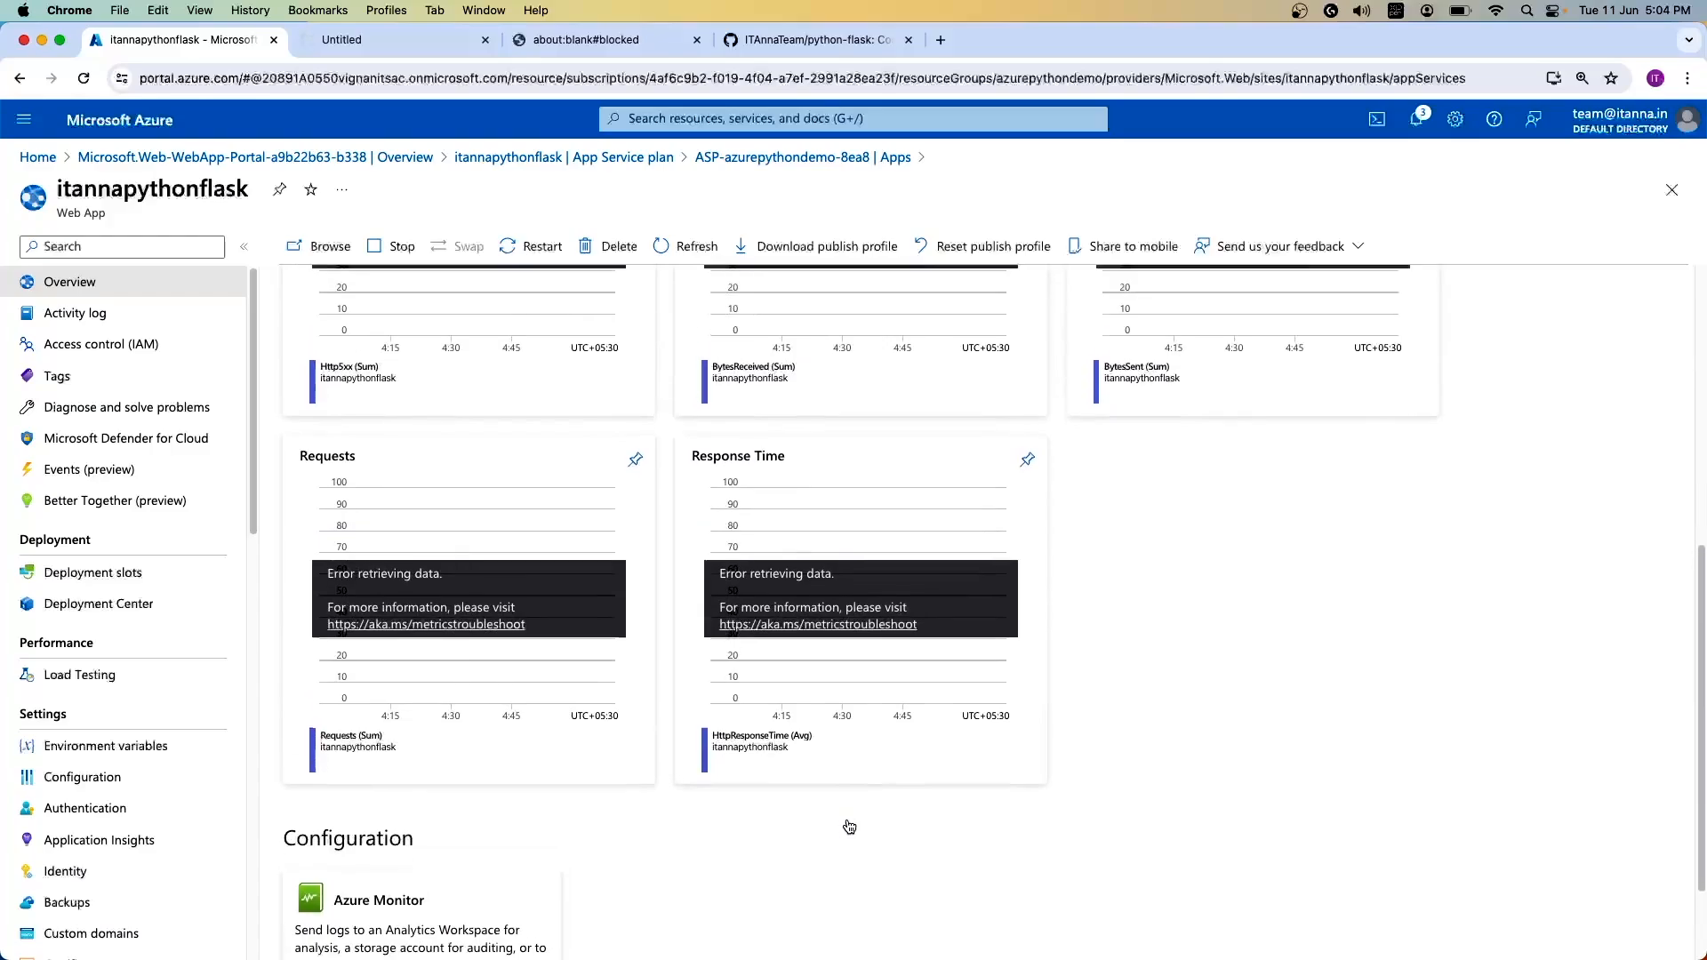
{"action": "scroll", "scroll_direction": "up", "scroll_amount": 3}
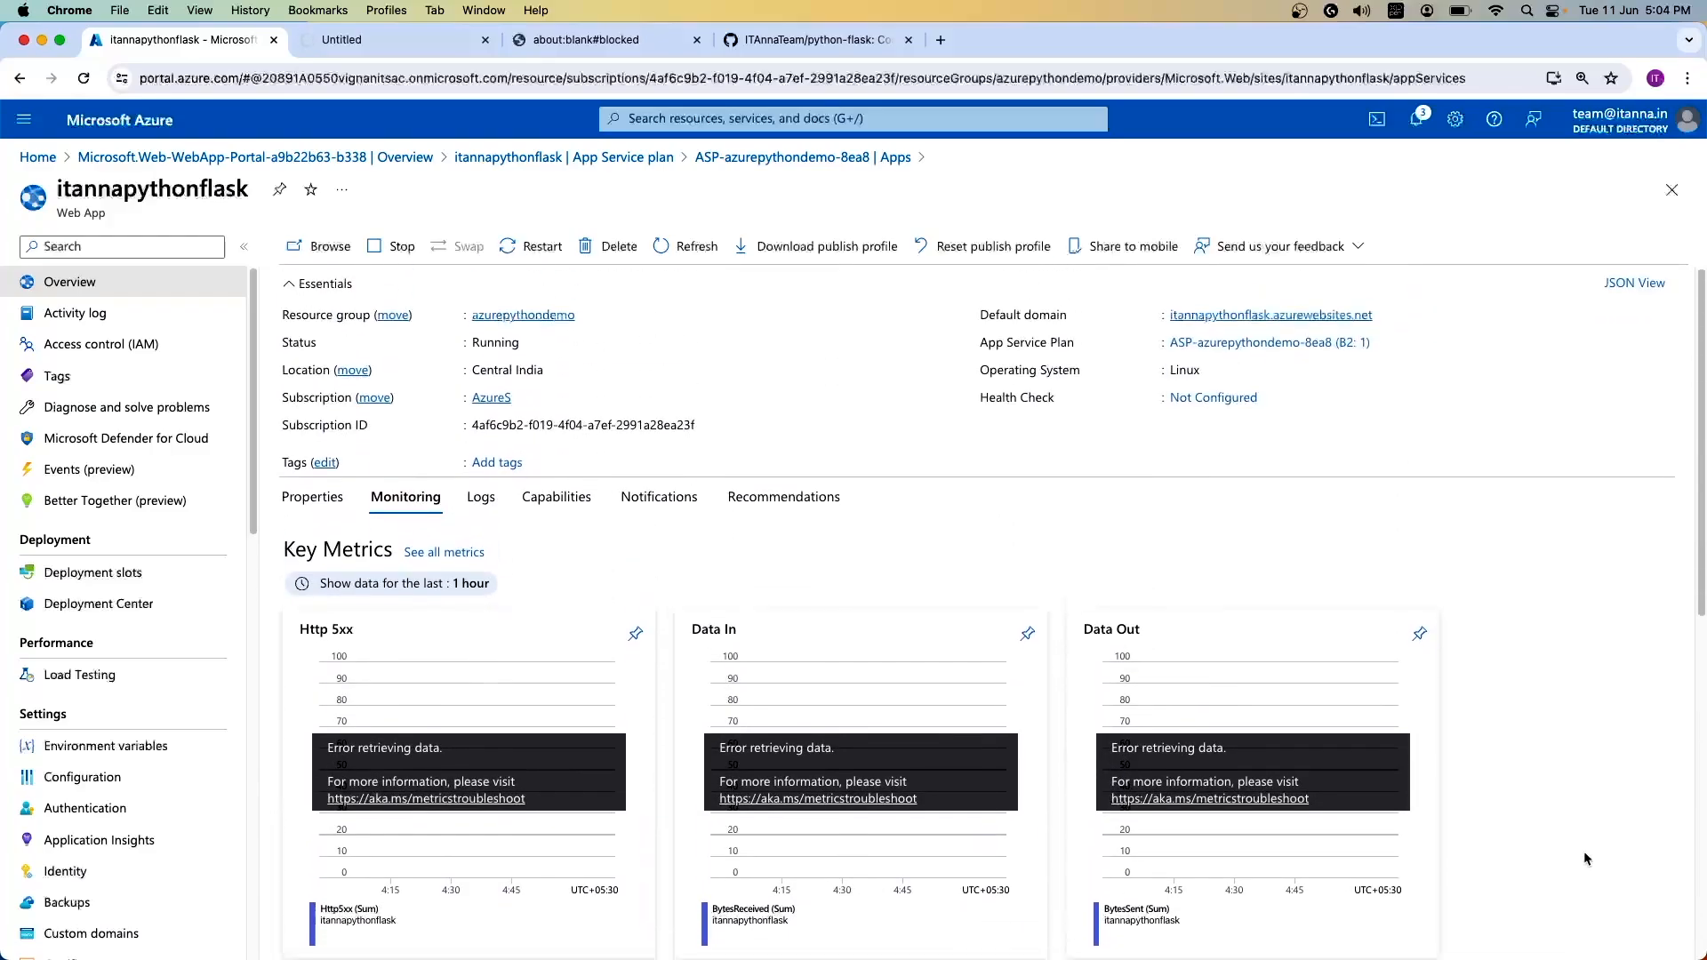
{"action": "left_click", "coordinate": [313, 501]}
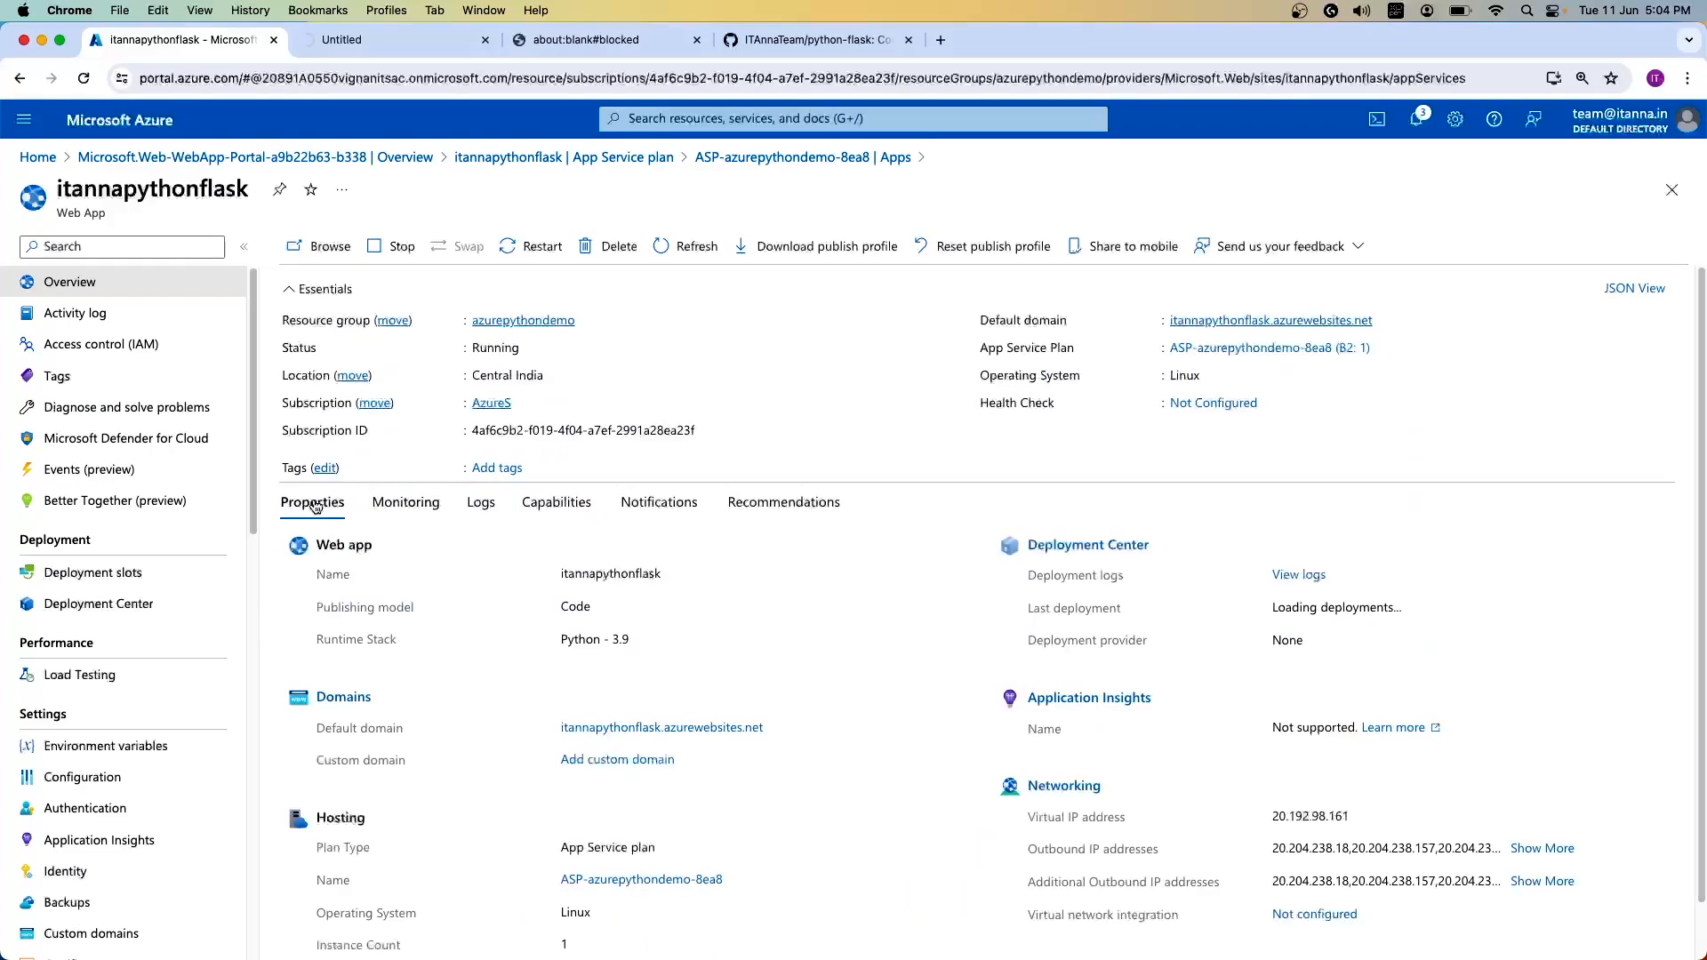
{"action": "left_click", "coordinate": [448, 40]}
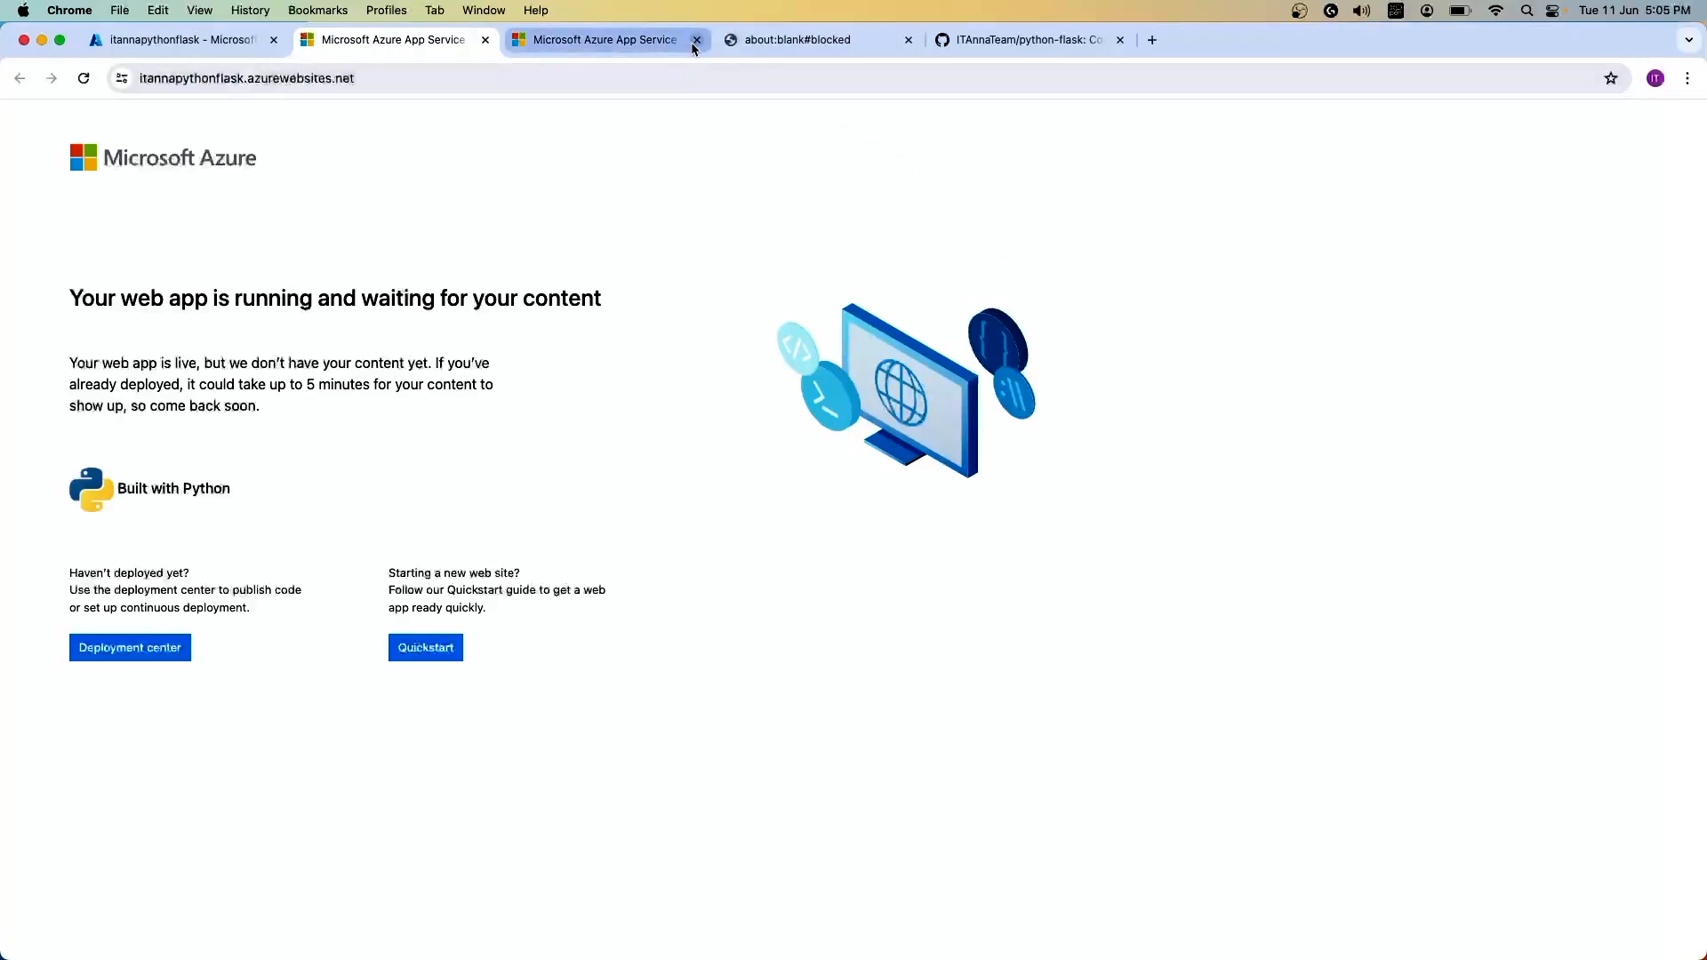
Step: Close the duplicate placeholder-site tab, leaving one showing the app waiting for content
{"action": "left_click", "coordinate": [695, 39]}
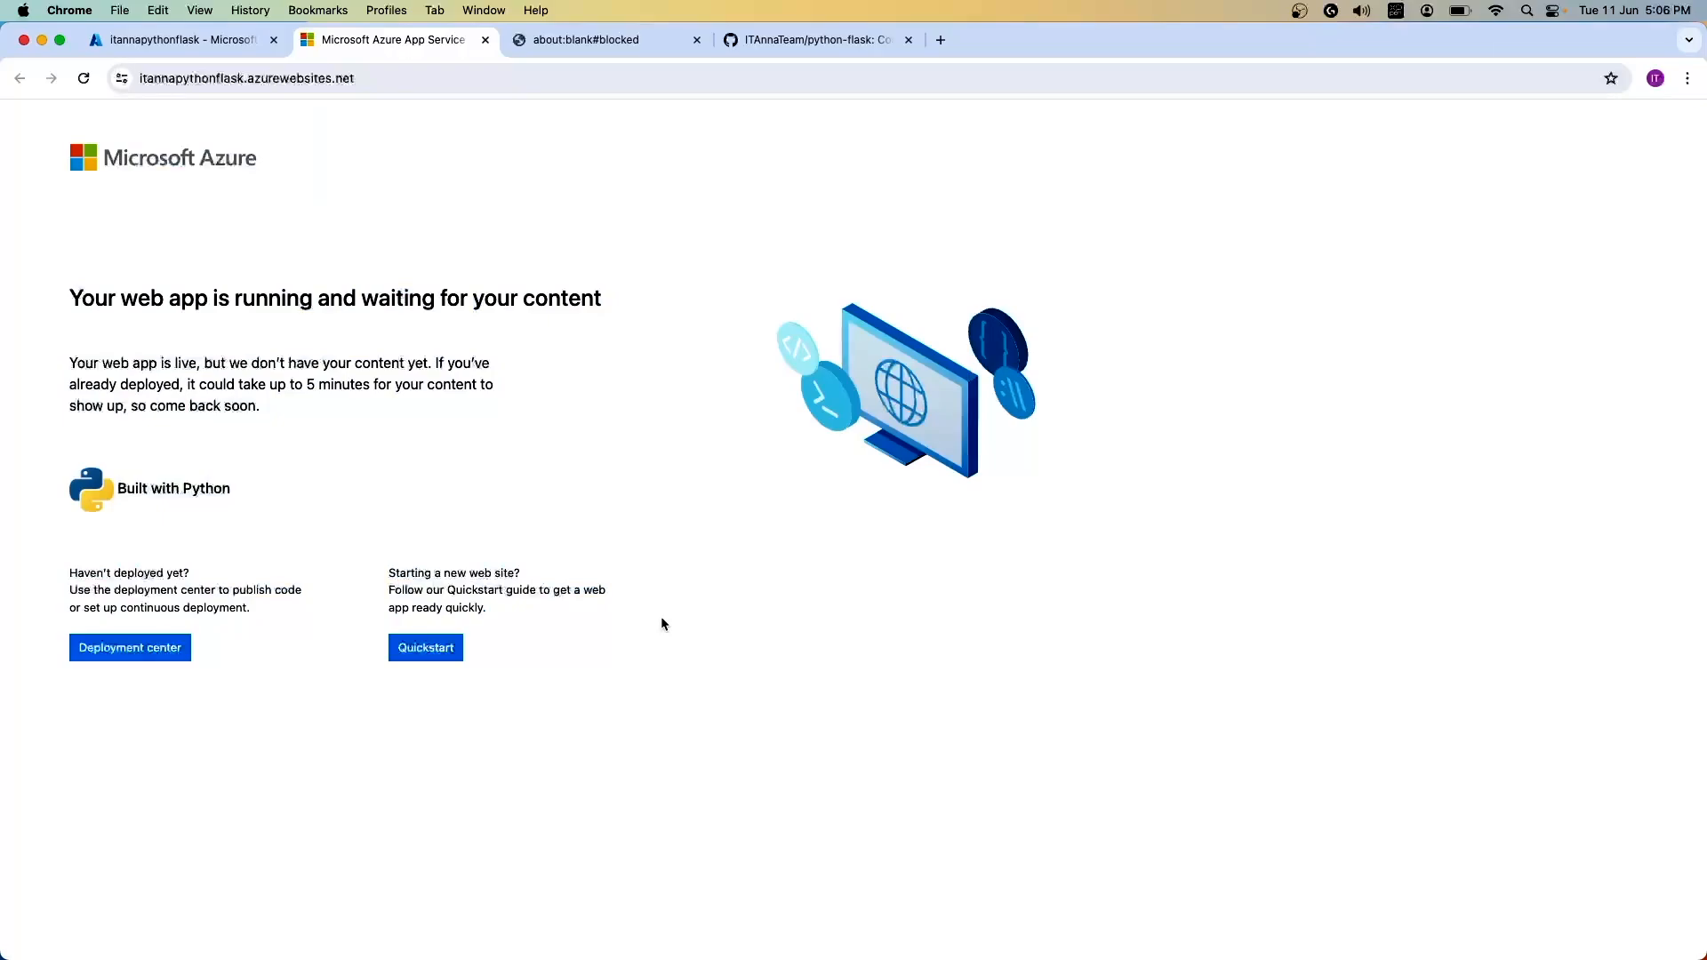
{"action": "mouse_move", "coordinate": [768, 711]}
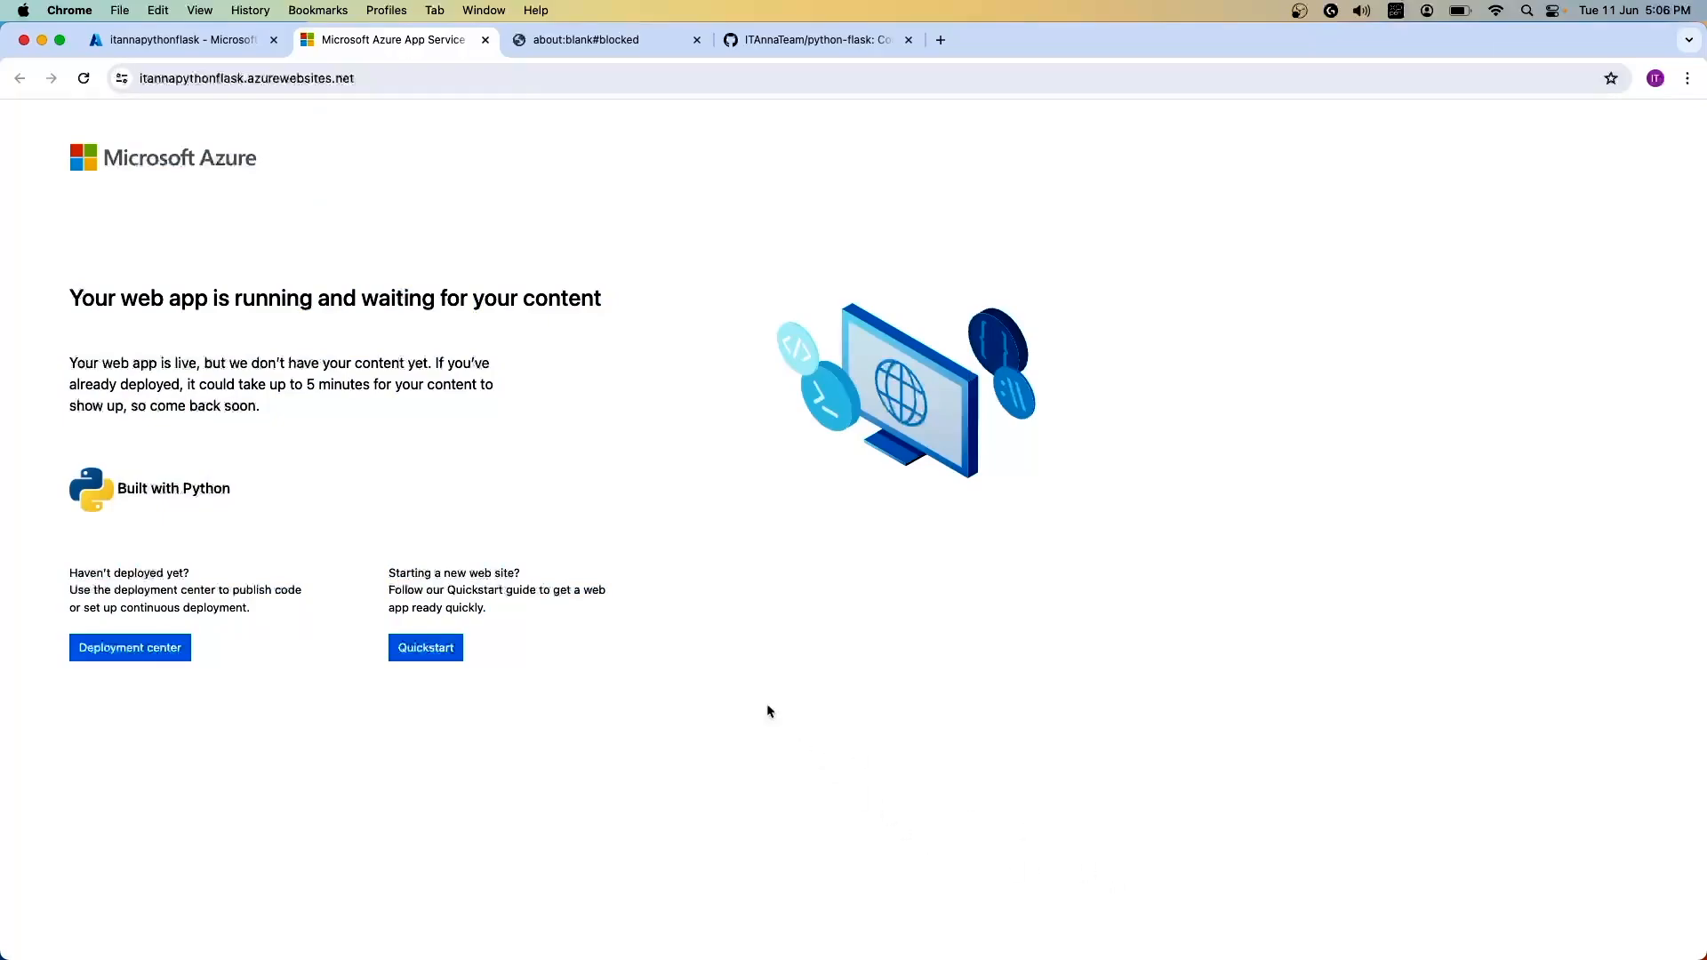
{"action": "mouse_move", "coordinate": [594, 734]}
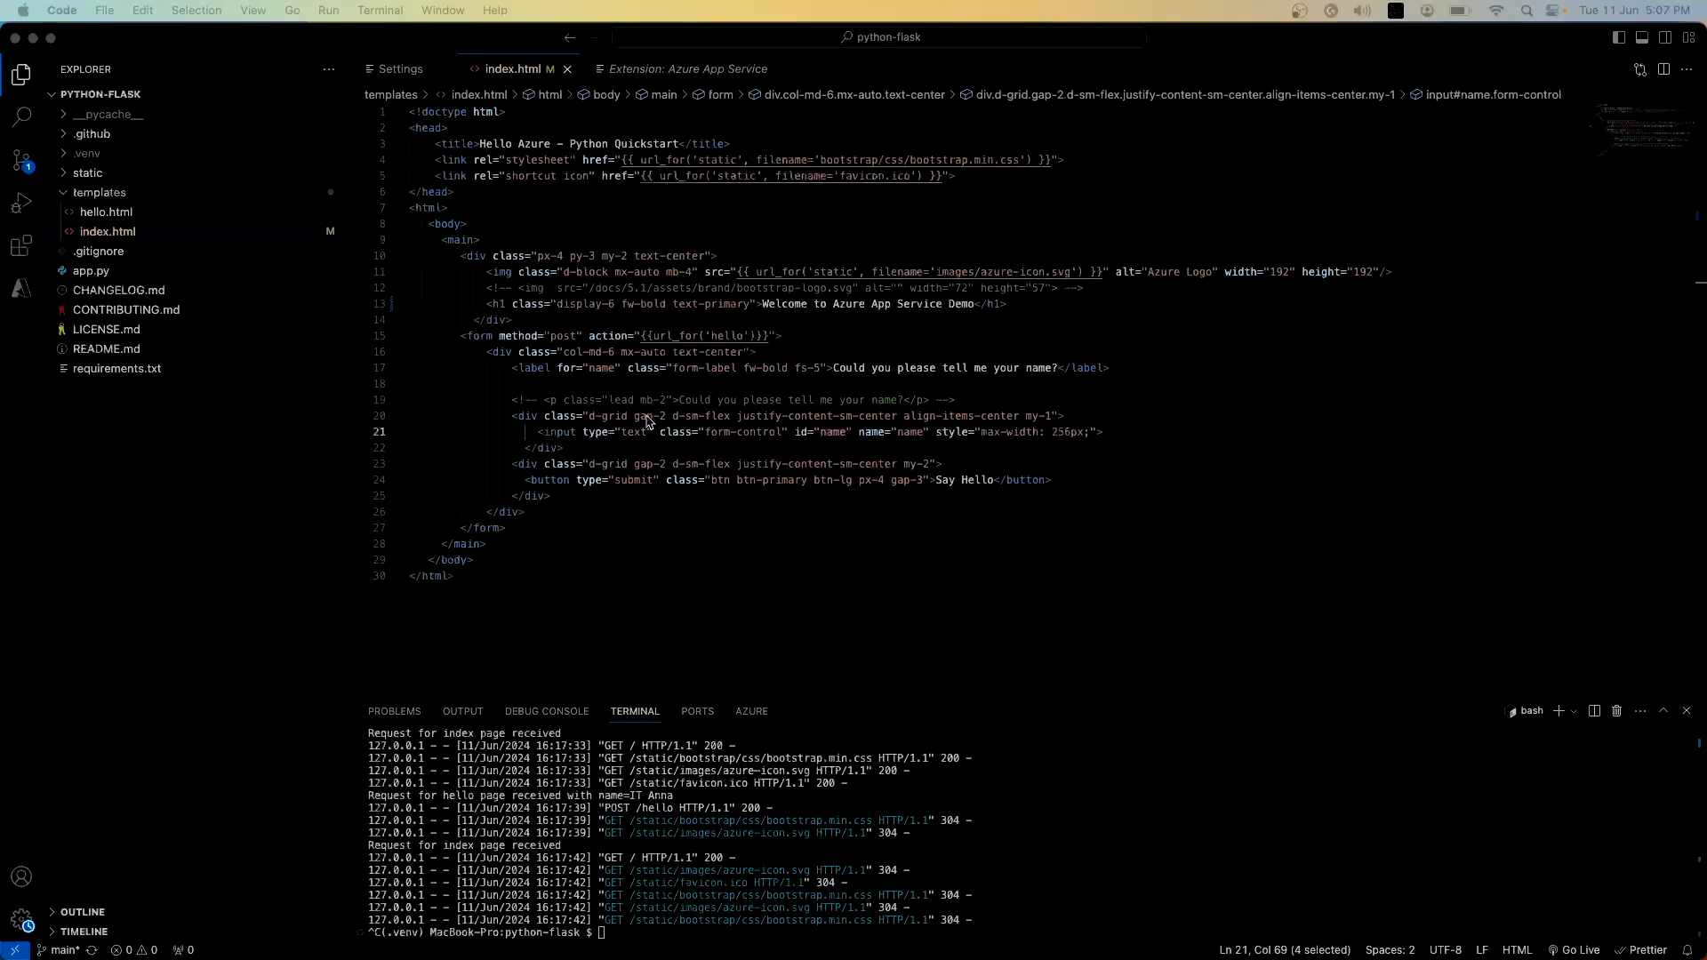
Step: Focus index.html and collapse the PYTHON-FLASK file tree in the Explorer
{"action": "left_click", "coordinate": [541, 545]}
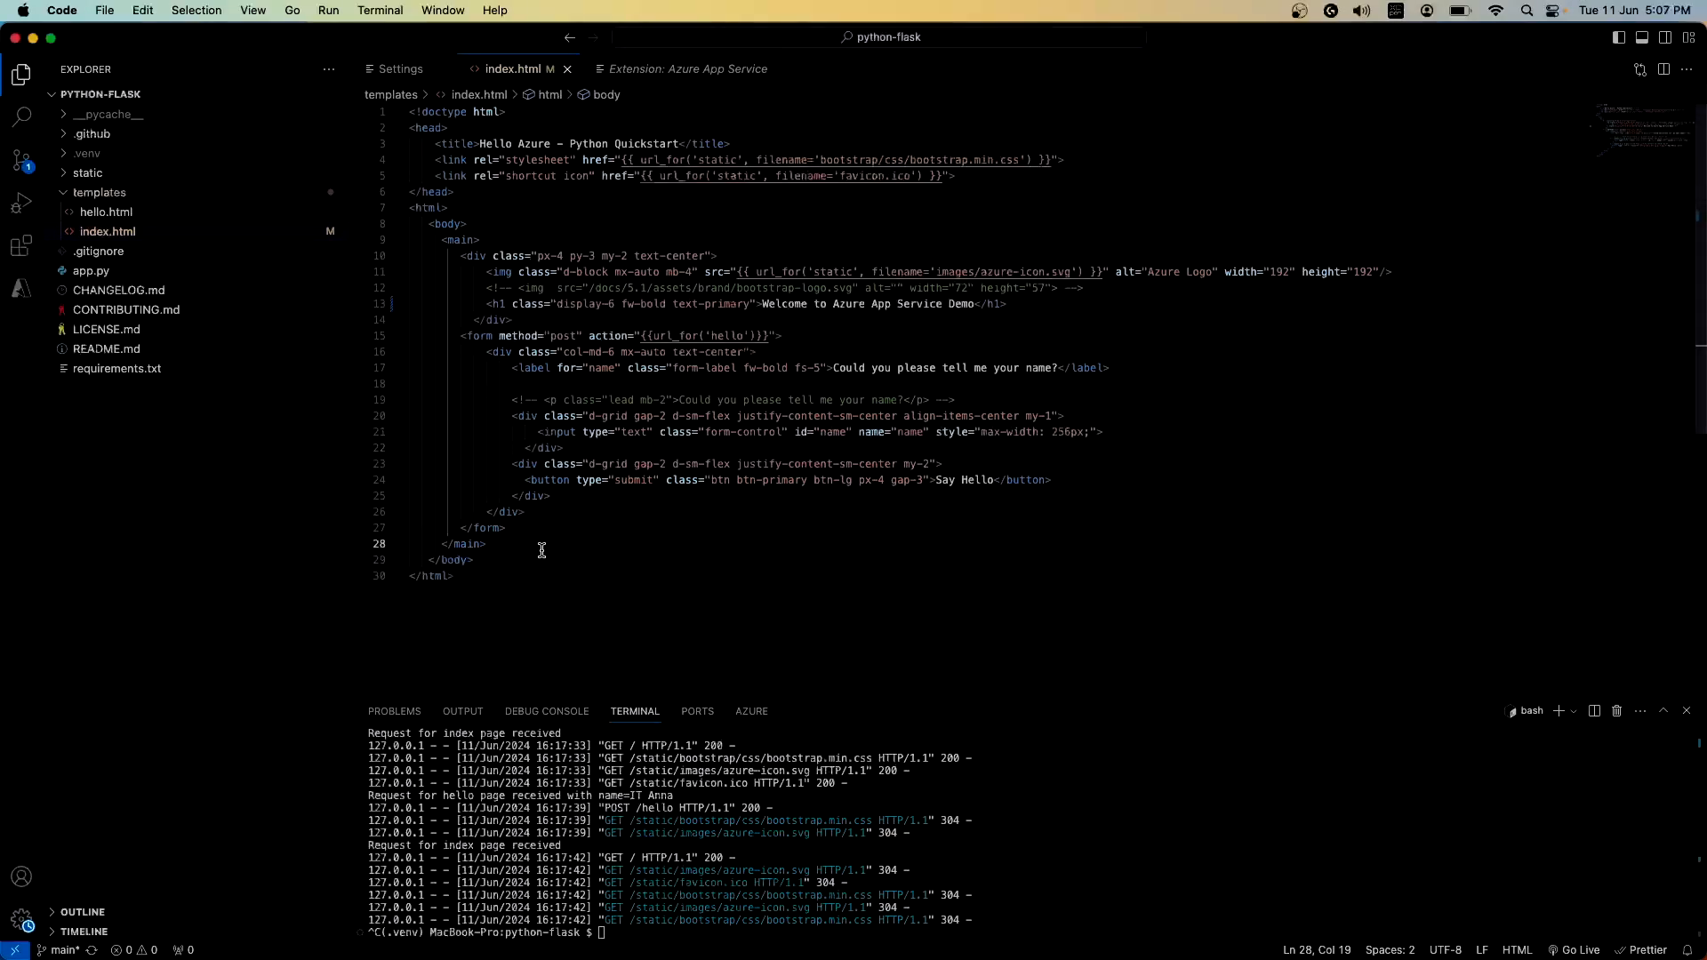
{"action": "mouse_move", "coordinate": [534, 542]}
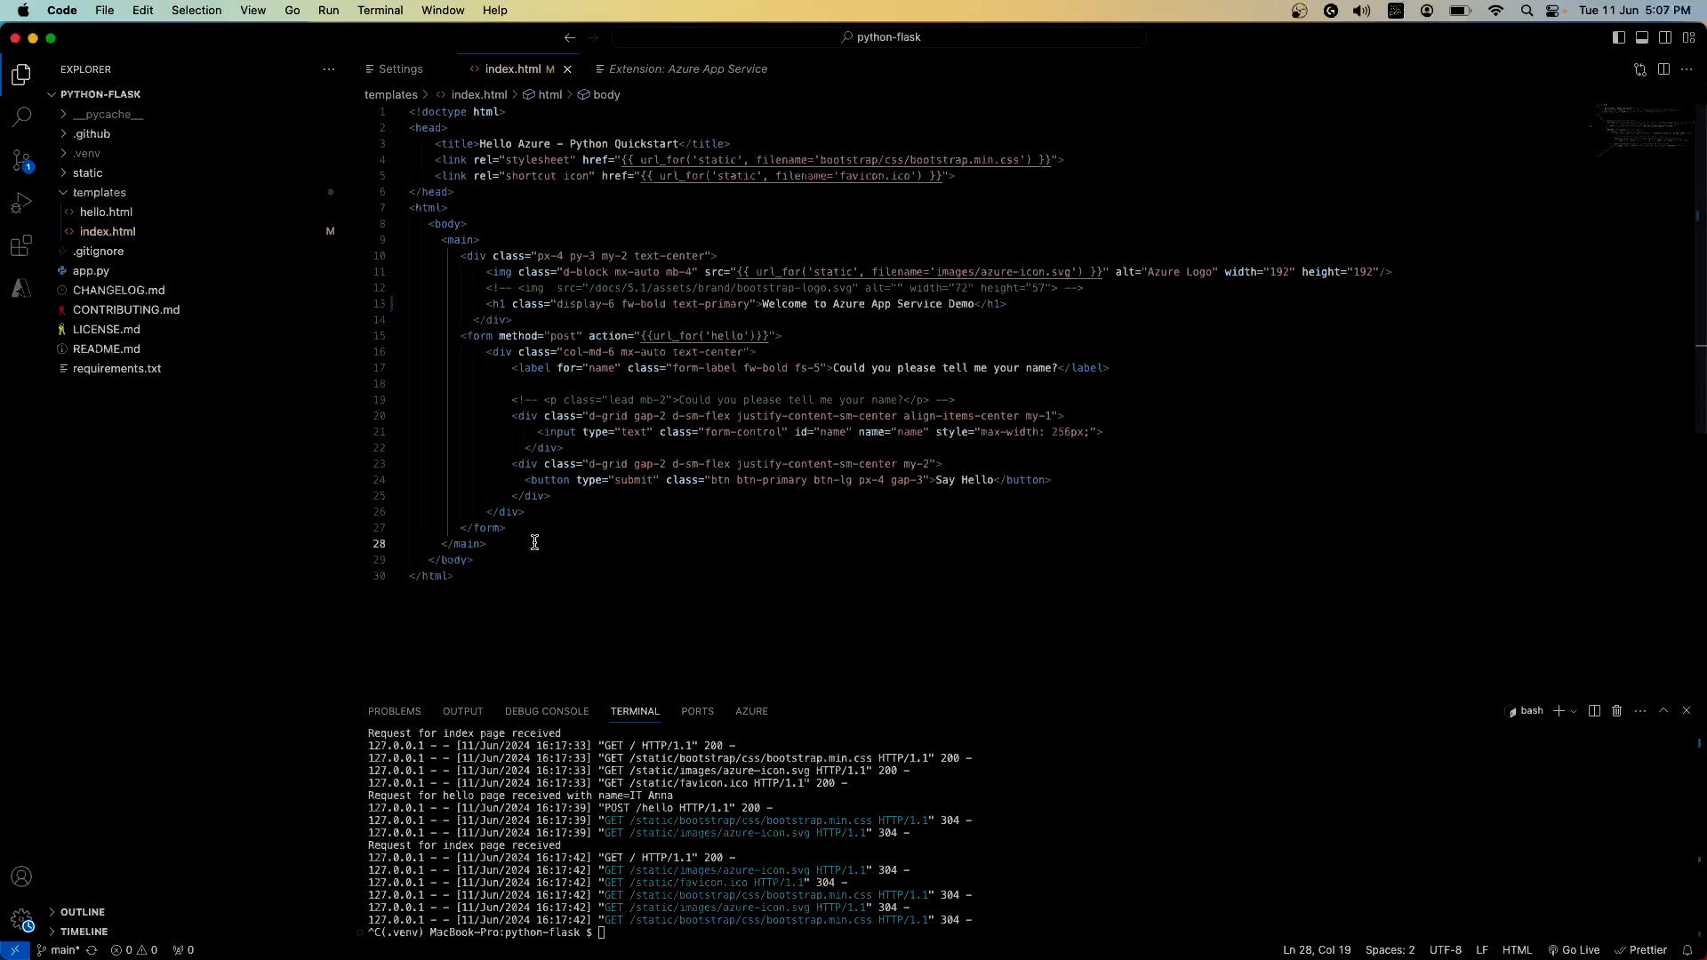
{"action": "left_click", "coordinate": [99, 94]}
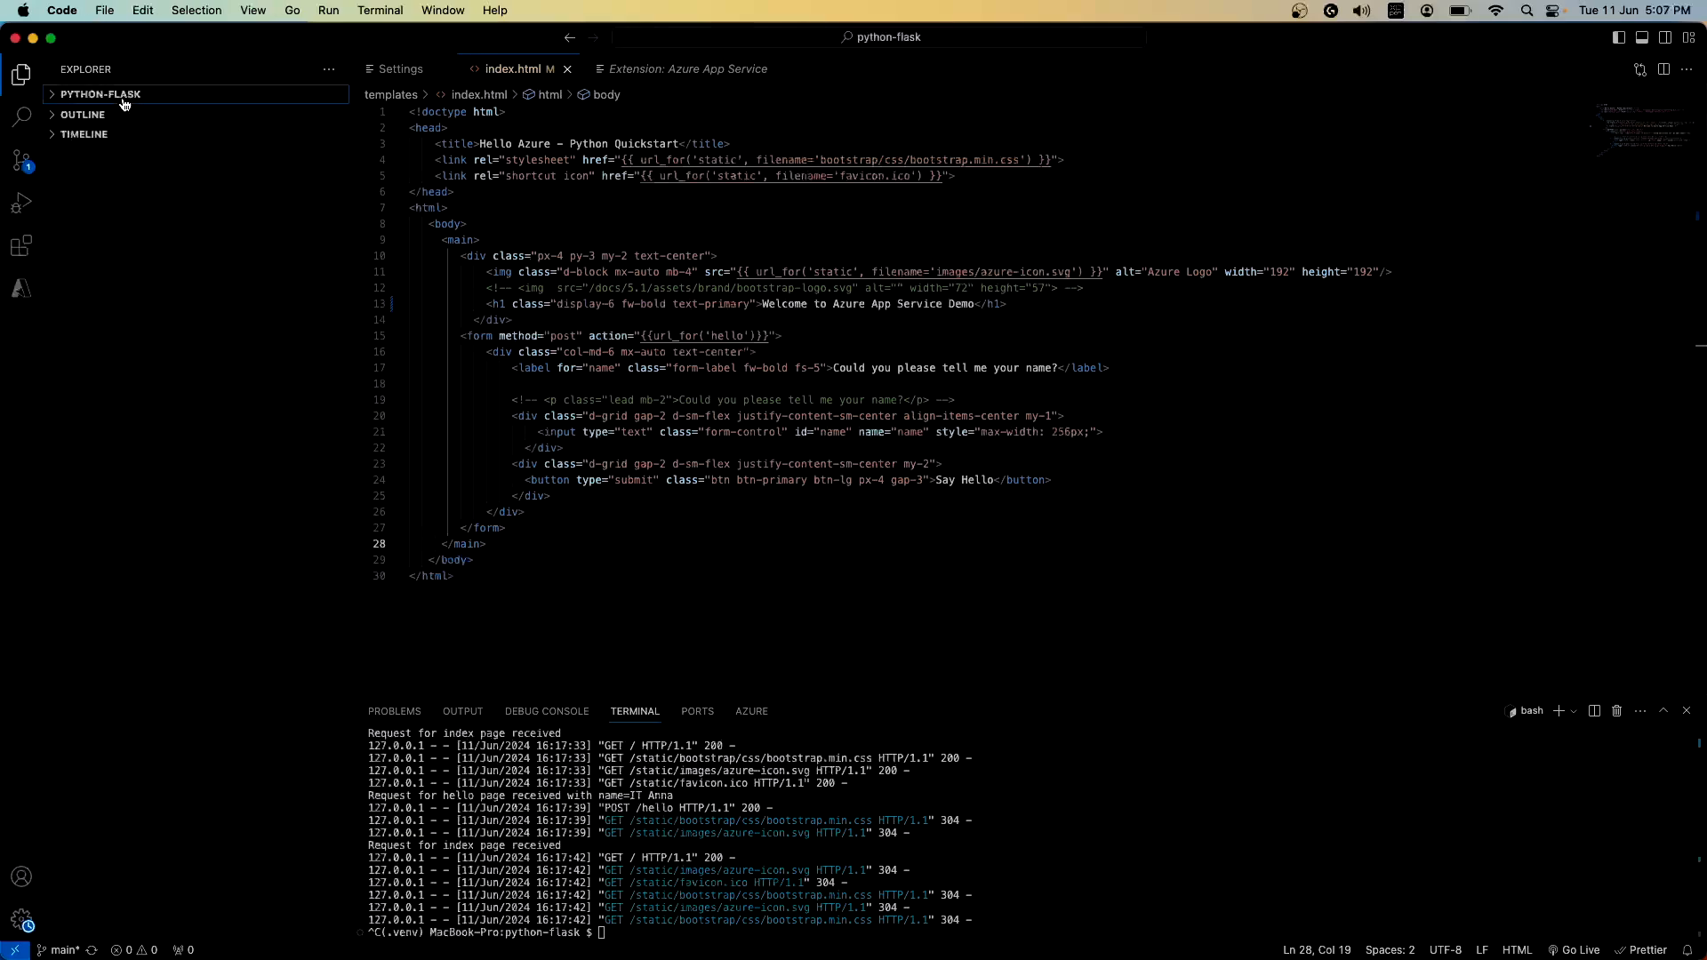
{"action": "left_click", "coordinate": [100, 94]}
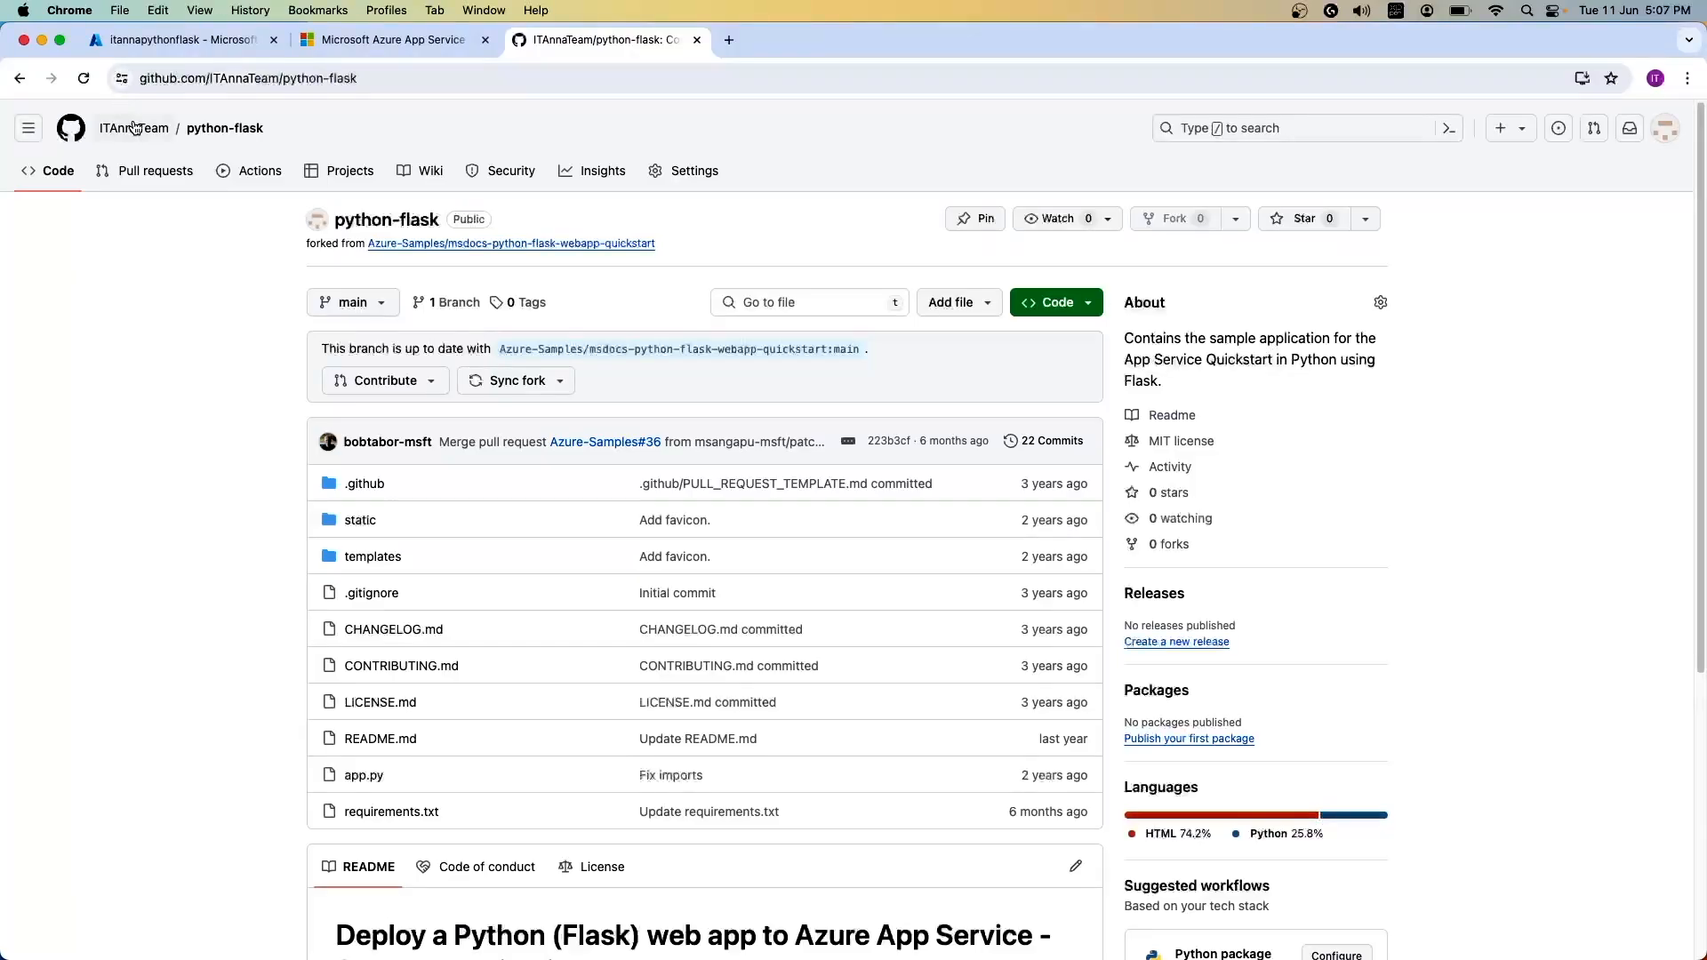
{"action": "mouse_move", "coordinate": [224, 128]}
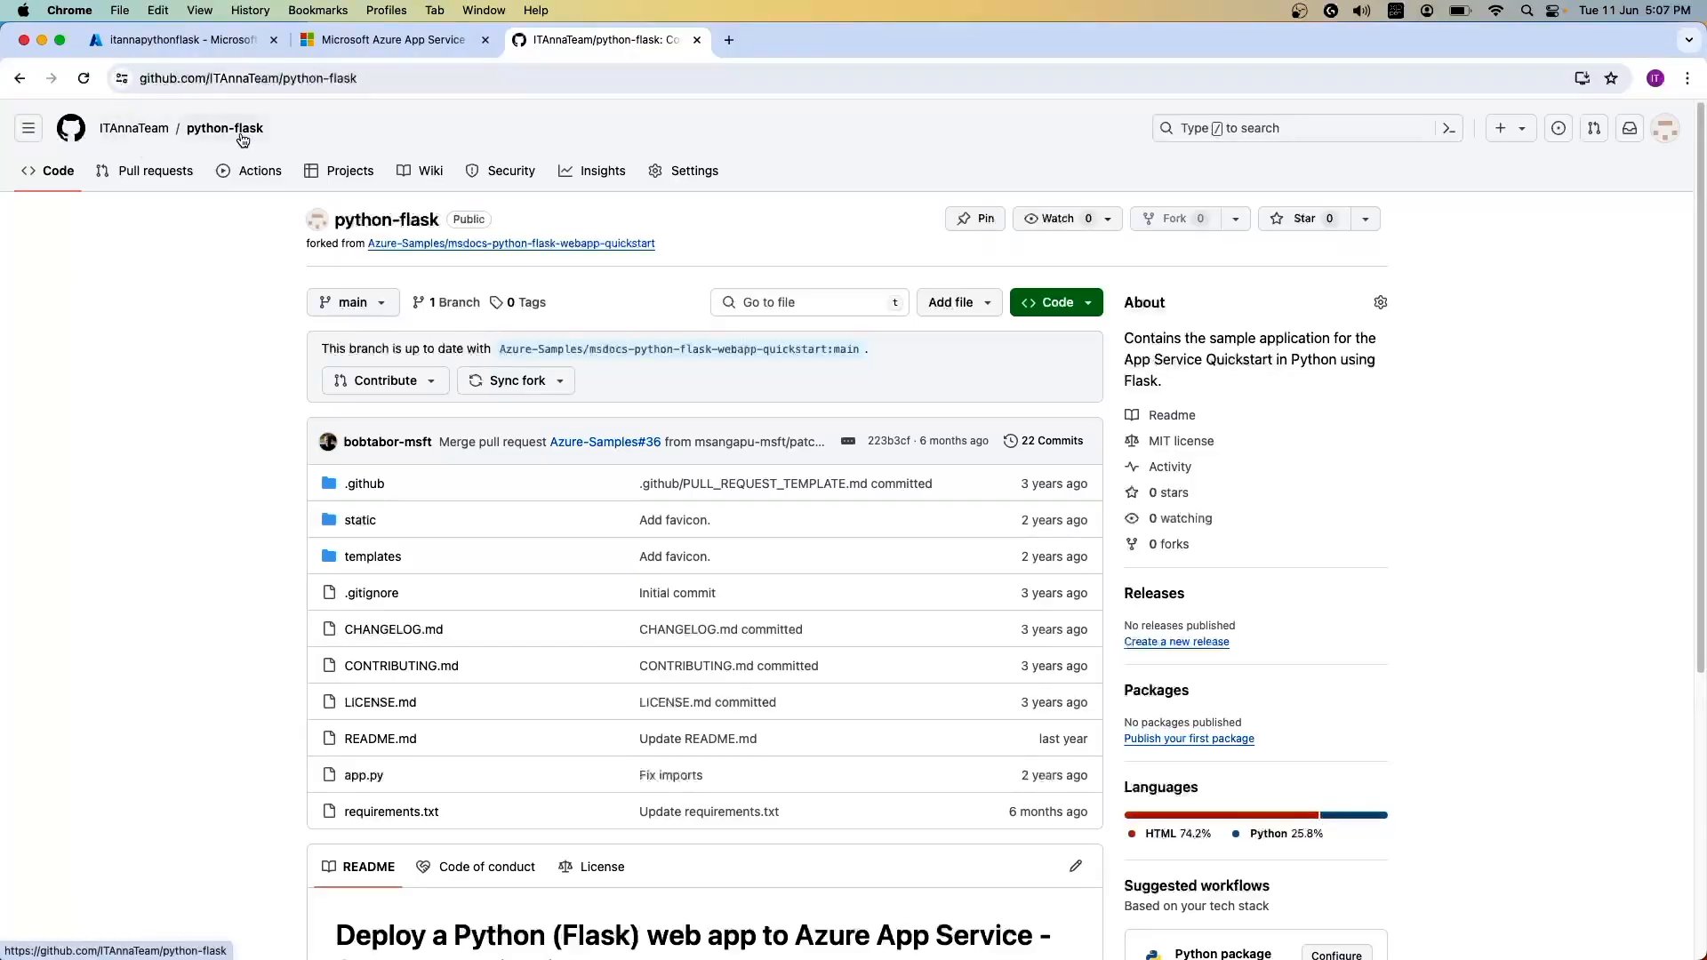
{"action": "mouse_move", "coordinate": [882, 270]}
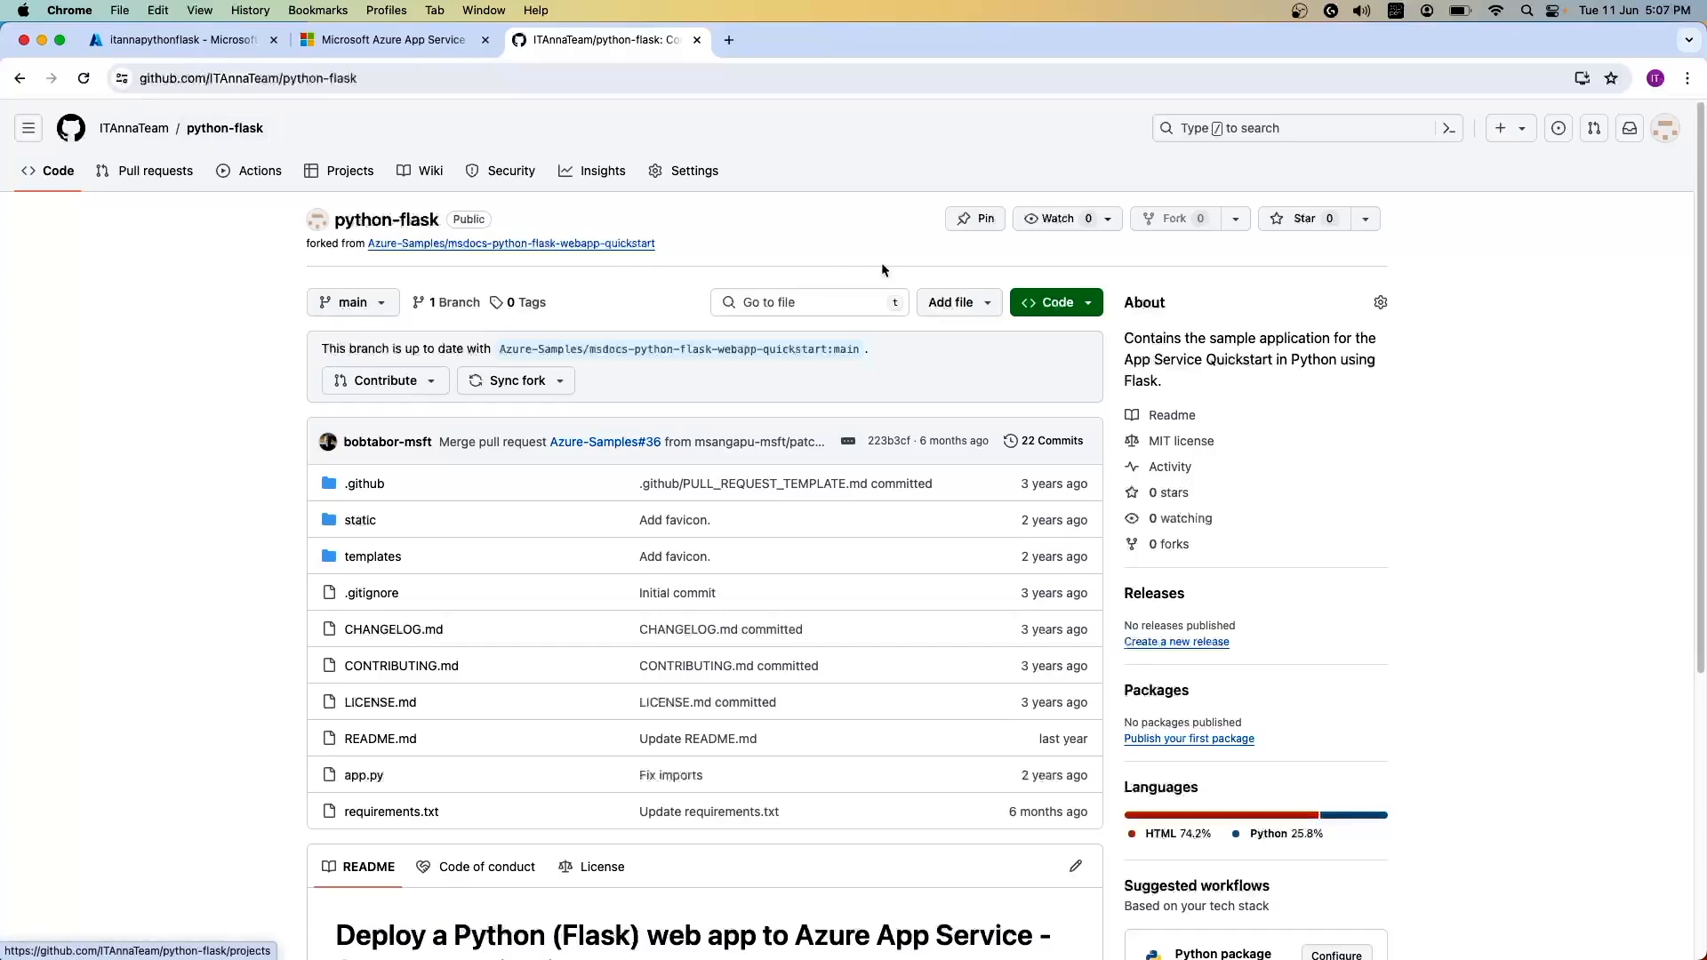
{"action": "left_click", "coordinate": [1051, 303]}
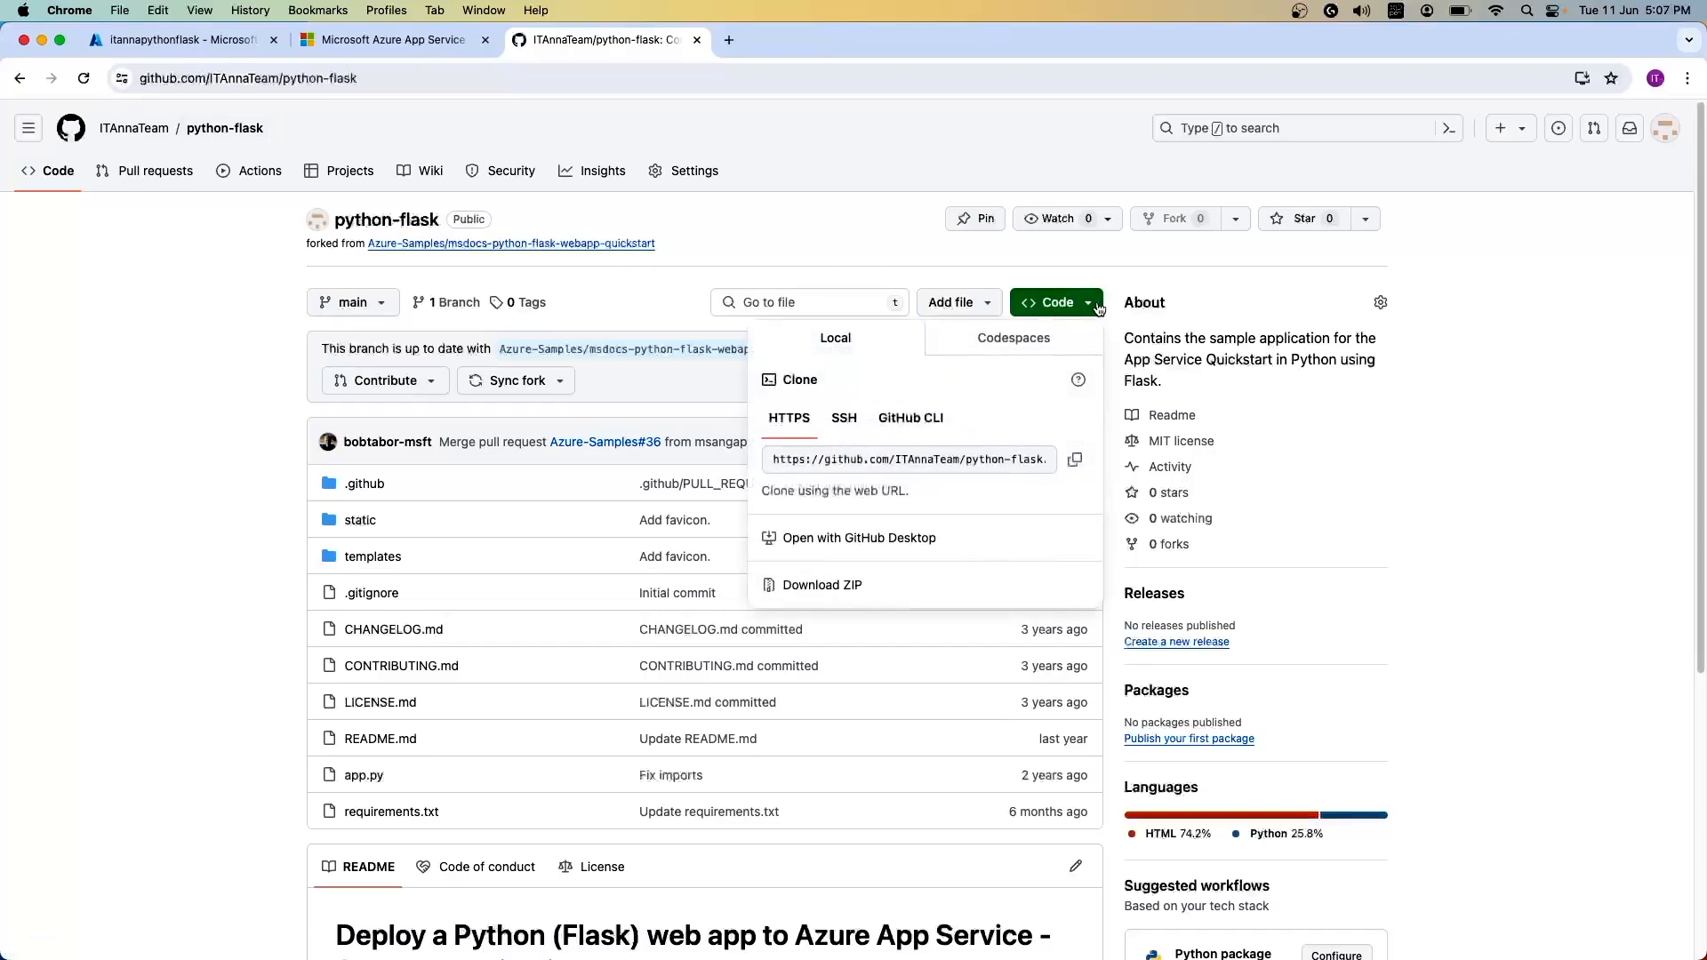
{"action": "left_click", "coordinate": [910, 418]}
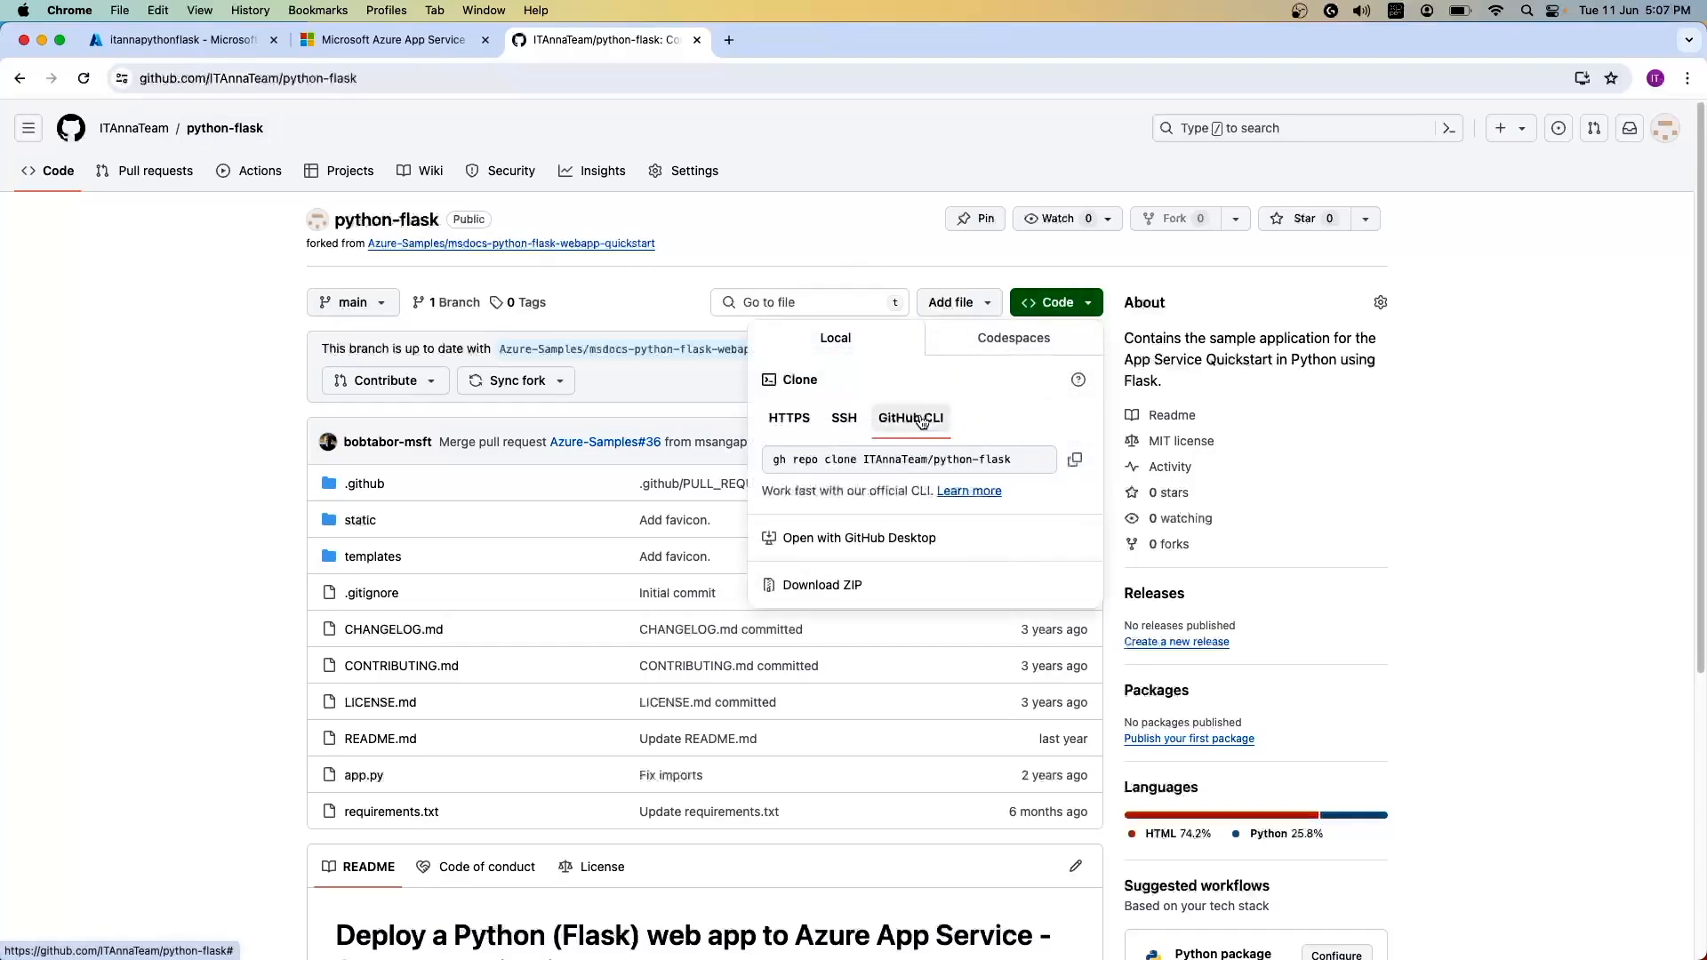
{"action": "left_click", "coordinate": [123, 450]}
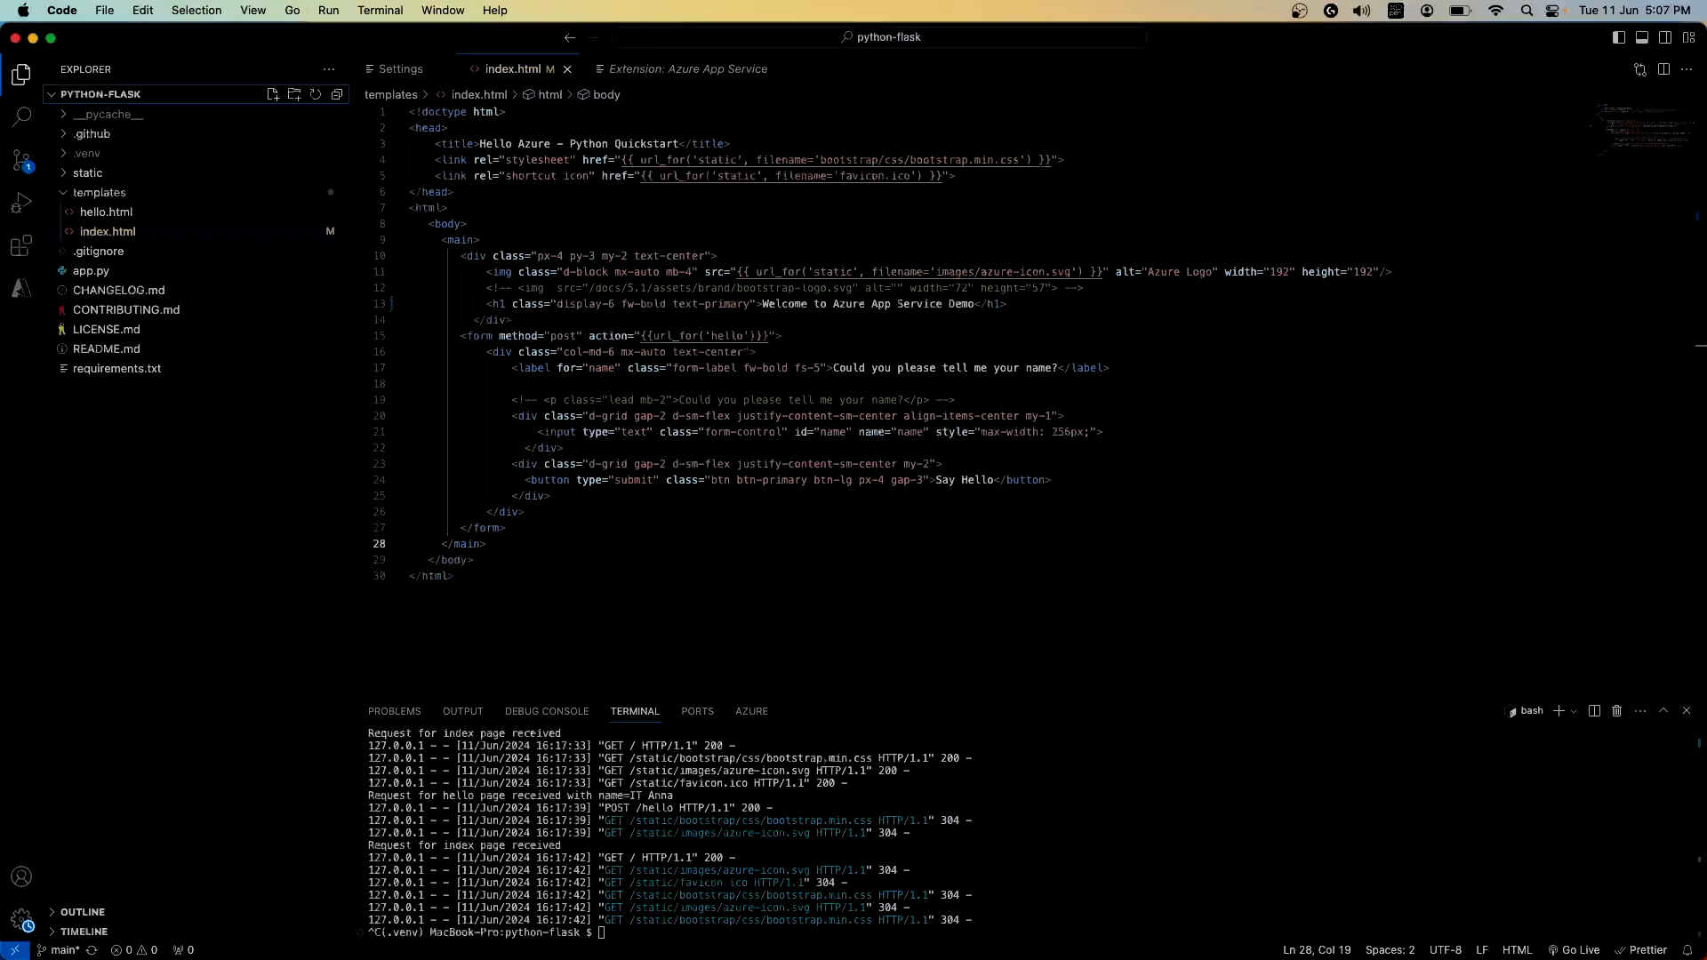
{"action": "mouse_move", "coordinate": [1056, 877]}
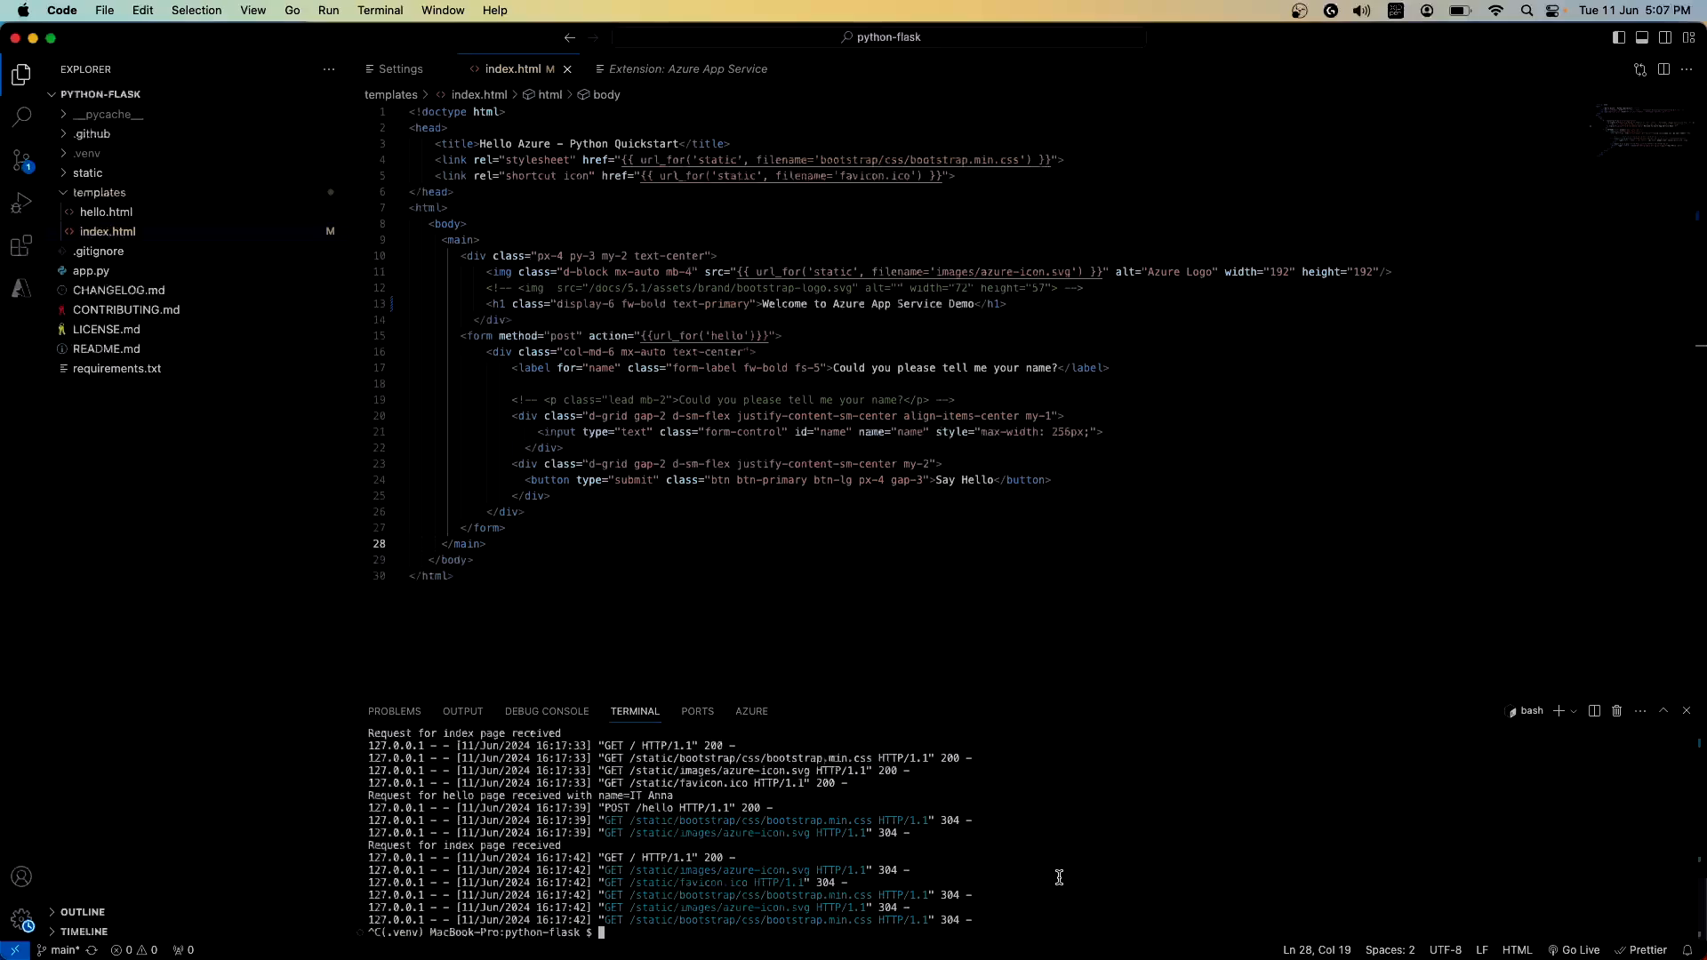
Step: Run 'flask run' in the integrated terminal to start the local development server
{"action": "type", "text": "fls"}
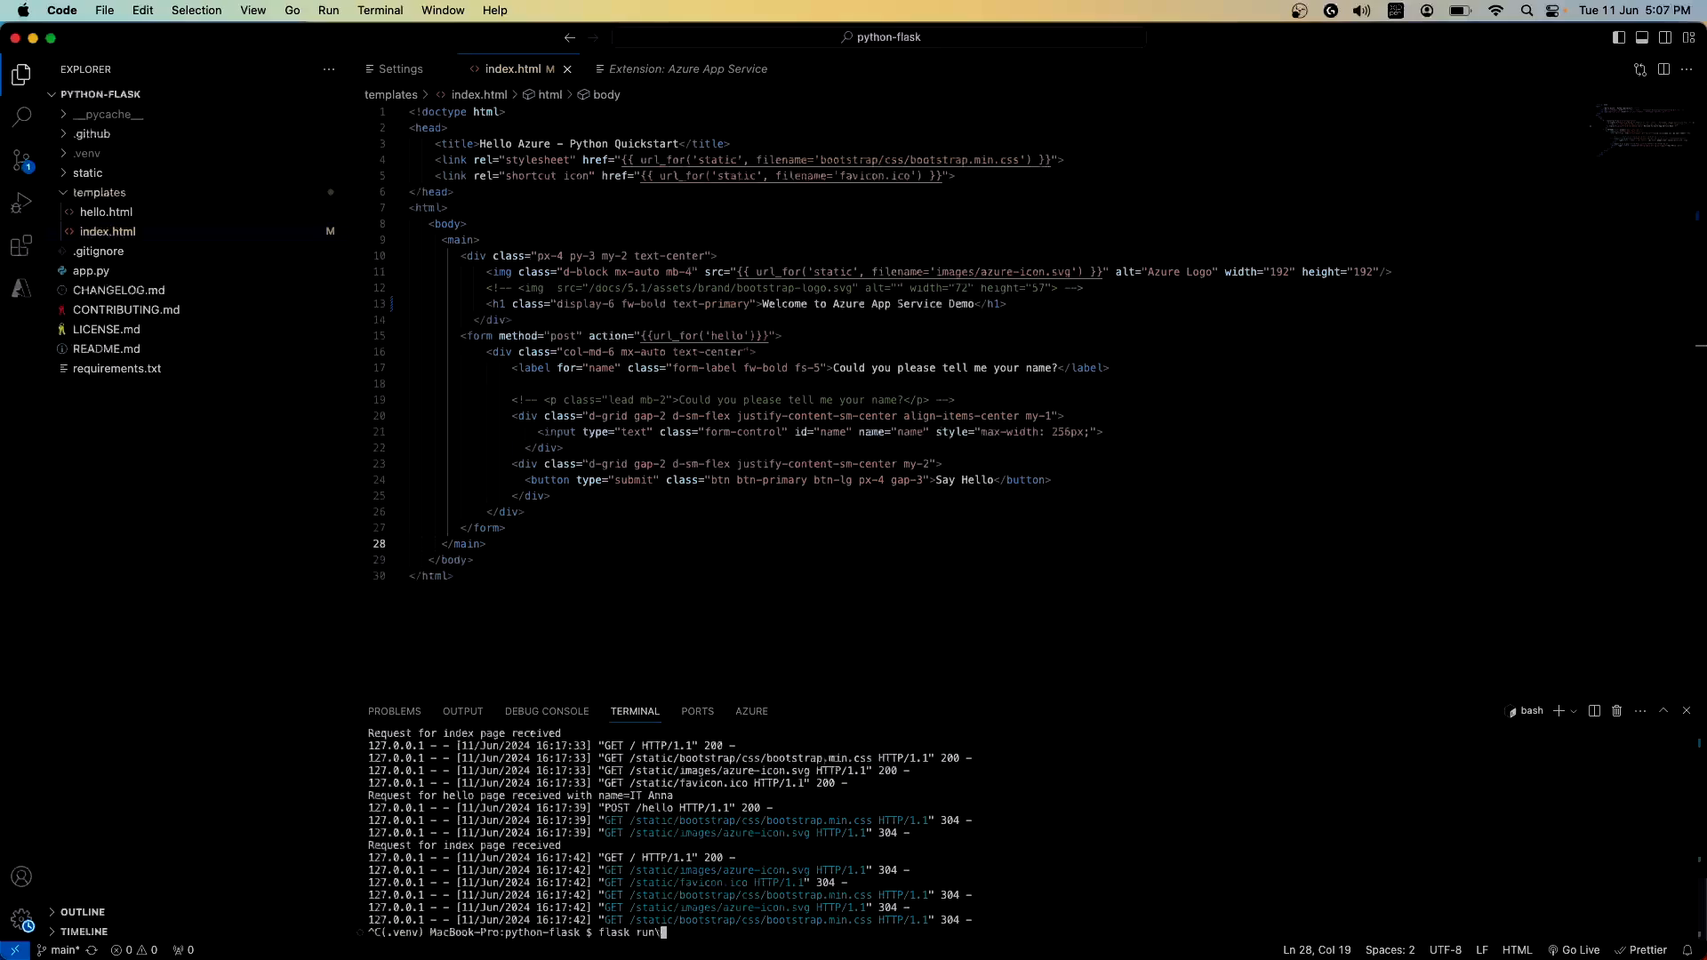
{"action": "key", "text": "Return"}
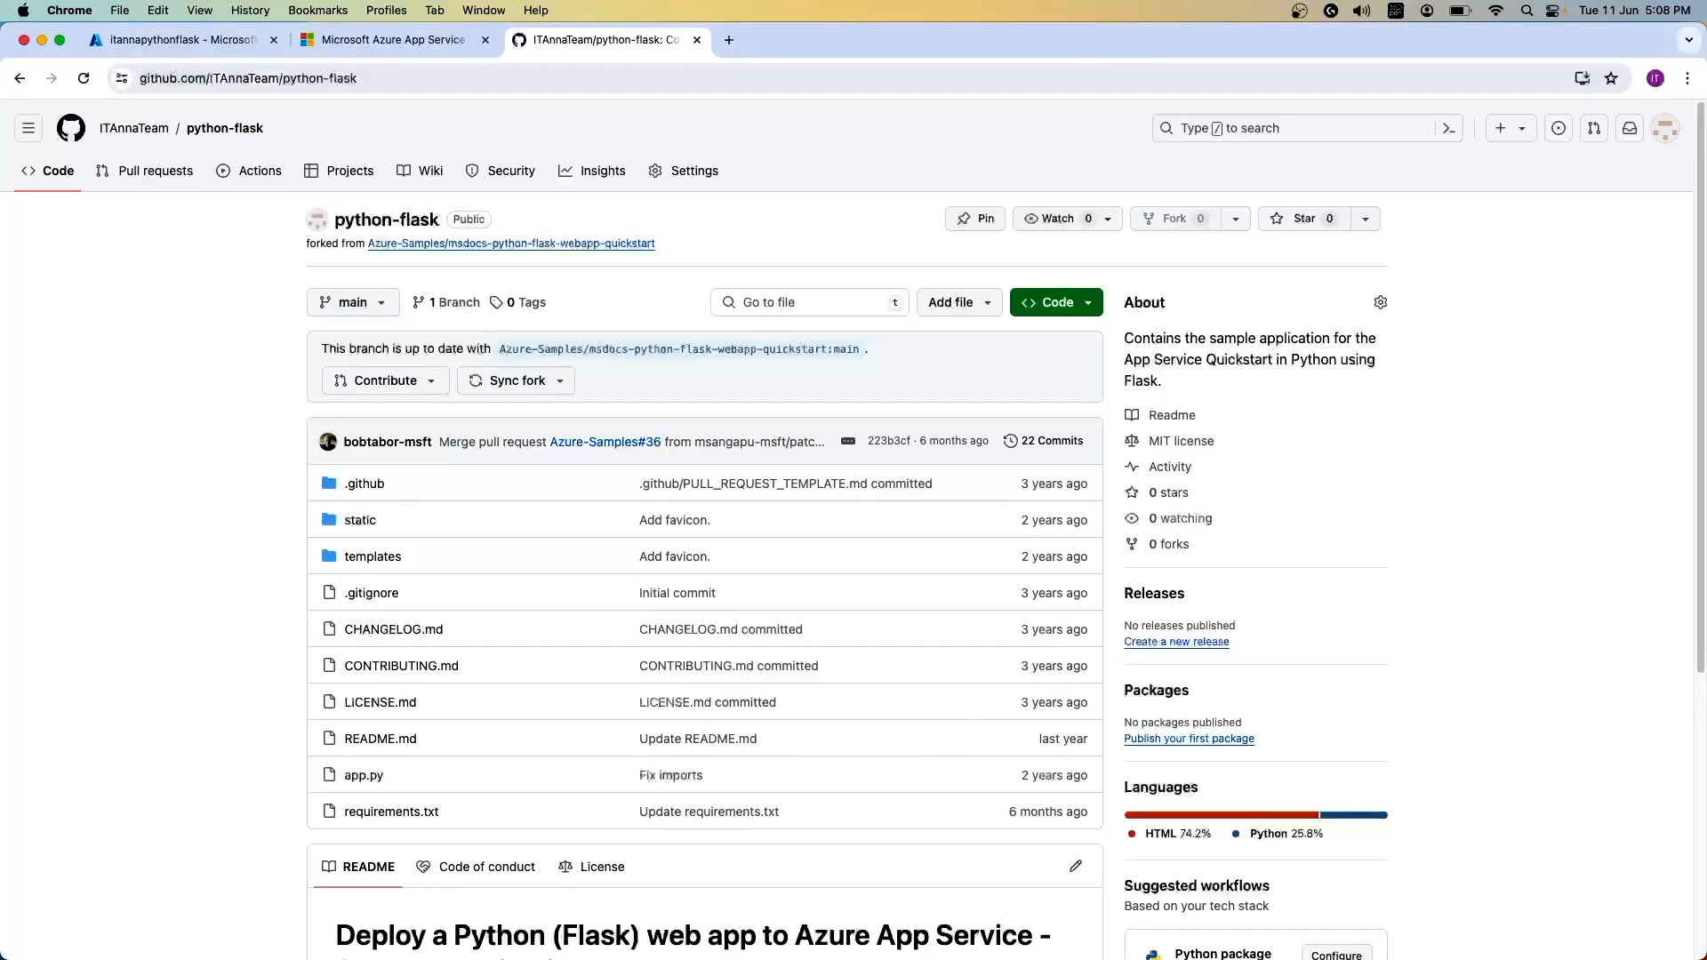
Step: Browse to 127.0.0.1:5000 in a new tab and submit the name 'IT Anna' for a greeting
{"action": "left_click", "coordinate": [725, 41]}
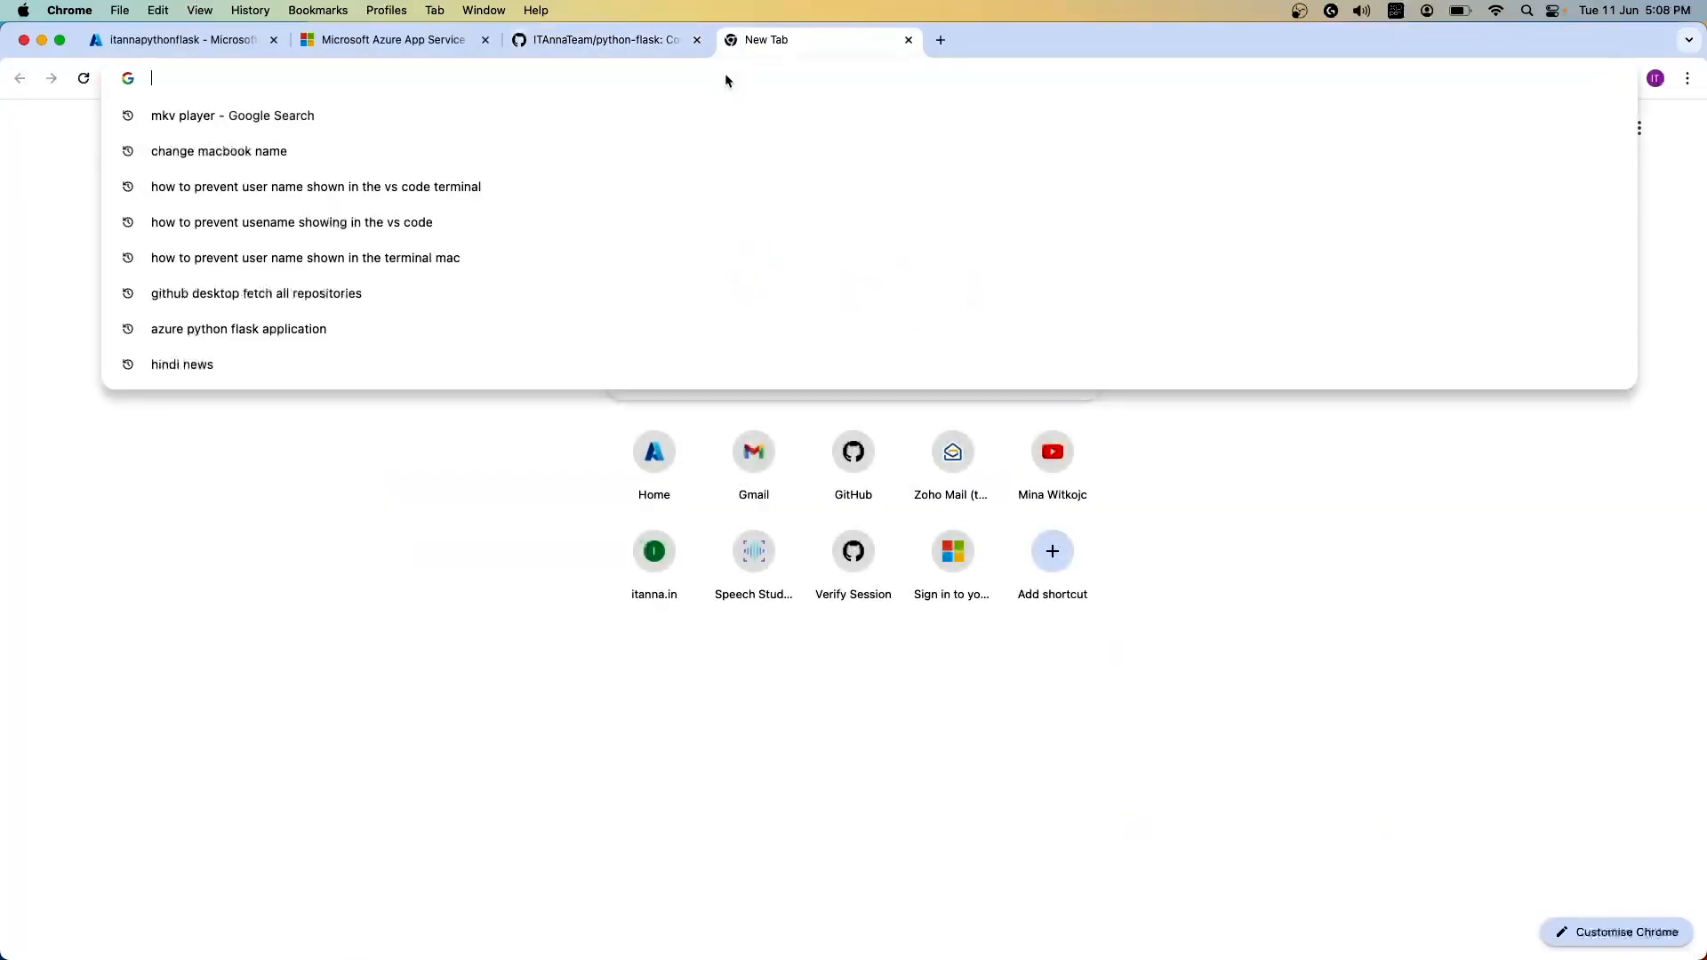
{"action": "type", "text": "127.0.0.1:5000"}
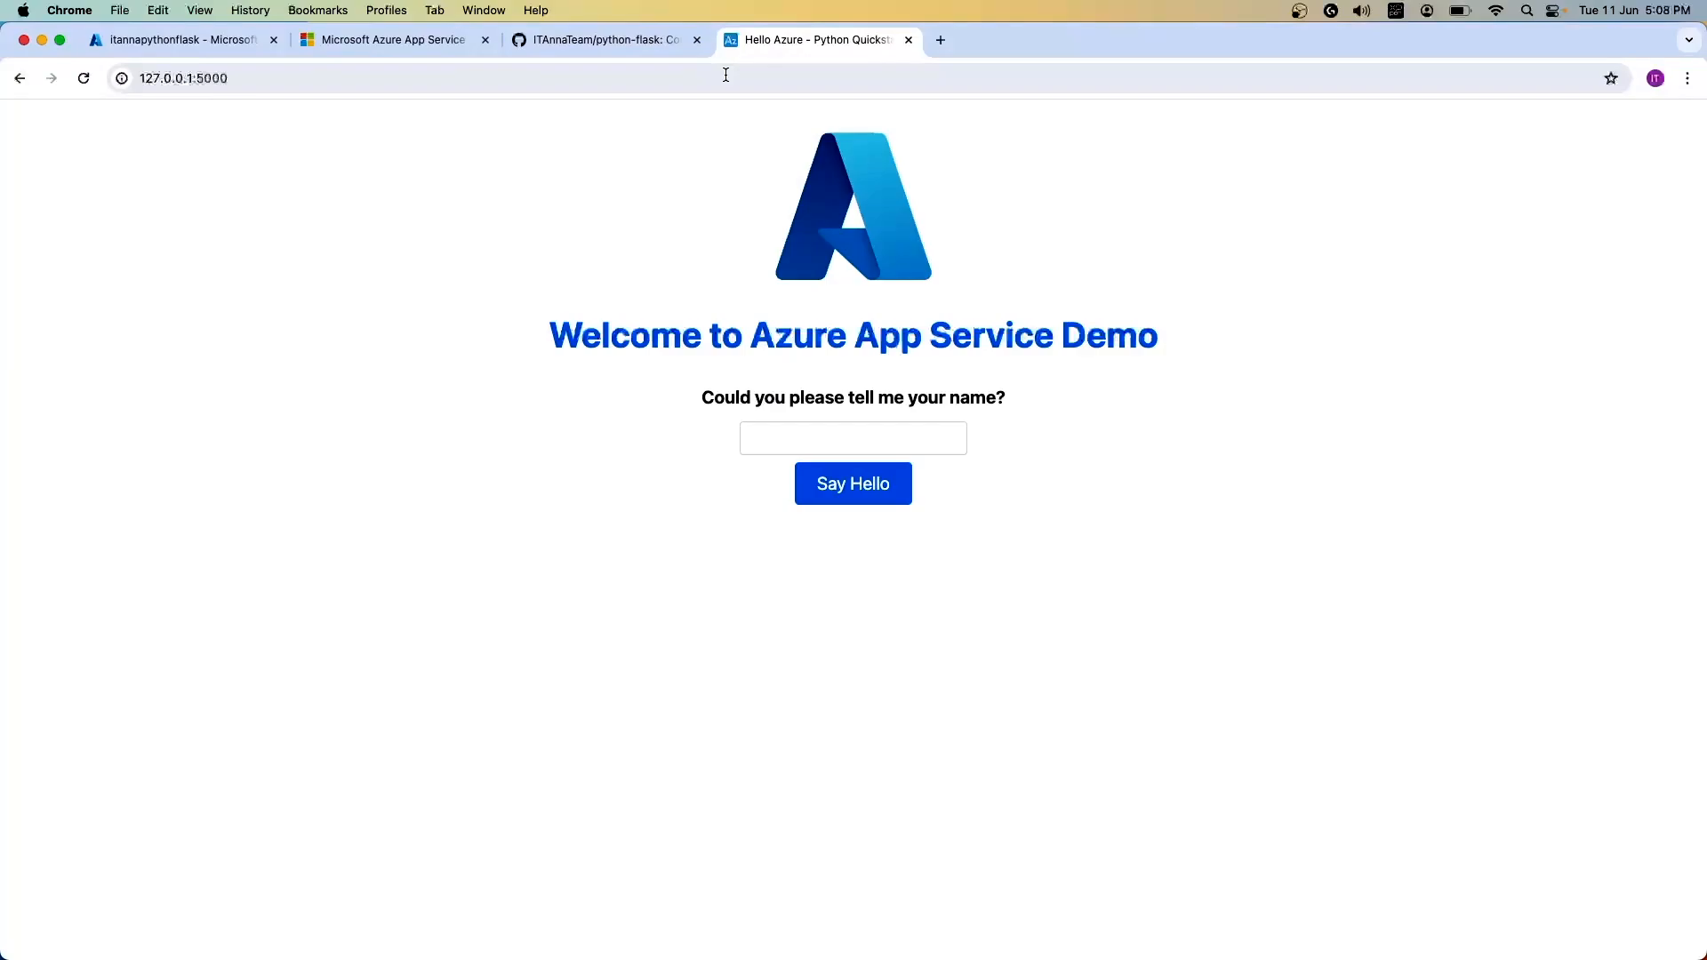
{"action": "left_click", "coordinate": [852, 438]}
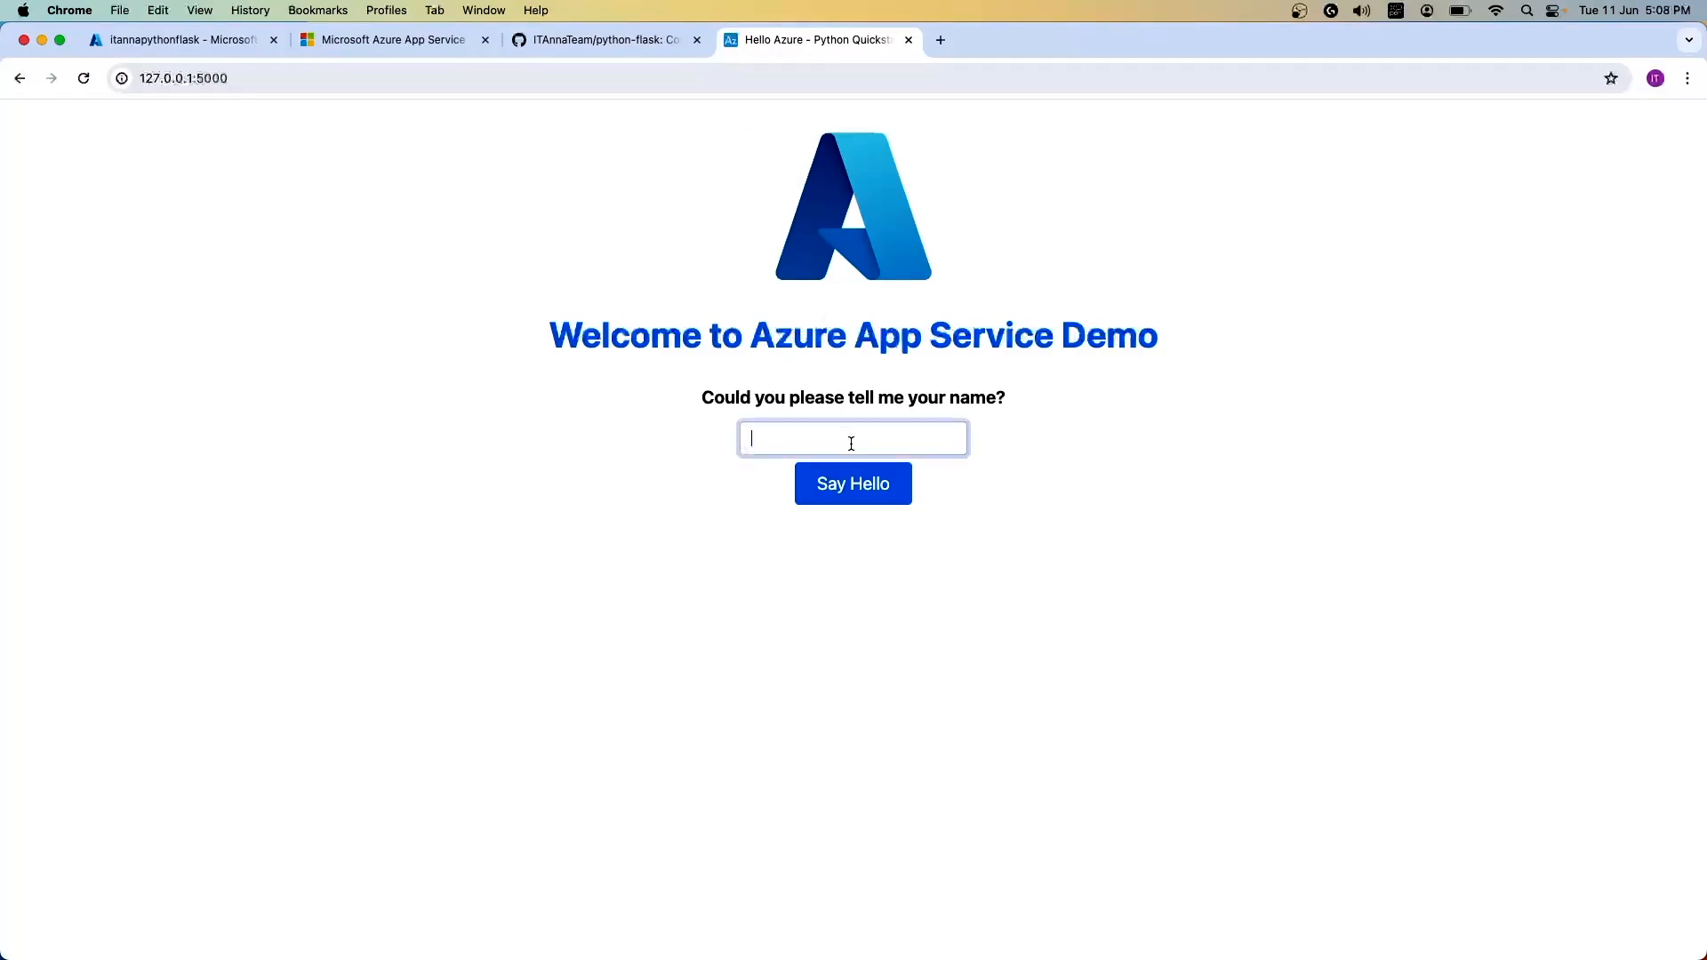
{"action": "type", "text": "IT An"}
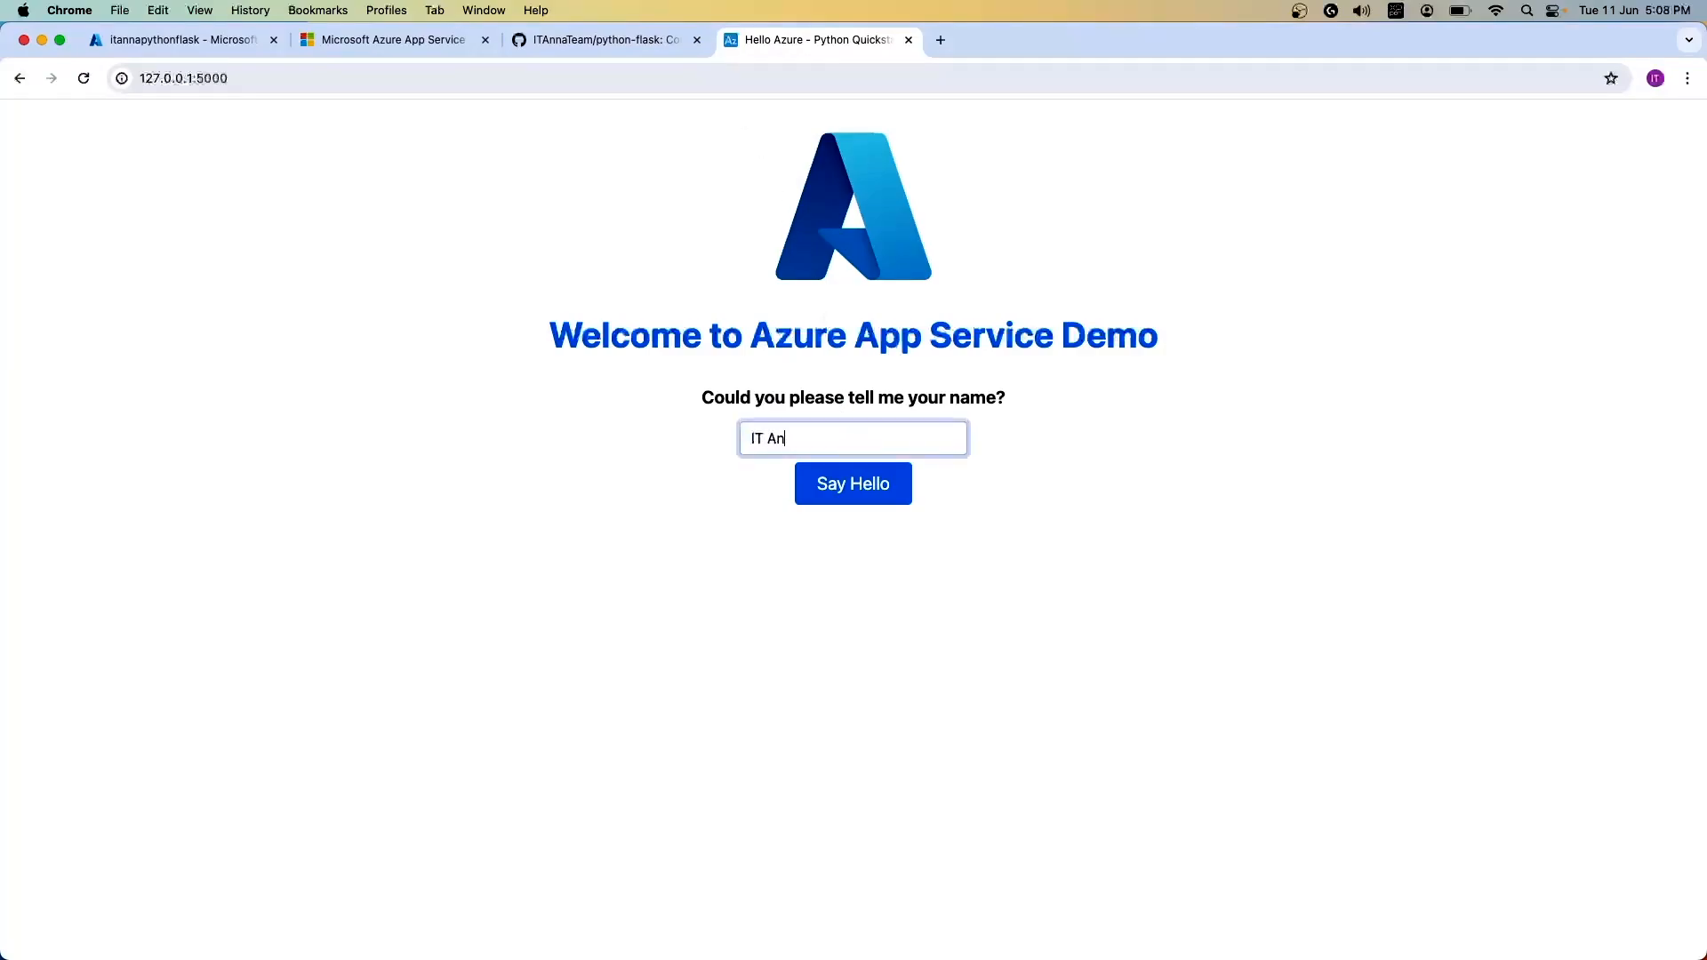
{"action": "left_click", "coordinate": [852, 484]}
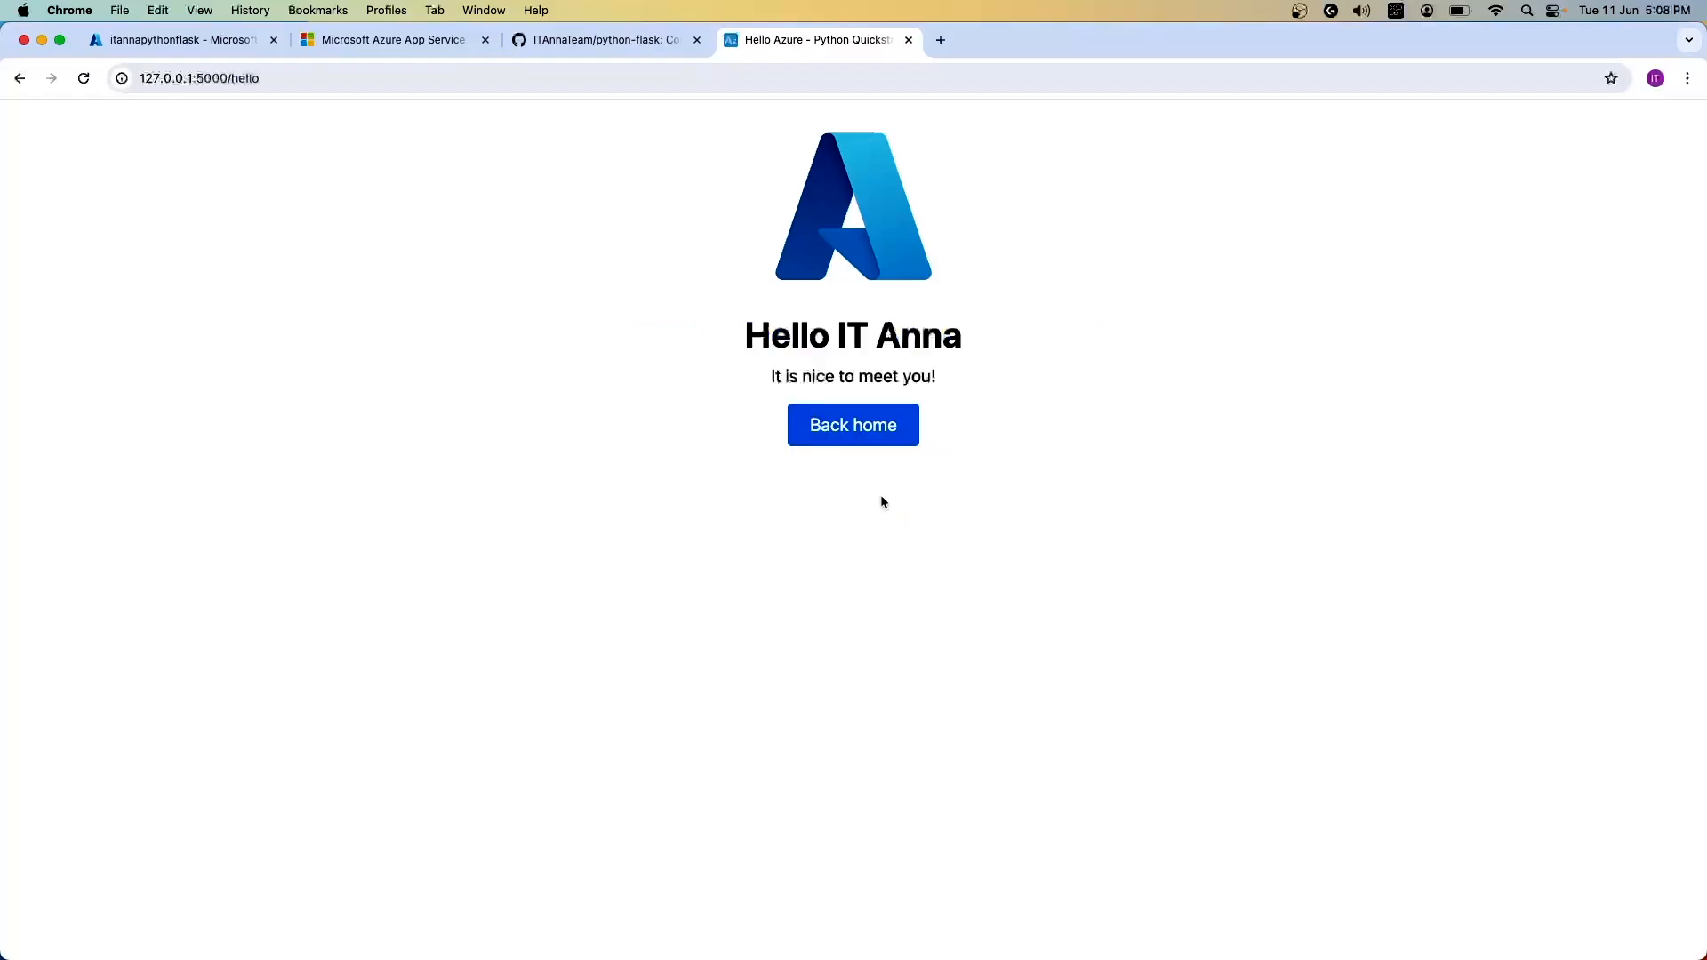
{"action": "mouse_move", "coordinate": [991, 432]}
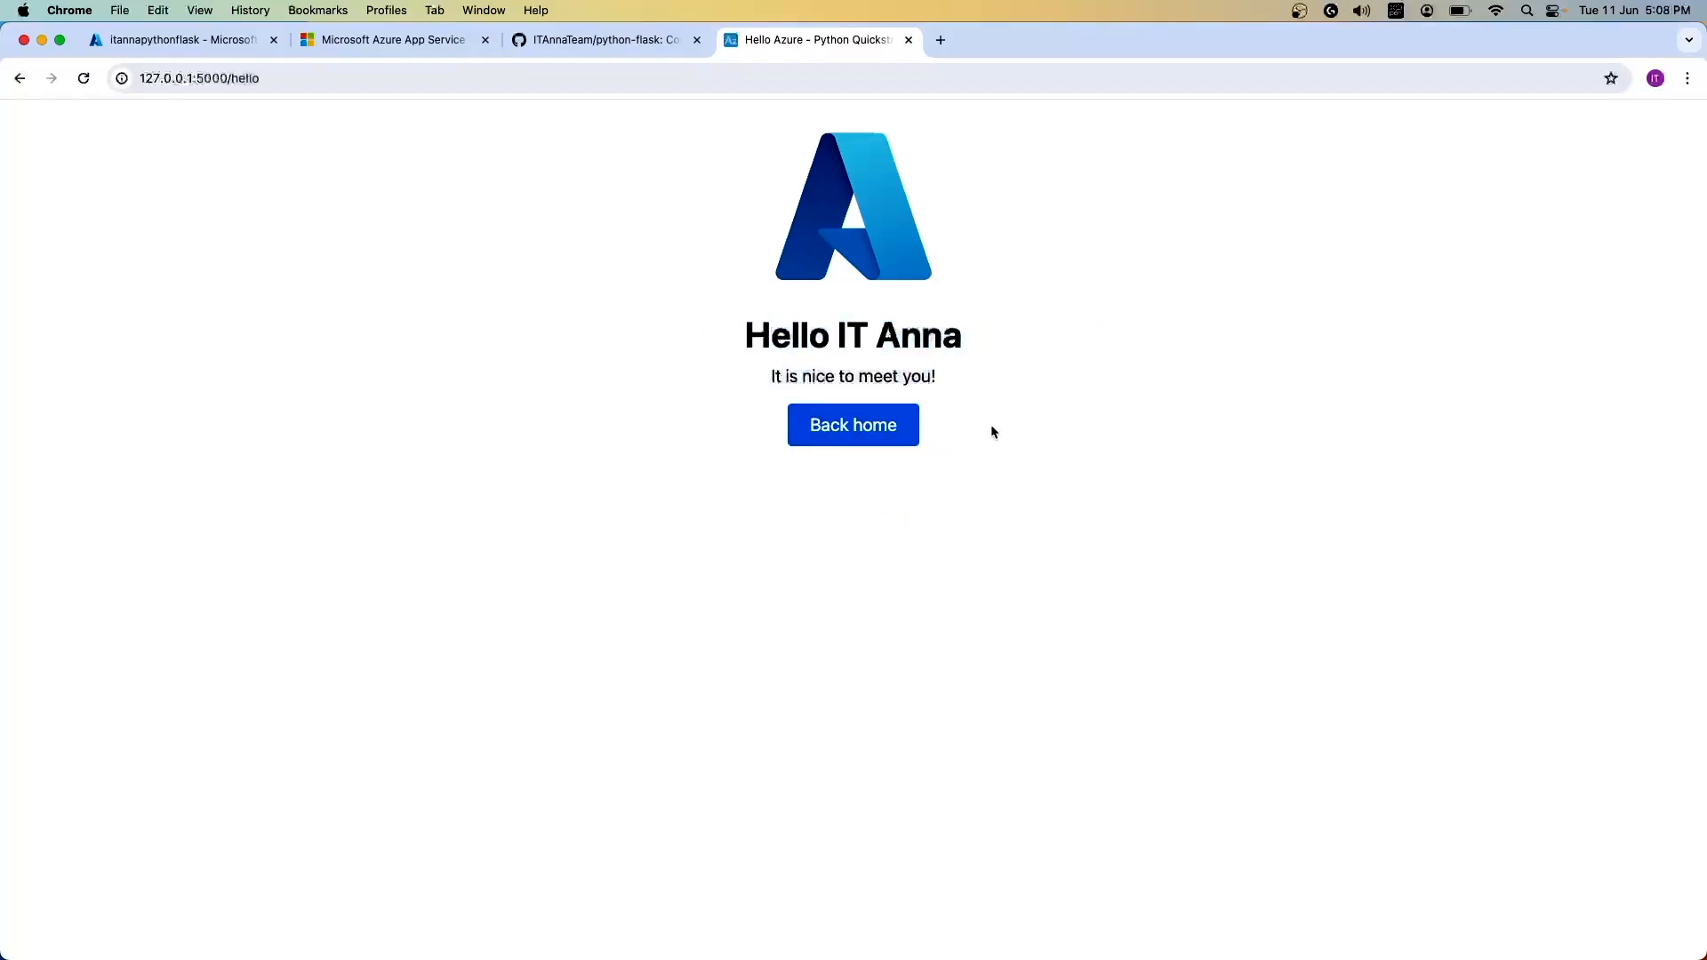
{"action": "mouse_move", "coordinate": [657, 281]}
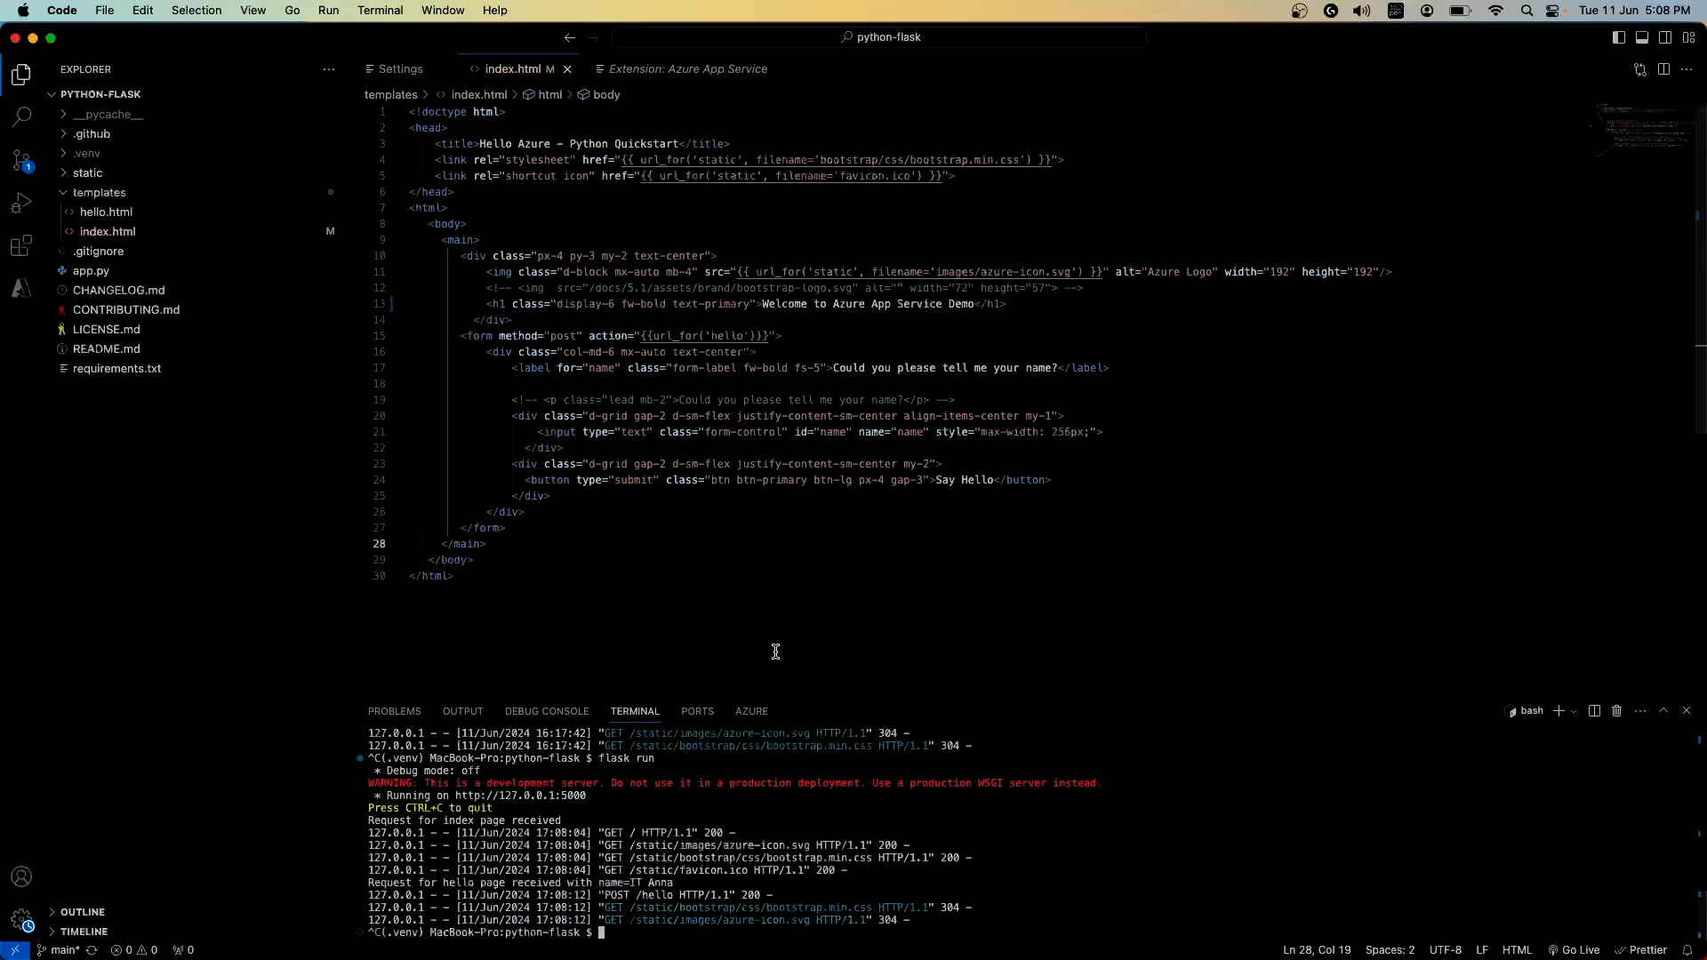
{"action": "left_click", "coordinate": [453, 576]}
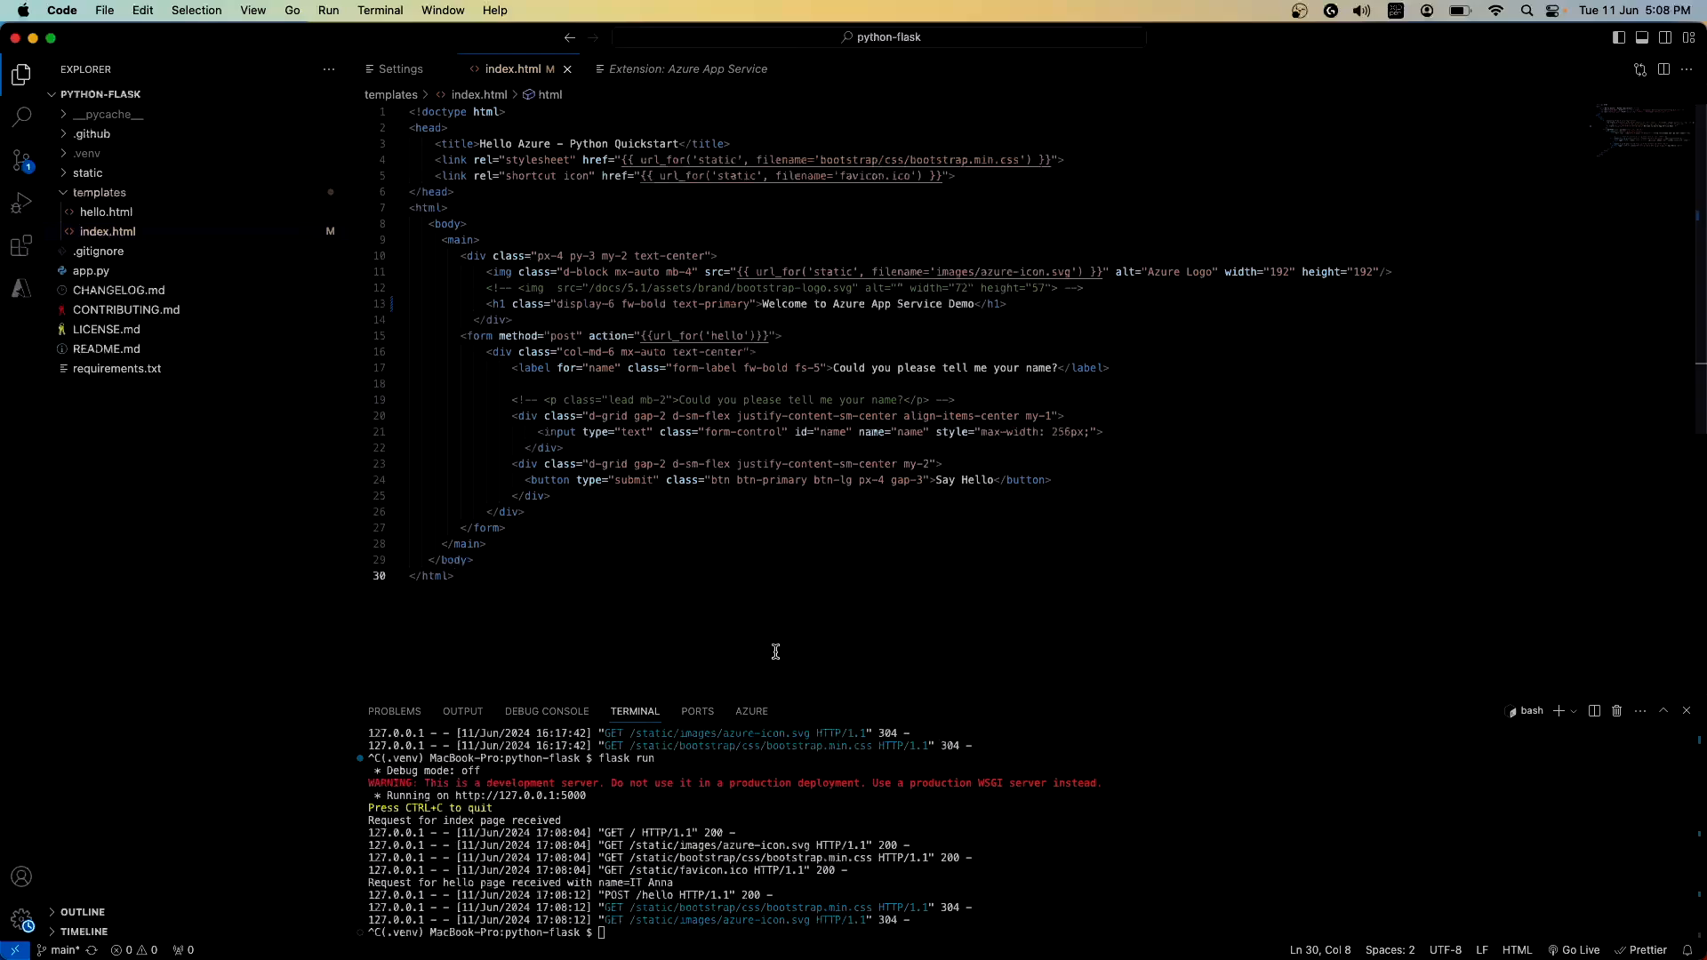
{"action": "left_click", "coordinate": [453, 576]}
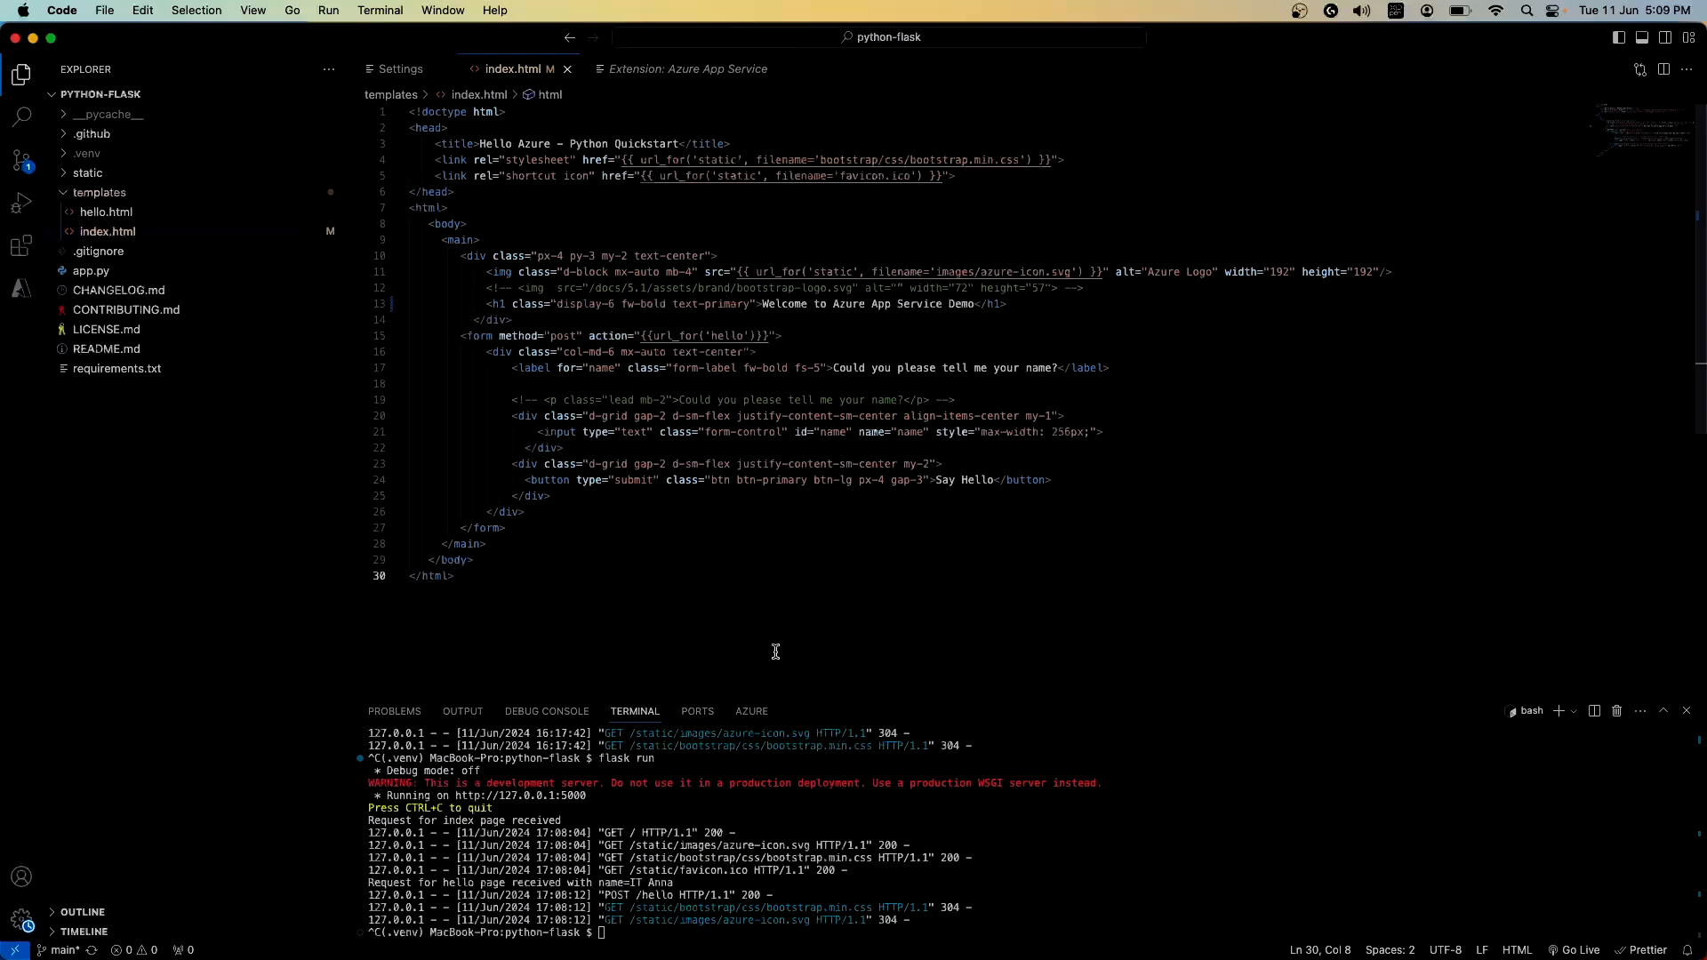
{"action": "mouse_move", "coordinate": [773, 650]}
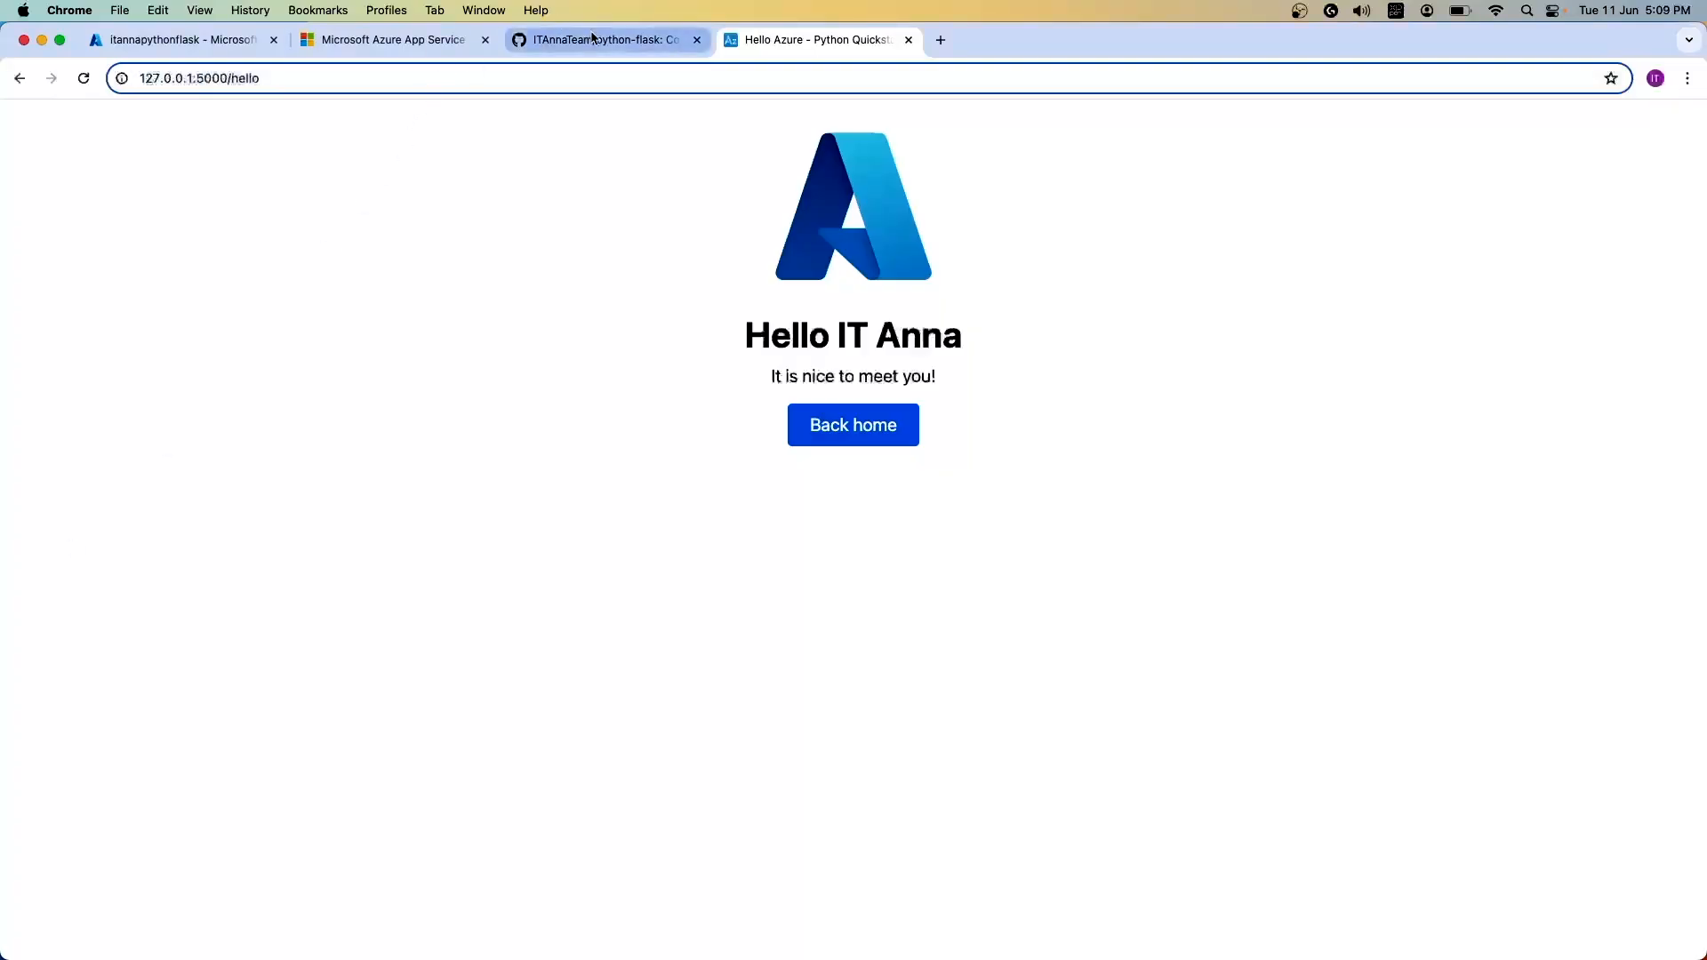
Step: Switch to the tab with the ITAnnaTeam/python-flask forked repository
{"action": "left_click", "coordinate": [605, 40]}
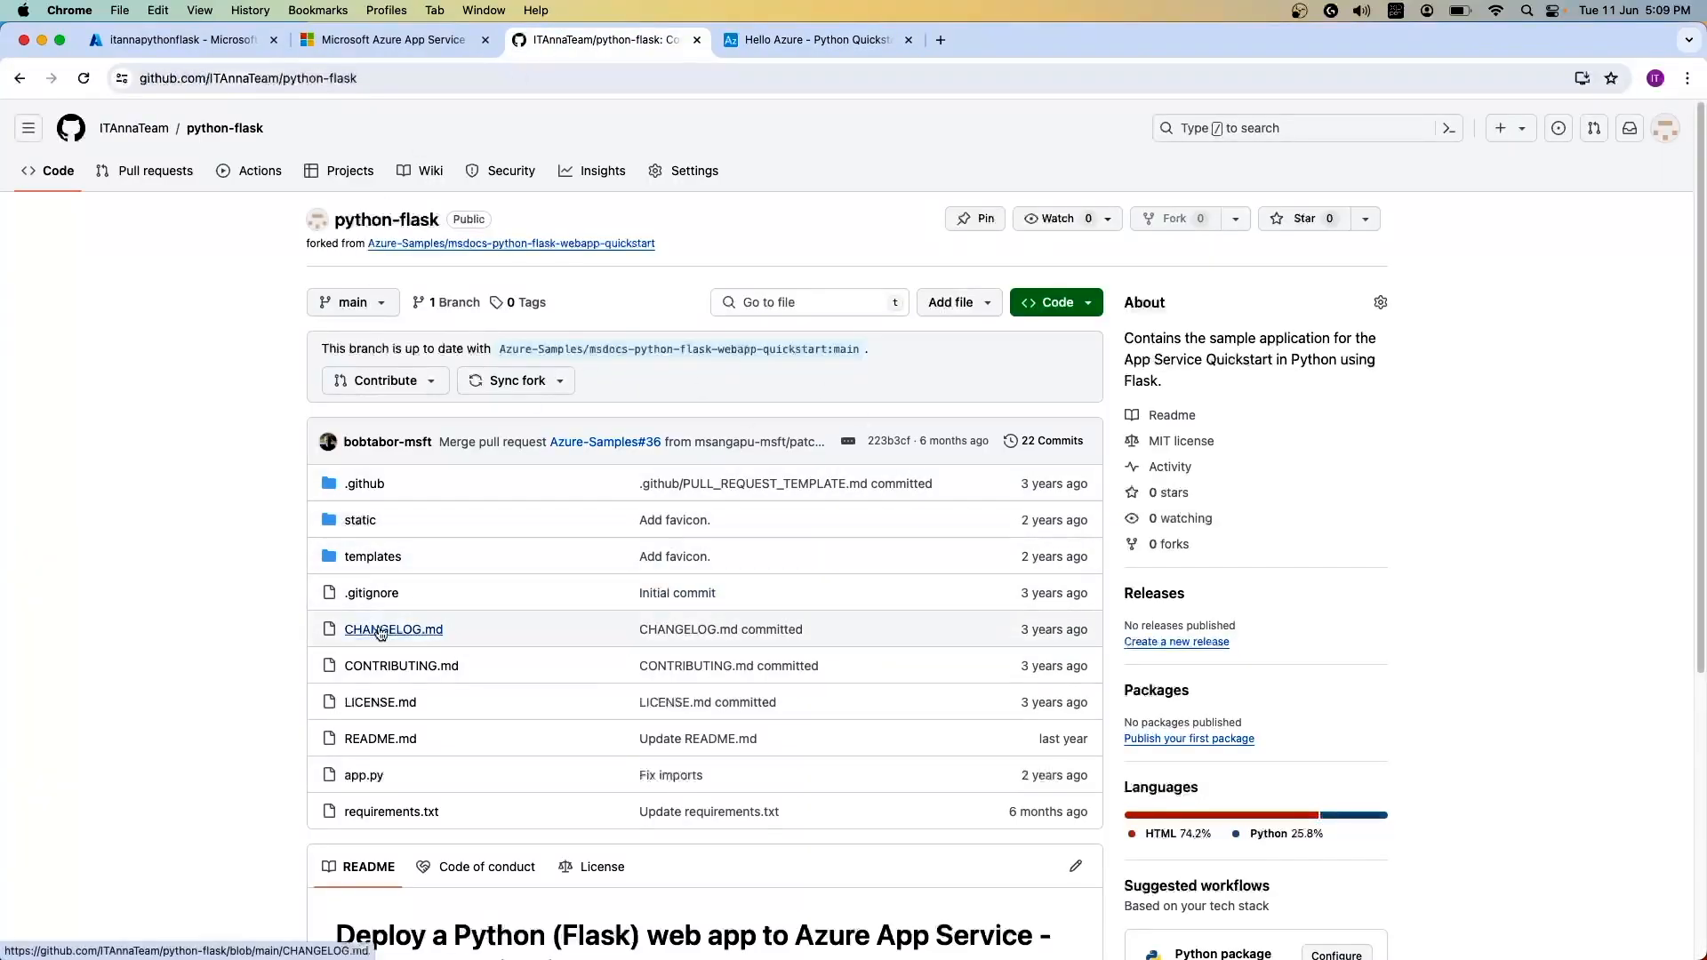
{"action": "mouse_move", "coordinate": [395, 630]}
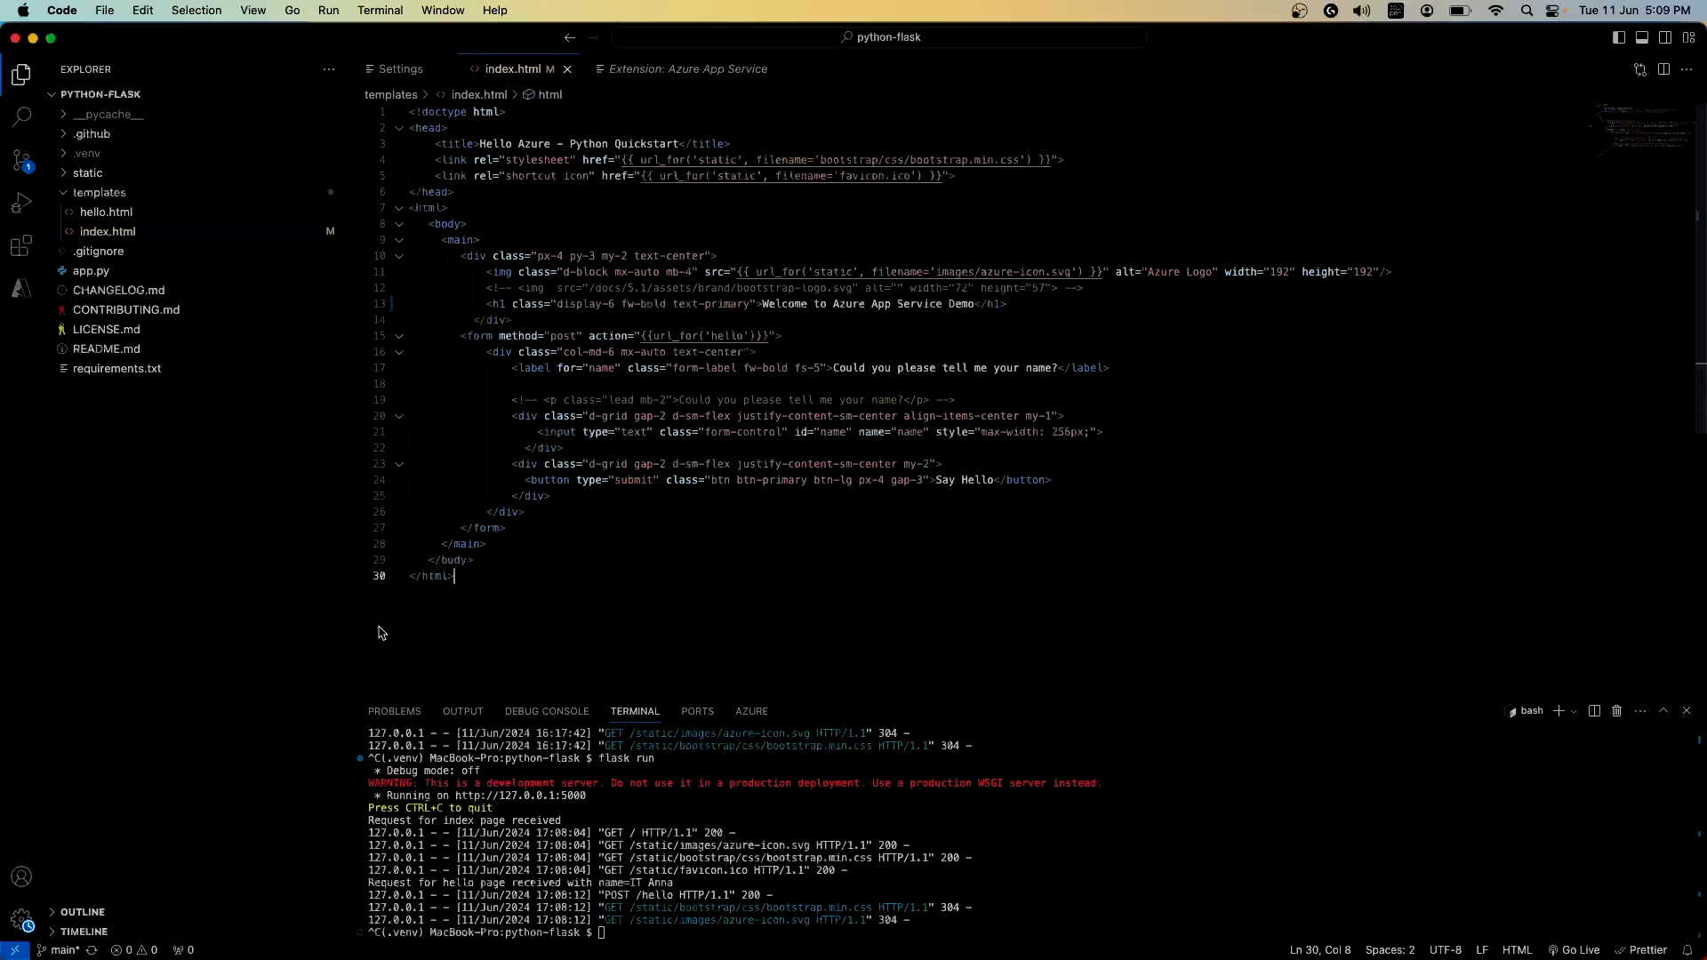
{"action": "mouse_move", "coordinate": [445, 560]}
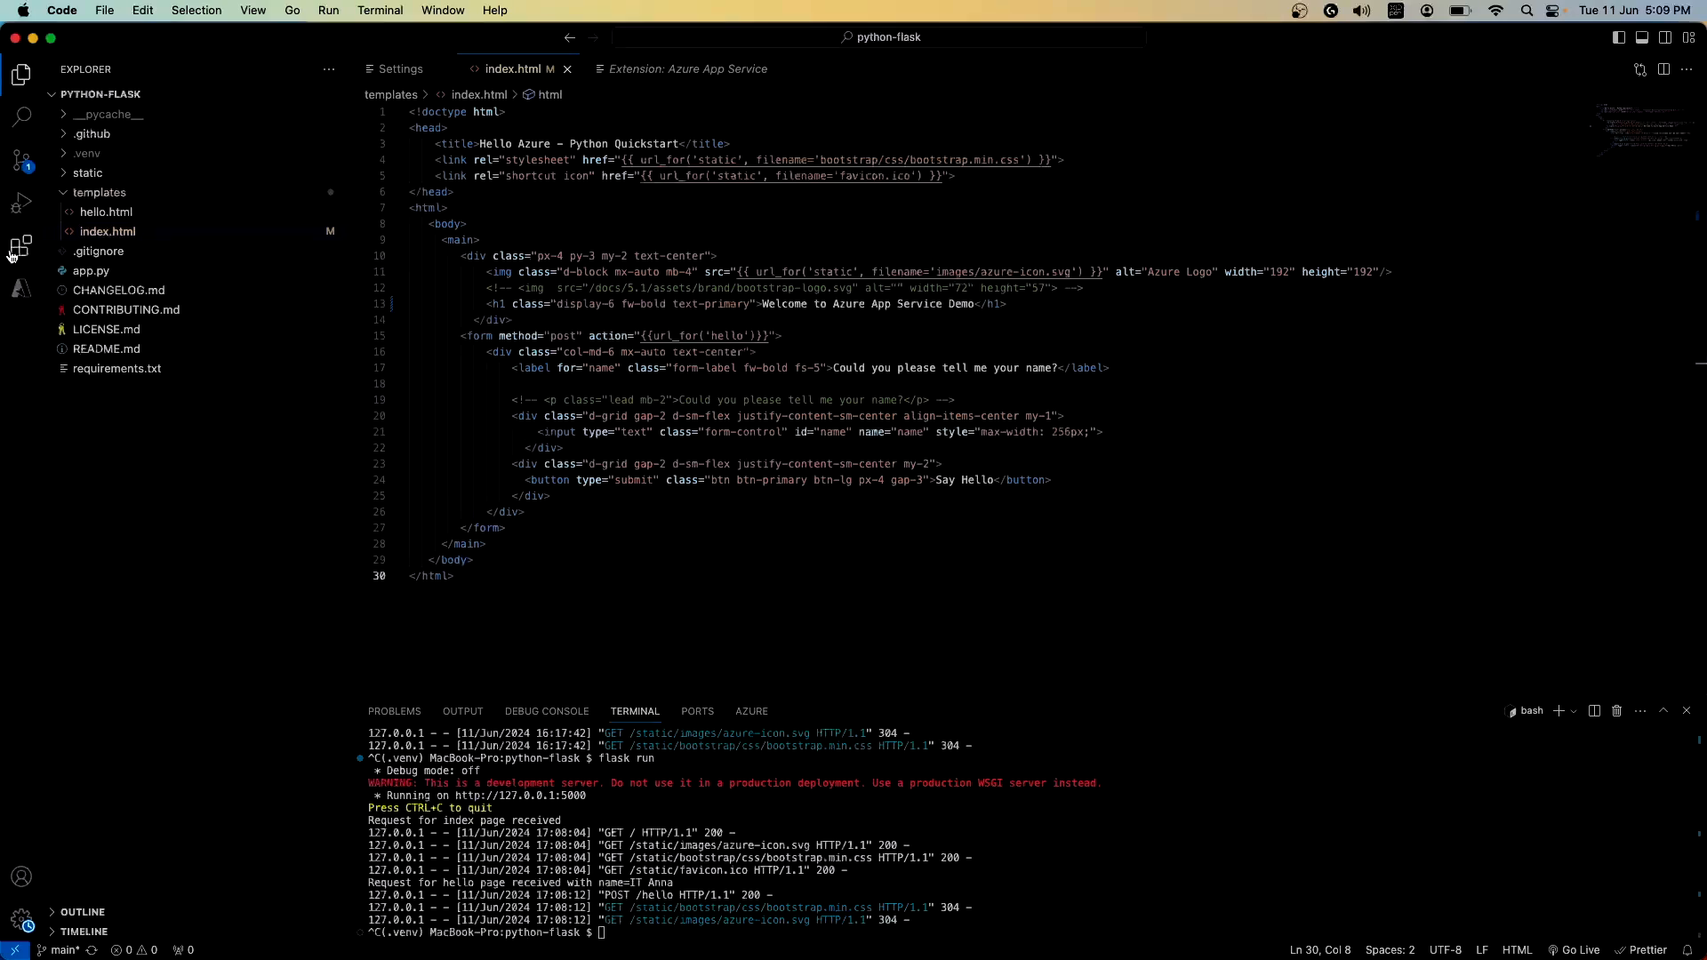
Step: Check the installed Azure App Service extension, then show the signed-in Azure resources view
{"action": "left_click", "coordinate": [22, 246]}
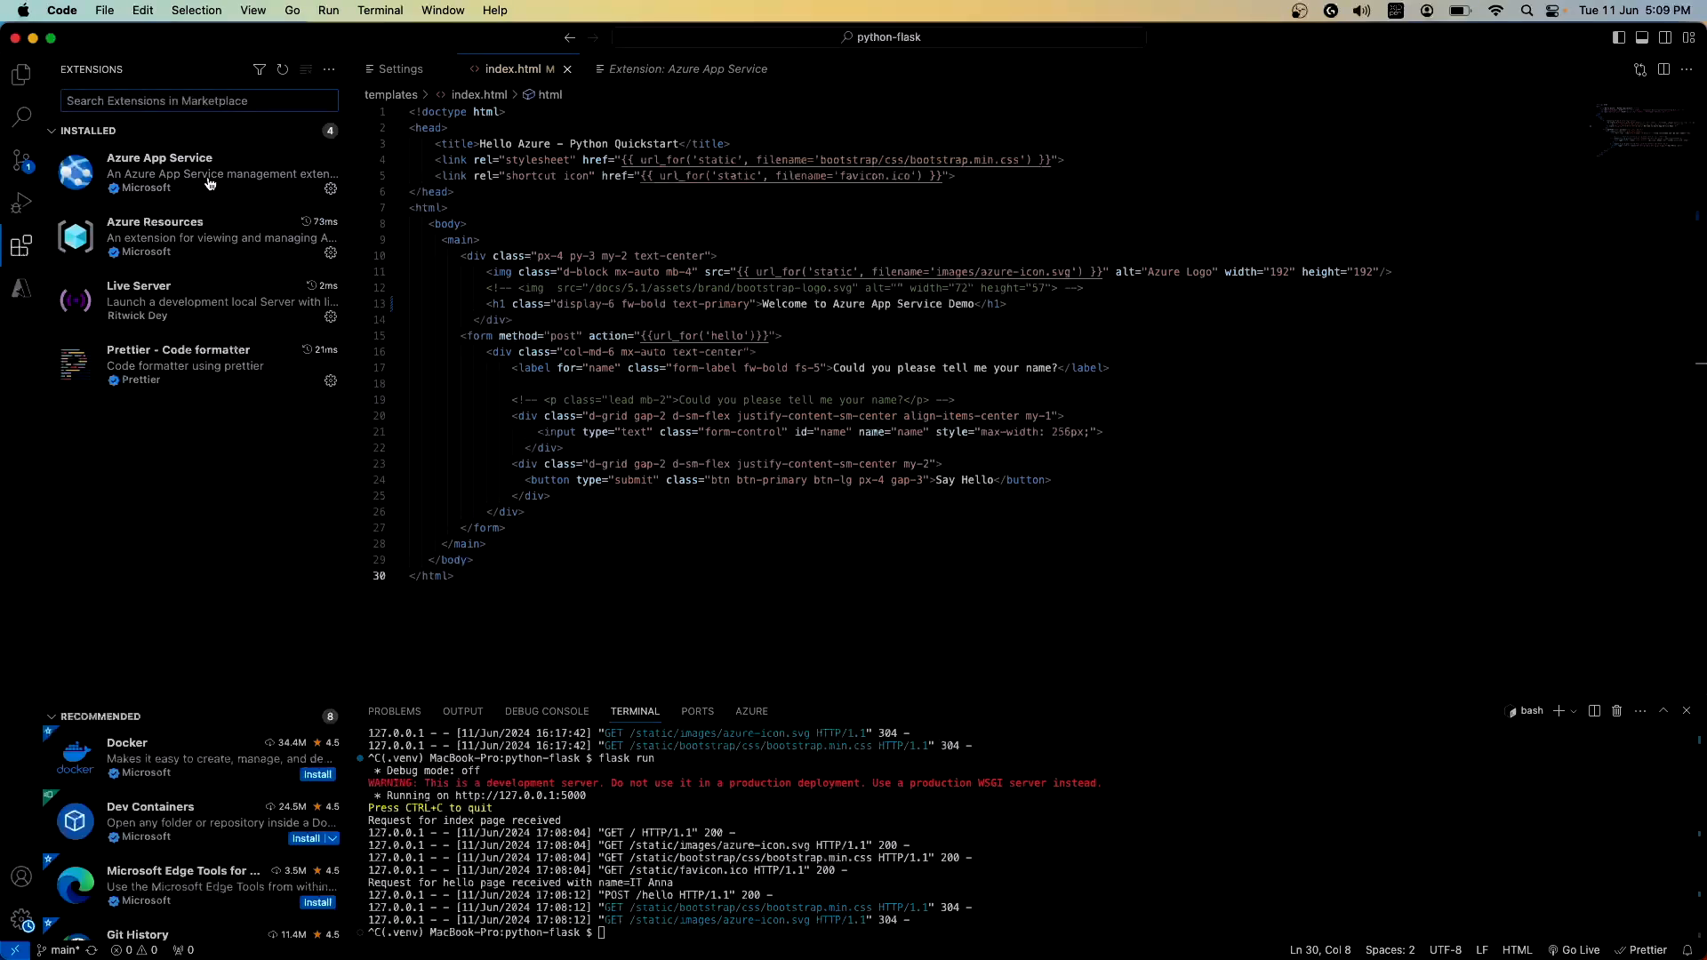
{"action": "left_click", "coordinate": [158, 173]}
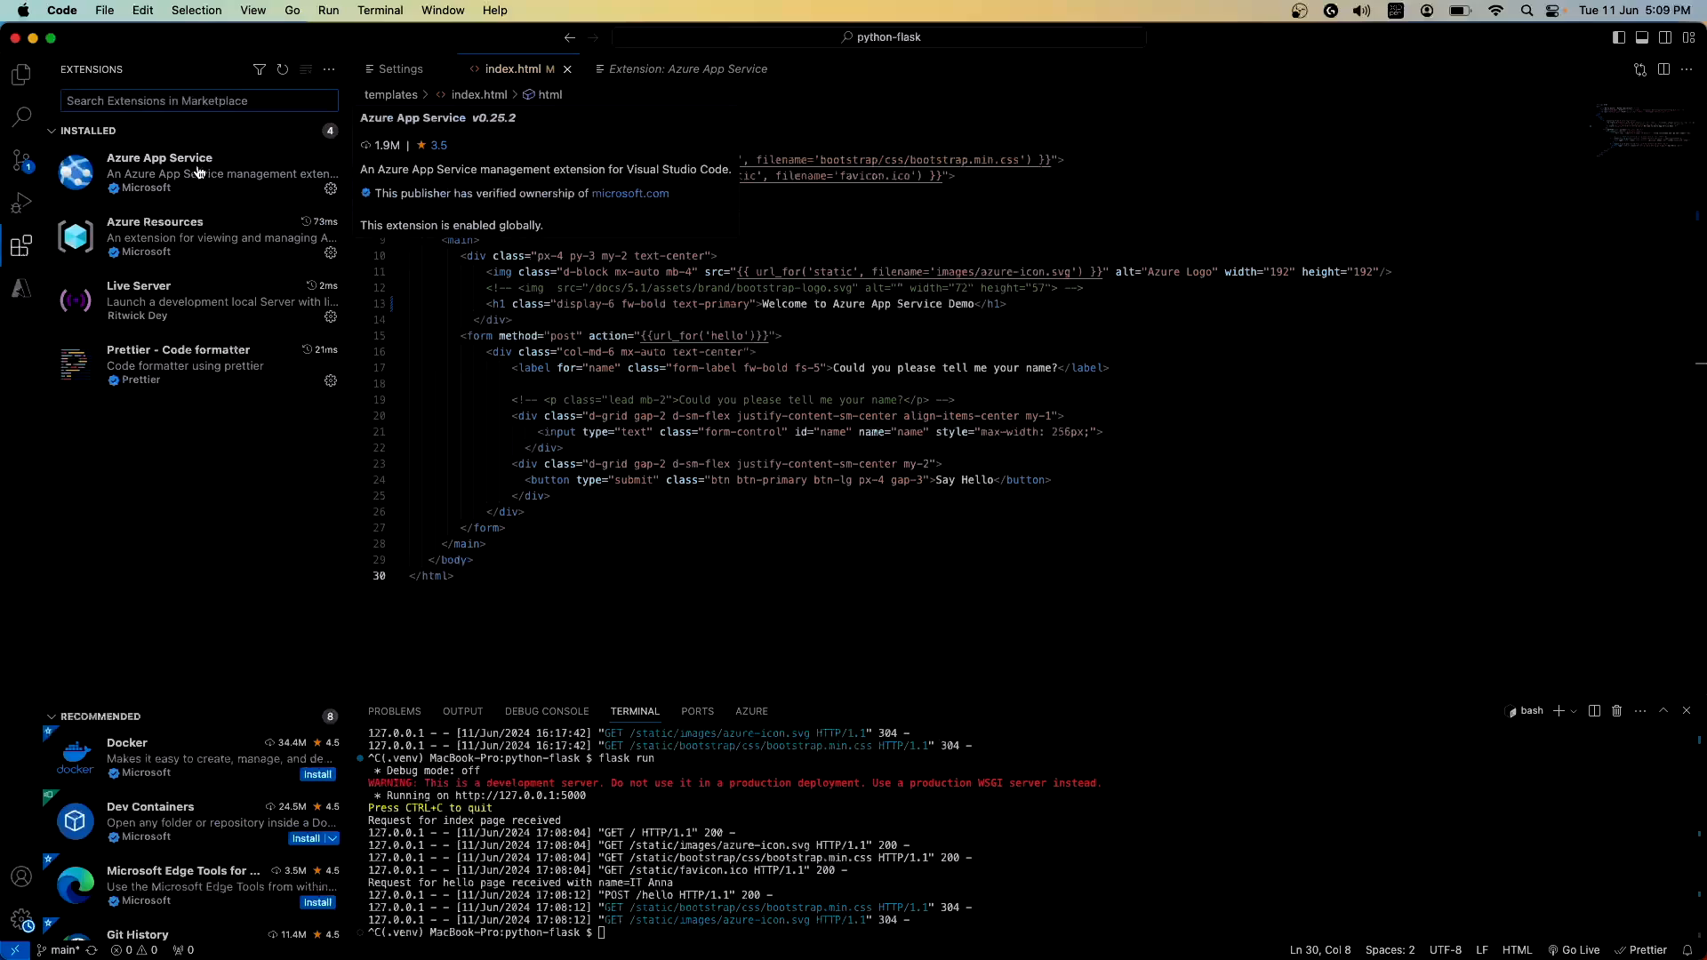
{"action": "mouse_move", "coordinate": [215, 185]}
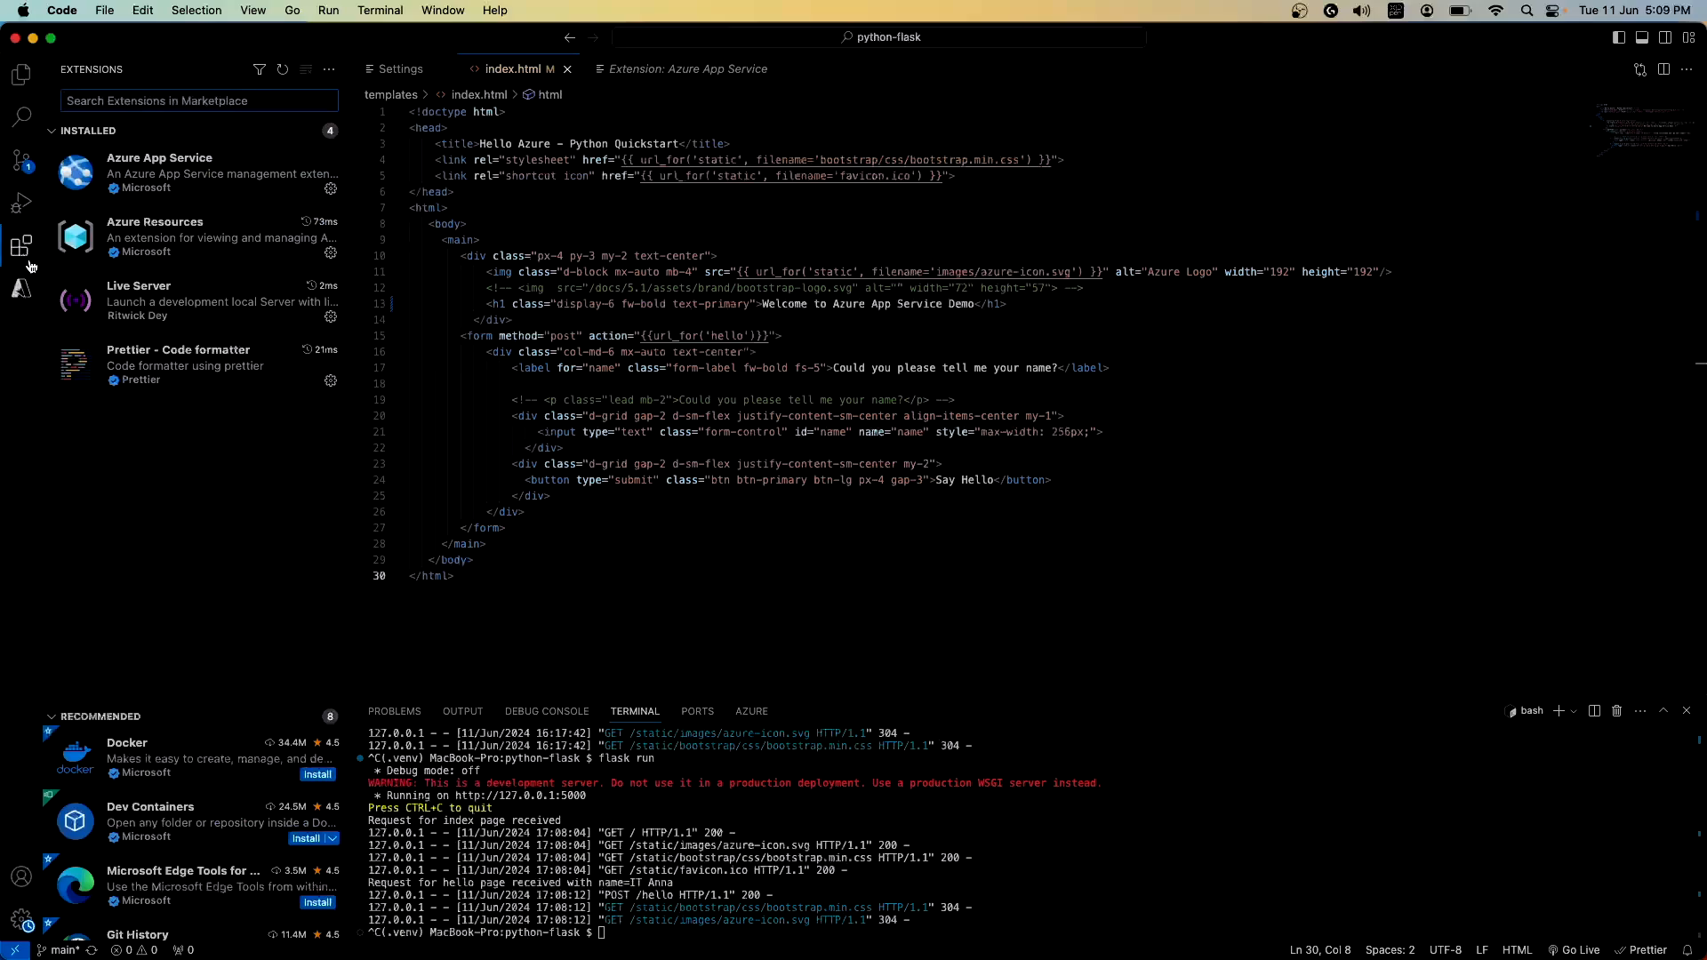
{"action": "mouse_move", "coordinate": [21, 288]}
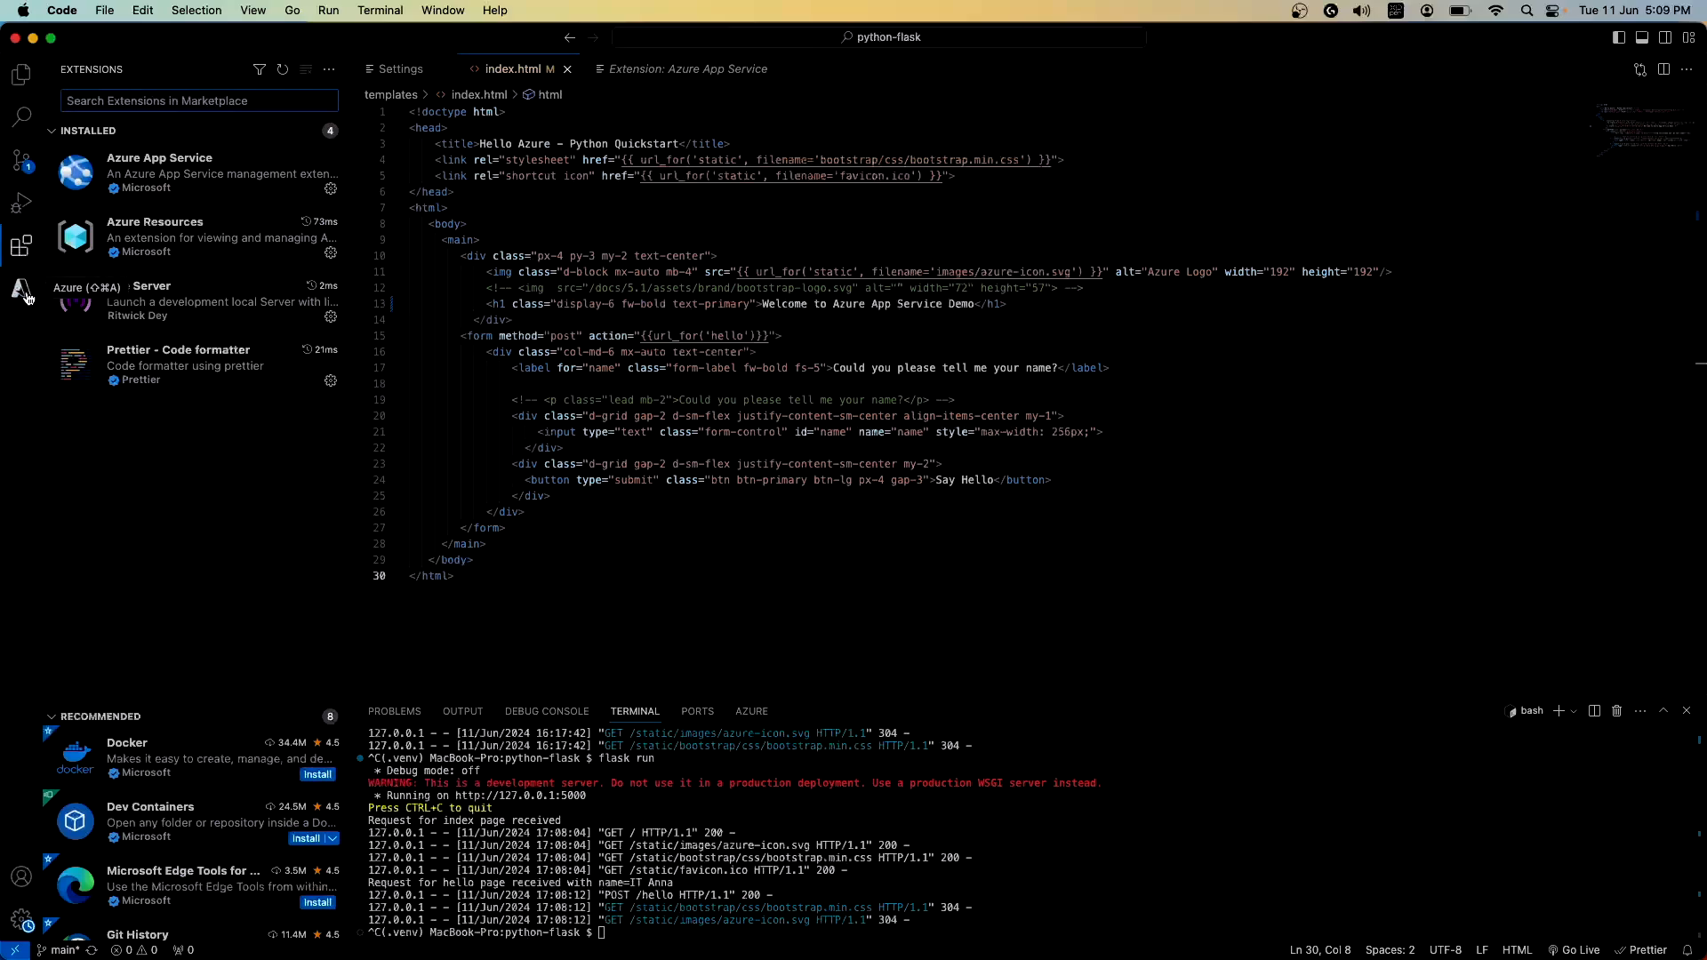
{"action": "left_click", "coordinate": [22, 290]}
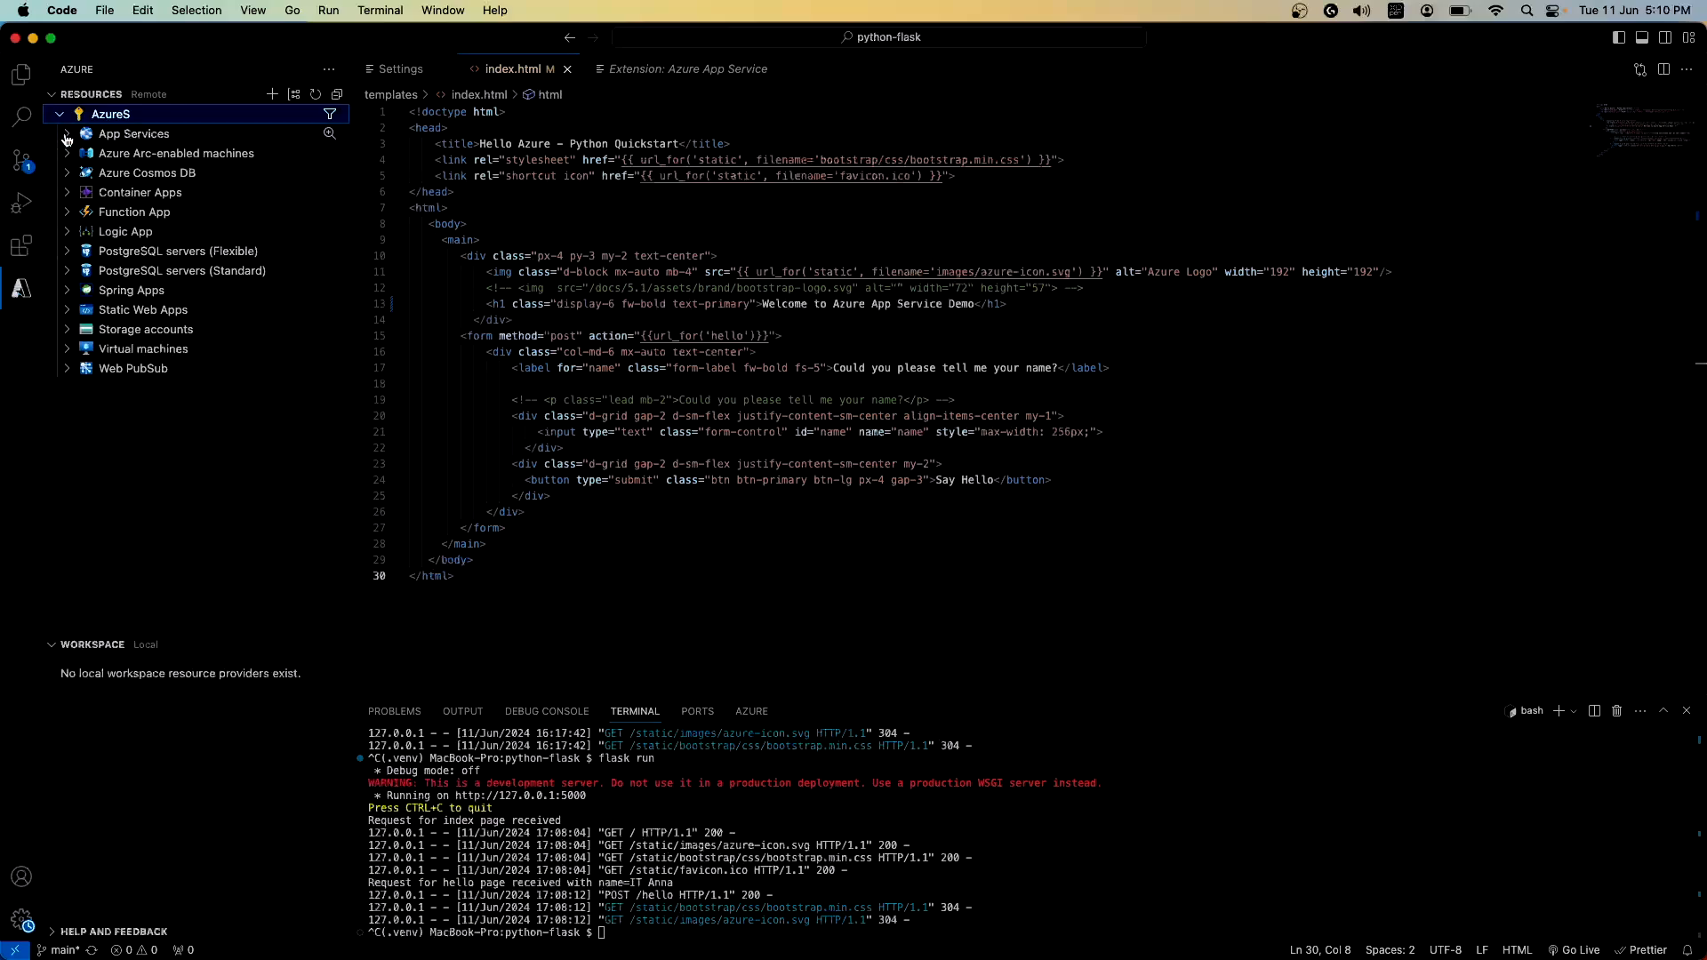
Step: Refresh App Services to reveal itannapythonflask and inspect its Deployments and Files nodes
{"action": "left_click", "coordinate": [133, 133]}
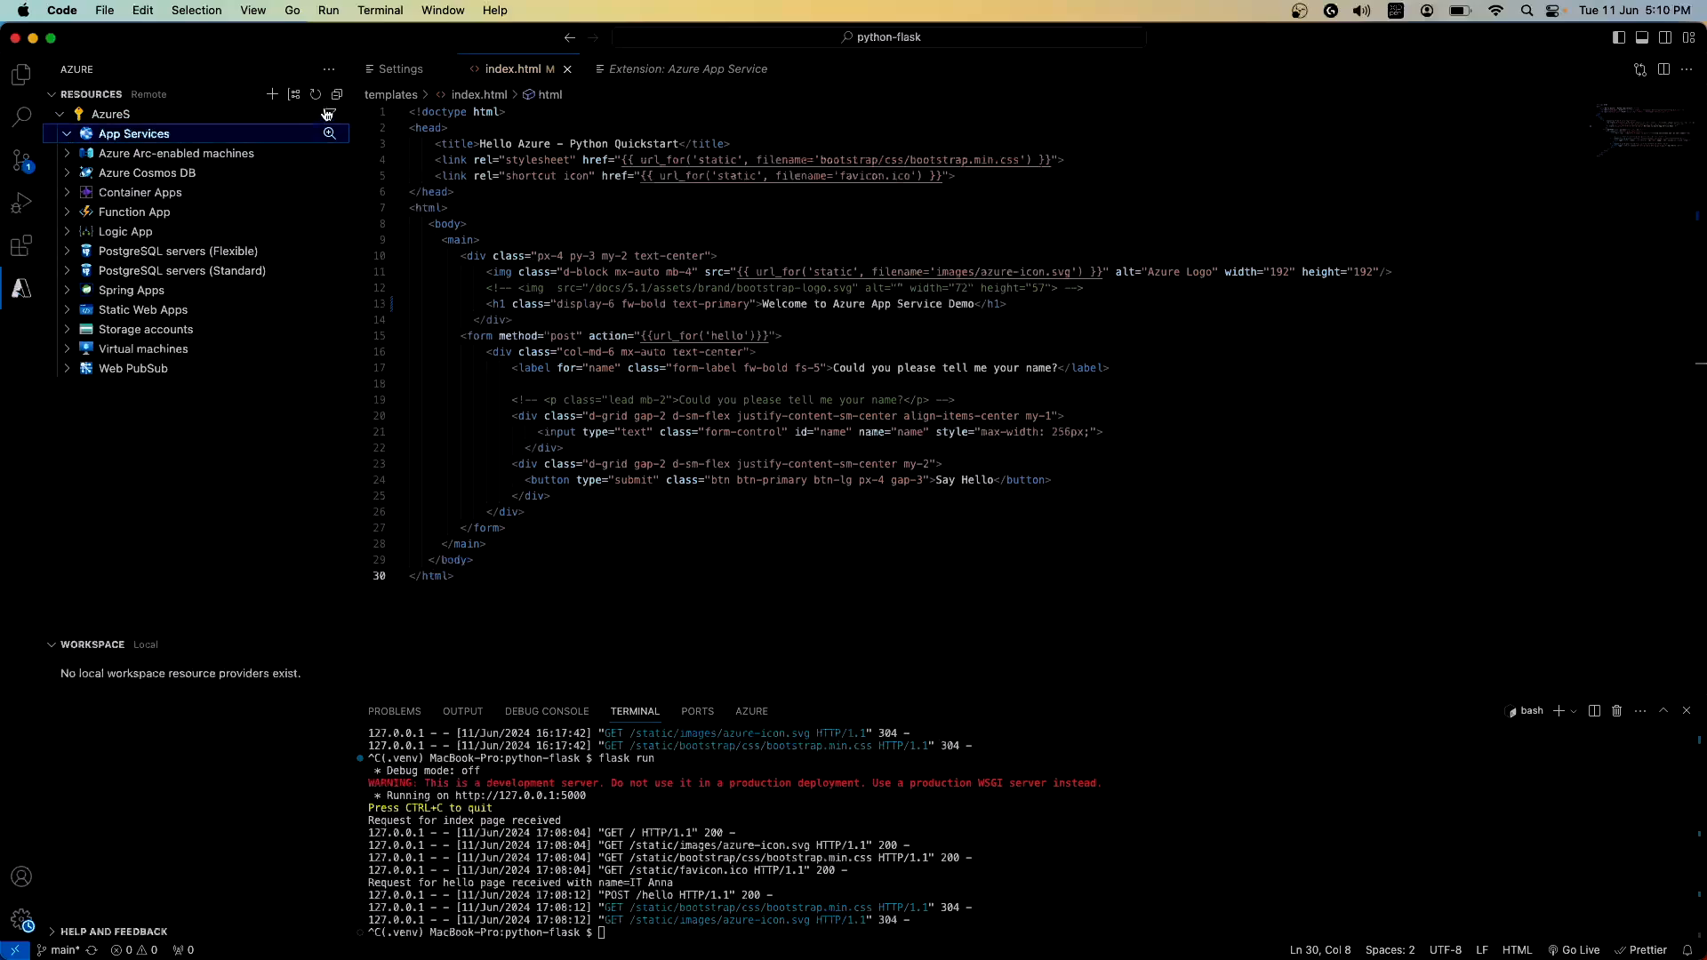
{"action": "left_click", "coordinate": [316, 94]}
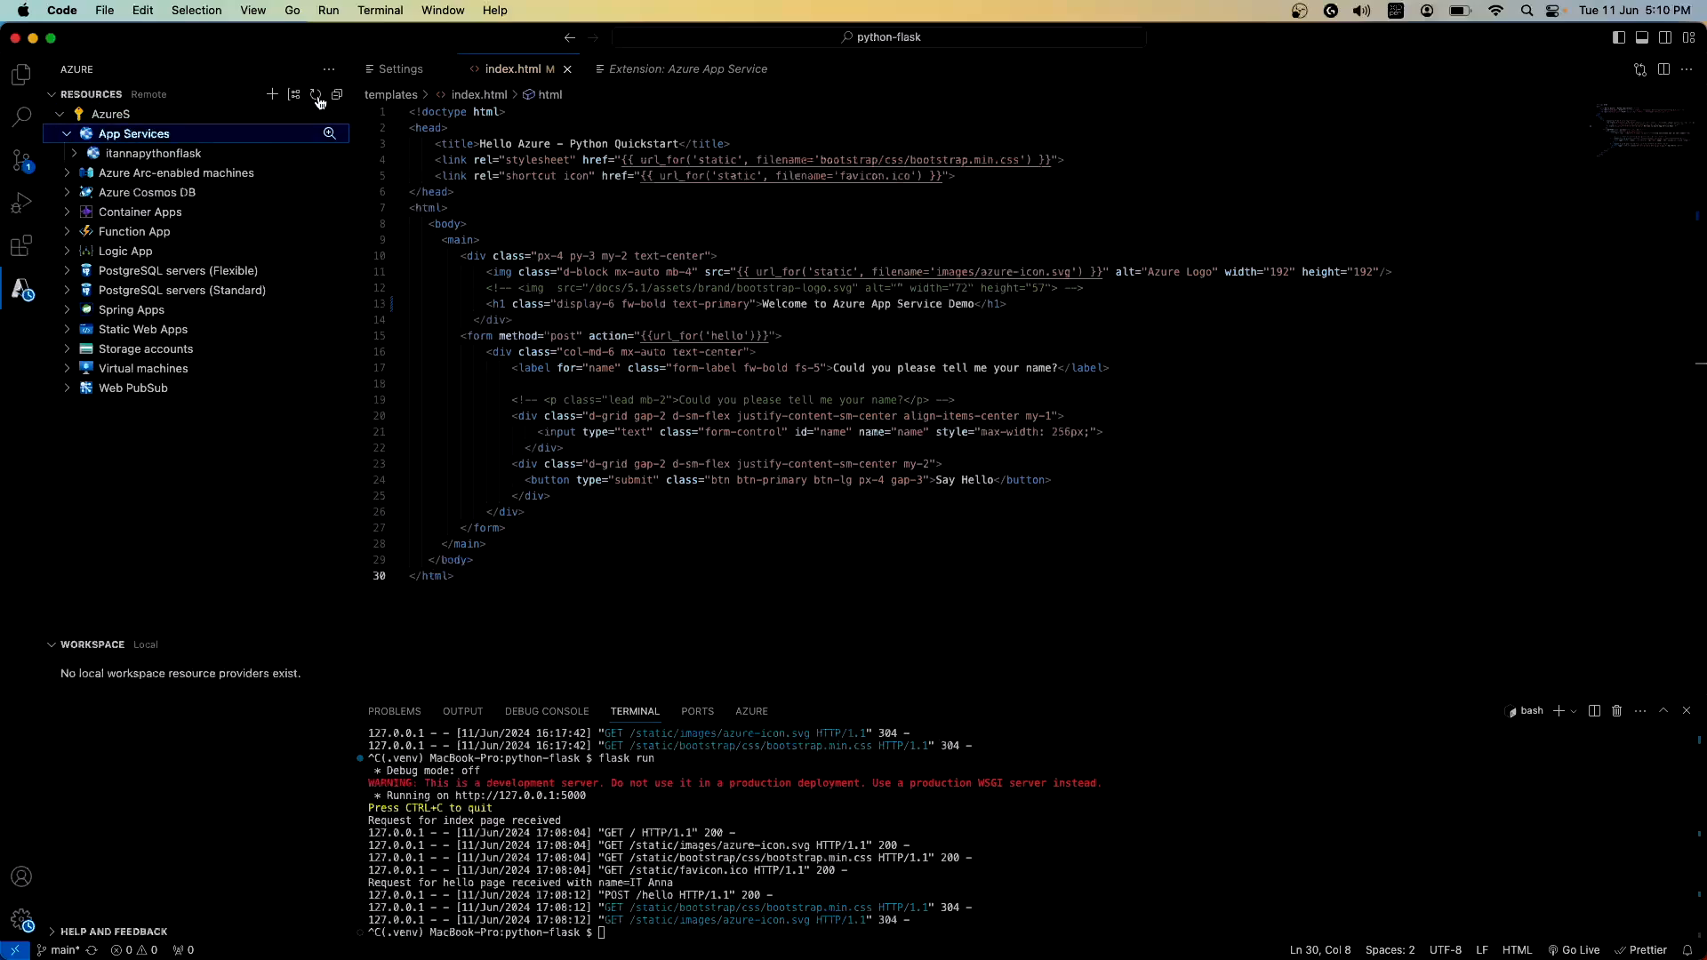
{"action": "mouse_move", "coordinate": [153, 162]}
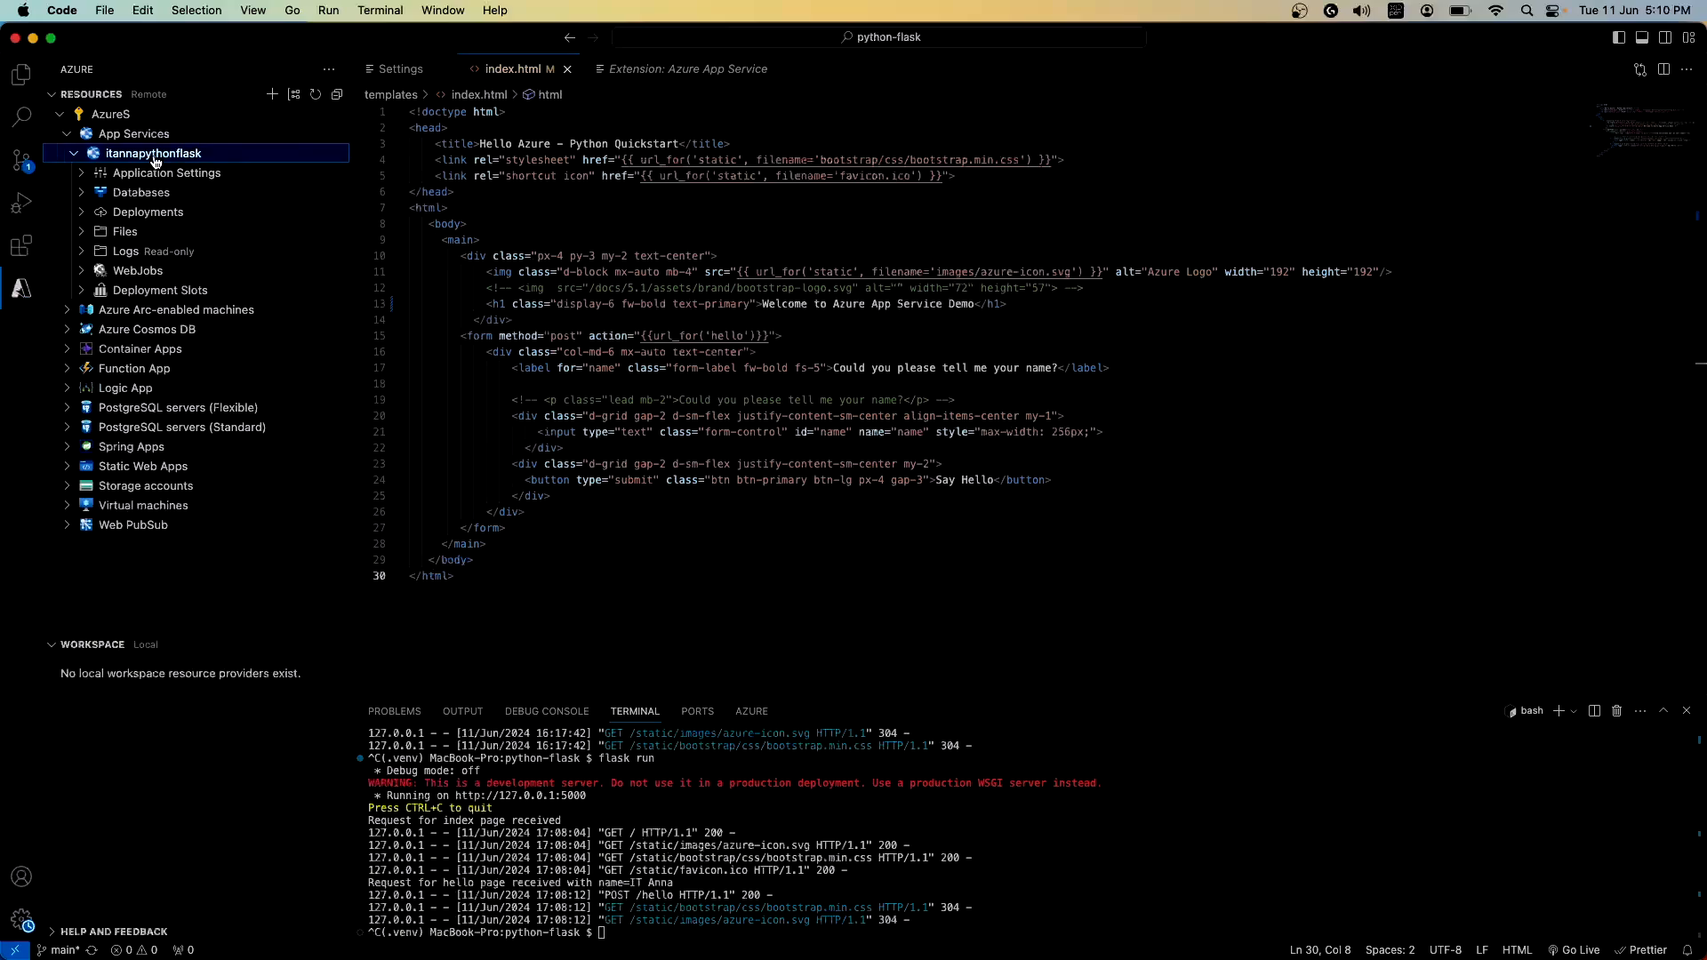
{"action": "mouse_move", "coordinate": [167, 172]}
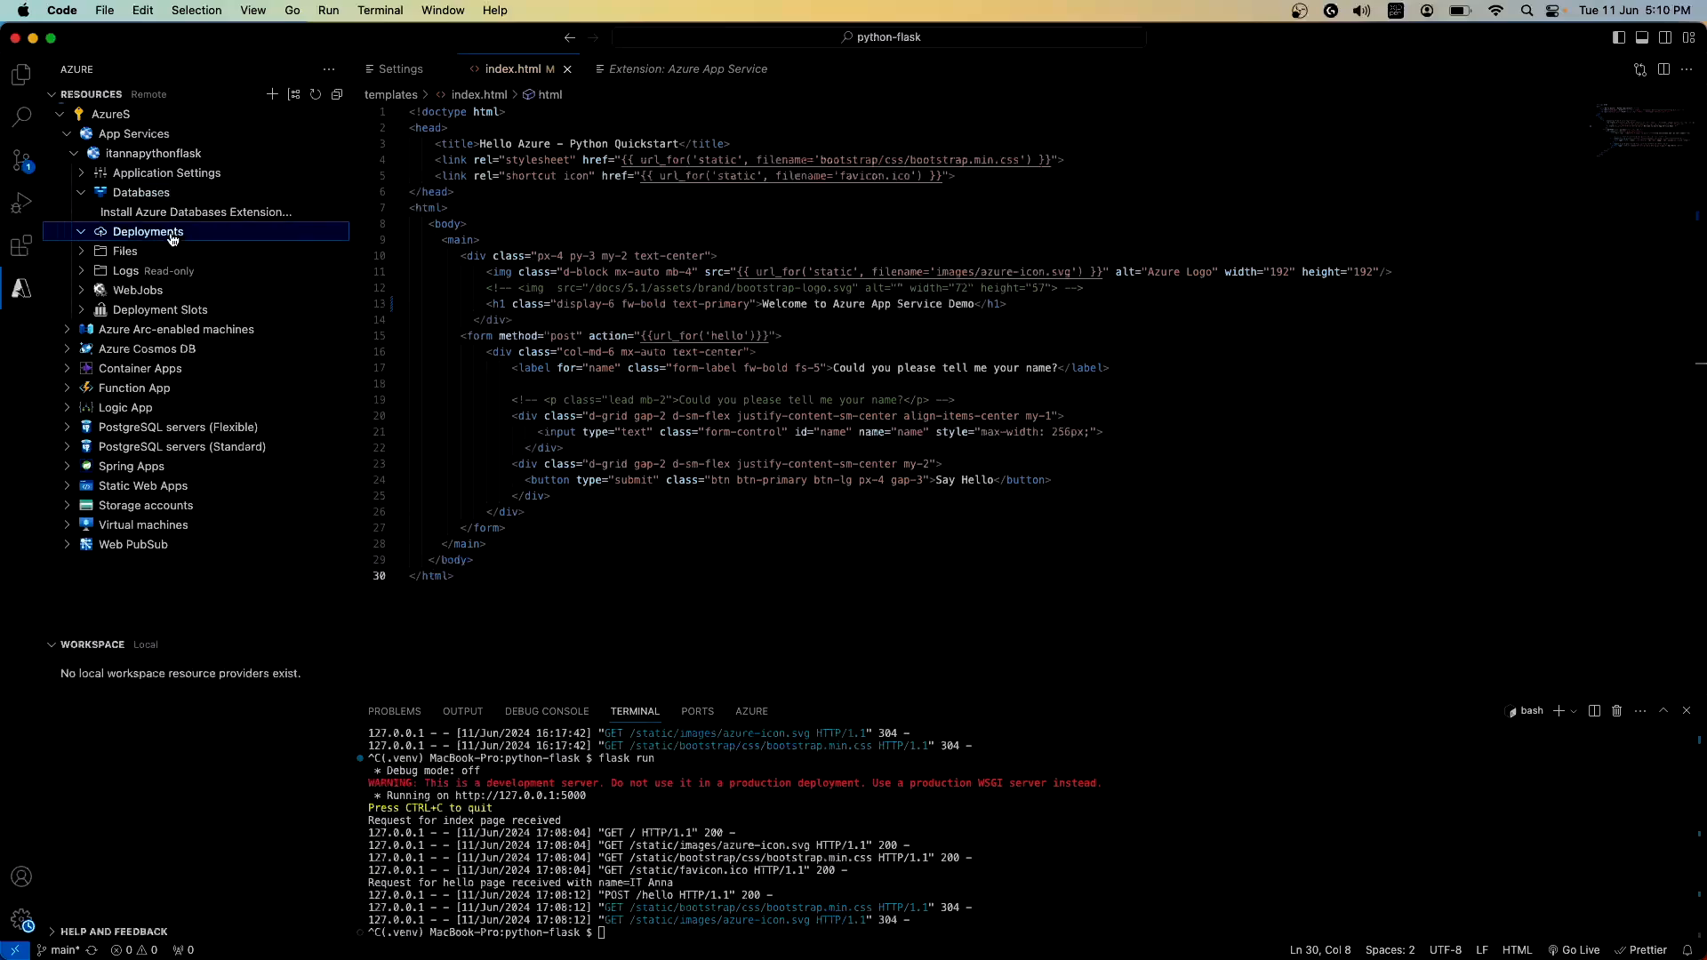
{"action": "left_click", "coordinate": [148, 232]}
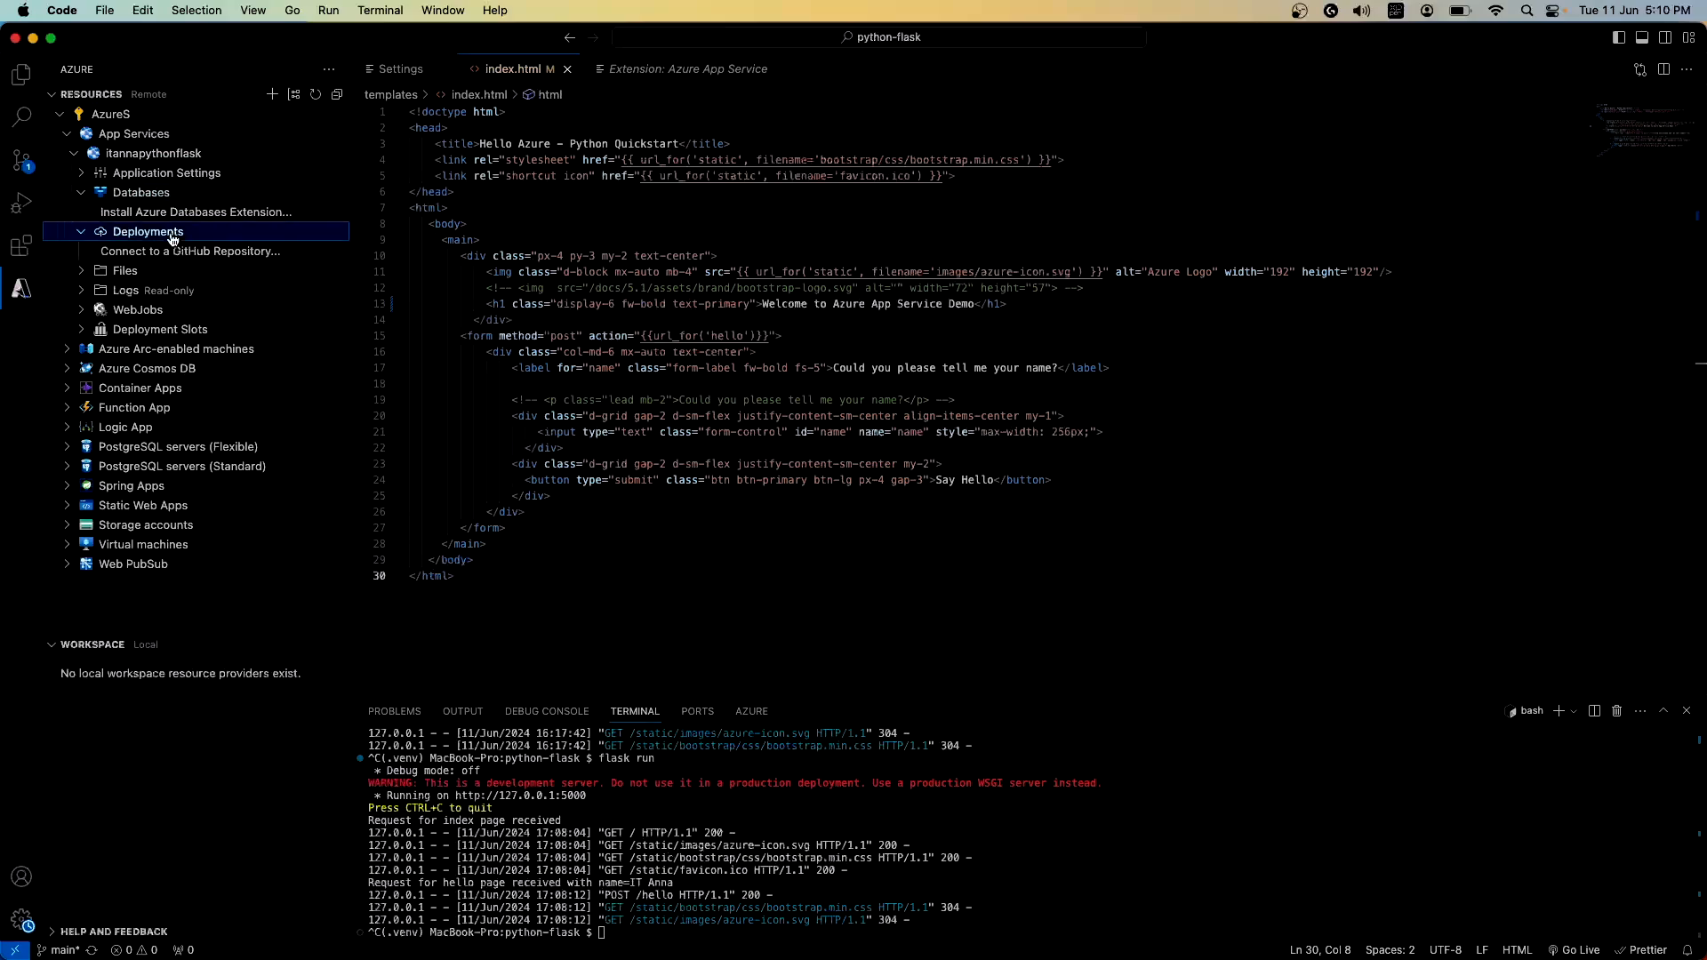
{"action": "left_click", "coordinate": [124, 271]}
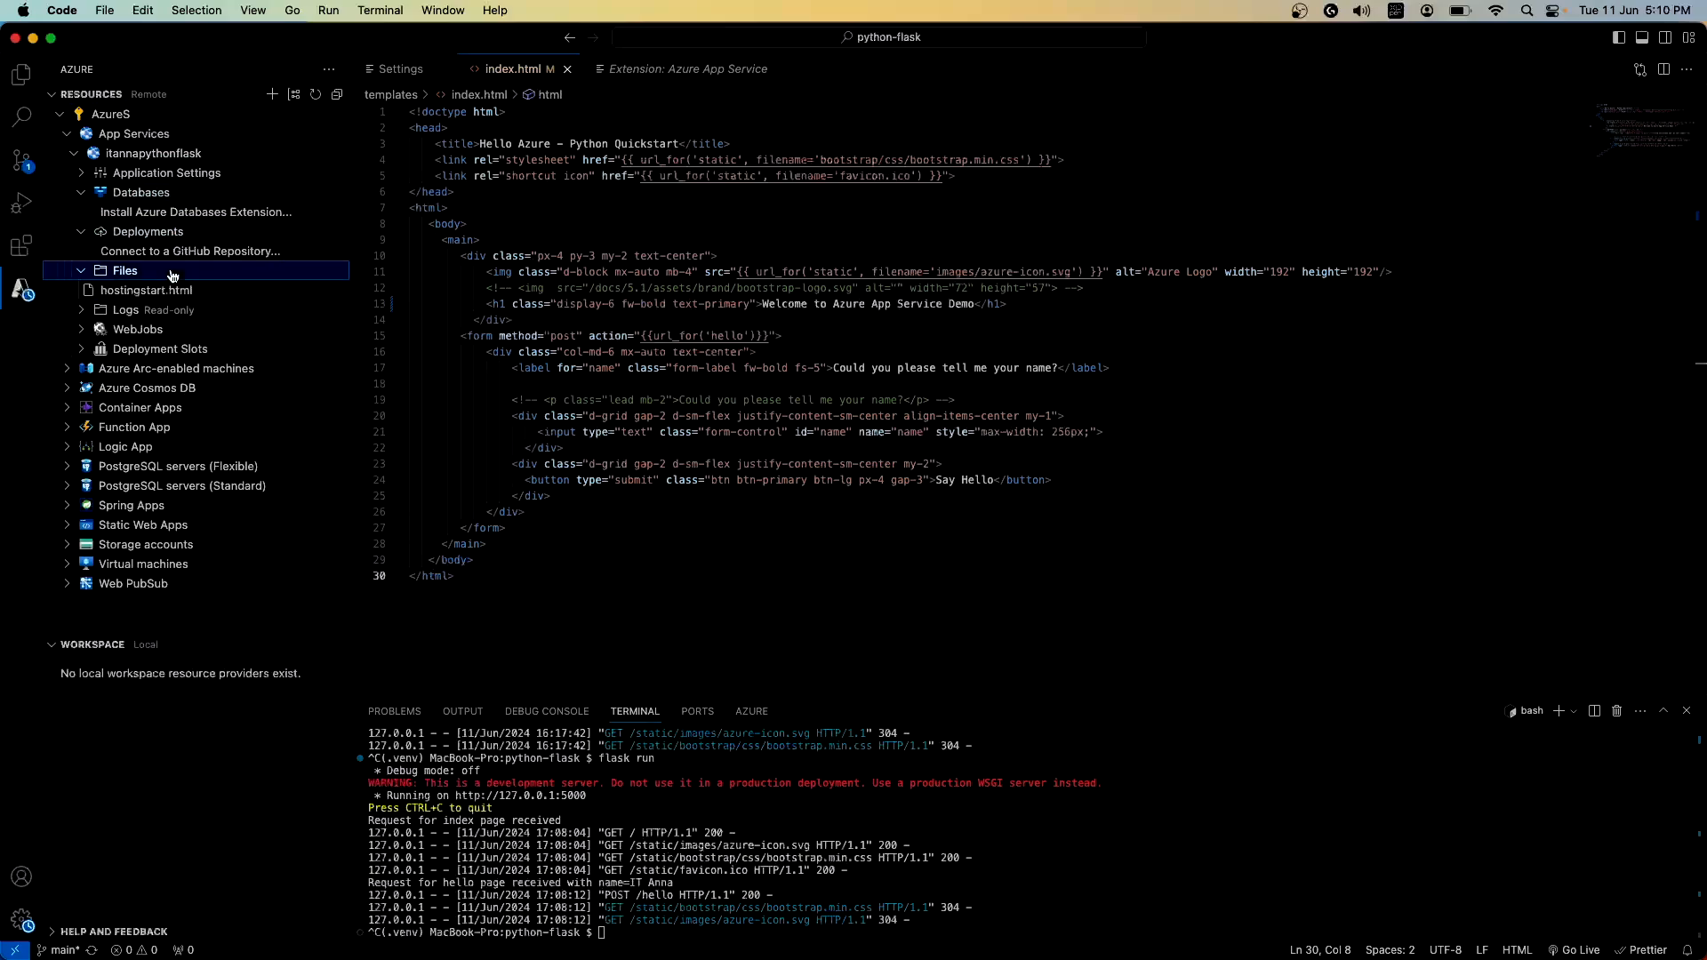
{"action": "mouse_move", "coordinate": [192, 294]}
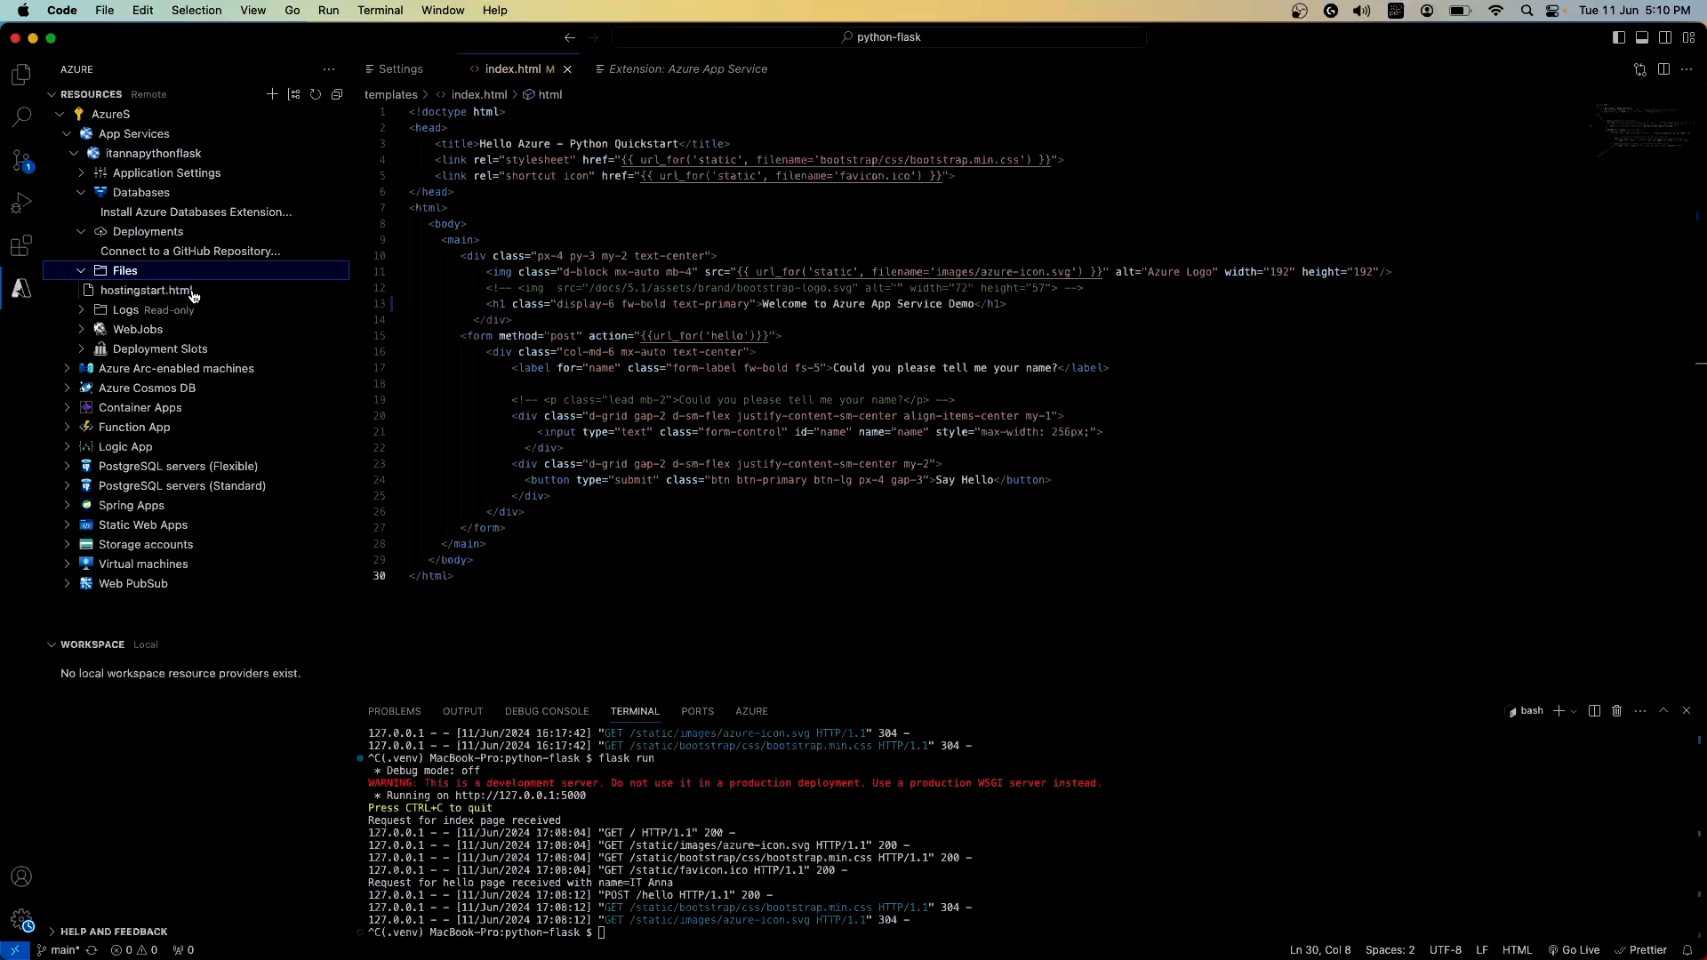
{"action": "mouse_move", "coordinate": [149, 290]}
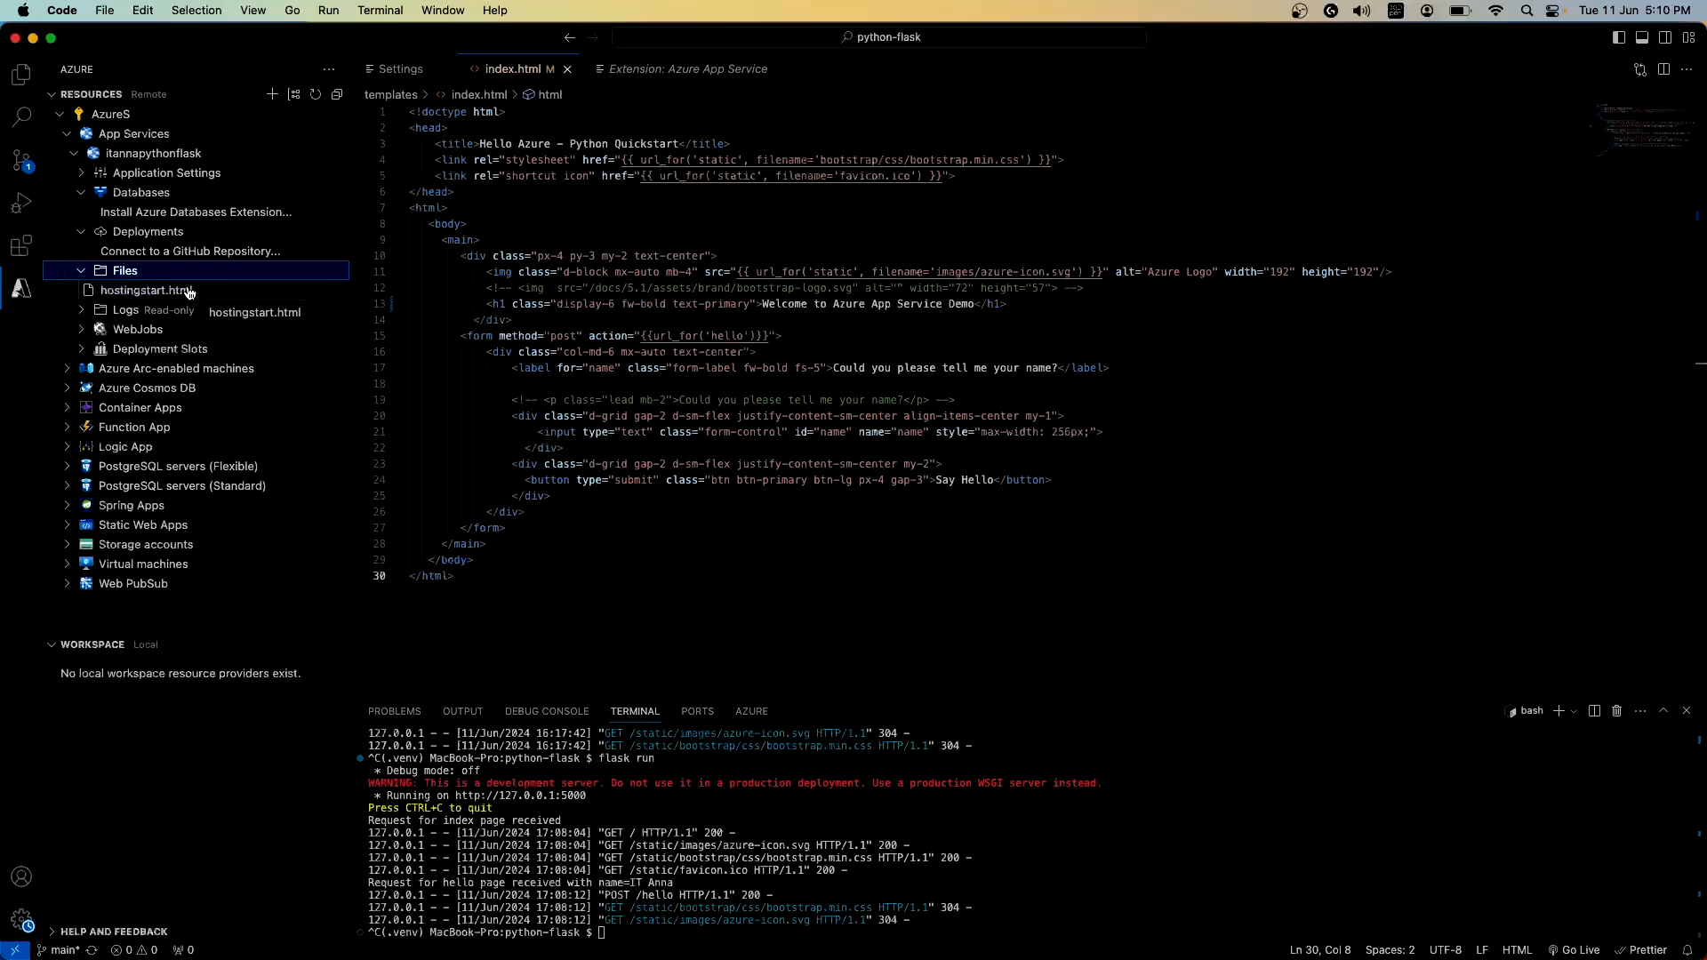
{"action": "mouse_move", "coordinate": [139, 329]}
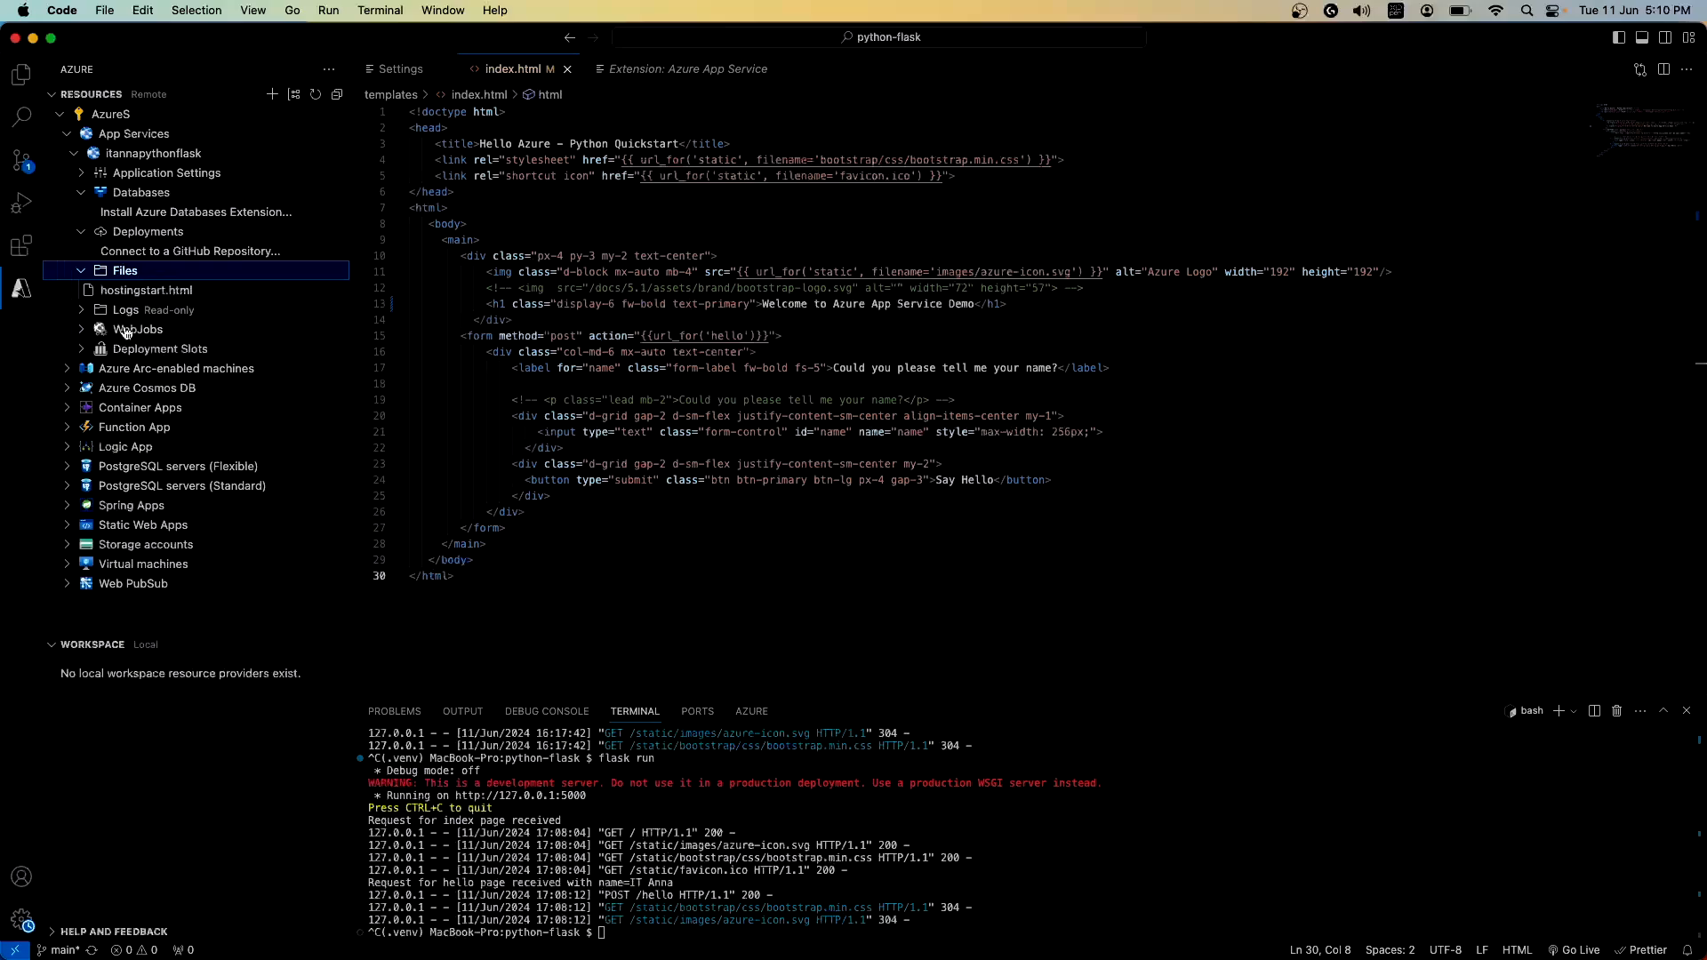
{"action": "left_click", "coordinate": [98, 192]}
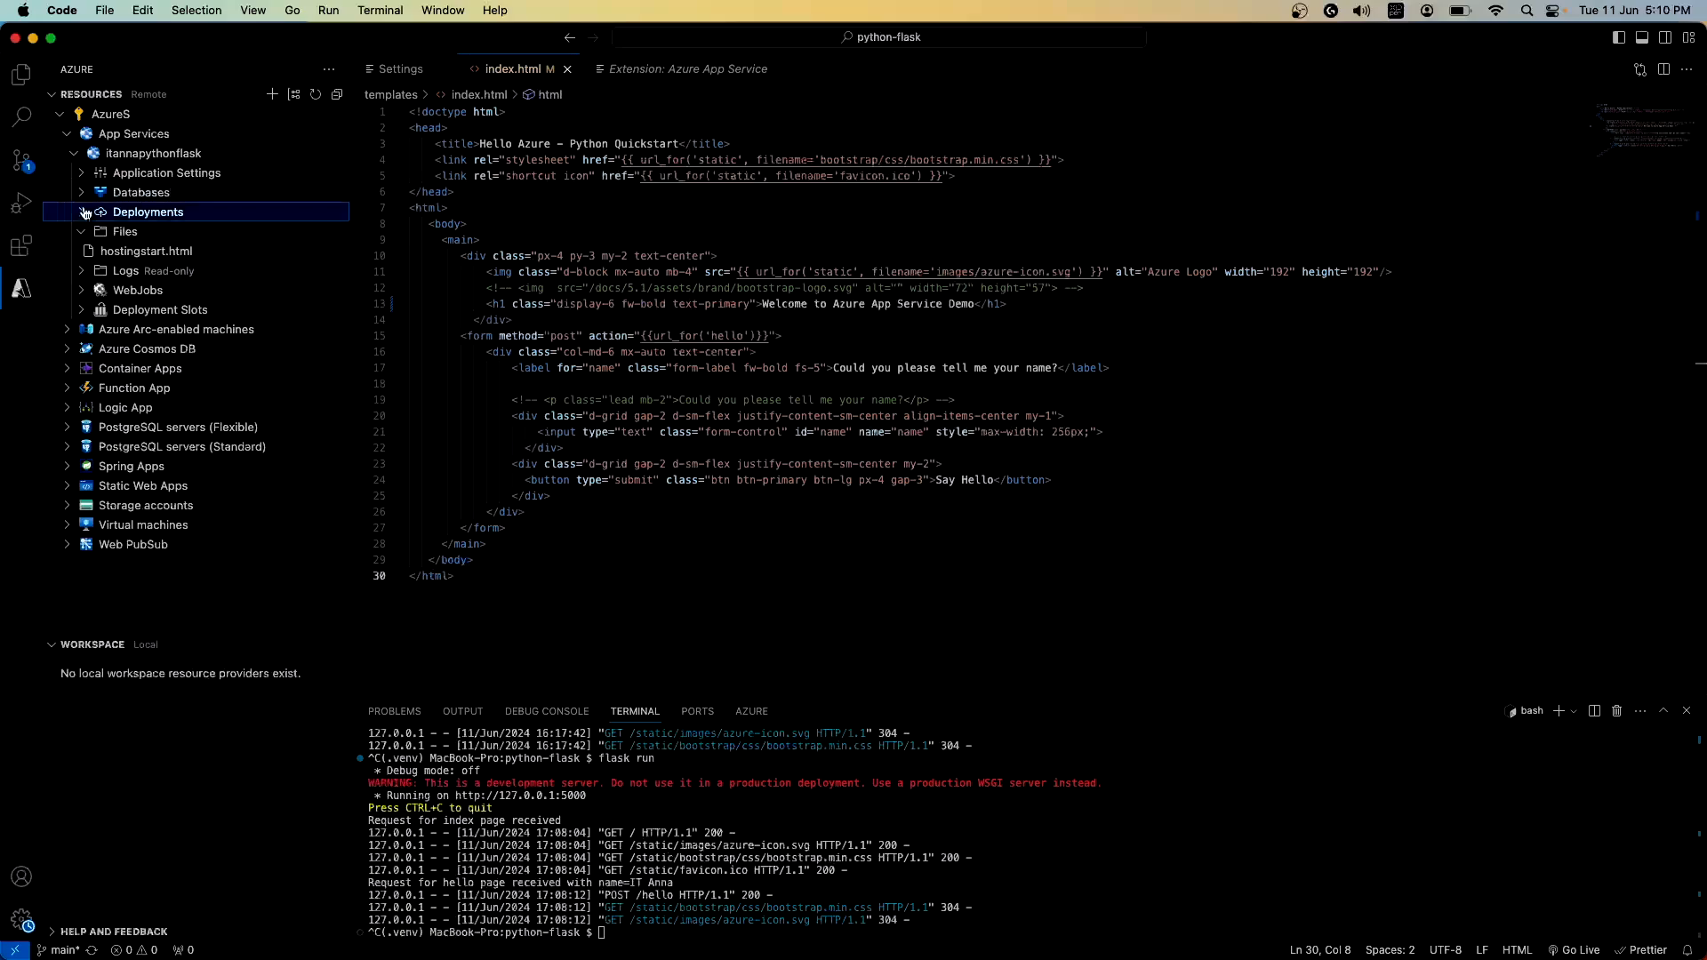
{"action": "left_click", "coordinate": [147, 211]}
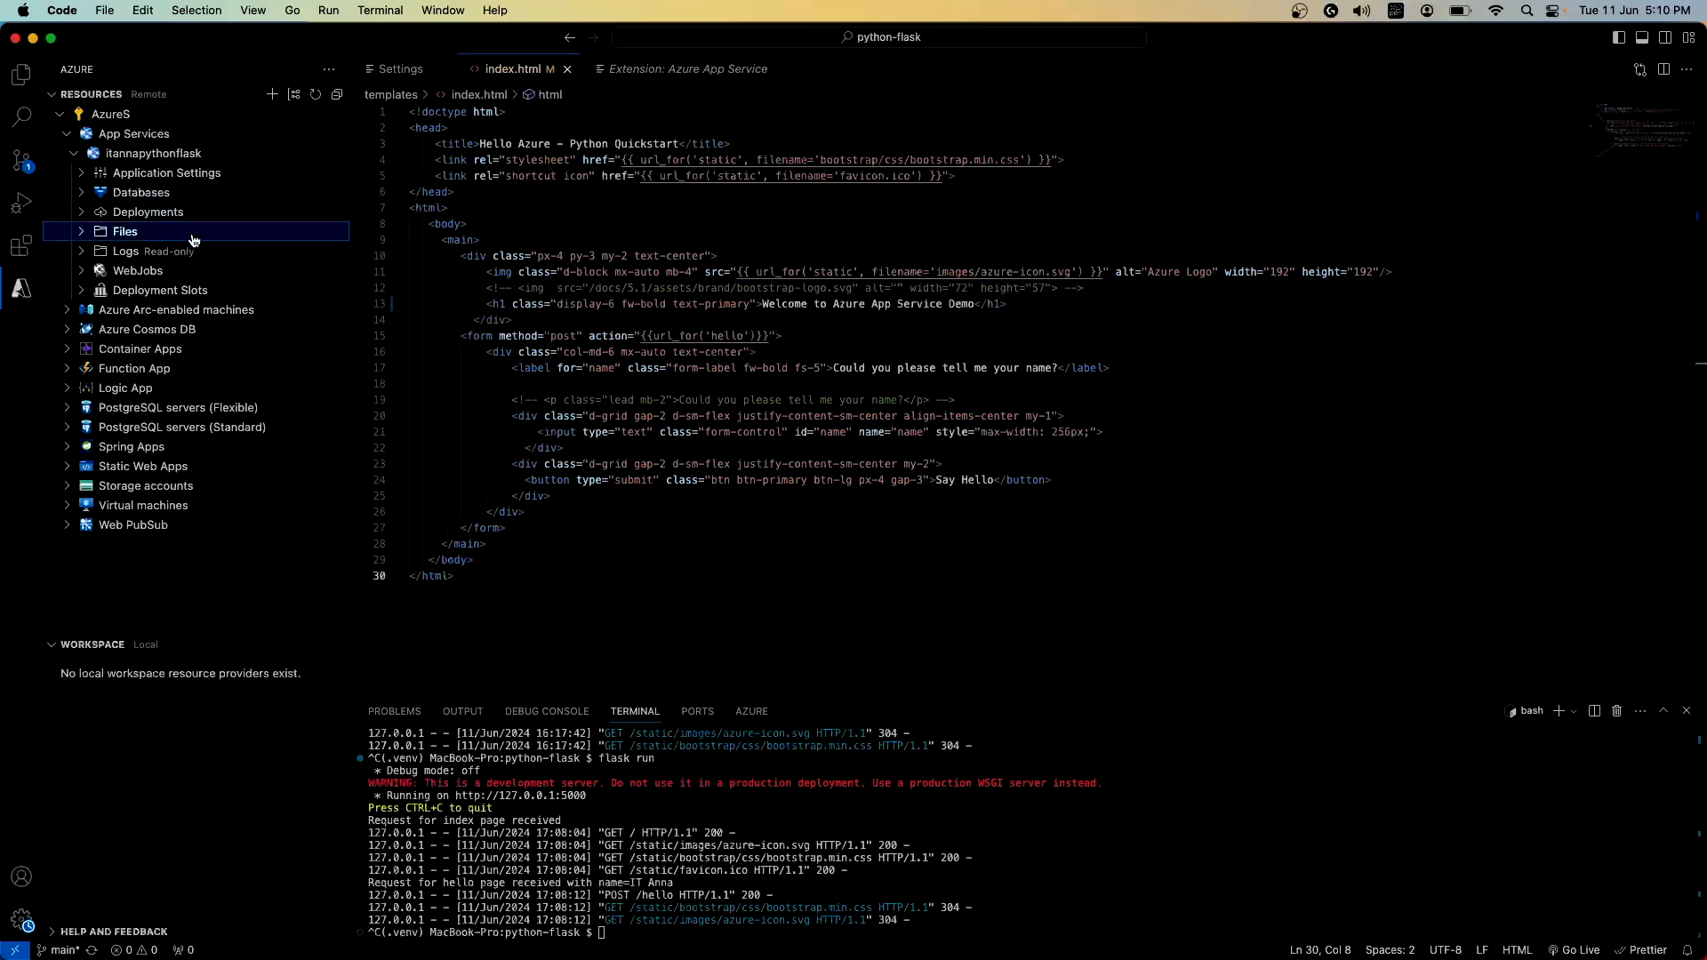
{"action": "mouse_move", "coordinate": [194, 250]}
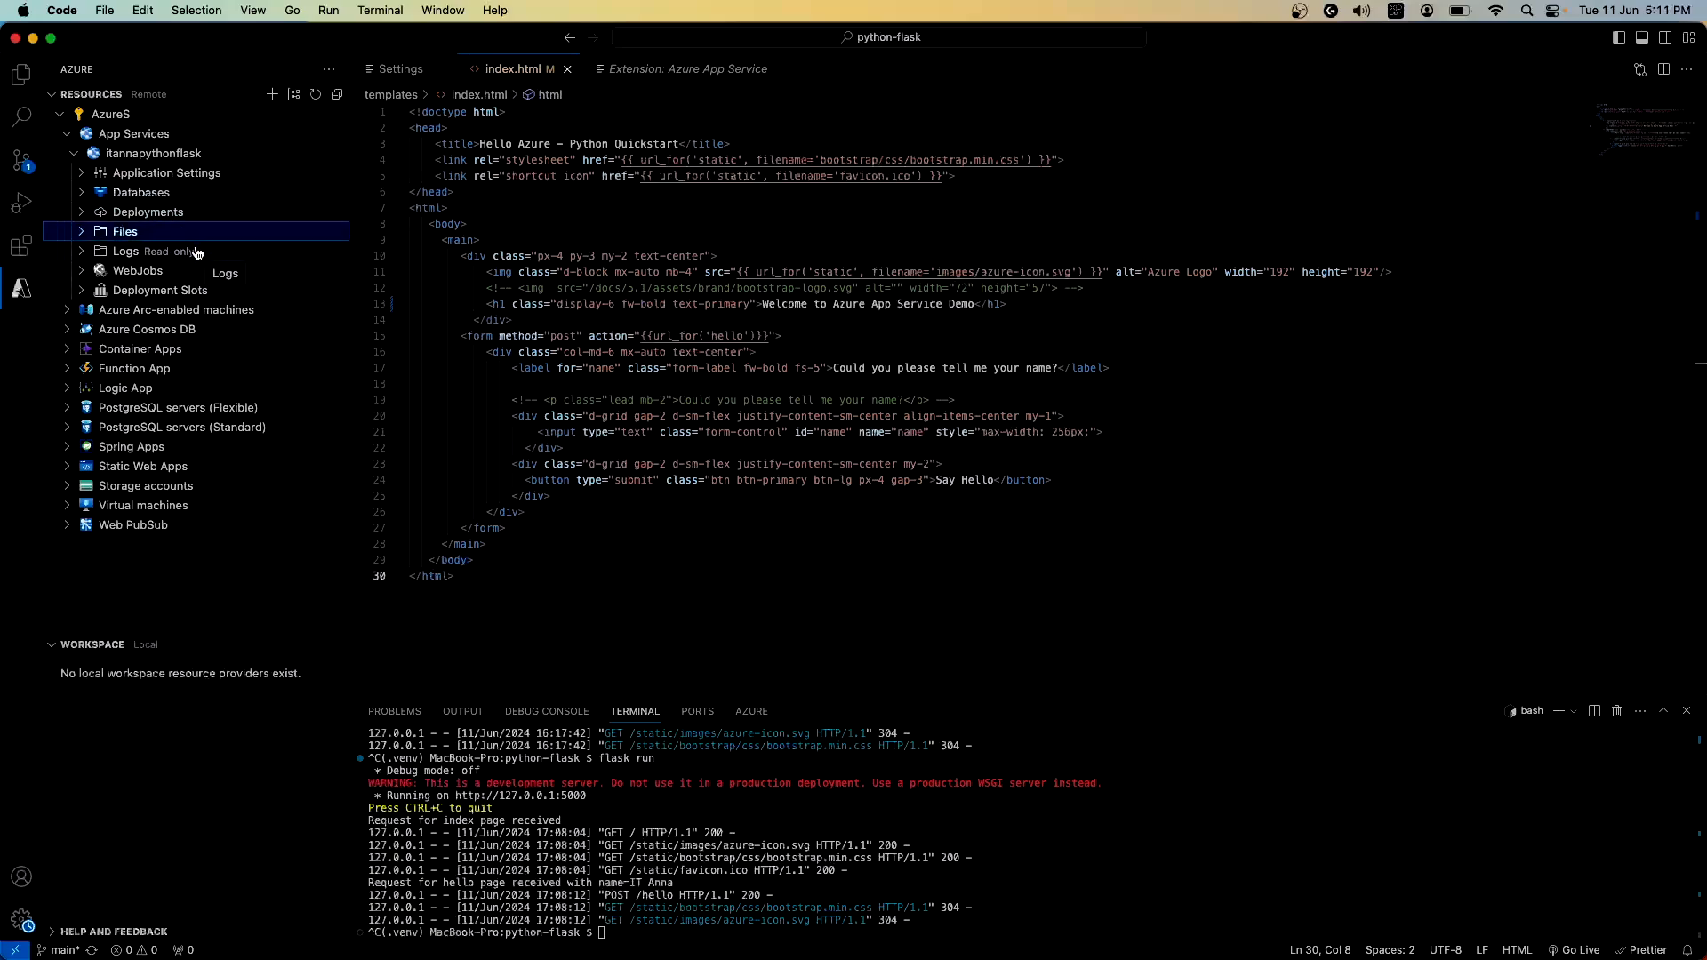
{"action": "mouse_move", "coordinate": [293, 416]}
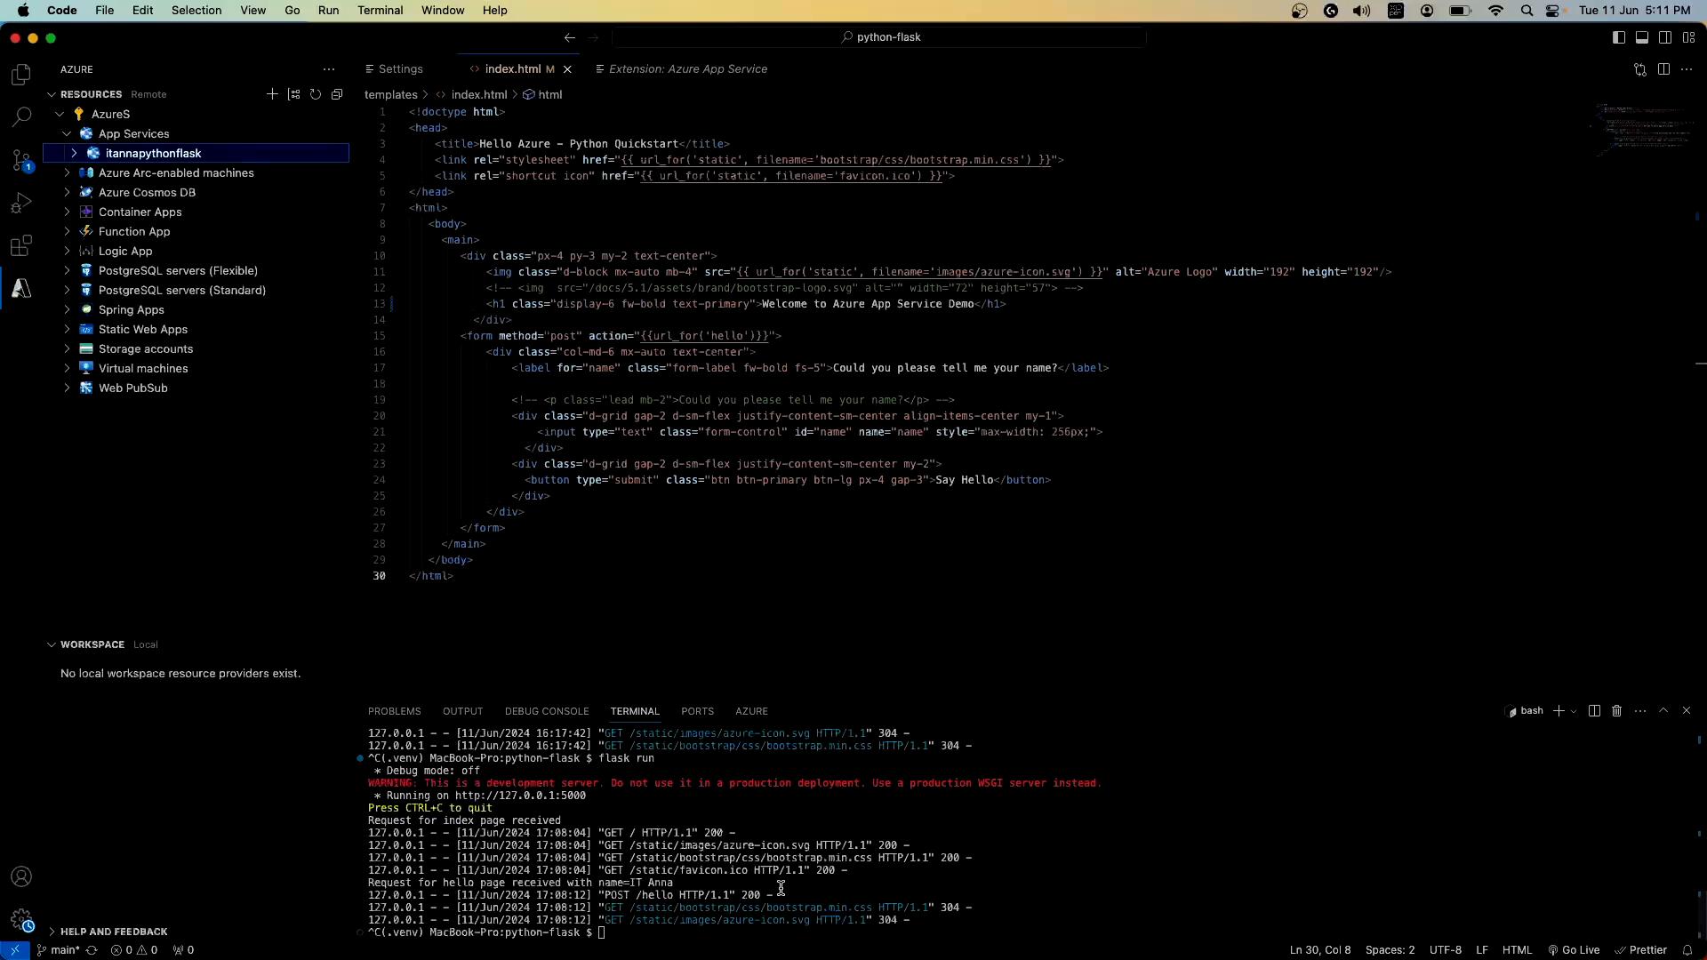
{"action": "left_click", "coordinate": [153, 152]}
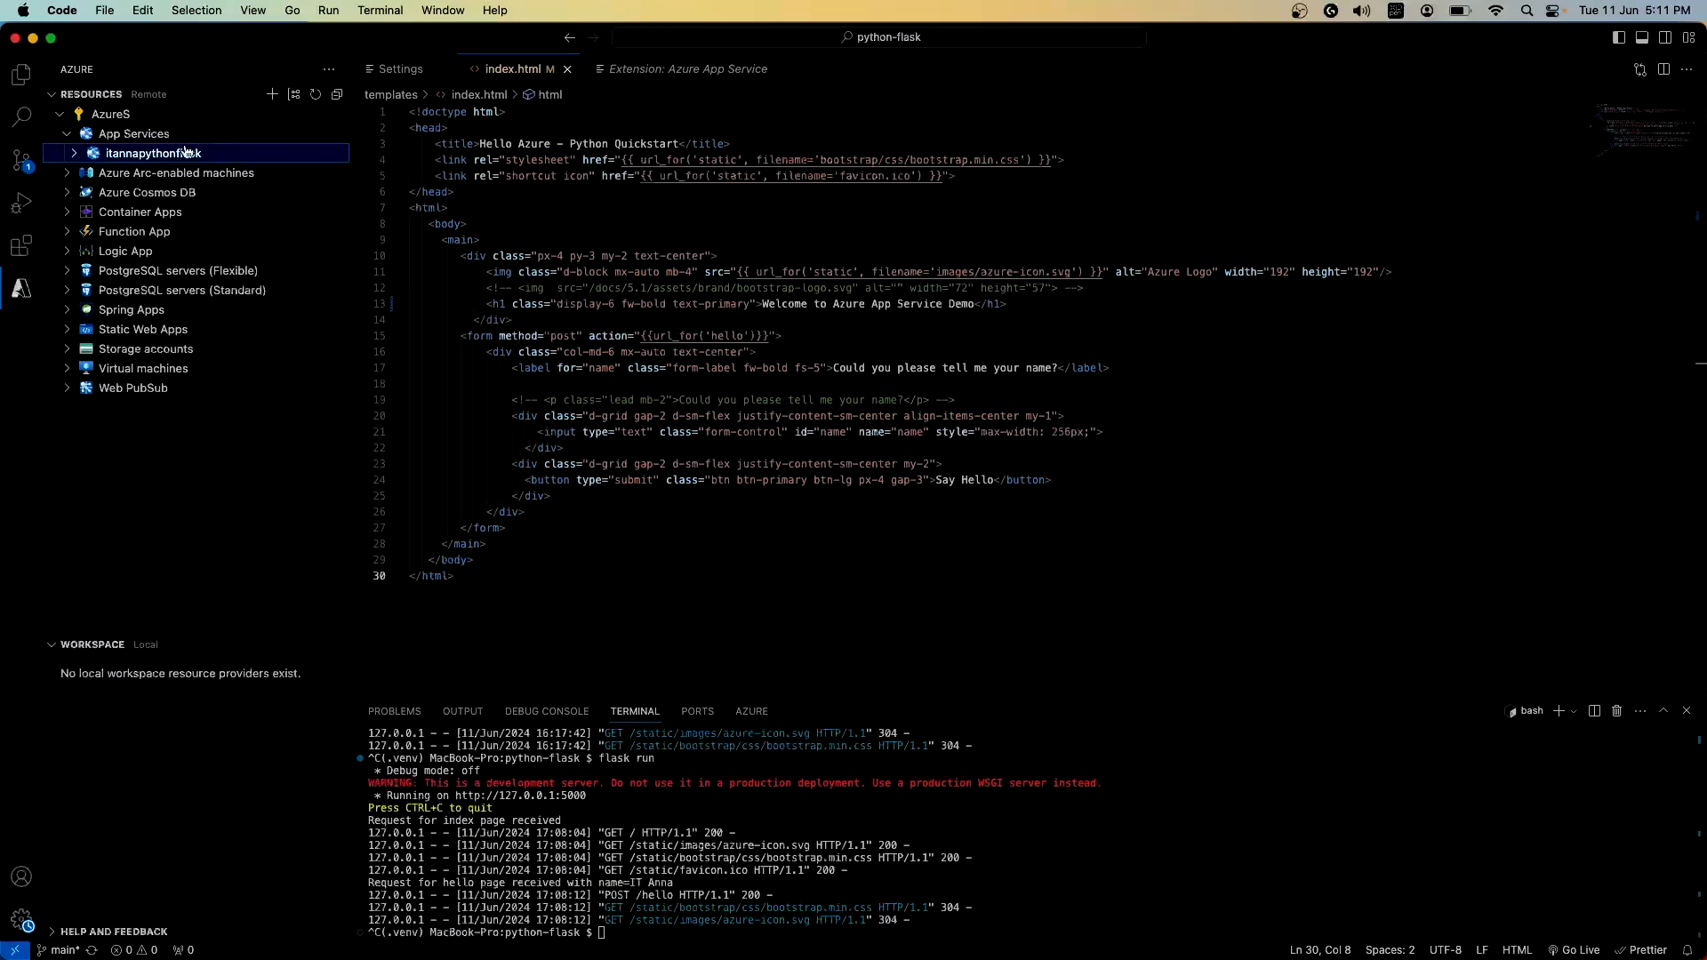
{"action": "mouse_move", "coordinate": [21, 76]}
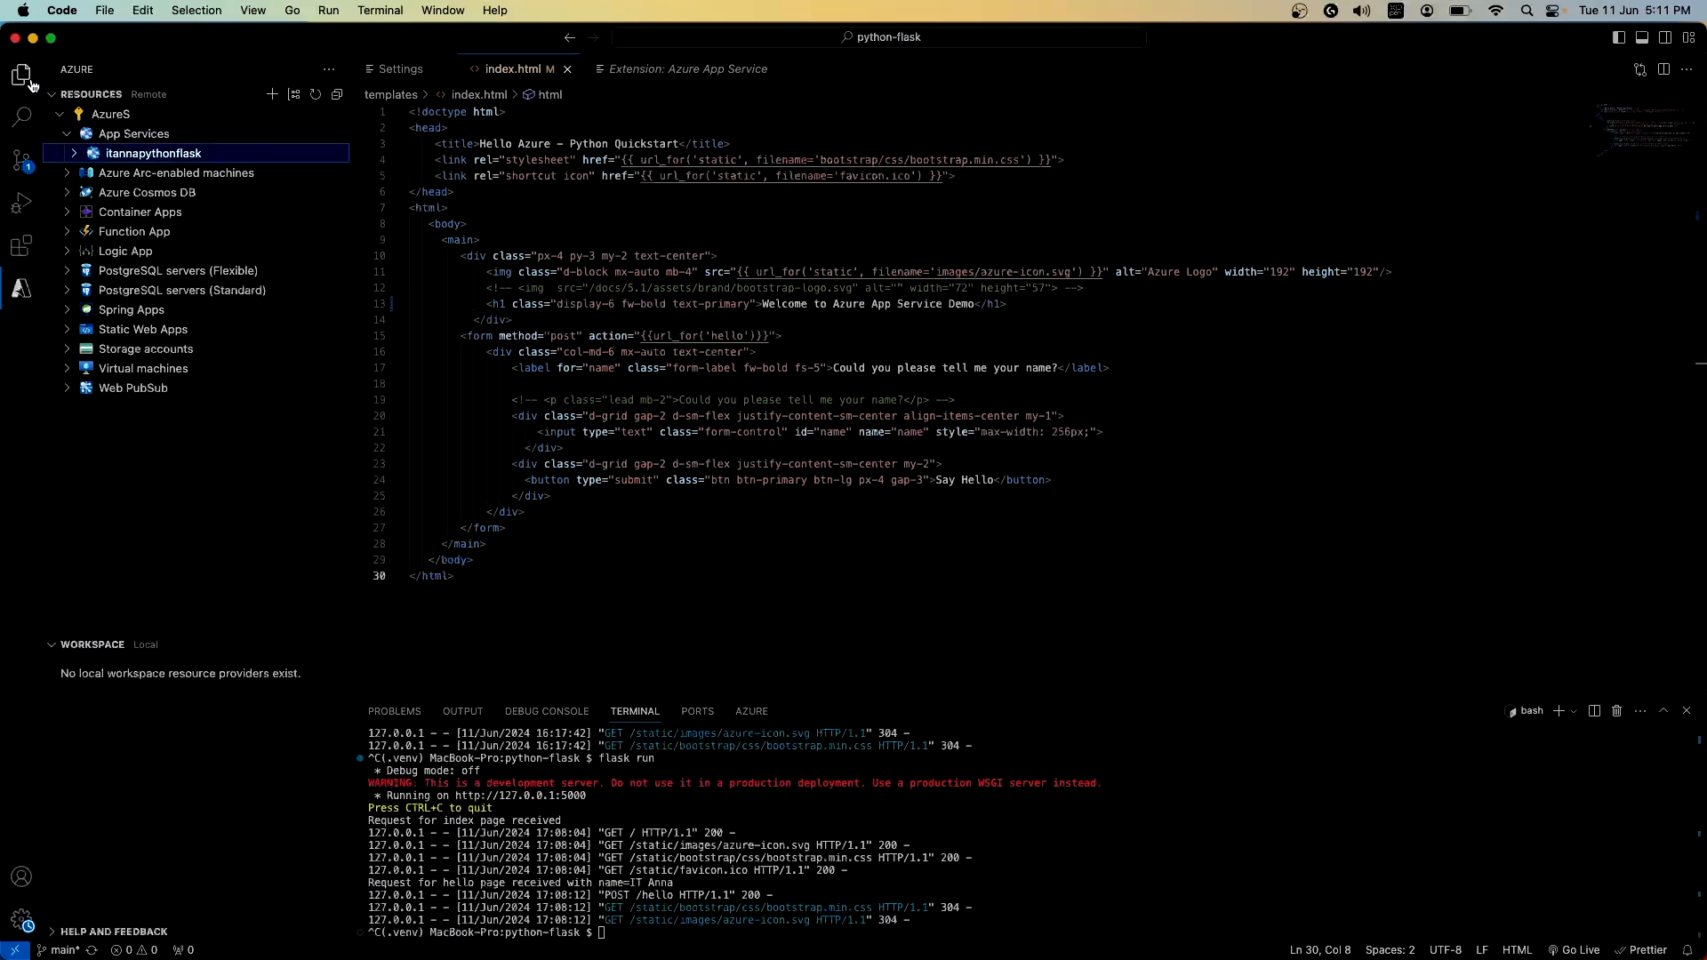
Step: Deploy the python-flask workspace to itannapythonflask, allowing server-side build commands and overwriting
{"action": "left_click", "coordinate": [22, 74]}
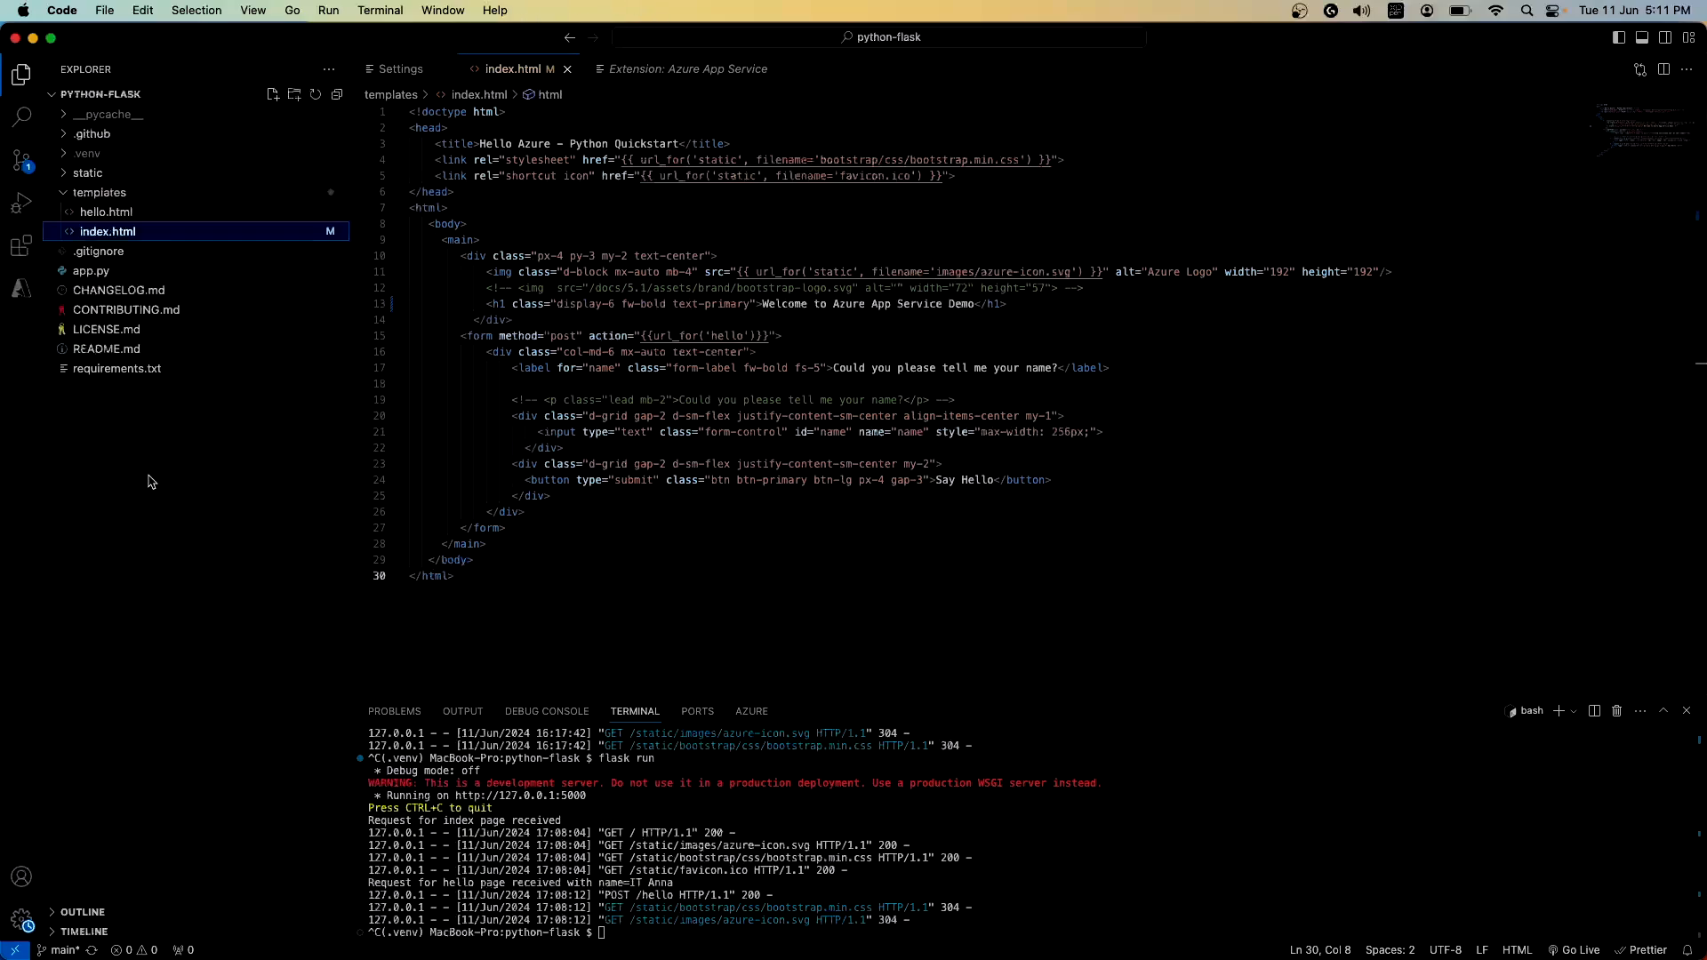
{"action": "right_click", "coordinate": [149, 482]}
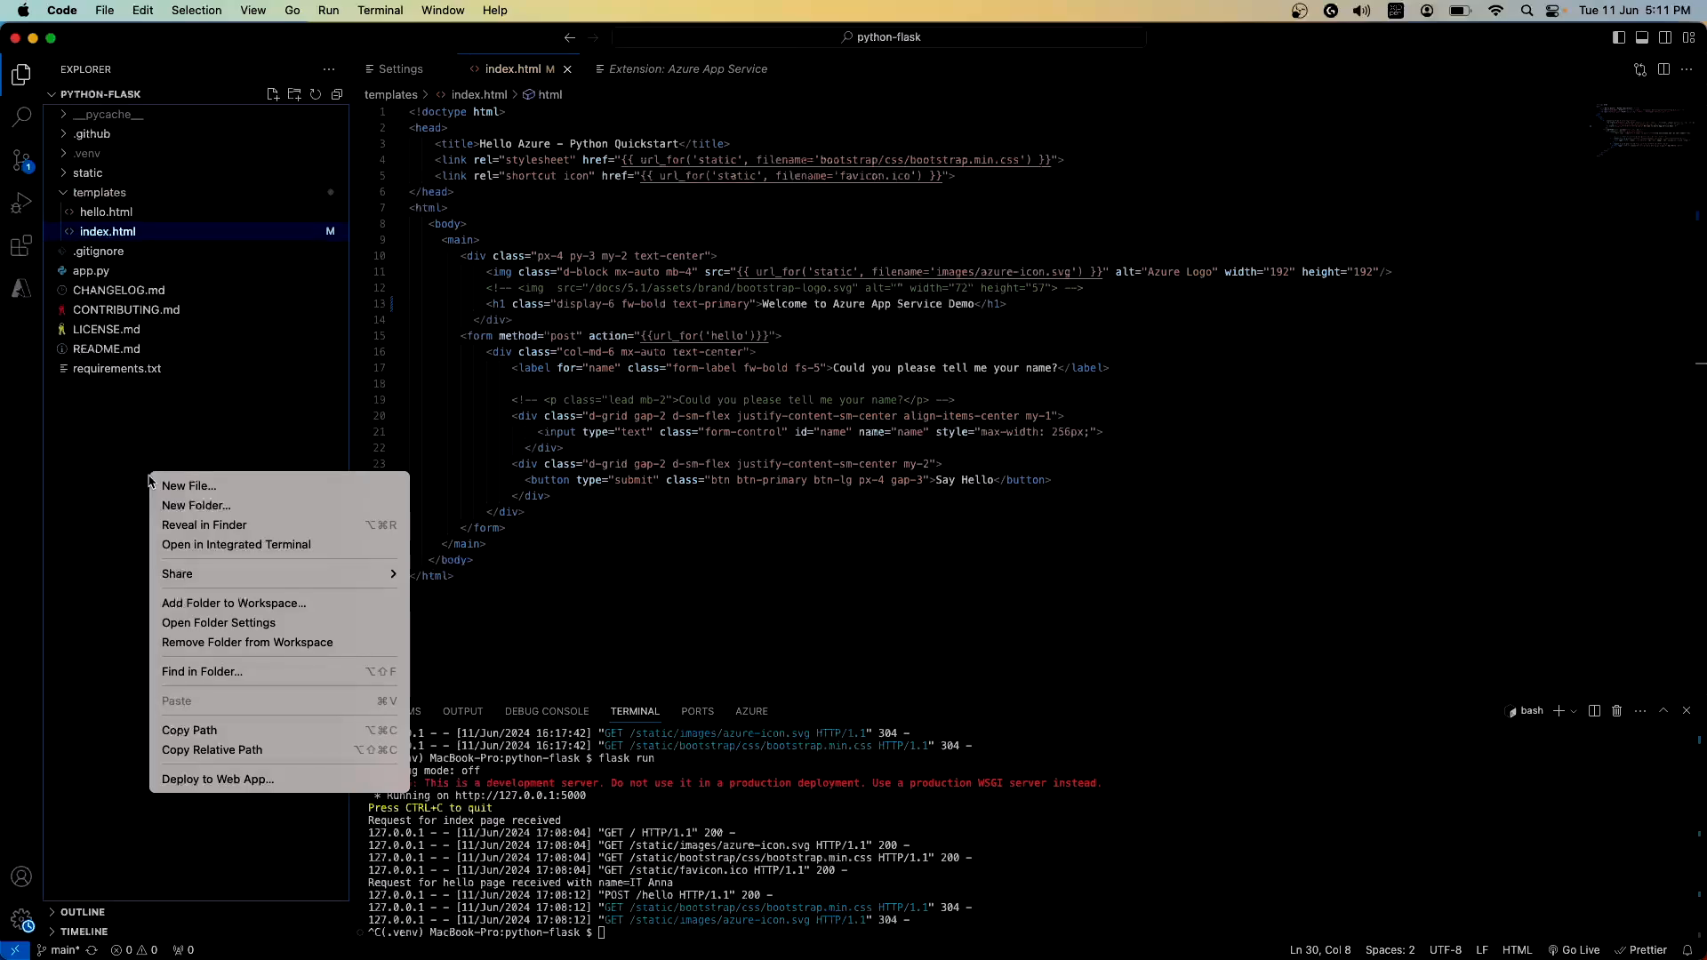
{"action": "mouse_move", "coordinate": [246, 642]}
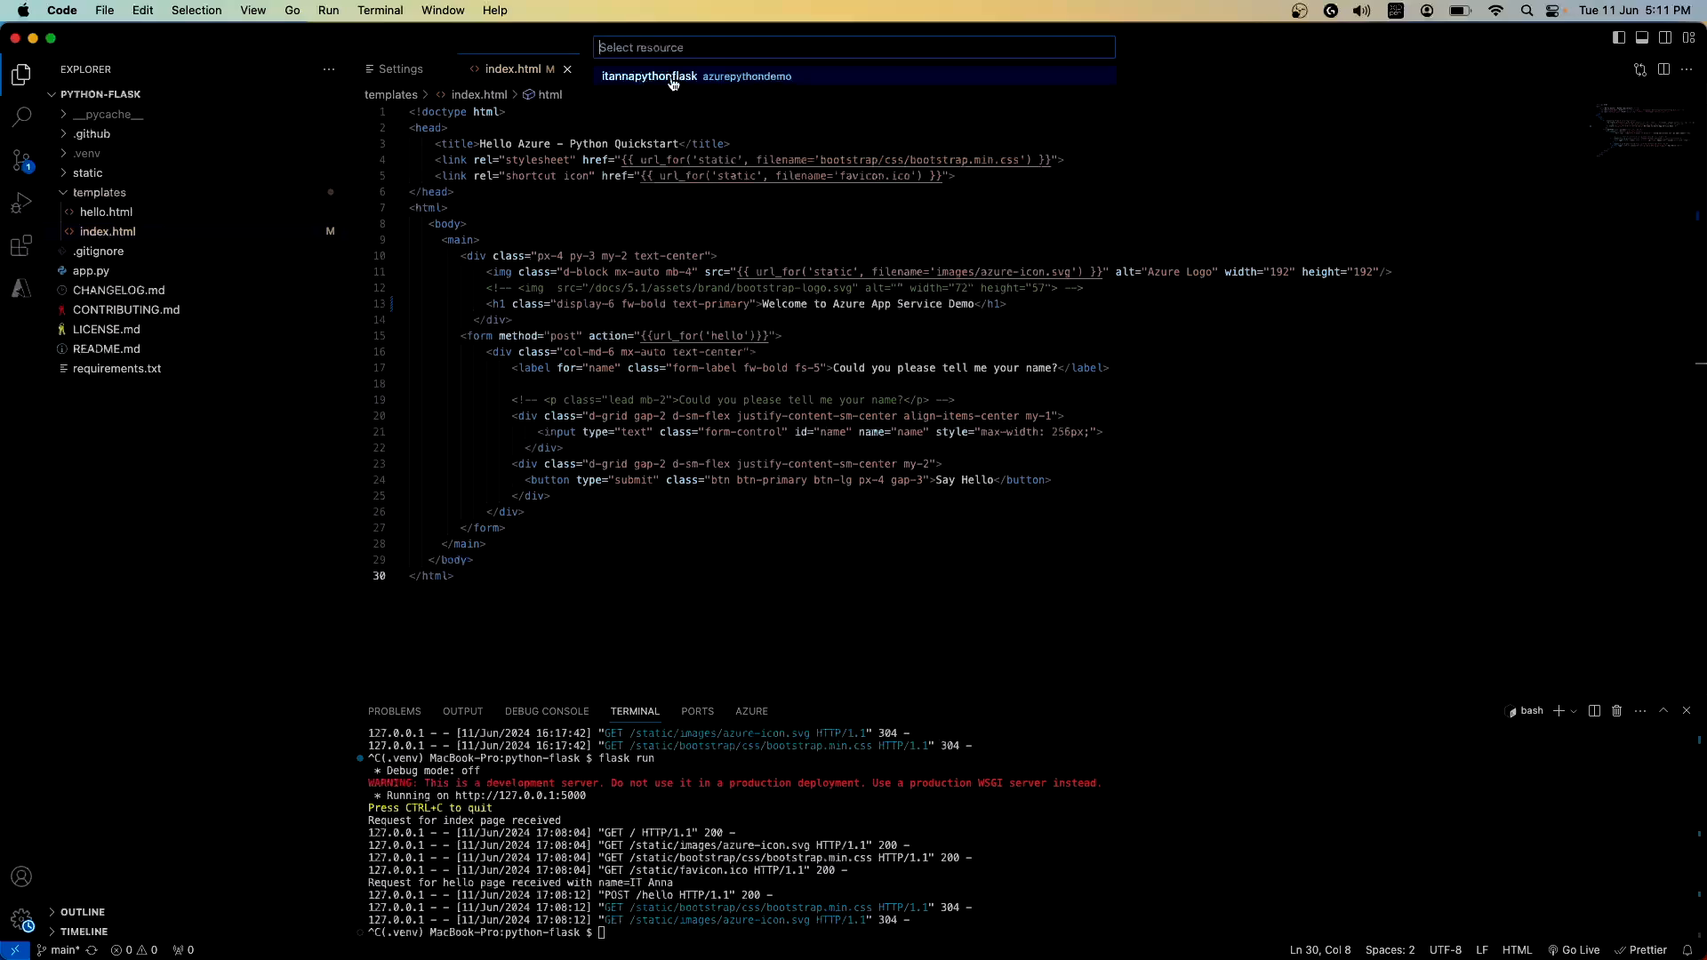
{"action": "left_click", "coordinate": [697, 76]}
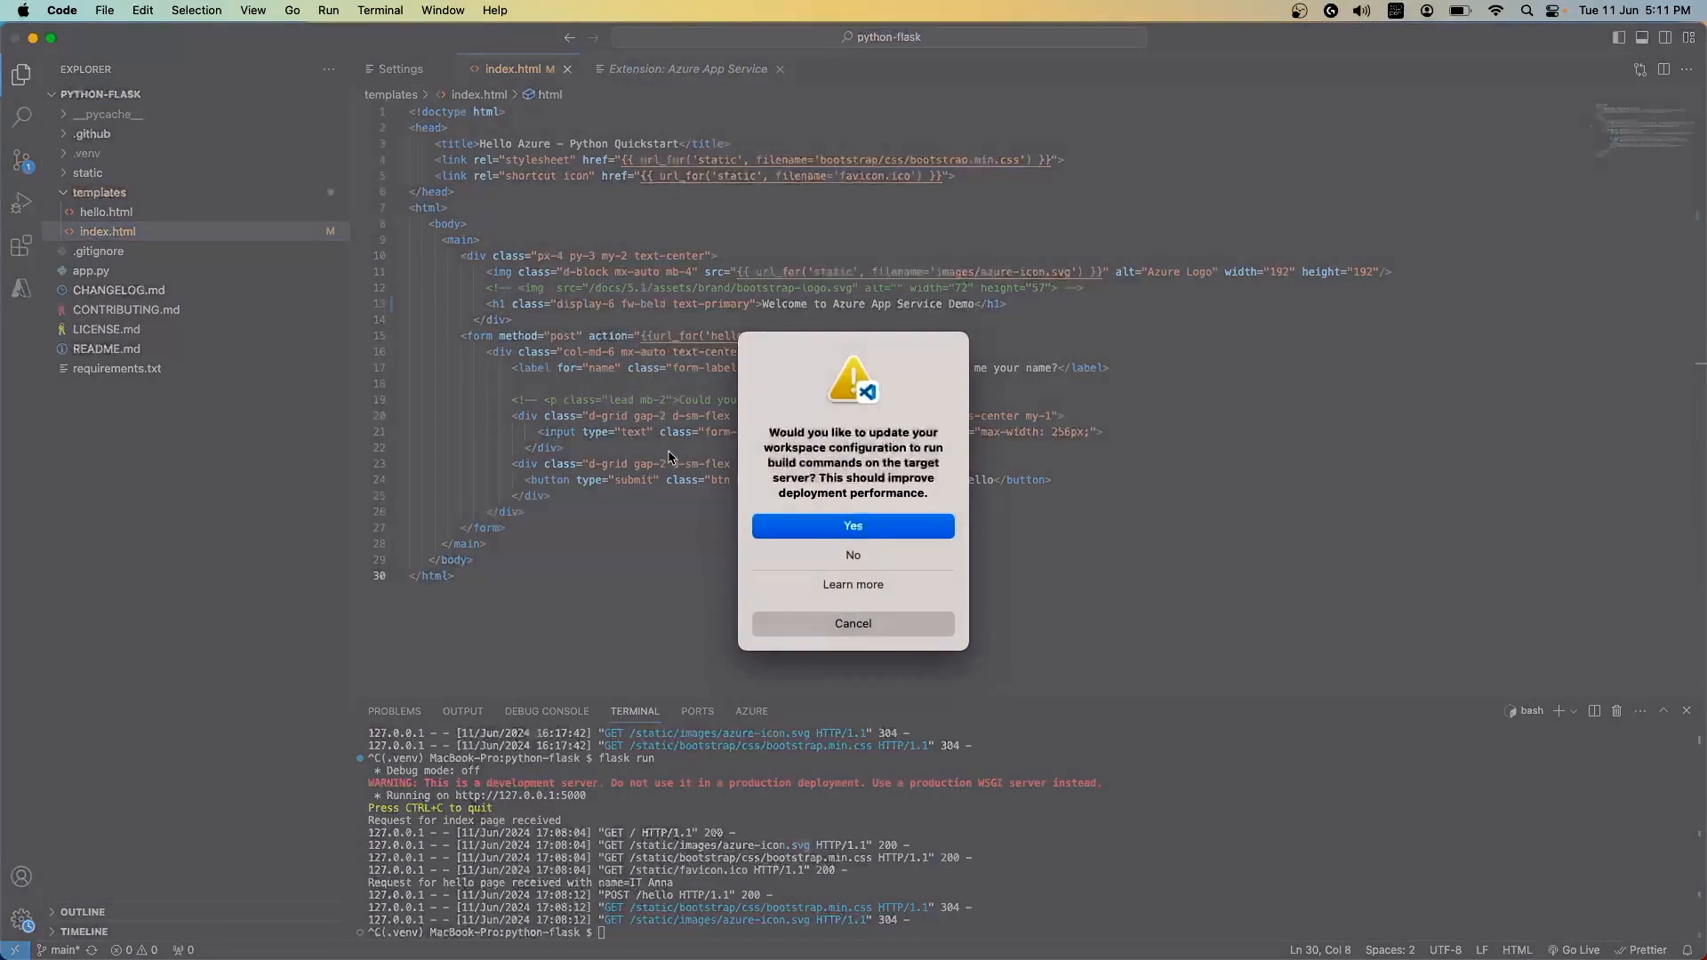
{"action": "mouse_move", "coordinate": [706, 492]}
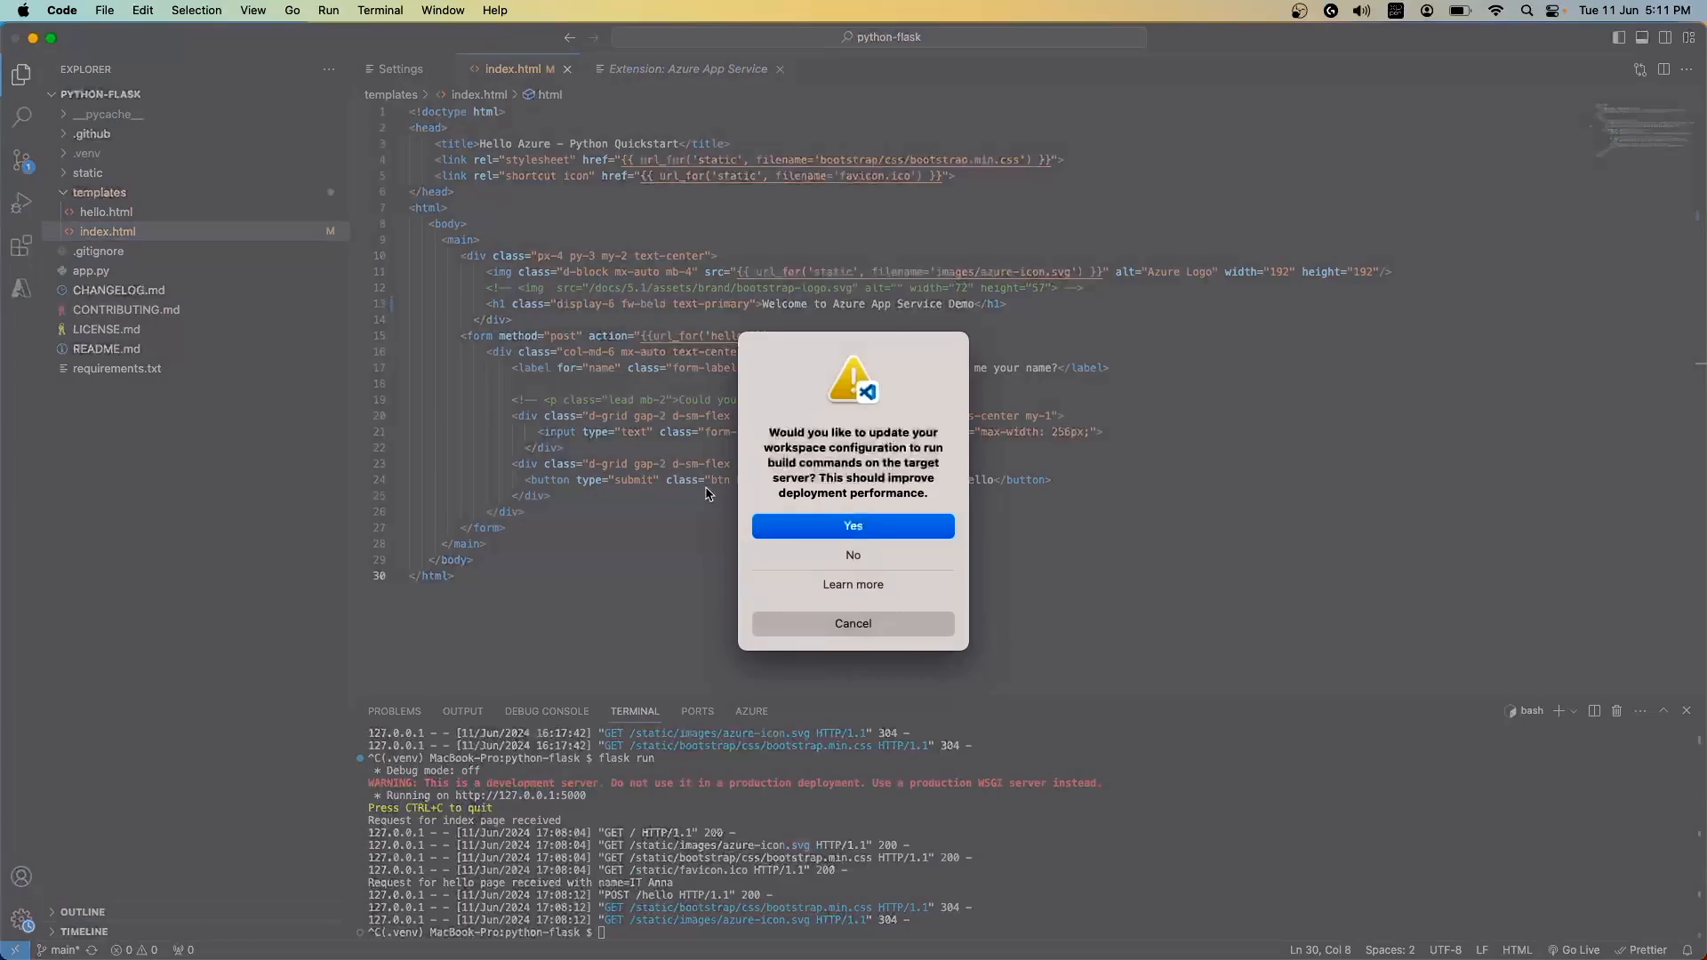
{"action": "mouse_move", "coordinate": [799, 522]}
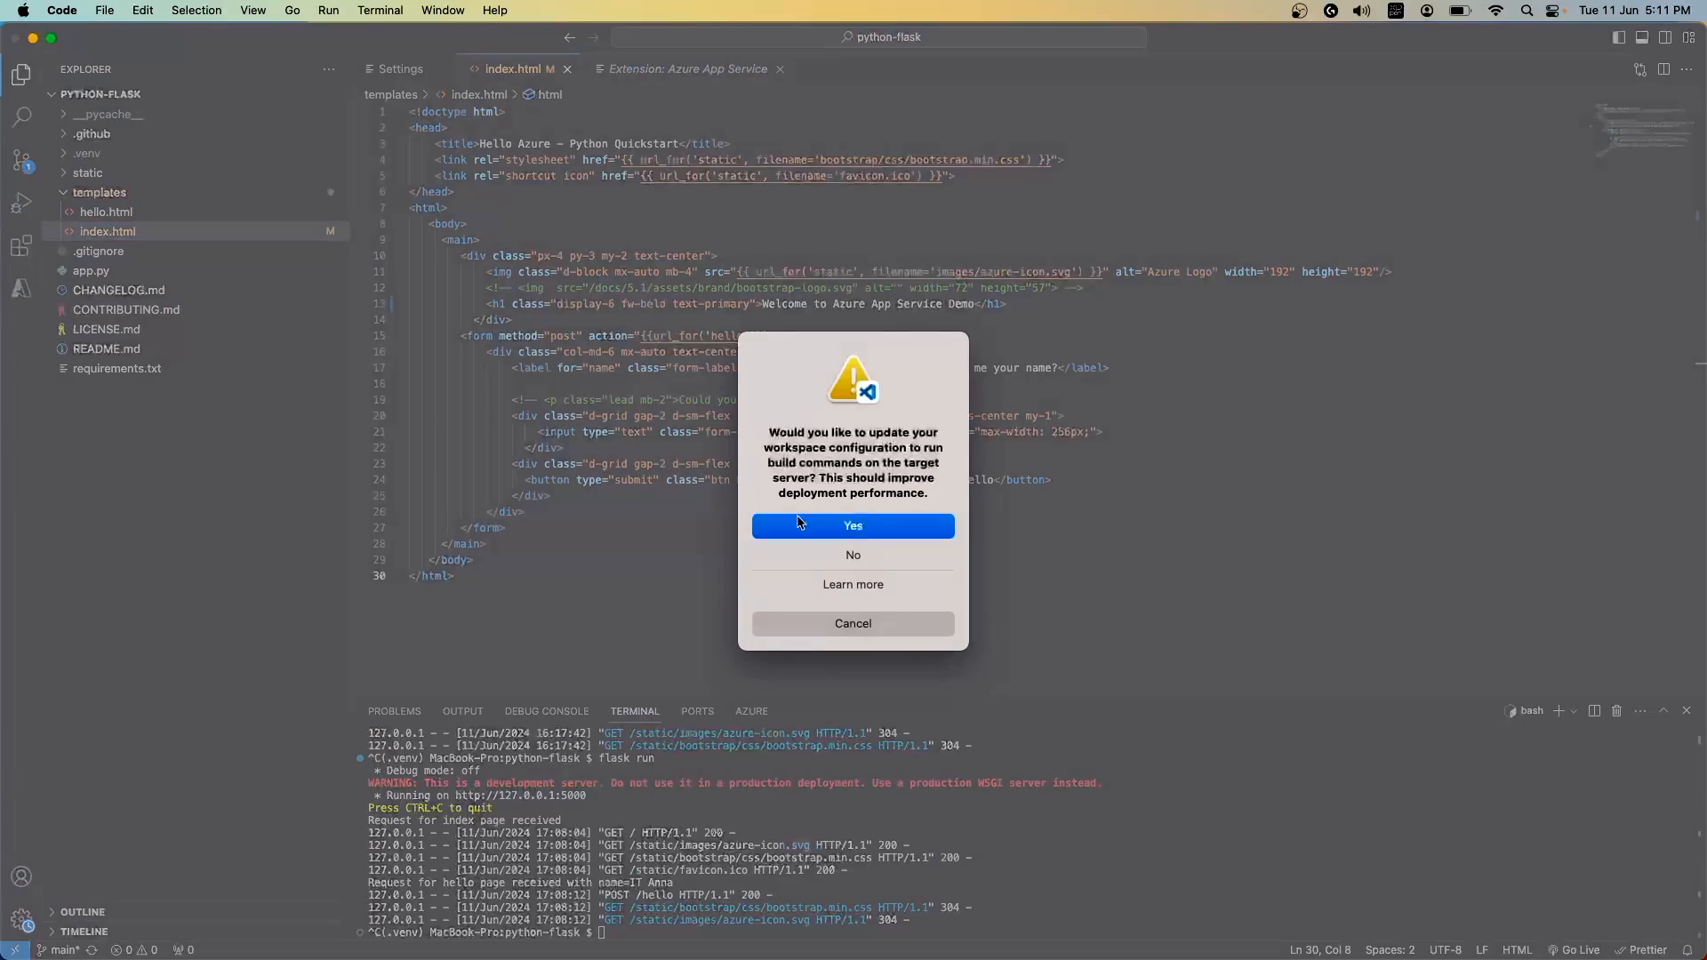
{"action": "left_click", "coordinate": [852, 526]}
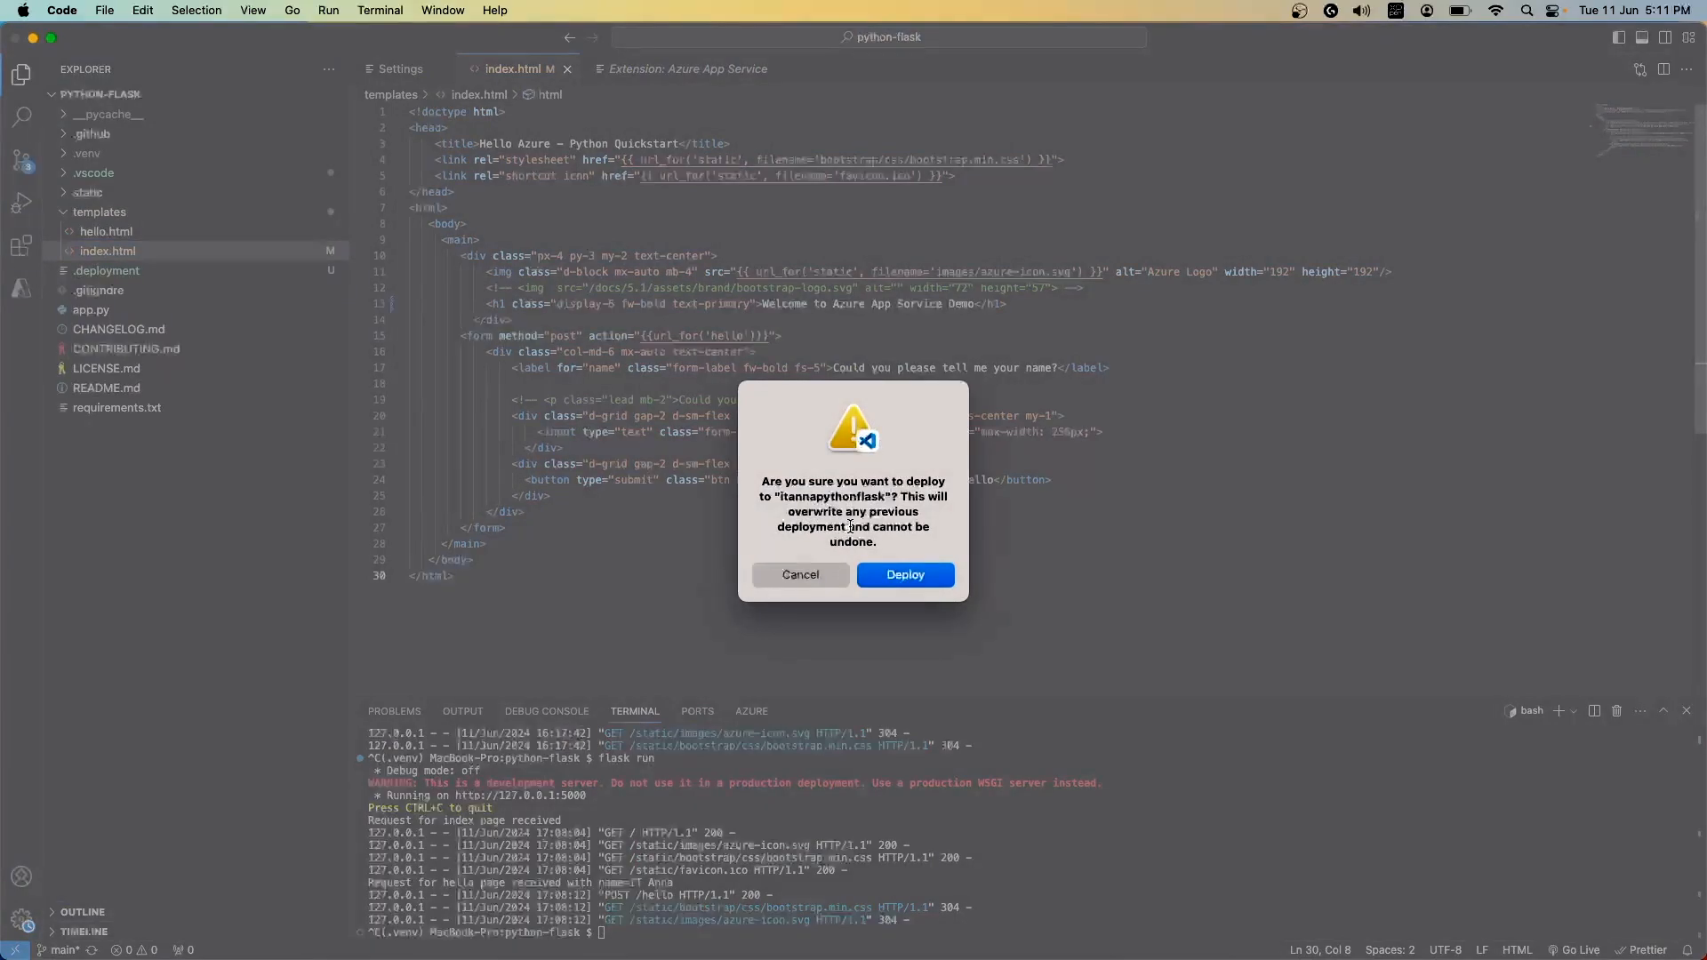
{"action": "left_click", "coordinate": [904, 574]}
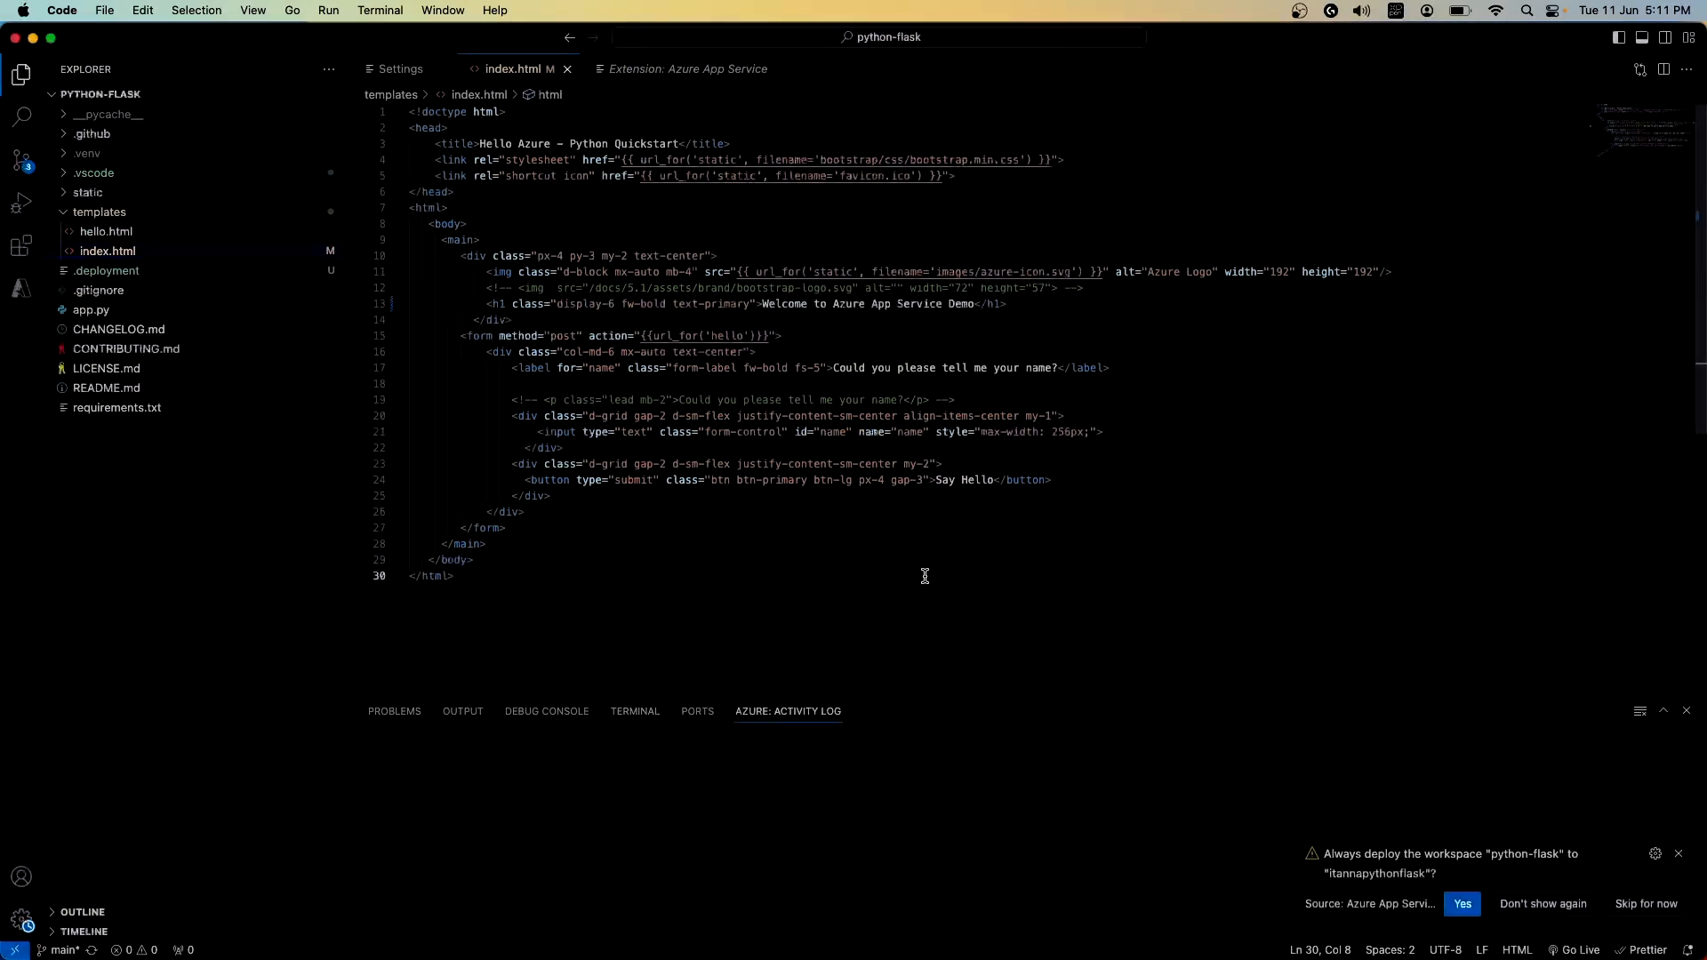
Step: Answer the always-deploy prompt and verify 'Deploy to App itannapythonflask Succeeded' in the Activity Log
{"action": "left_click", "coordinate": [1461, 904]}
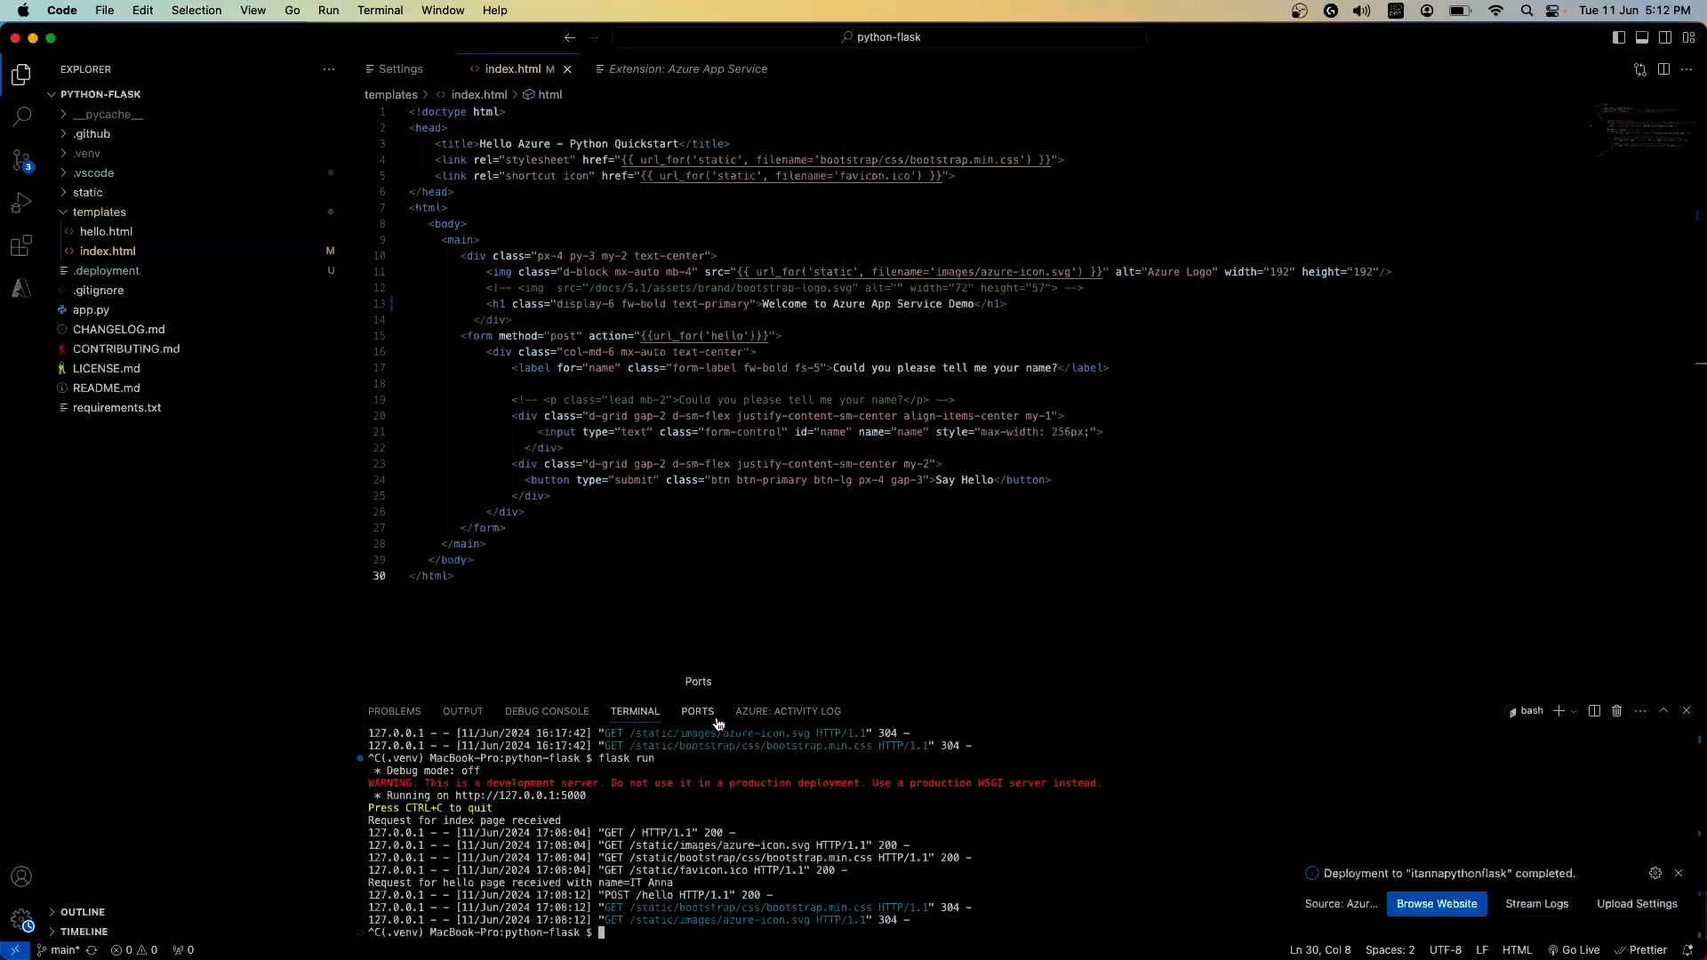
{"action": "left_click", "coordinate": [786, 711]}
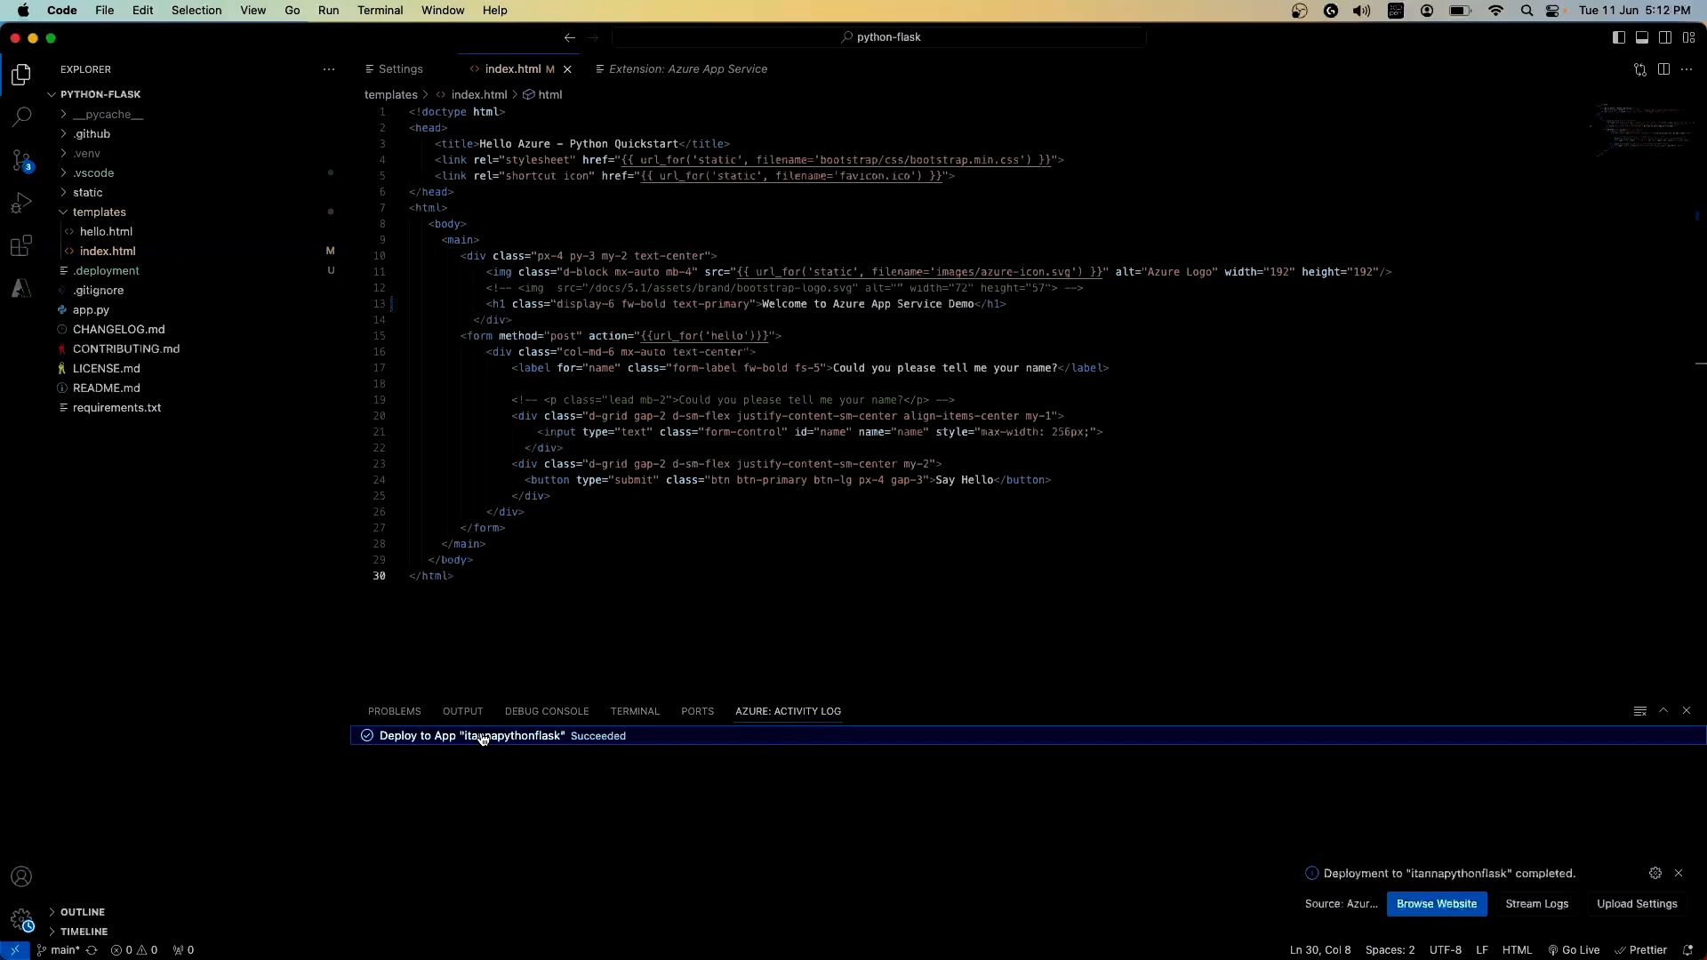
{"action": "left_click", "coordinate": [1690, 871]}
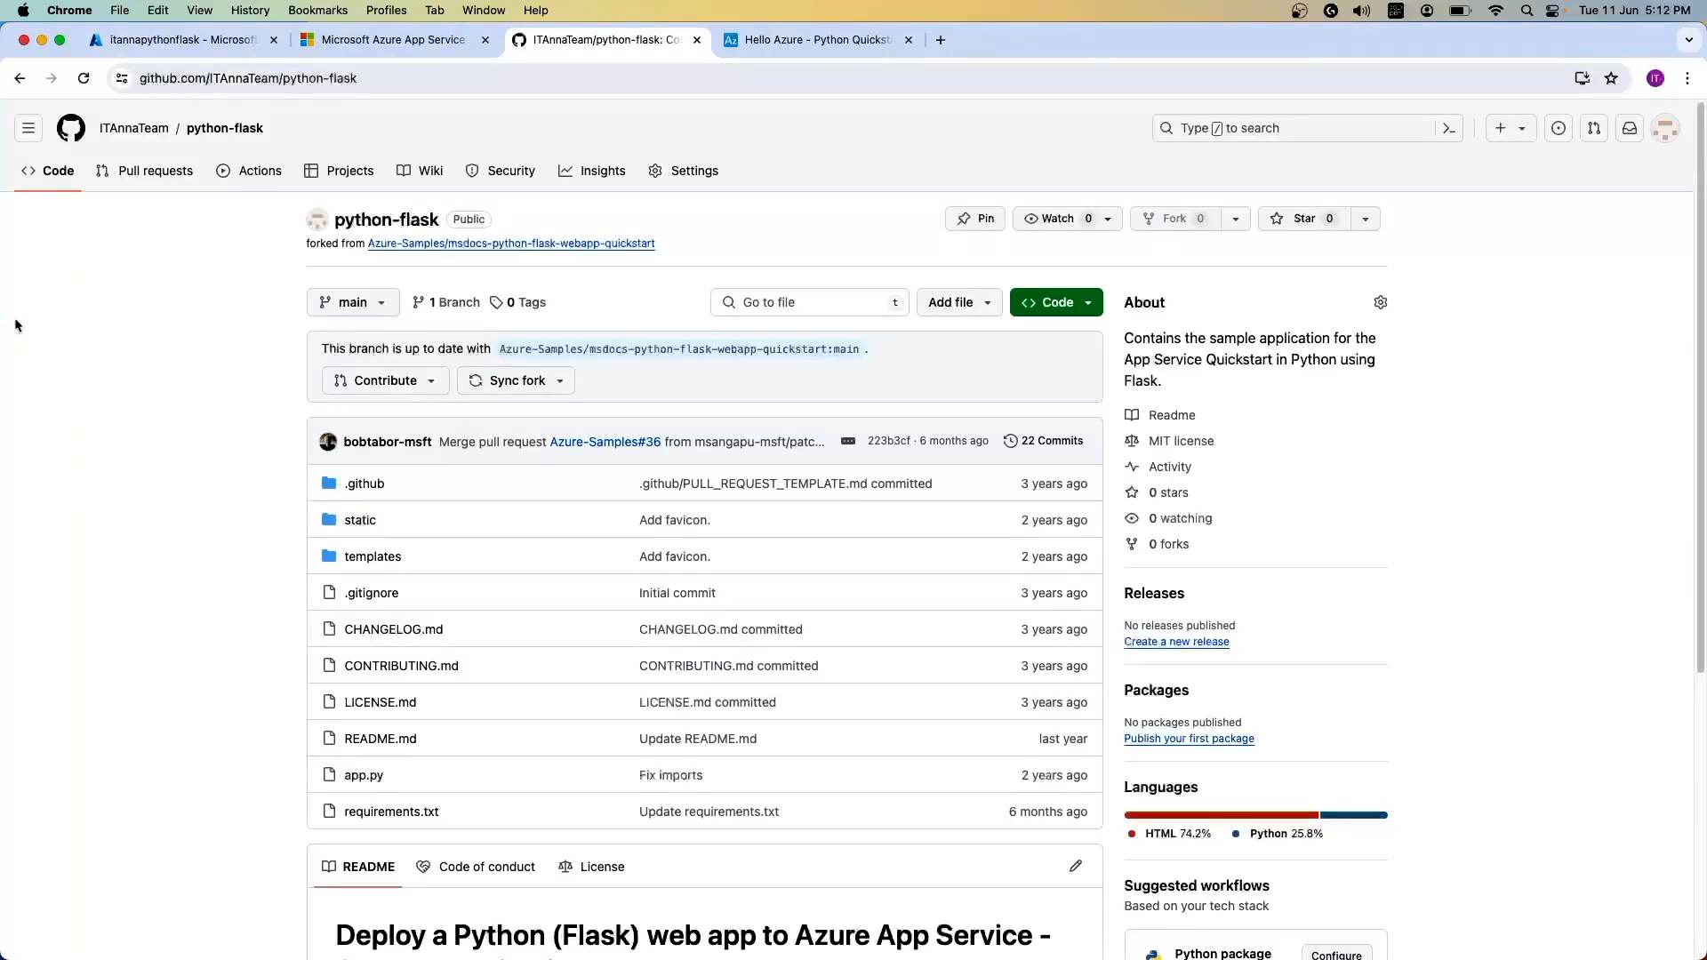
Step: Refresh the itannapythonflask overview, open its Default domain in a new tab and show the Logs section
{"action": "left_click", "coordinate": [177, 40]}
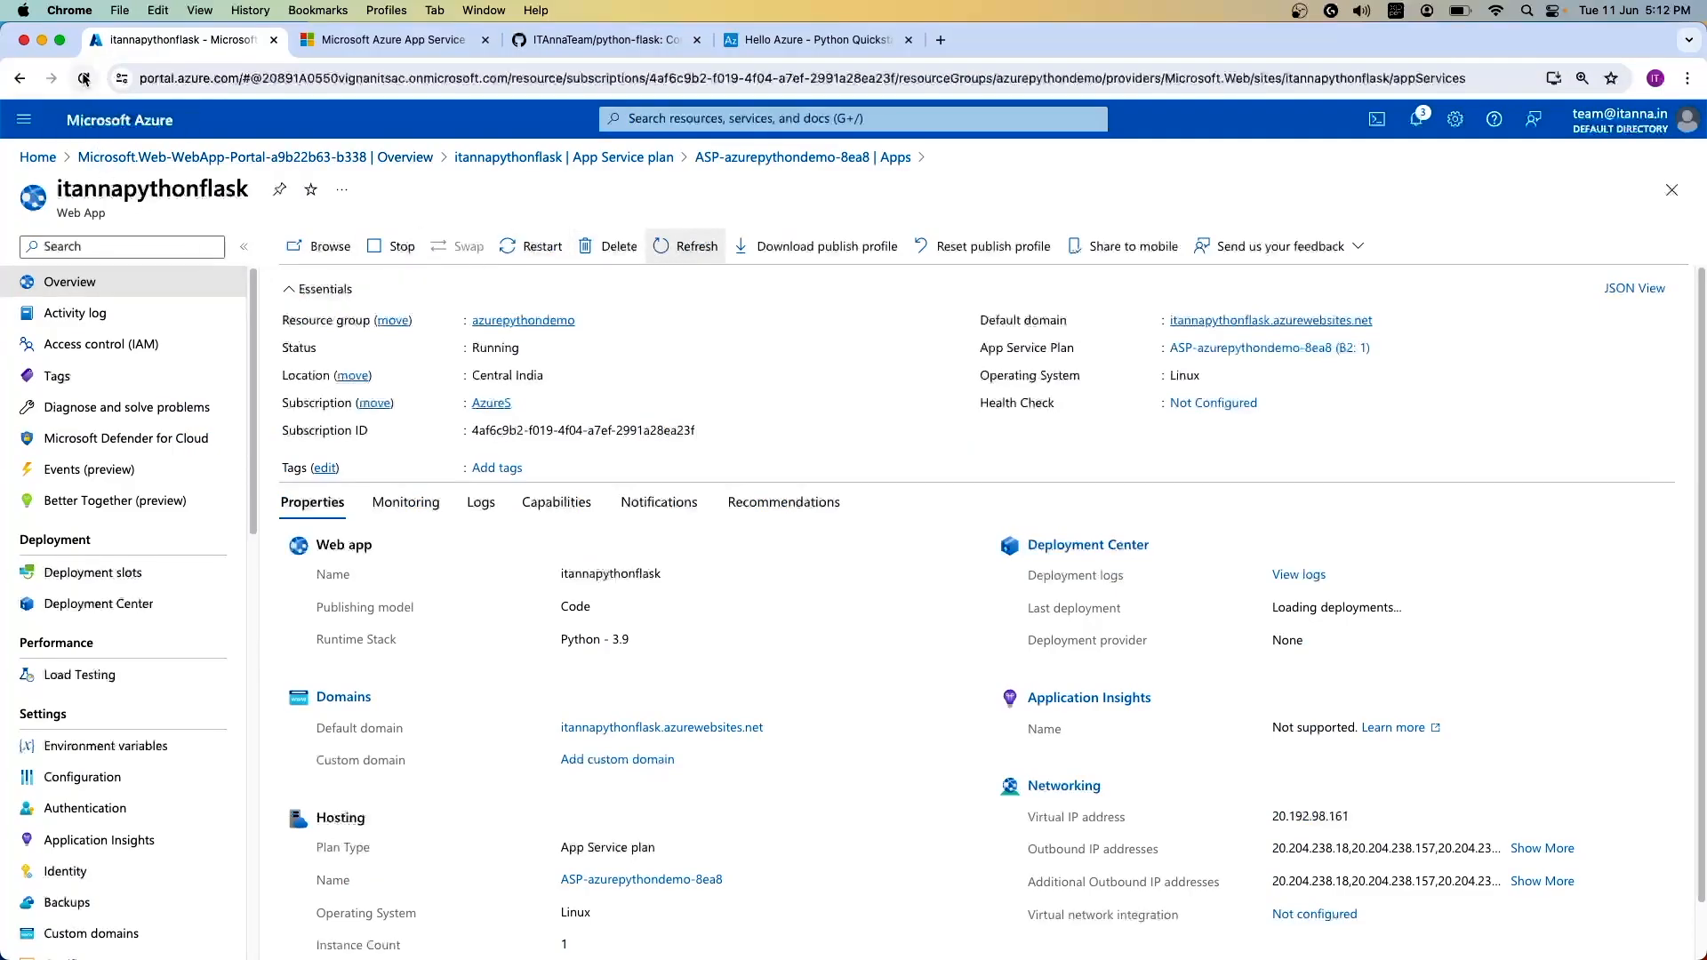
{"action": "left_click", "coordinate": [84, 77]}
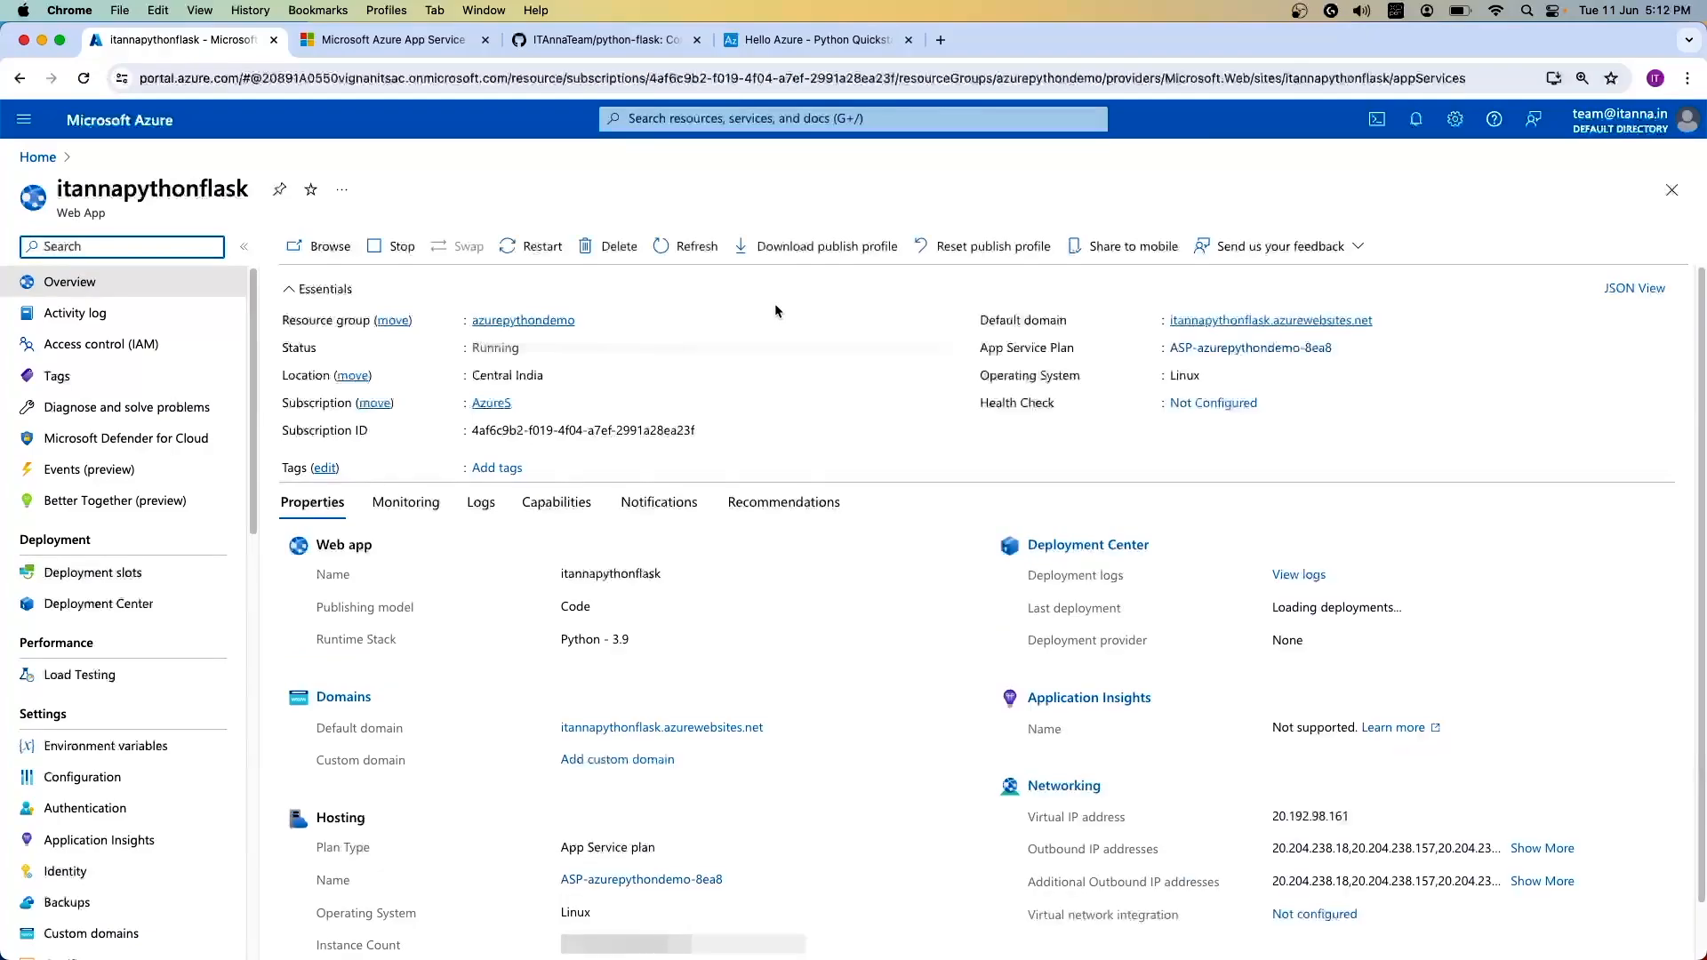
{"action": "mouse_move", "coordinate": [1270, 320]}
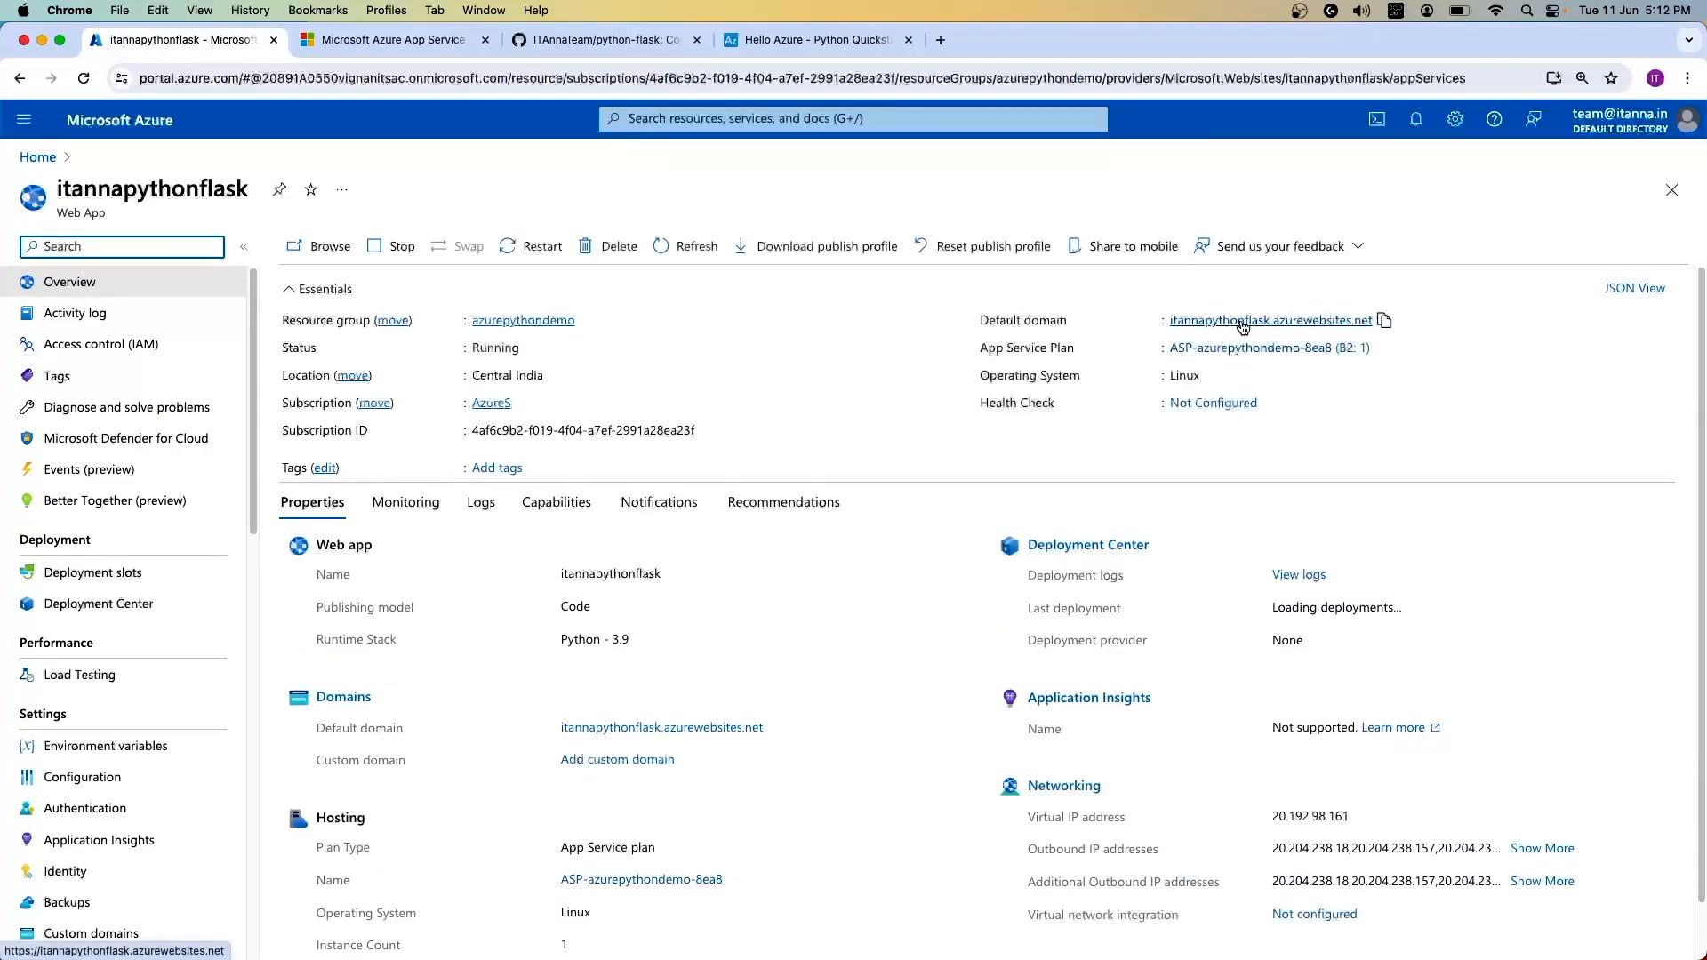
{"action": "left_click", "coordinate": [1268, 320]}
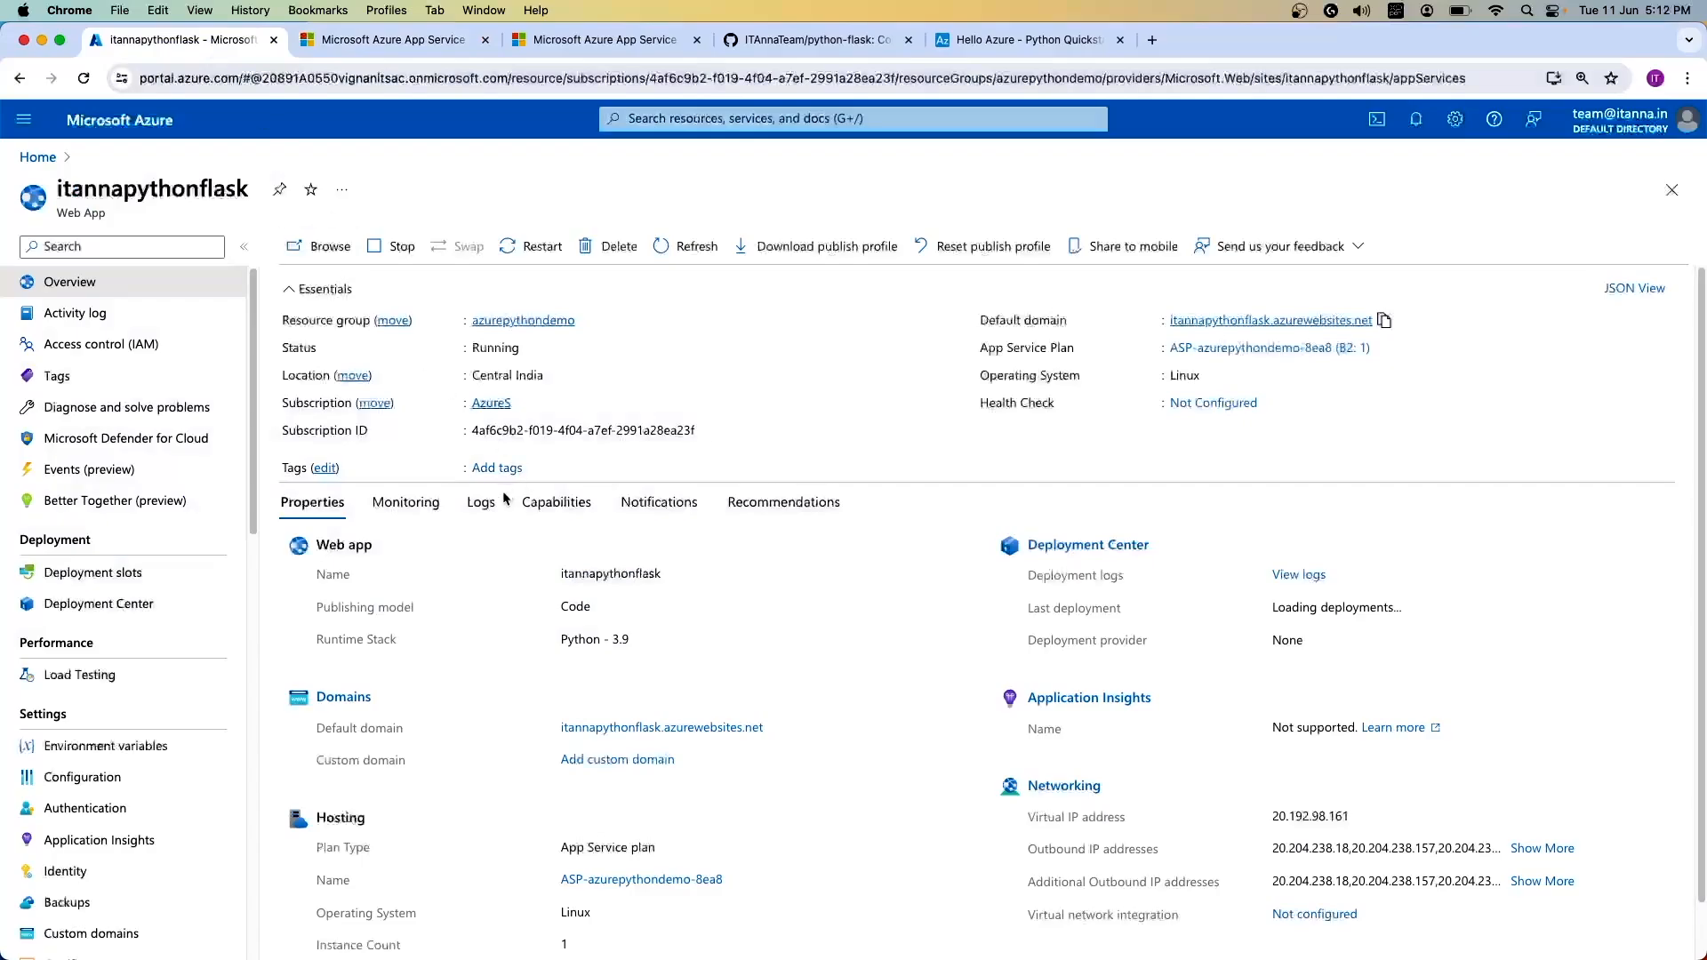
{"action": "left_click", "coordinate": [480, 502]}
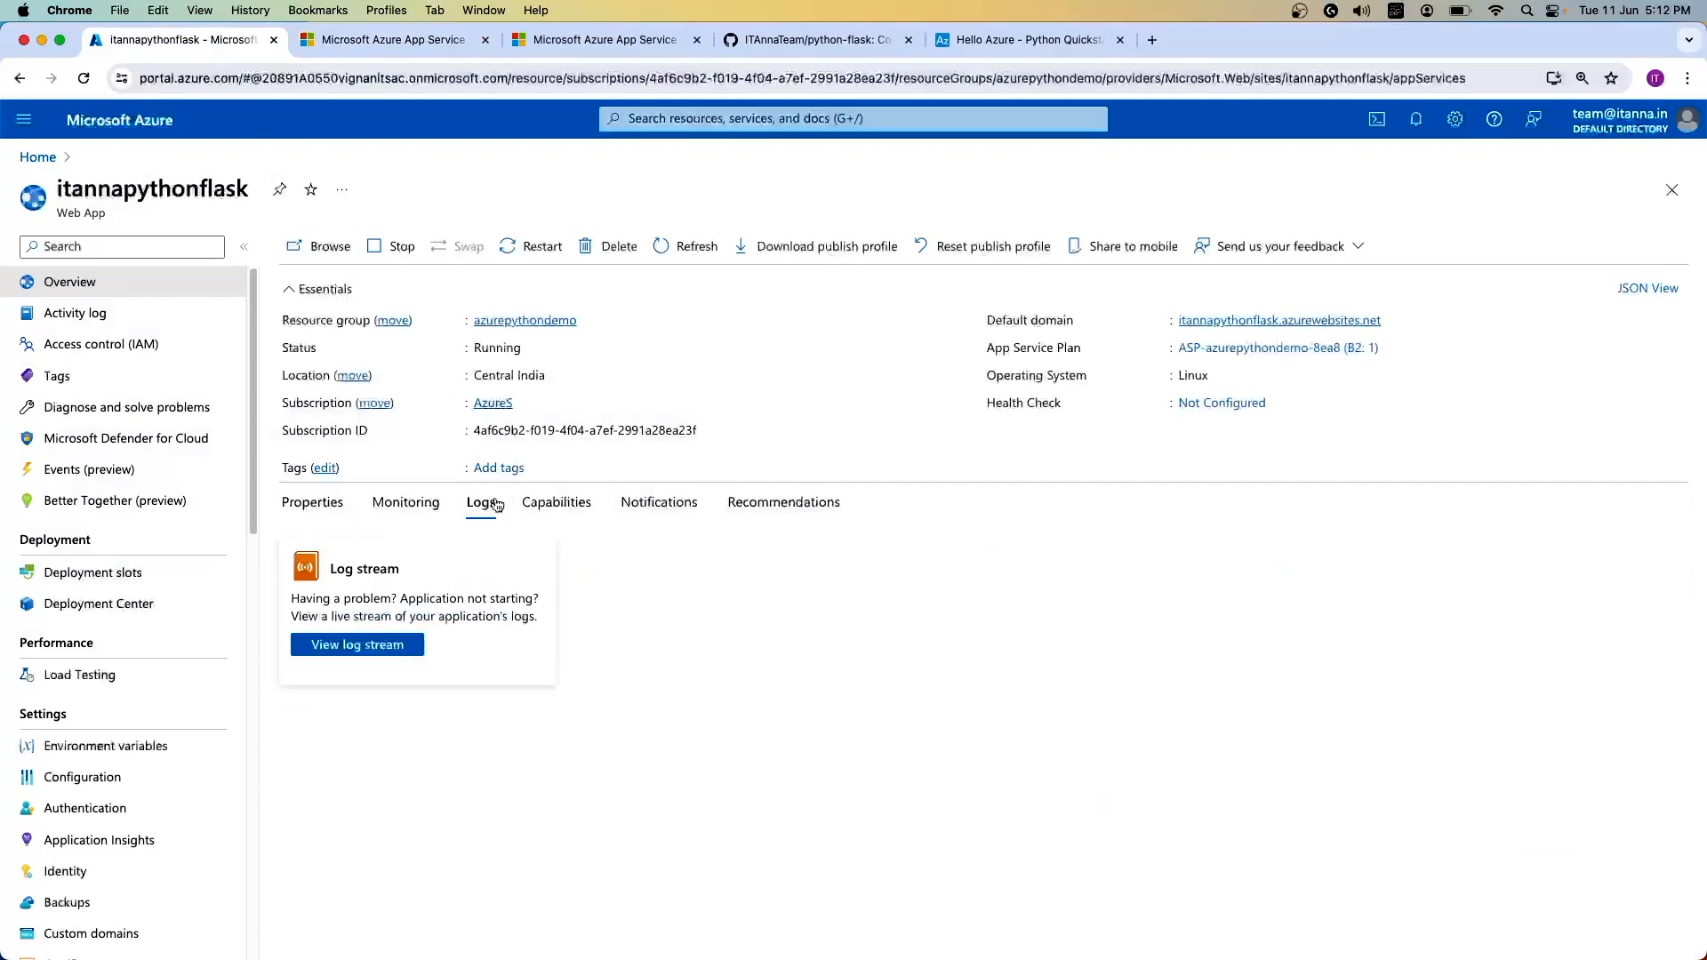
Step: View the log stream to the gunicorn 'Listening at' line, then switch to the deployed site
{"action": "left_click", "coordinate": [356, 644]}
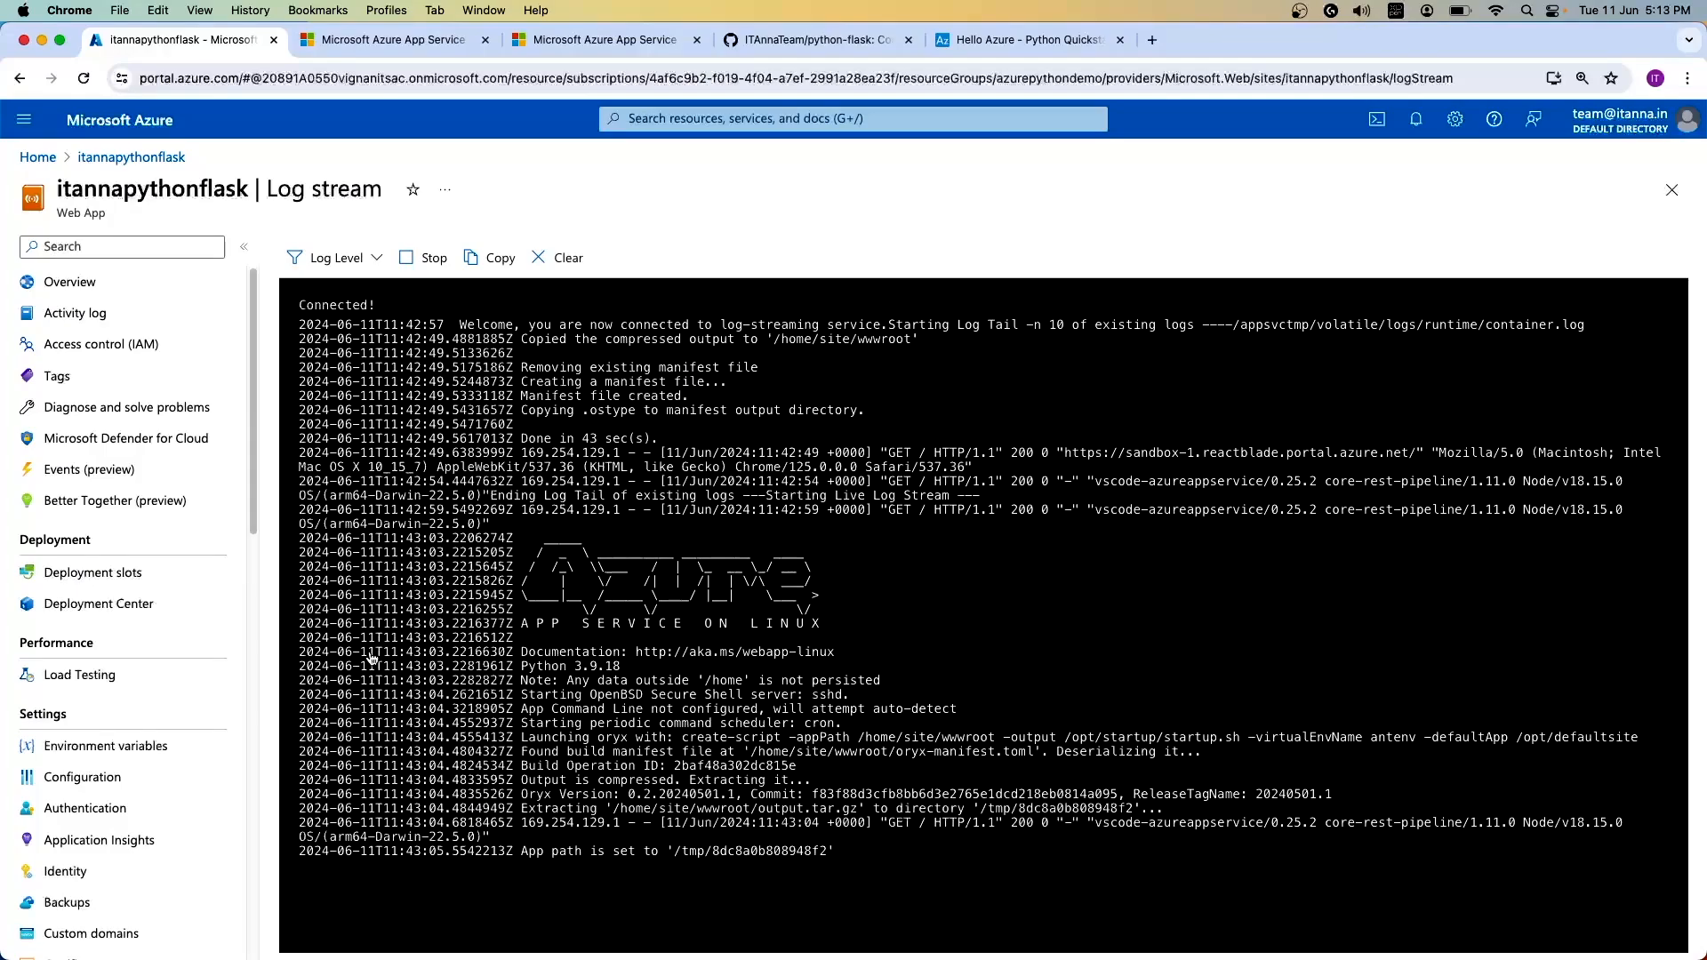
{"action": "scroll", "scroll_direction": "down", "scroll_amount": 3}
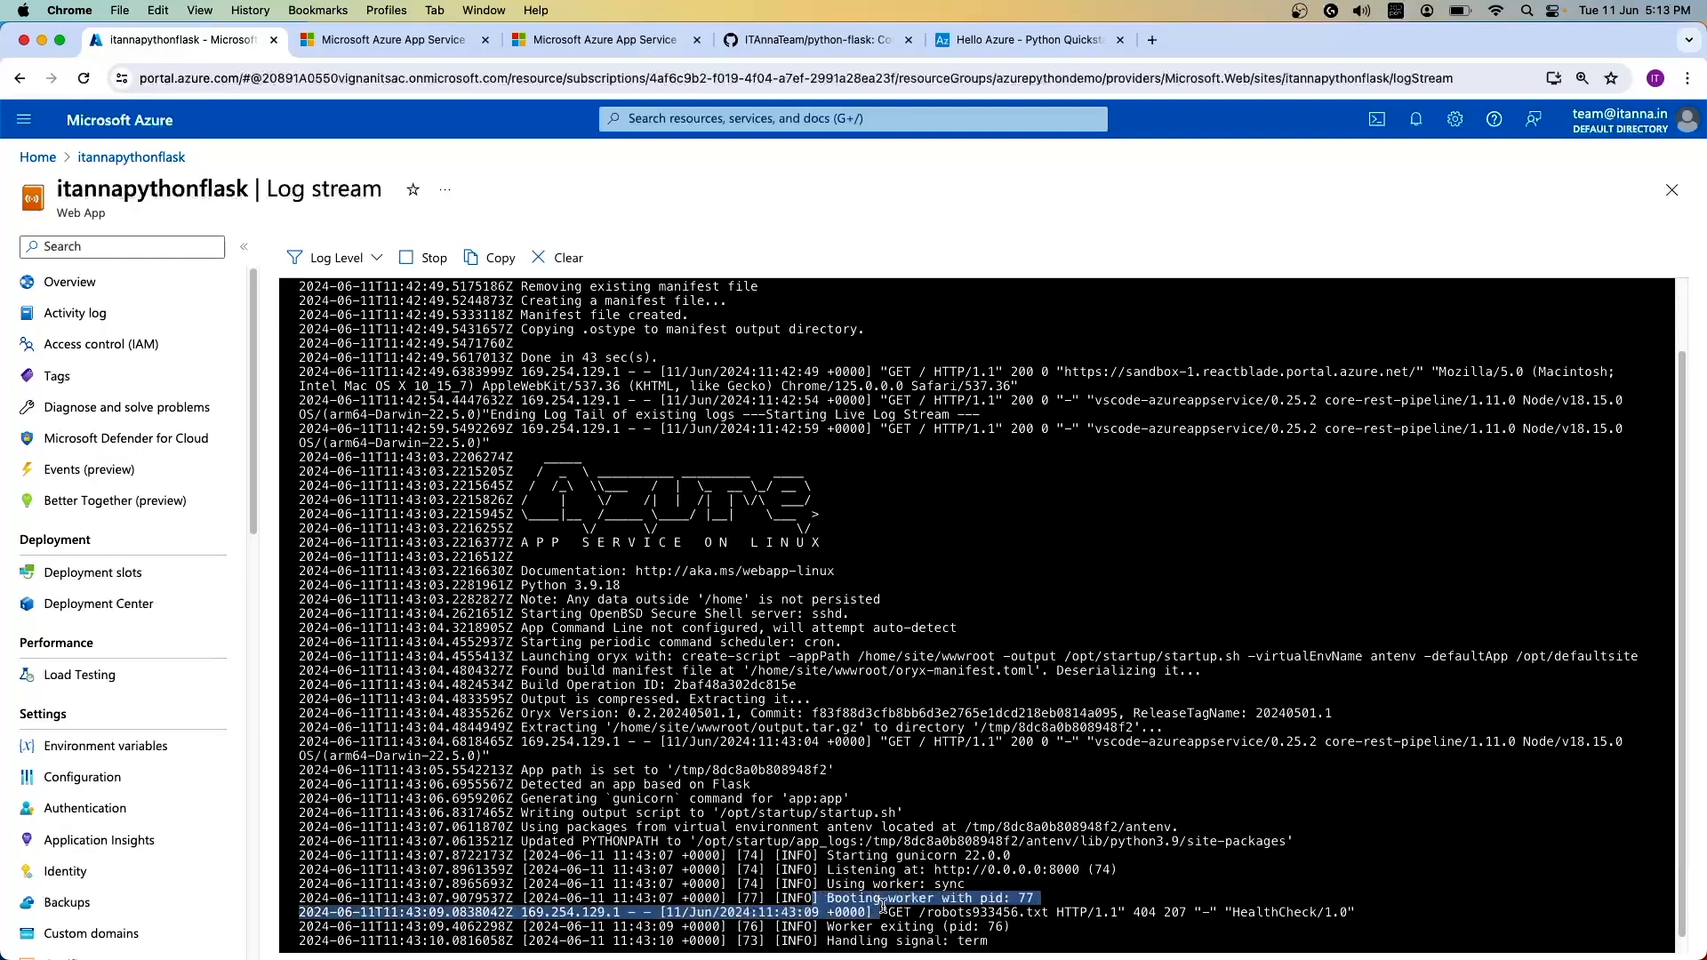
{"action": "left_click", "coordinate": [1122, 879]}
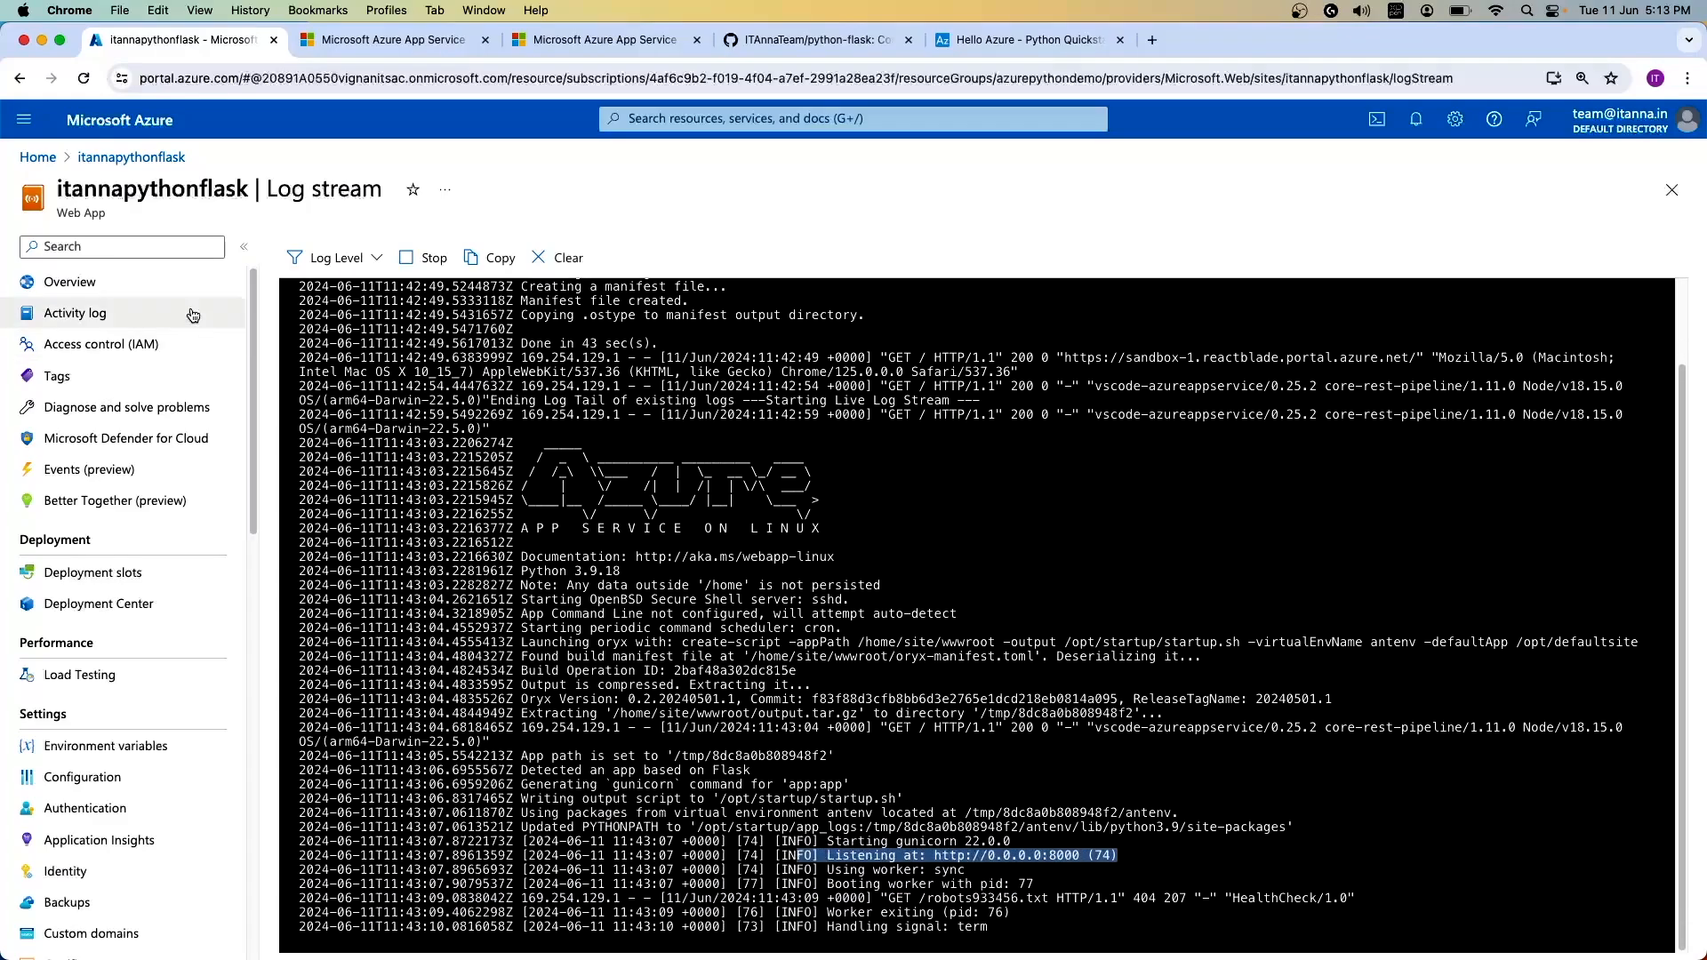
{"action": "left_click", "coordinate": [69, 282]}
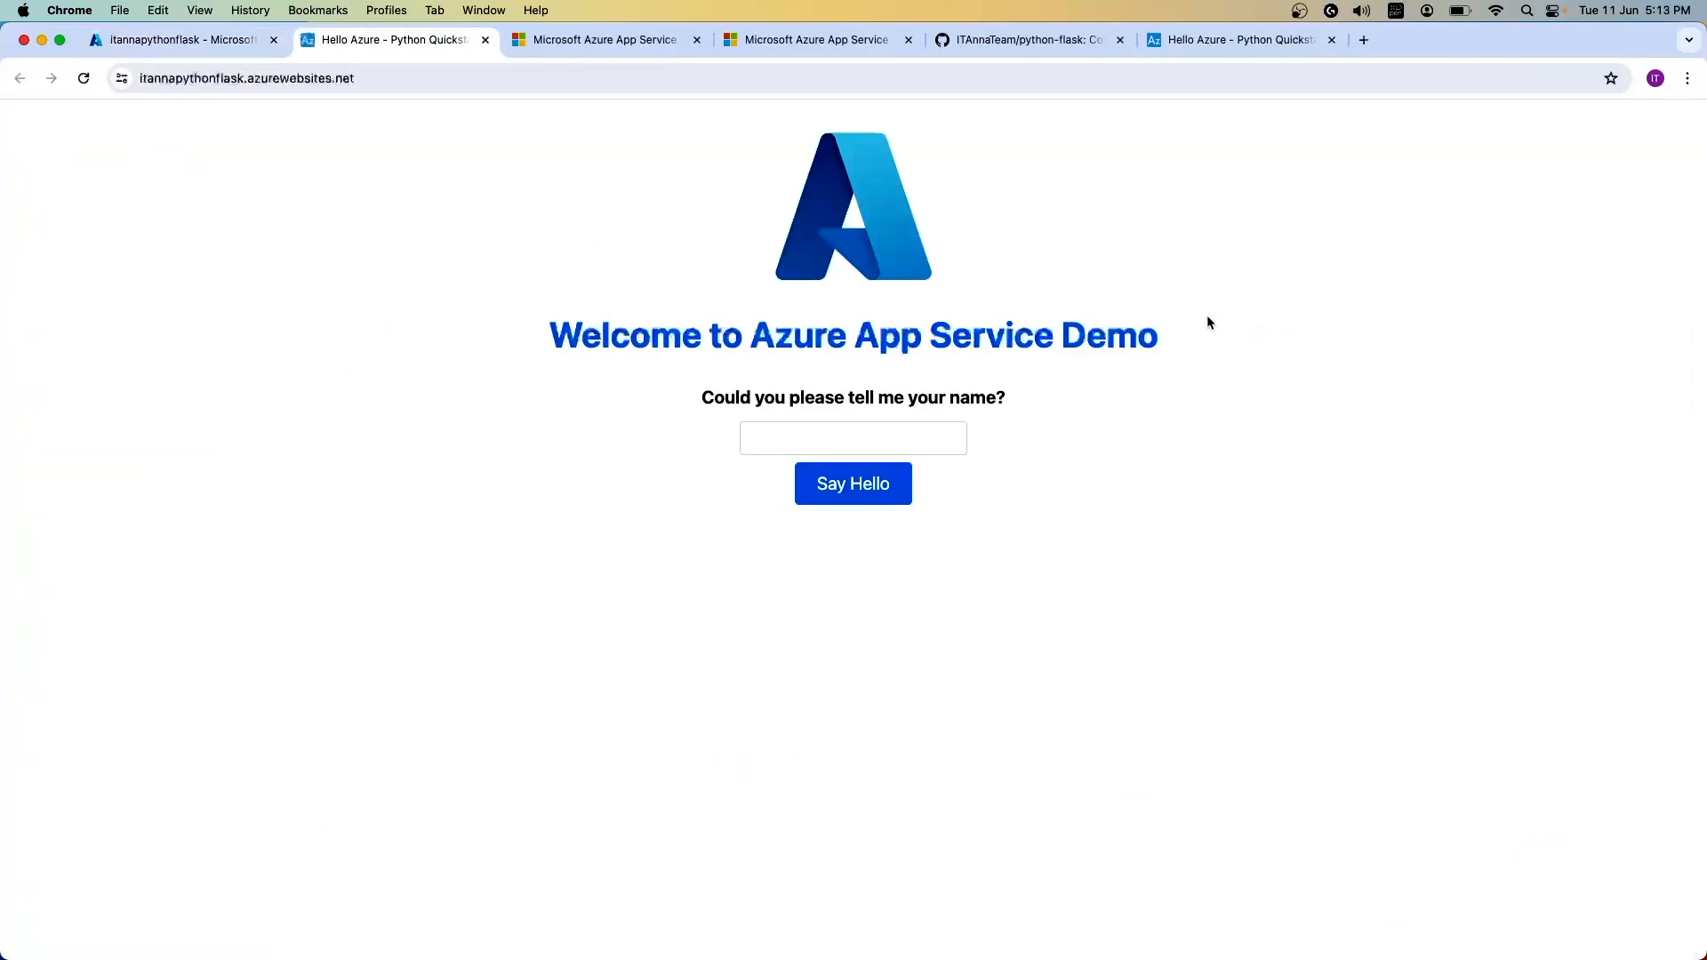
{"action": "mouse_move", "coordinate": [576, 187]}
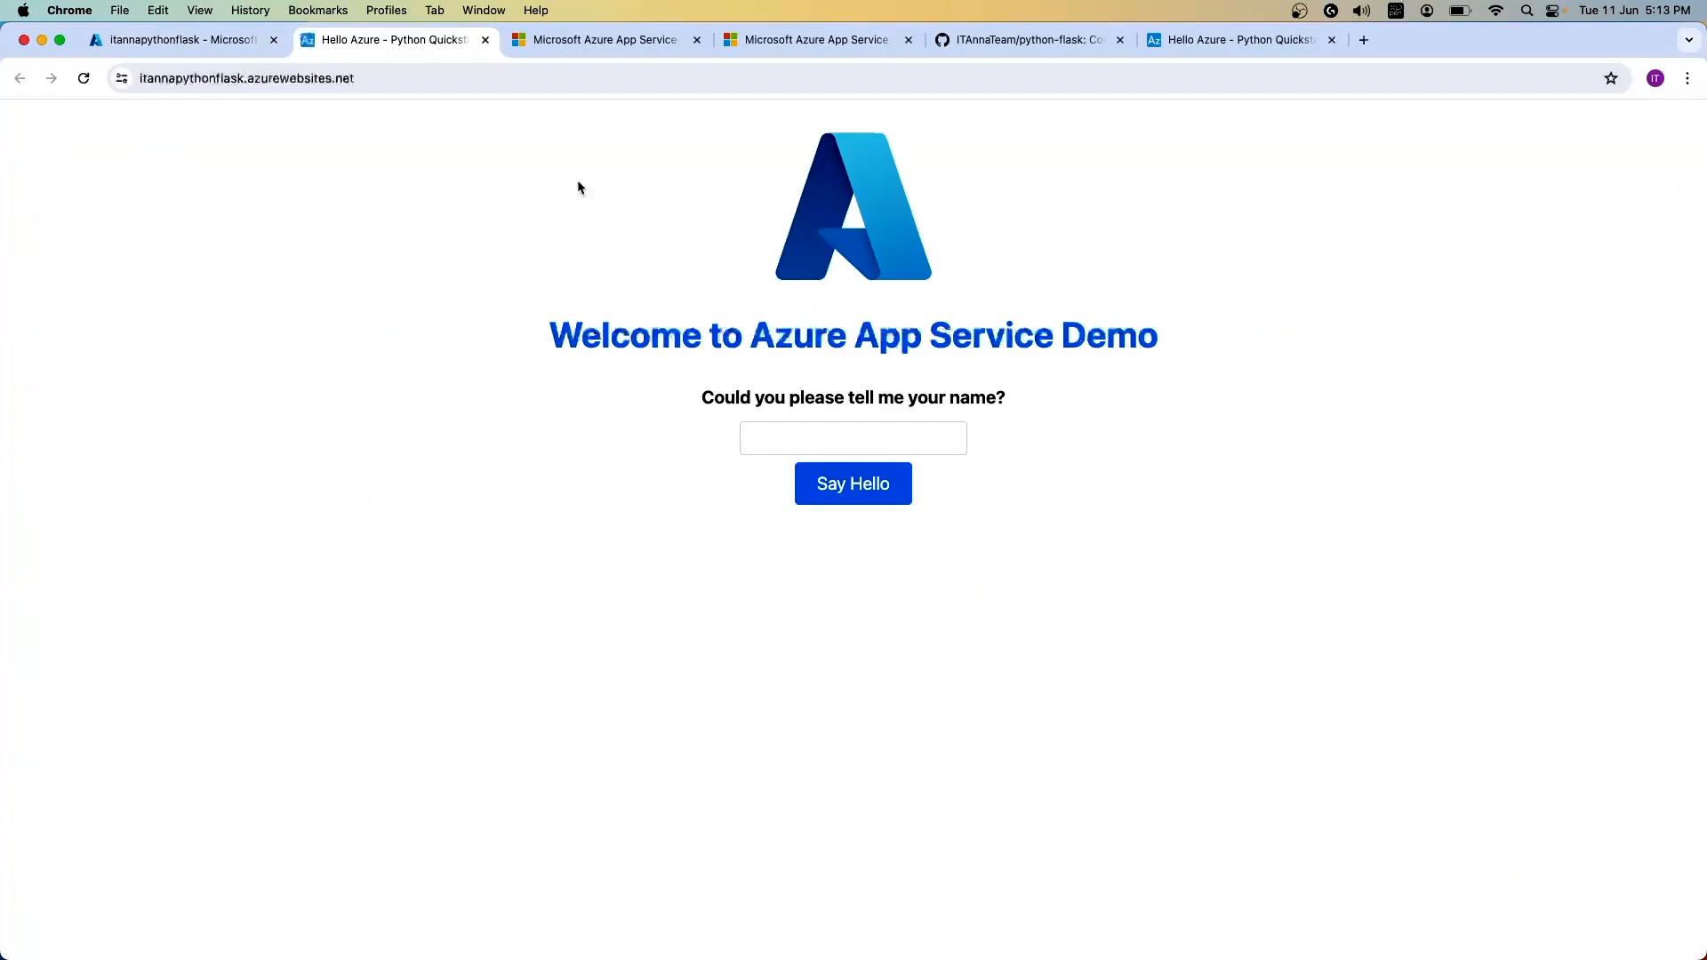
Step: Check the live site's address and submit the name 'Now in cloud' for a greeting
{"action": "left_click", "coordinate": [245, 76]}
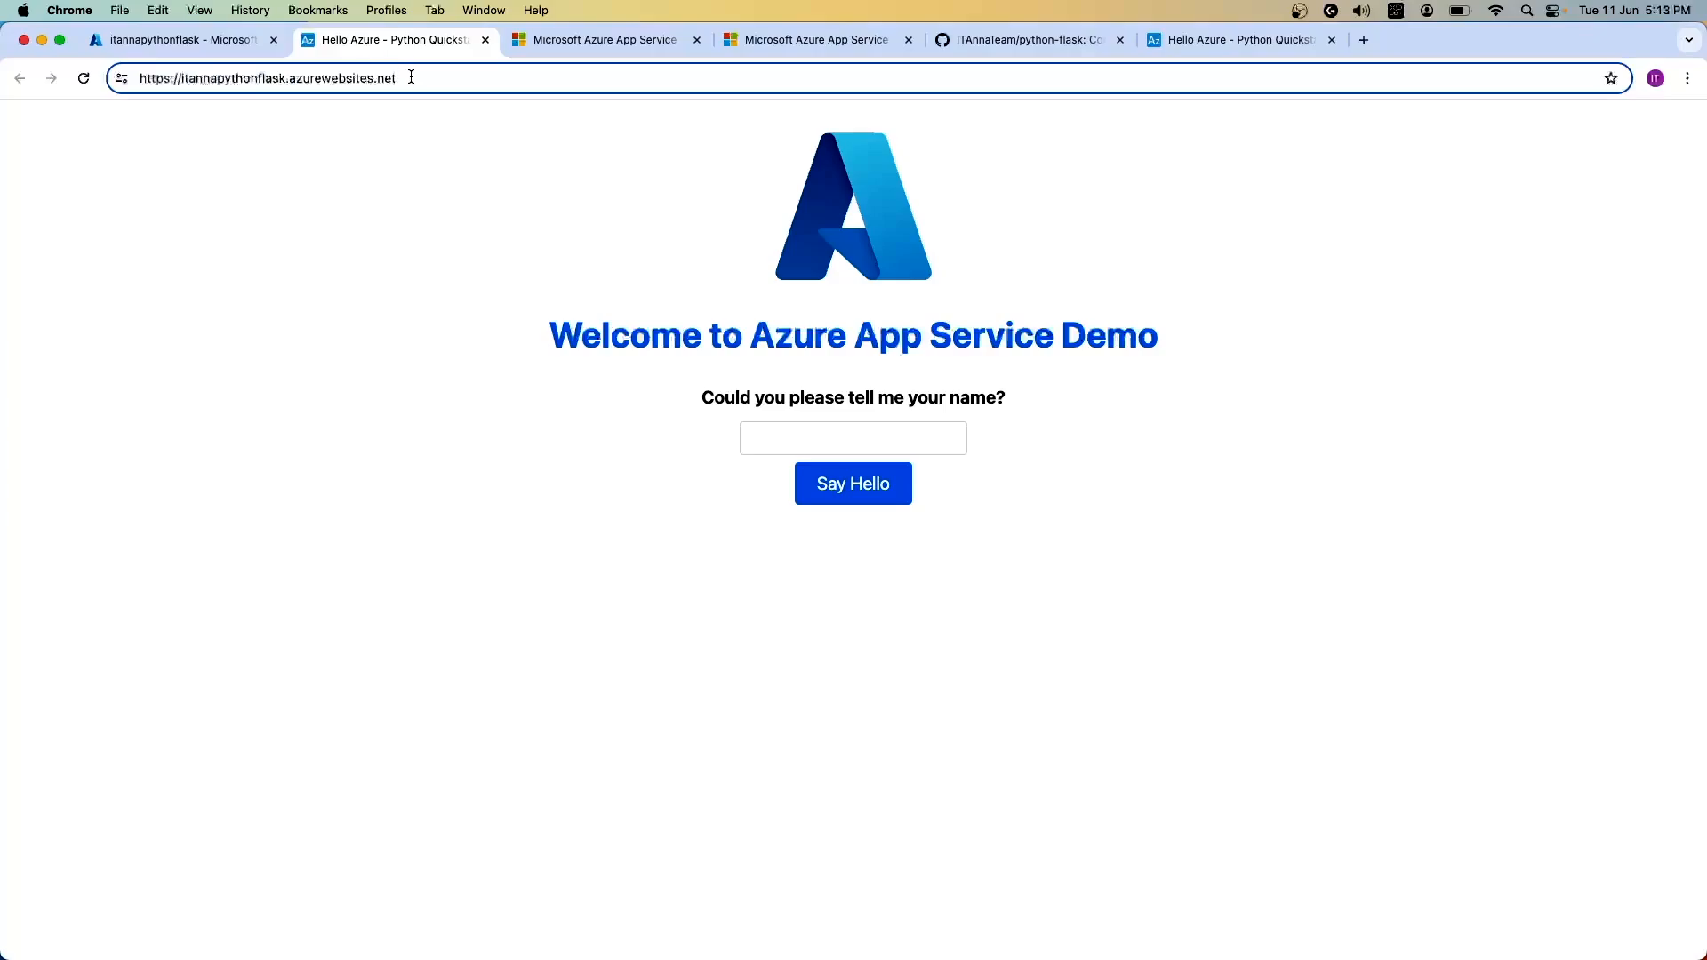
{"action": "mouse_move", "coordinate": [673, 316]}
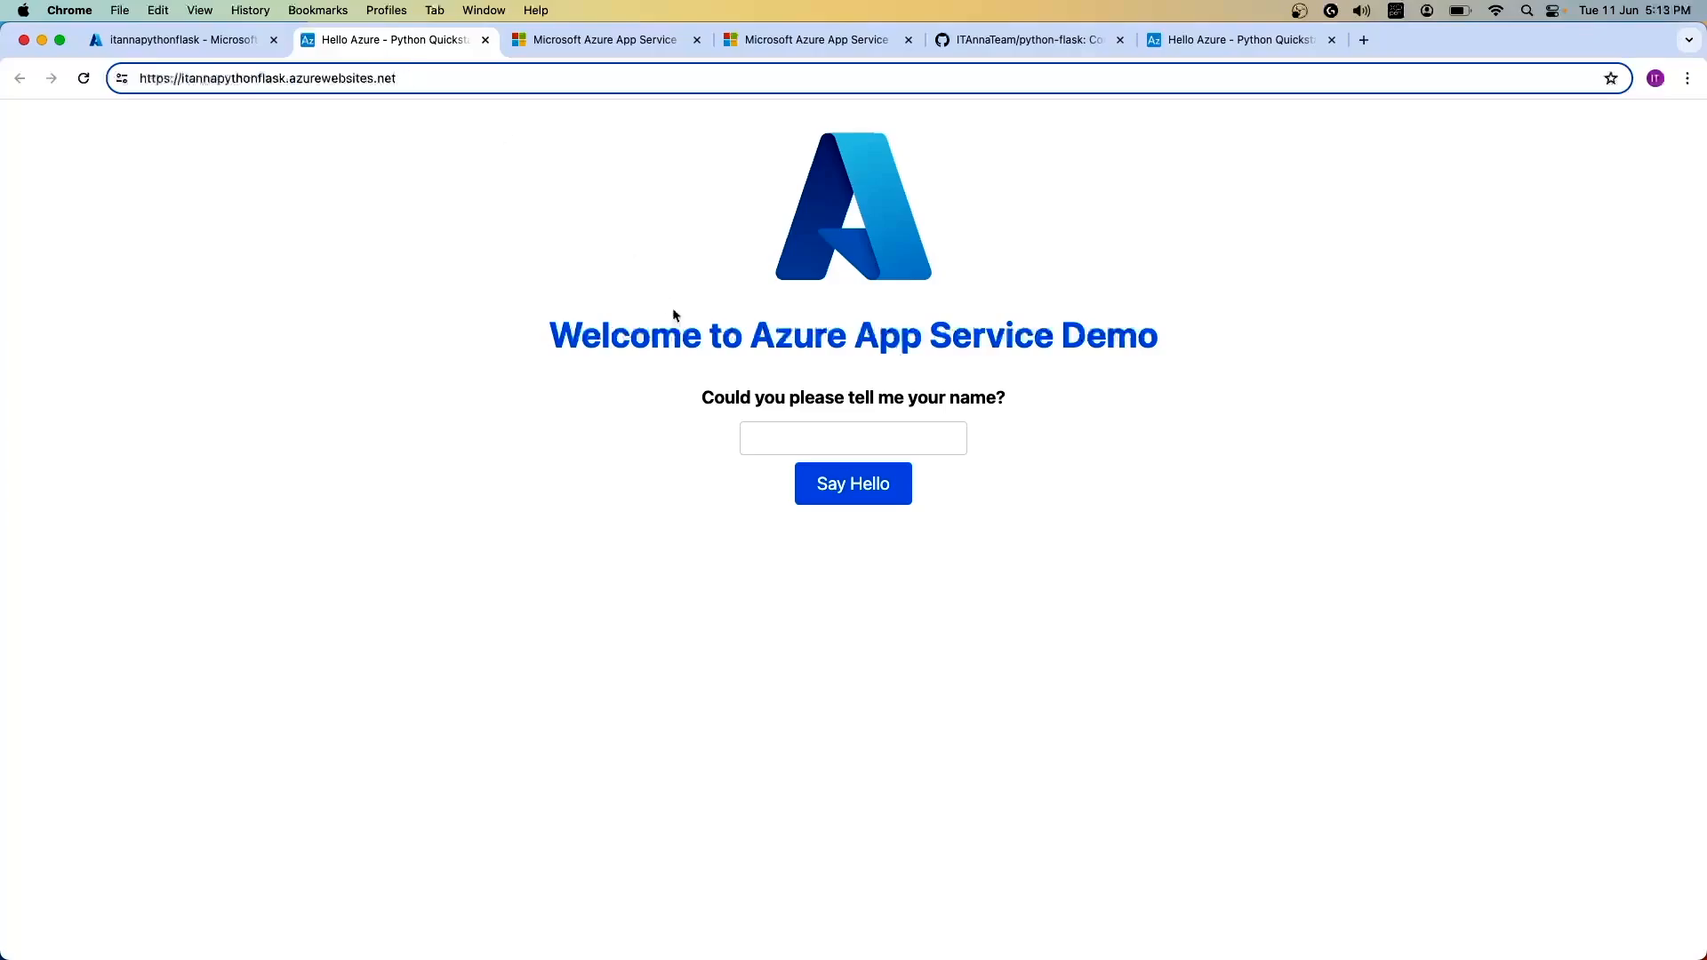
{"action": "type", "text": "Now"}
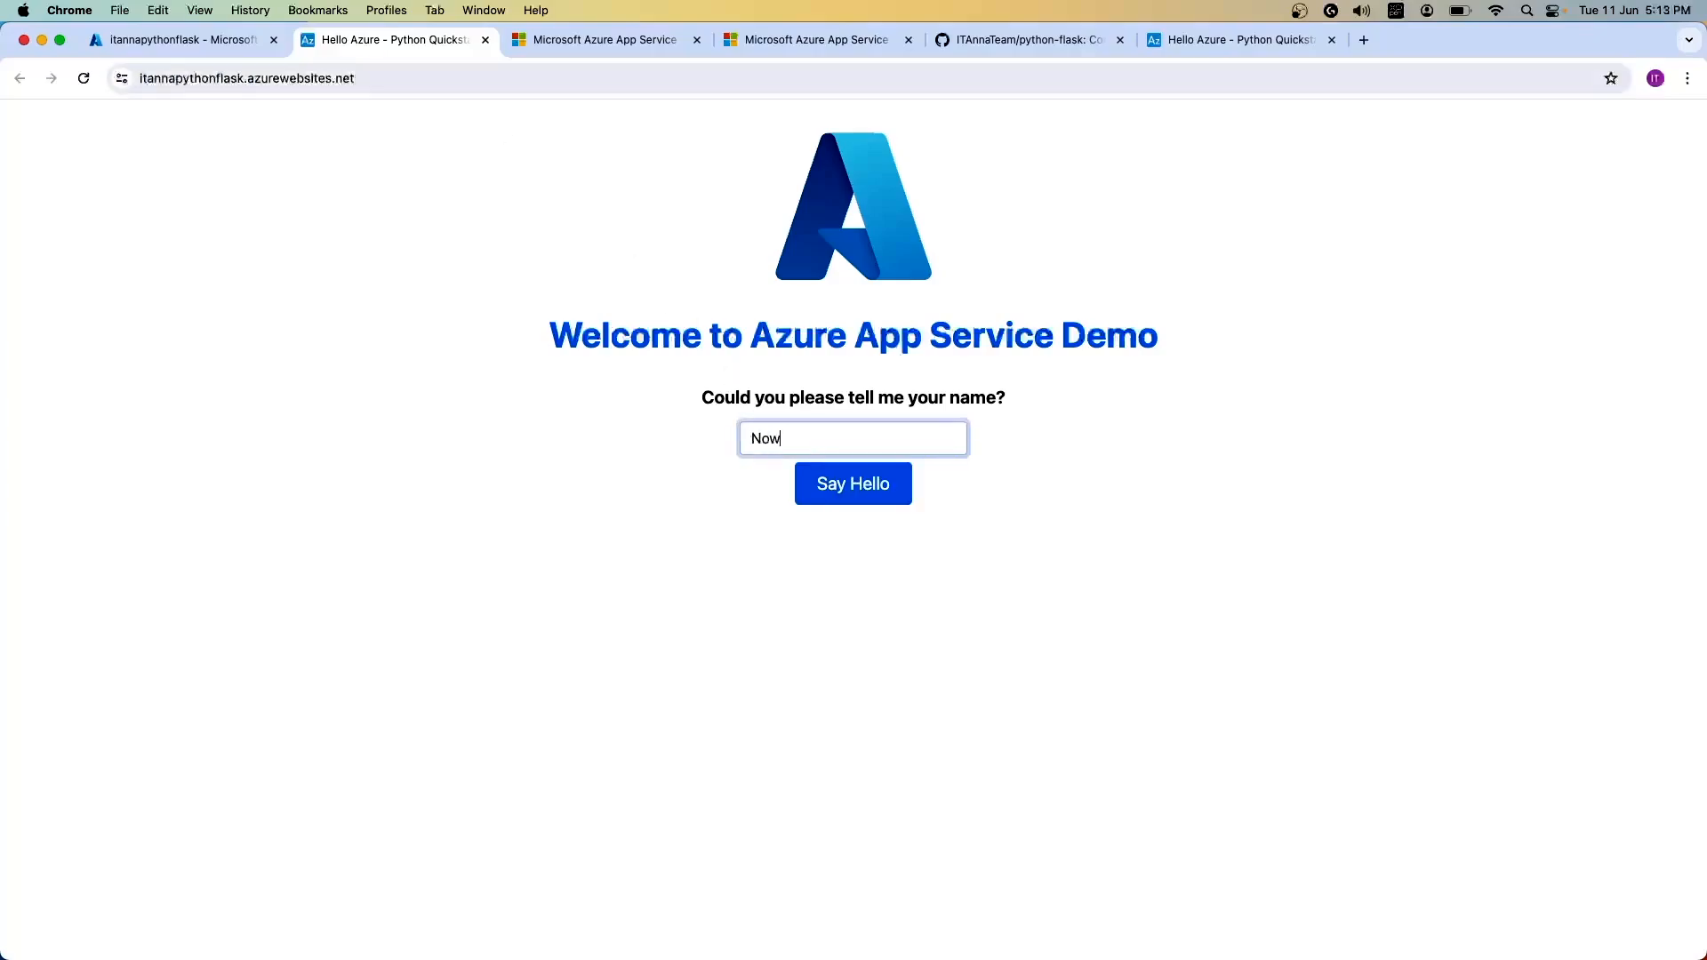
{"action": "type", "text": "in clou"}
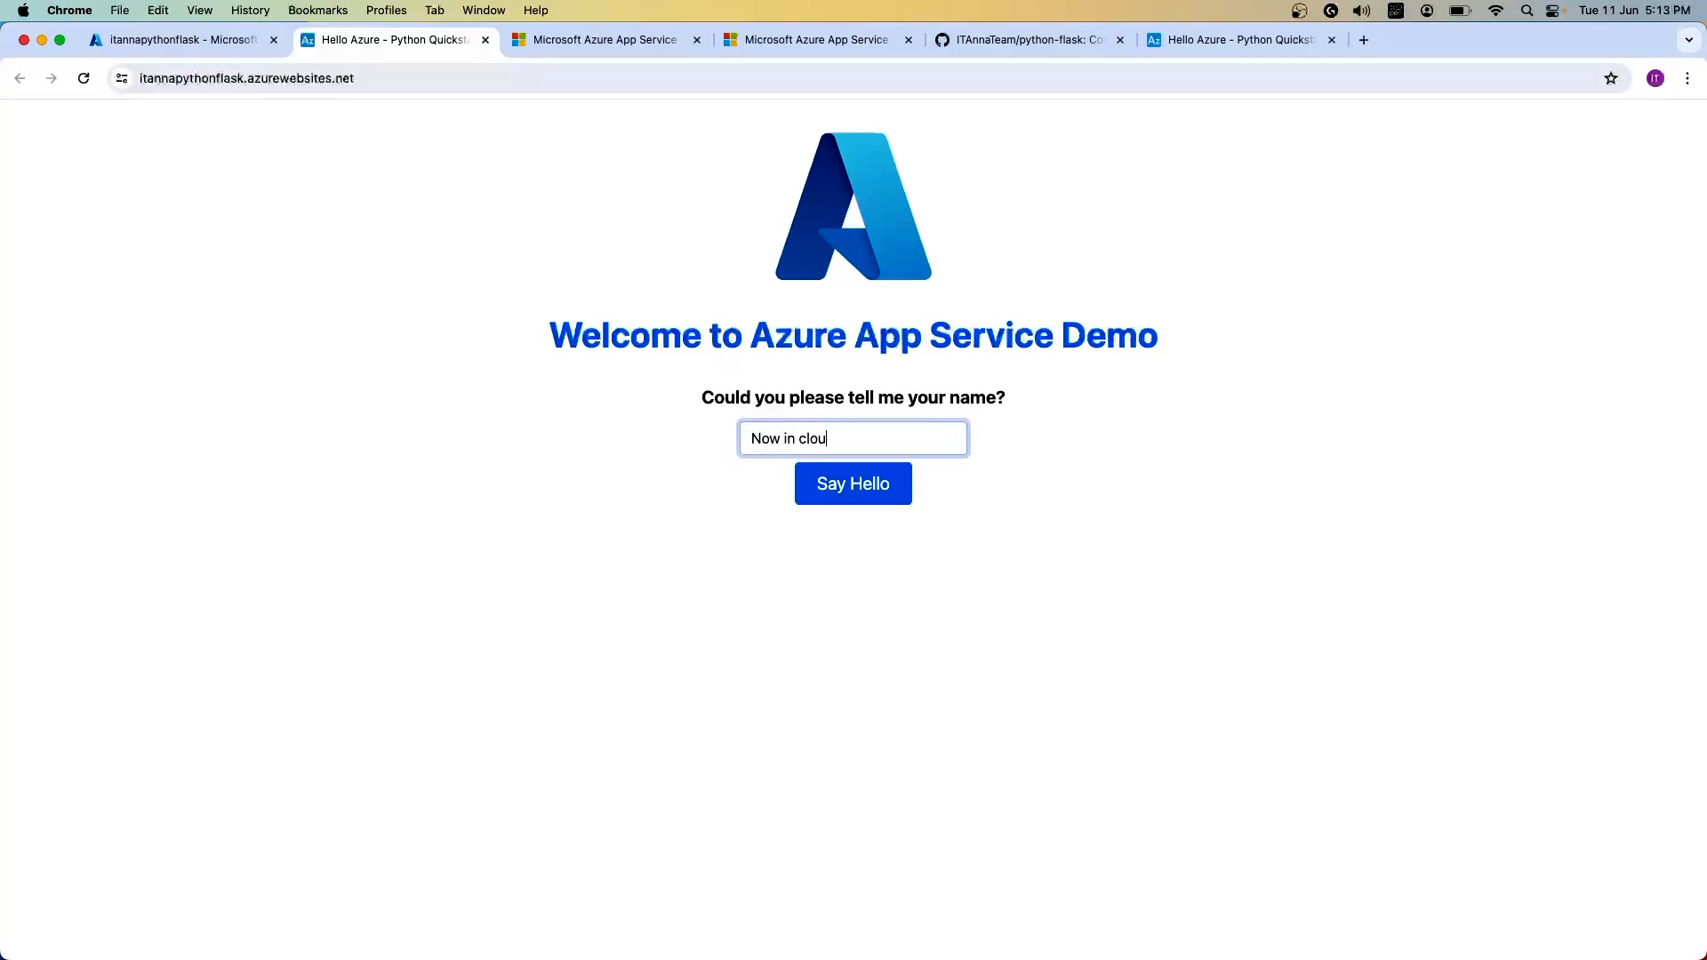
{"action": "left_click", "coordinate": [852, 483]}
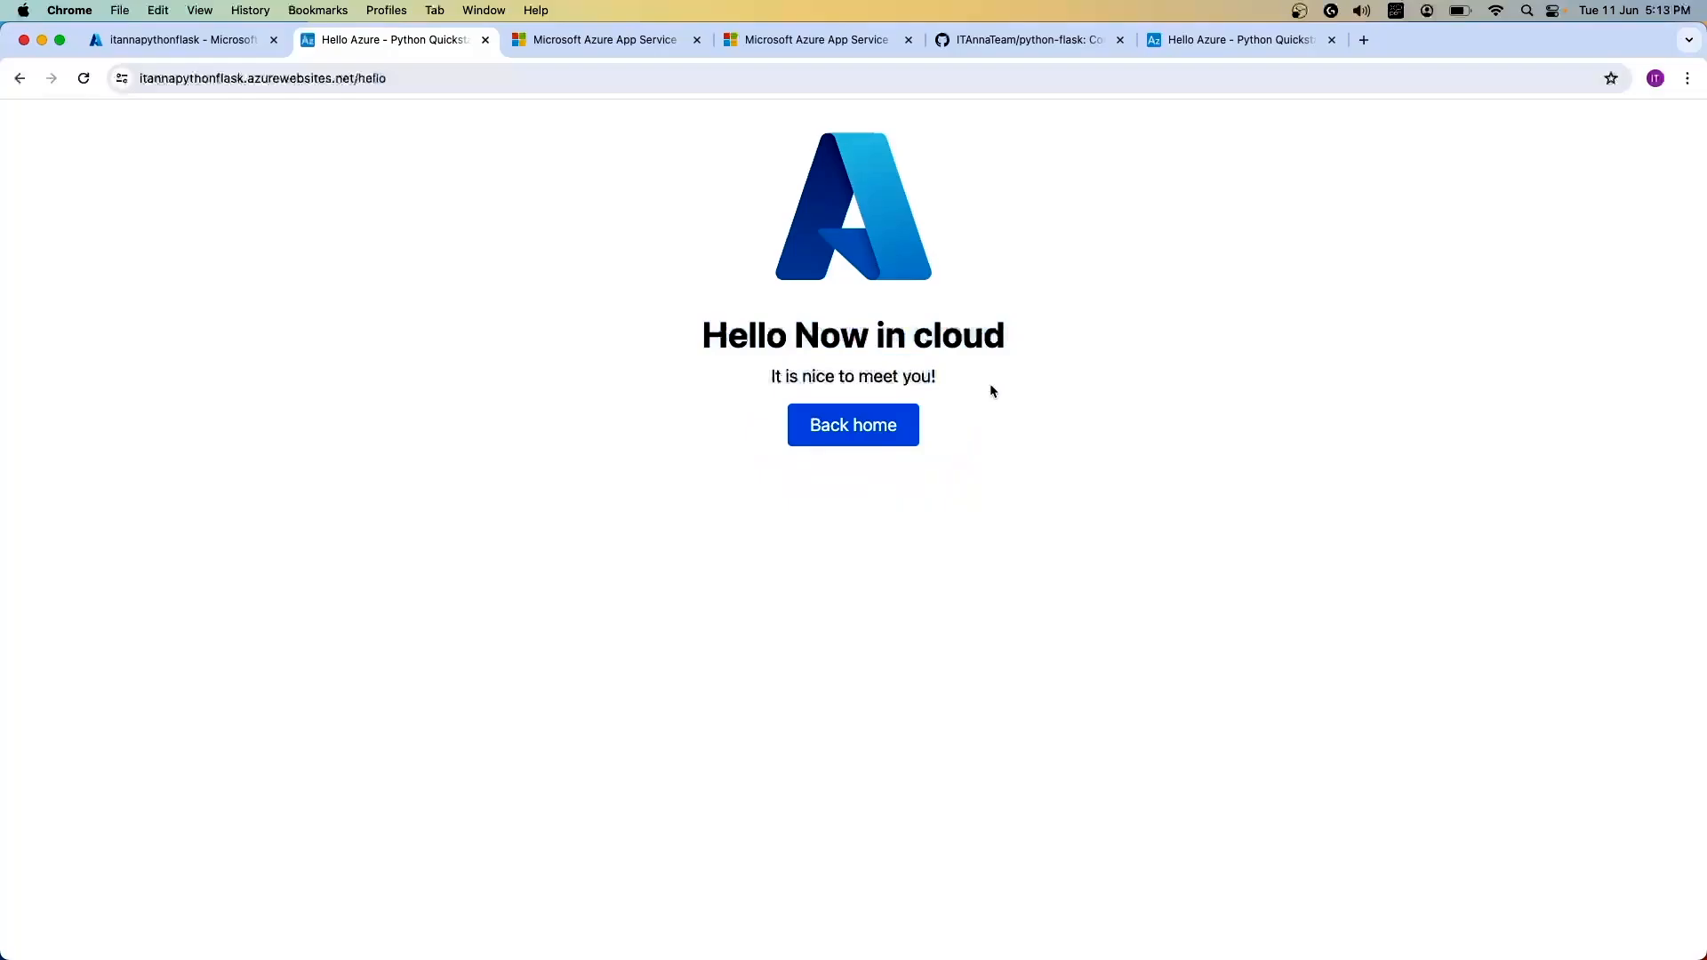
{"action": "mouse_move", "coordinate": [210, 773]}
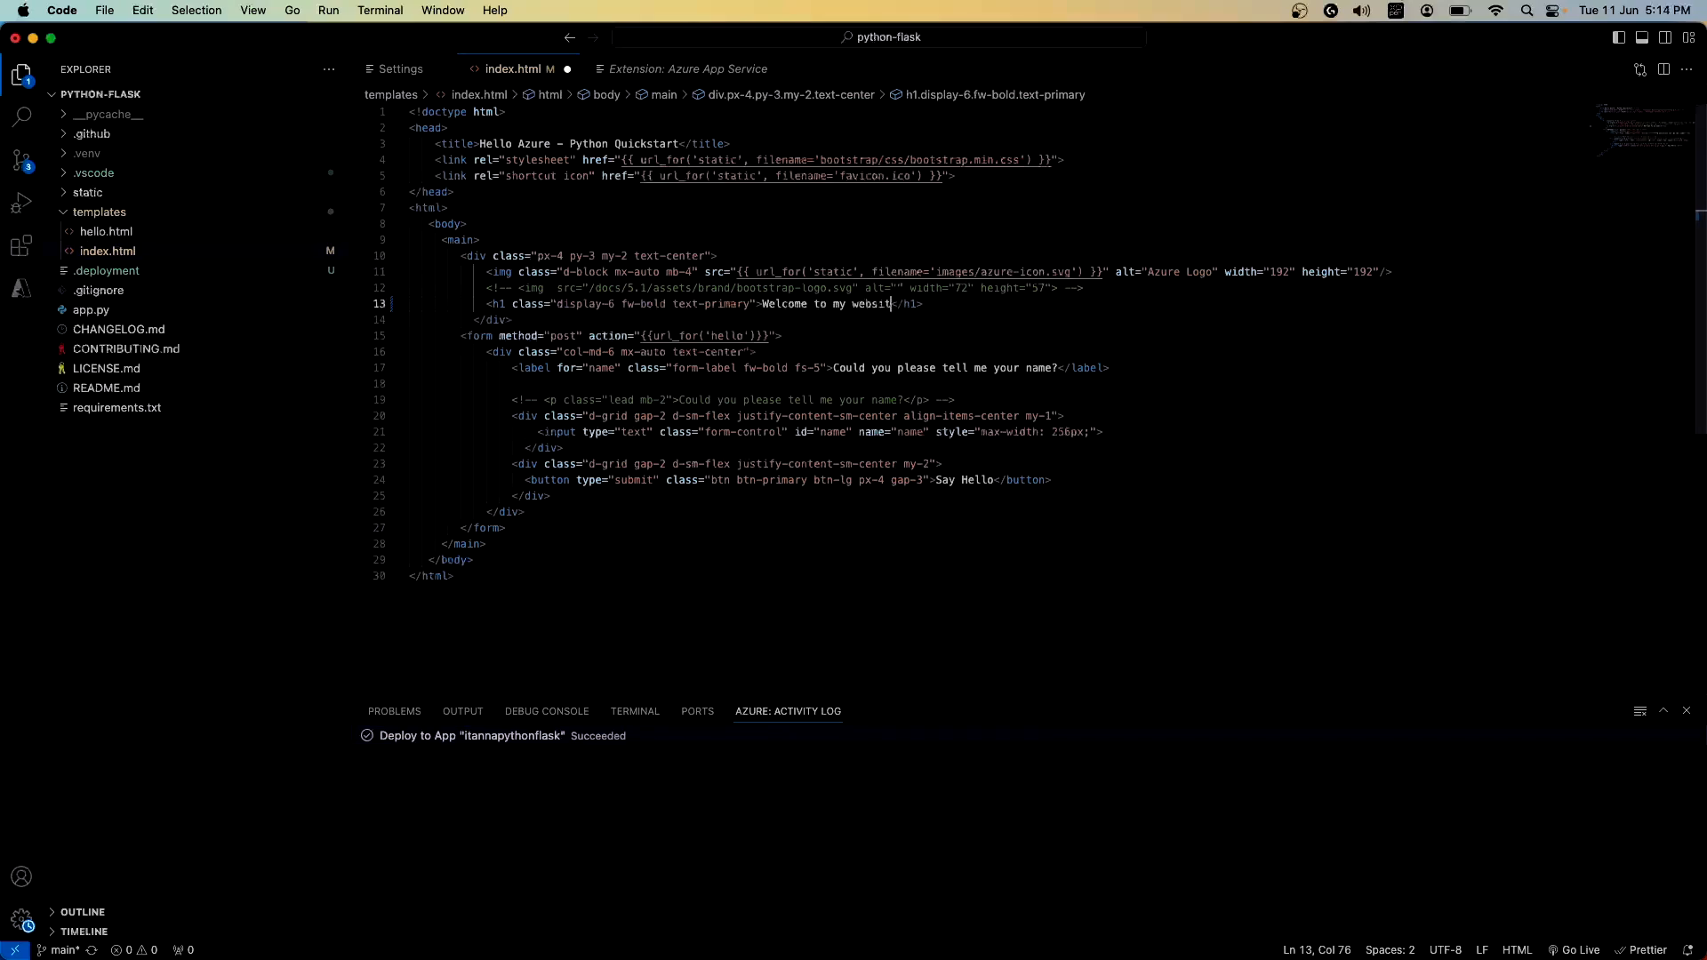
Step: Change the index.html h1 to 'Welcome to my website' and redeploy to itannapythonflask, overwriting
{"action": "type", "text": "e"}
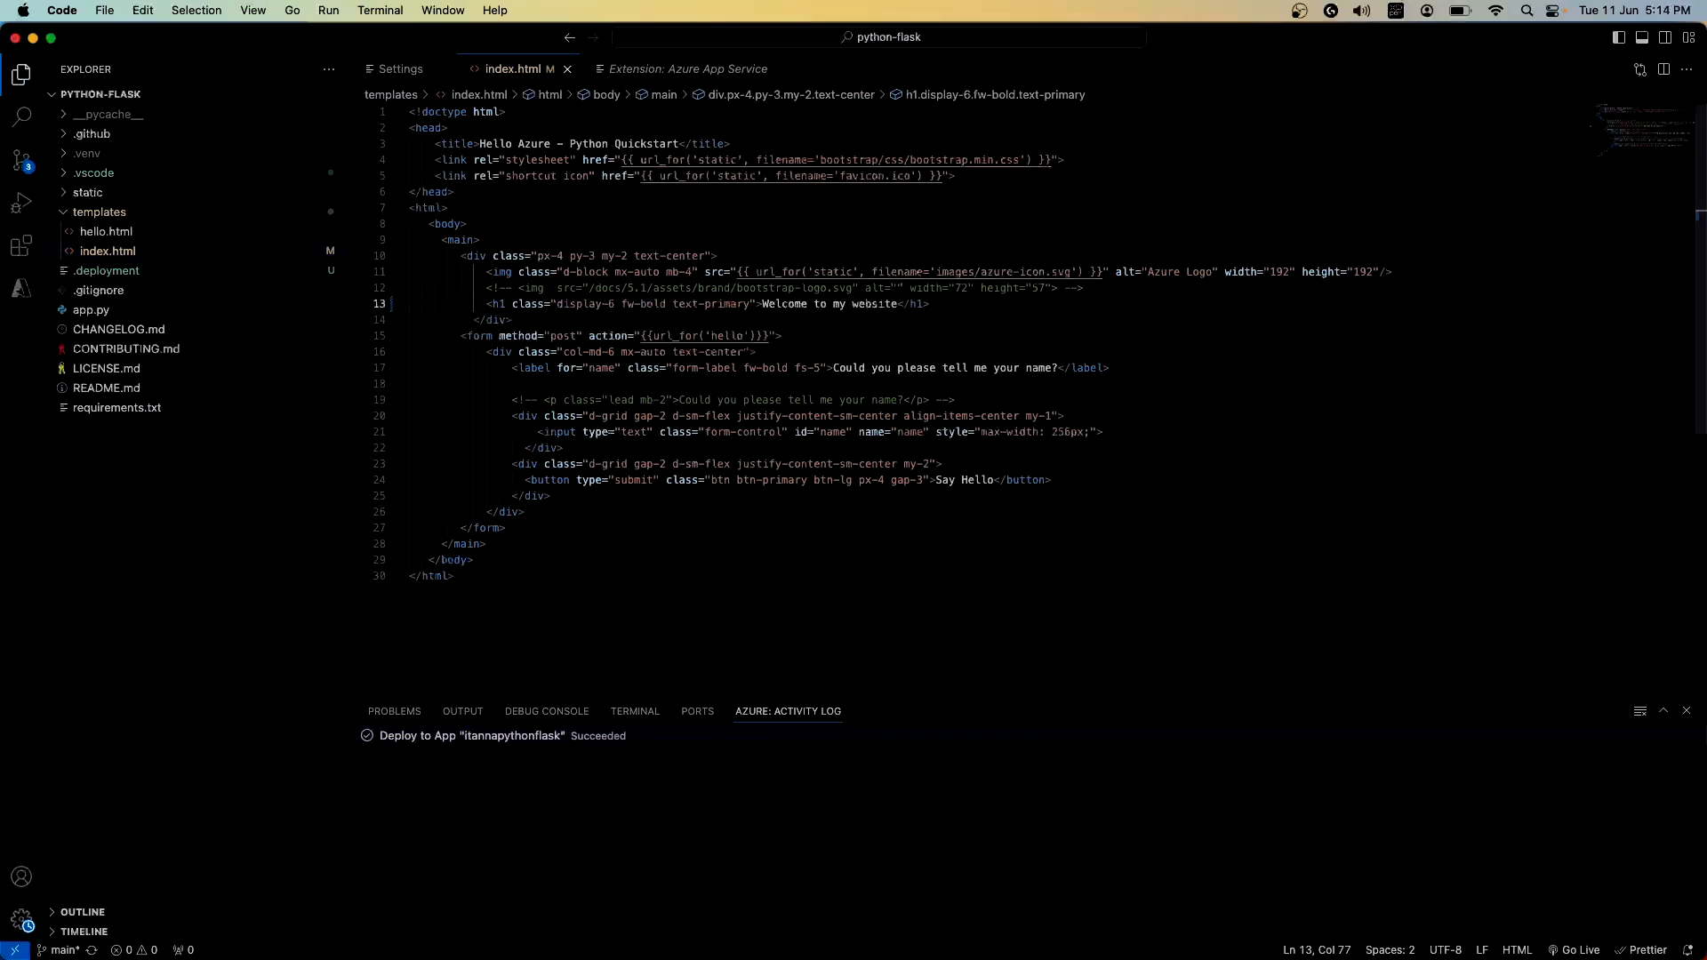
{"action": "right_click", "coordinate": [108, 251]}
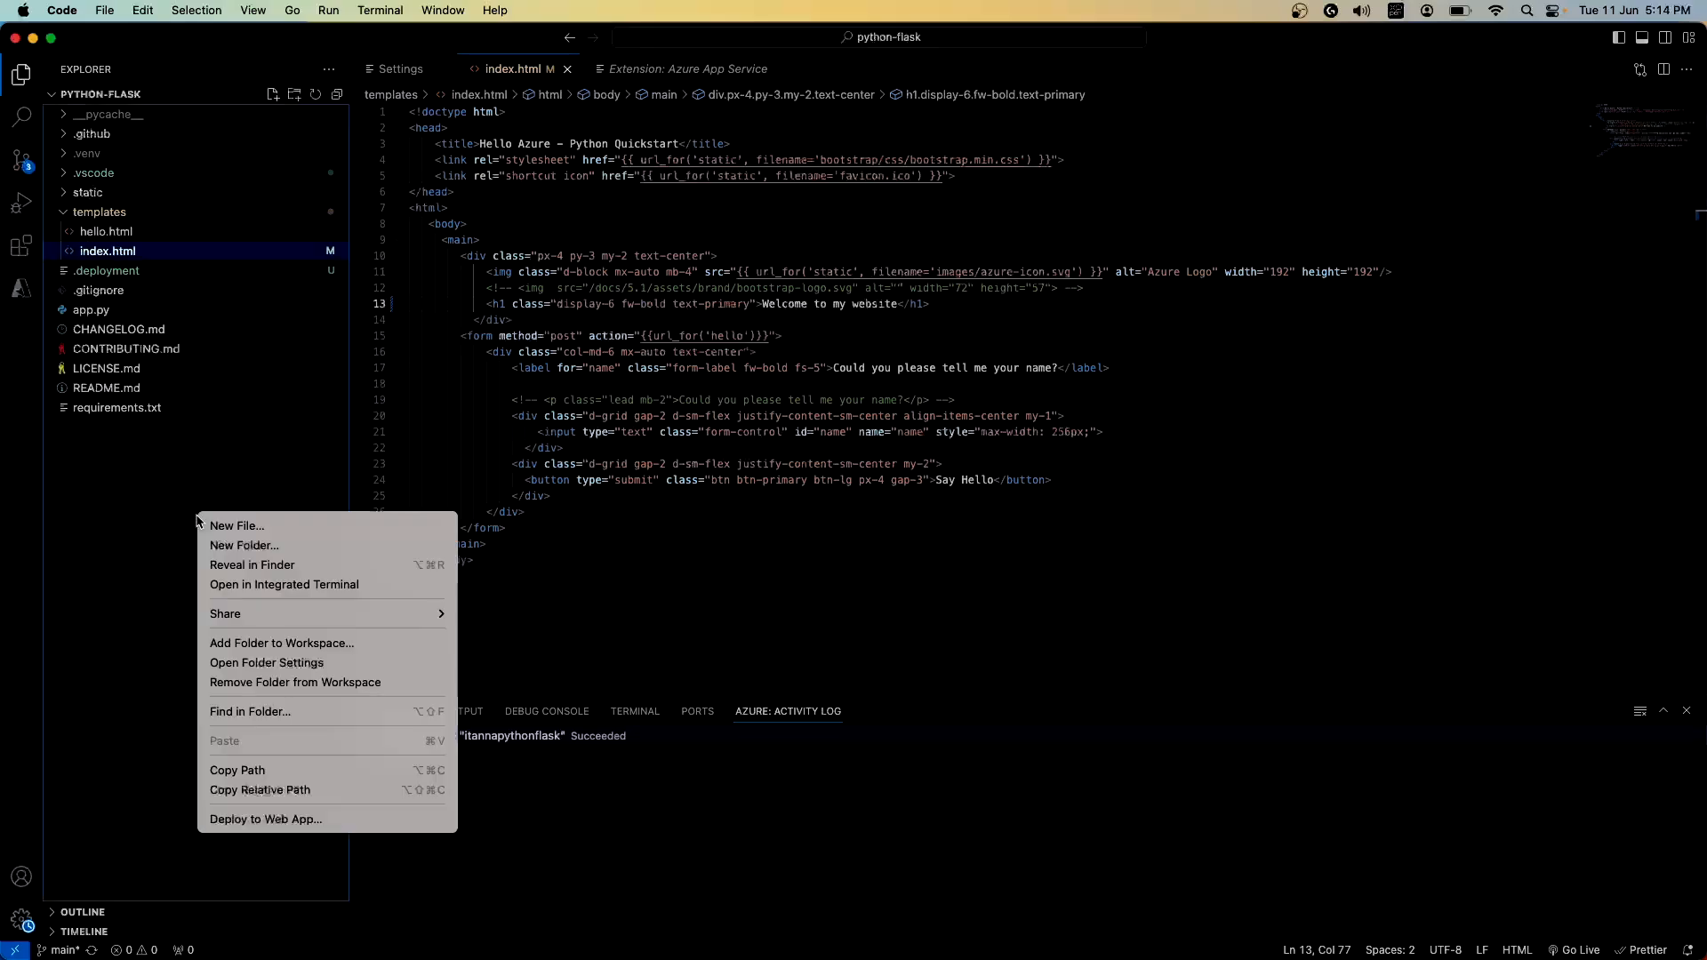
{"action": "left_click", "coordinate": [535, 439]}
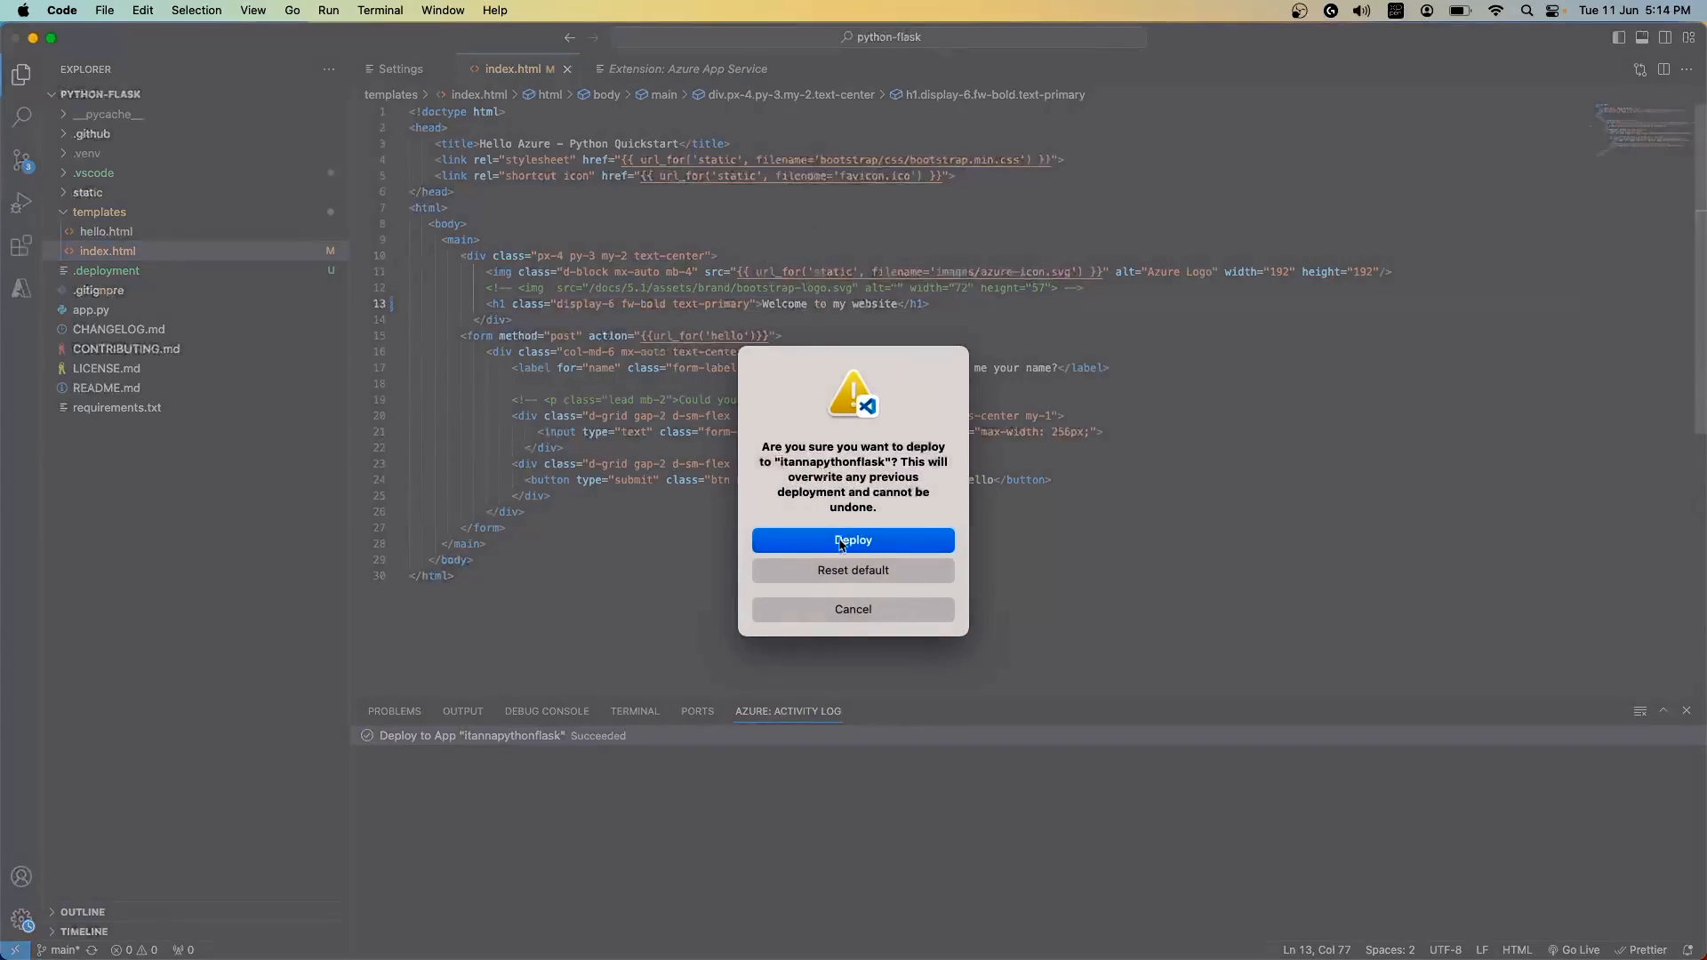
{"action": "left_click", "coordinate": [852, 541]}
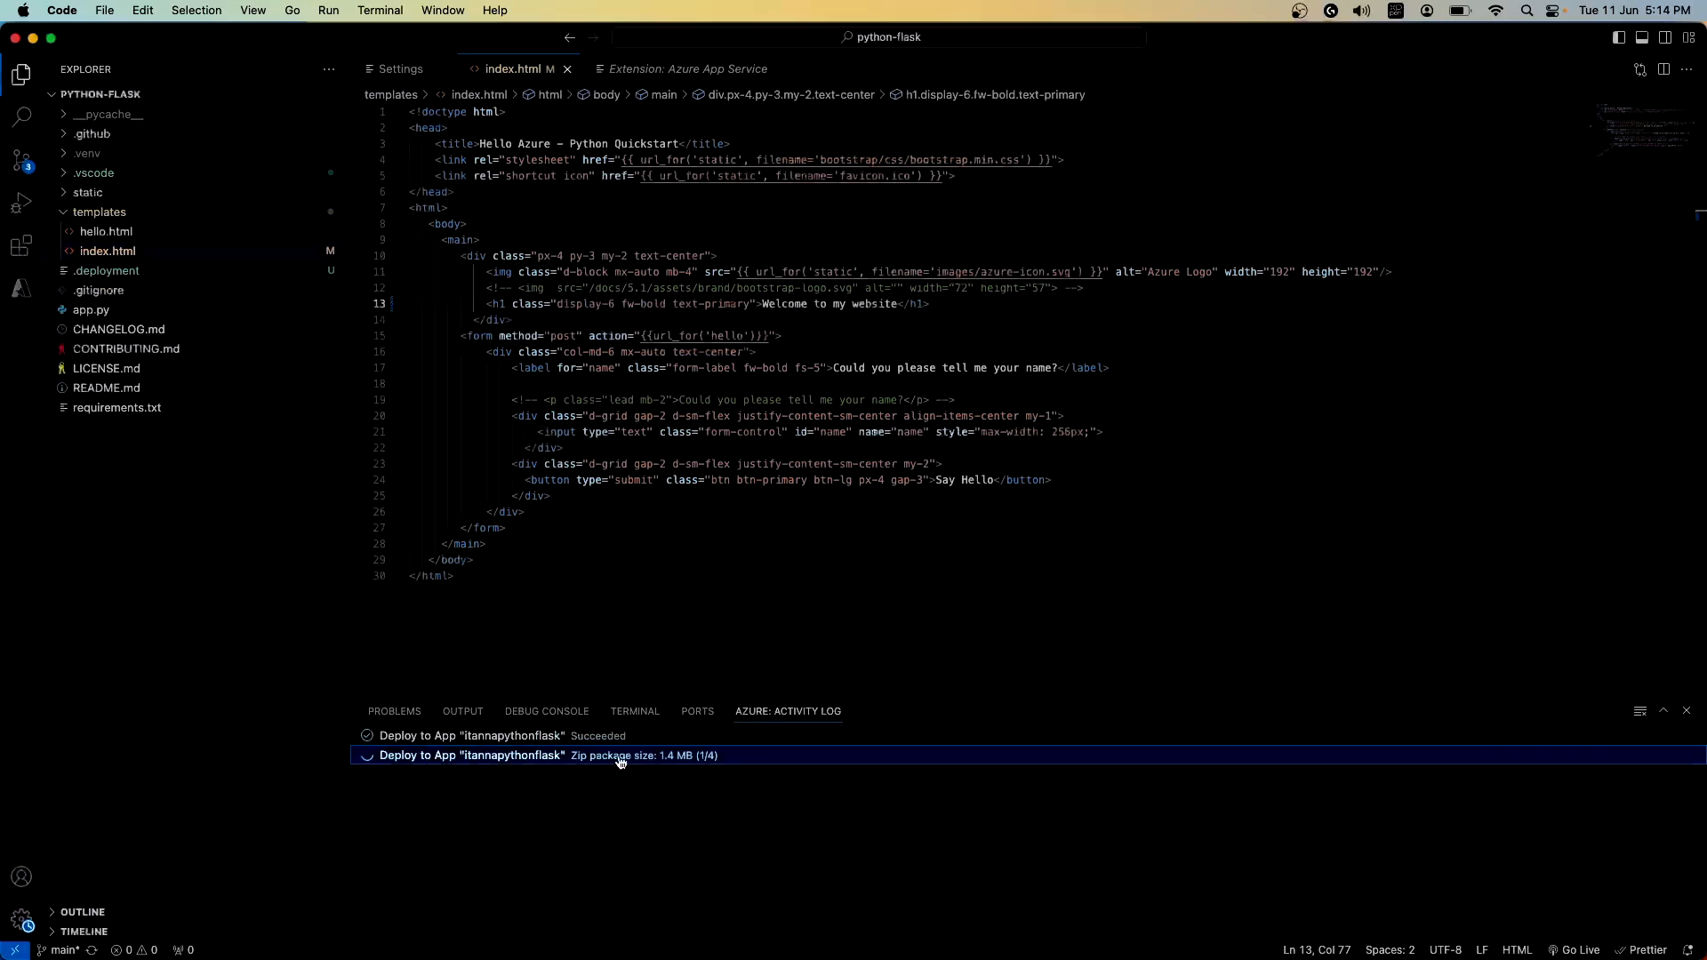
{"action": "mouse_move", "coordinate": [621, 756]}
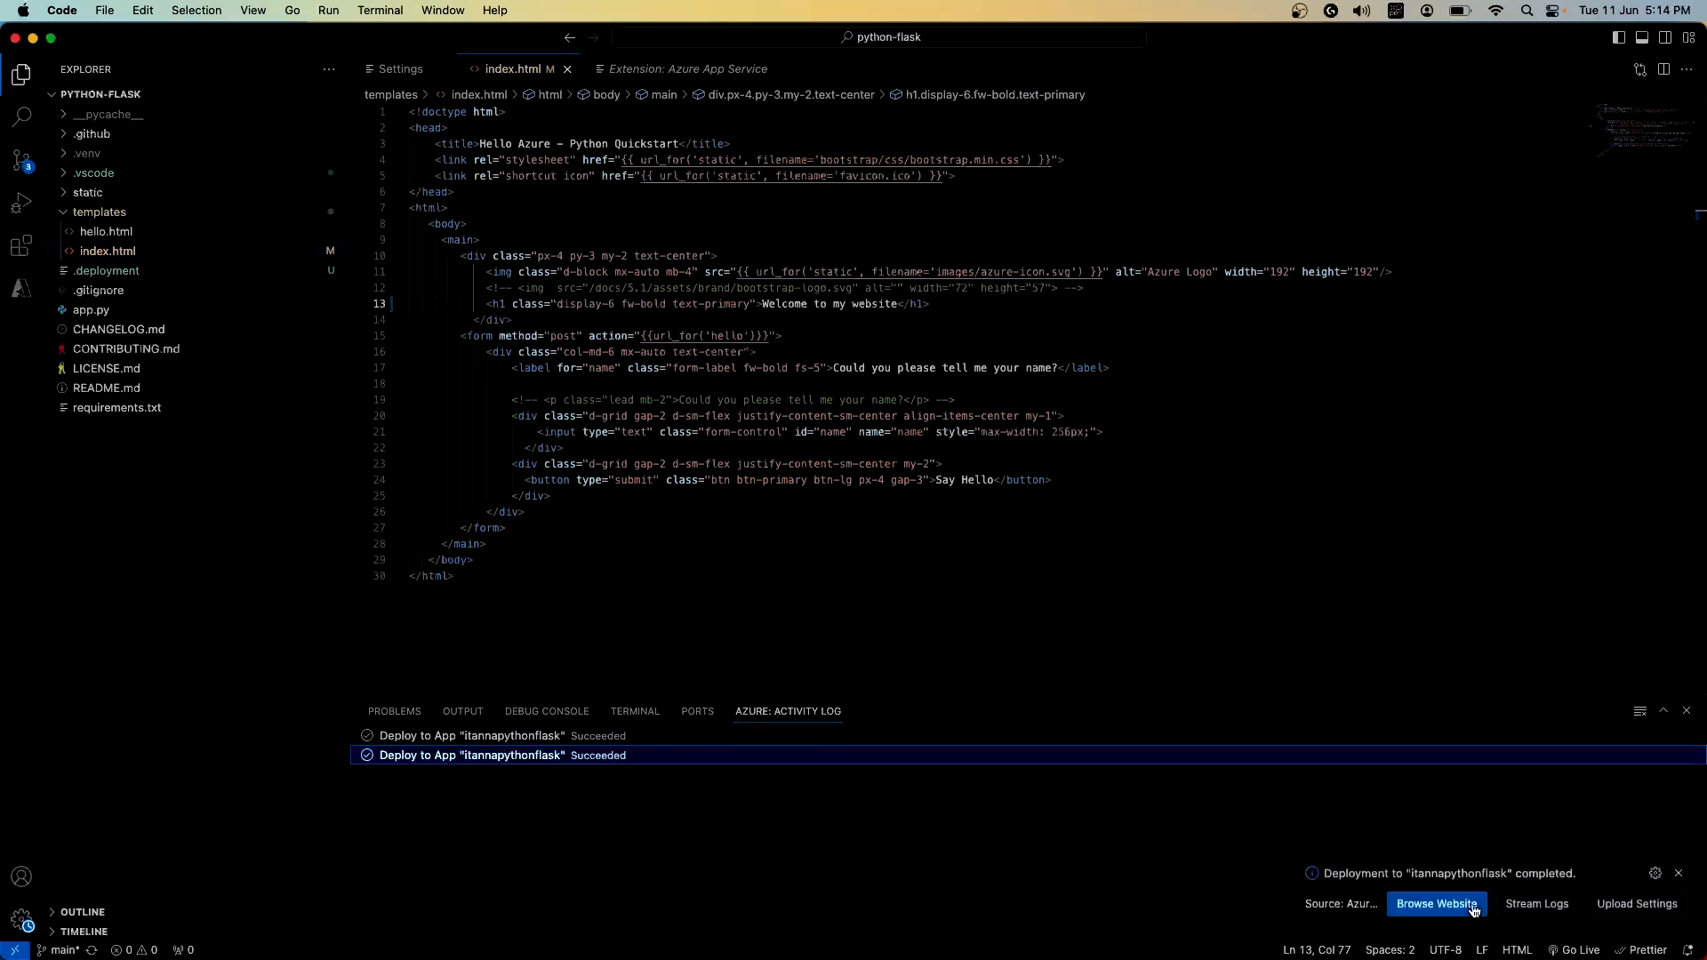
Step: Browse the redeployed site showing the old heading, then view the web app's log stream
{"action": "left_click", "coordinate": [1437, 904]}
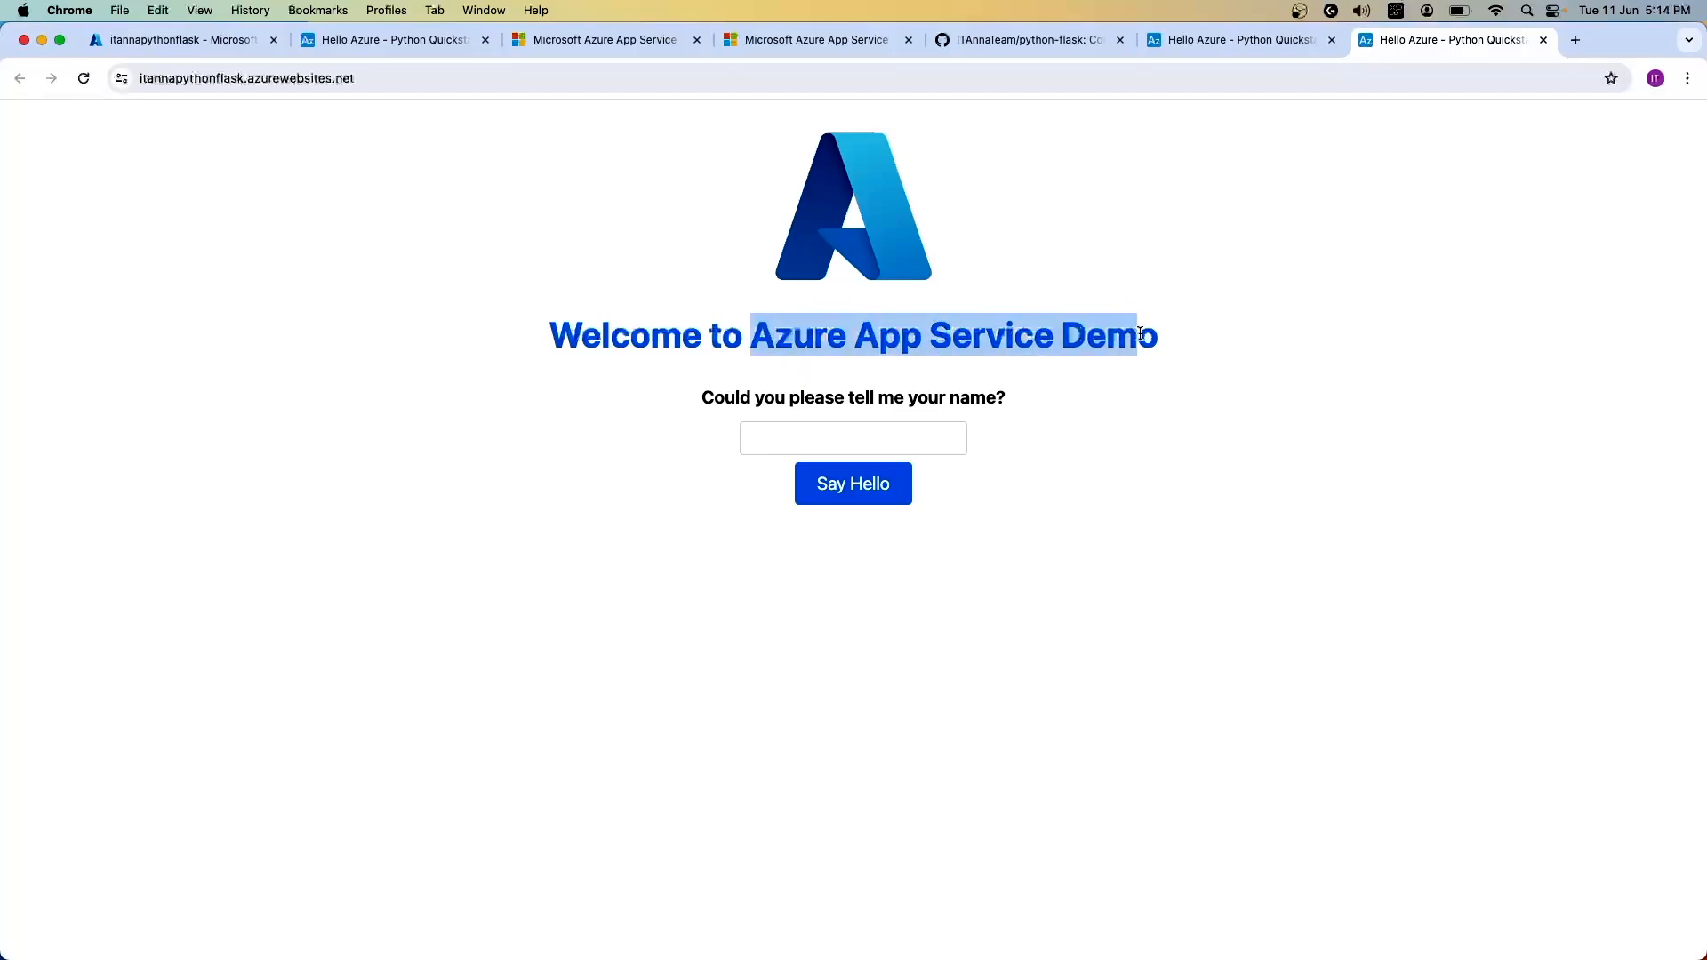
{"action": "left_click", "coordinate": [179, 39]}
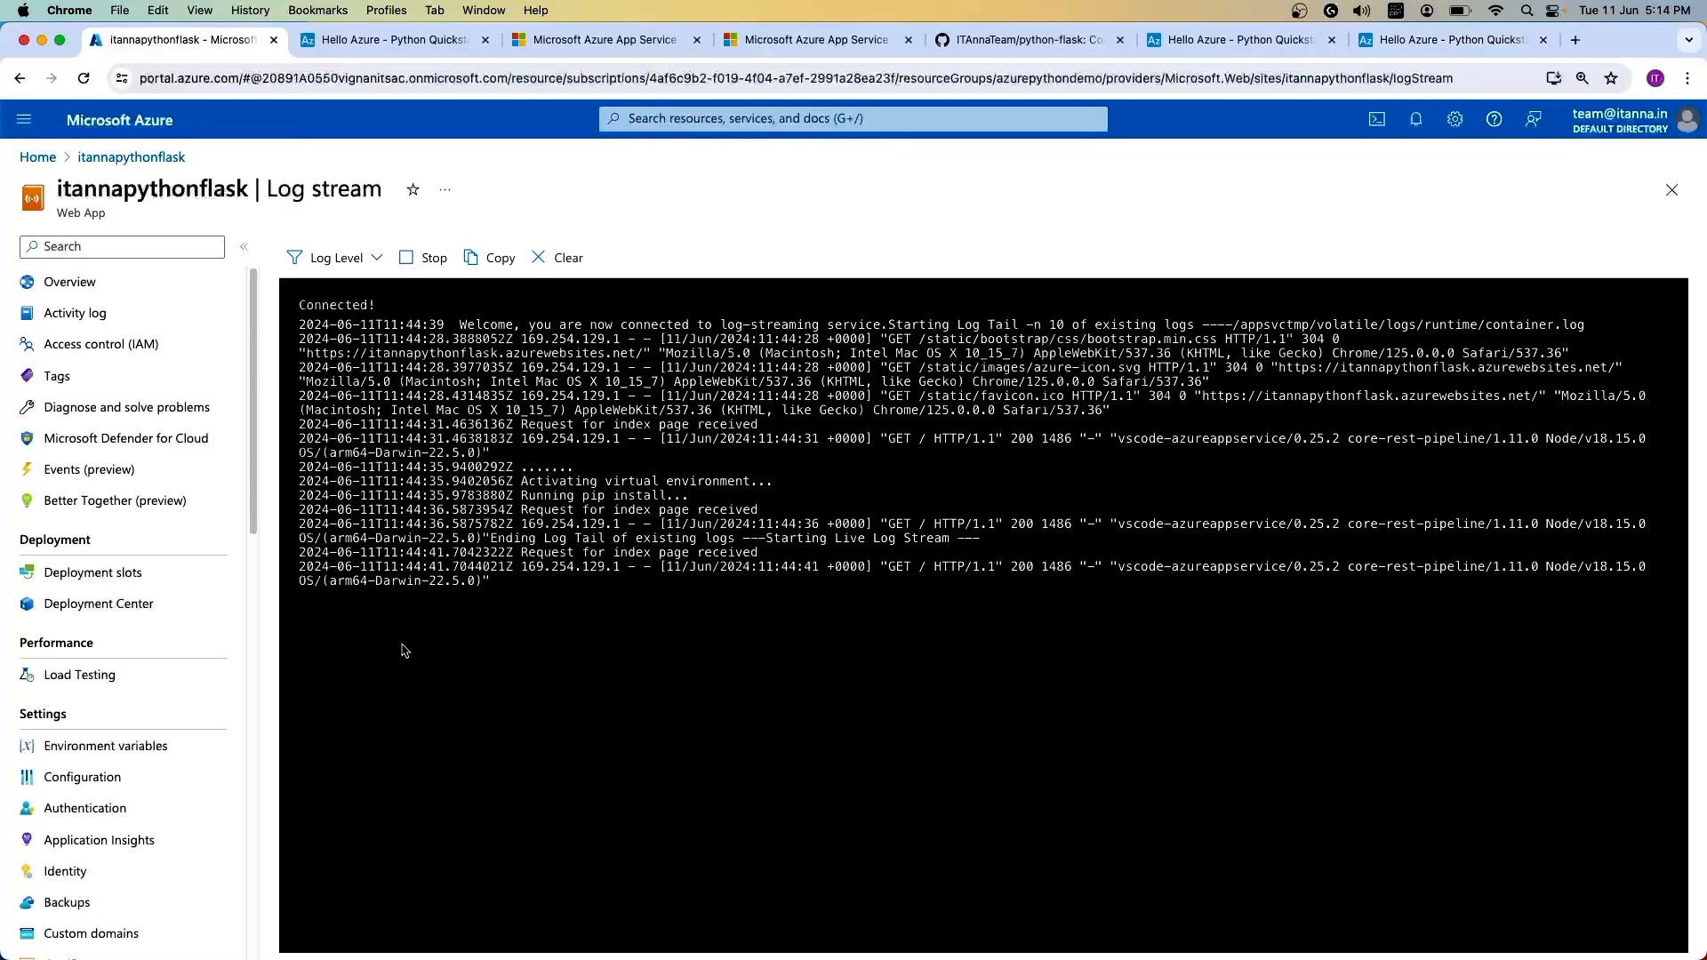
Step: Scroll the log stream to see pip installing Flask packages and the build done in 24 seconds
{"action": "scroll", "scroll_direction": "down", "scroll_amount": 3}
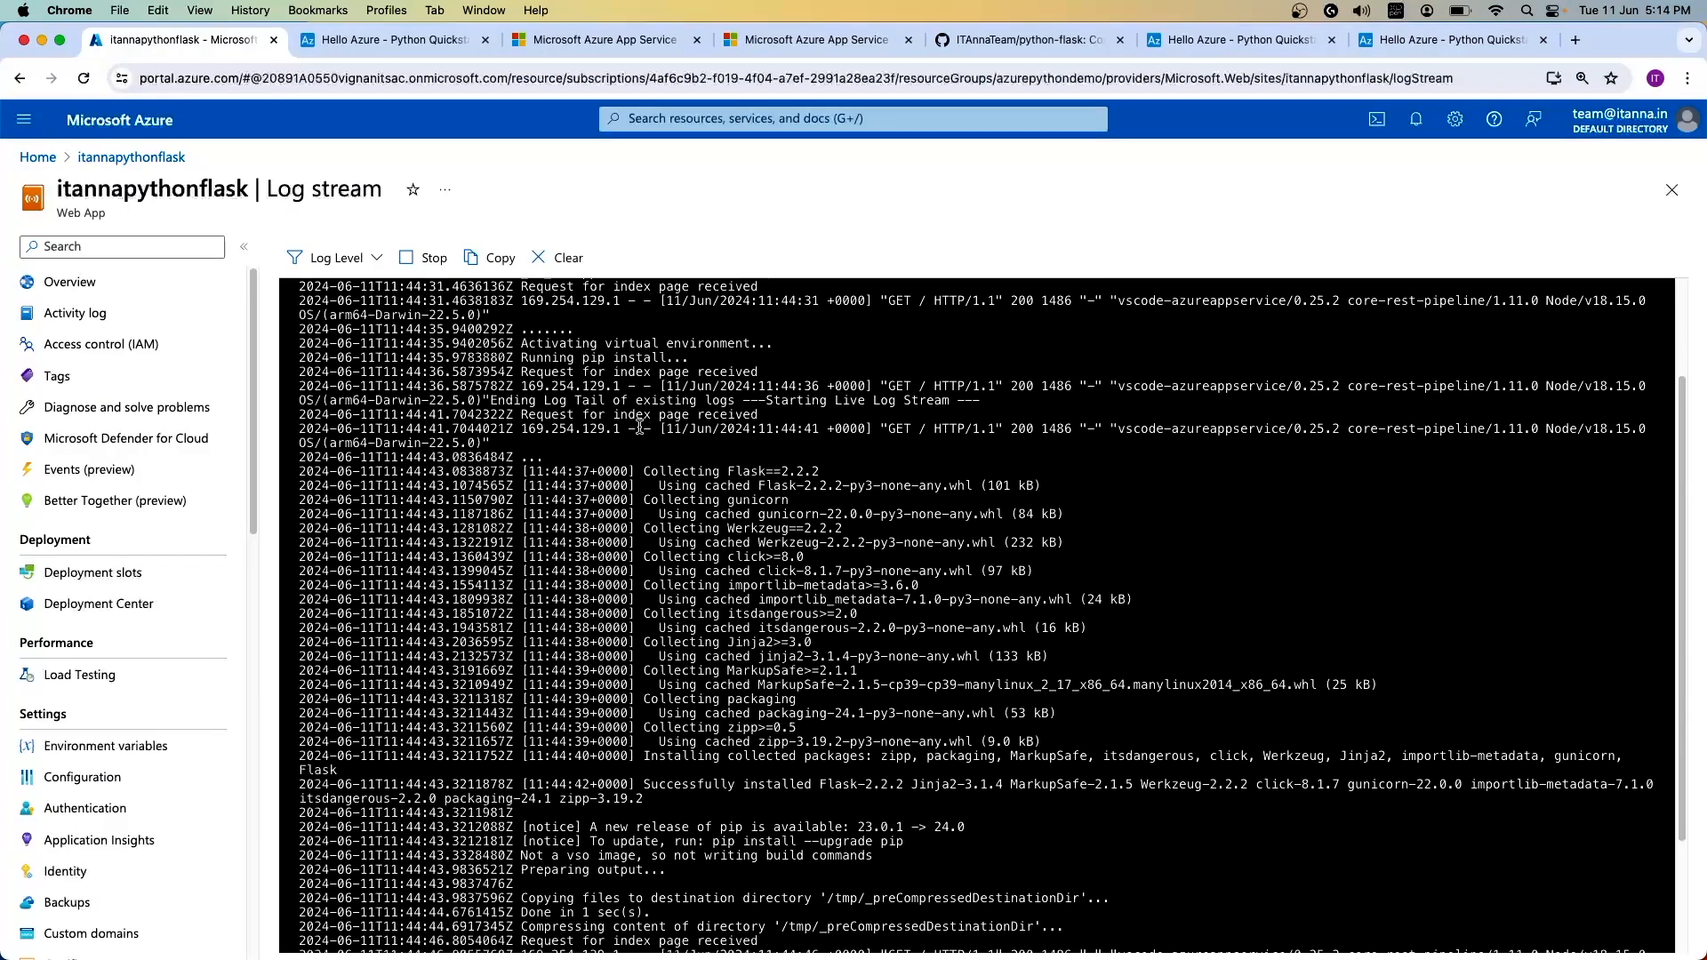
{"action": "scroll", "scroll_direction": "down", "scroll_amount": 3}
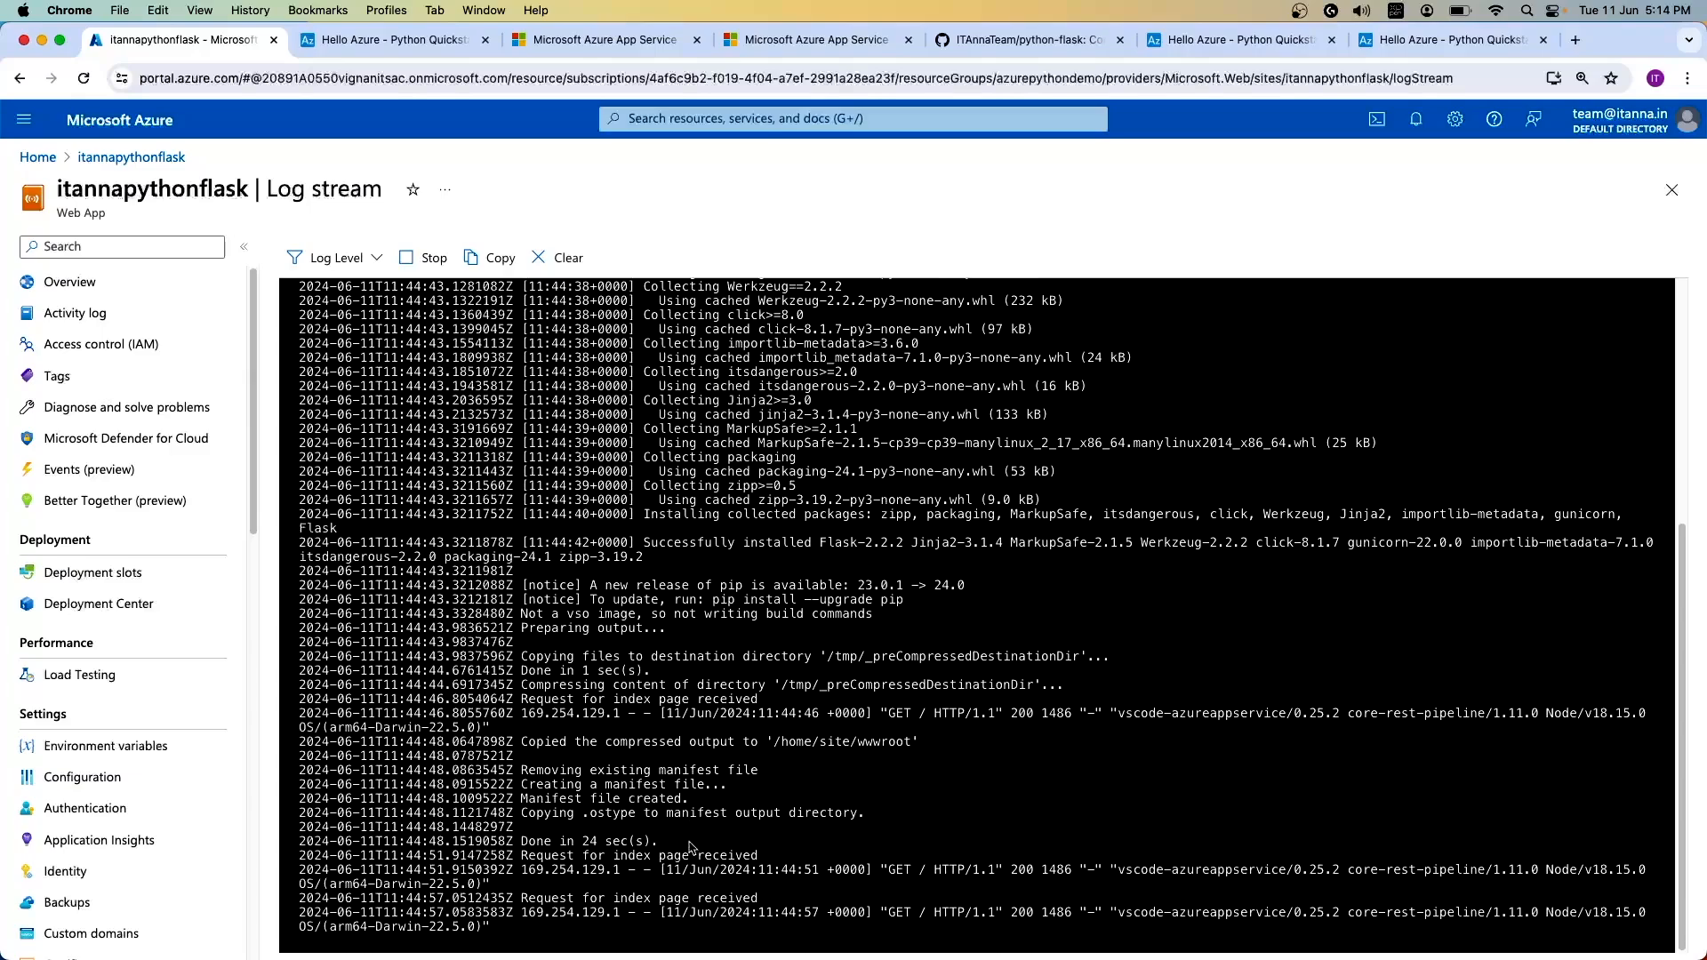
{"action": "mouse_move", "coordinate": [120, 283]}
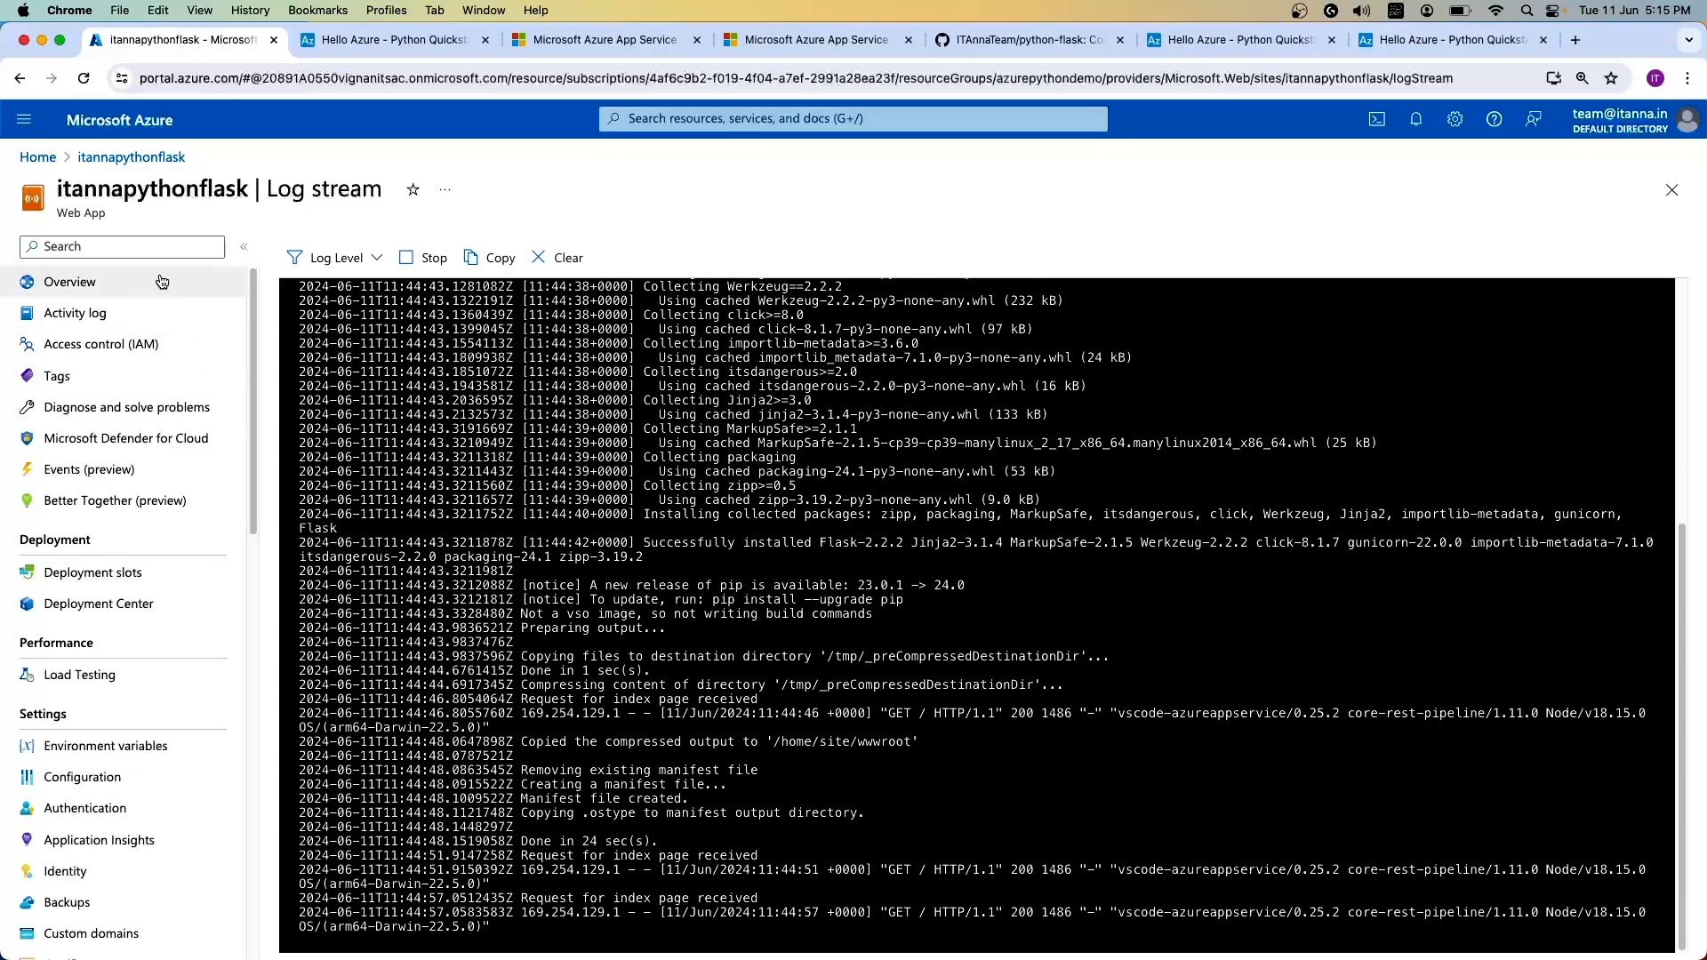
Step: Recheck the live site, return to the Overview and launch it from the Default domain link
{"action": "left_click", "coordinate": [365, 39]}
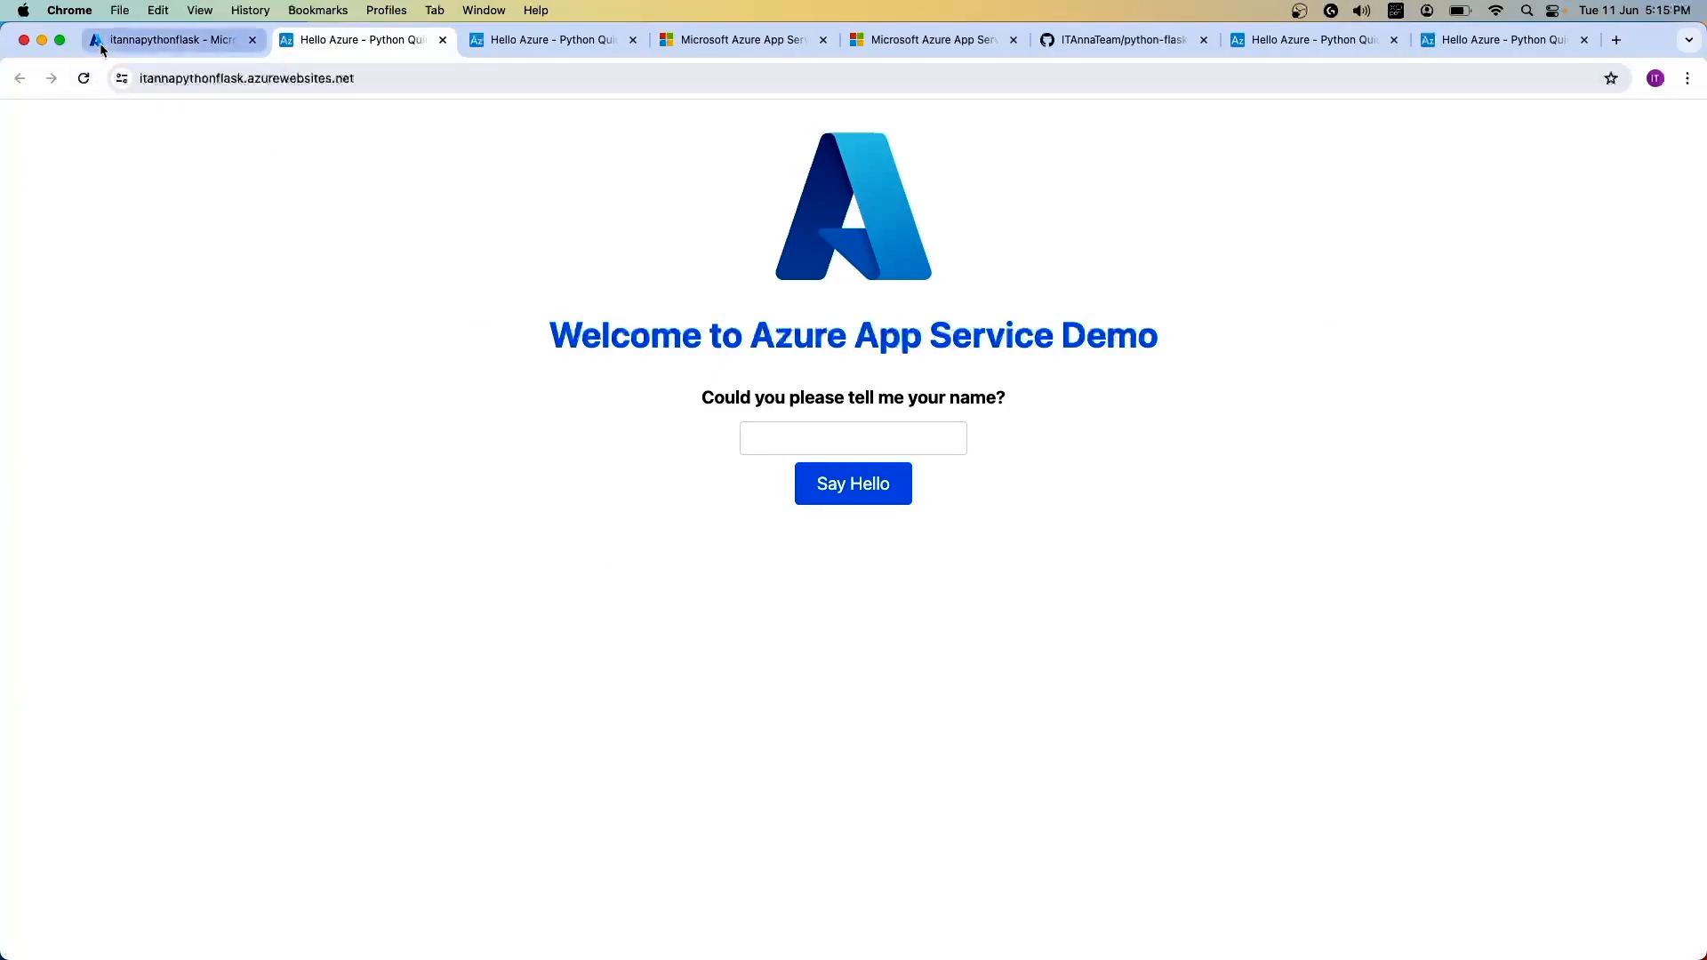
{"action": "left_click", "coordinate": [169, 41]}
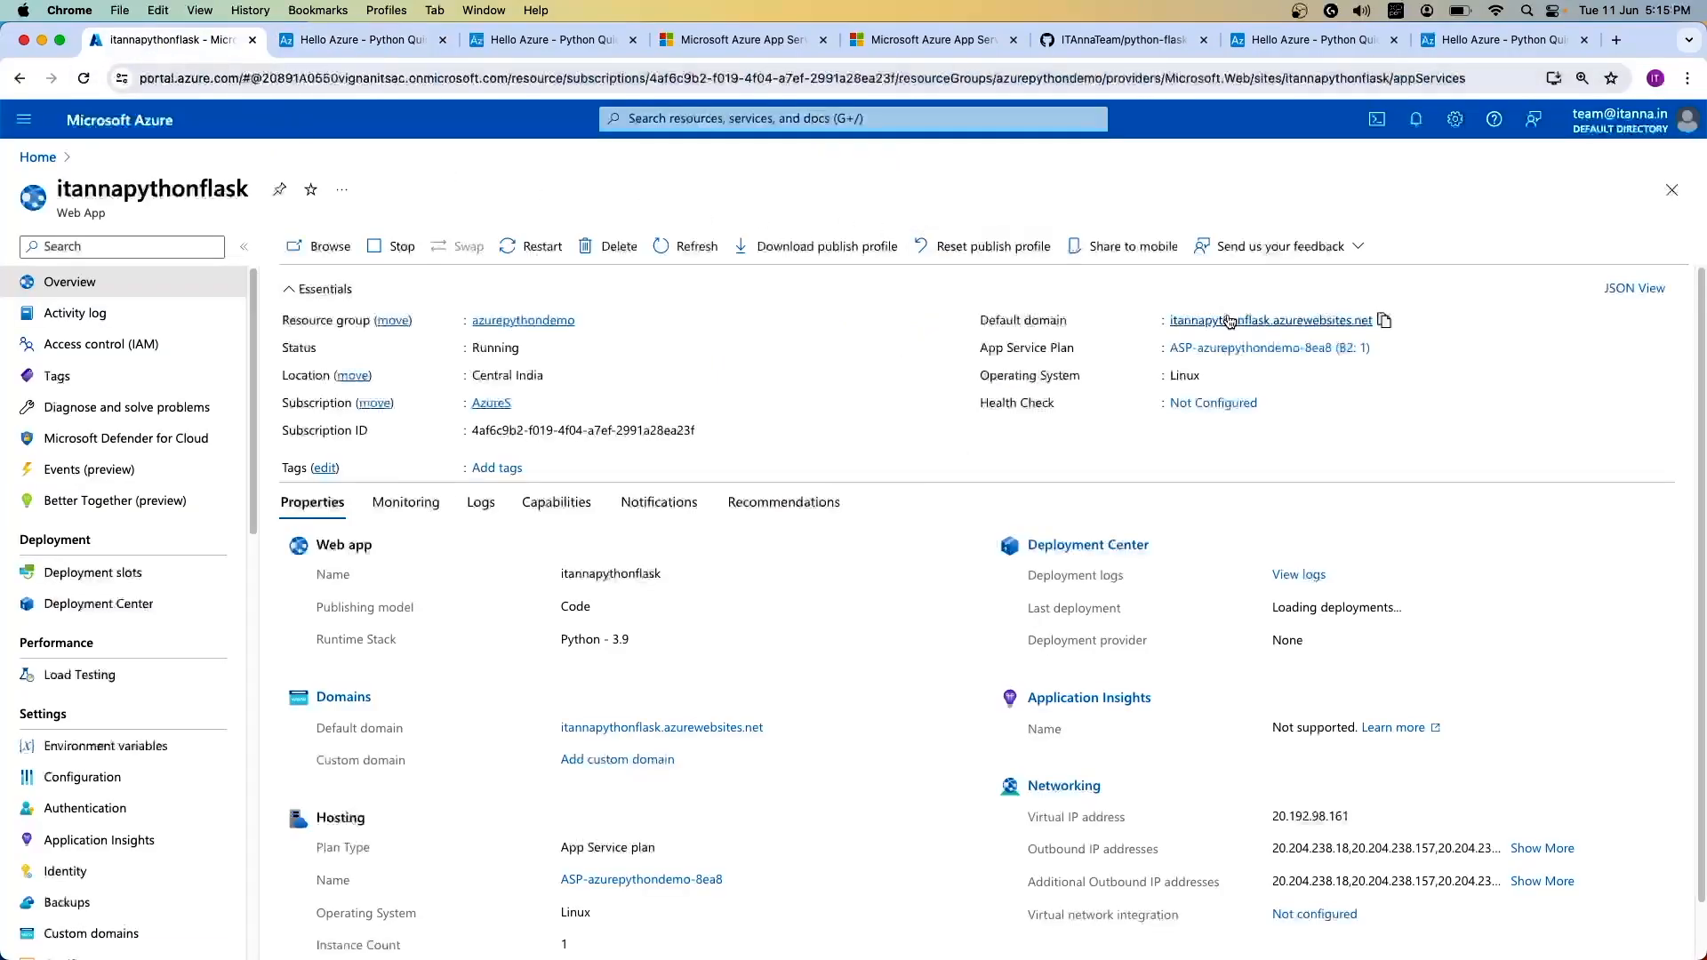
{"action": "left_click", "coordinate": [1270, 320]}
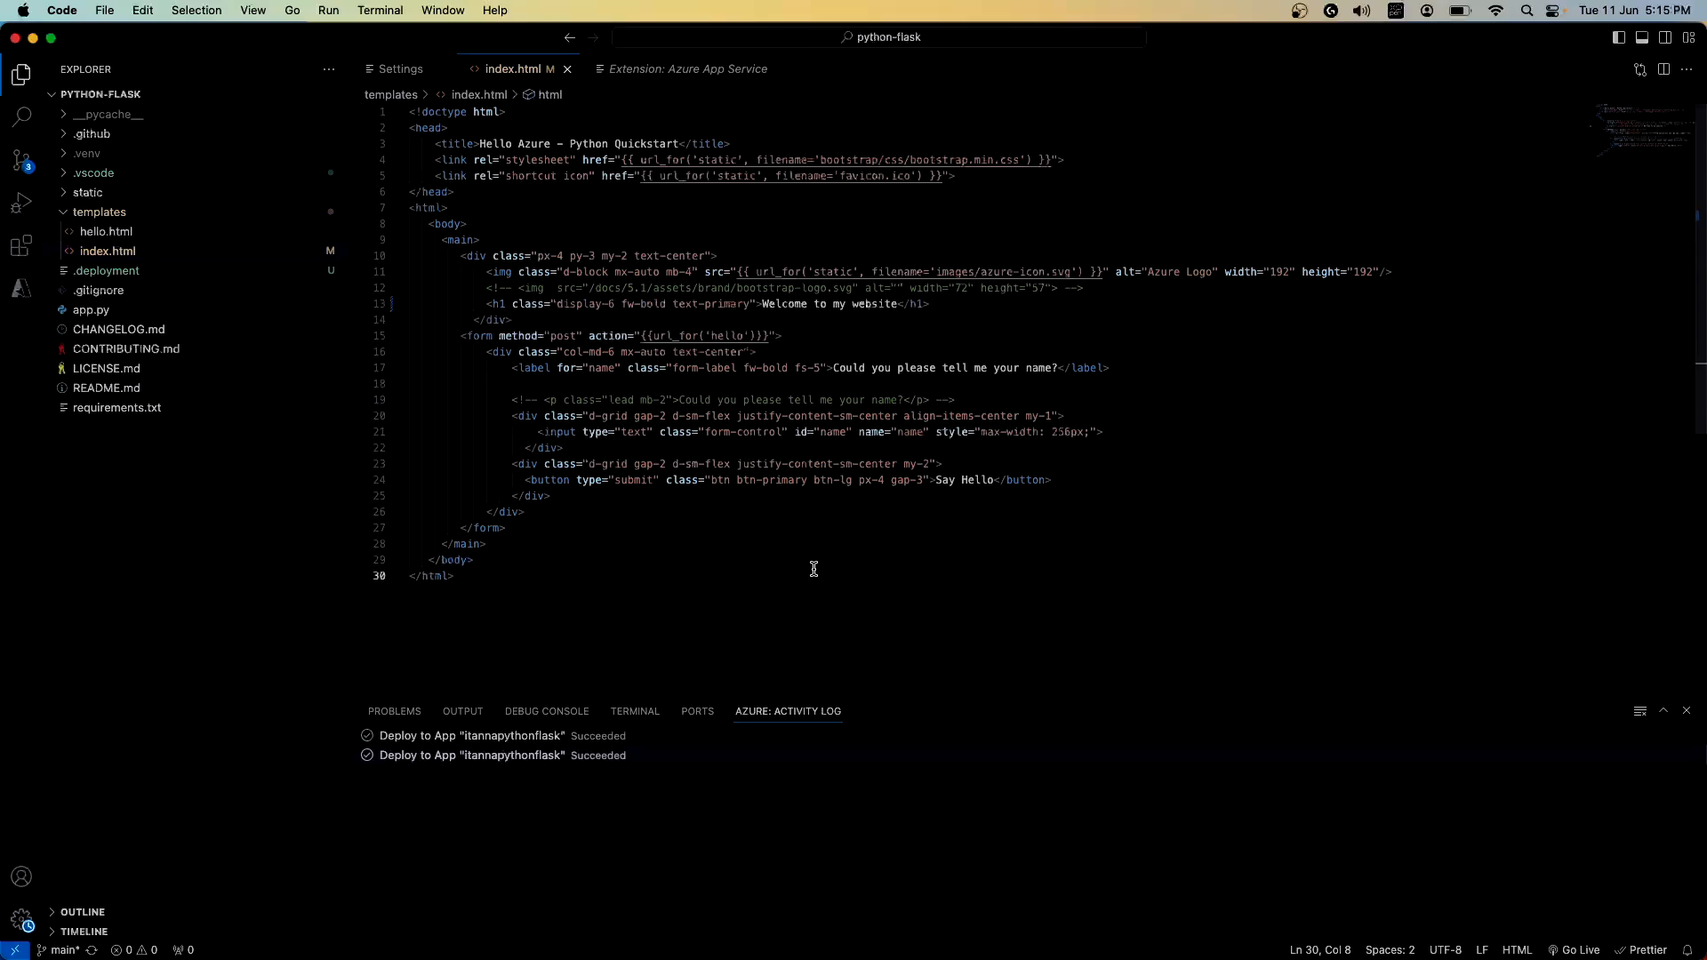
{"action": "mouse_move", "coordinate": [854, 937]}
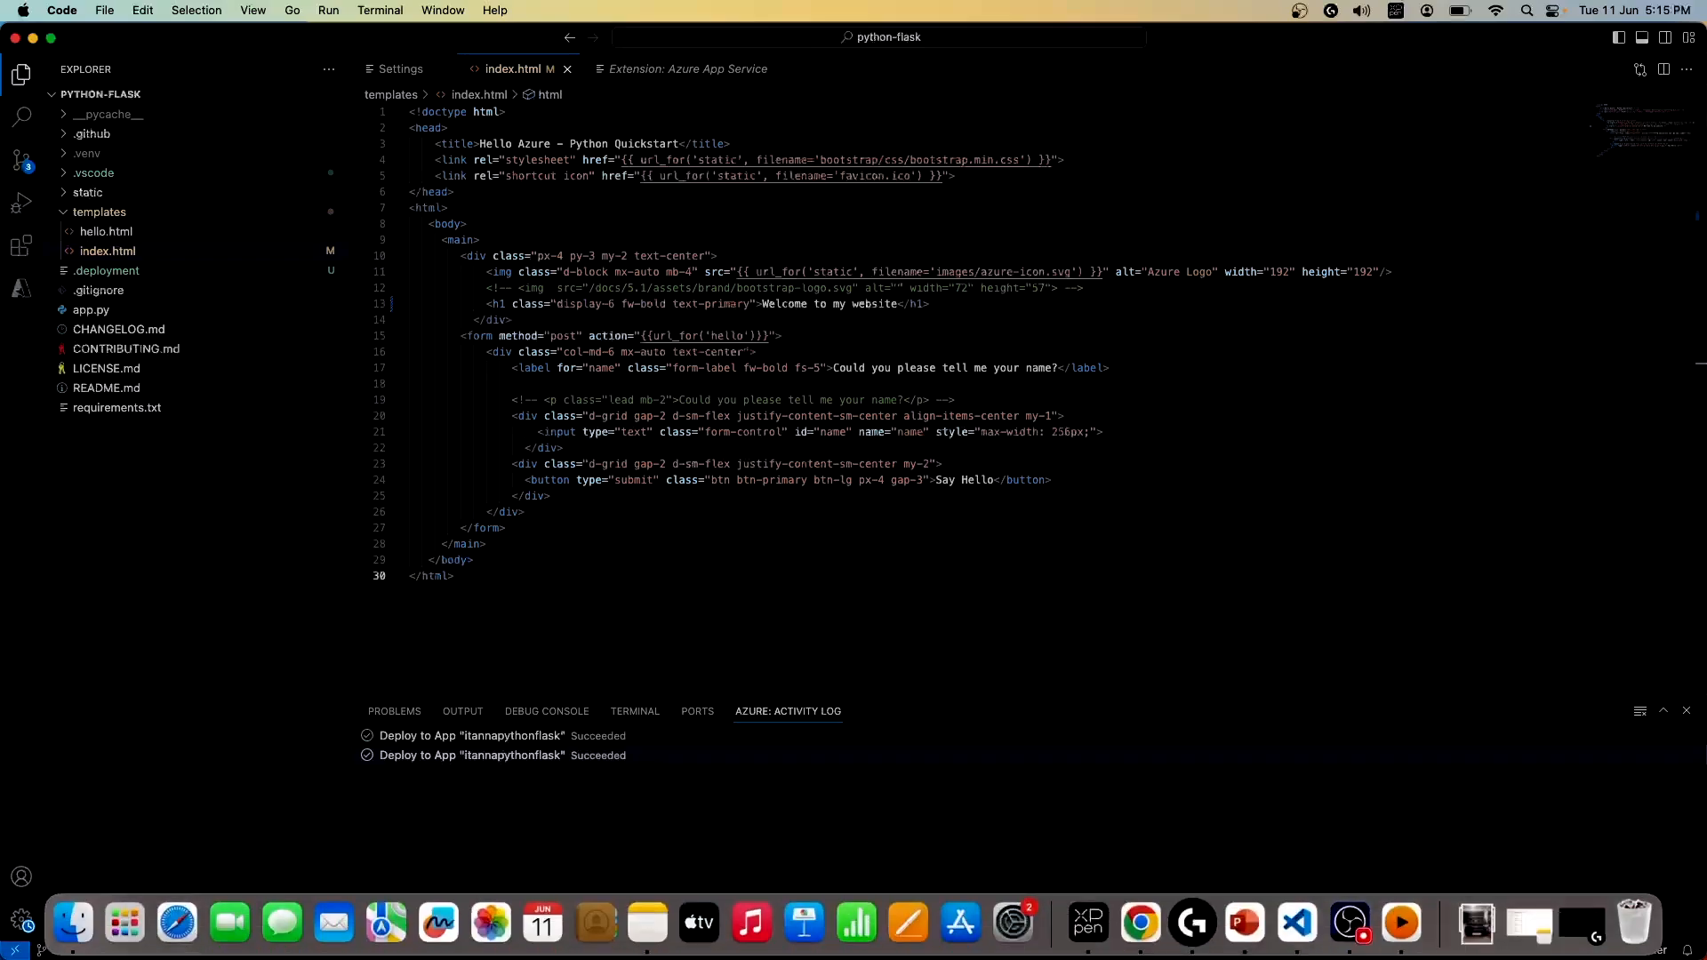